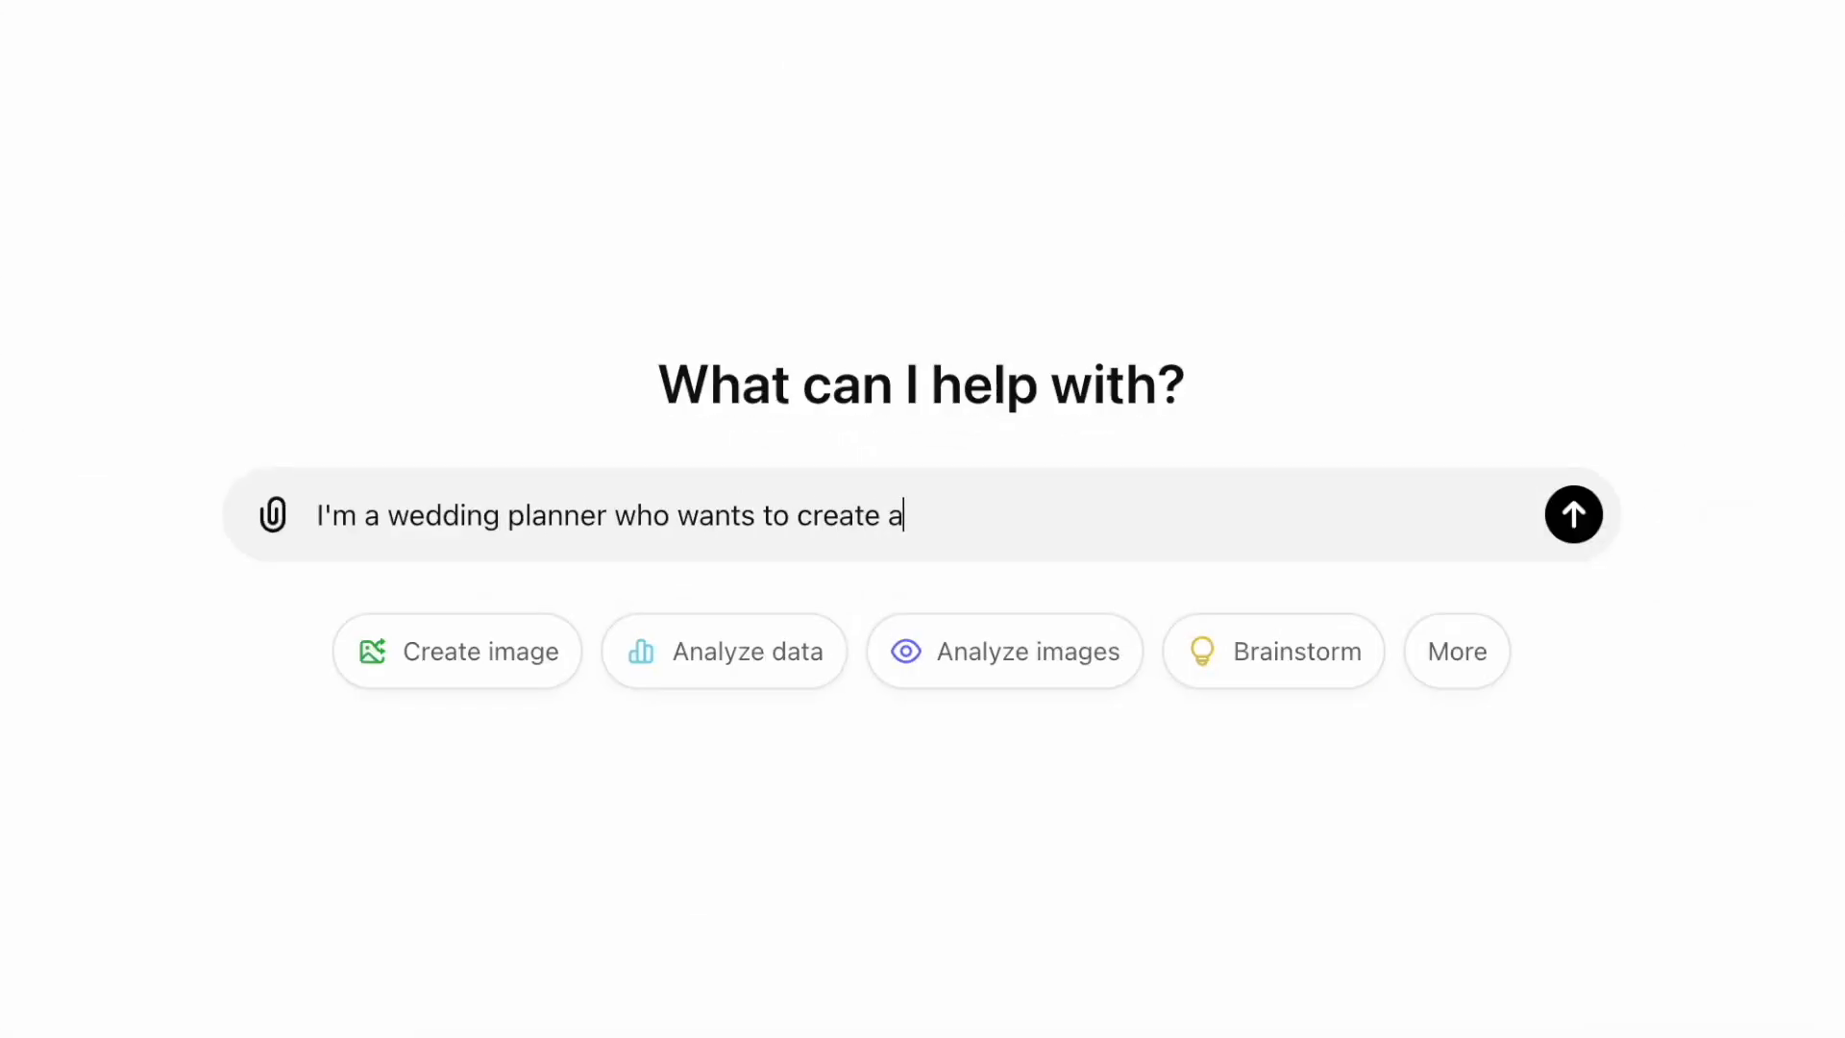
Write a ChatGPT prompt asking for a casual, fun wedding-planning ebook outline, one step per chapter.
{"action": "type", "text": "n ebook for a bride who doesn't know"}
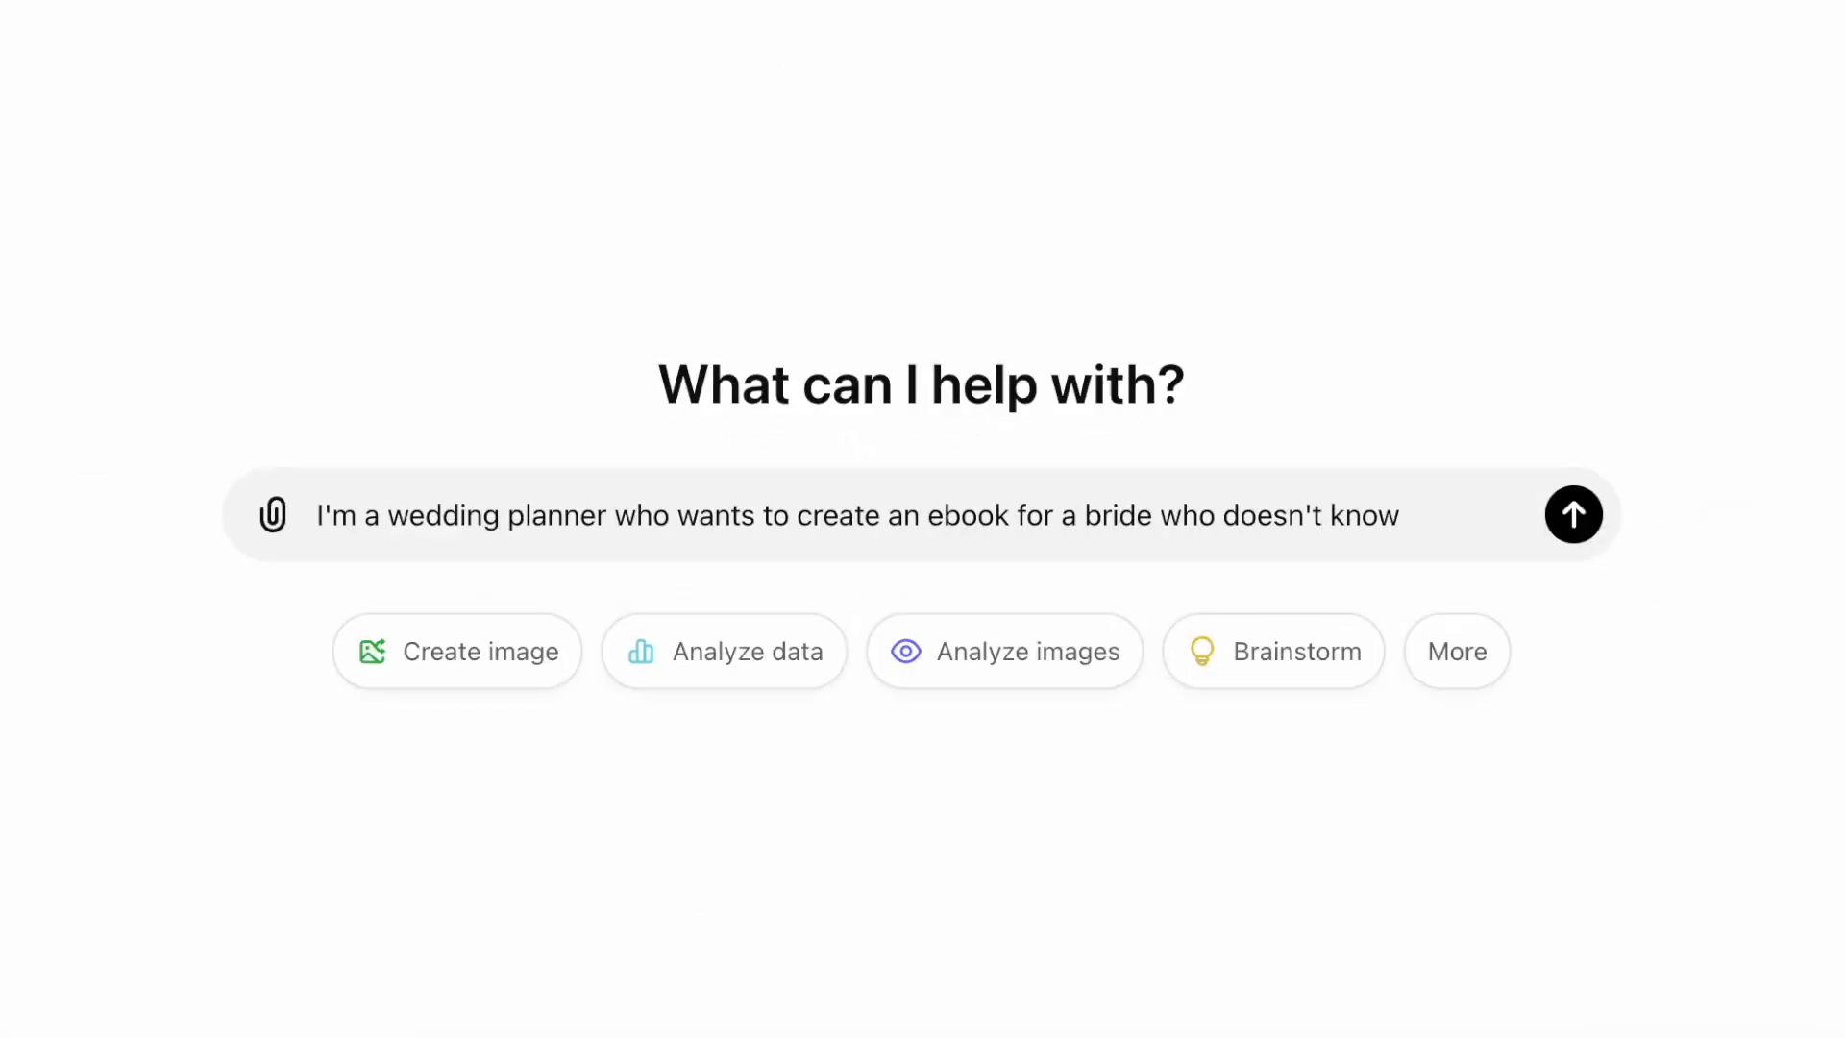
{"action": "type", "text": "how to plan her wedding. She doesn't"}
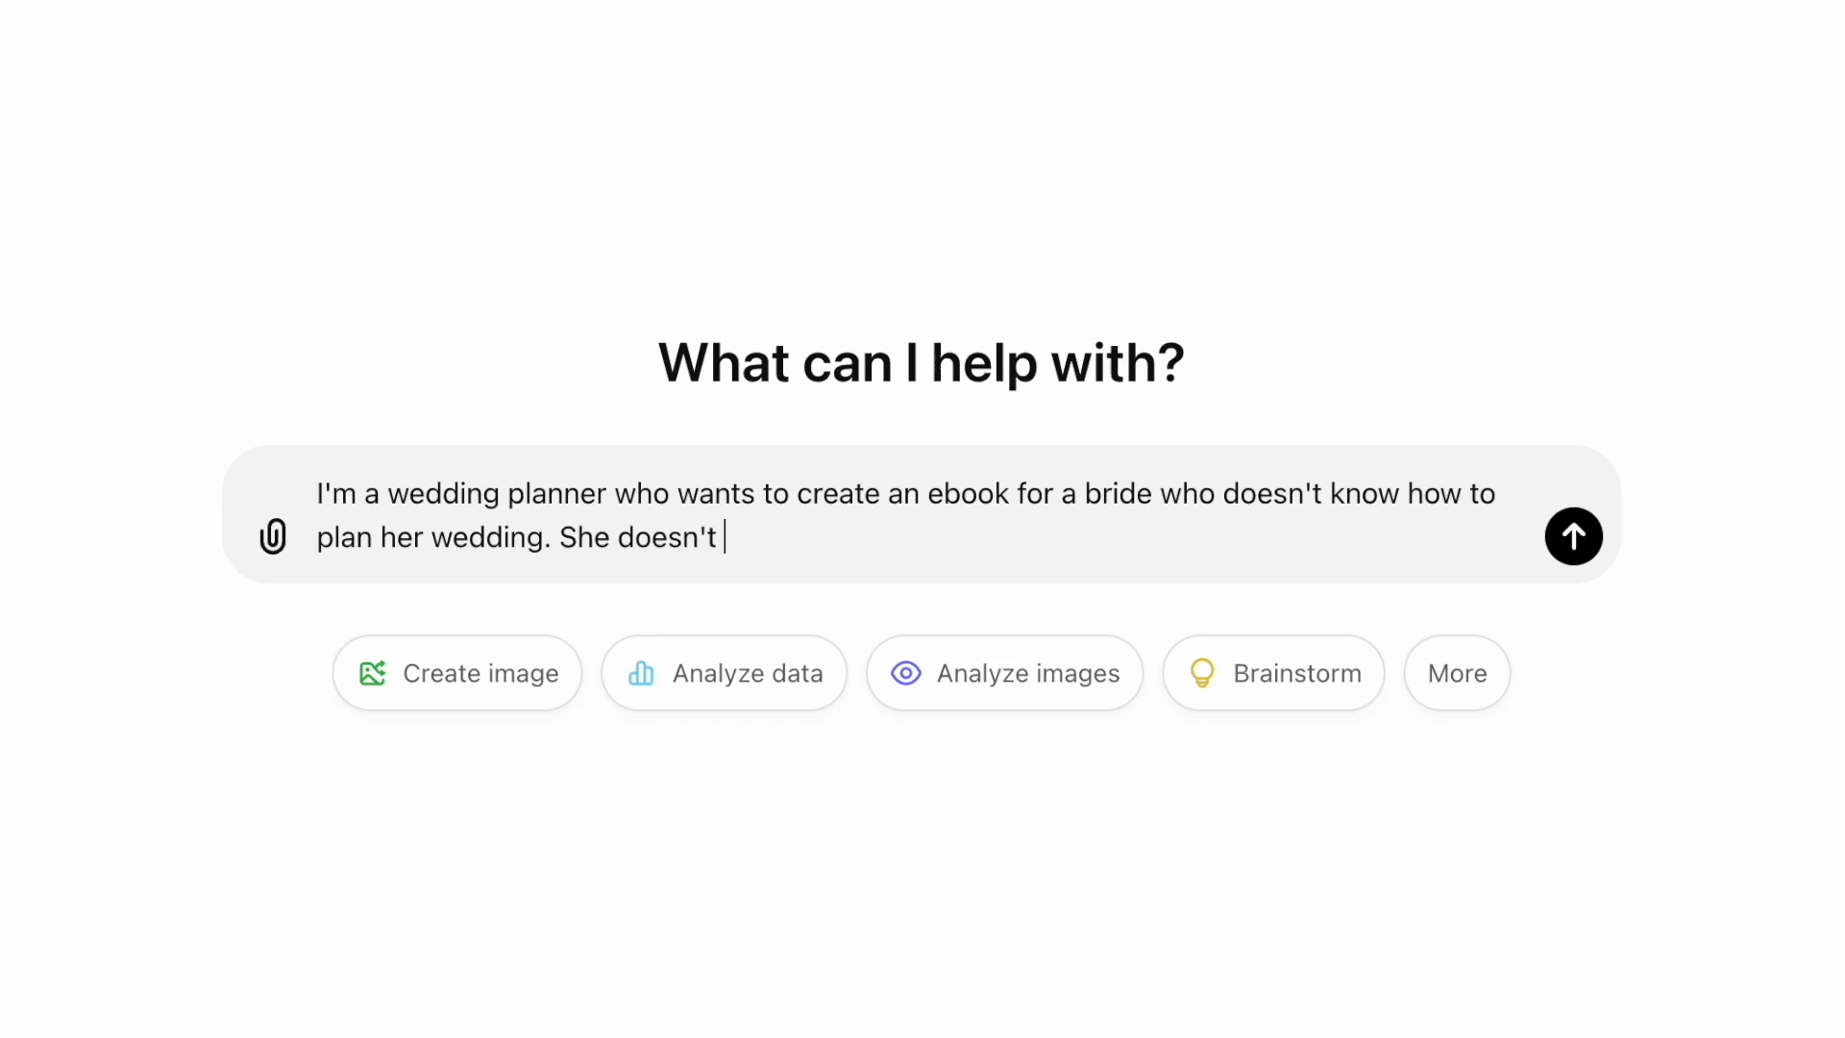
{"action": "type", "text": "know where to start so I want to give her a guide"}
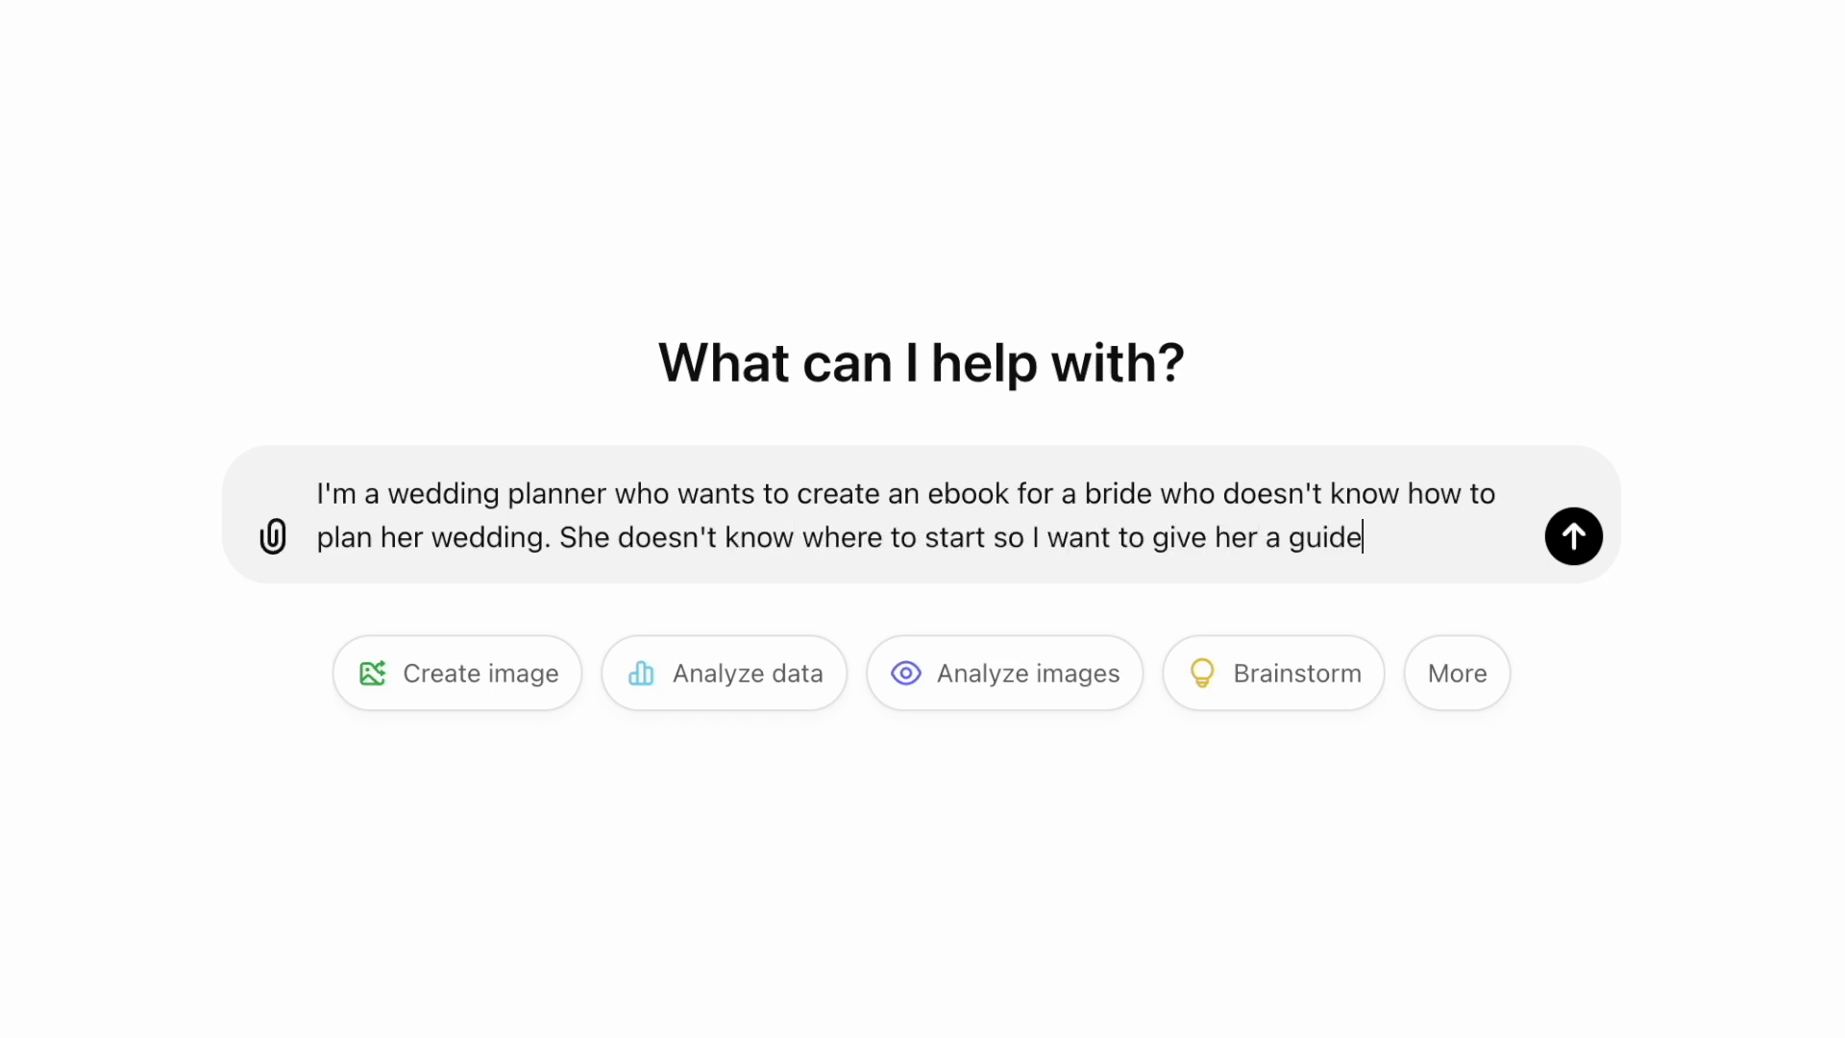
{"action": "type", "text": "that explains the process of planning a wedding from start to"}
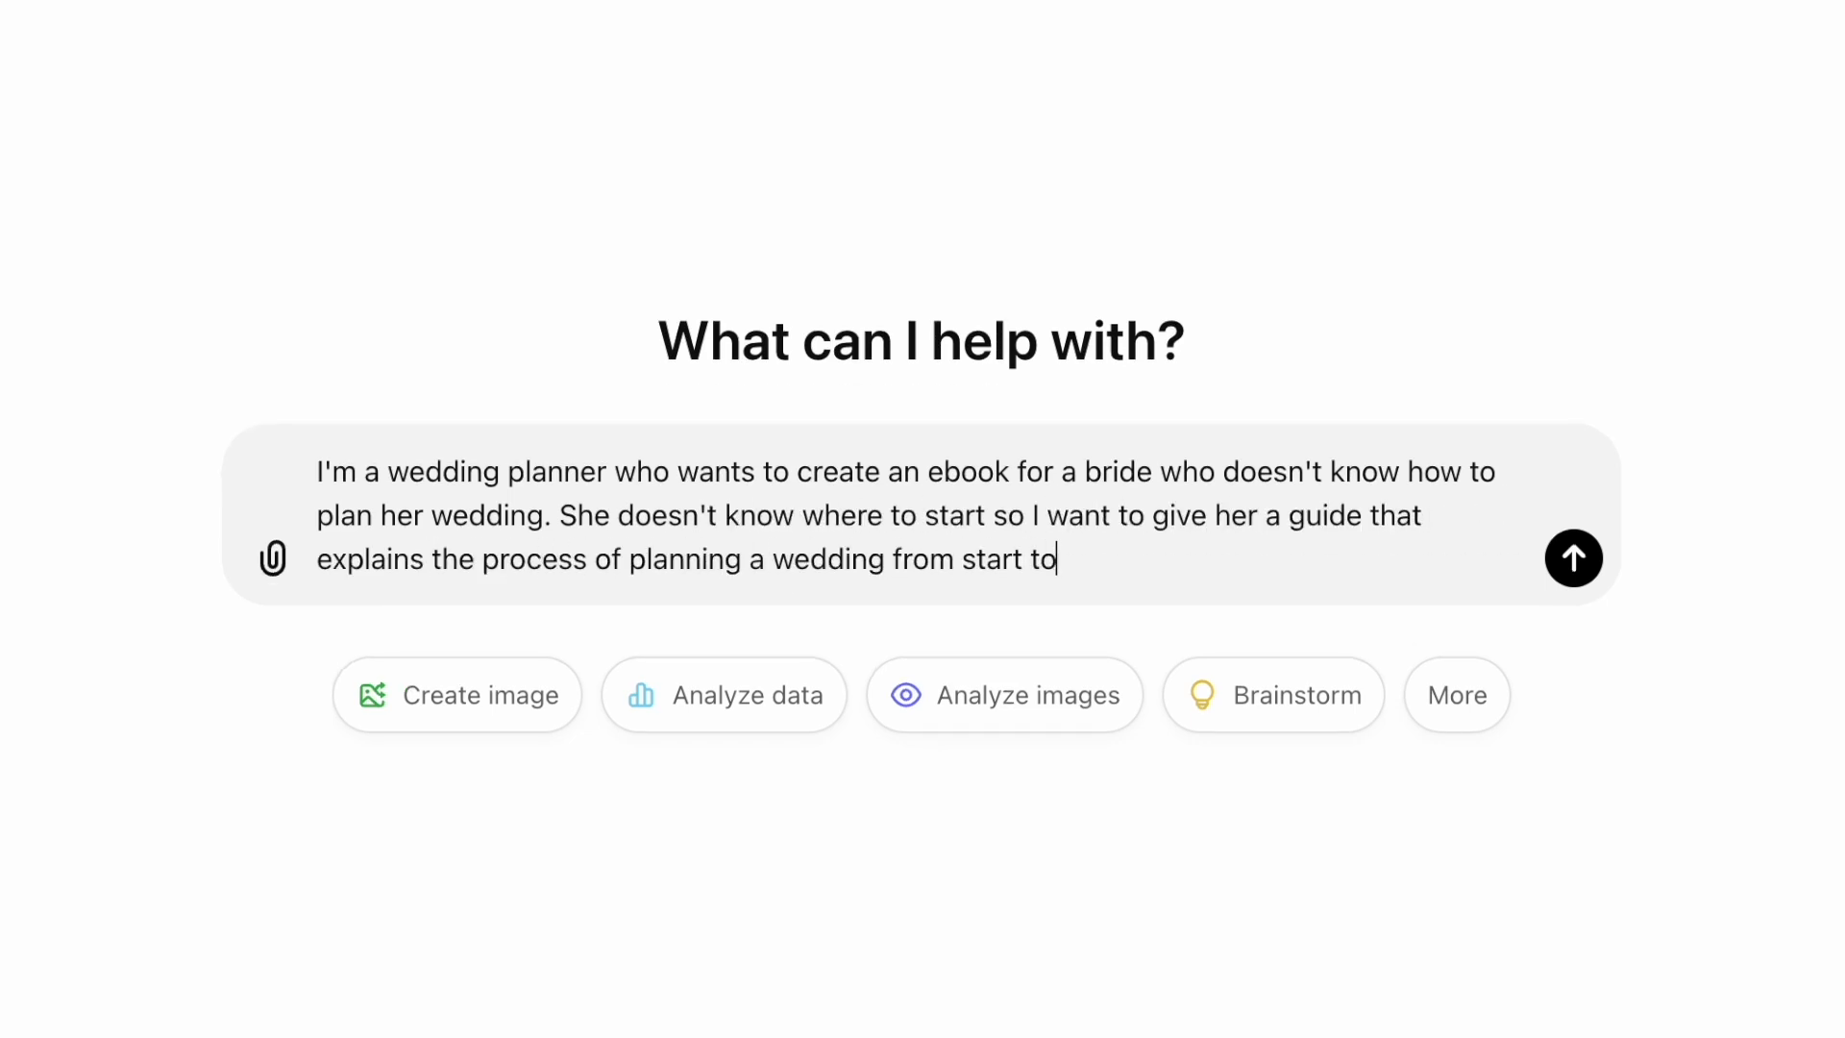
{"action": "type", "text": "finish. I want to"}
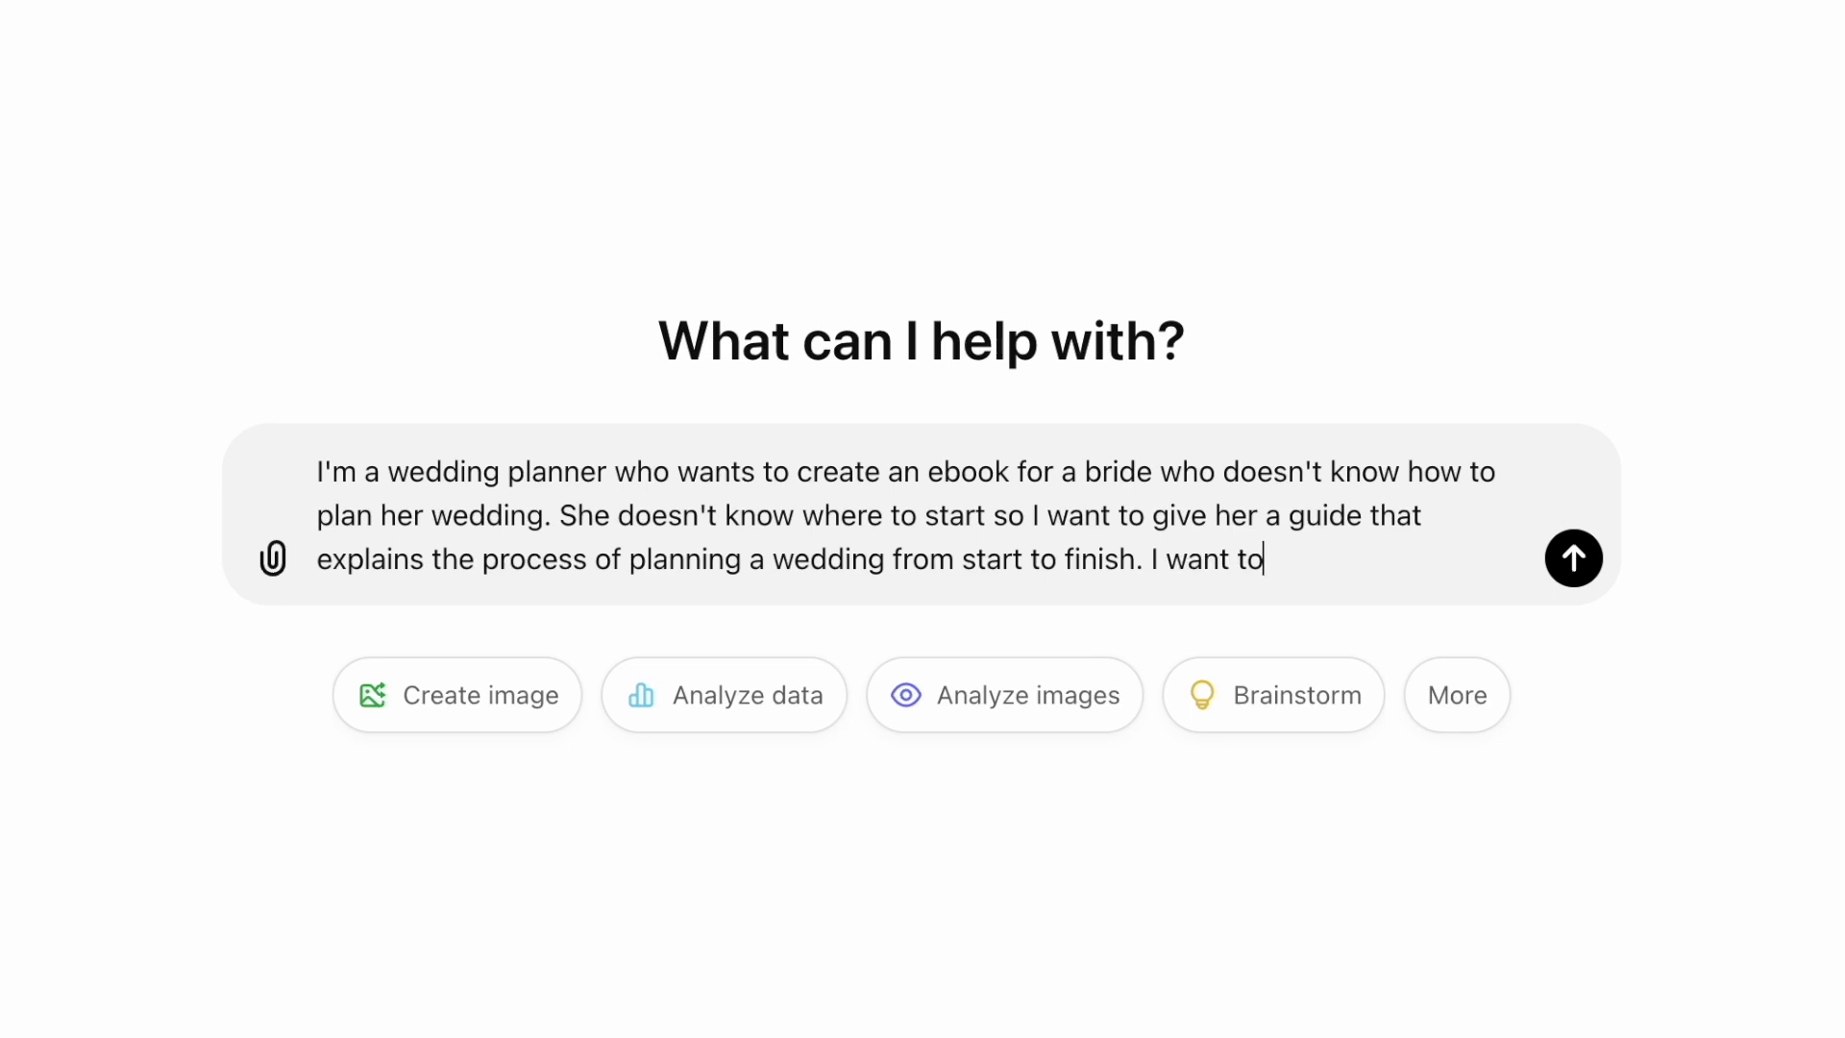
{"action": "type", "text": "it to be written in a casual, fun and relat"}
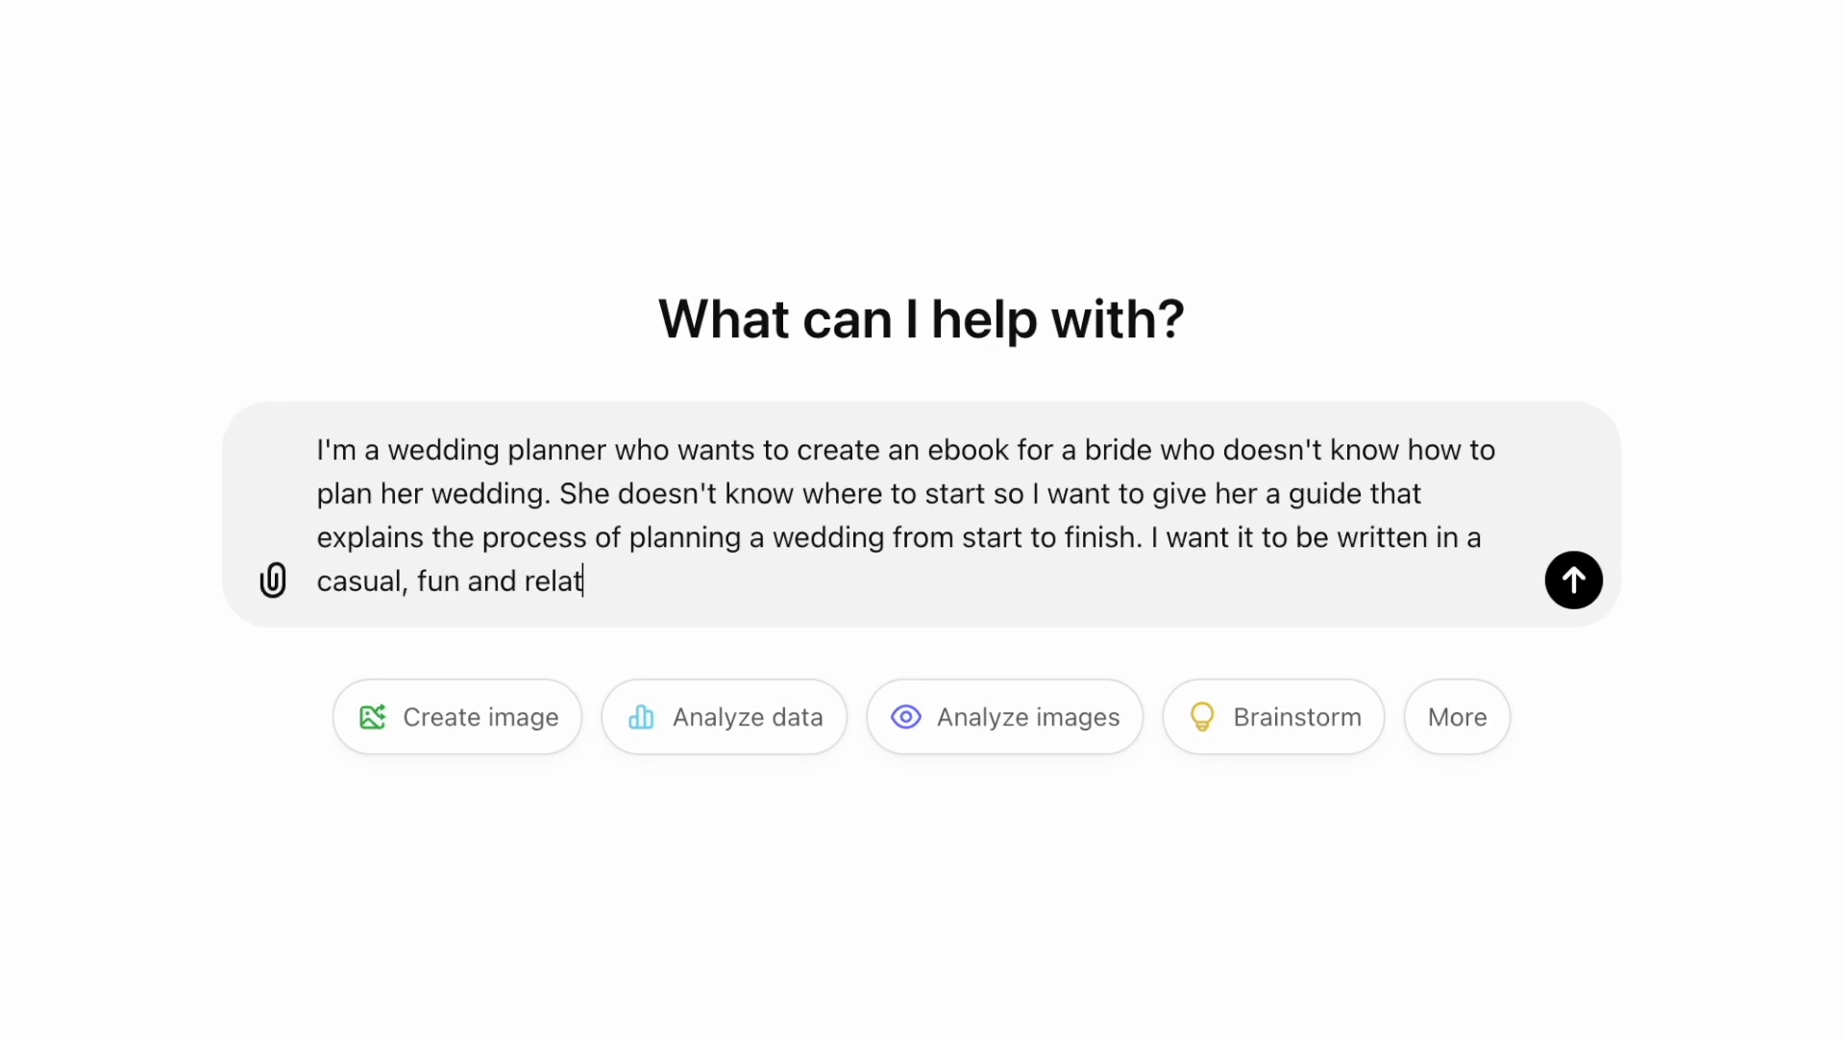
{"action": "type", "text": "able tone. Please give me an outline"}
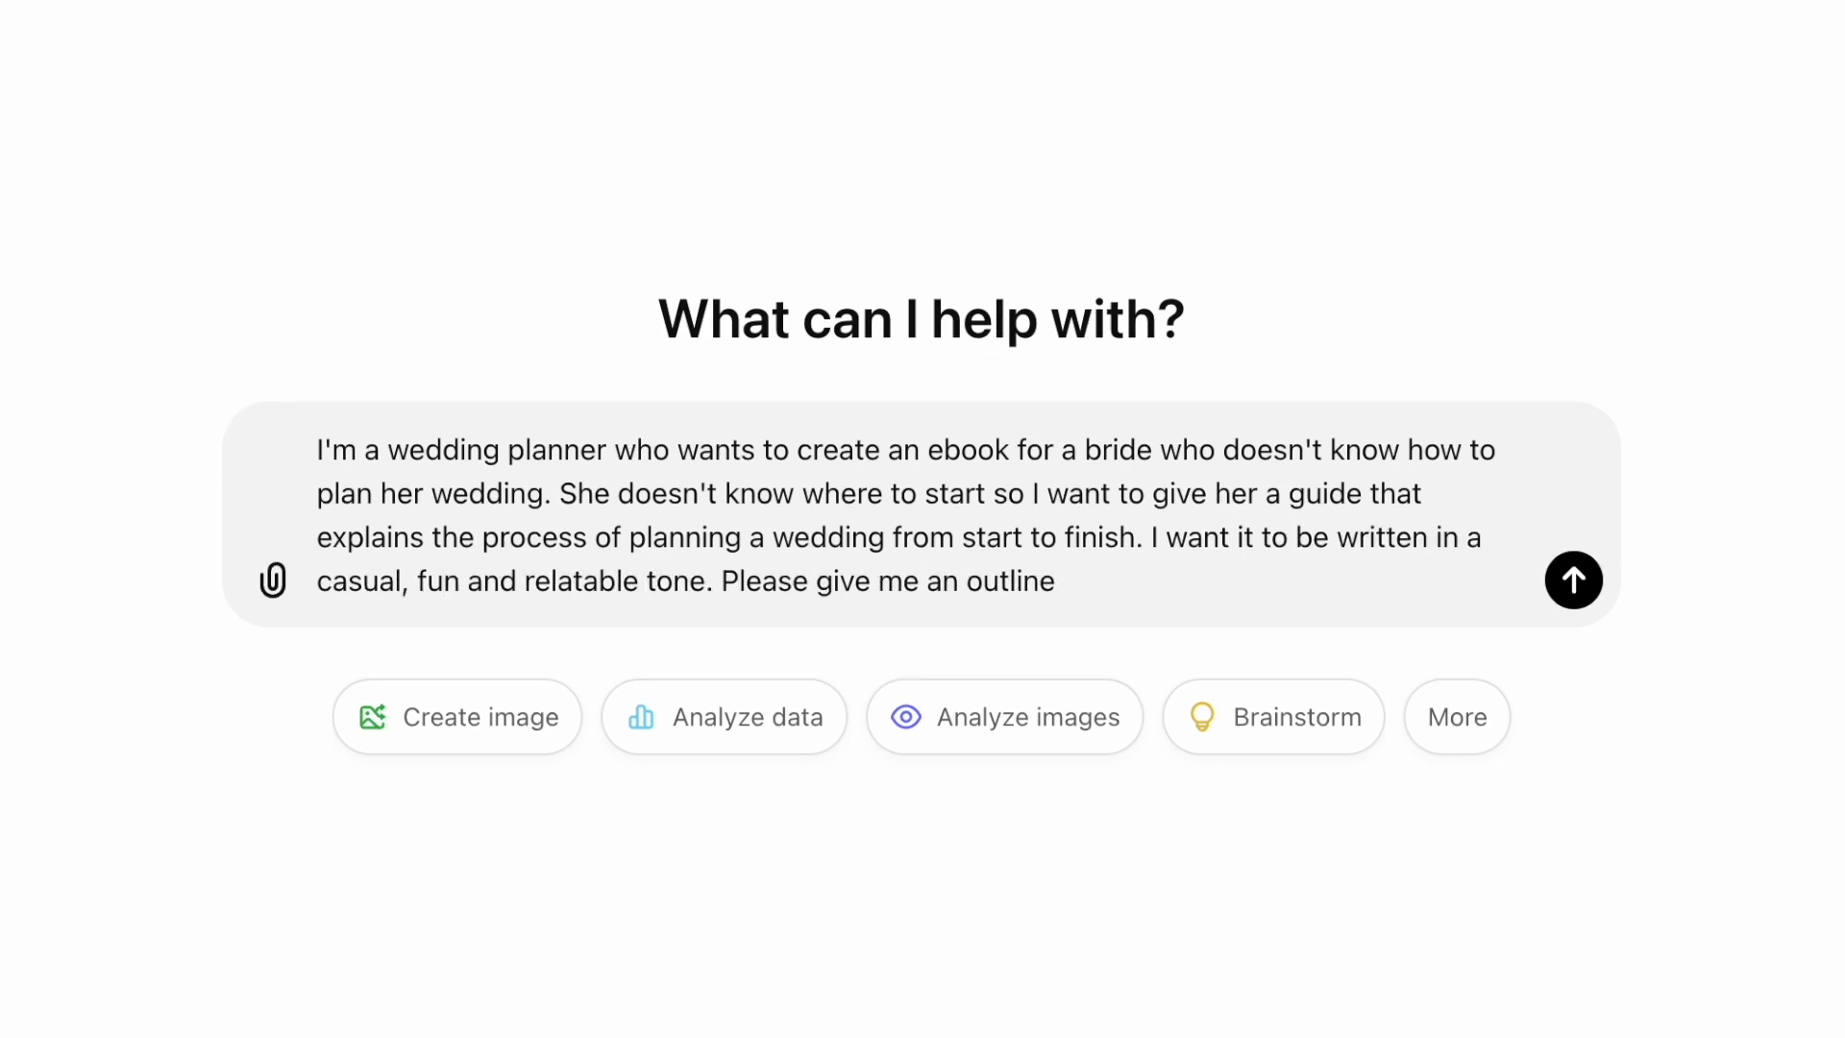
{"action": "type", "text": "for the ebook where each chapter addresses one"}
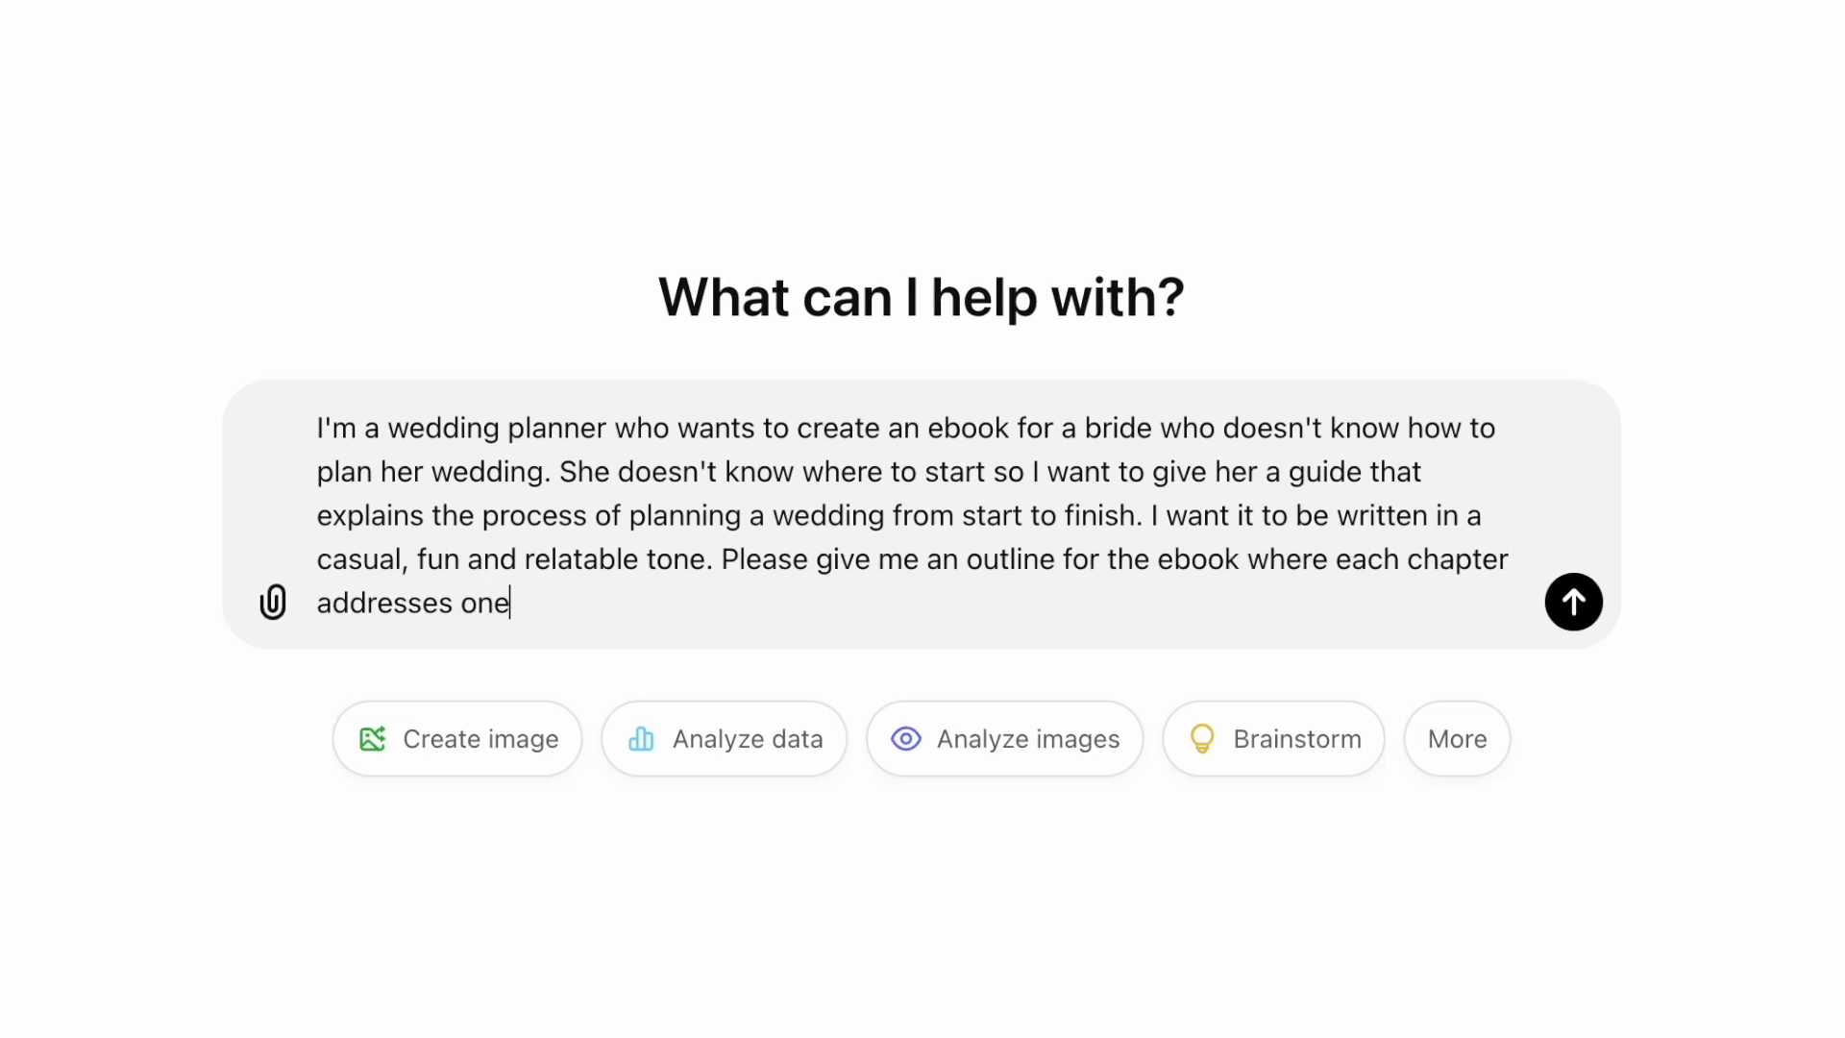
{"action": "type", "text": "step in the process."}
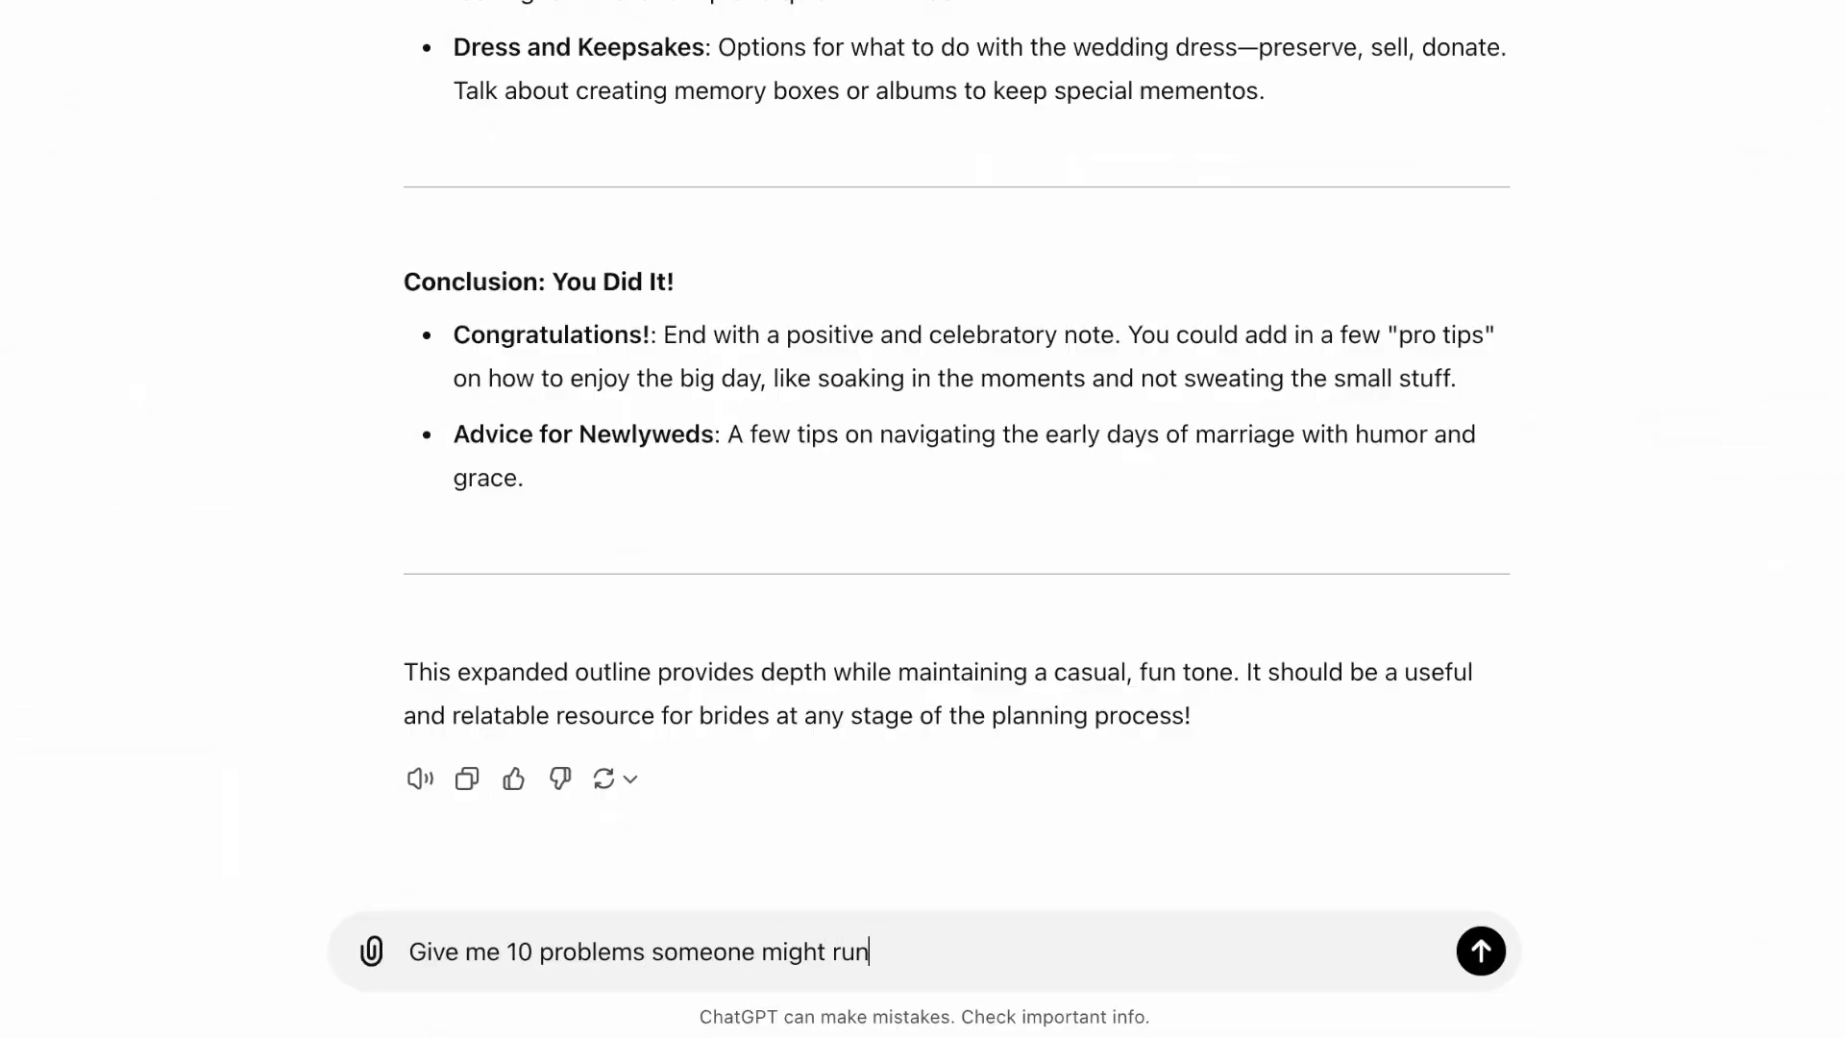
Finish and send the follow-up asking for ten wedding-planning problems and their solutions.
{"action": "type", "text": "into when planning a wedding and the sol"}
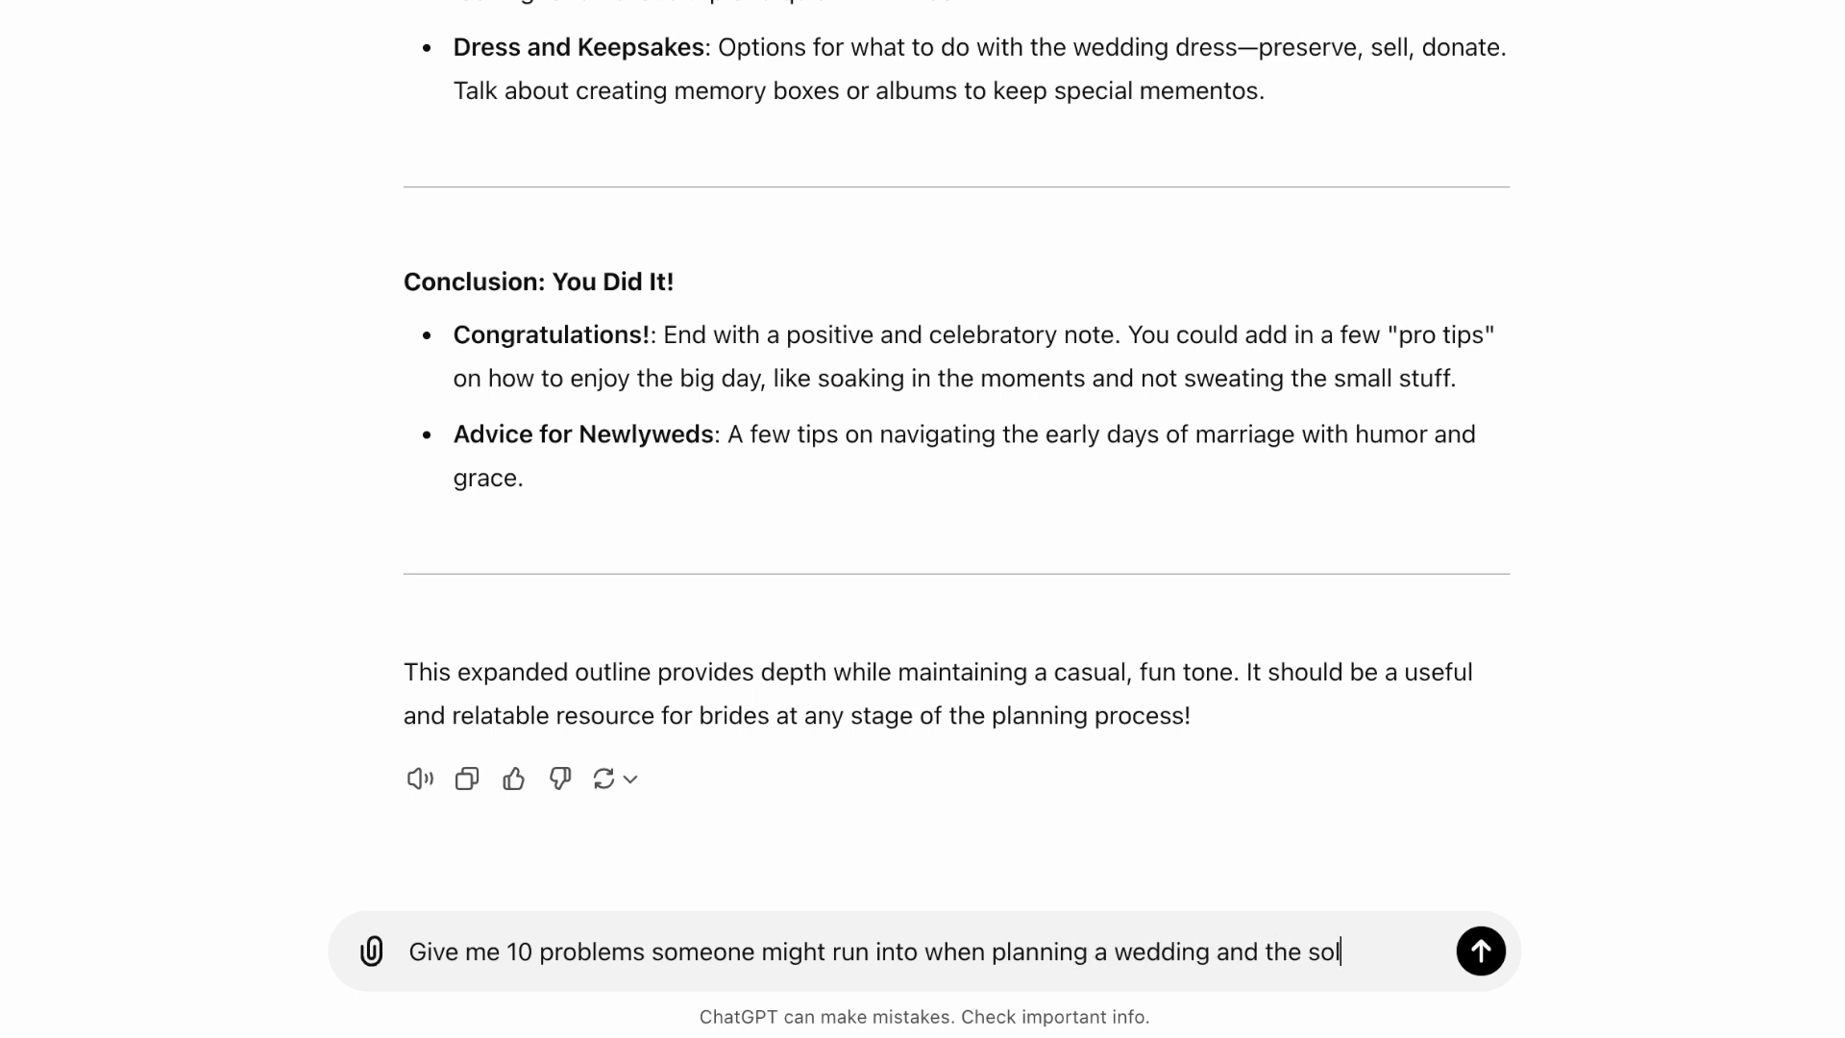
{"action": "left_click", "coordinate": [1480, 951]}
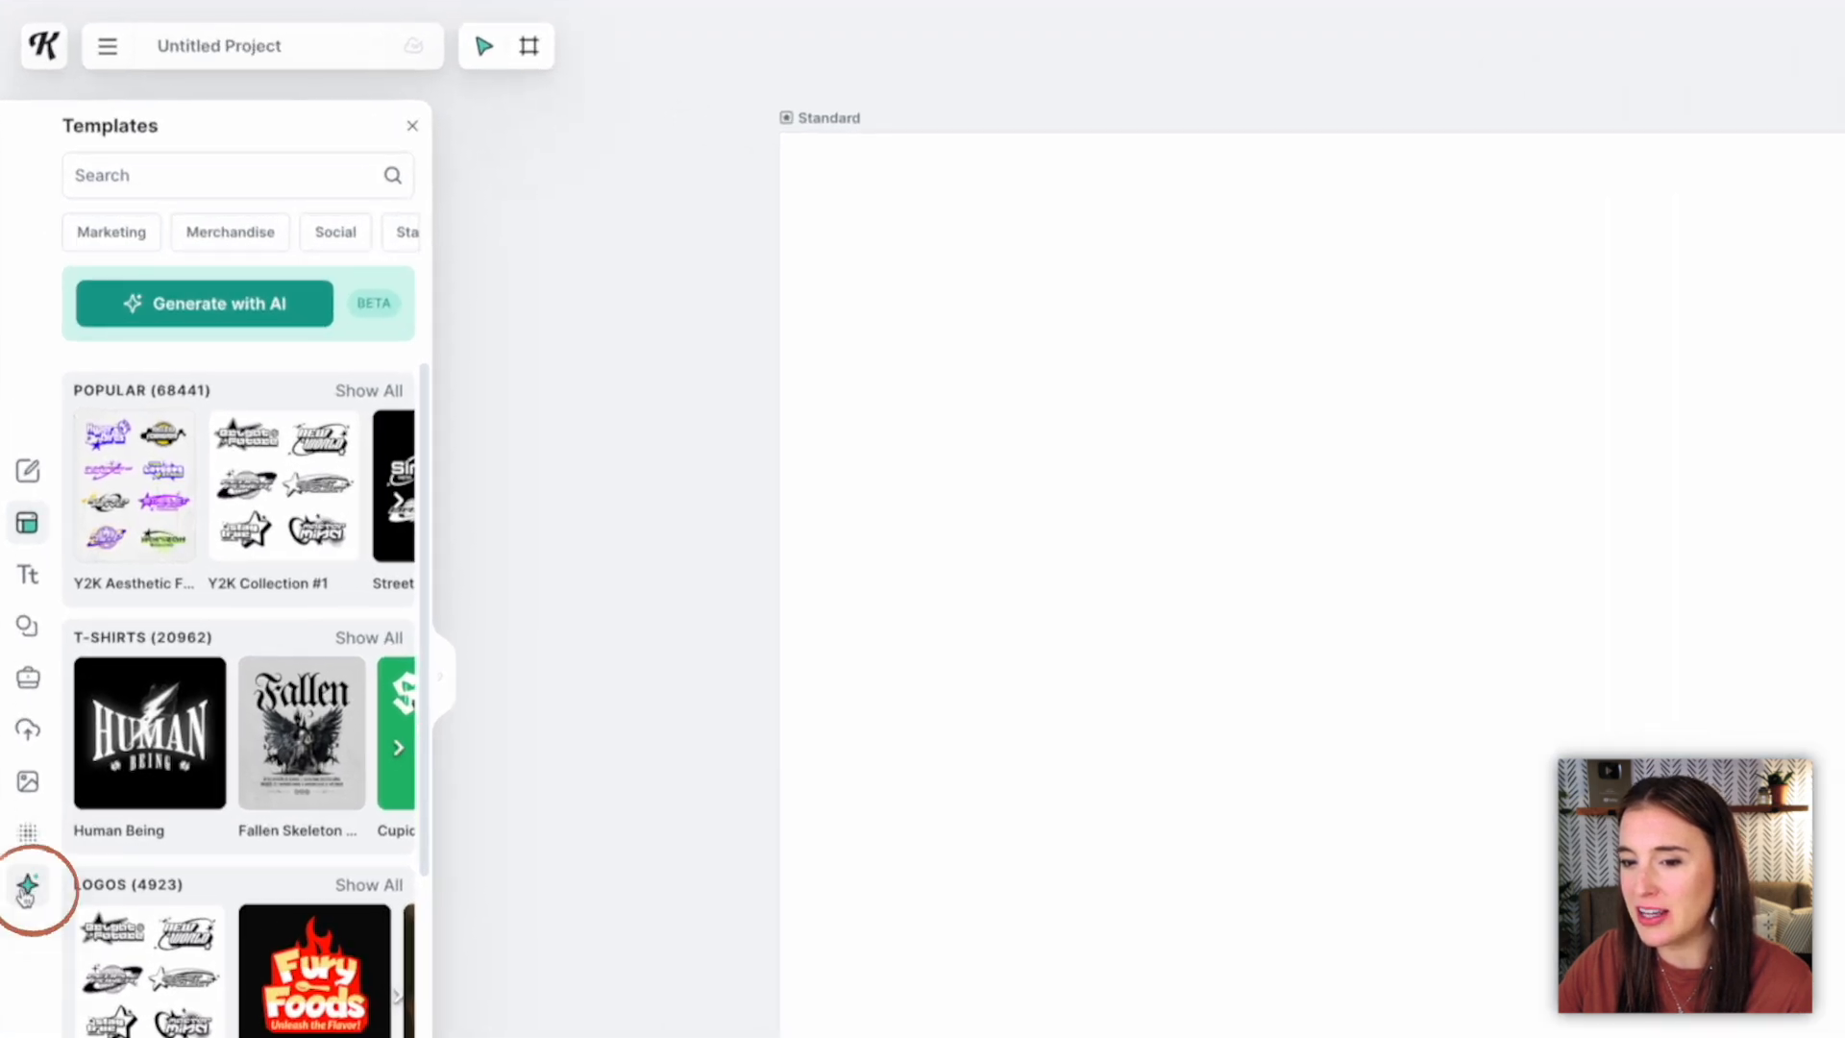
Open Kittl's AI Image Generator and start entering the prompt 'A sunflower in the rain'.
{"action": "left_click", "coordinate": [27, 885]}
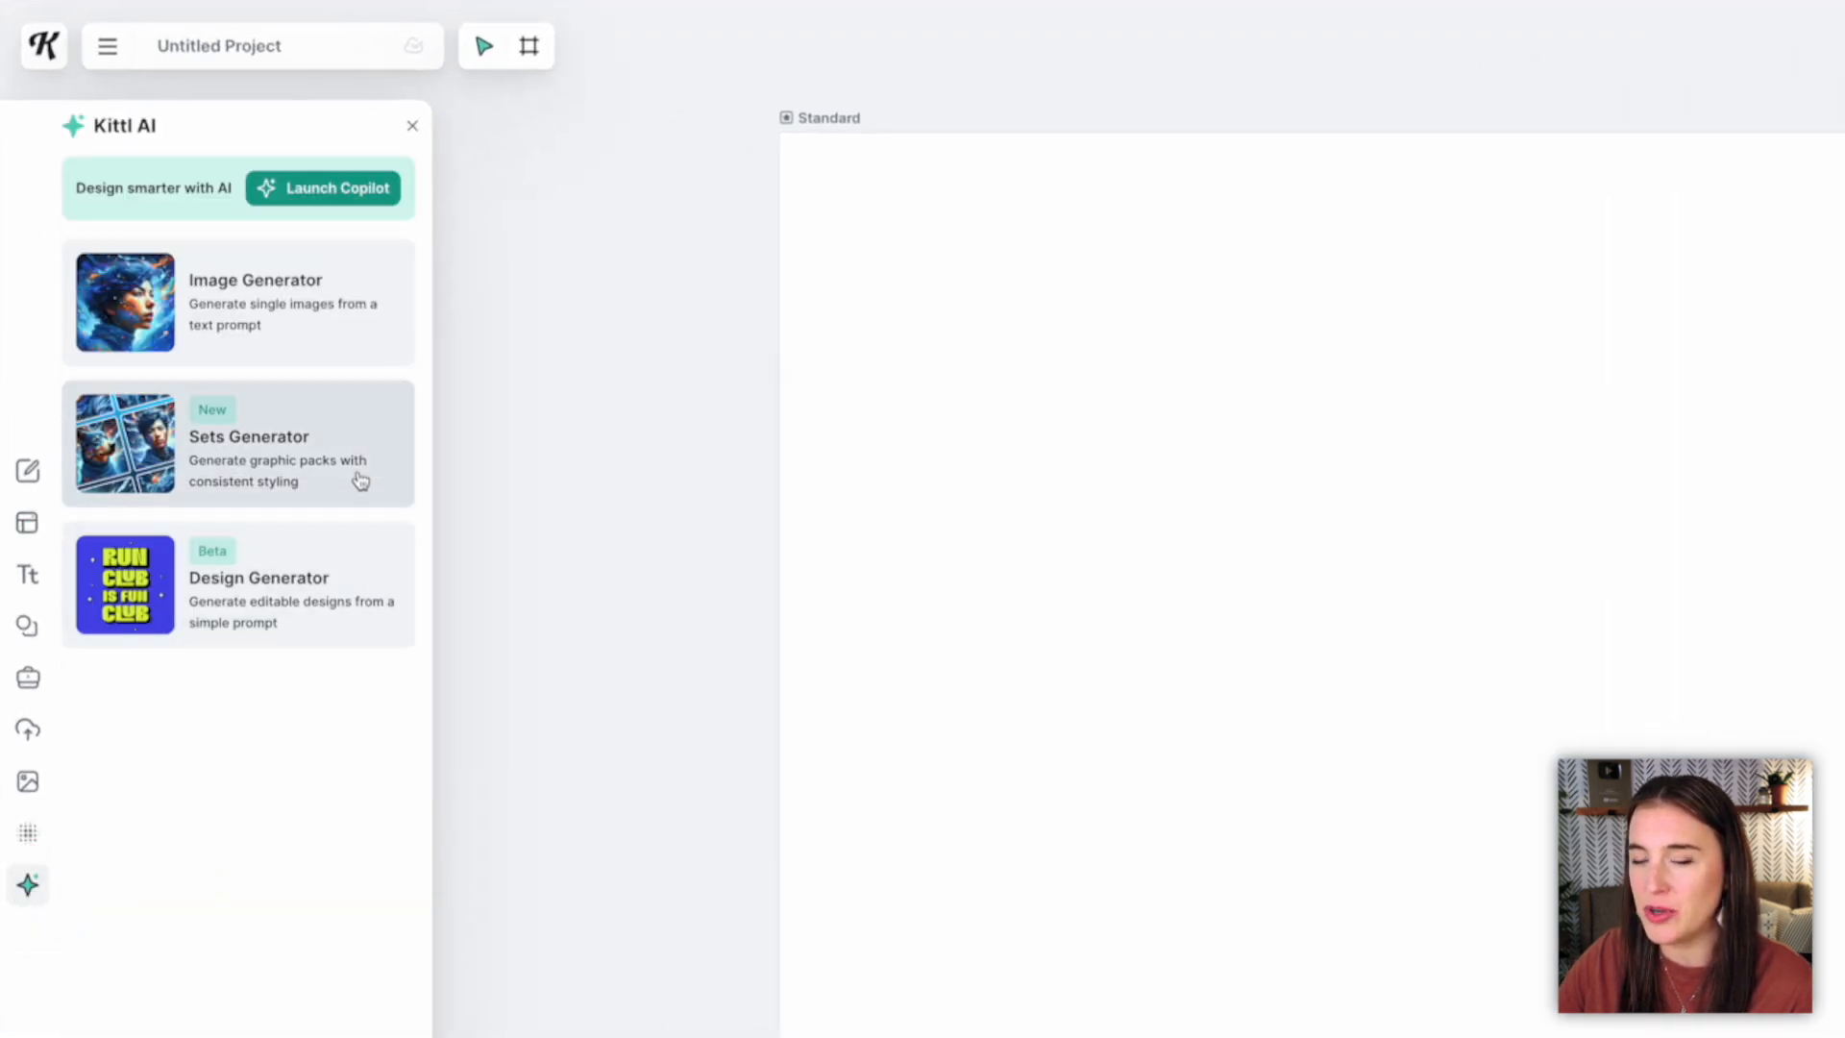
{"action": "left_click", "coordinate": [237, 301]}
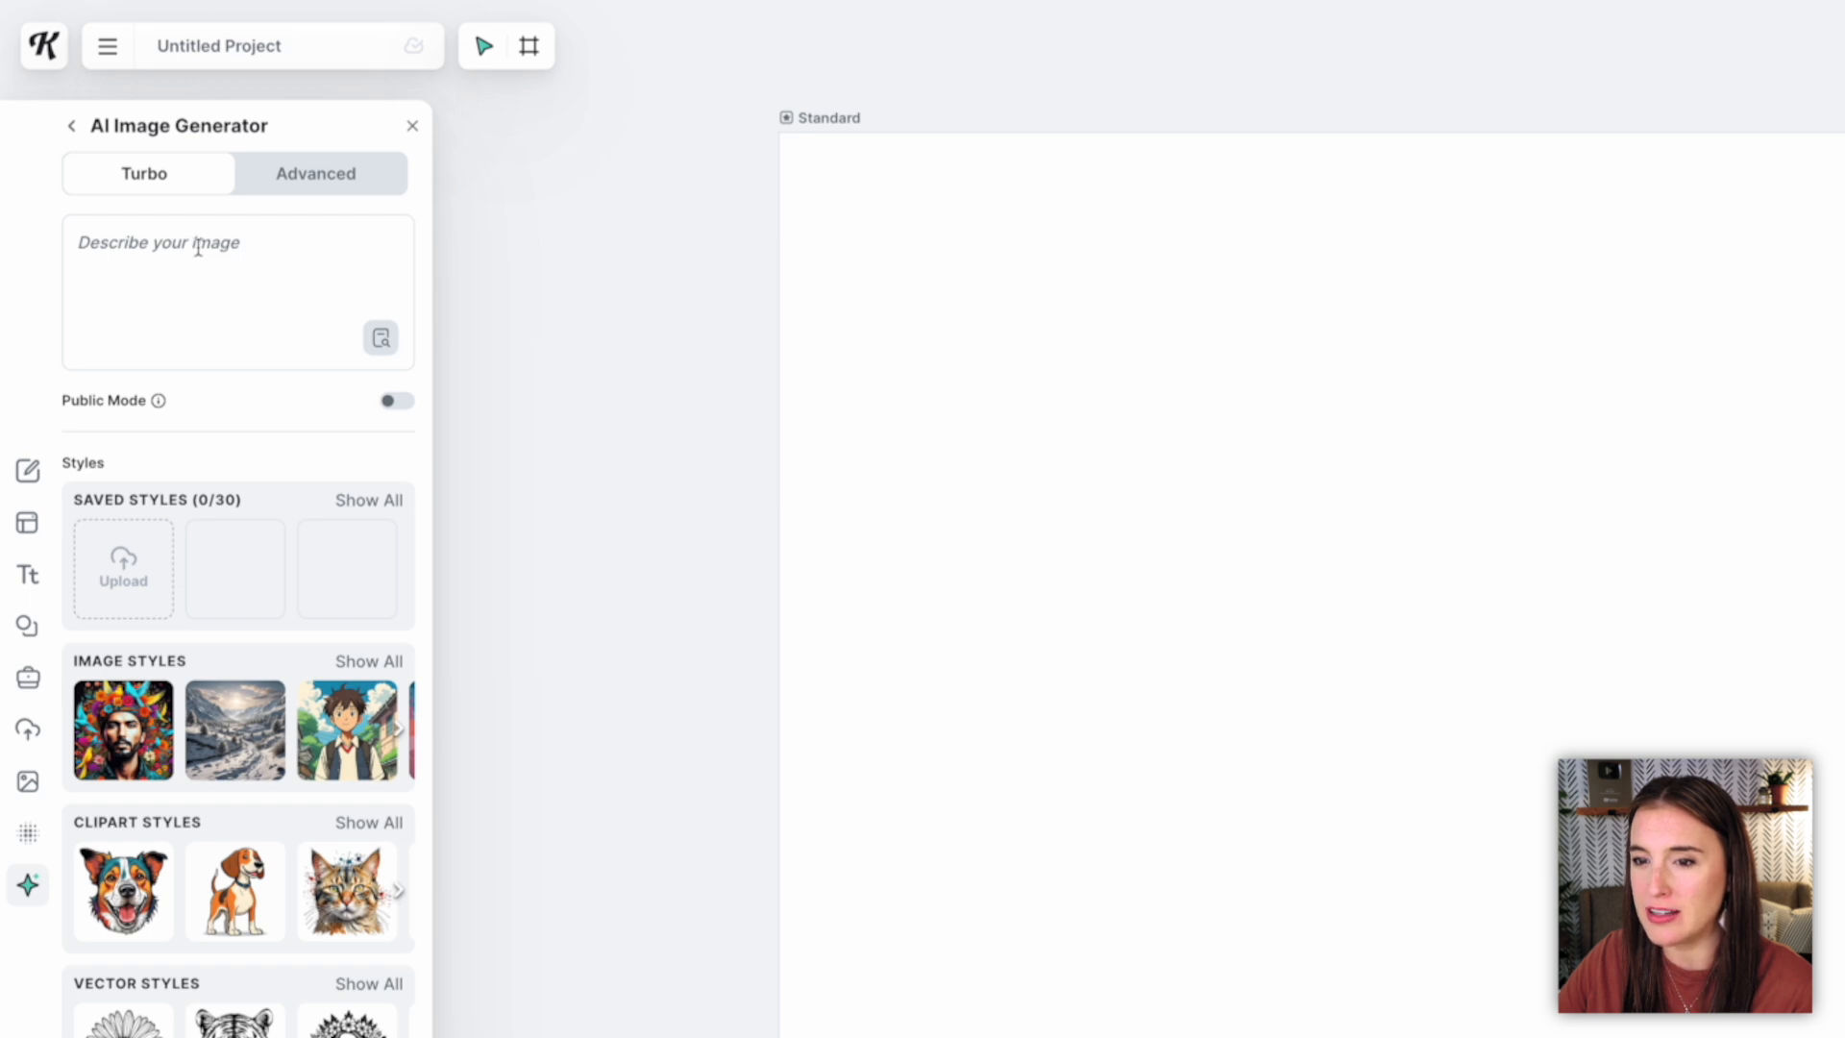
{"action": "type", "text": "A sunflower in the rain"}
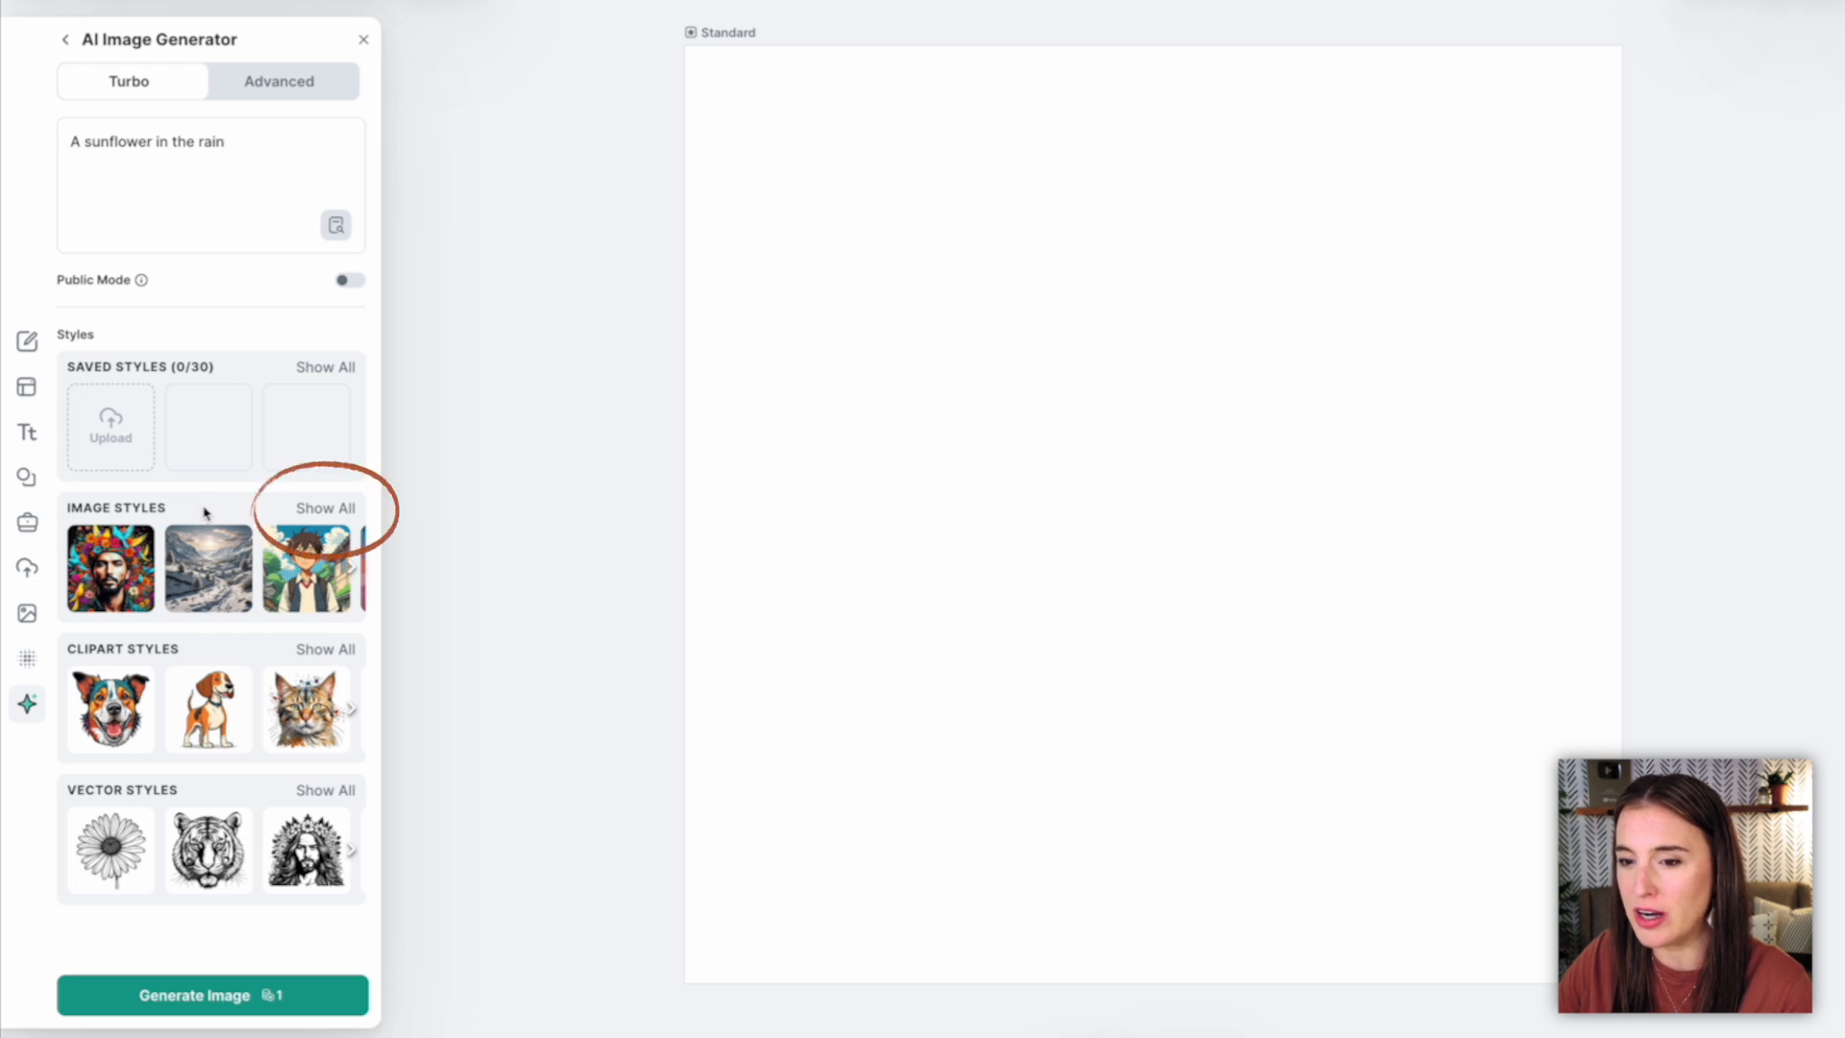
{"action": "left_click", "coordinate": [325, 508]}
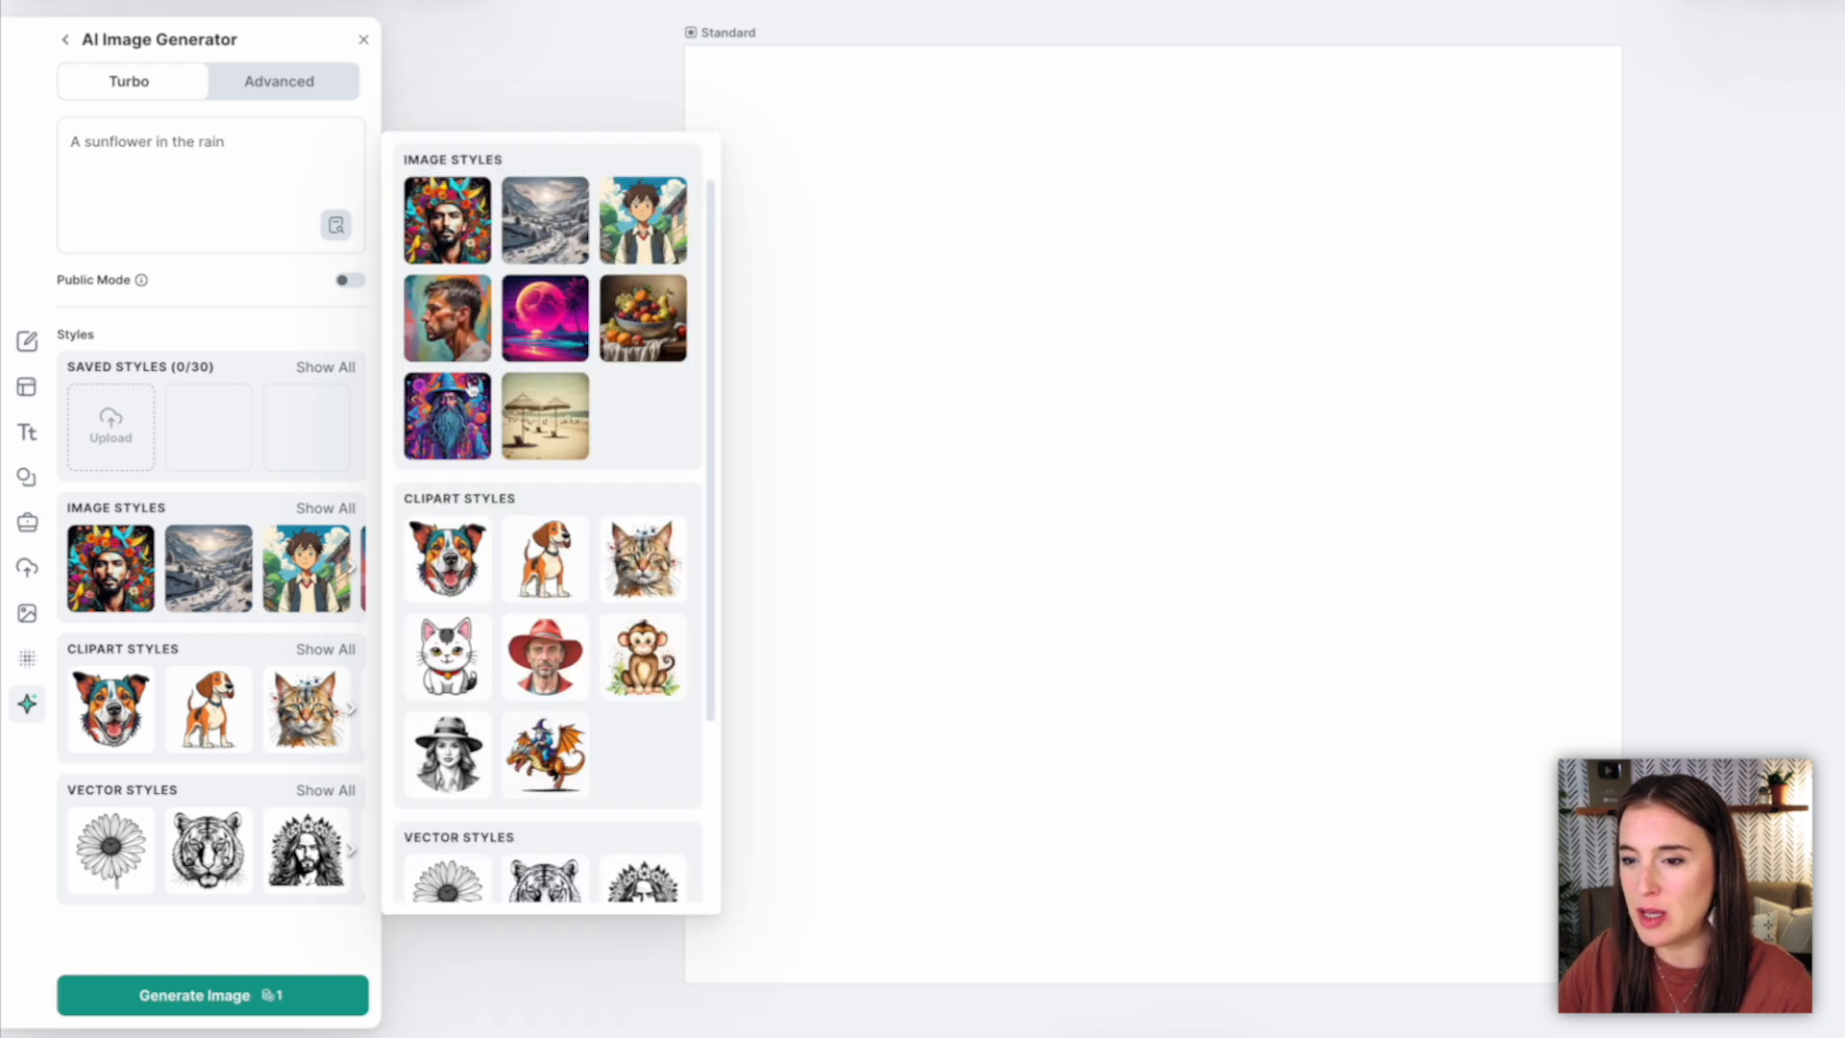
{"action": "scroll", "scroll_direction": "down", "scroll_amount": 3}
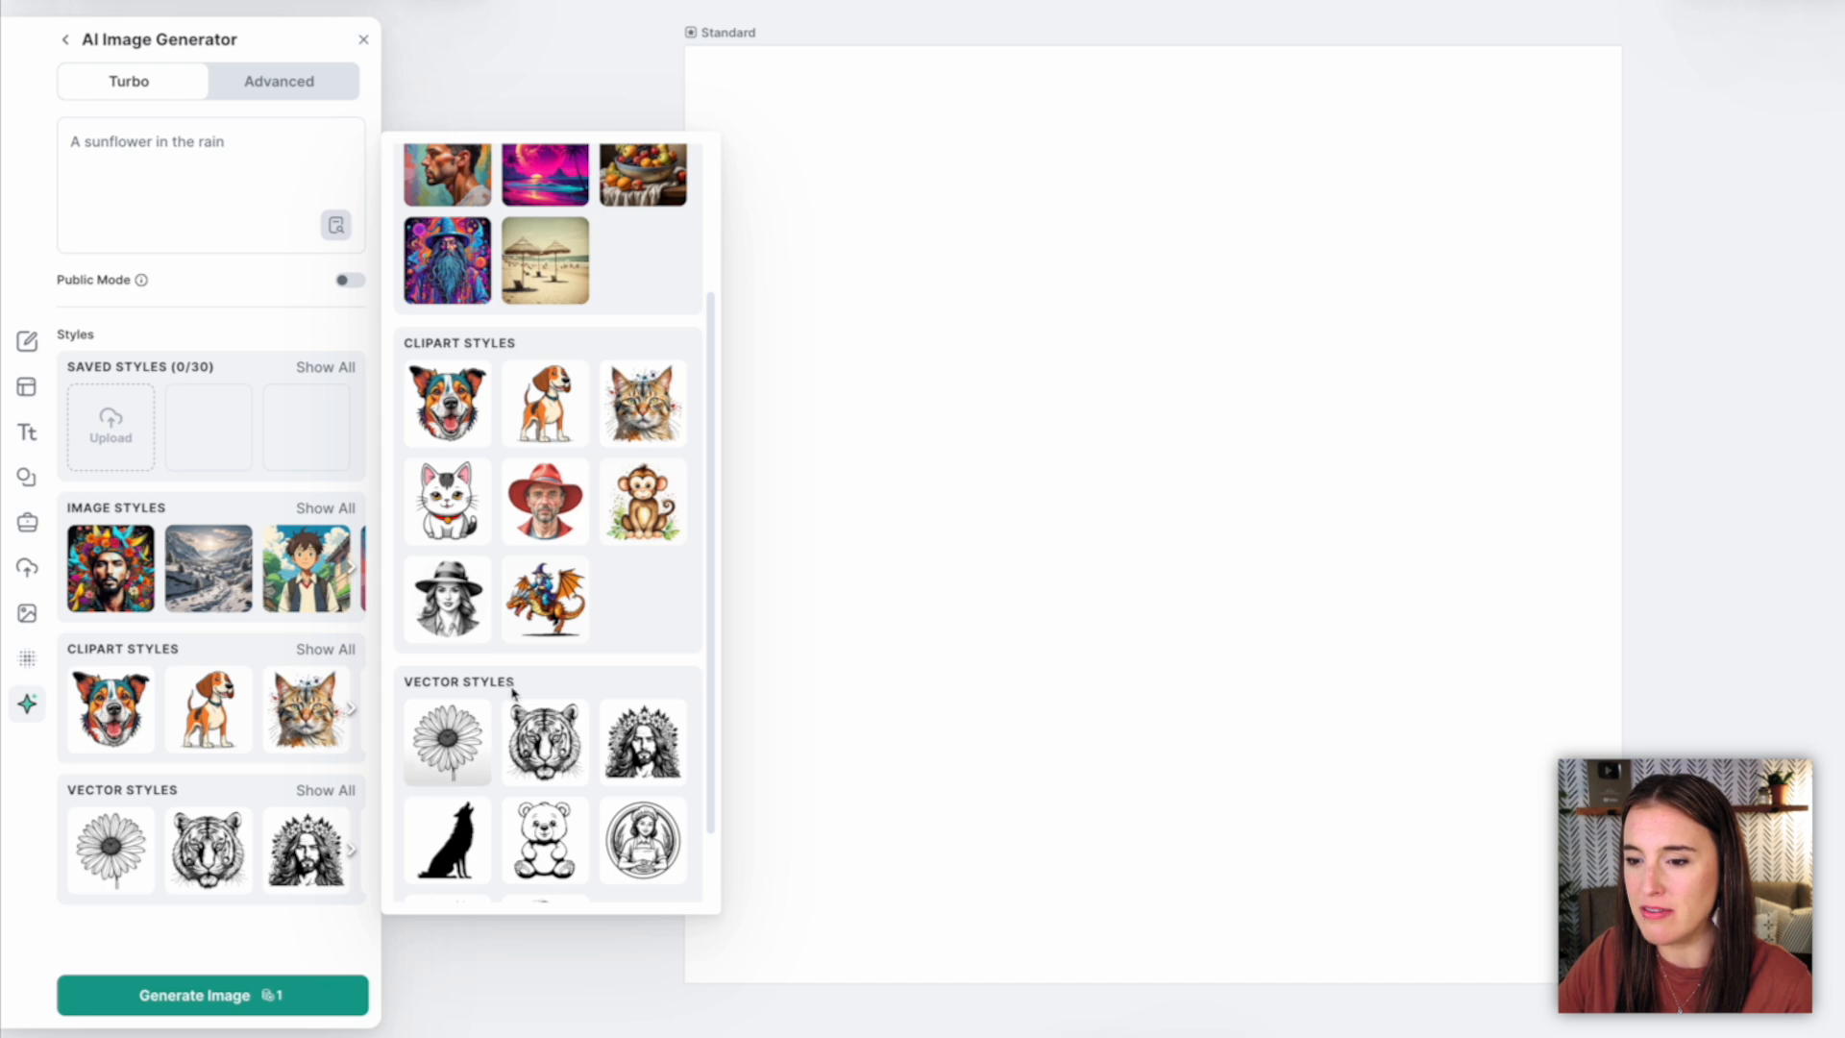
{"action": "scroll", "scroll_direction": "up", "scroll_amount": 3}
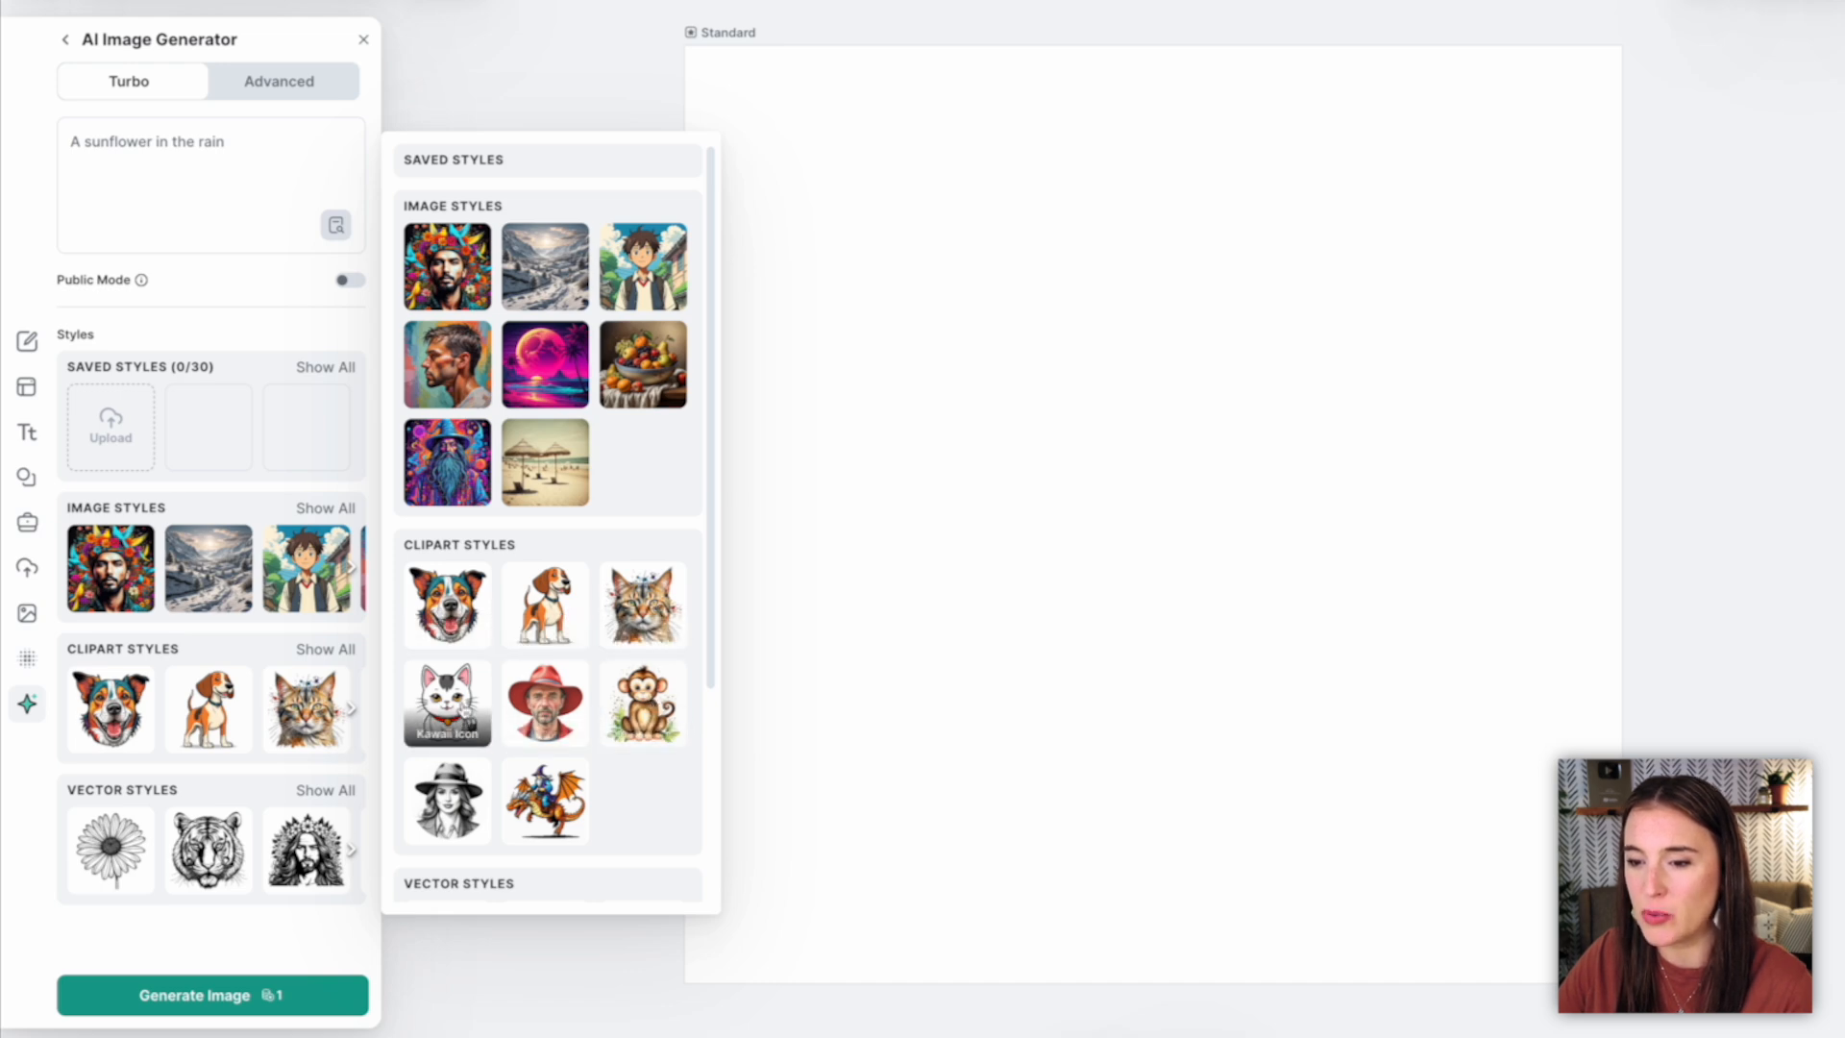
{"action": "scroll", "scroll_direction": "down", "scroll_amount": 3}
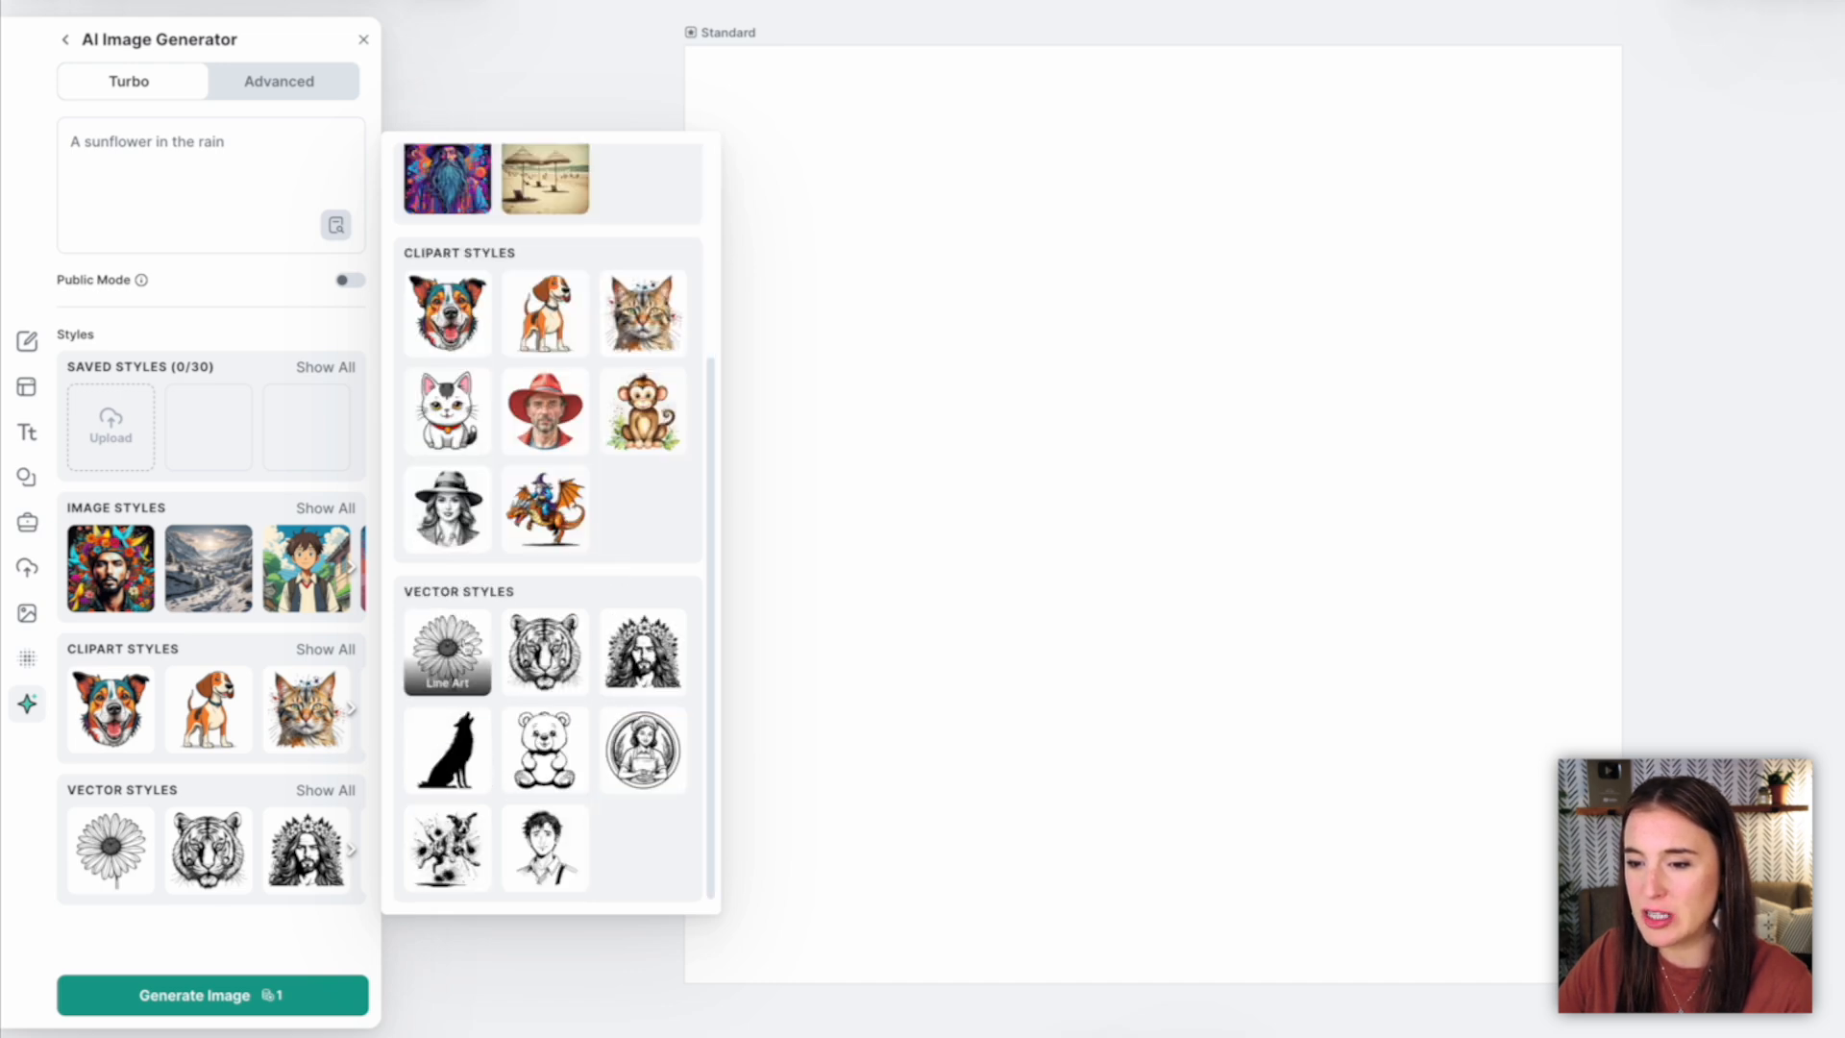
{"action": "scroll", "scroll_direction": "up", "scroll_amount": 3}
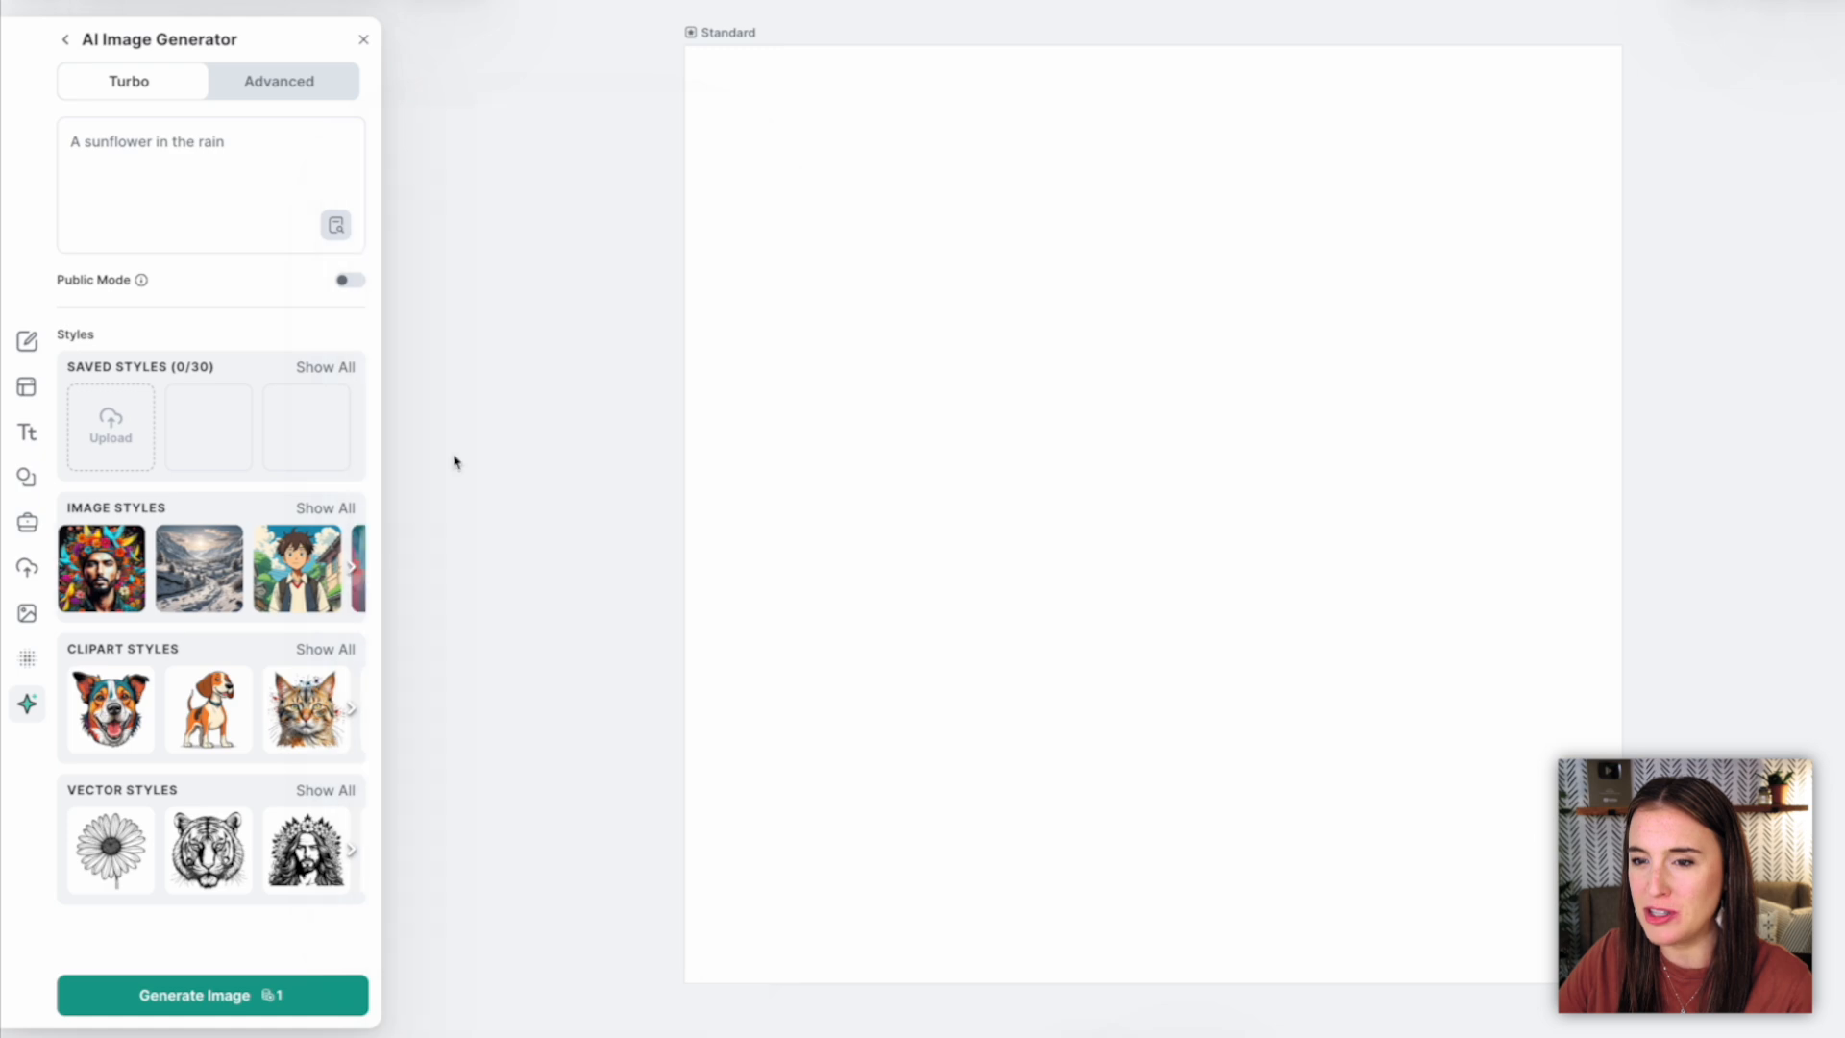
Generate a Psychedelic sunflower image, then regenerate it in the Retro photo style.
{"action": "left_click", "coordinate": [212, 995]}
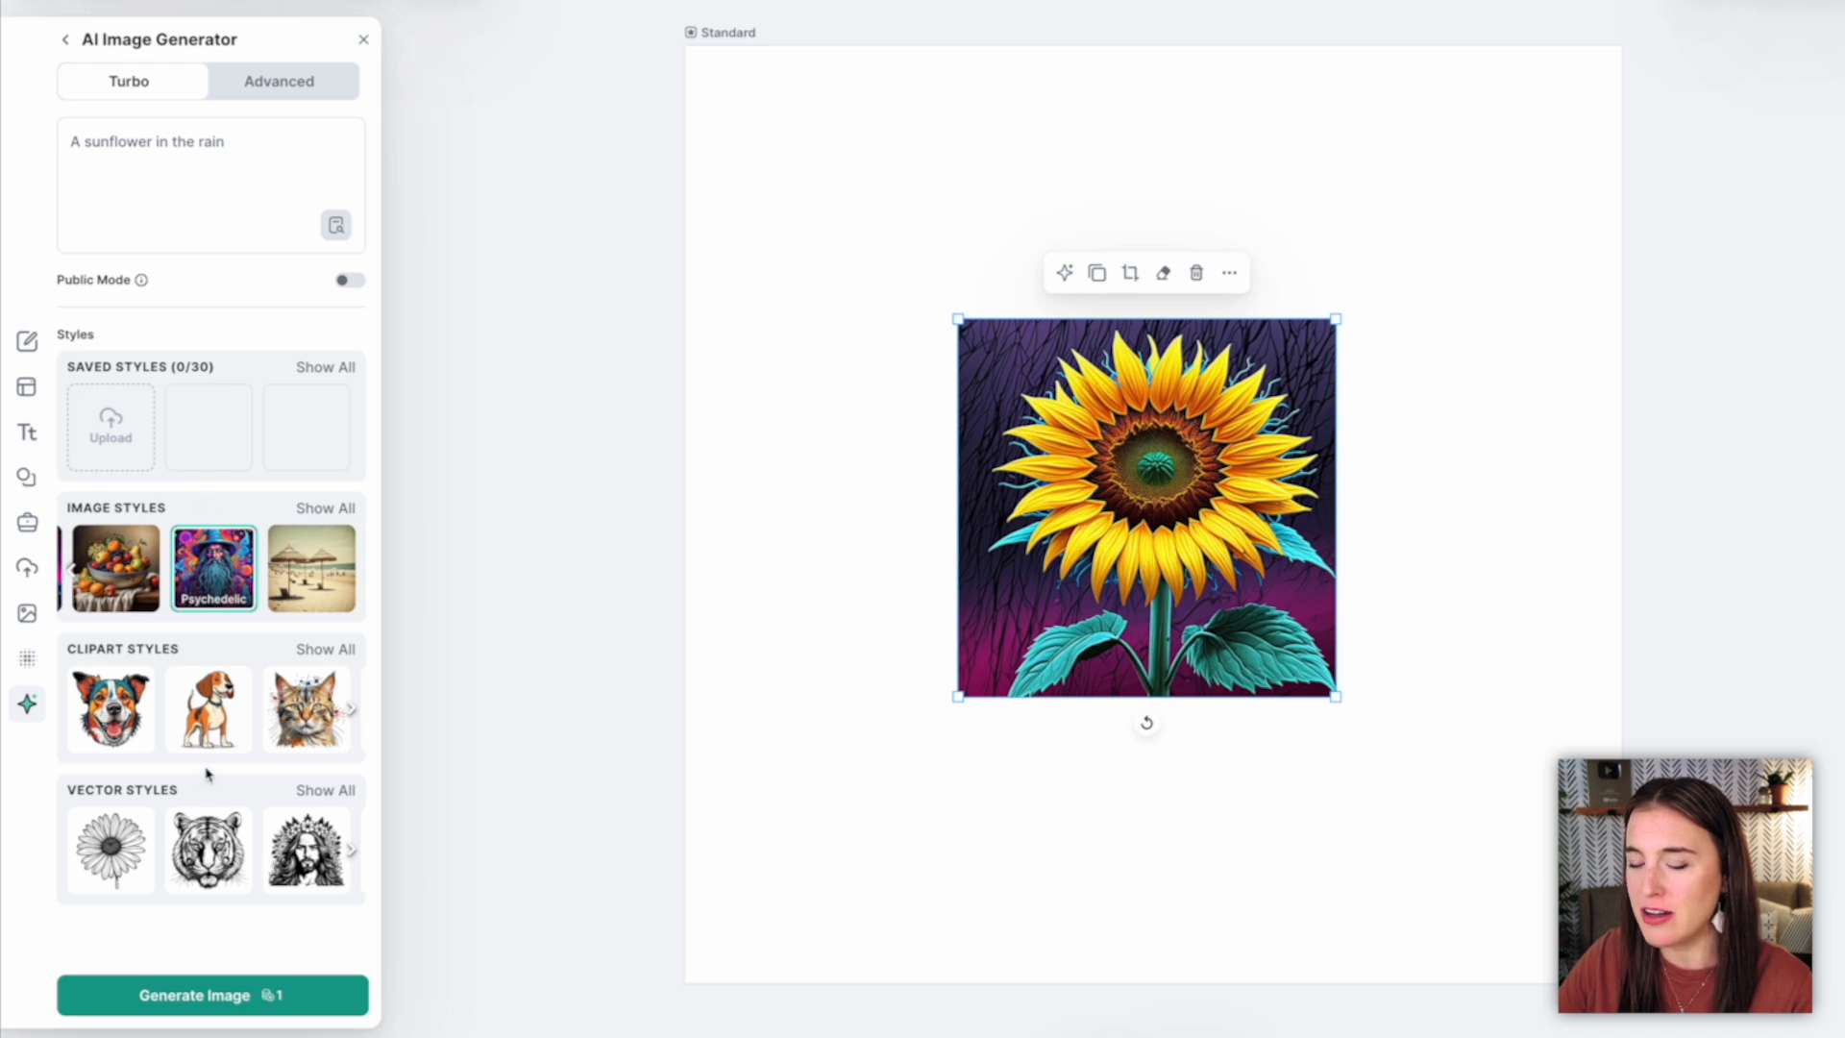
{"action": "left_click", "coordinate": [325, 508]}
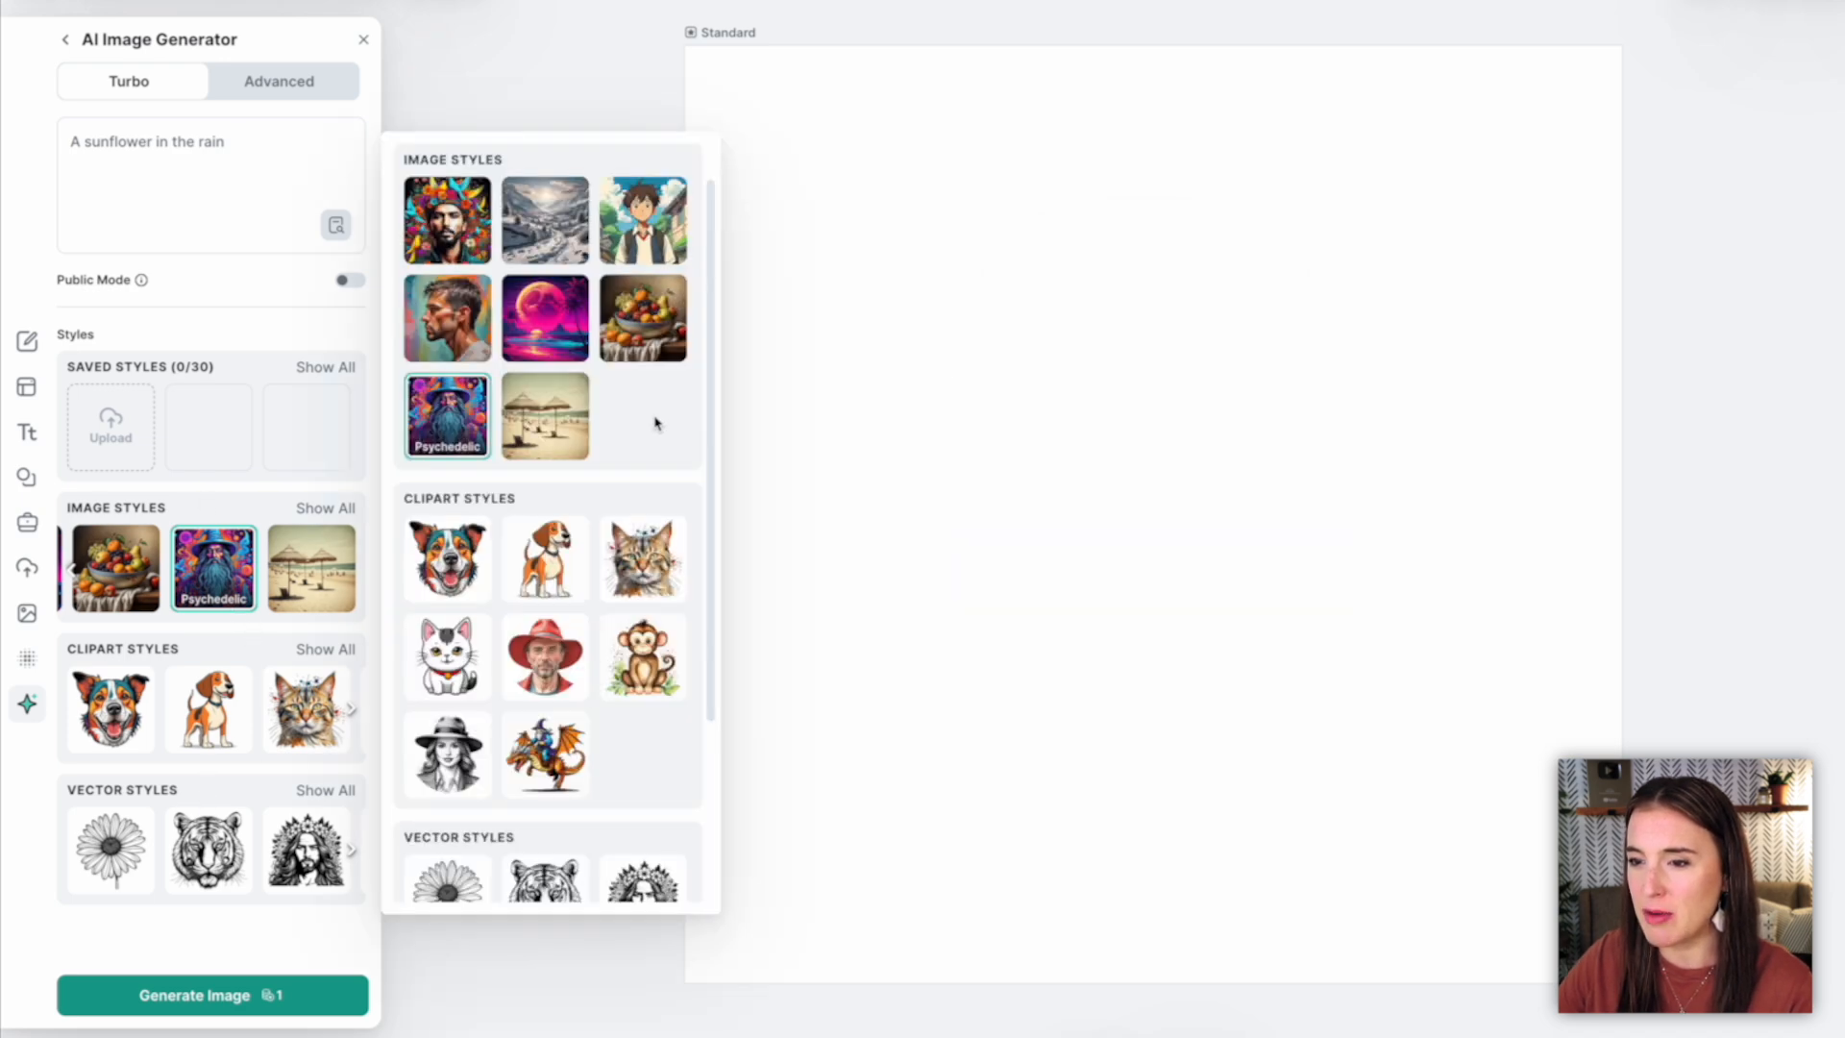
{"action": "left_click", "coordinate": [544, 416]}
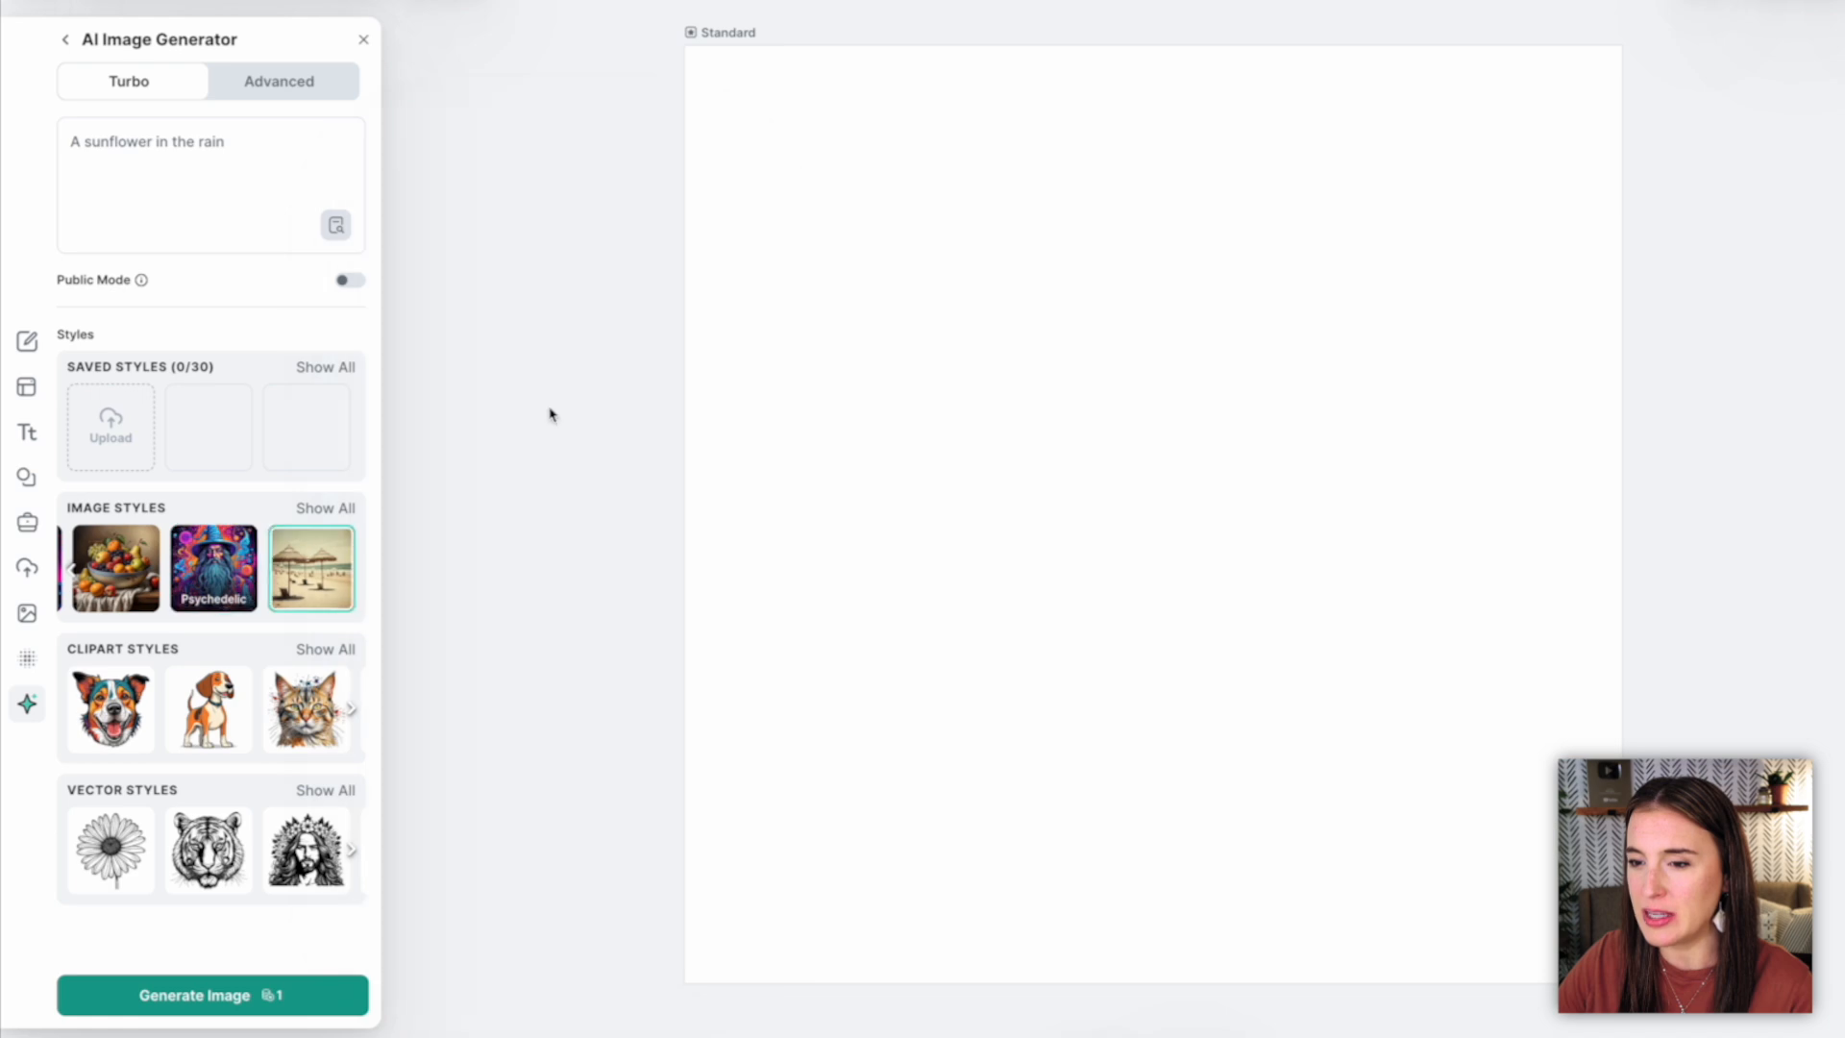
{"action": "left_click", "coordinate": [211, 995]}
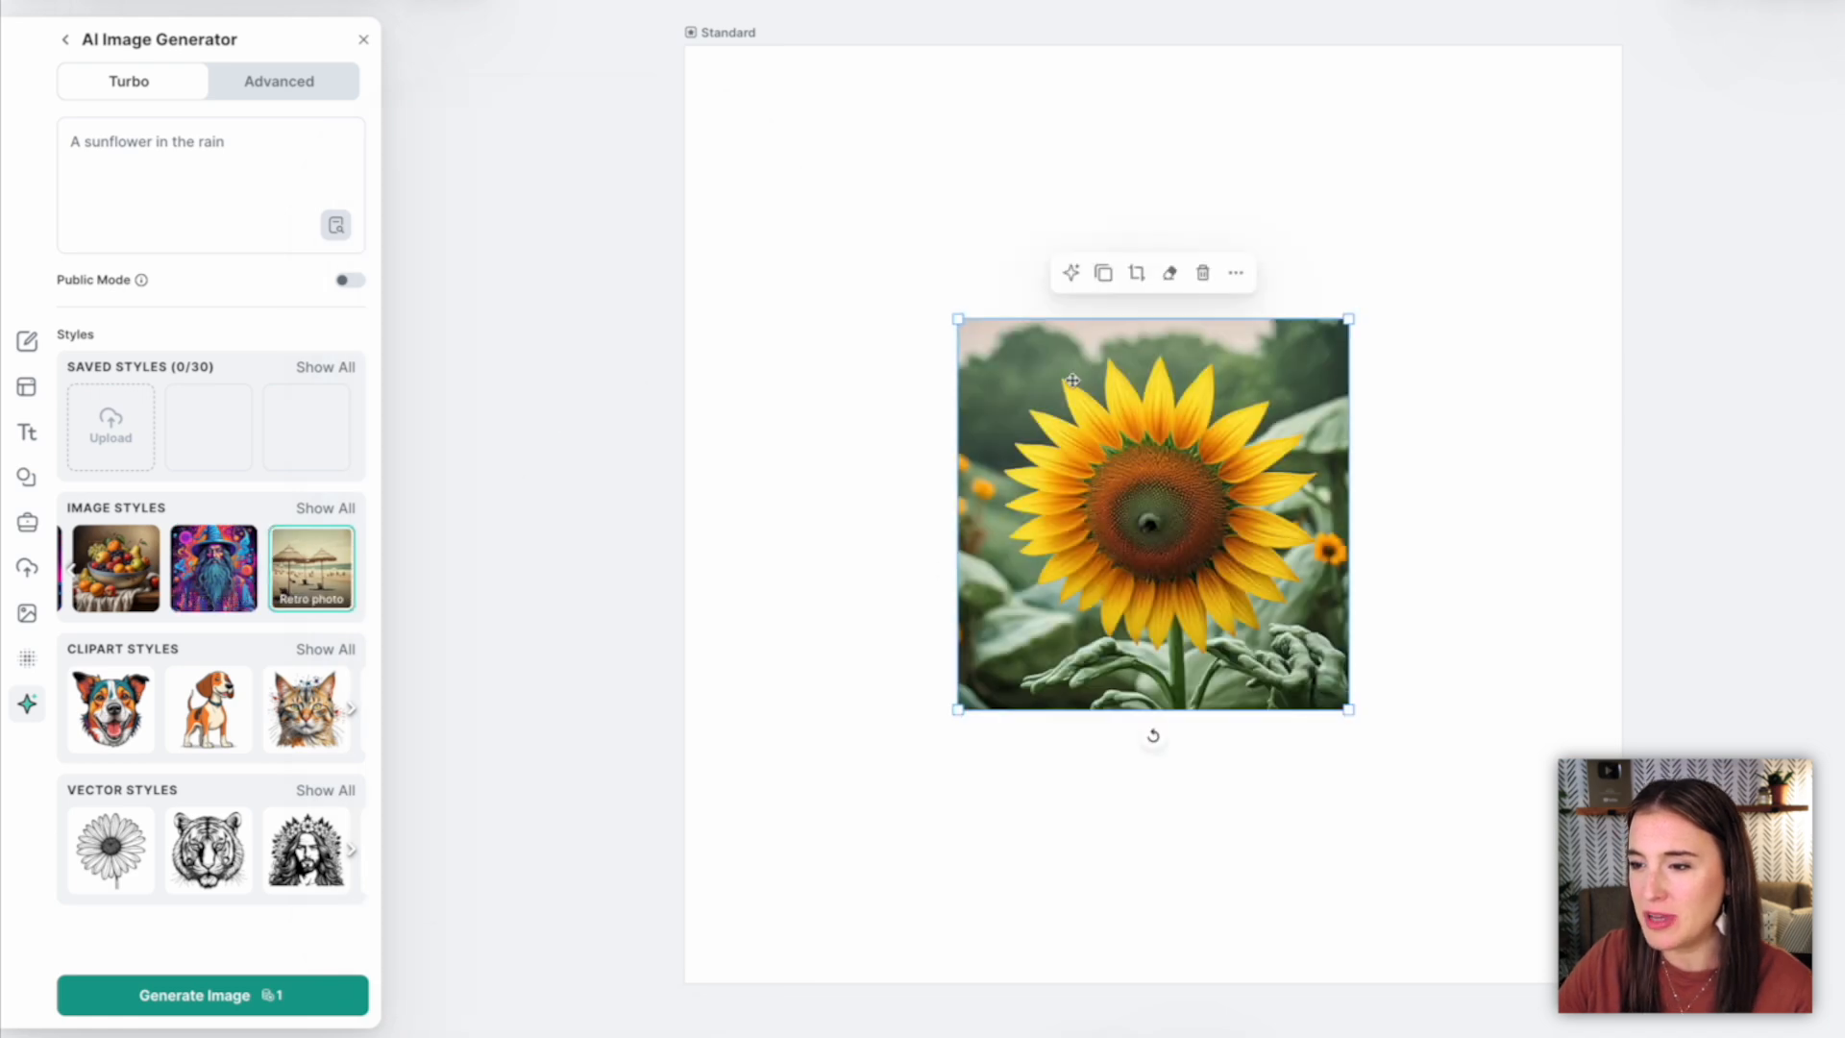
{"action": "mouse_move", "coordinate": [1292, 400]}
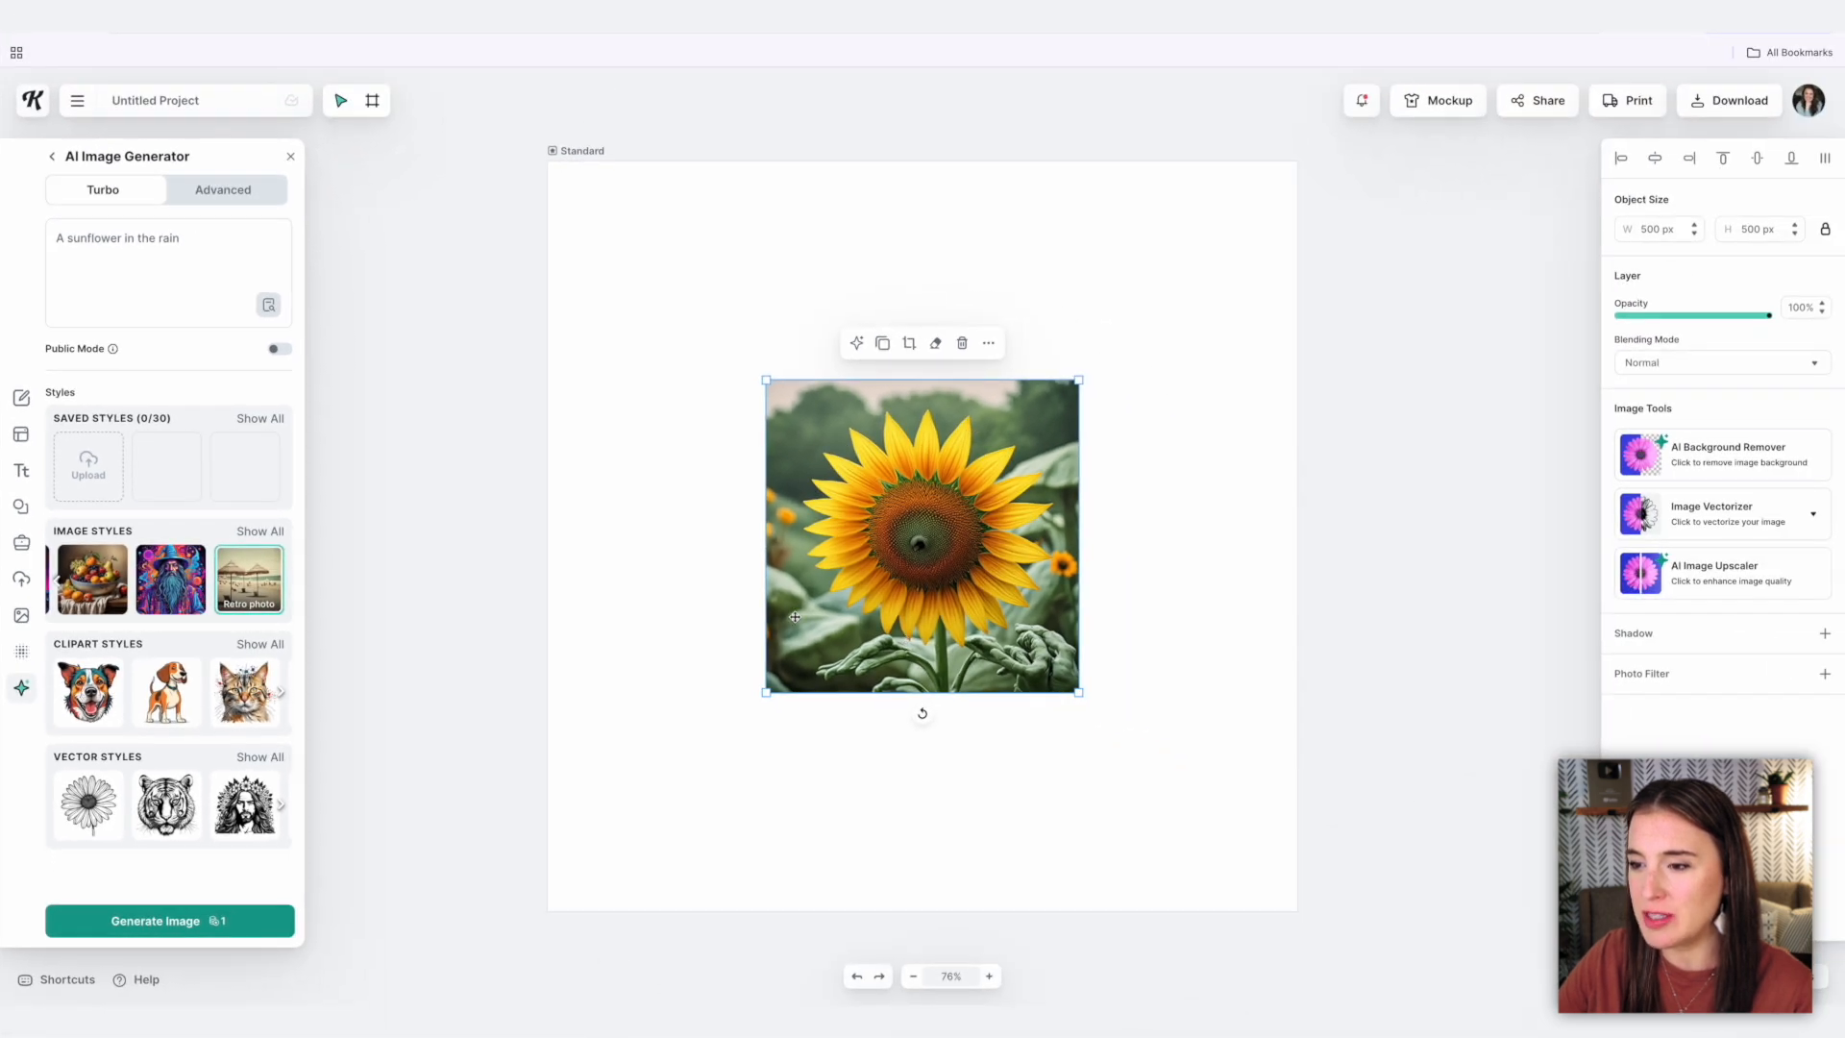
{"action": "mouse_move", "coordinate": [984, 529]}
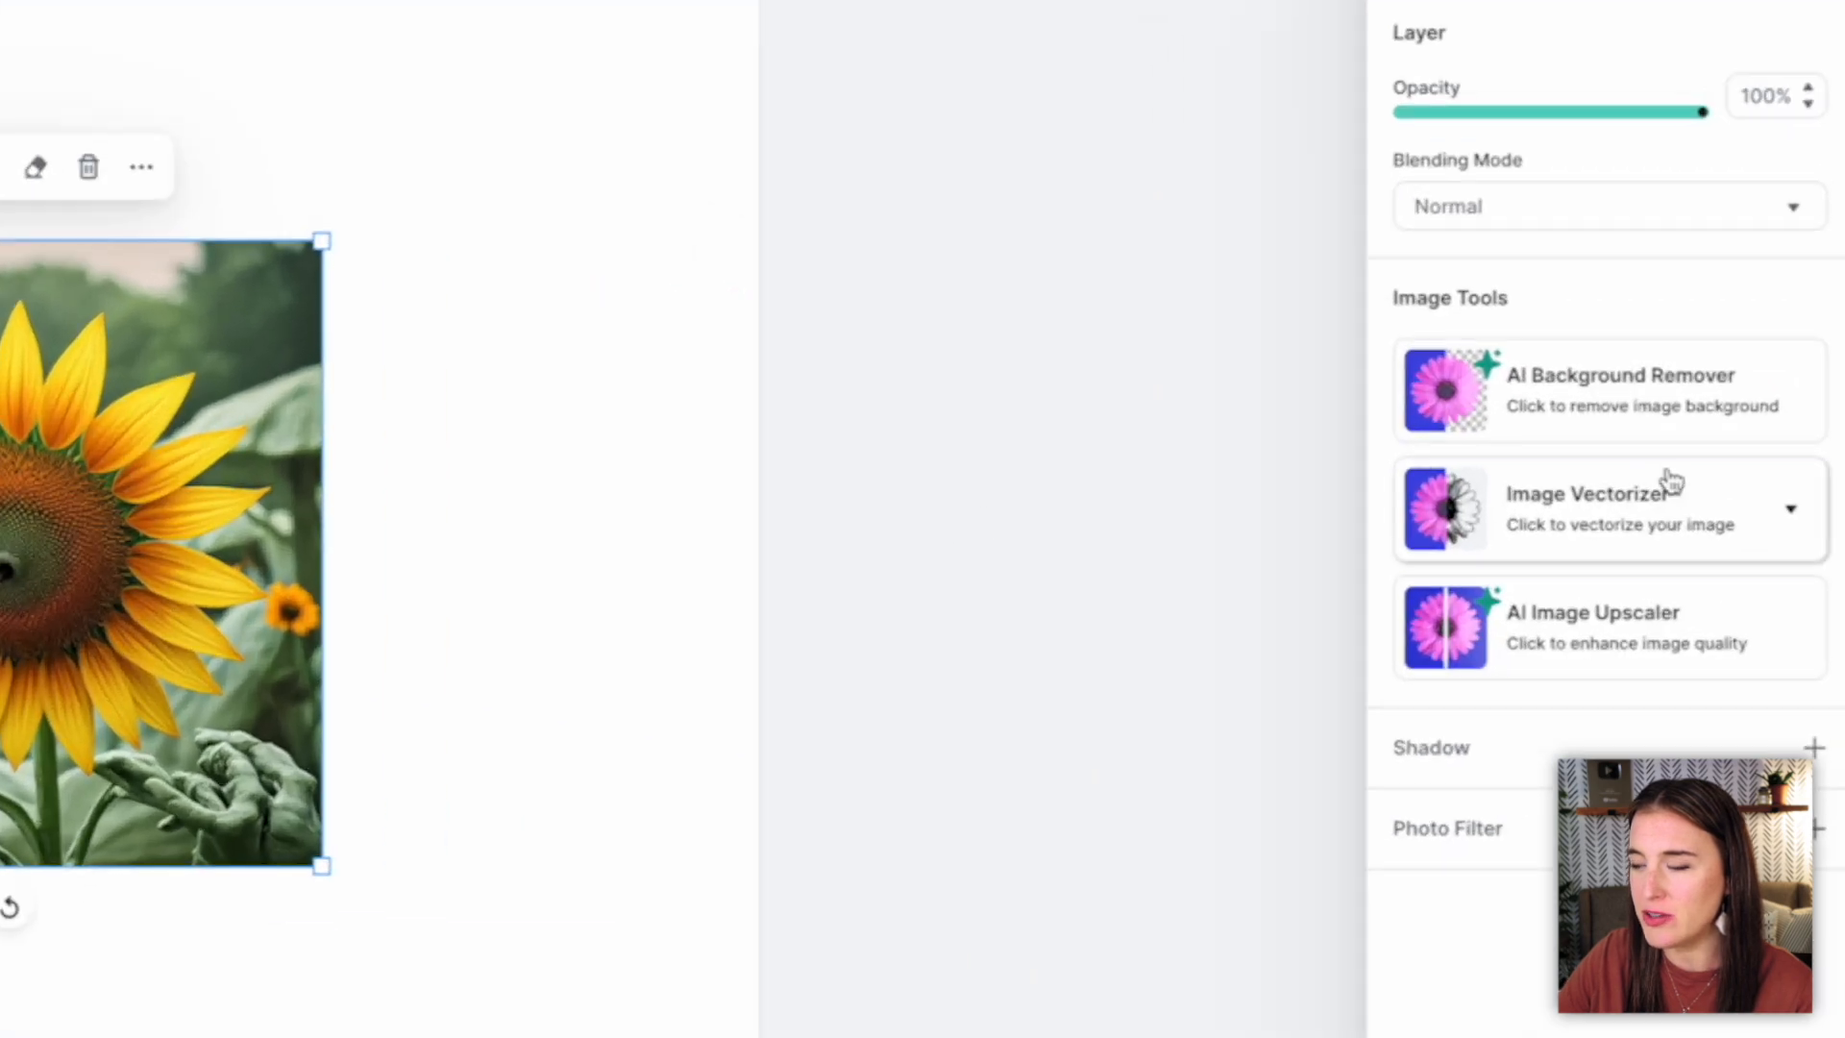
Run Kittl's AI Background Remover on the sunflower image.
{"action": "left_click", "coordinate": [1606, 392]}
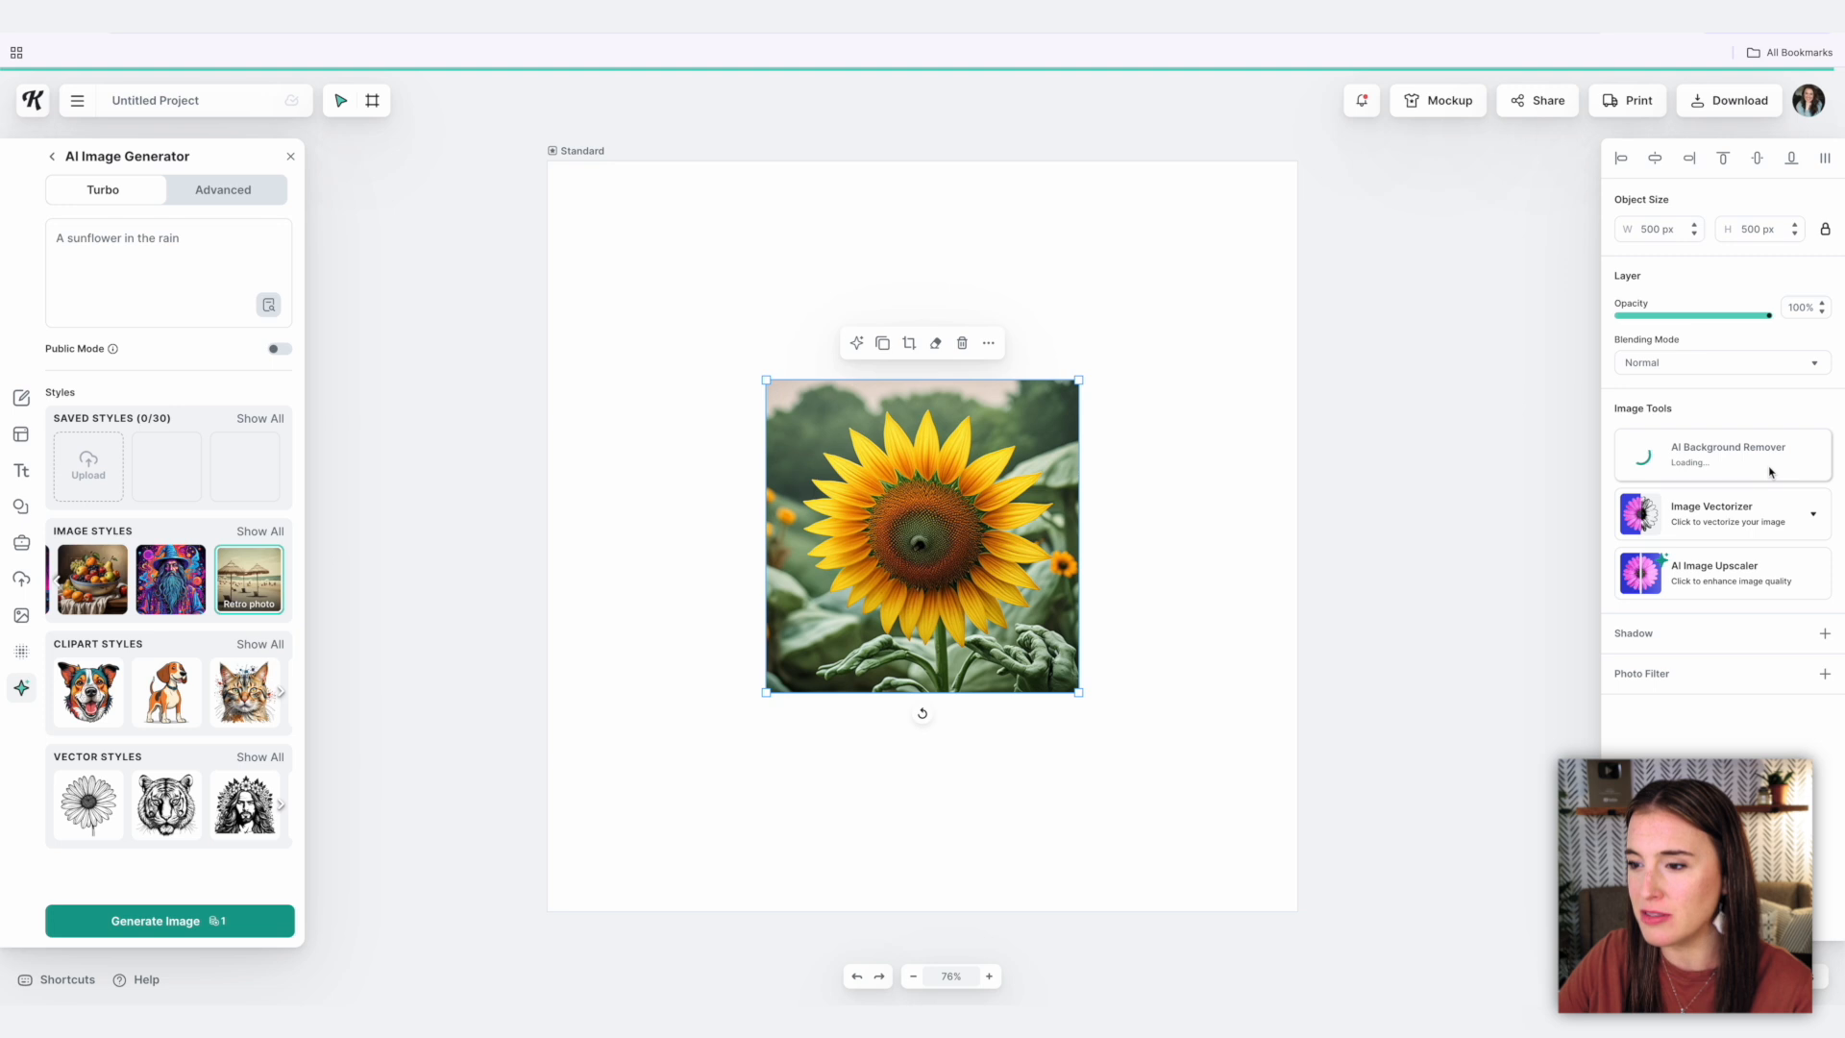
{"action": "left_click", "coordinate": [1720, 455]}
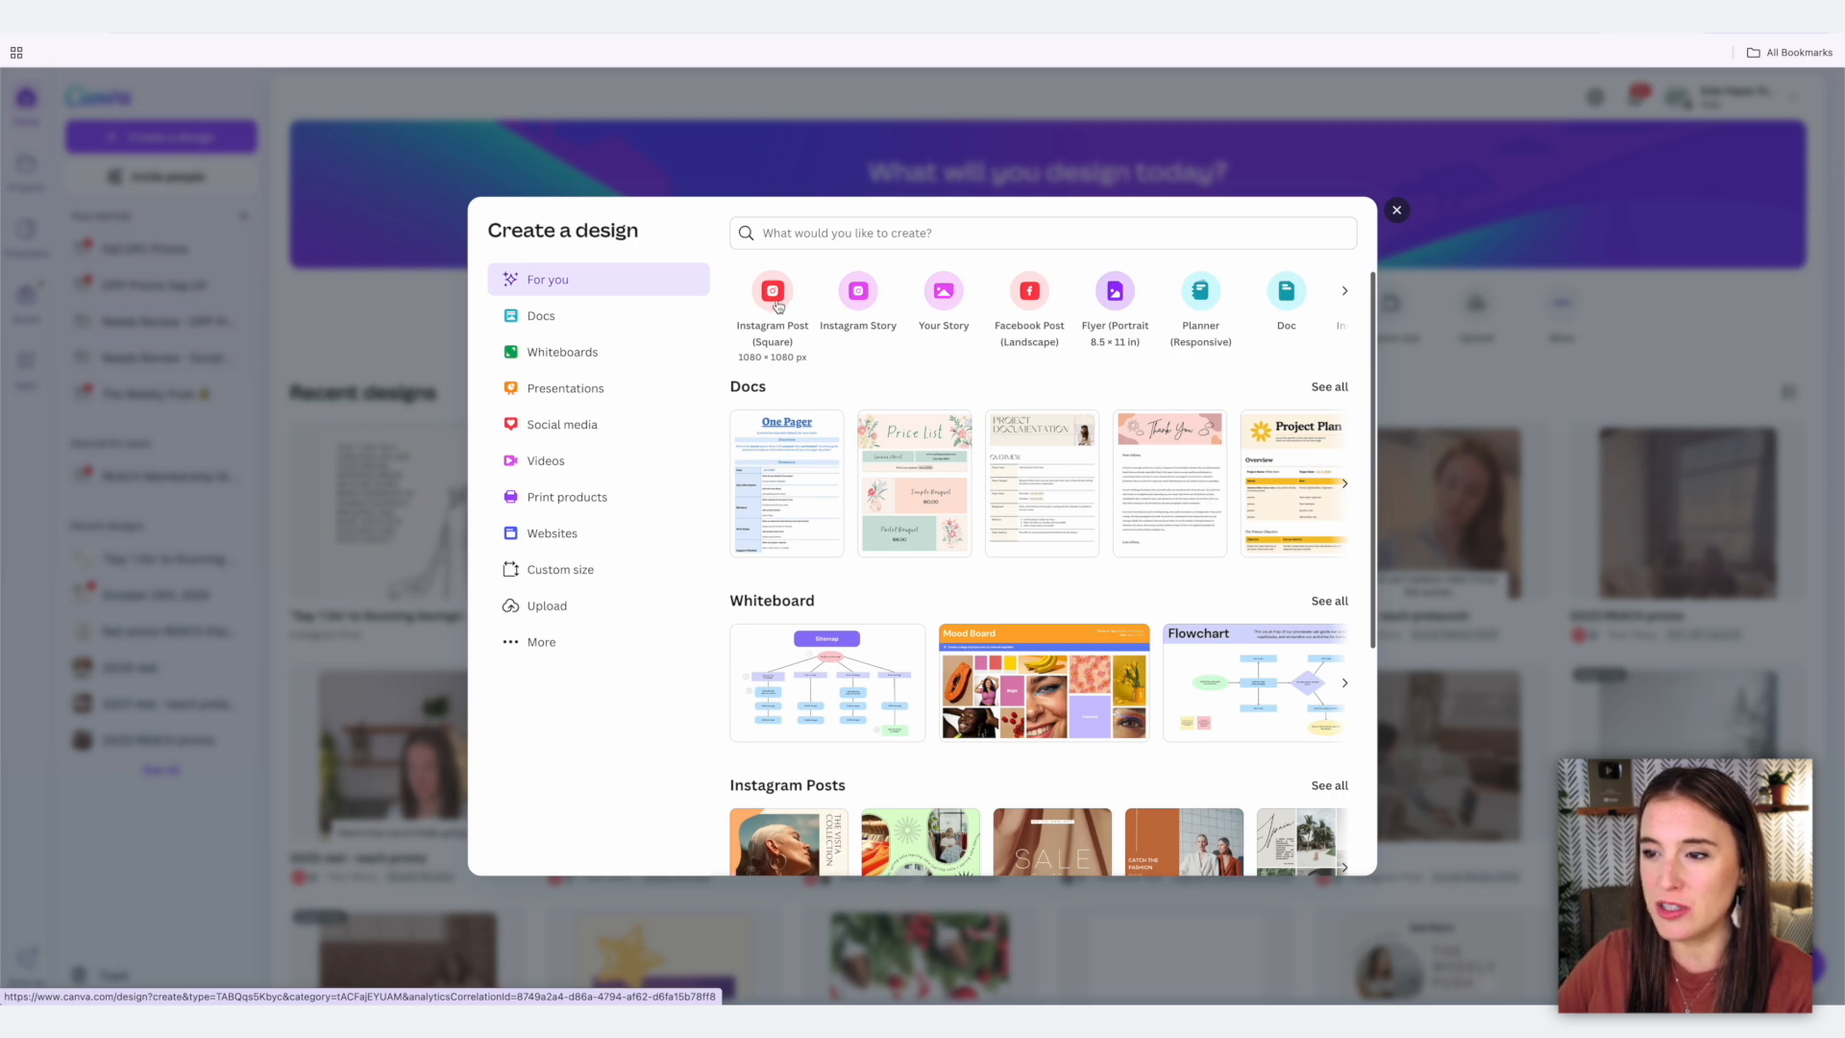
Start a blank square Instagram Post in Canva and show the Text panel.
{"action": "left_click", "coordinate": [772, 291]}
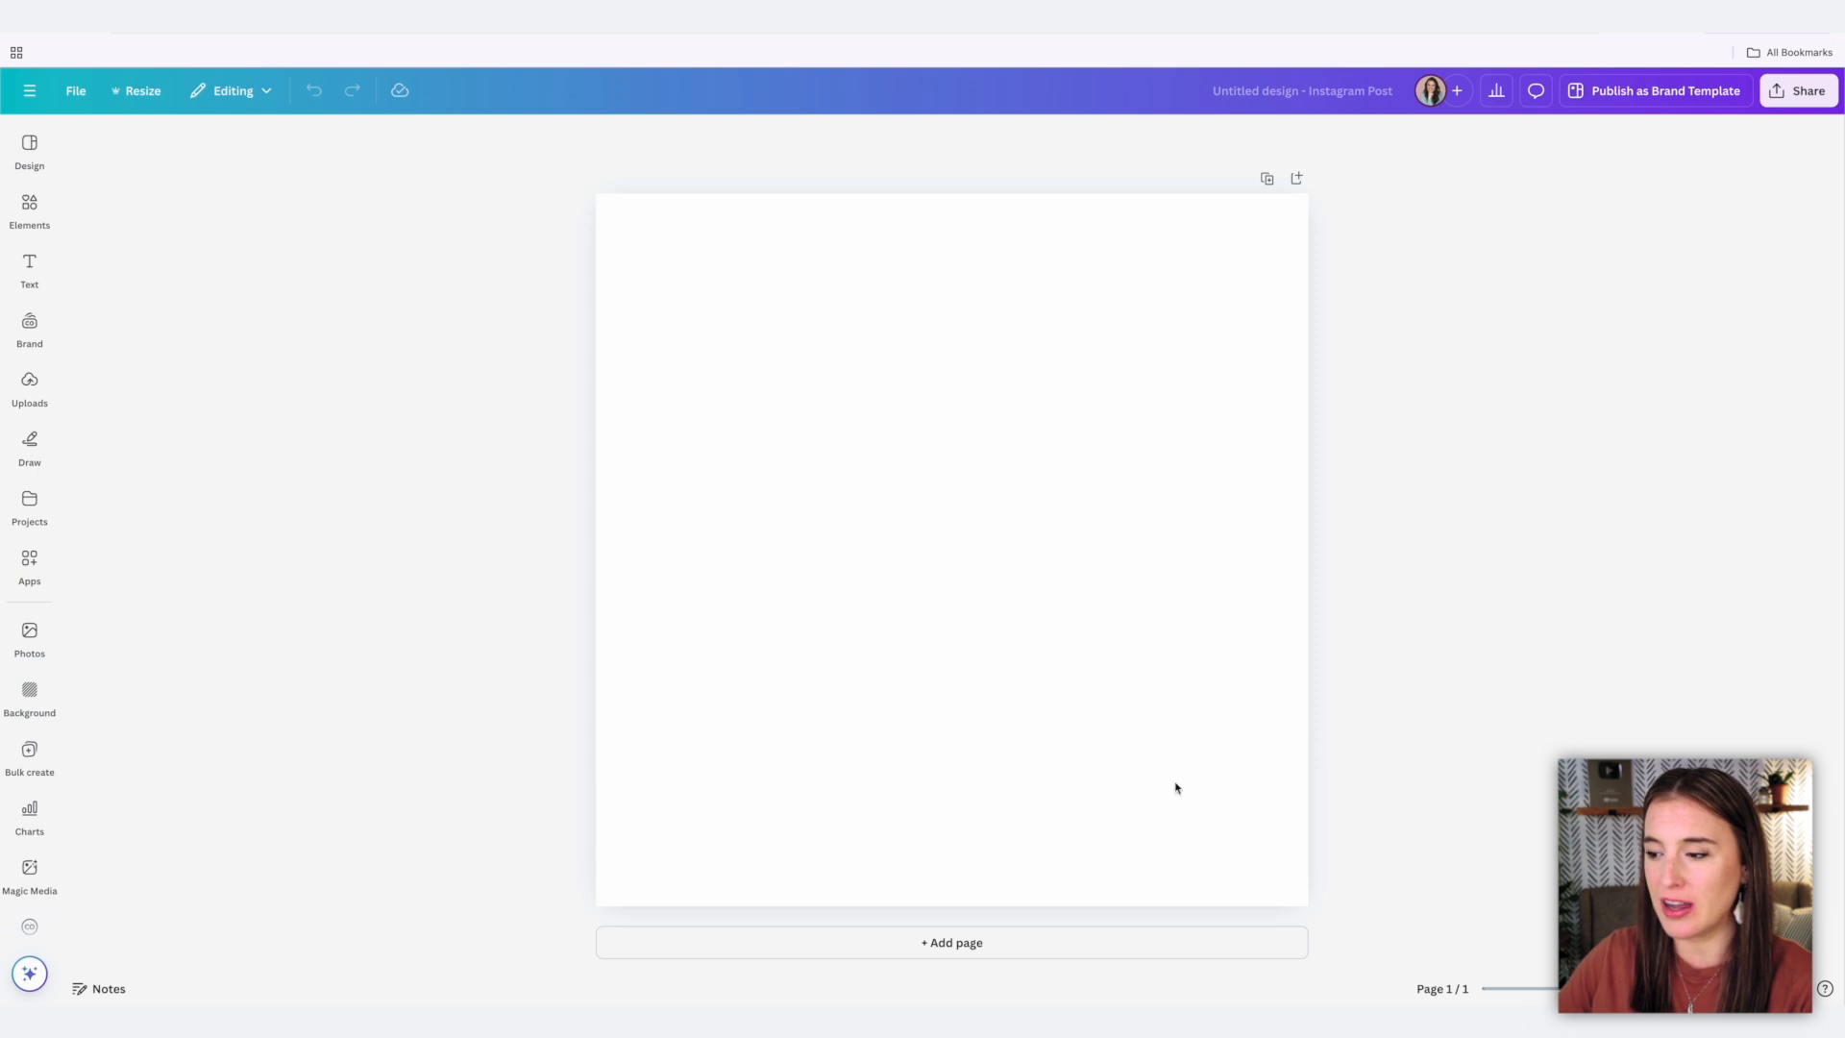
{"action": "left_click", "coordinate": [28, 268]}
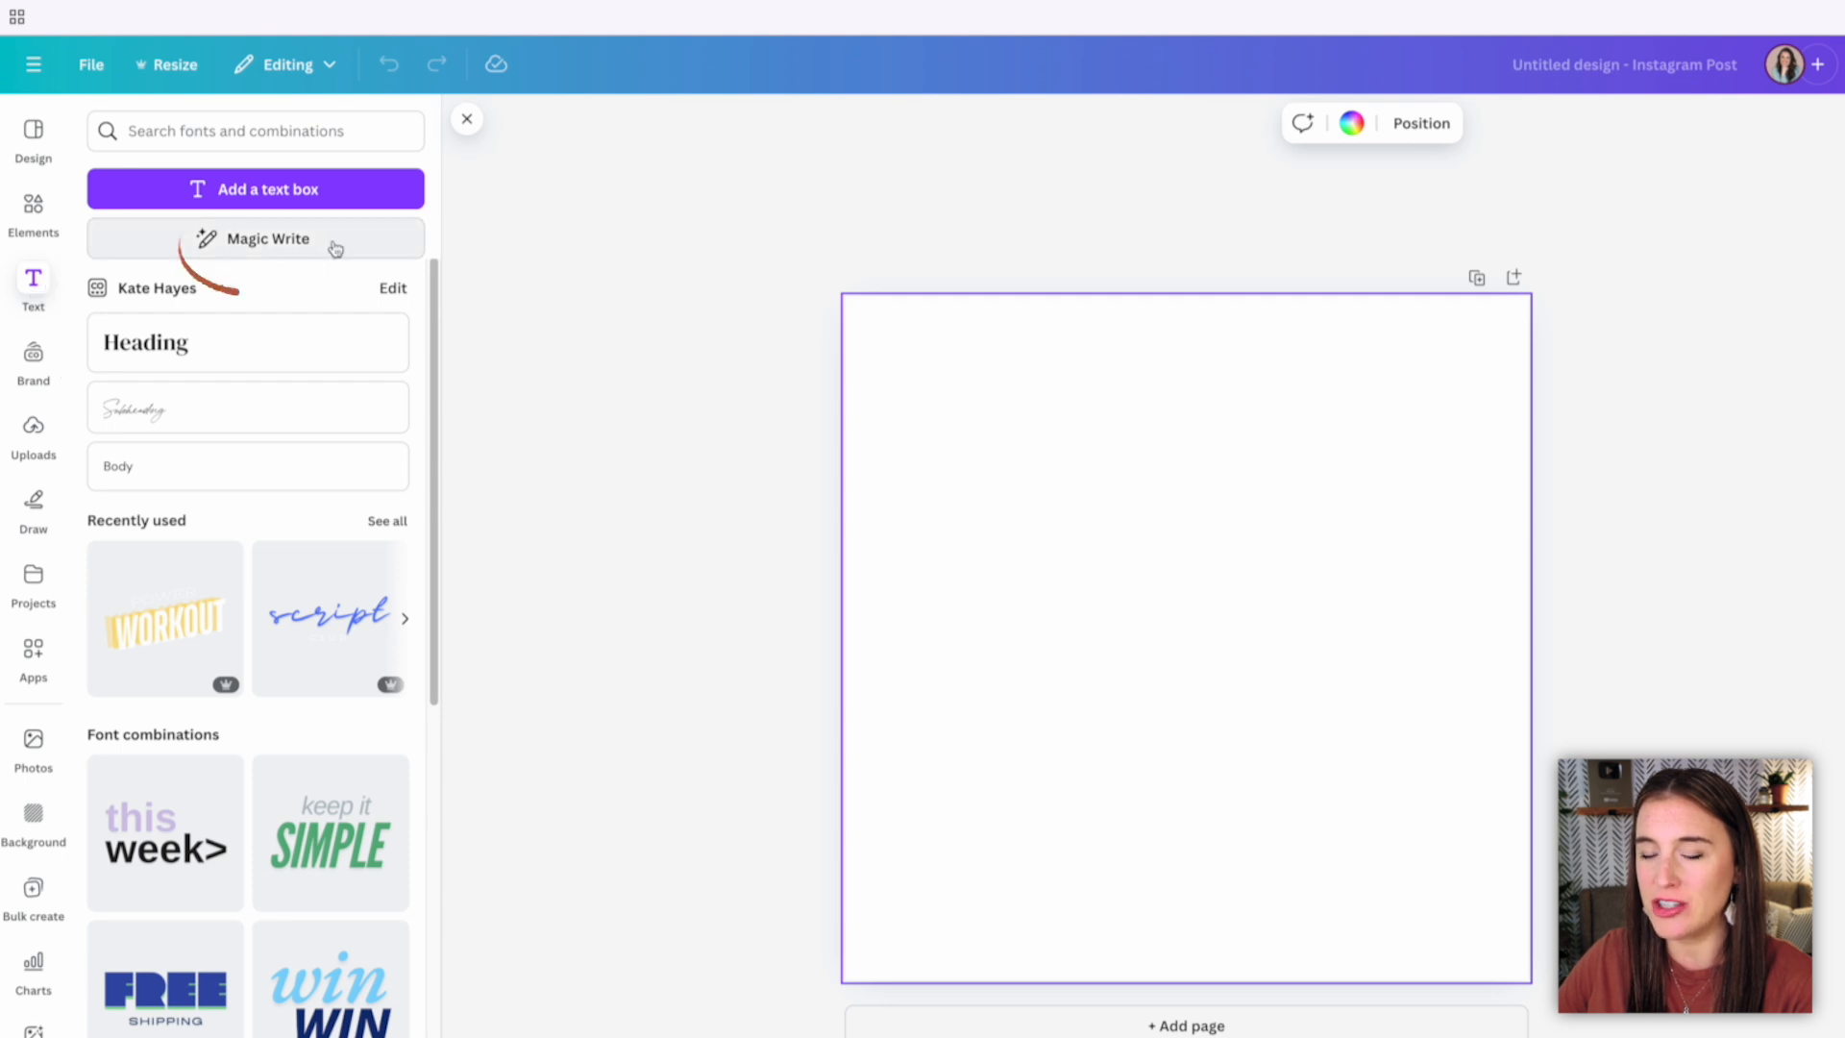
{"action": "mouse_move", "coordinate": [289, 254]}
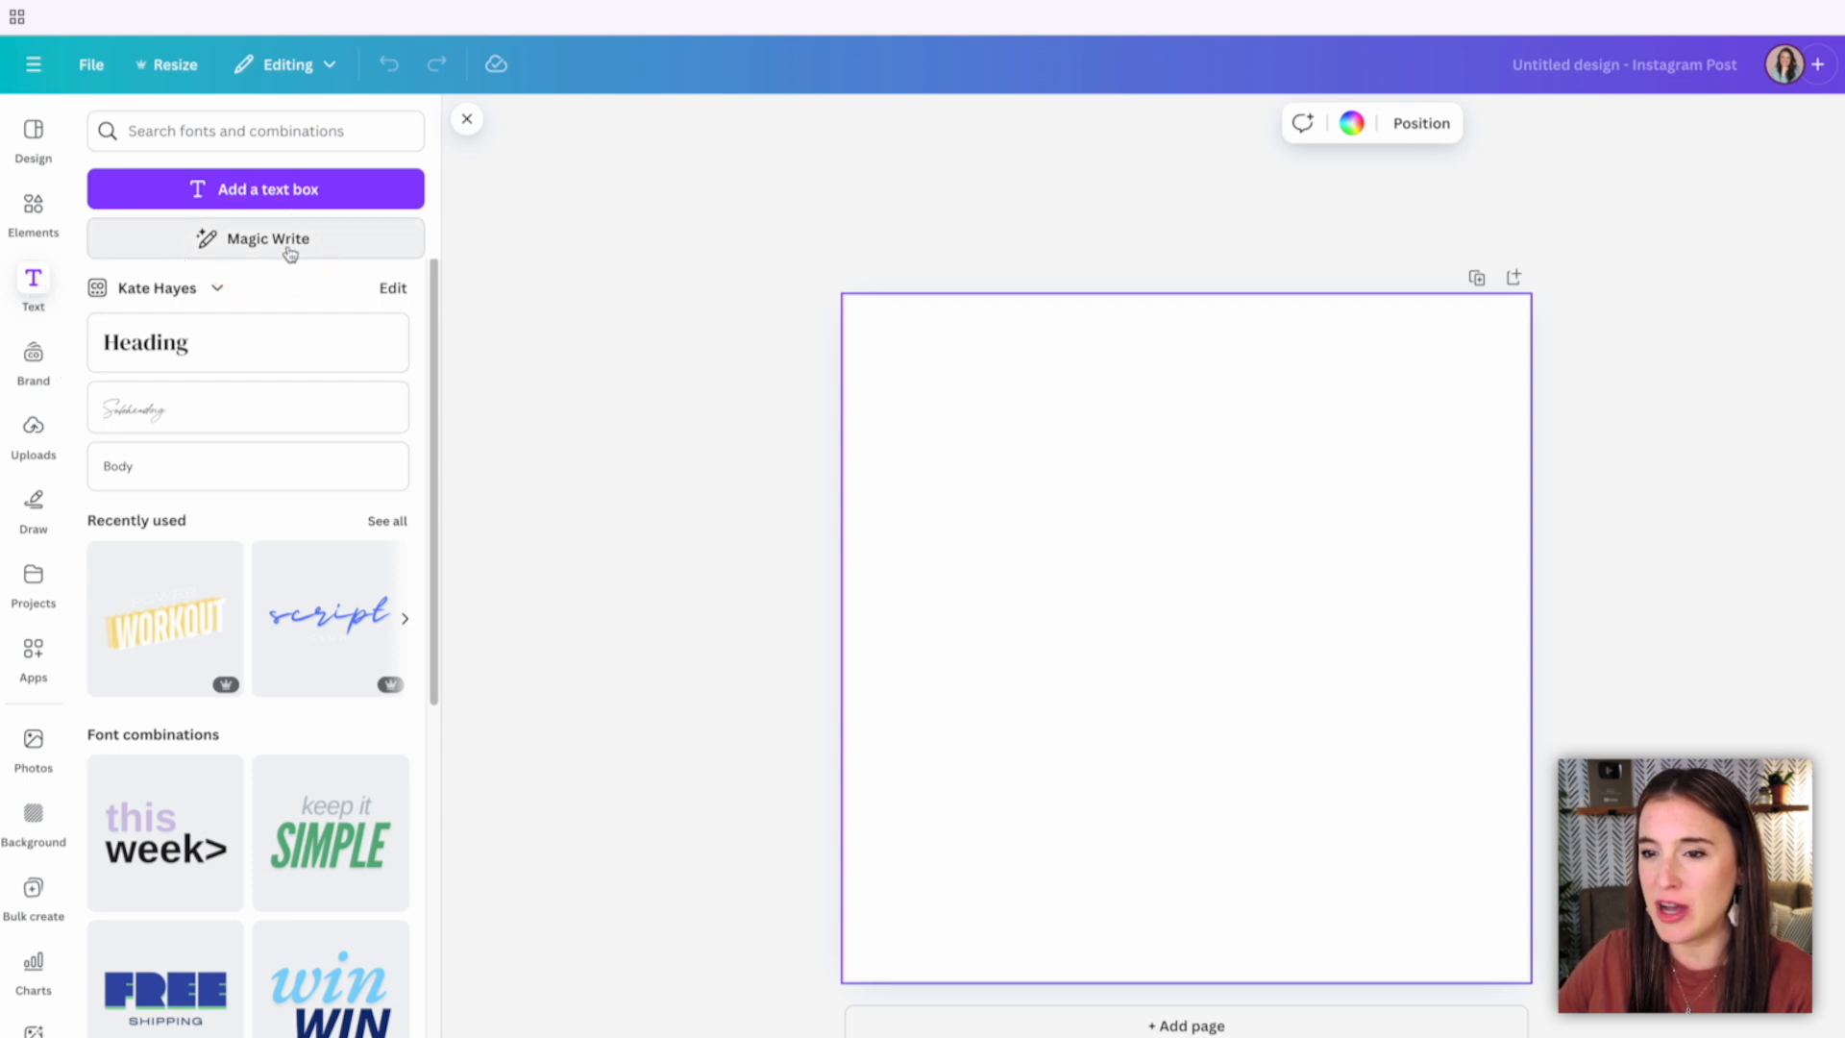
Generate a 20%-off wedding dress sale caption with Magic Write and insert it.
{"action": "left_click", "coordinate": [254, 237]}
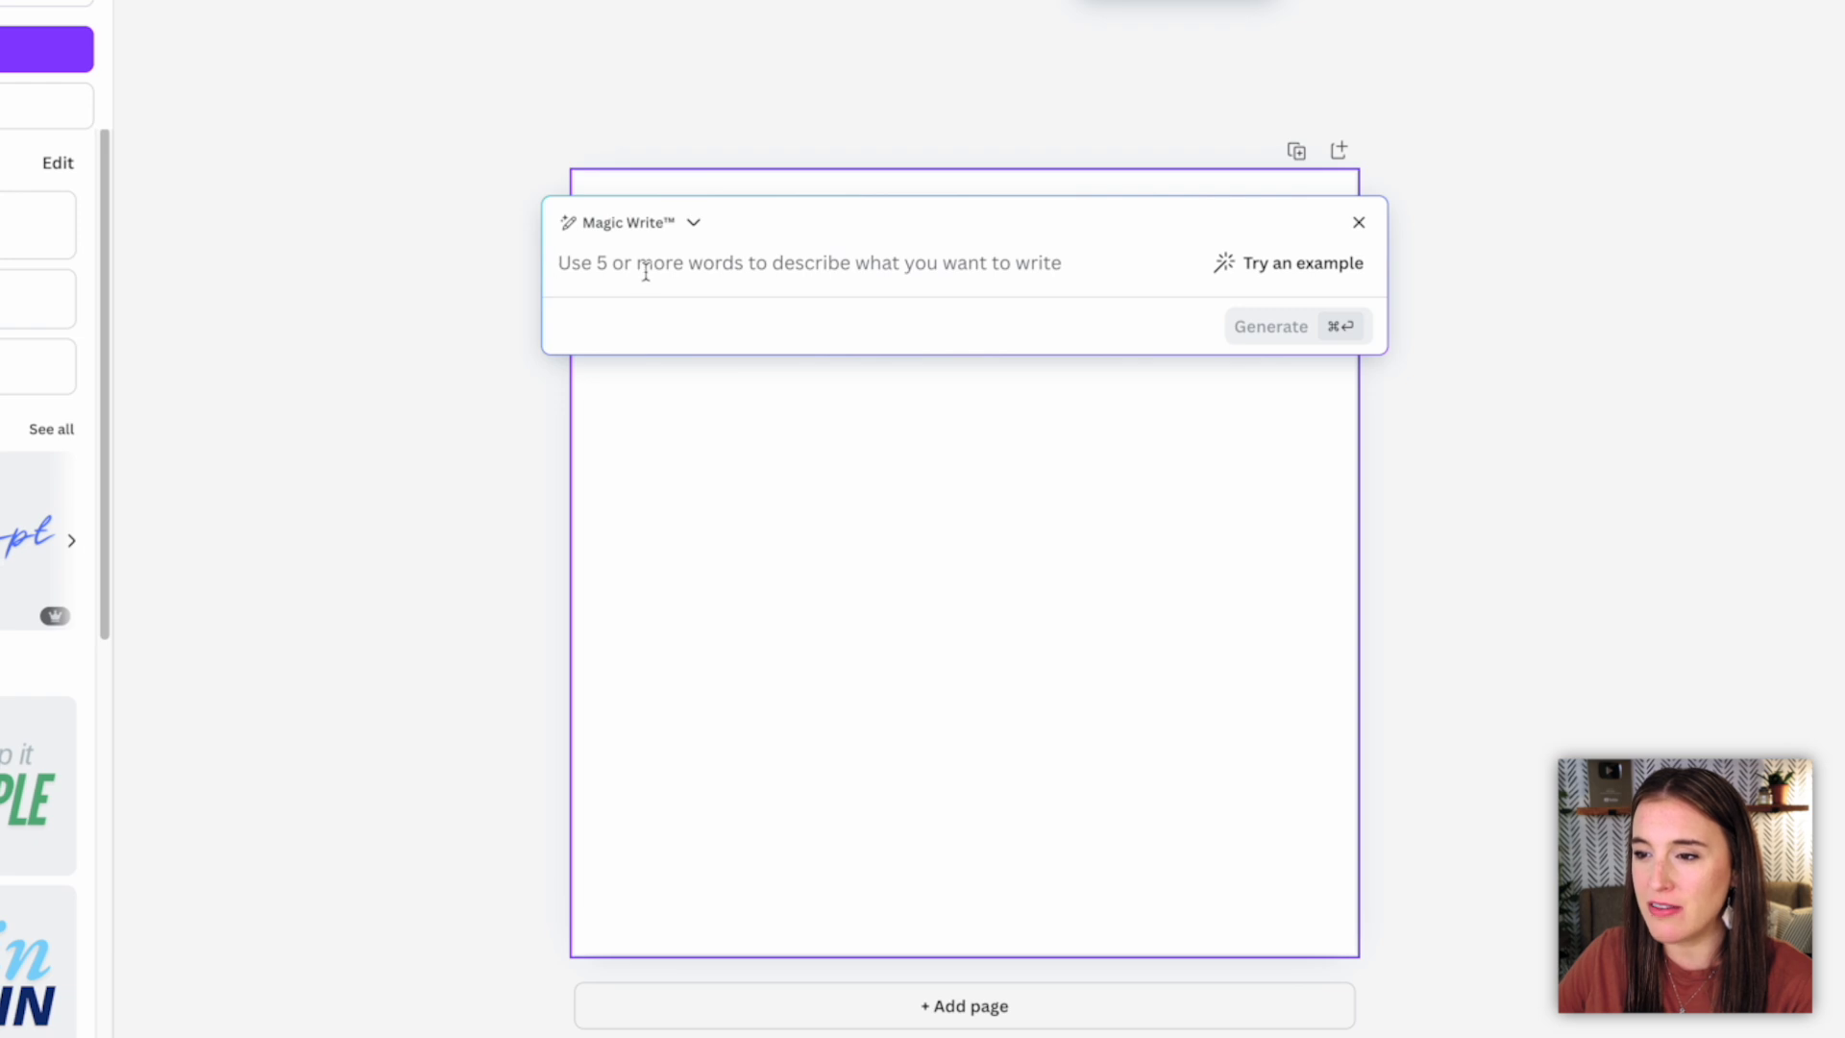
{"action": "mouse_move", "coordinate": [661, 268]}
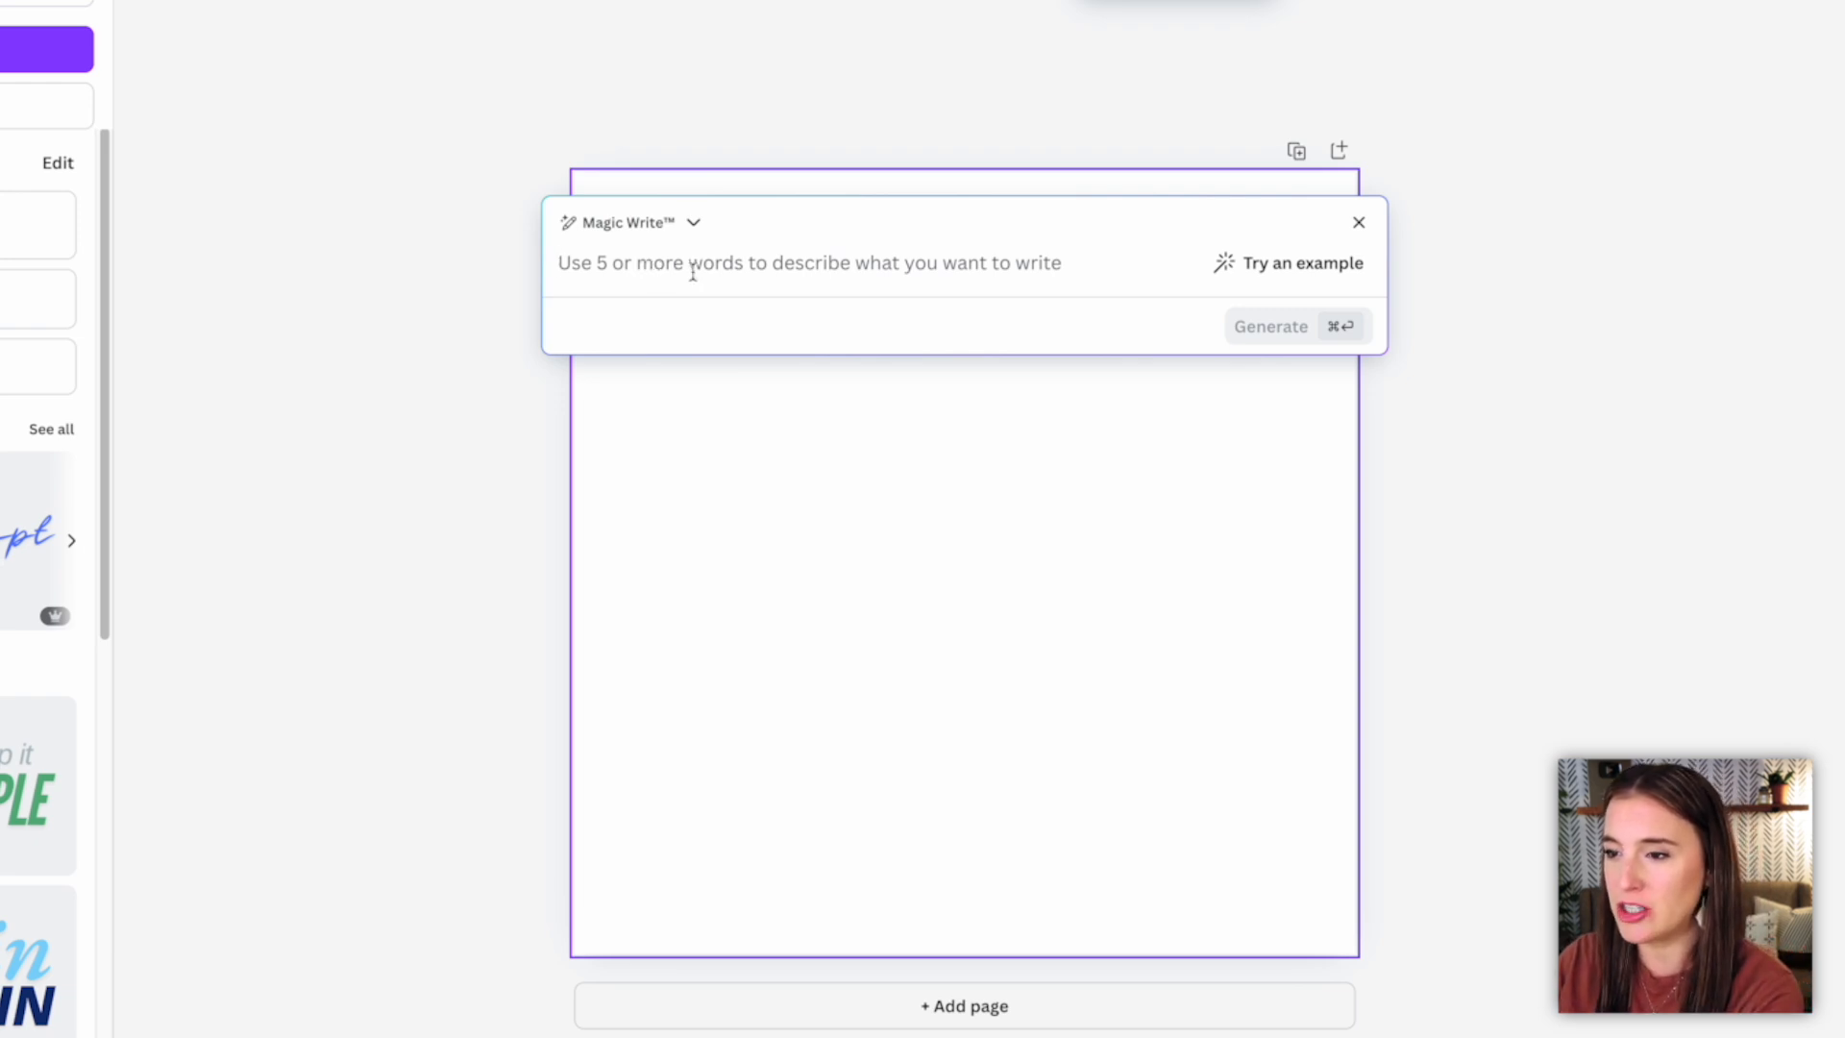
{"action": "type", "text": "Create a captio"}
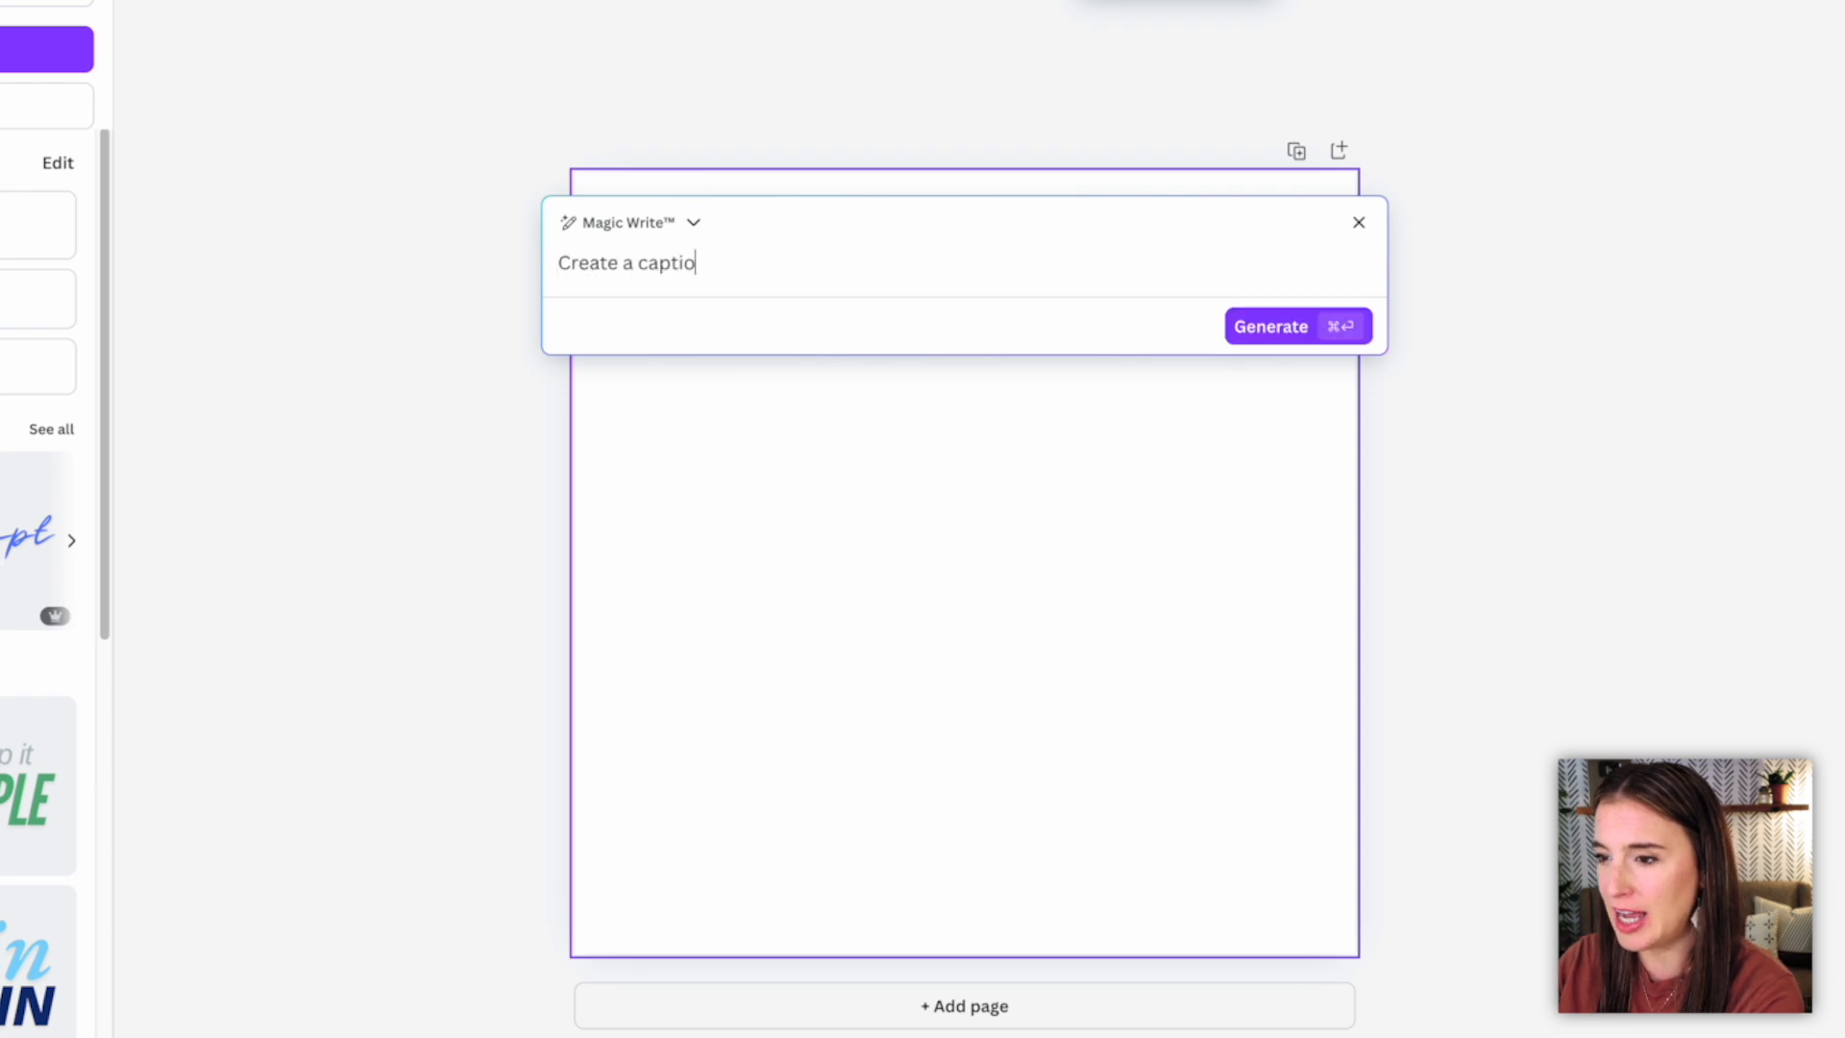
{"action": "type", "text": "n for a 20%o"}
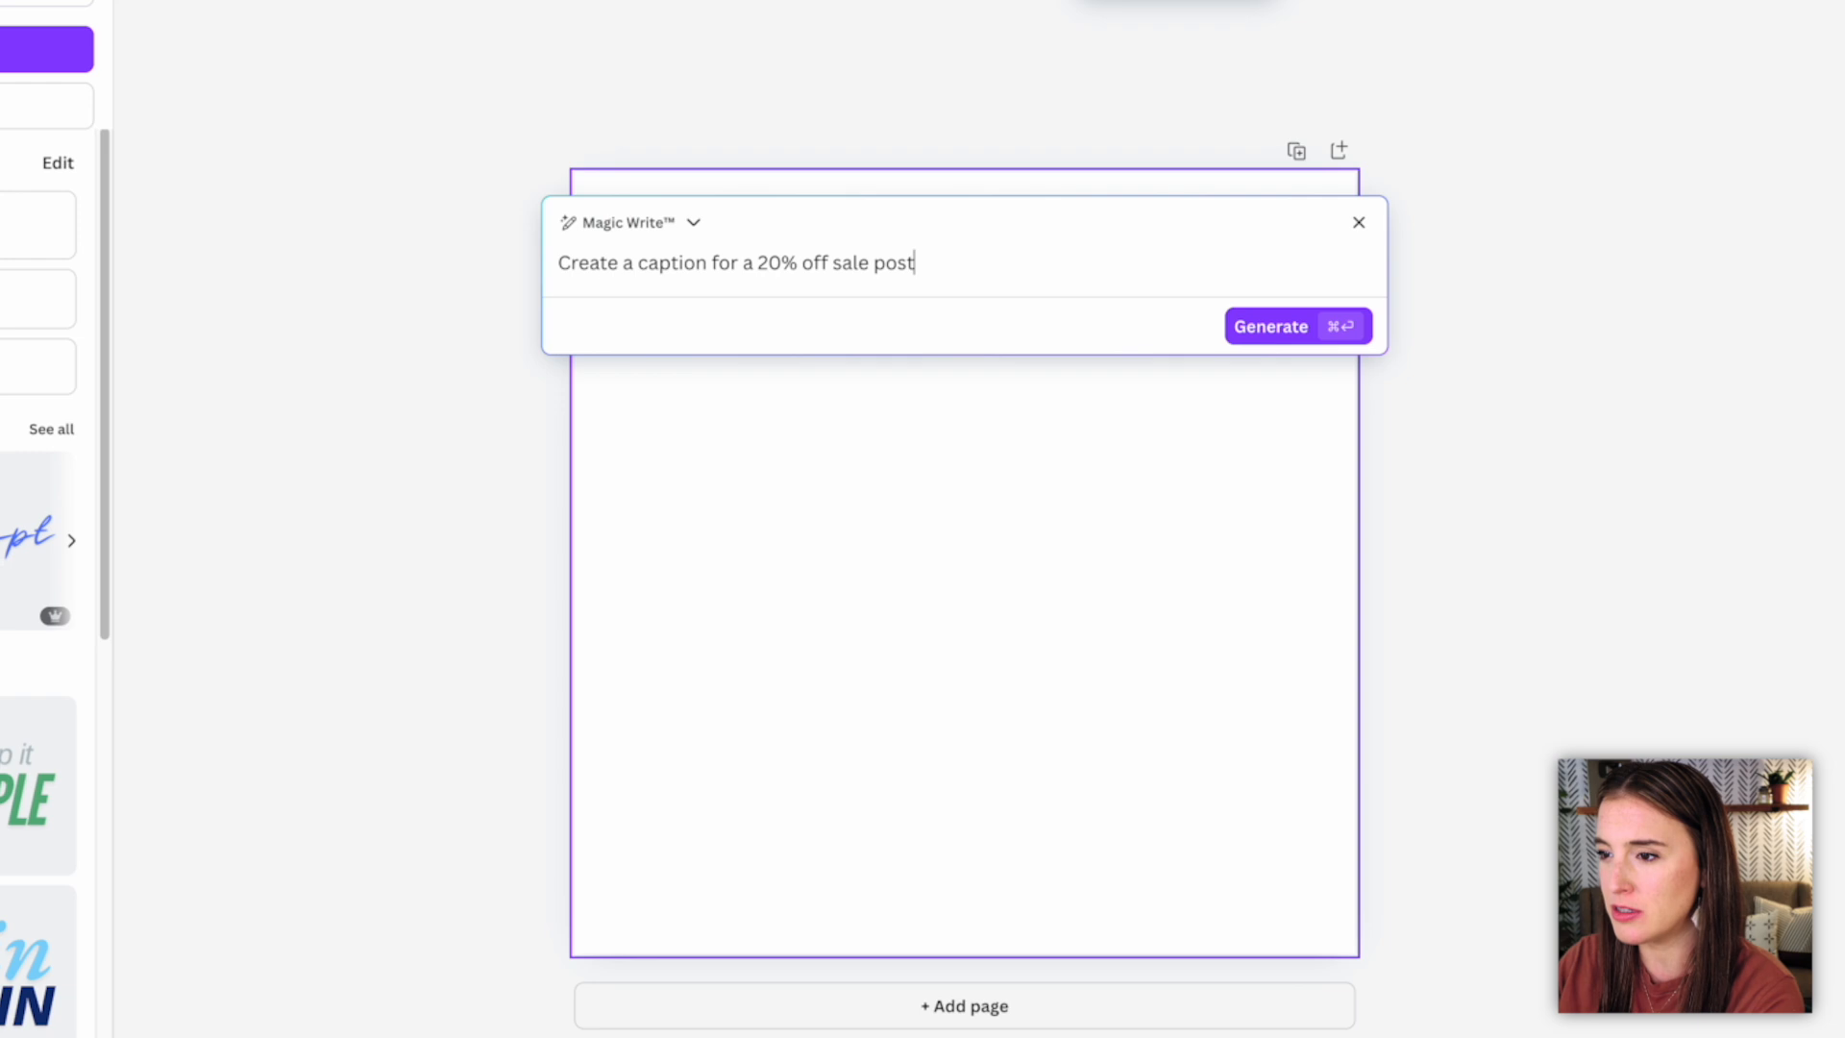
{"action": "type", "text": "for beautiful wedding dresses"}
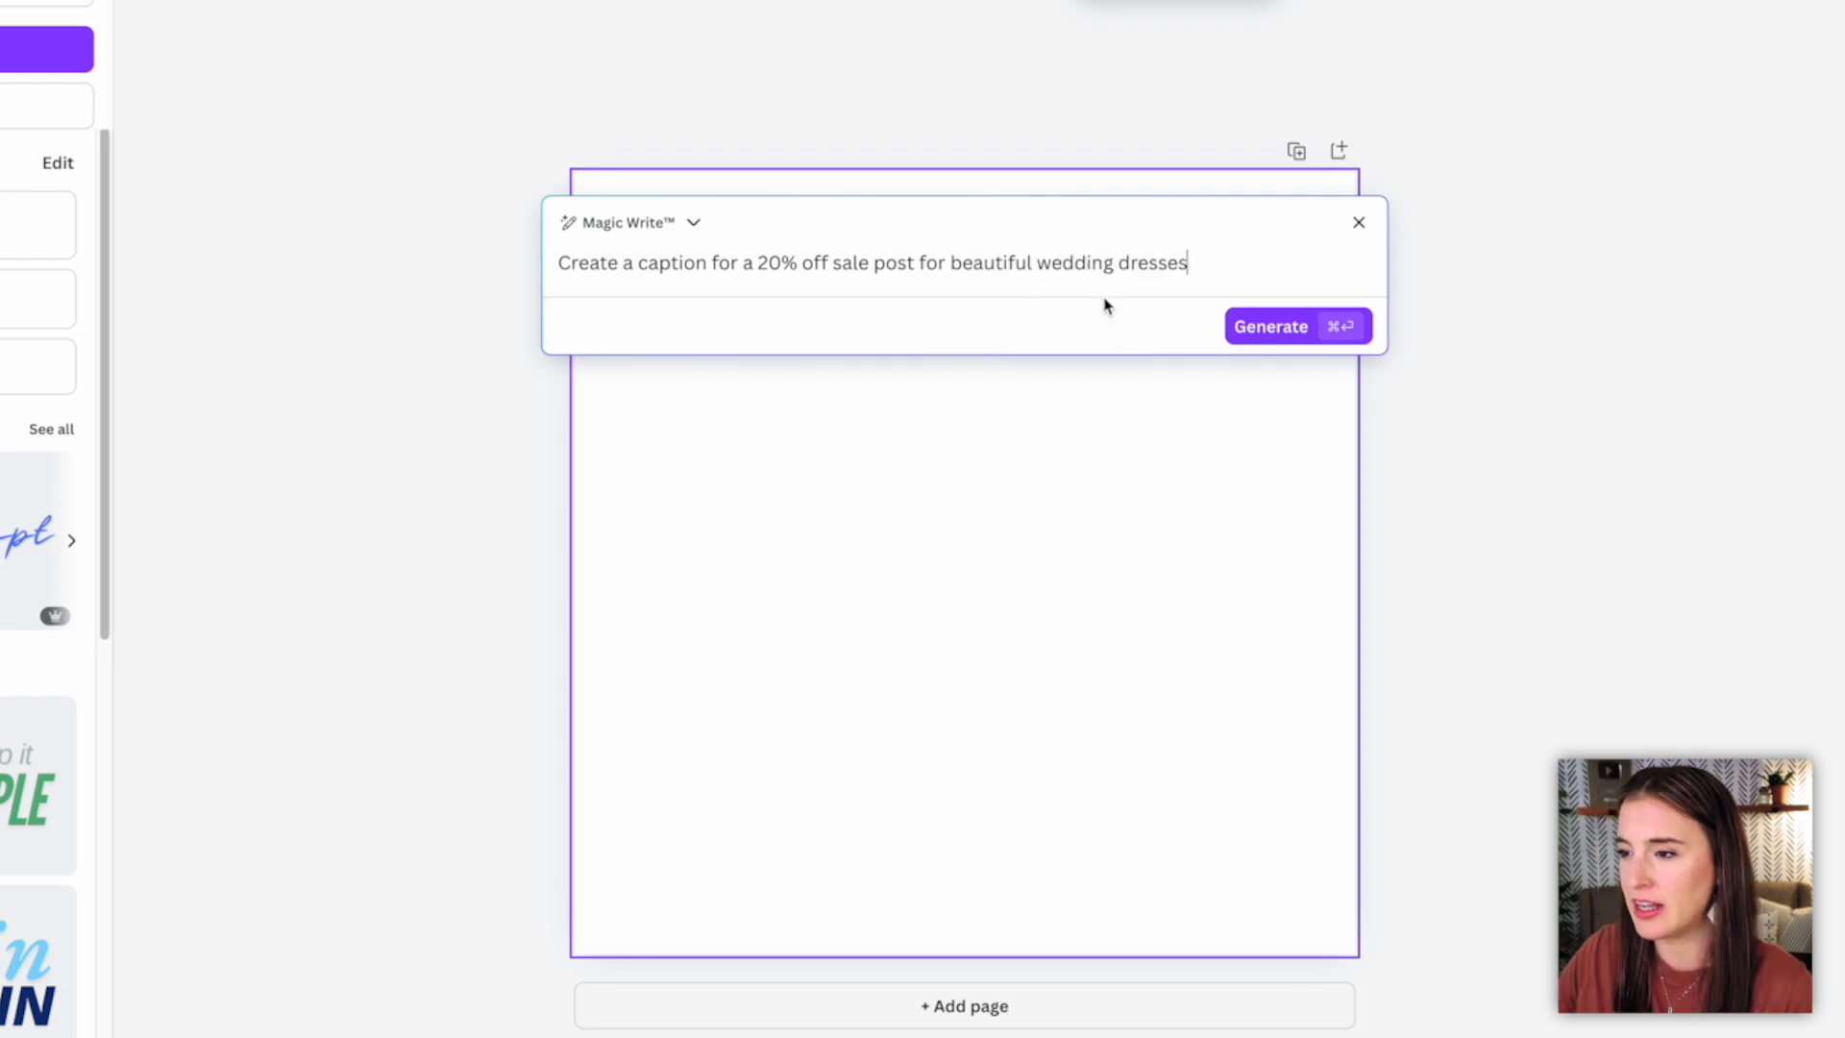
{"action": "left_click", "coordinate": [1295, 326]}
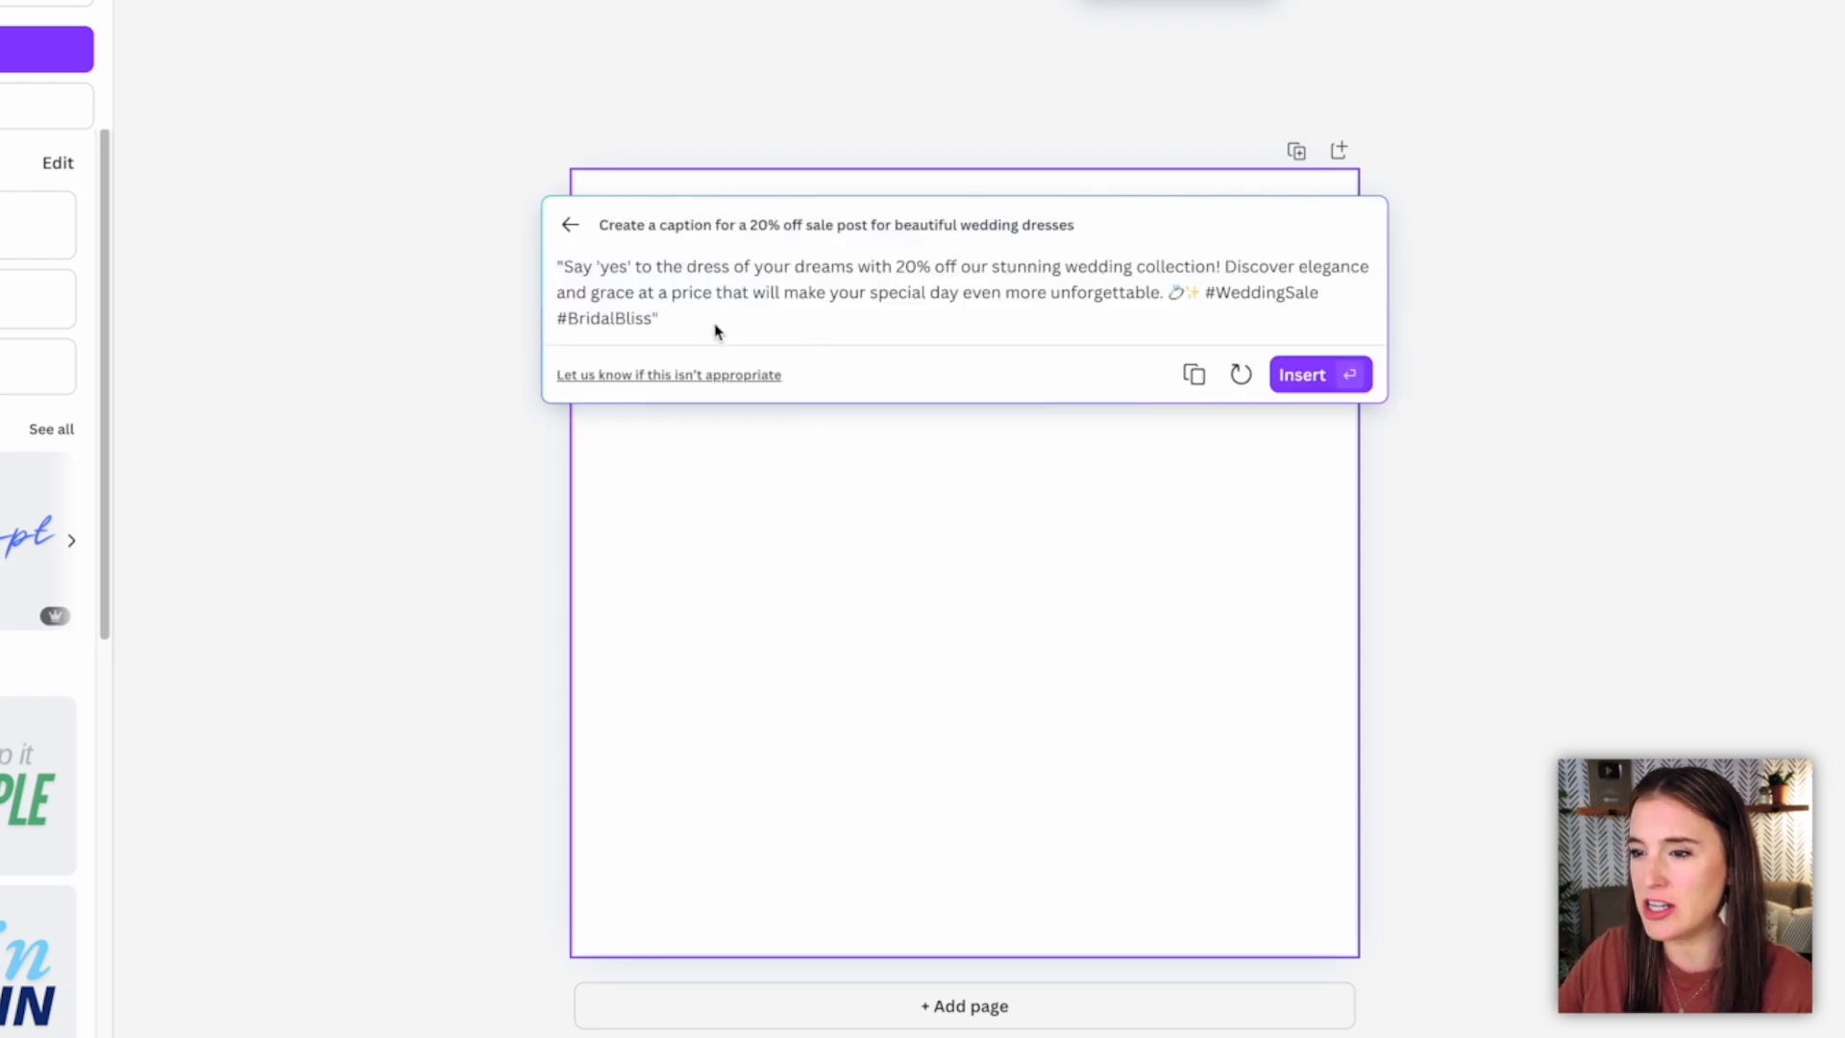
{"action": "mouse_move", "coordinate": [624, 307]}
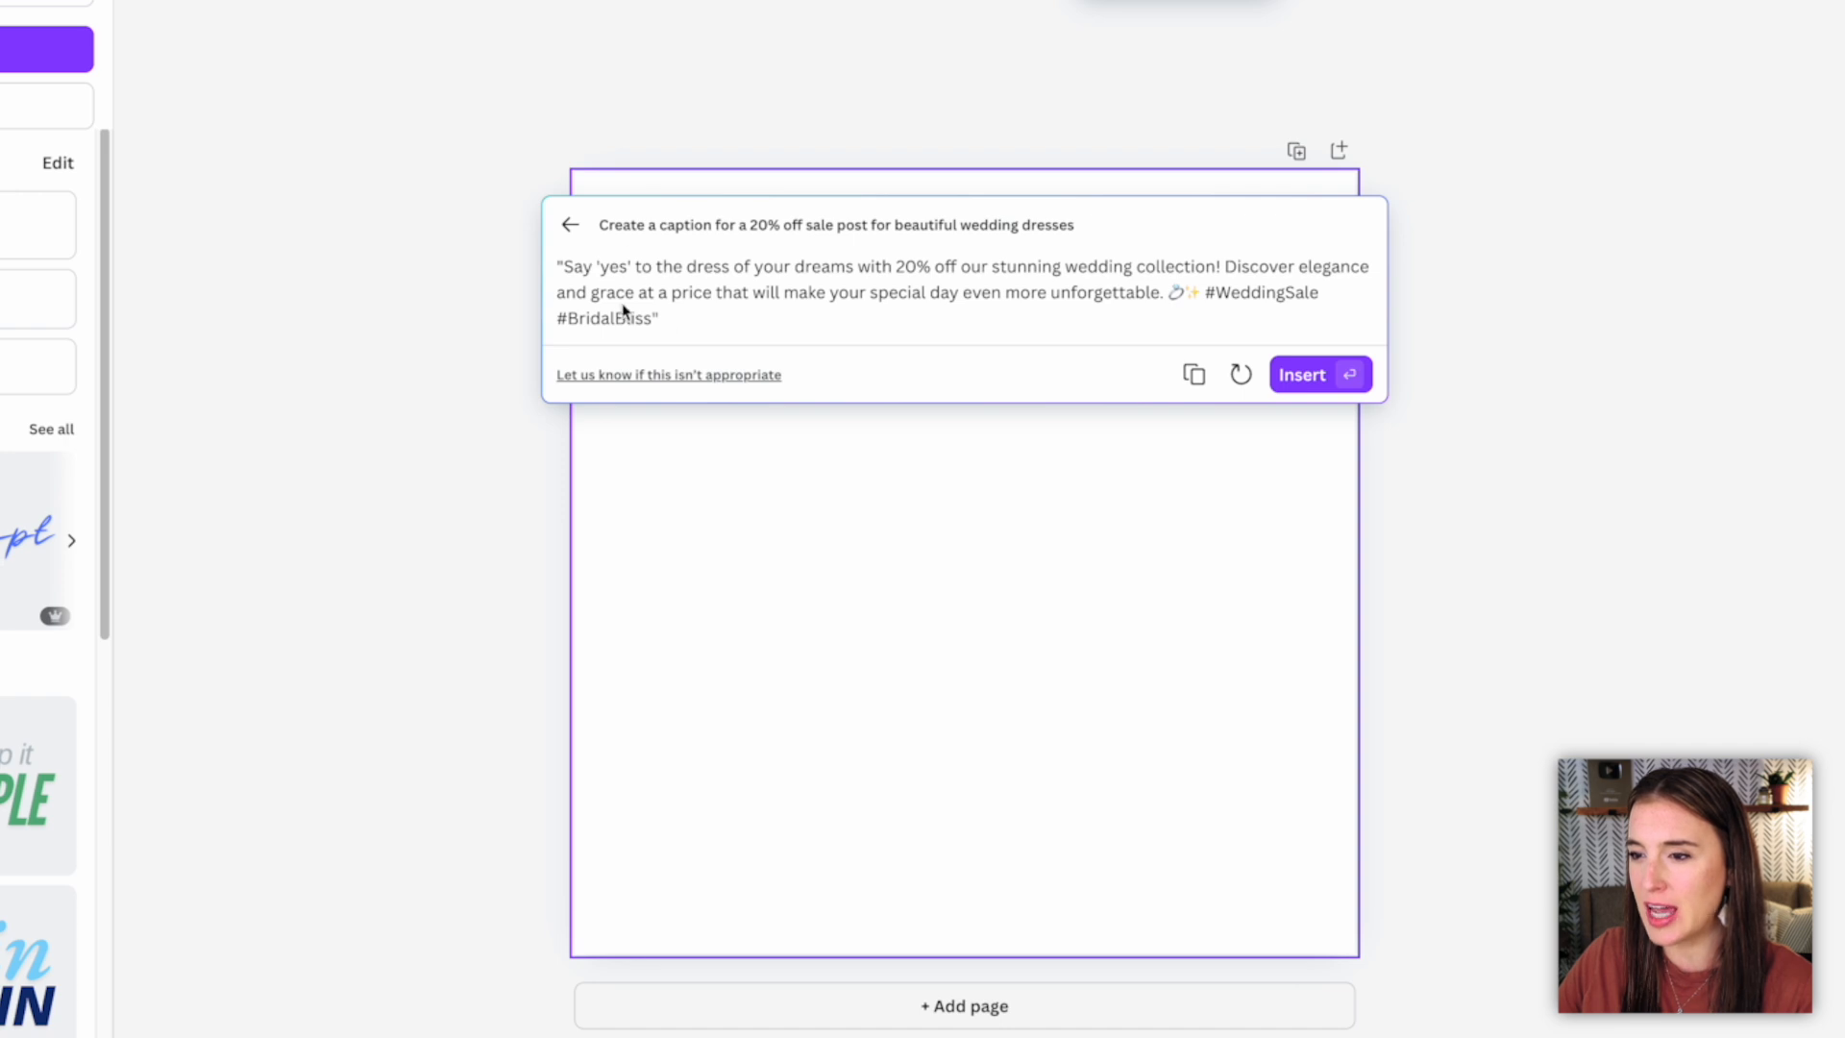
{"action": "mouse_move", "coordinate": [712, 340]}
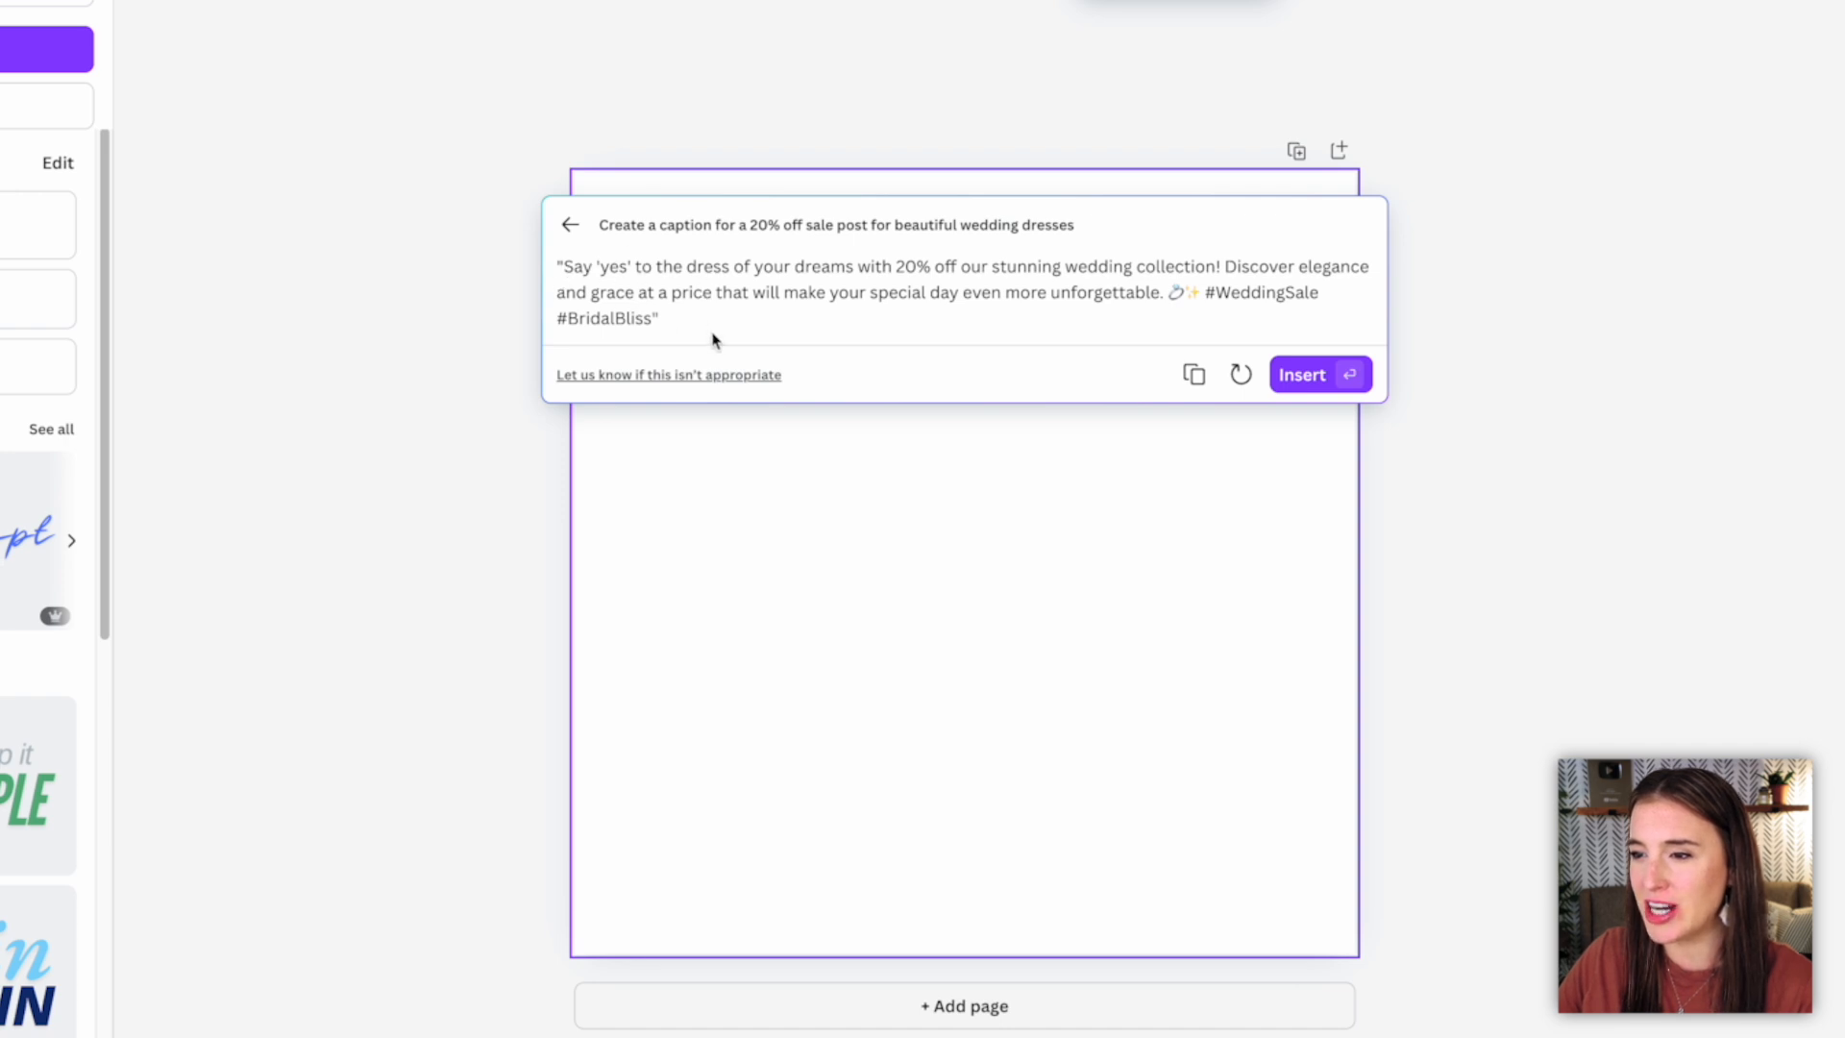
{"action": "mouse_move", "coordinate": [1017, 274]}
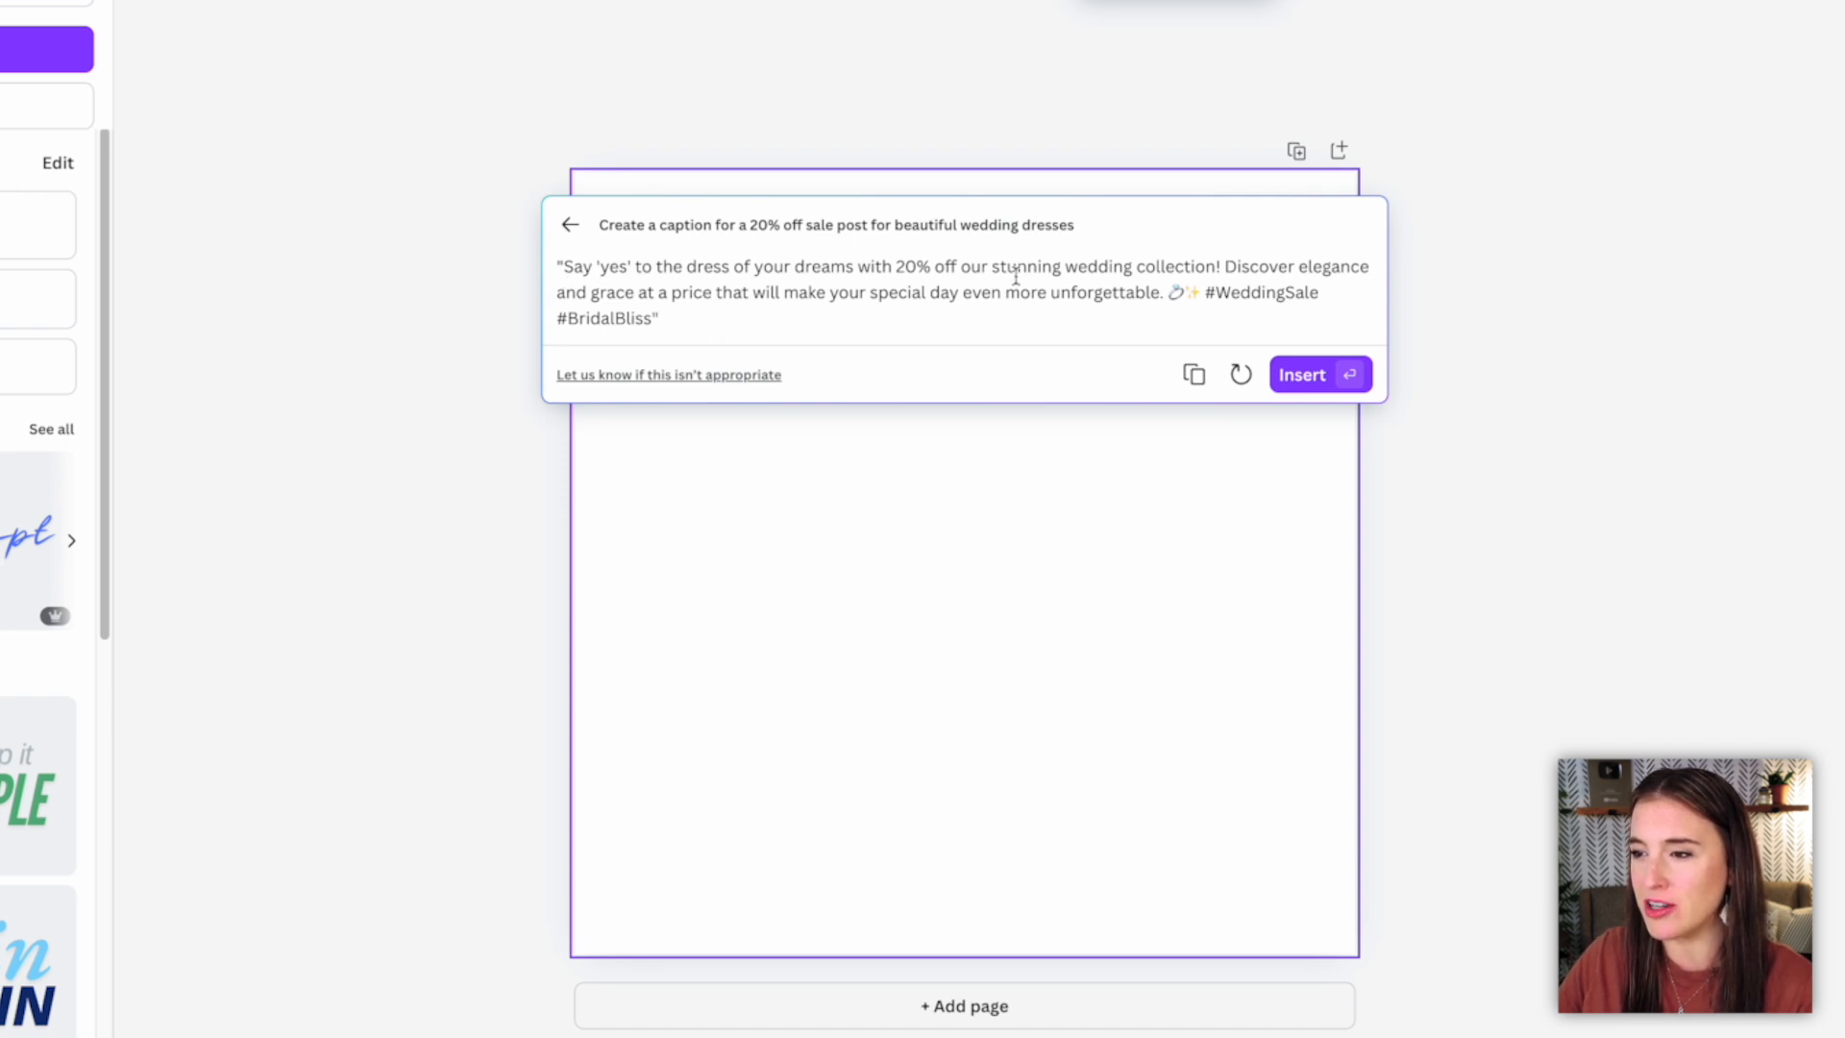
{"action": "mouse_move", "coordinate": [639, 273]}
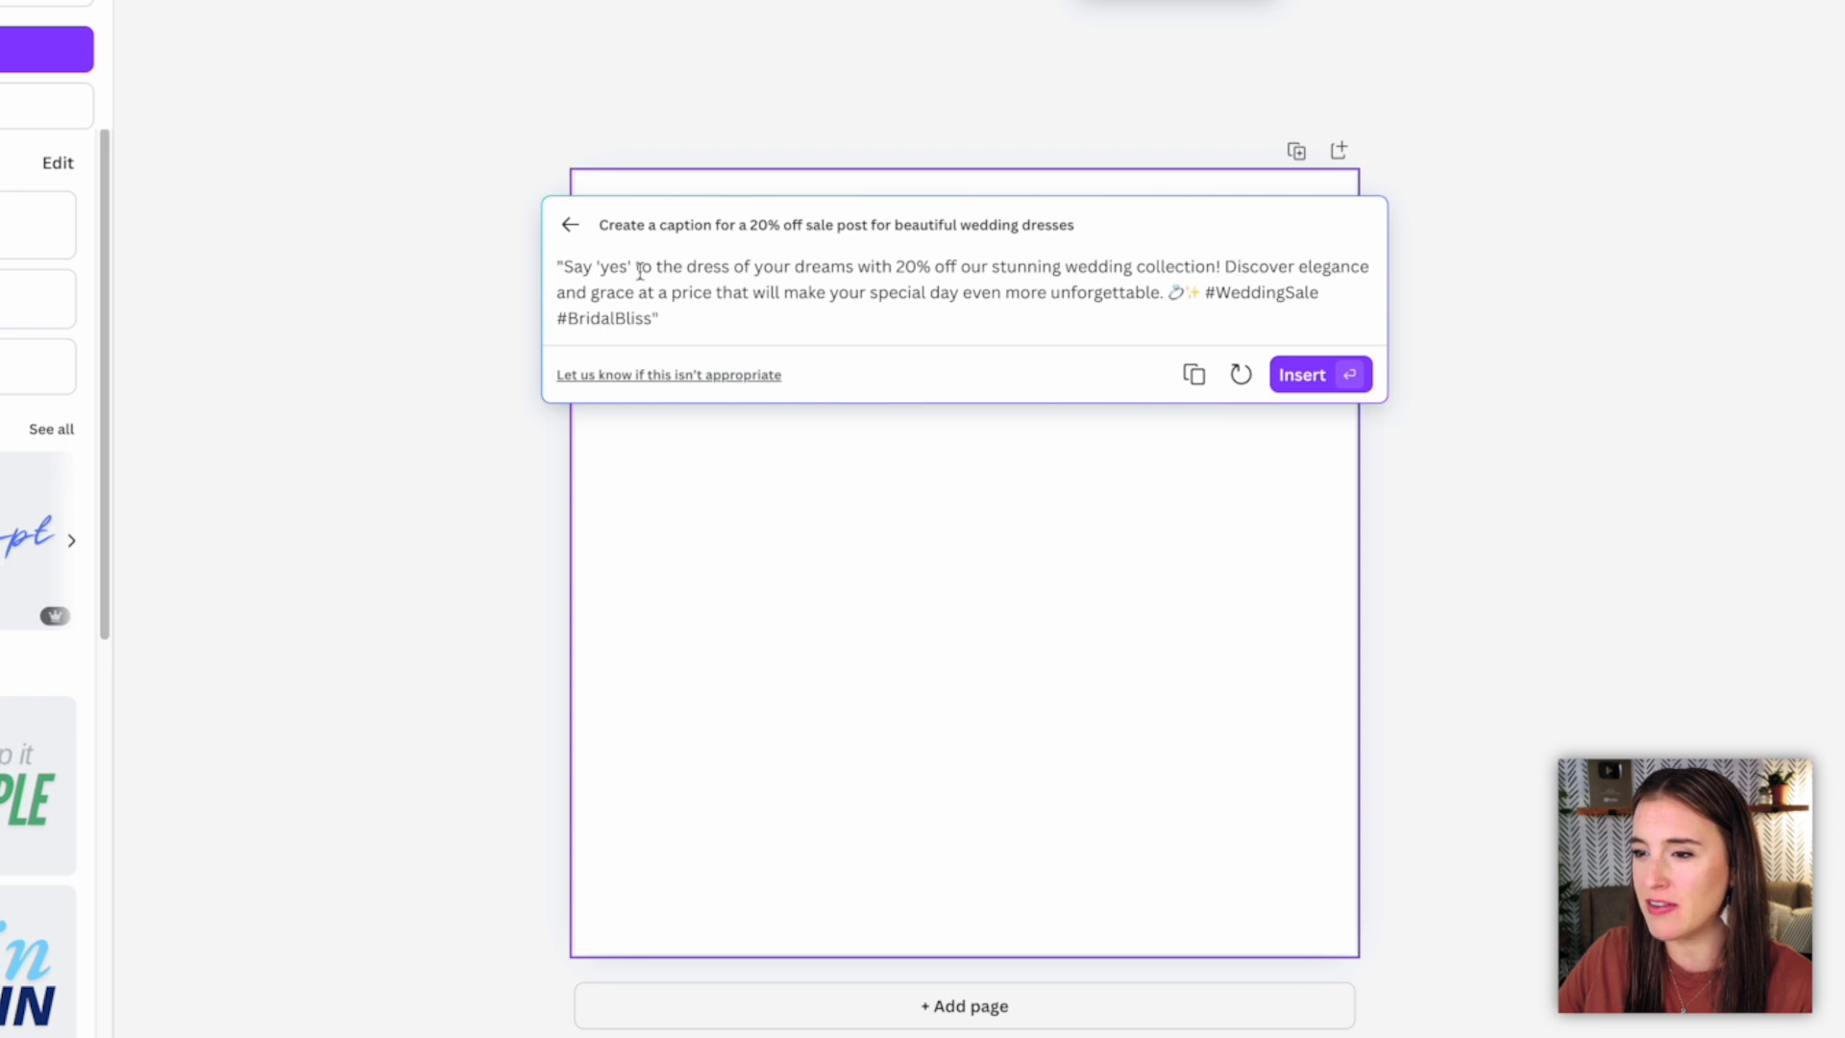
{"action": "mouse_move", "coordinate": [856, 314]}
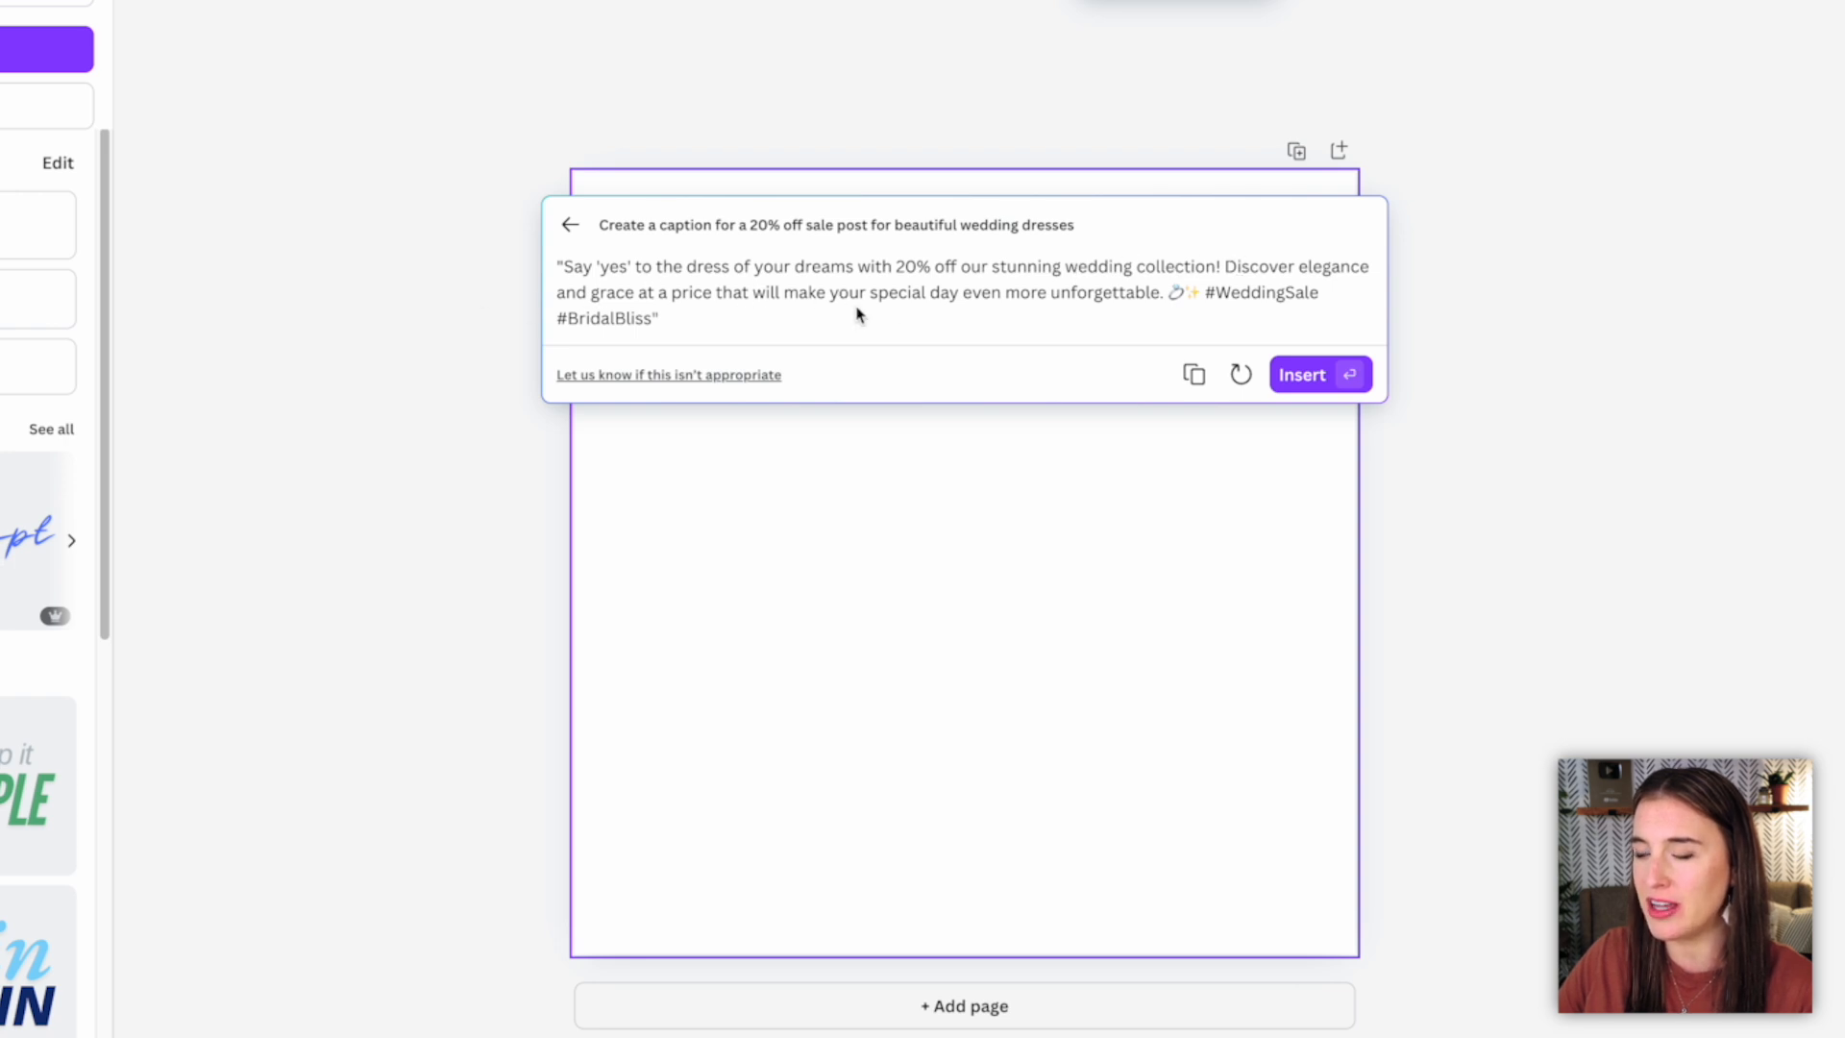
{"action": "mouse_move", "coordinate": [1183, 315]}
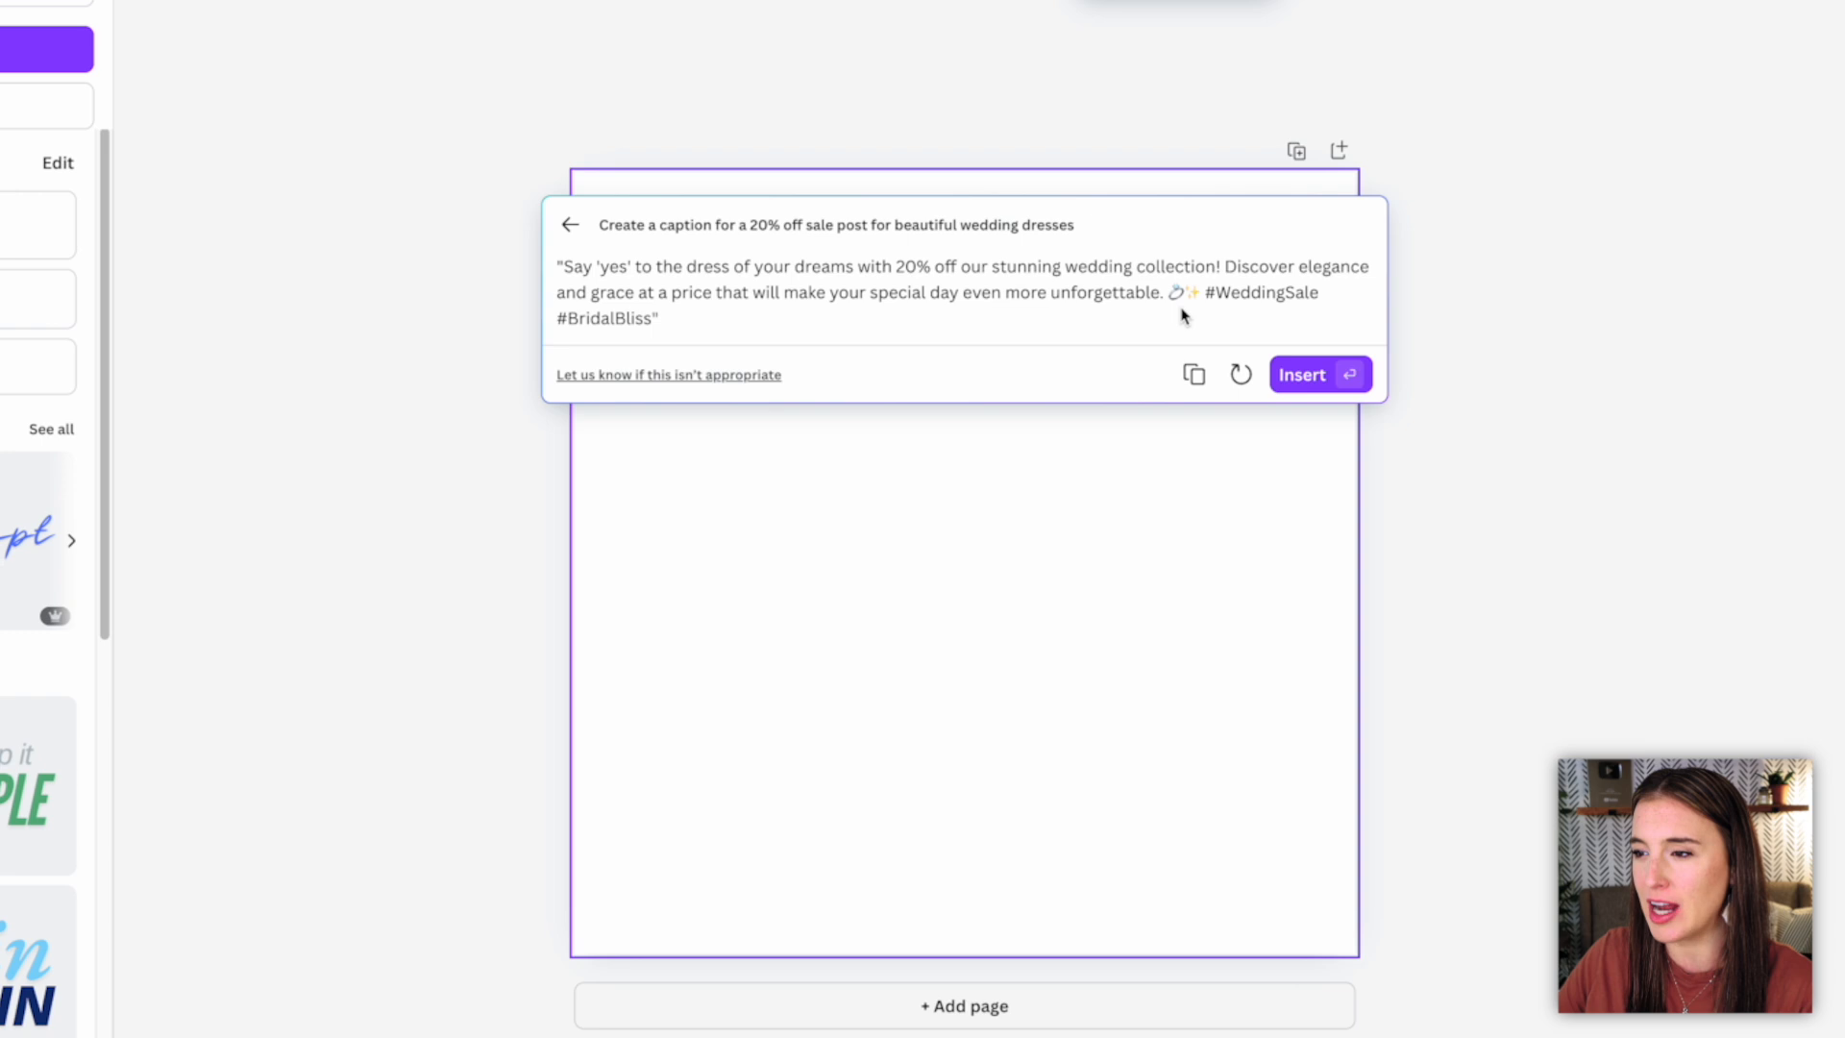
{"action": "mouse_move", "coordinate": [1196, 292]}
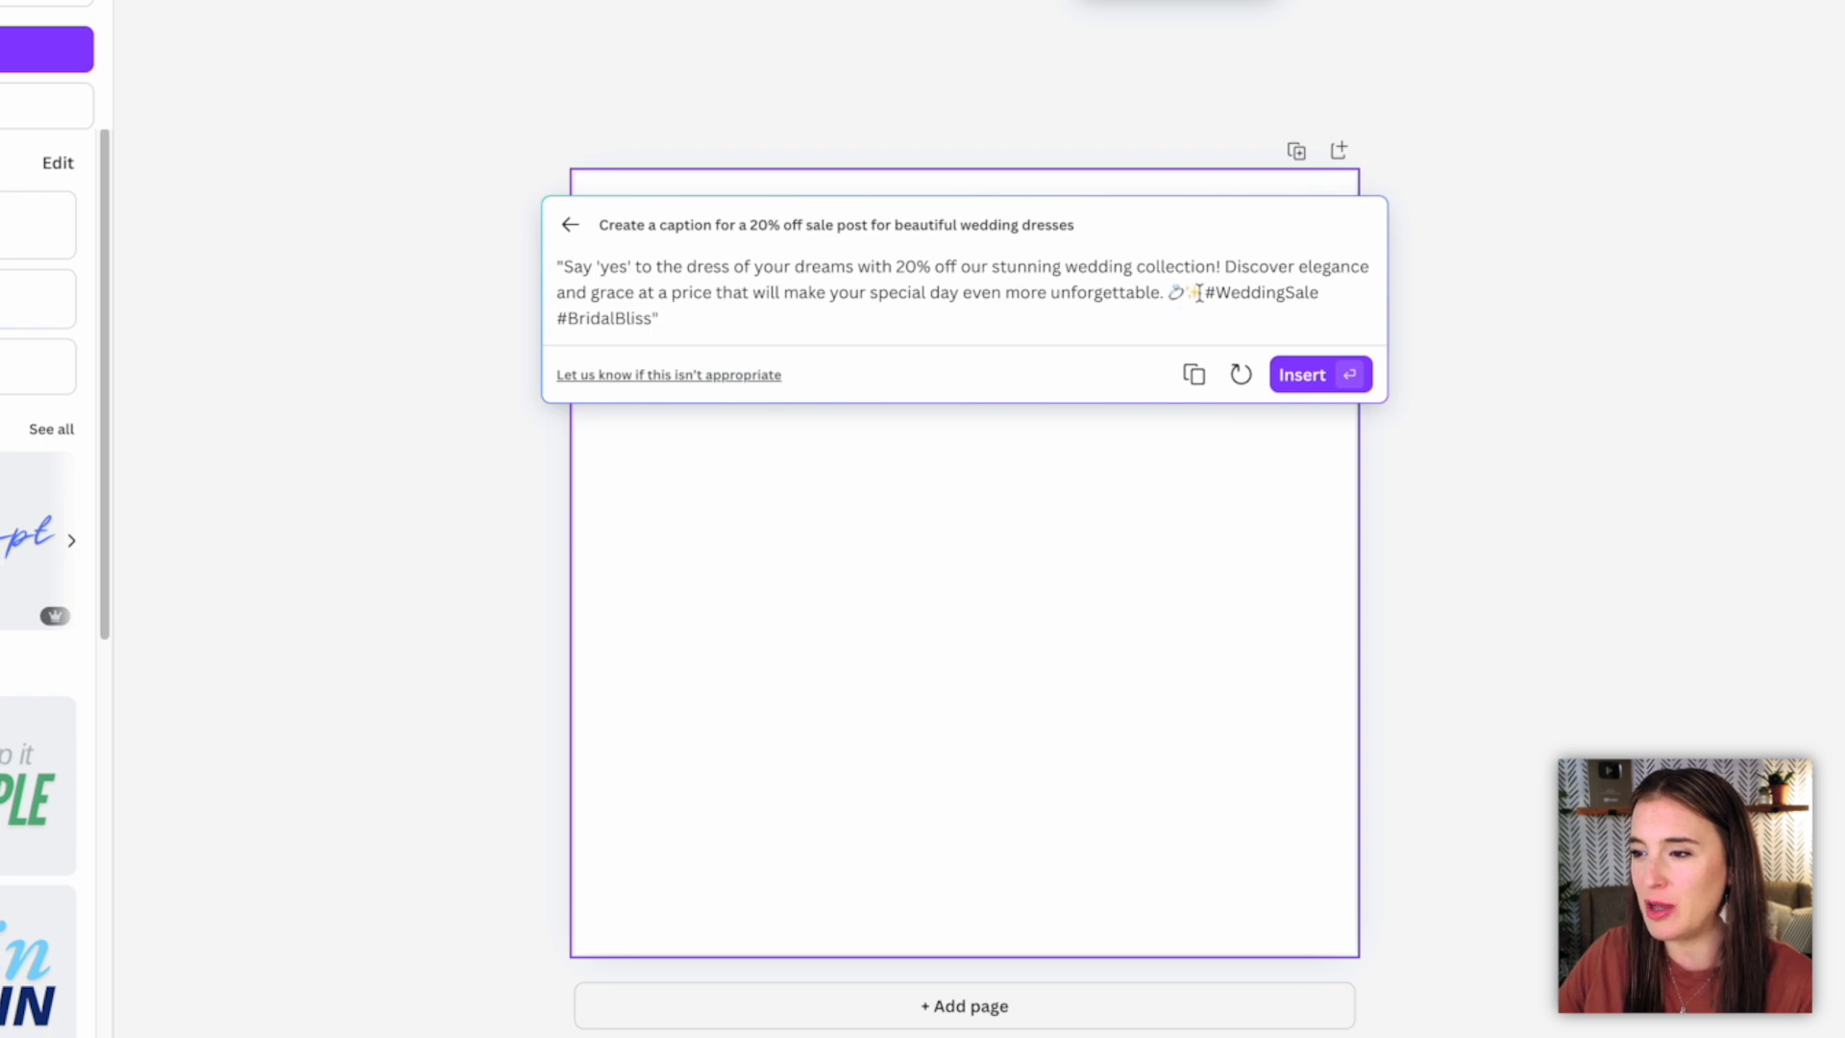
{"action": "mouse_move", "coordinate": [667, 318]}
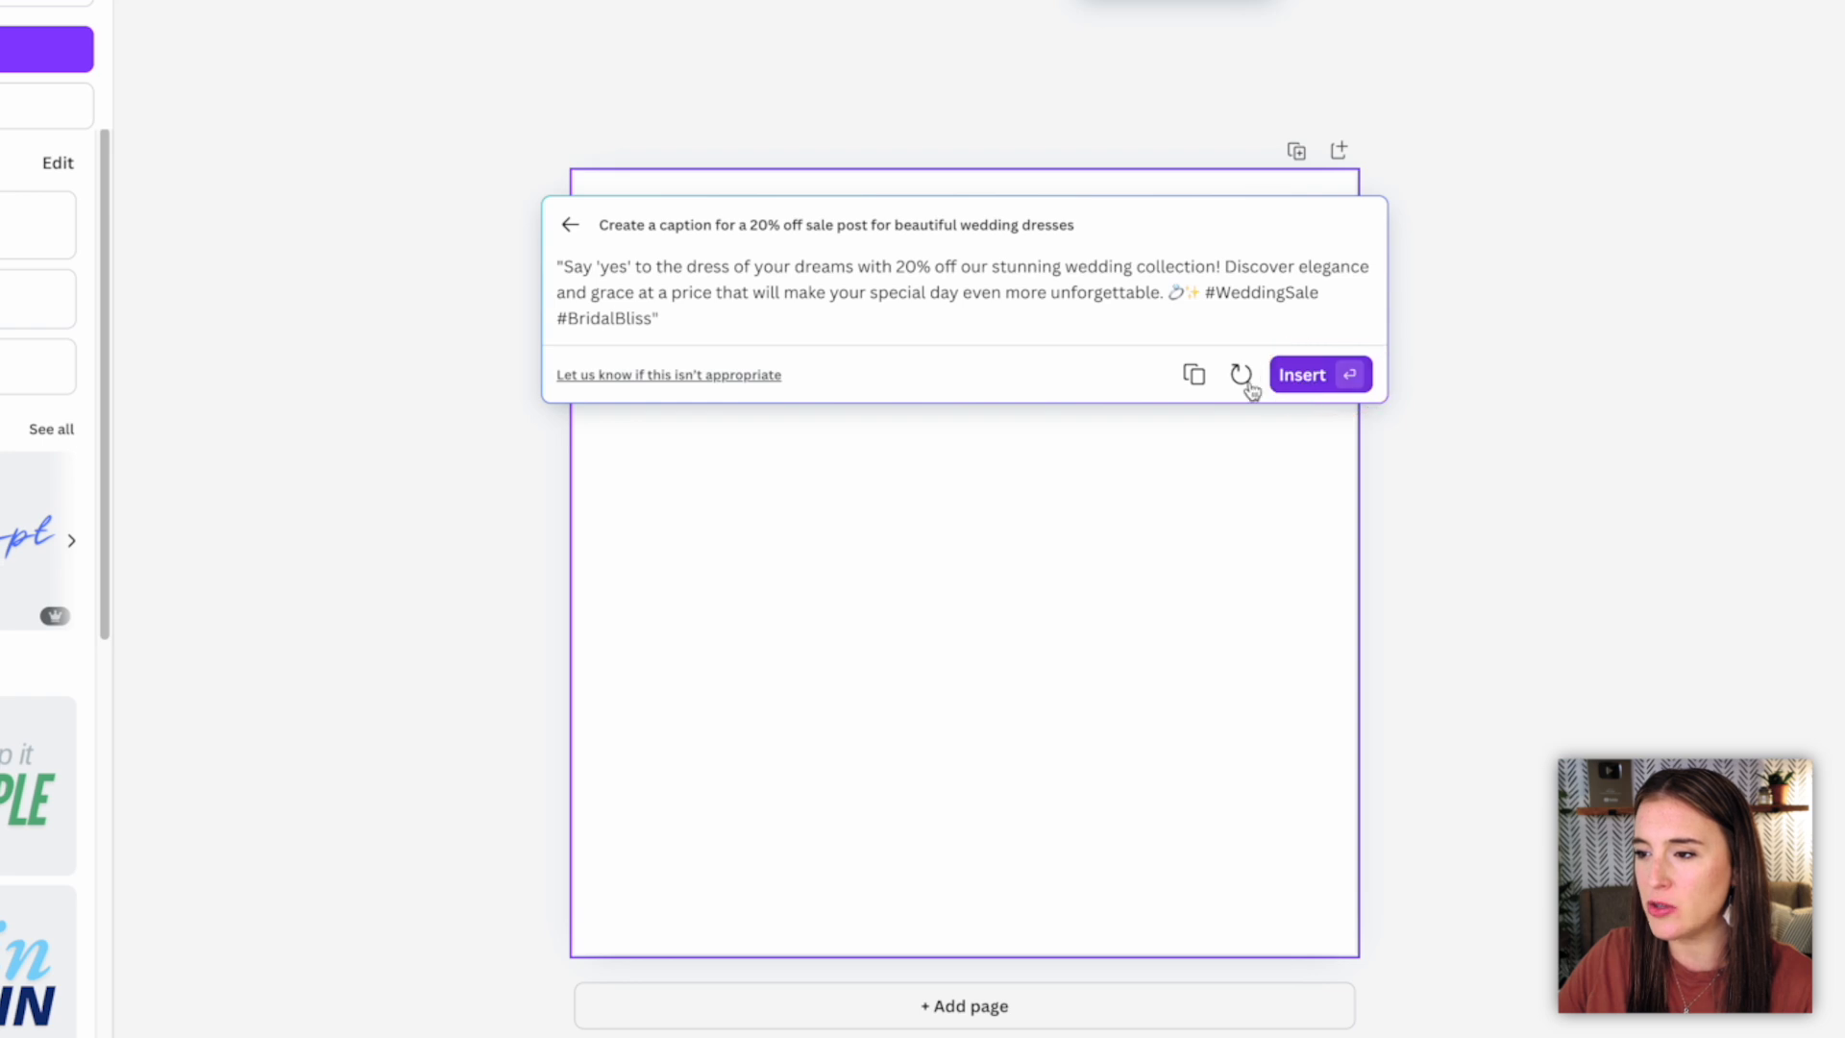
{"action": "mouse_move", "coordinate": [1241, 374]}
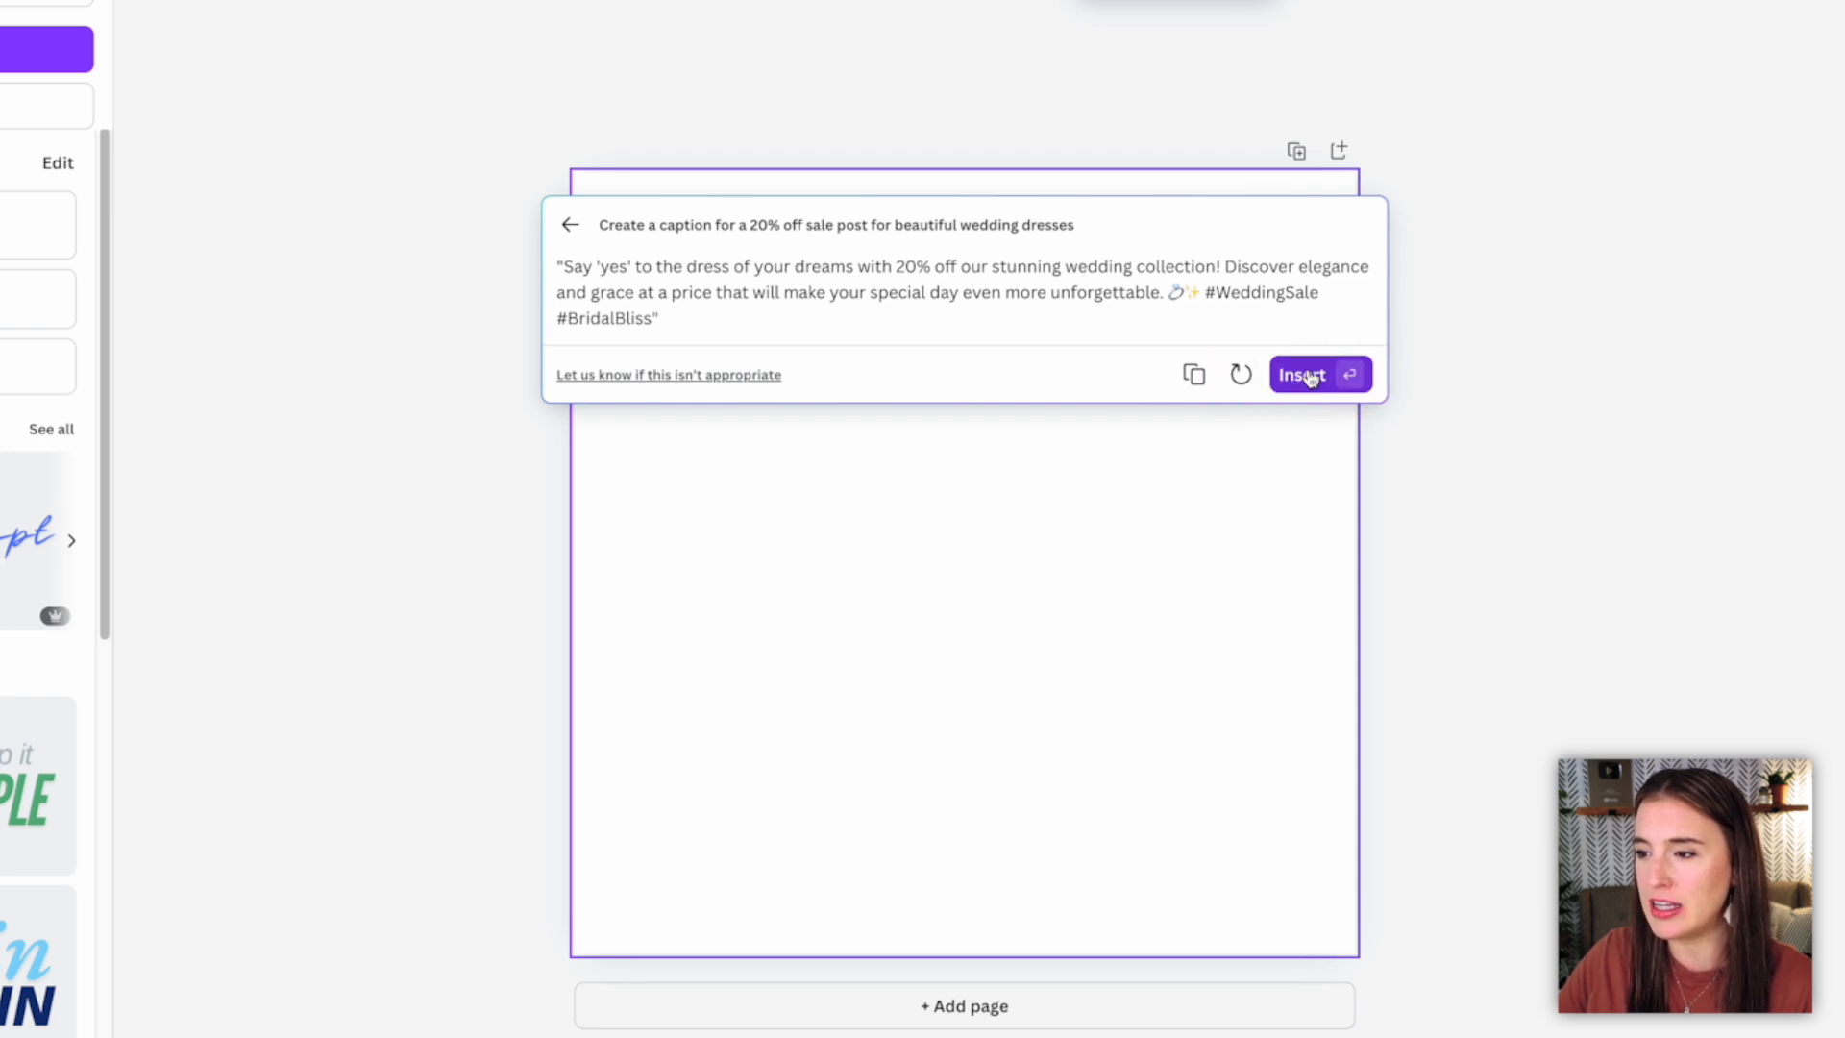
{"action": "left_click", "coordinate": [1301, 374]}
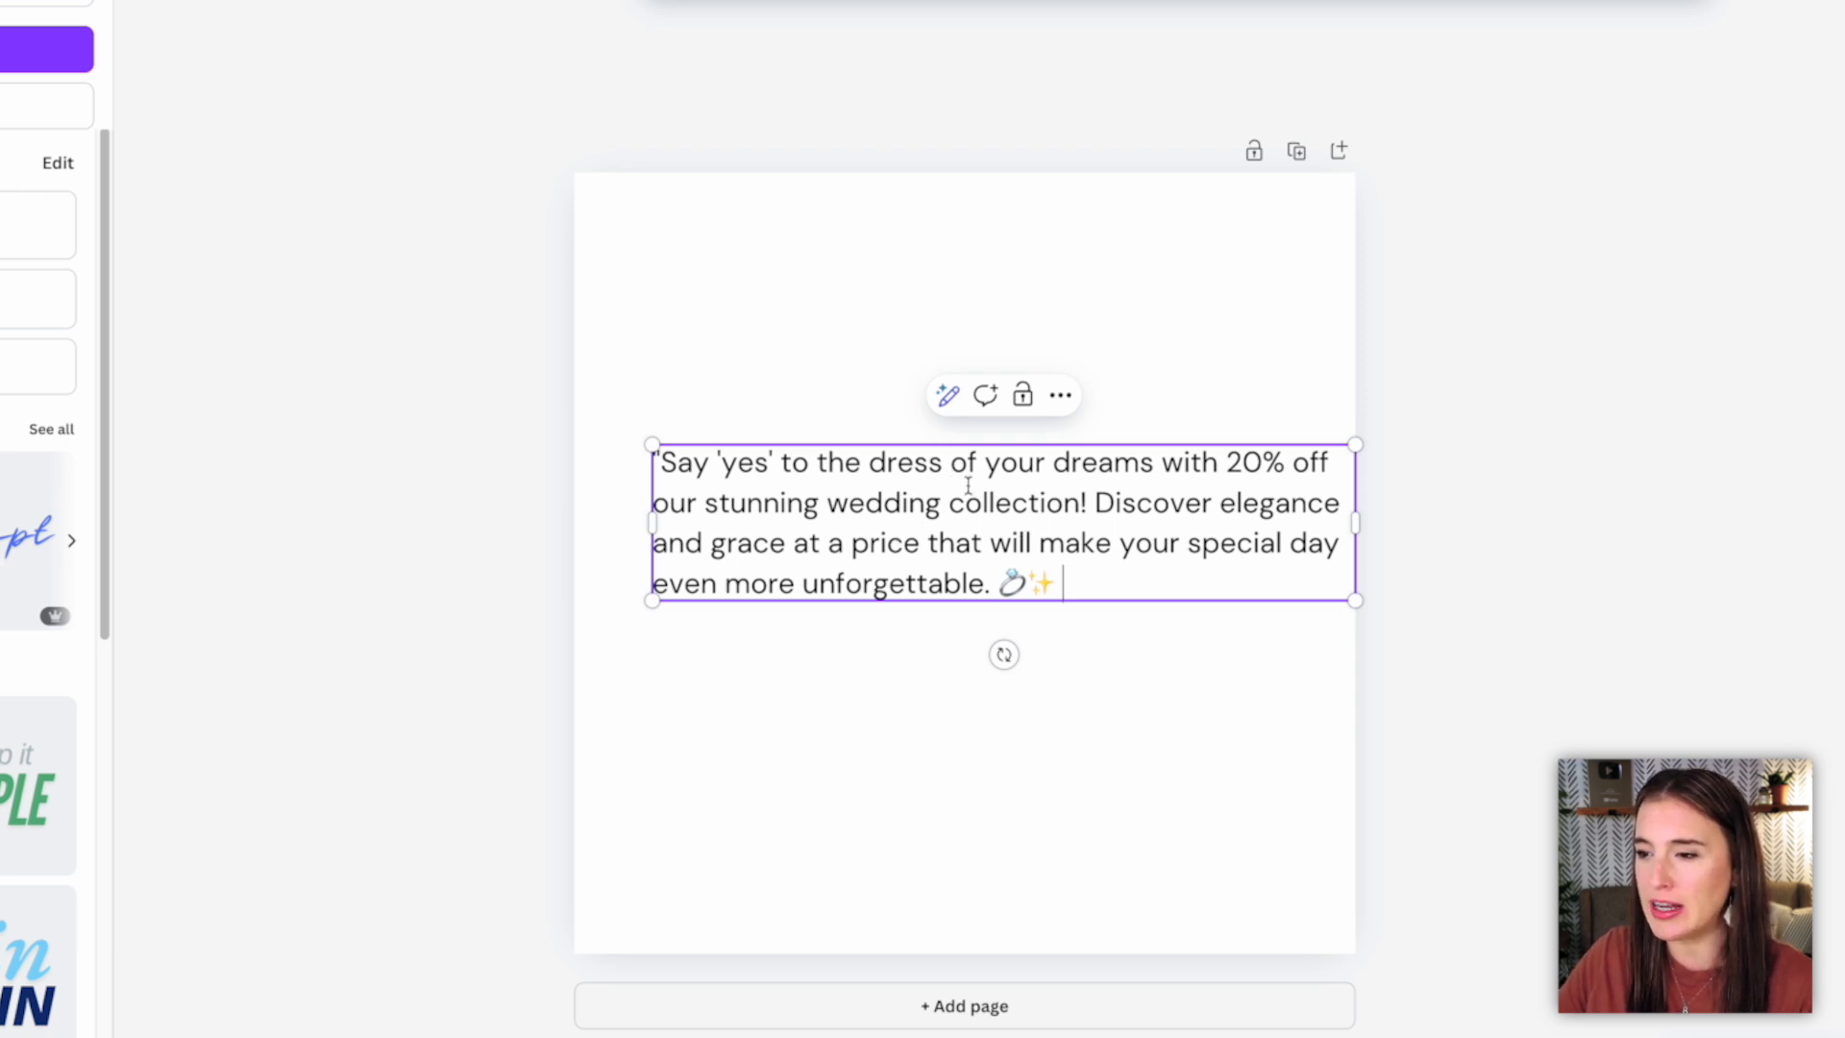
{"action": "mouse_move", "coordinate": [945, 394]}
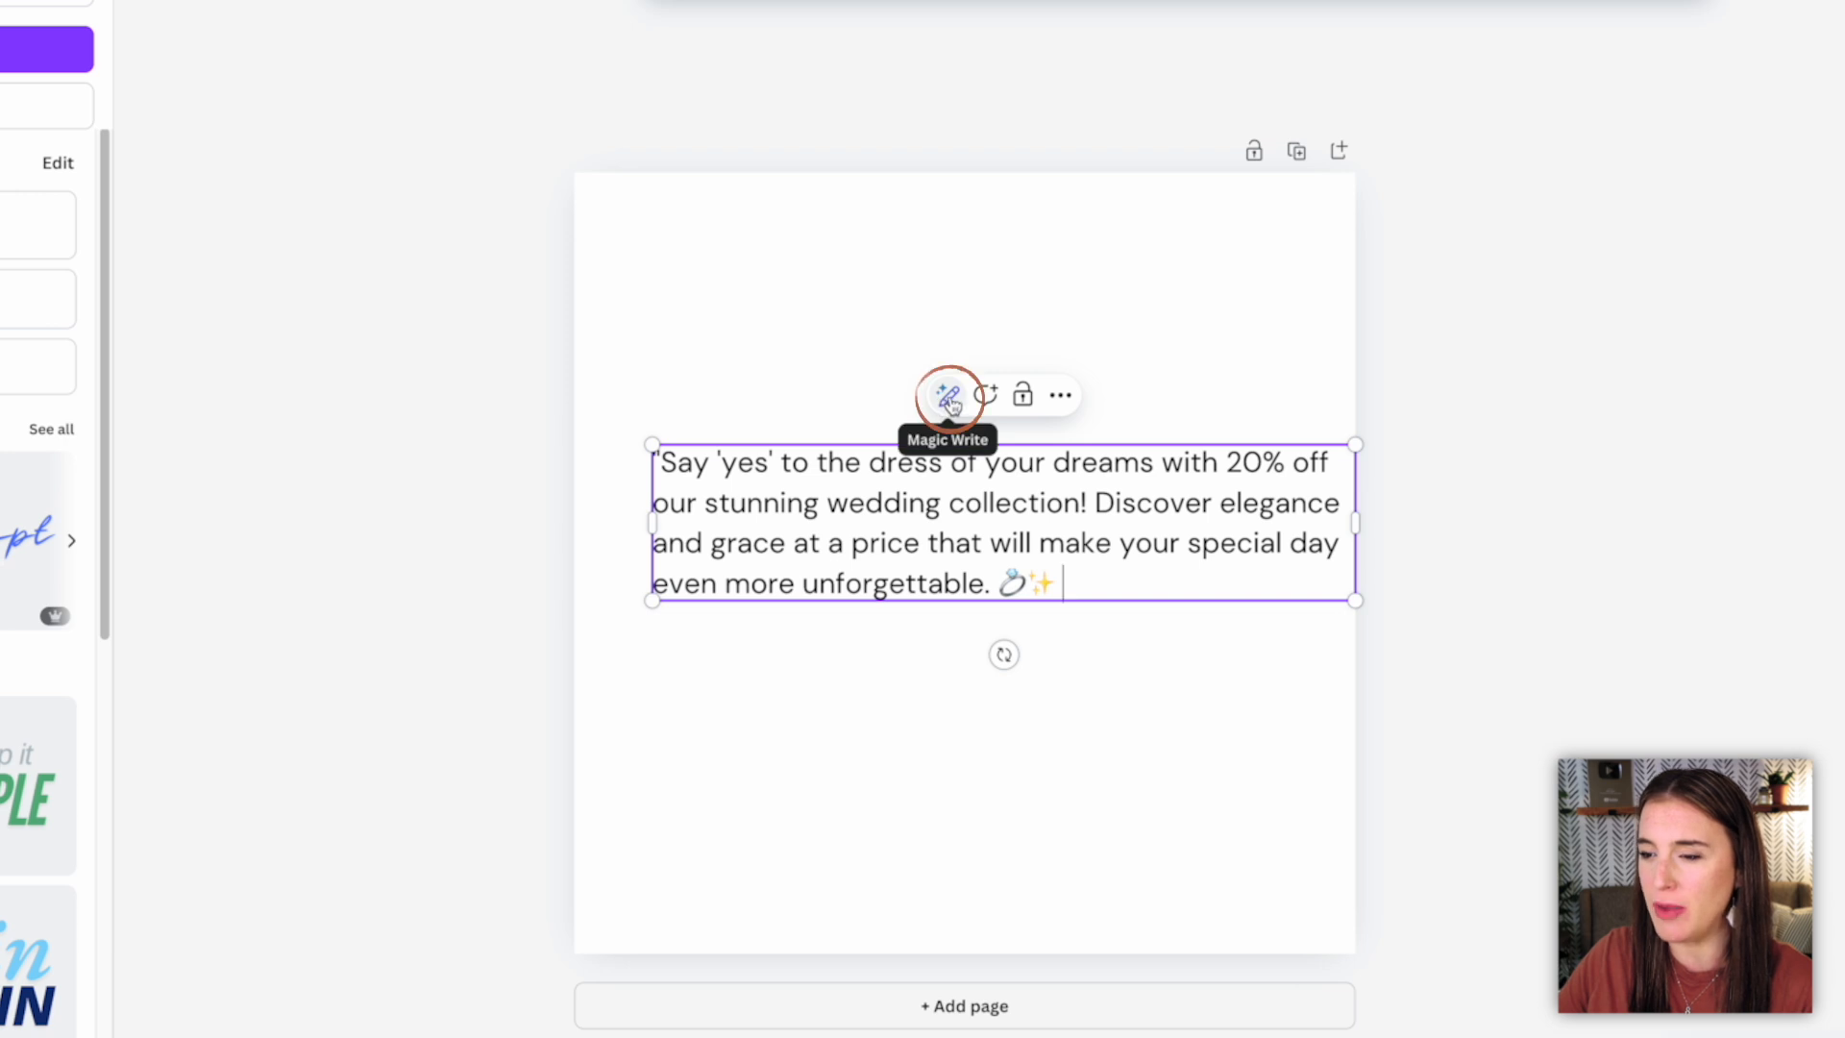
Rewrite the caption using Magic Write's More fun option and replace the original.
{"action": "left_click", "coordinate": [947, 394]}
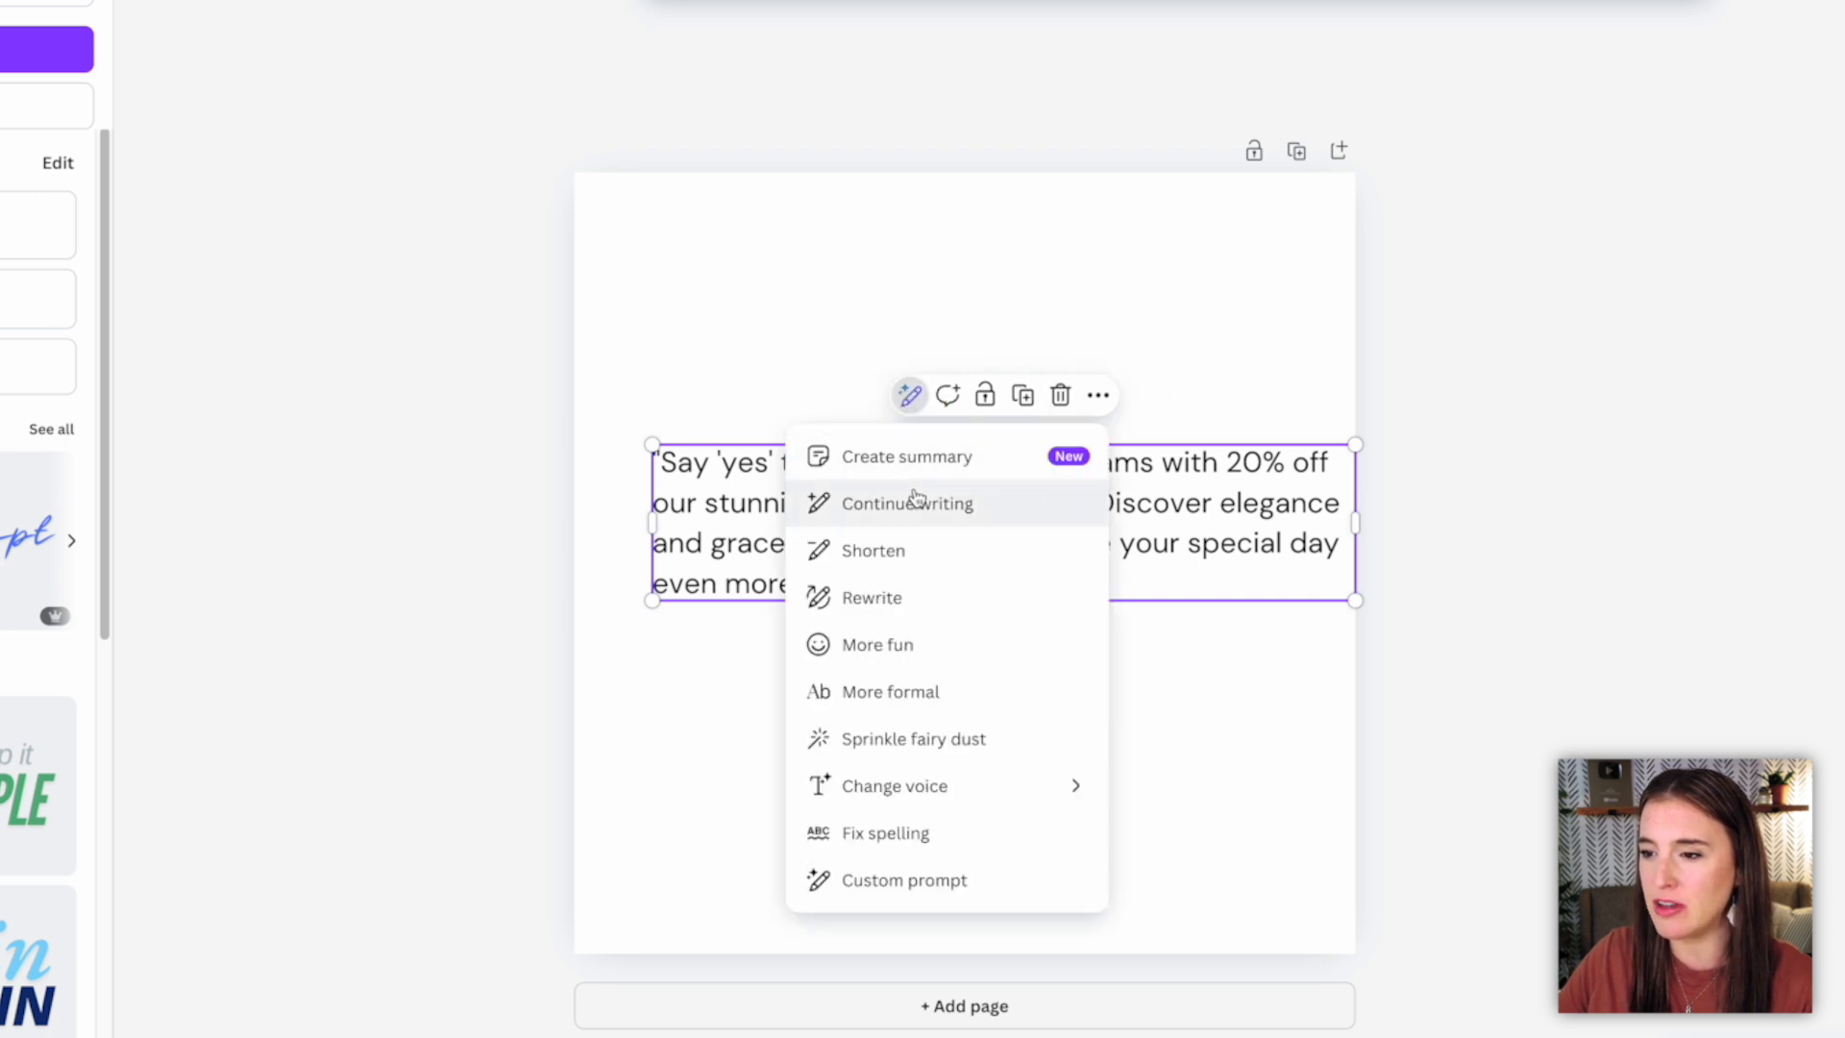
{"action": "mouse_move", "coordinate": [931, 571]}
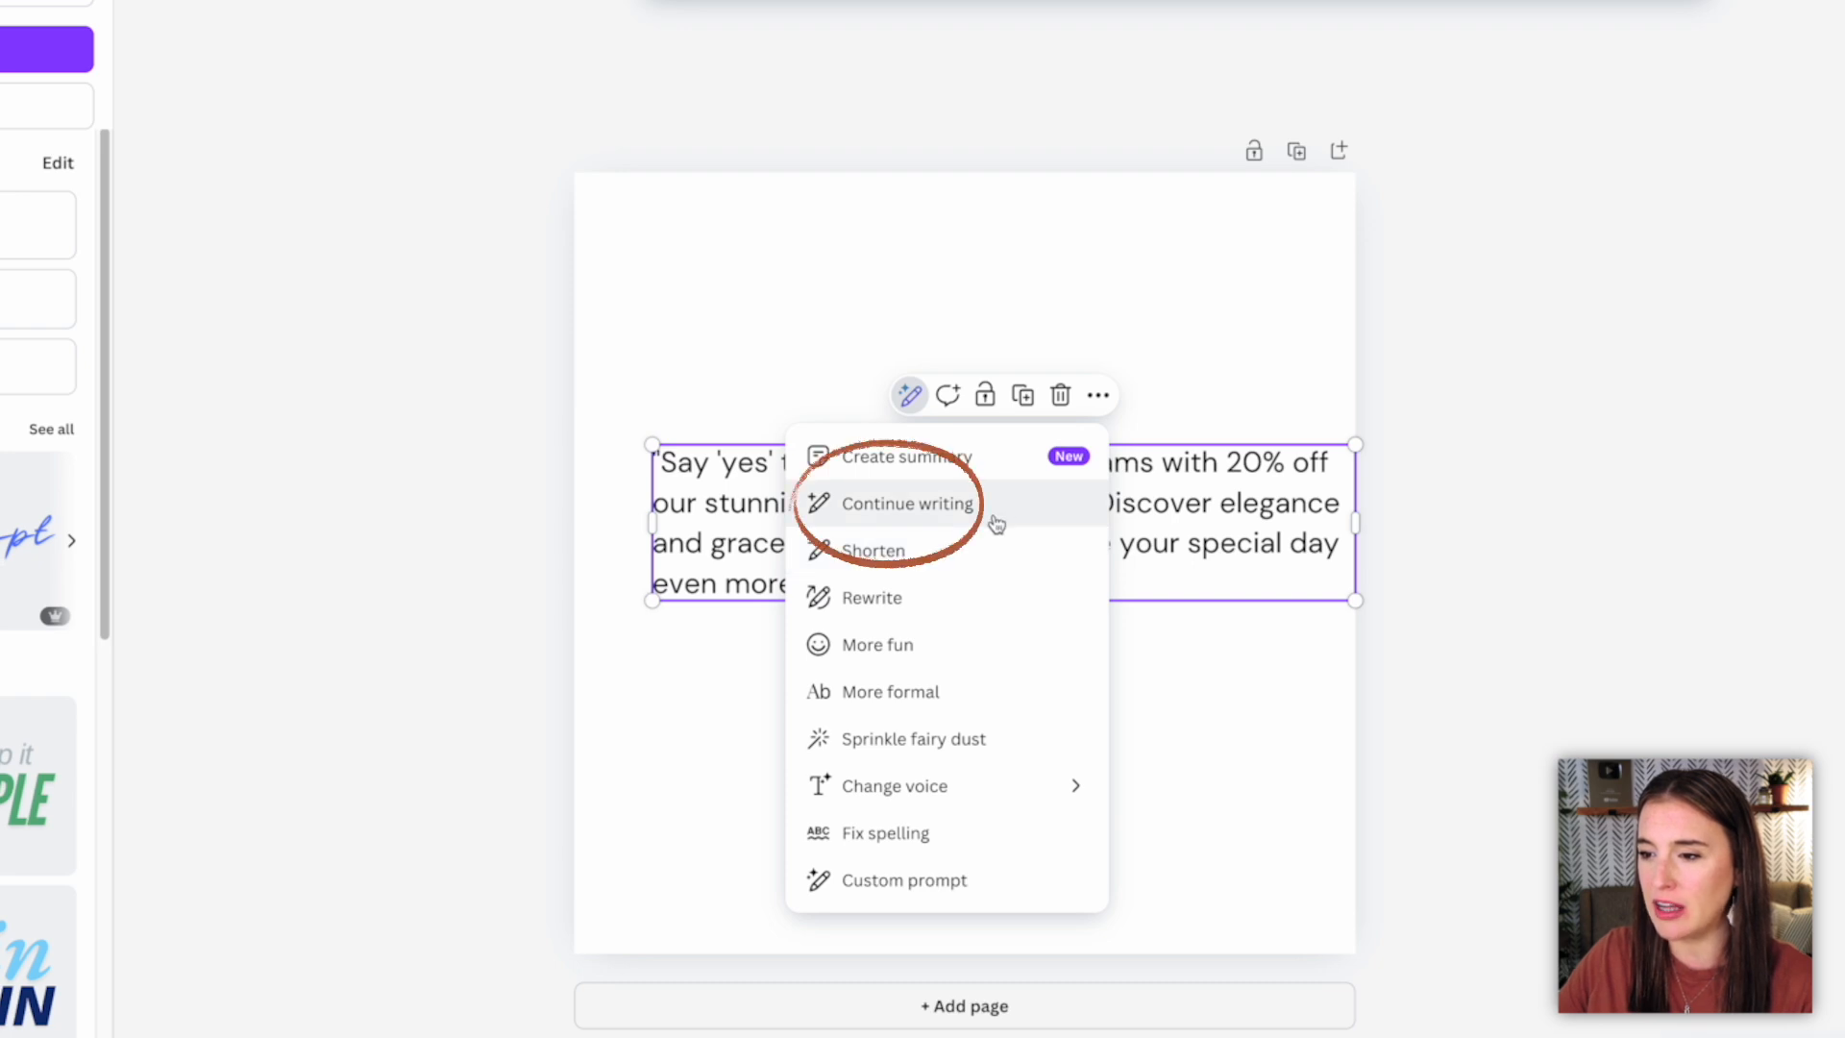
{"action": "mouse_move", "coordinate": [938, 604]}
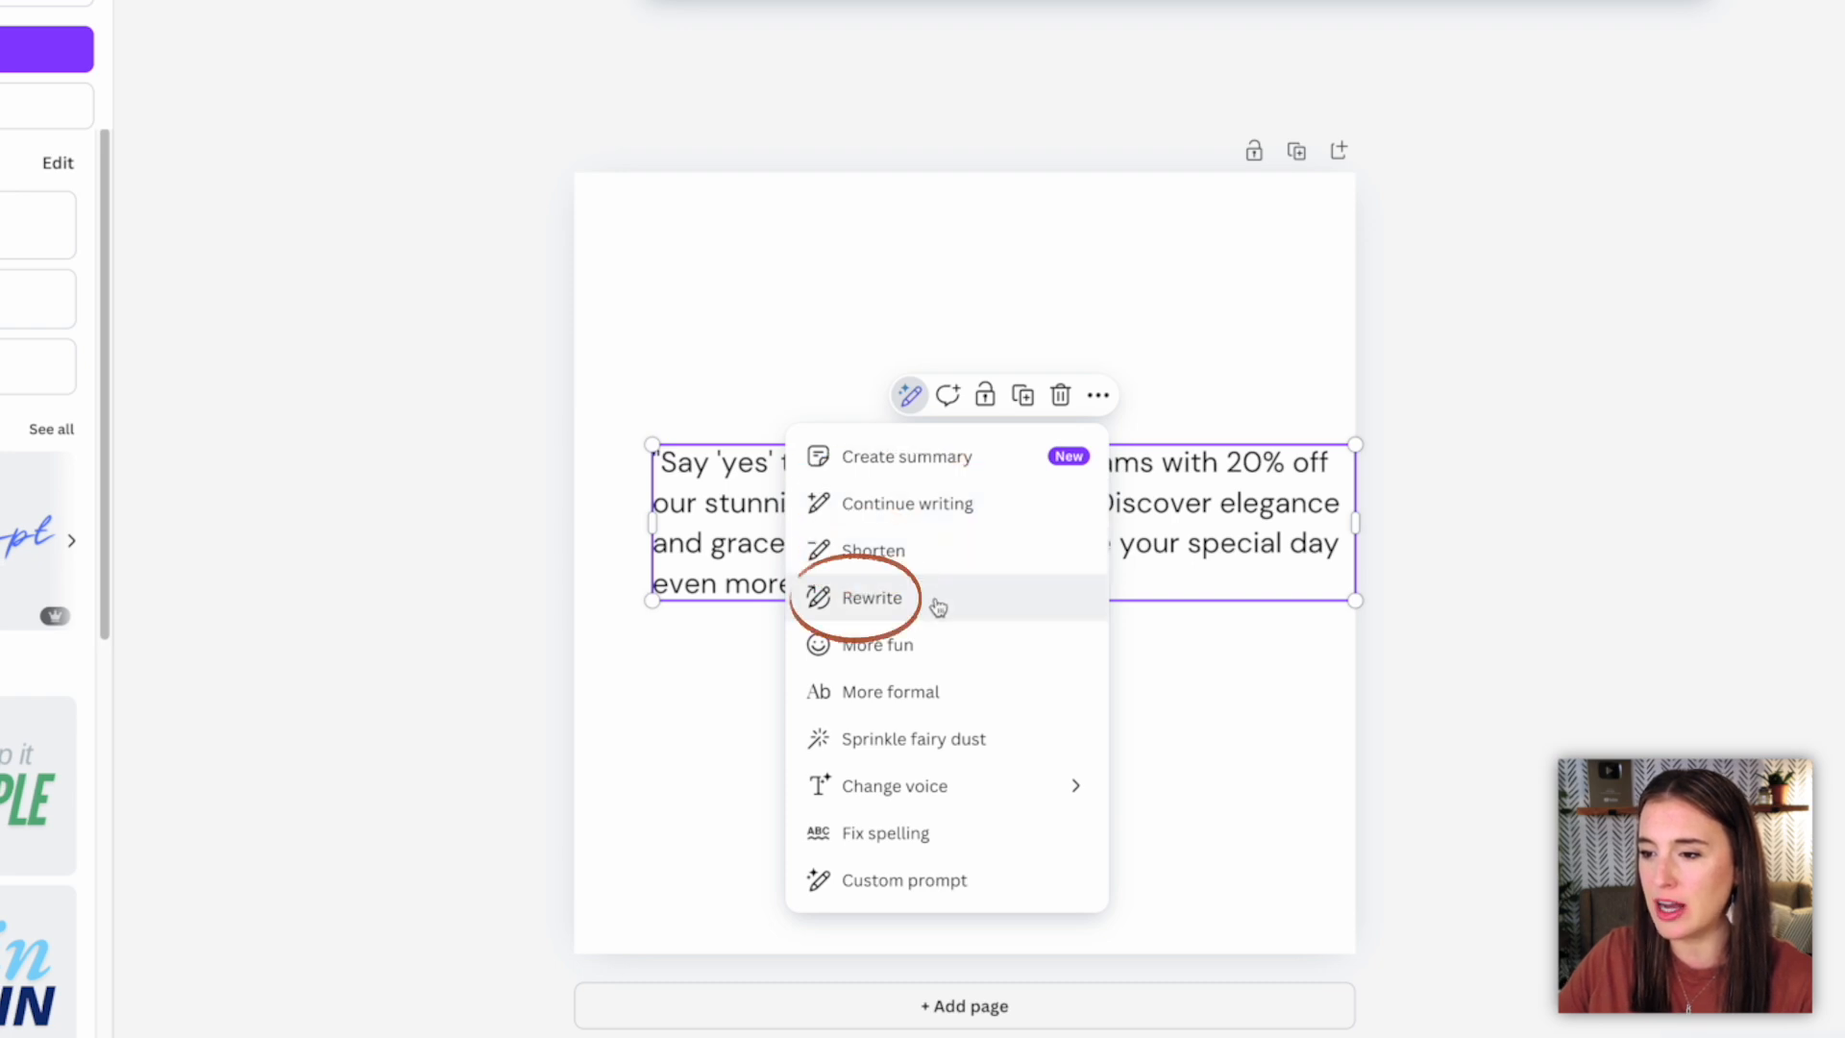
{"action": "mouse_move", "coordinate": [980, 704]}
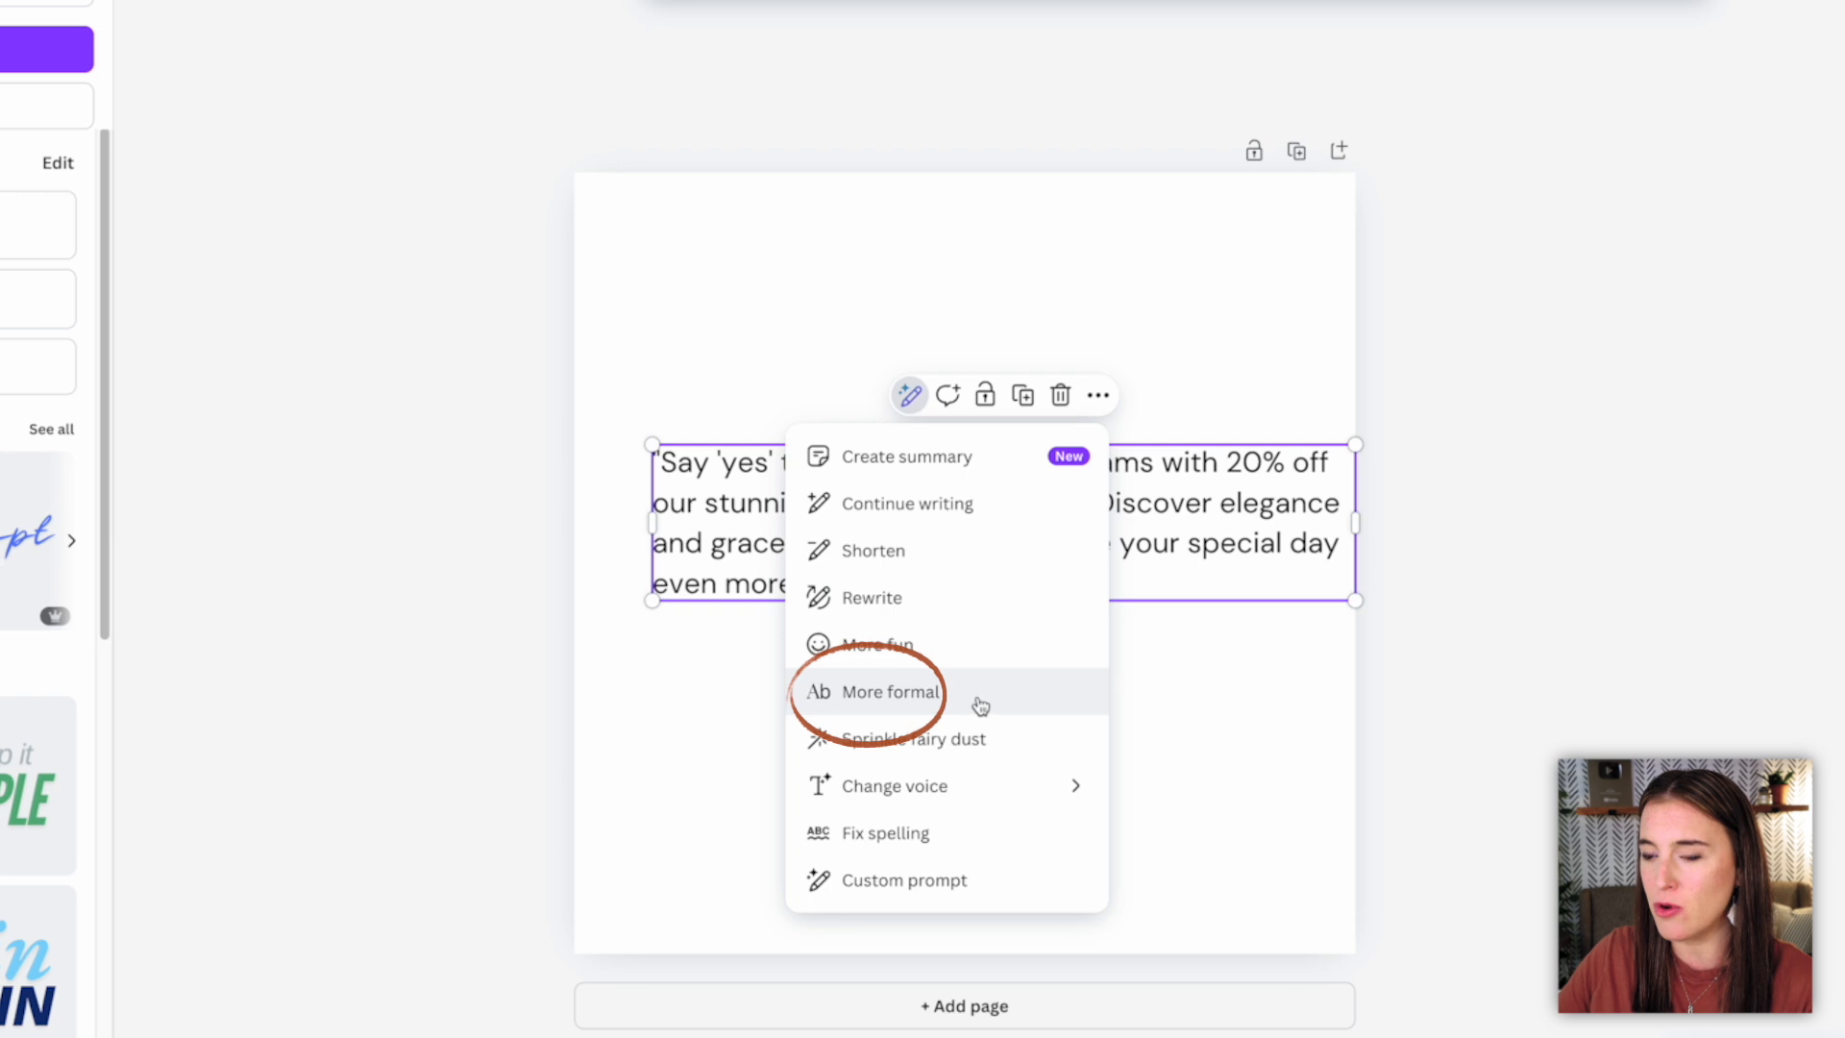
{"action": "mouse_move", "coordinate": [924, 739]}
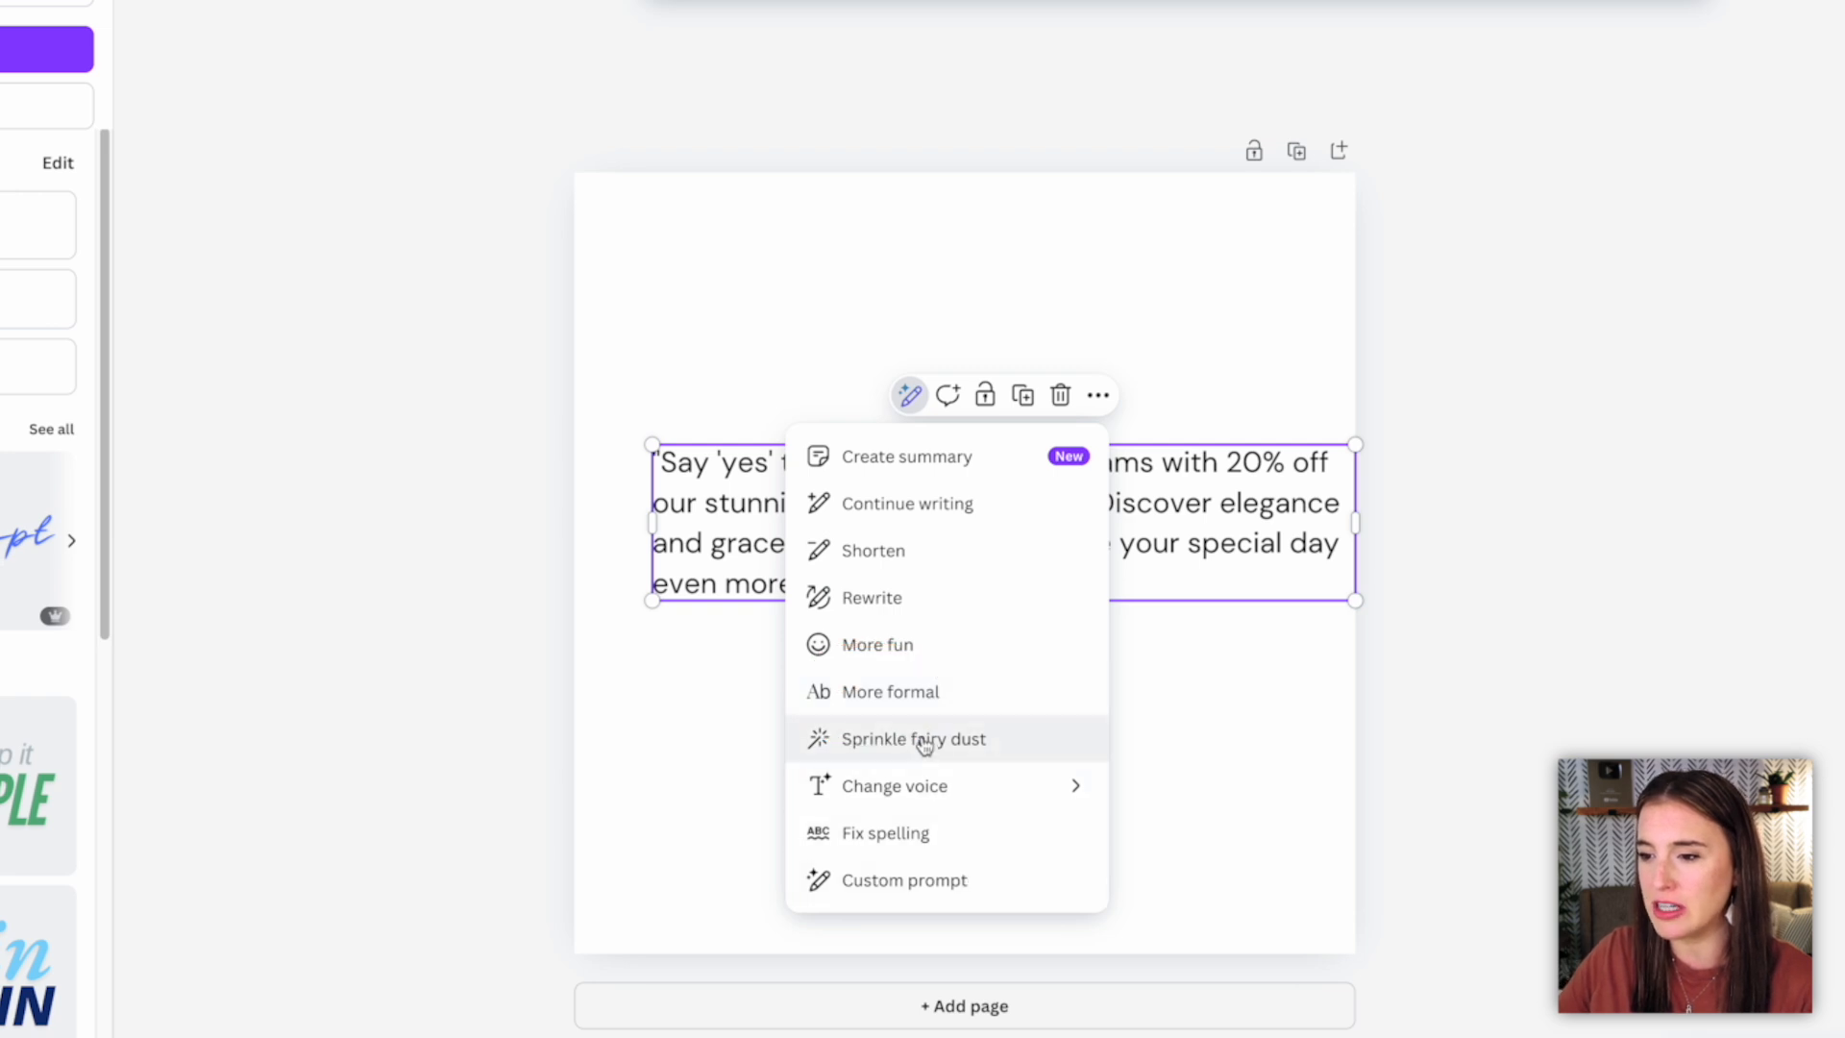
{"action": "mouse_move", "coordinate": [860, 645]}
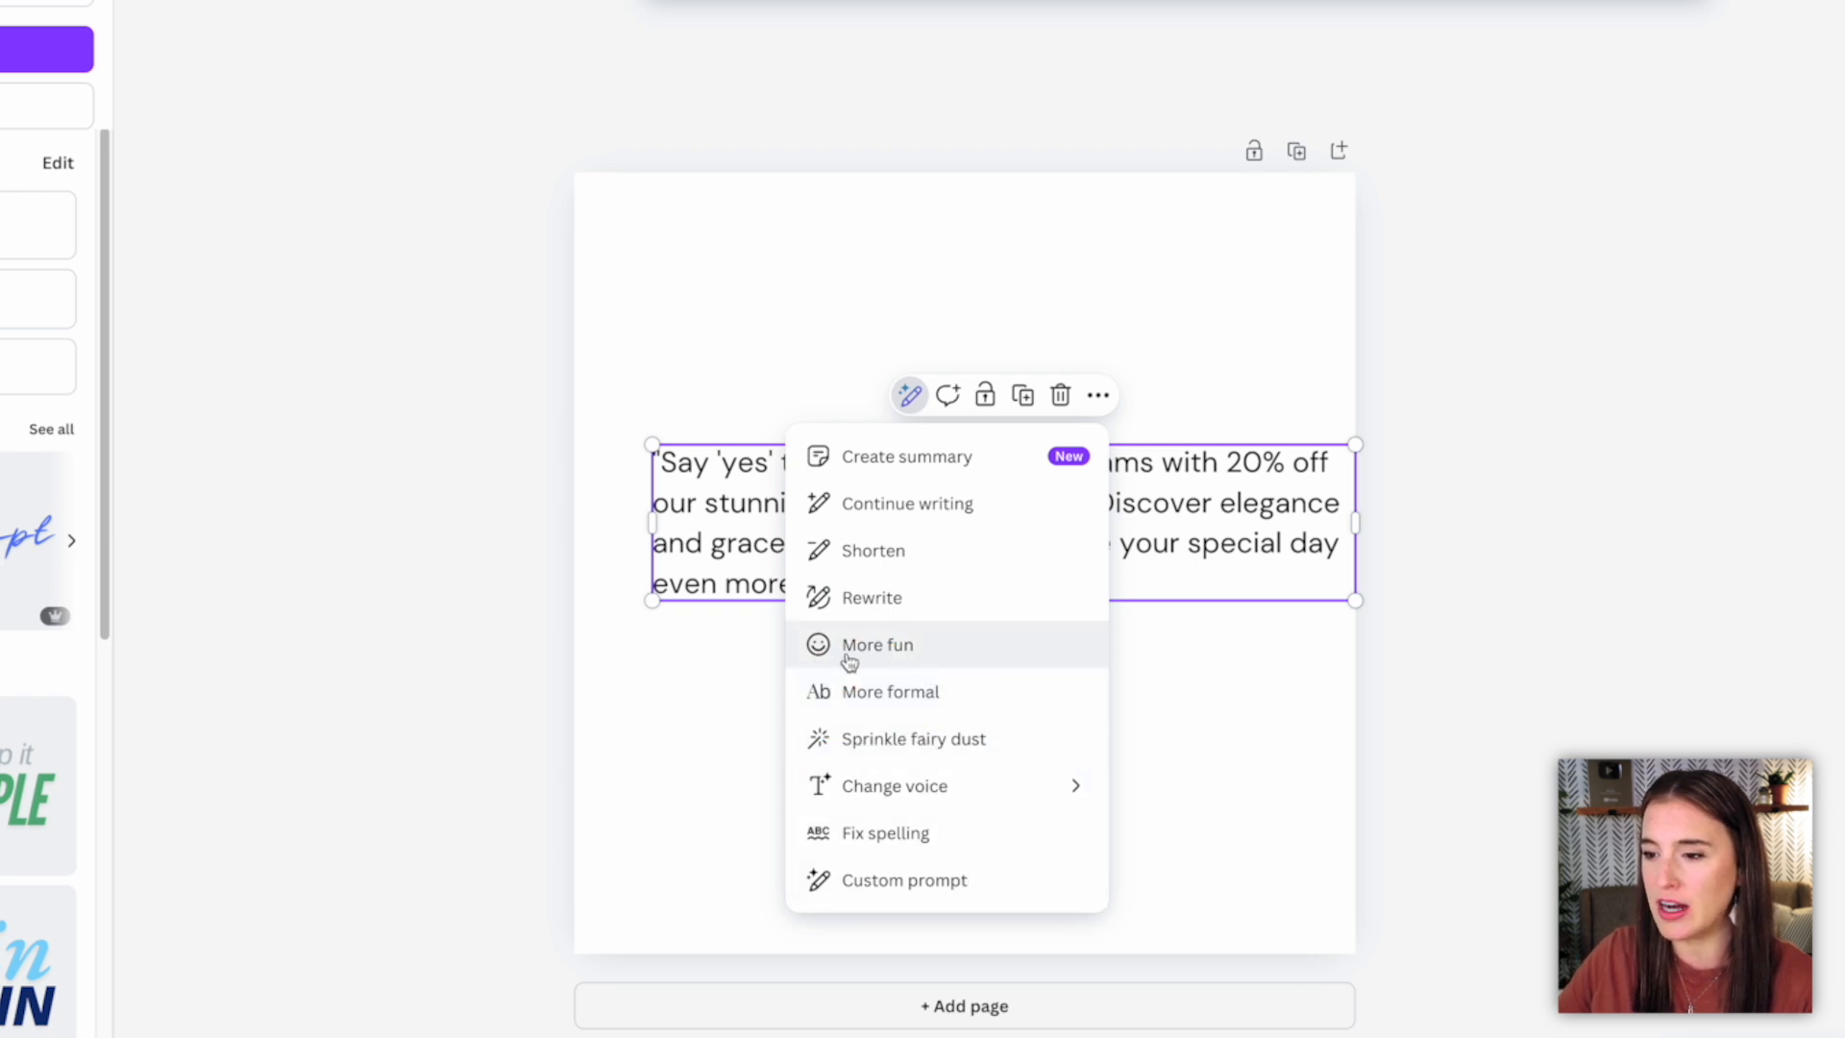
{"action": "left_click", "coordinate": [875, 645]}
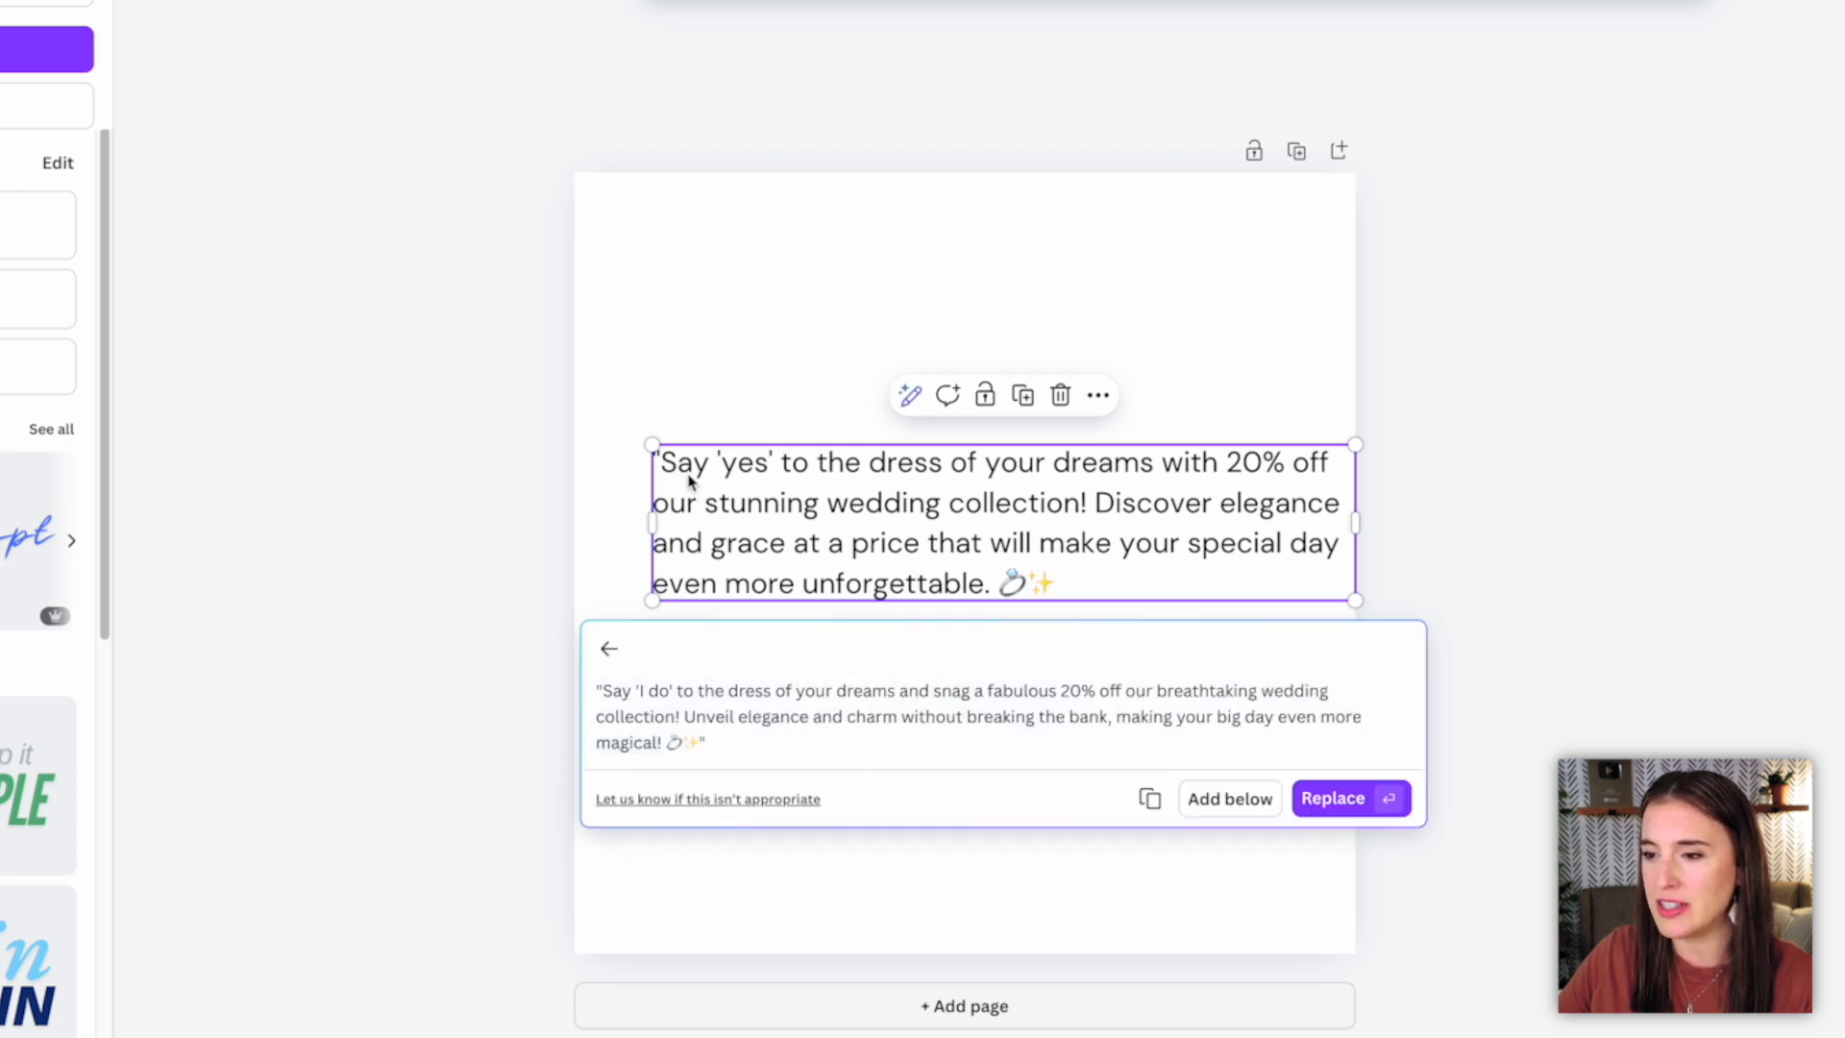
{"action": "mouse_move", "coordinate": [1153, 488]}
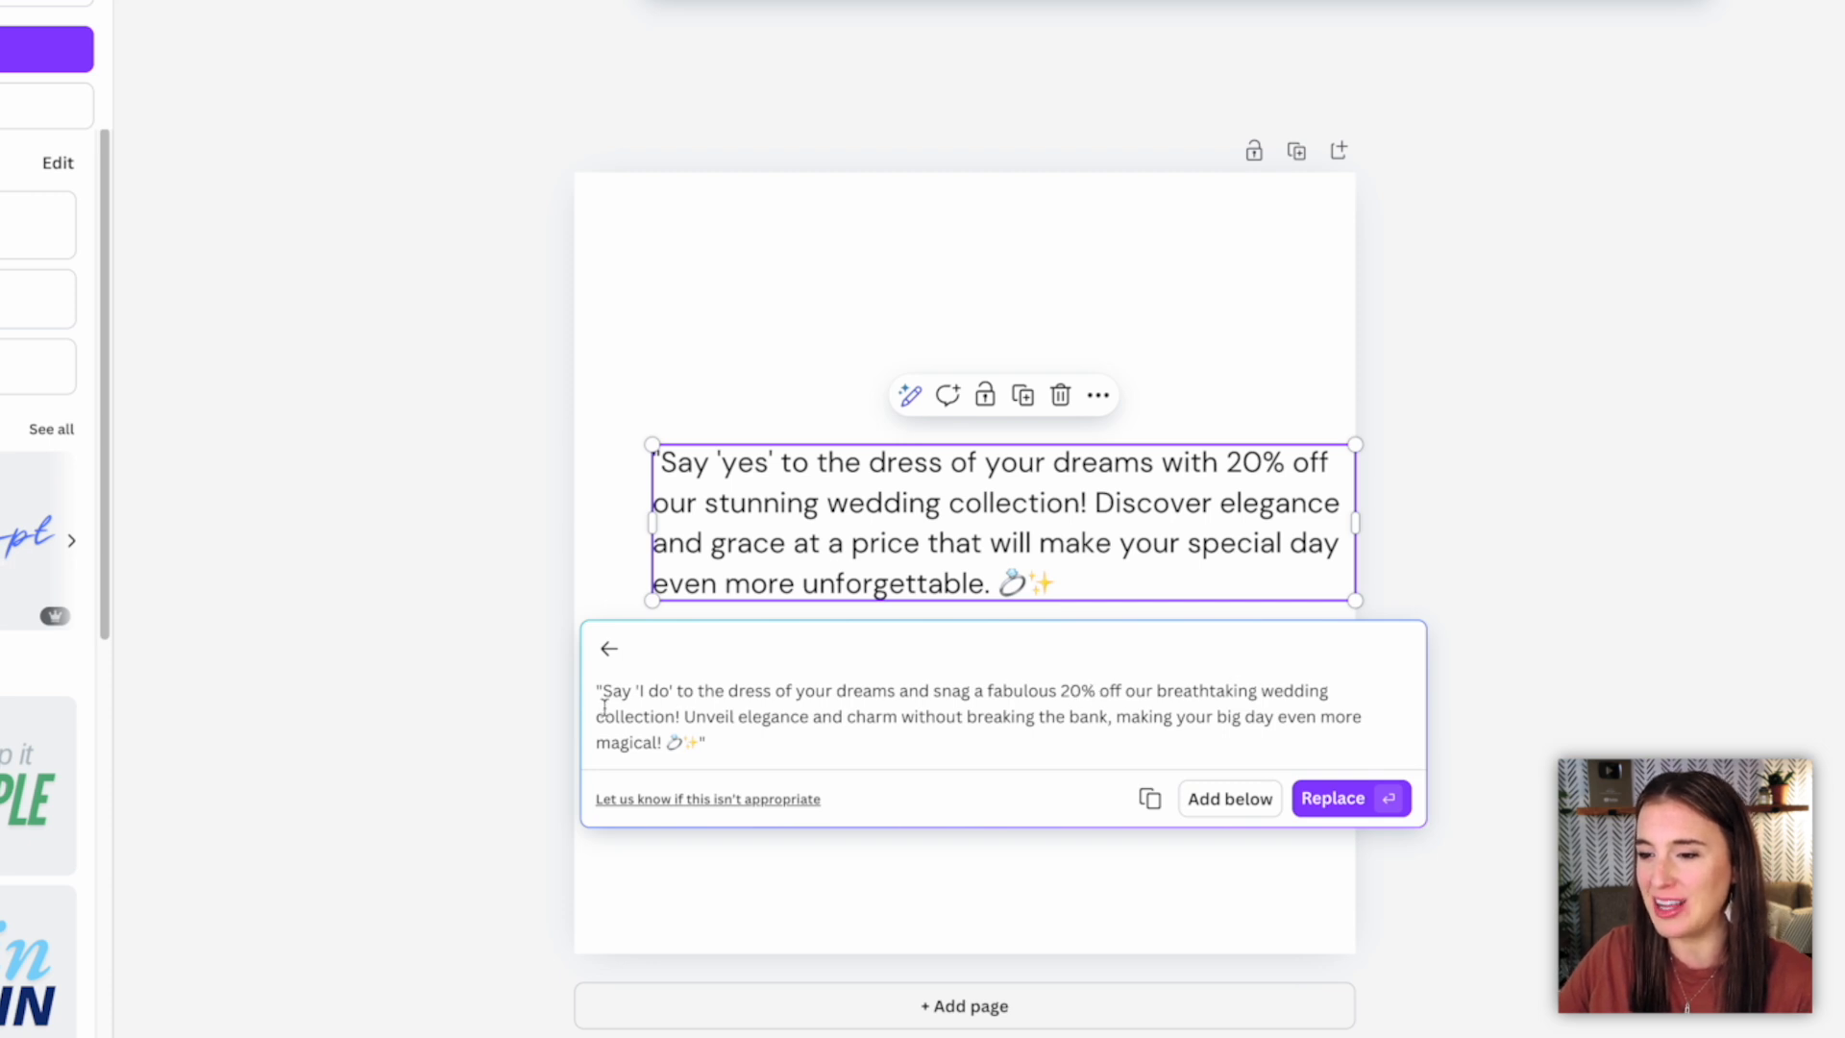
{"action": "left_click", "coordinate": [1349, 798]}
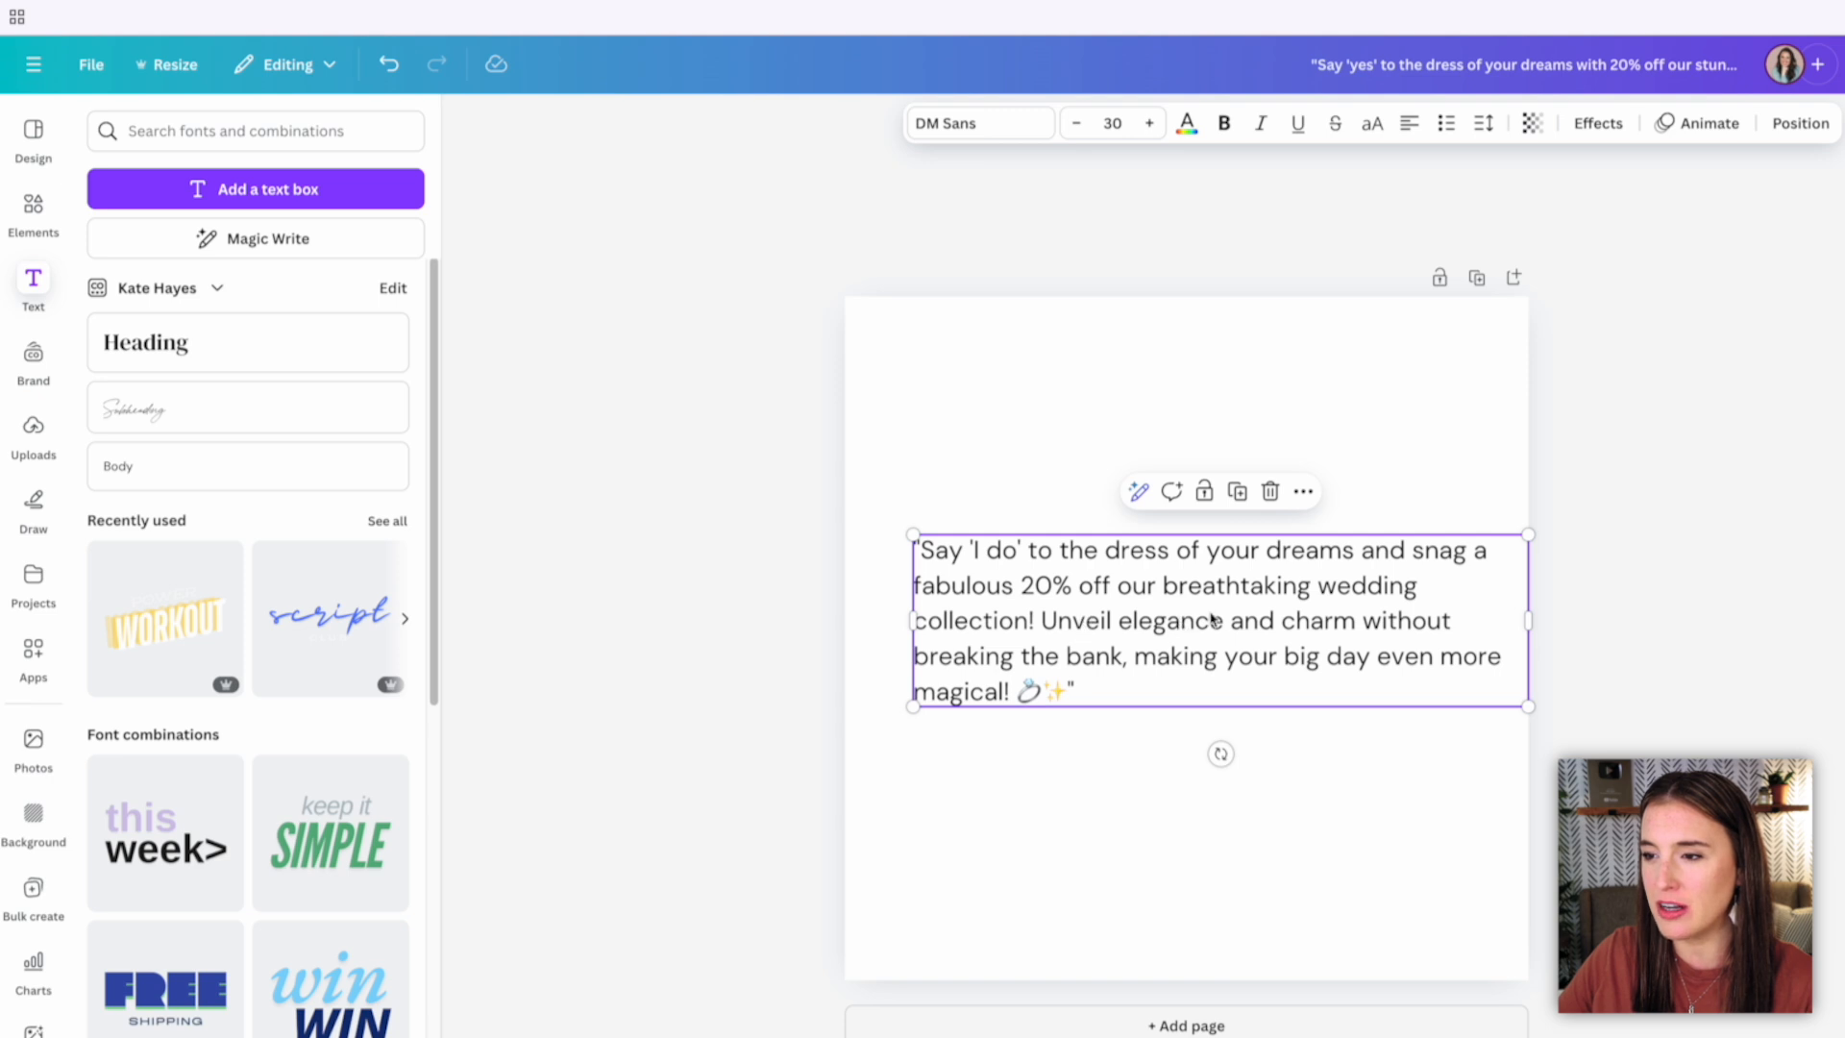
Set the caption font to Anton and give the 20% OFF SALE line the Heading style.
{"action": "left_click", "coordinate": [978, 123]}
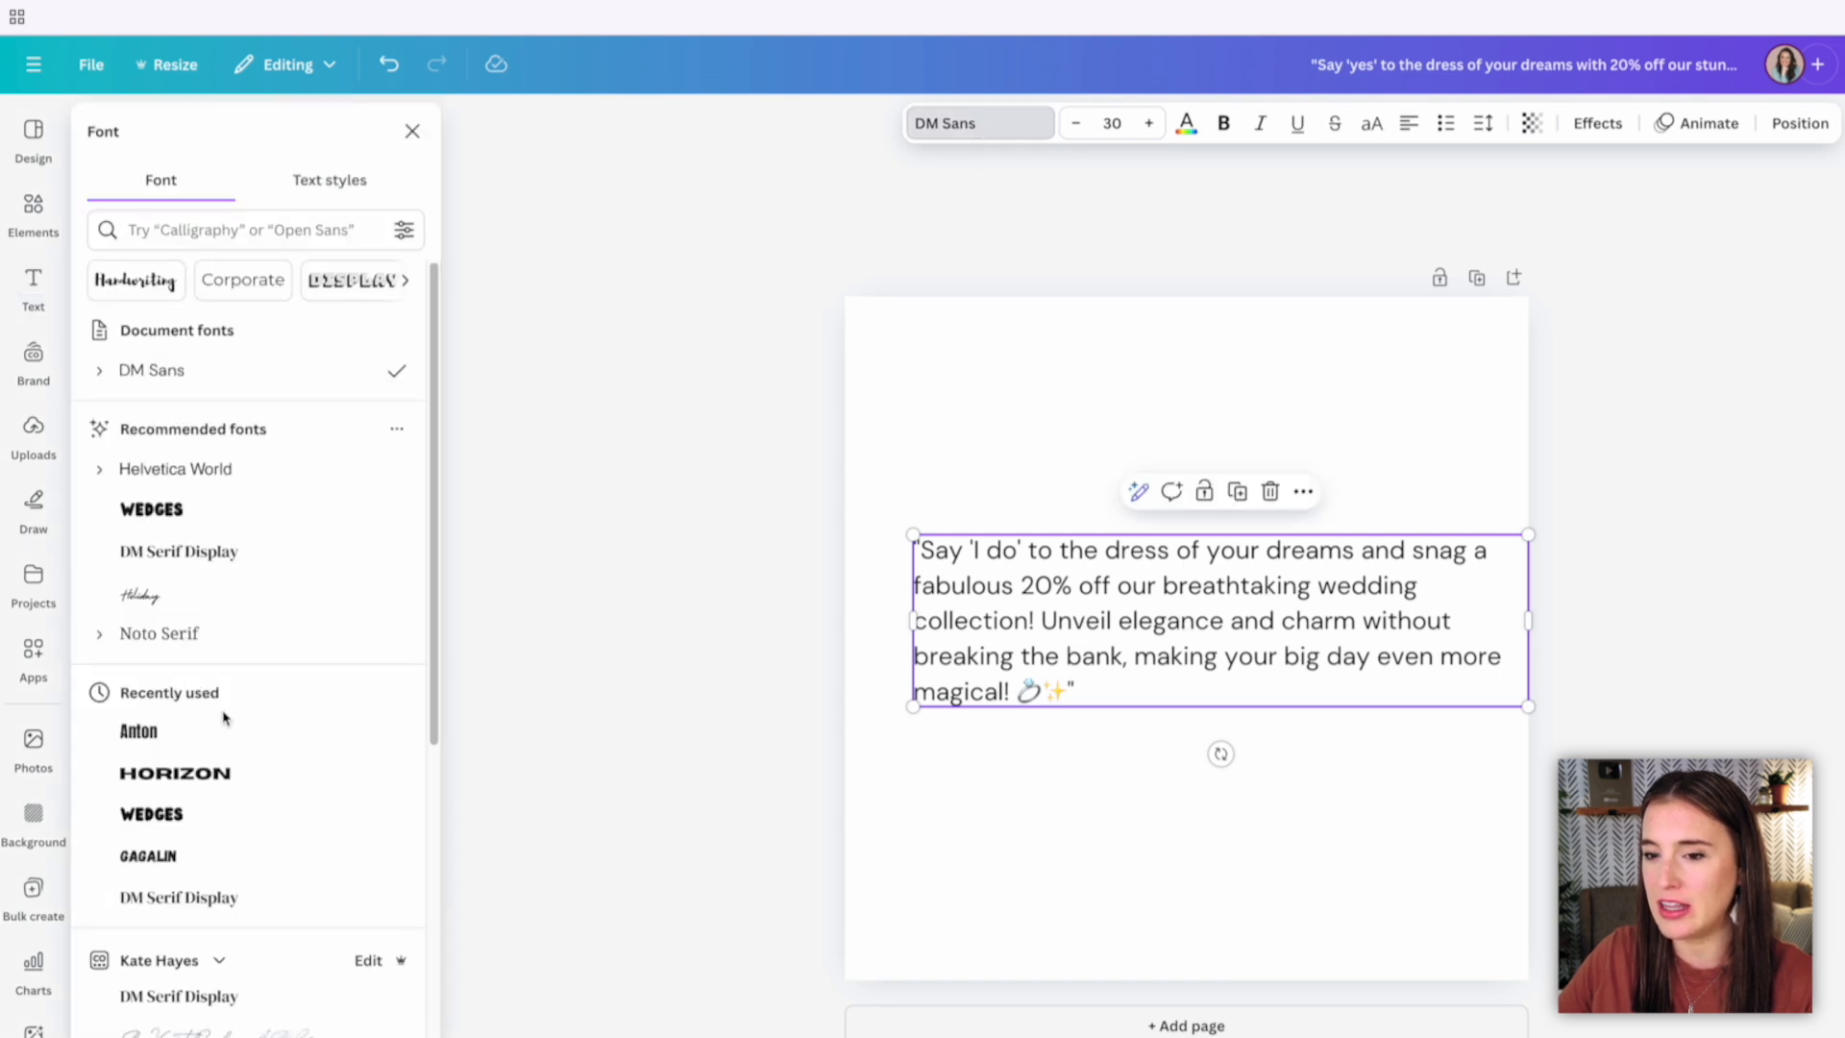
{"action": "left_click", "coordinate": [138, 730]}
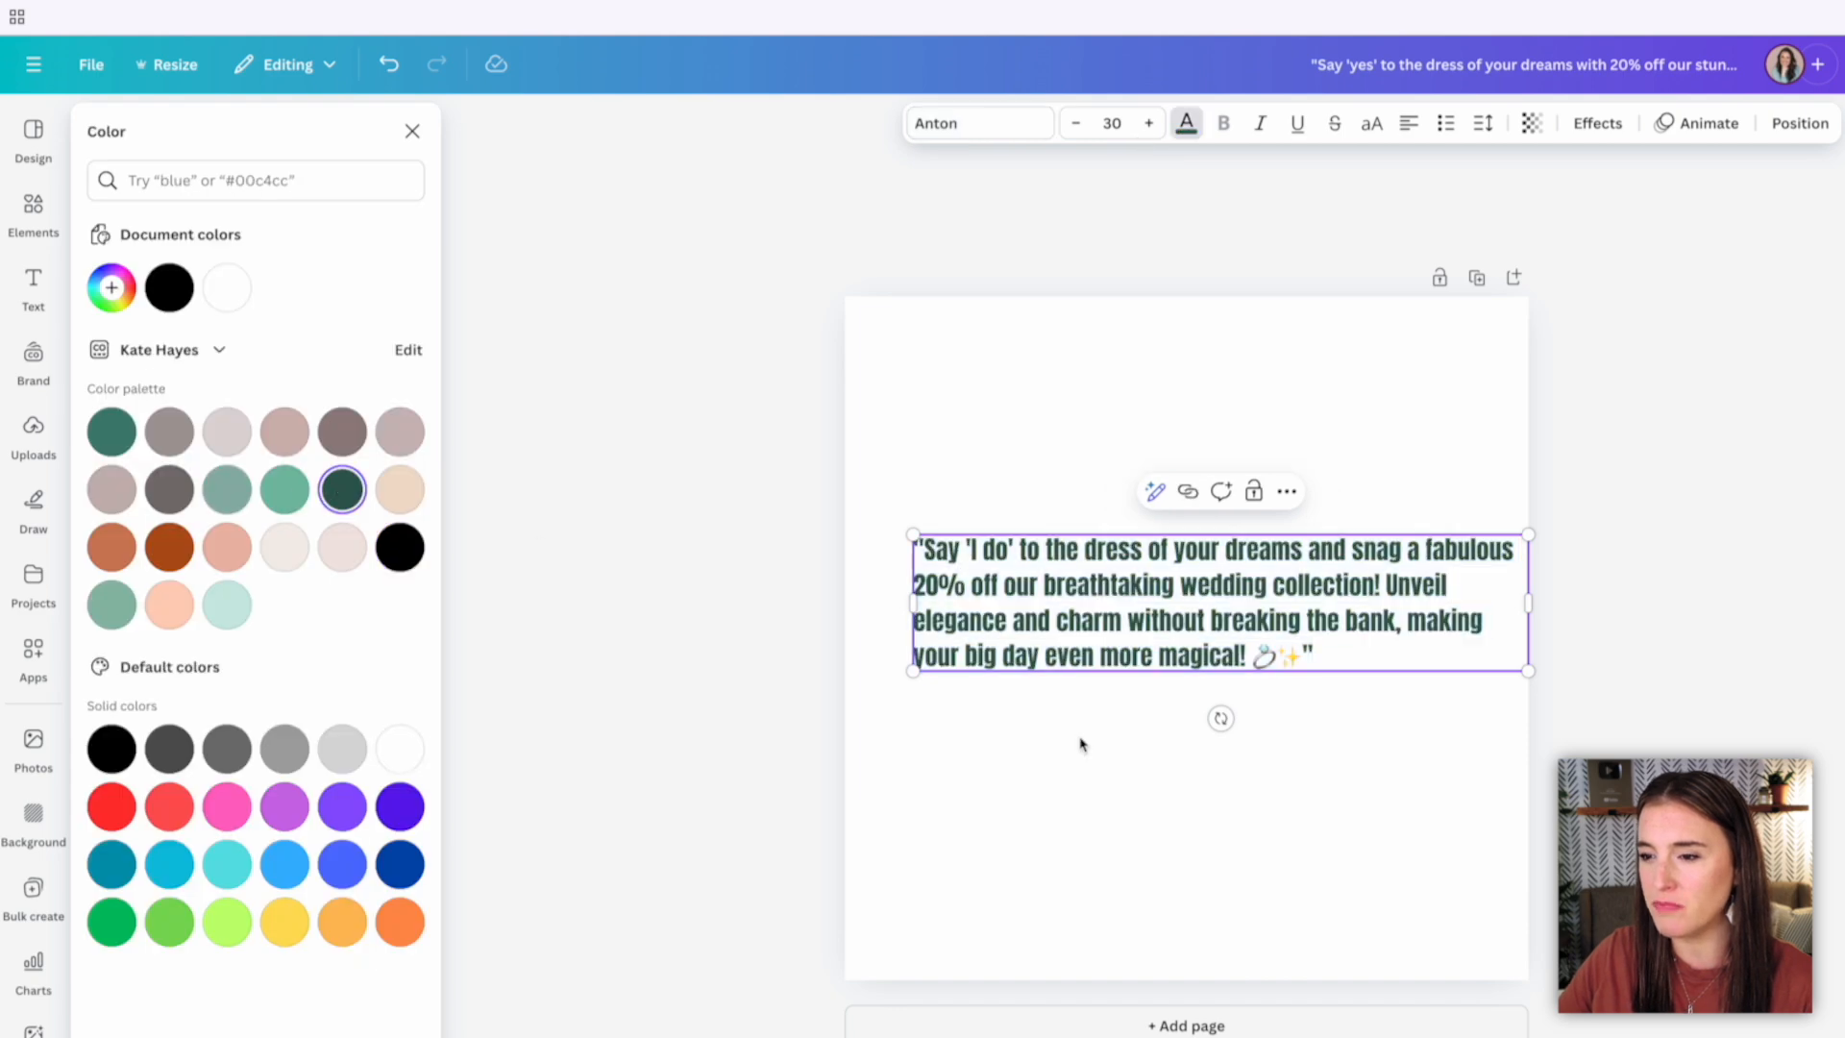
{"action": "left_click", "coordinate": [32, 289]}
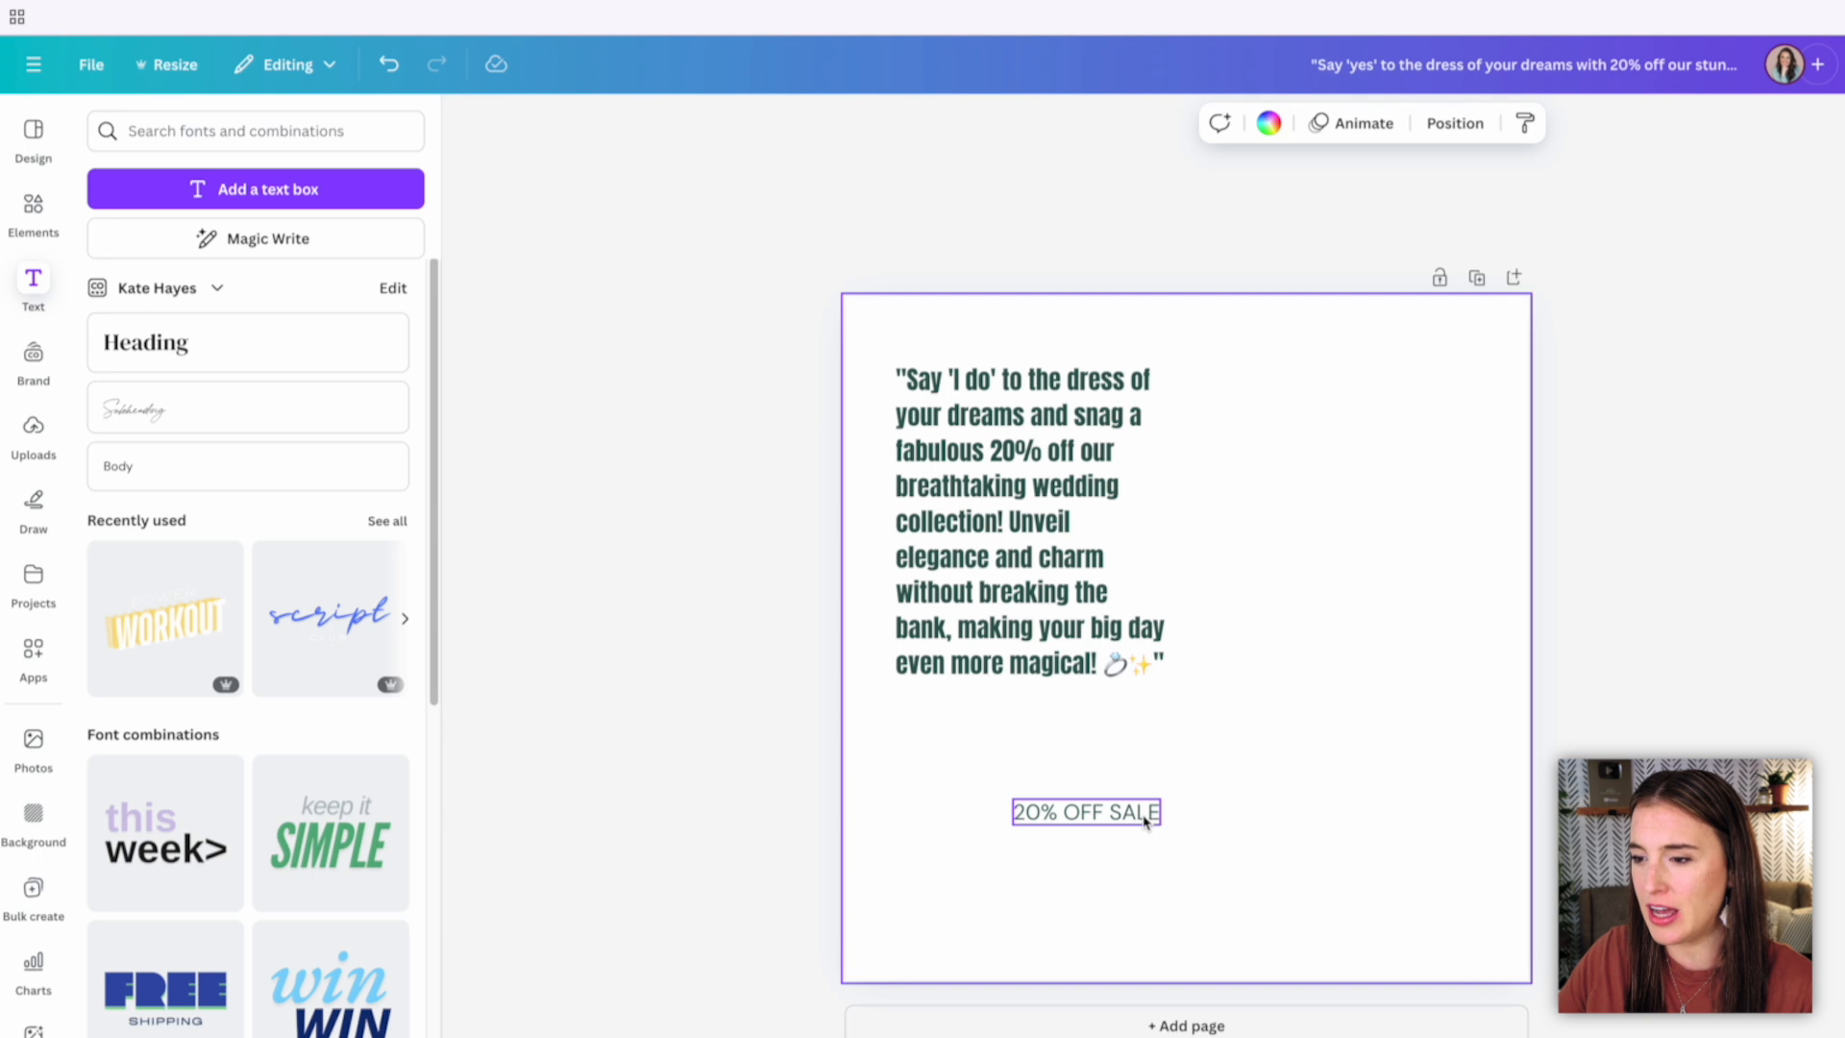
{"action": "double_click", "coordinate": [1083, 812]}
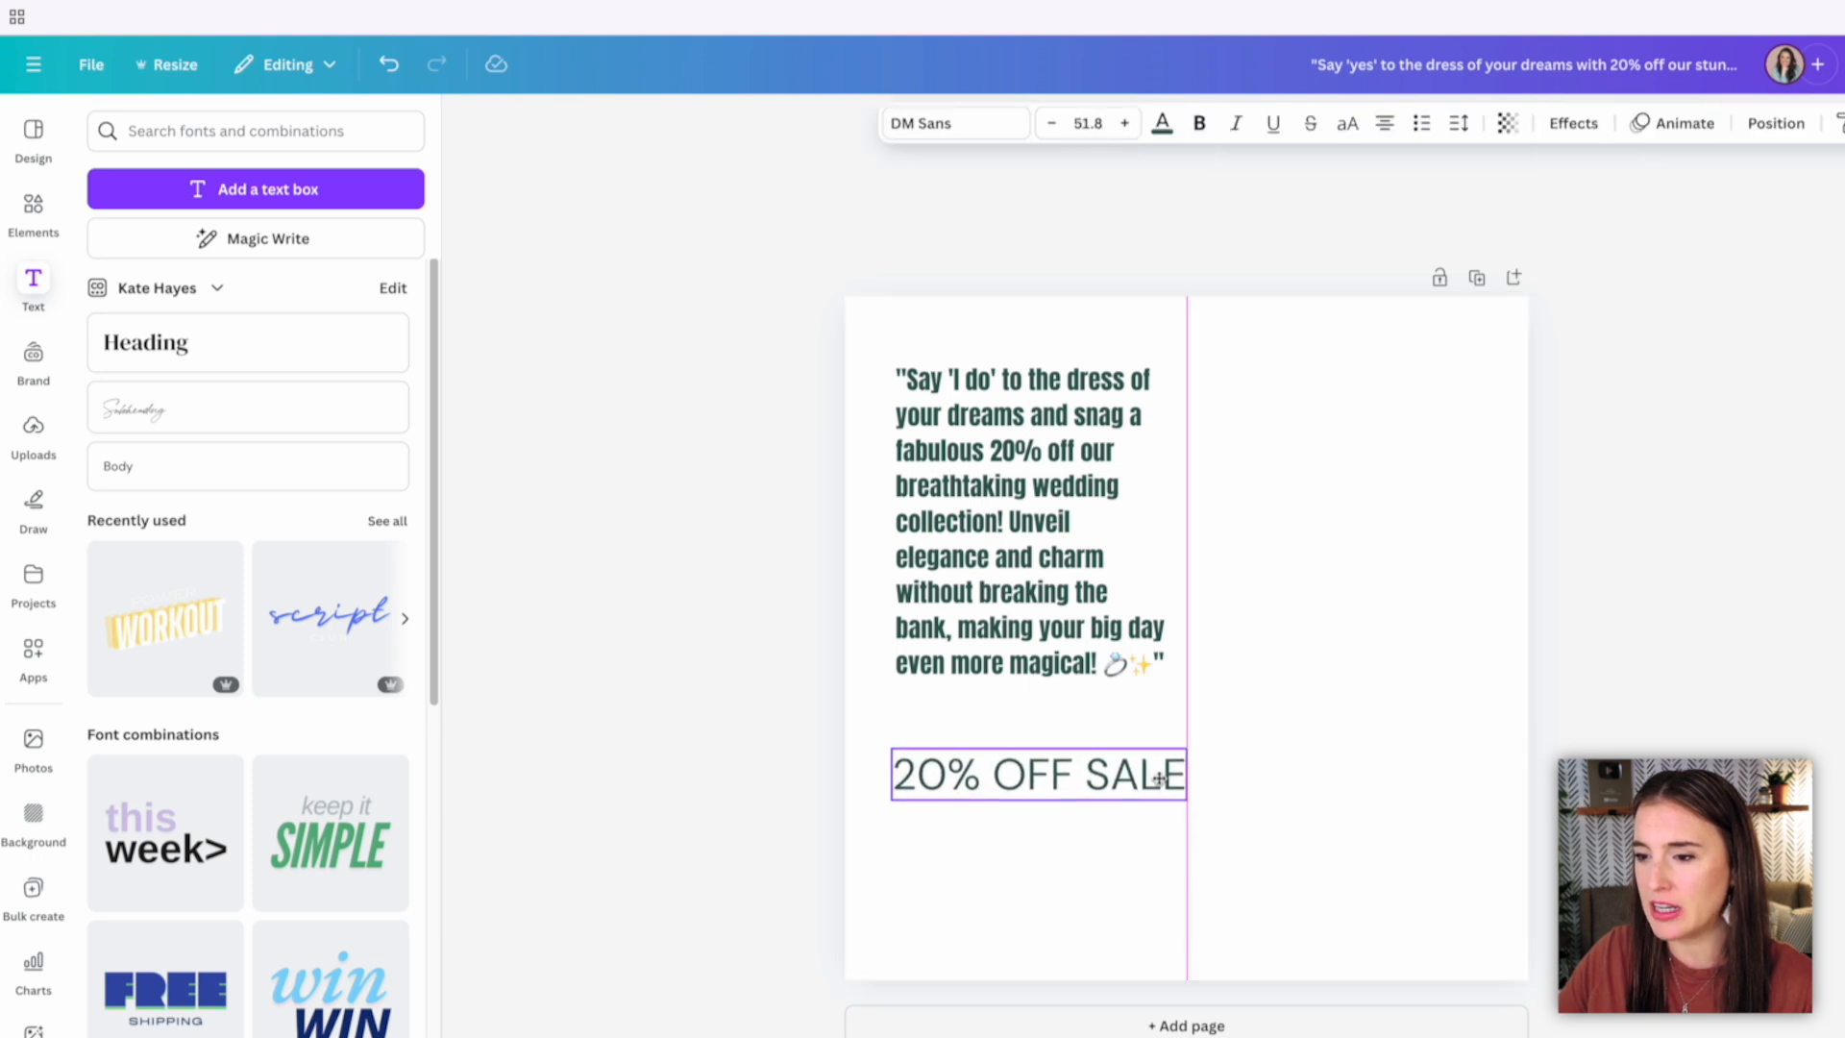
{"action": "left_click", "coordinate": [1036, 772]}
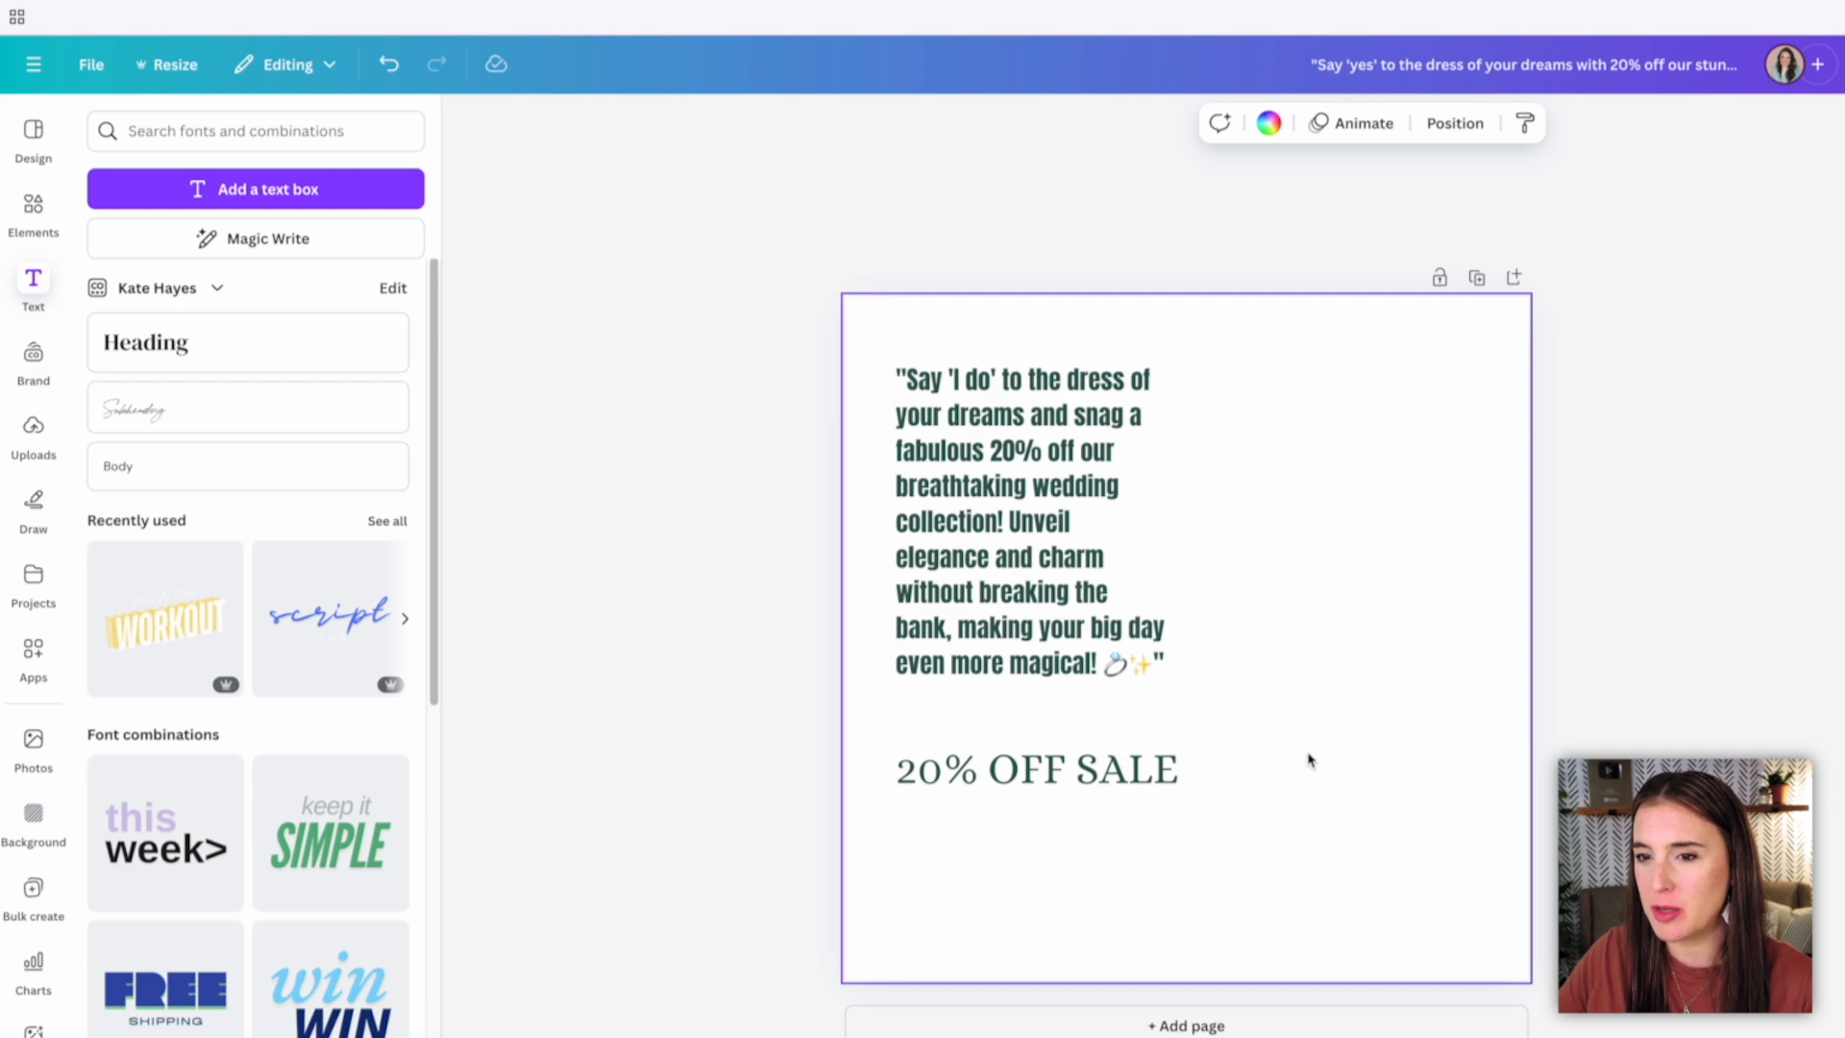
{"action": "mouse_move", "coordinate": [1416, 539]}
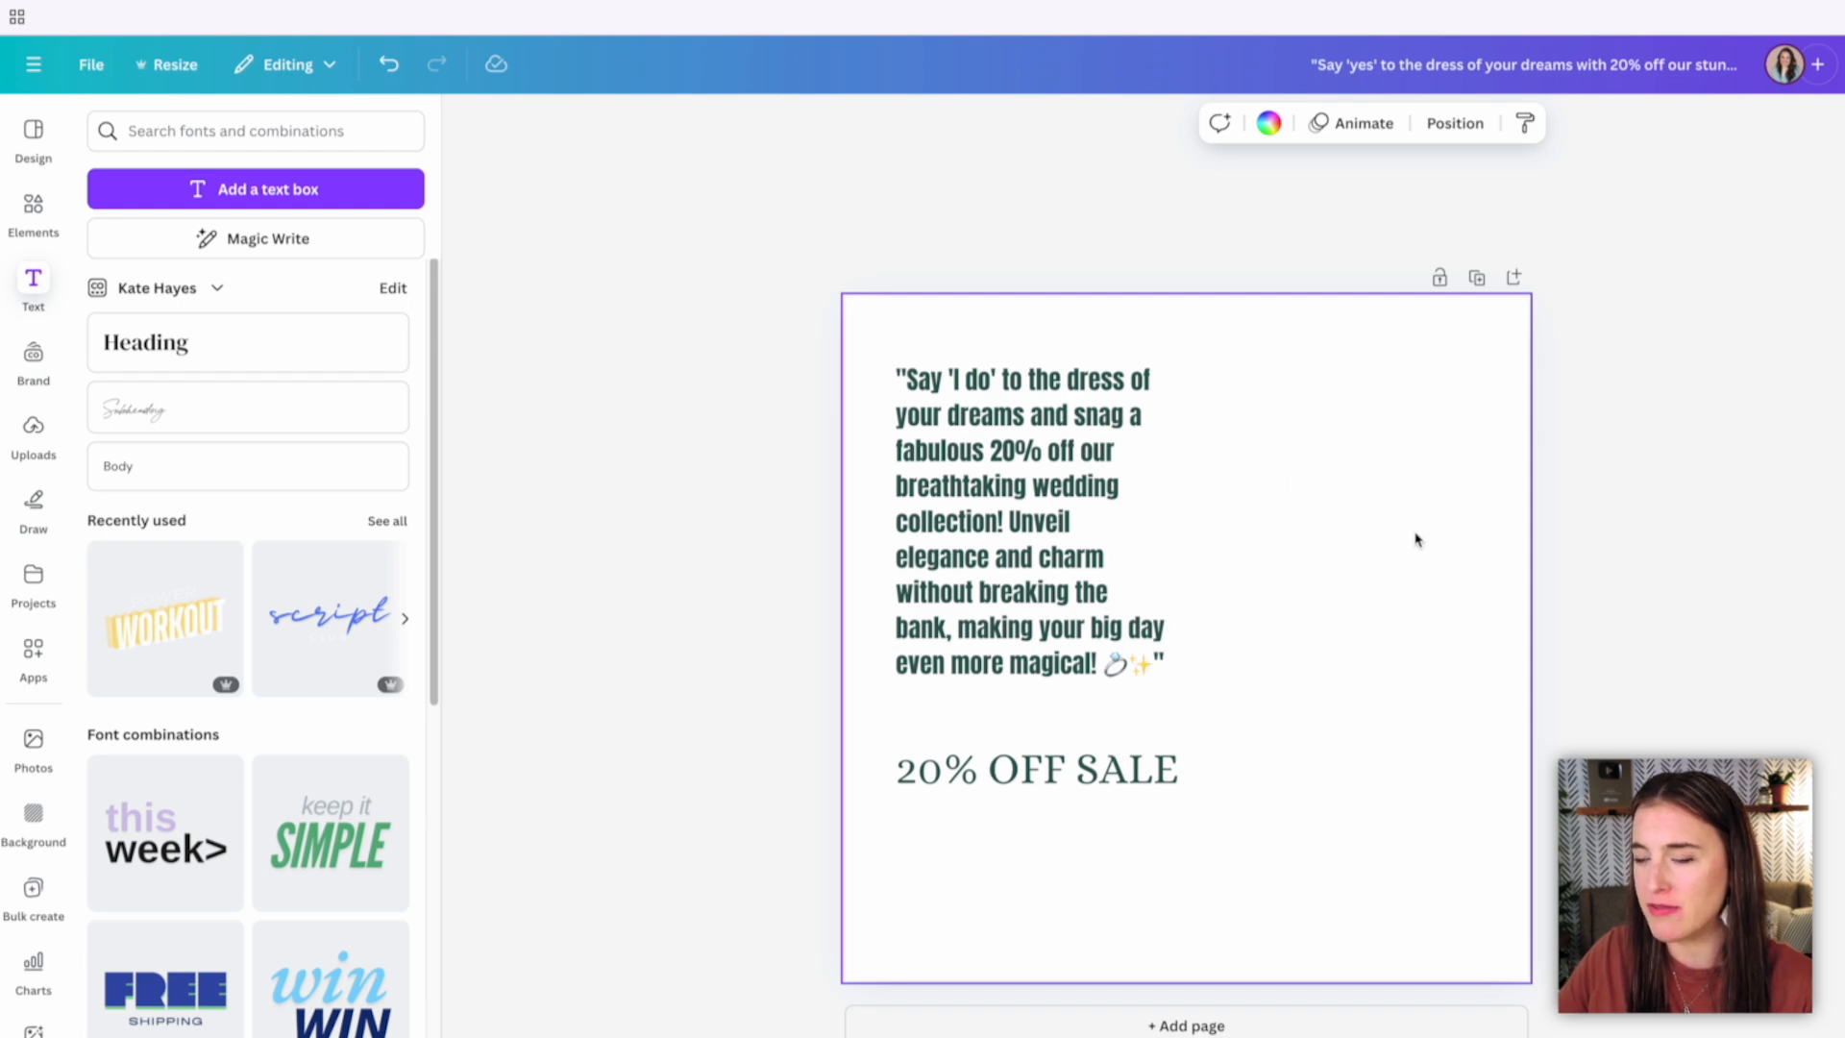
{"action": "mouse_move", "coordinate": [1462, 850]}
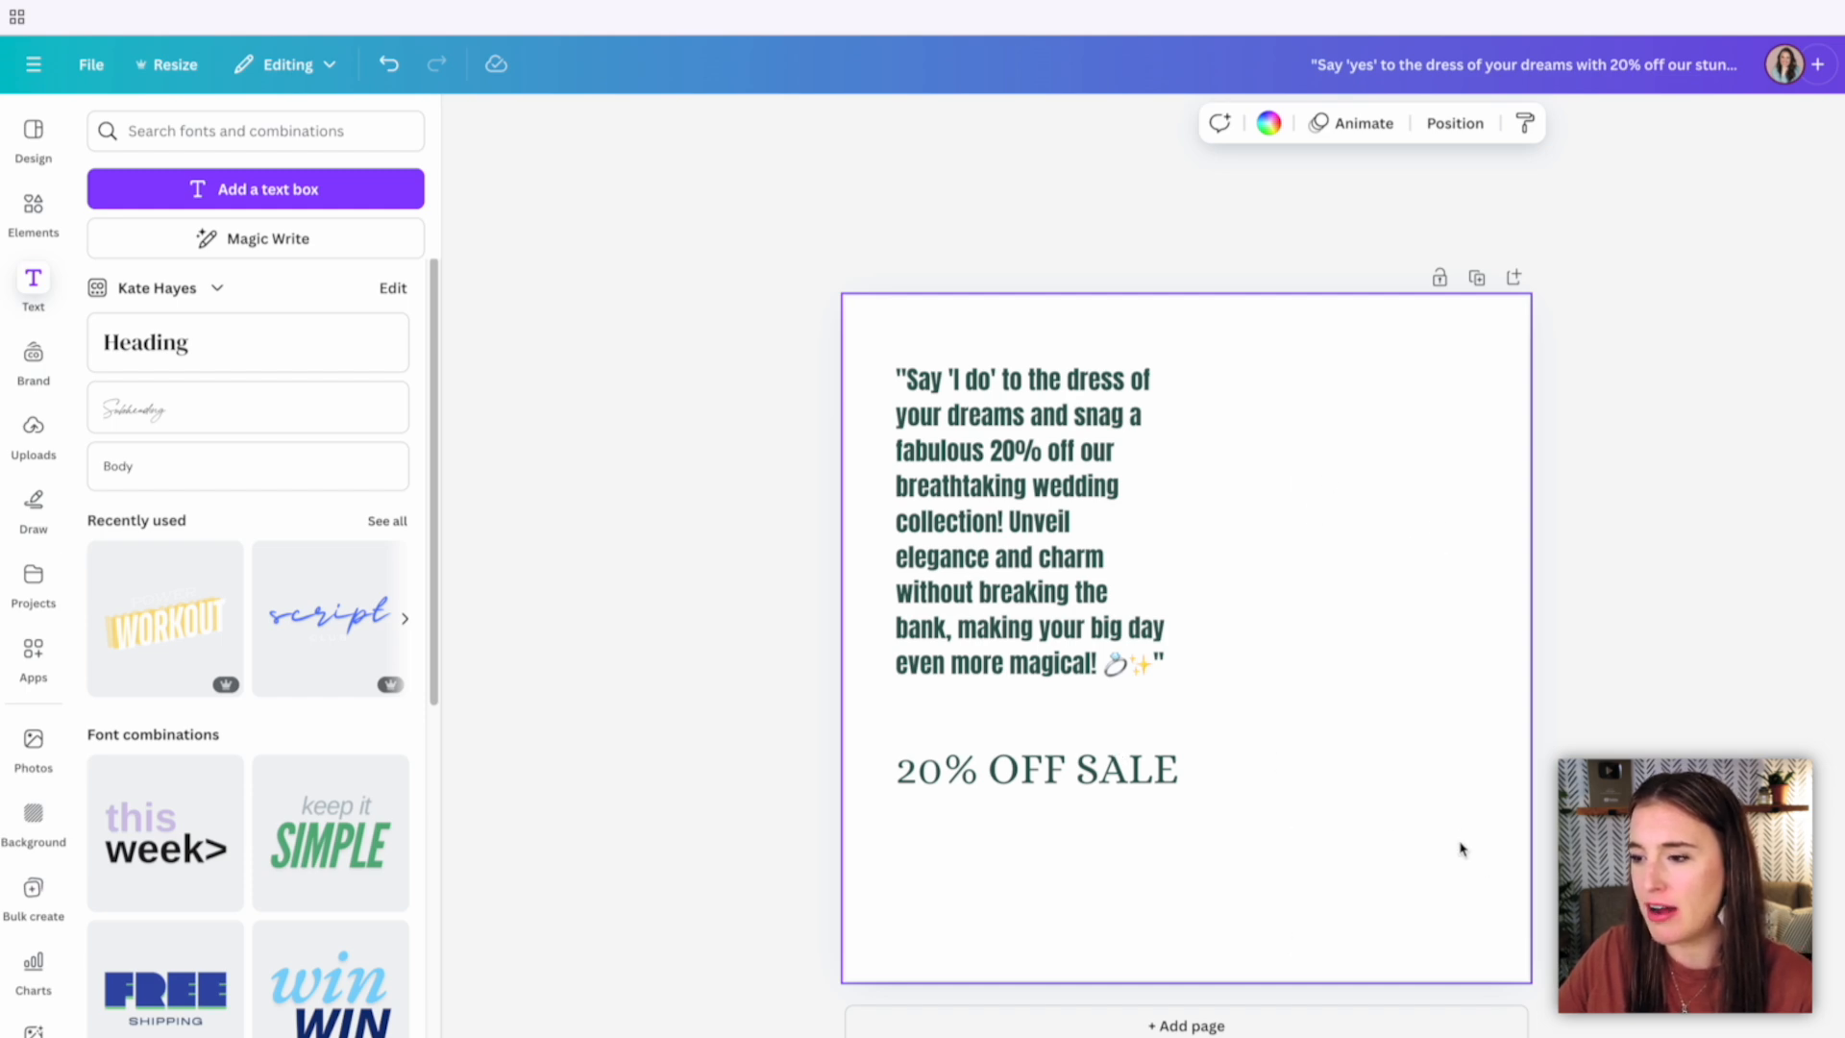
{"action": "mouse_move", "coordinate": [1444, 512]}
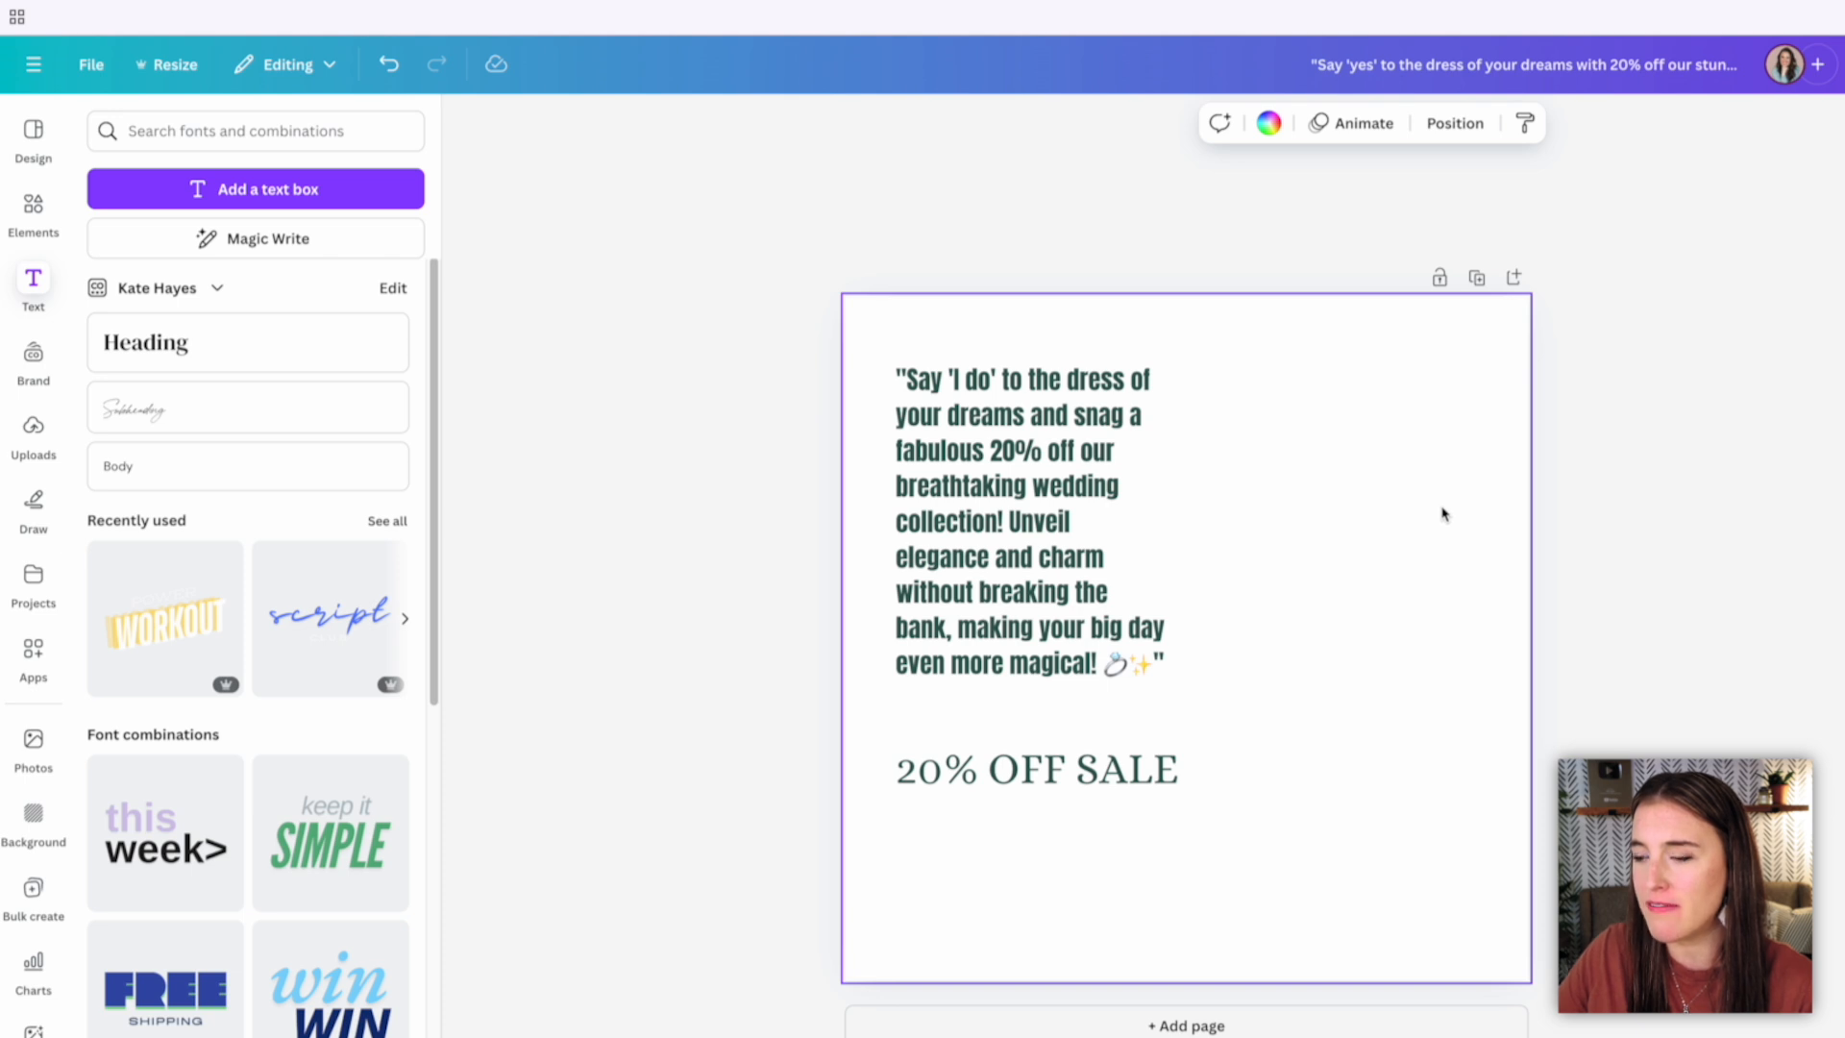
{"action": "mouse_move", "coordinate": [1229, 487]}
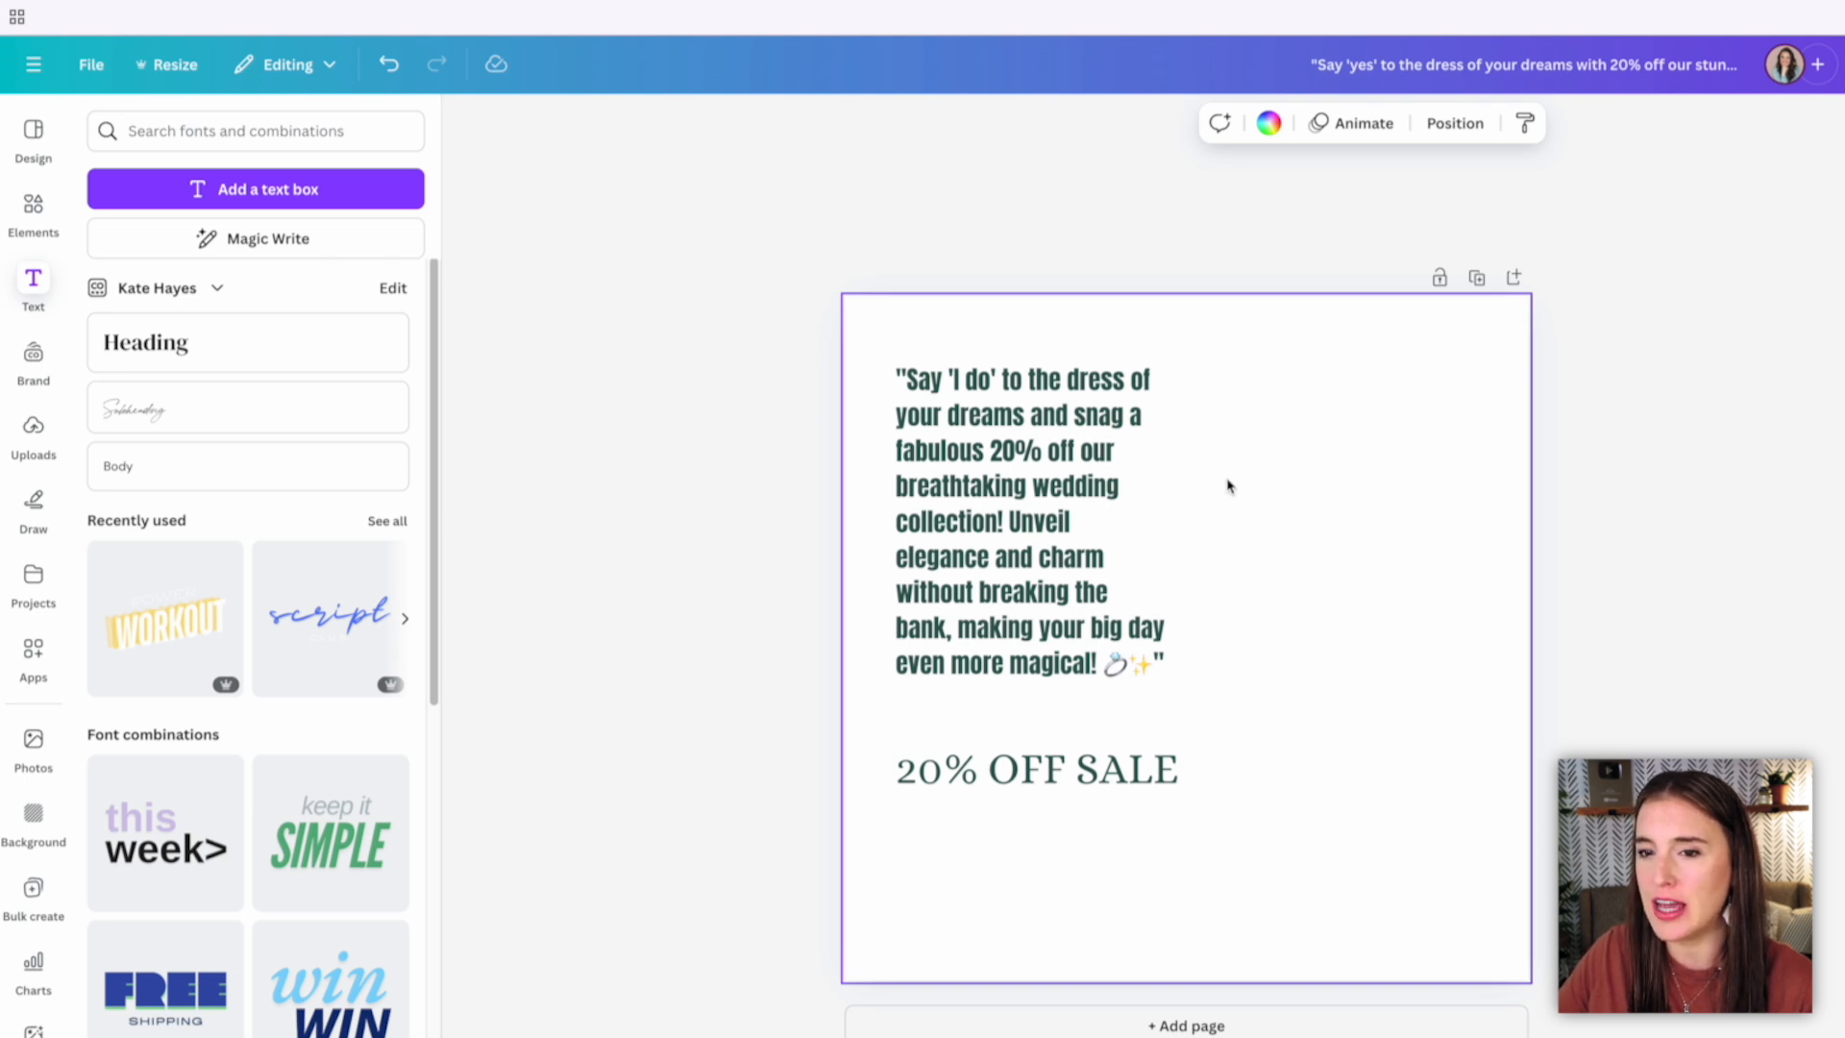
Enter 'Beautiful long wedding dress' in Magic Media, browse styles, and switch to Graphics.
{"action": "left_click", "coordinate": [33, 211]}
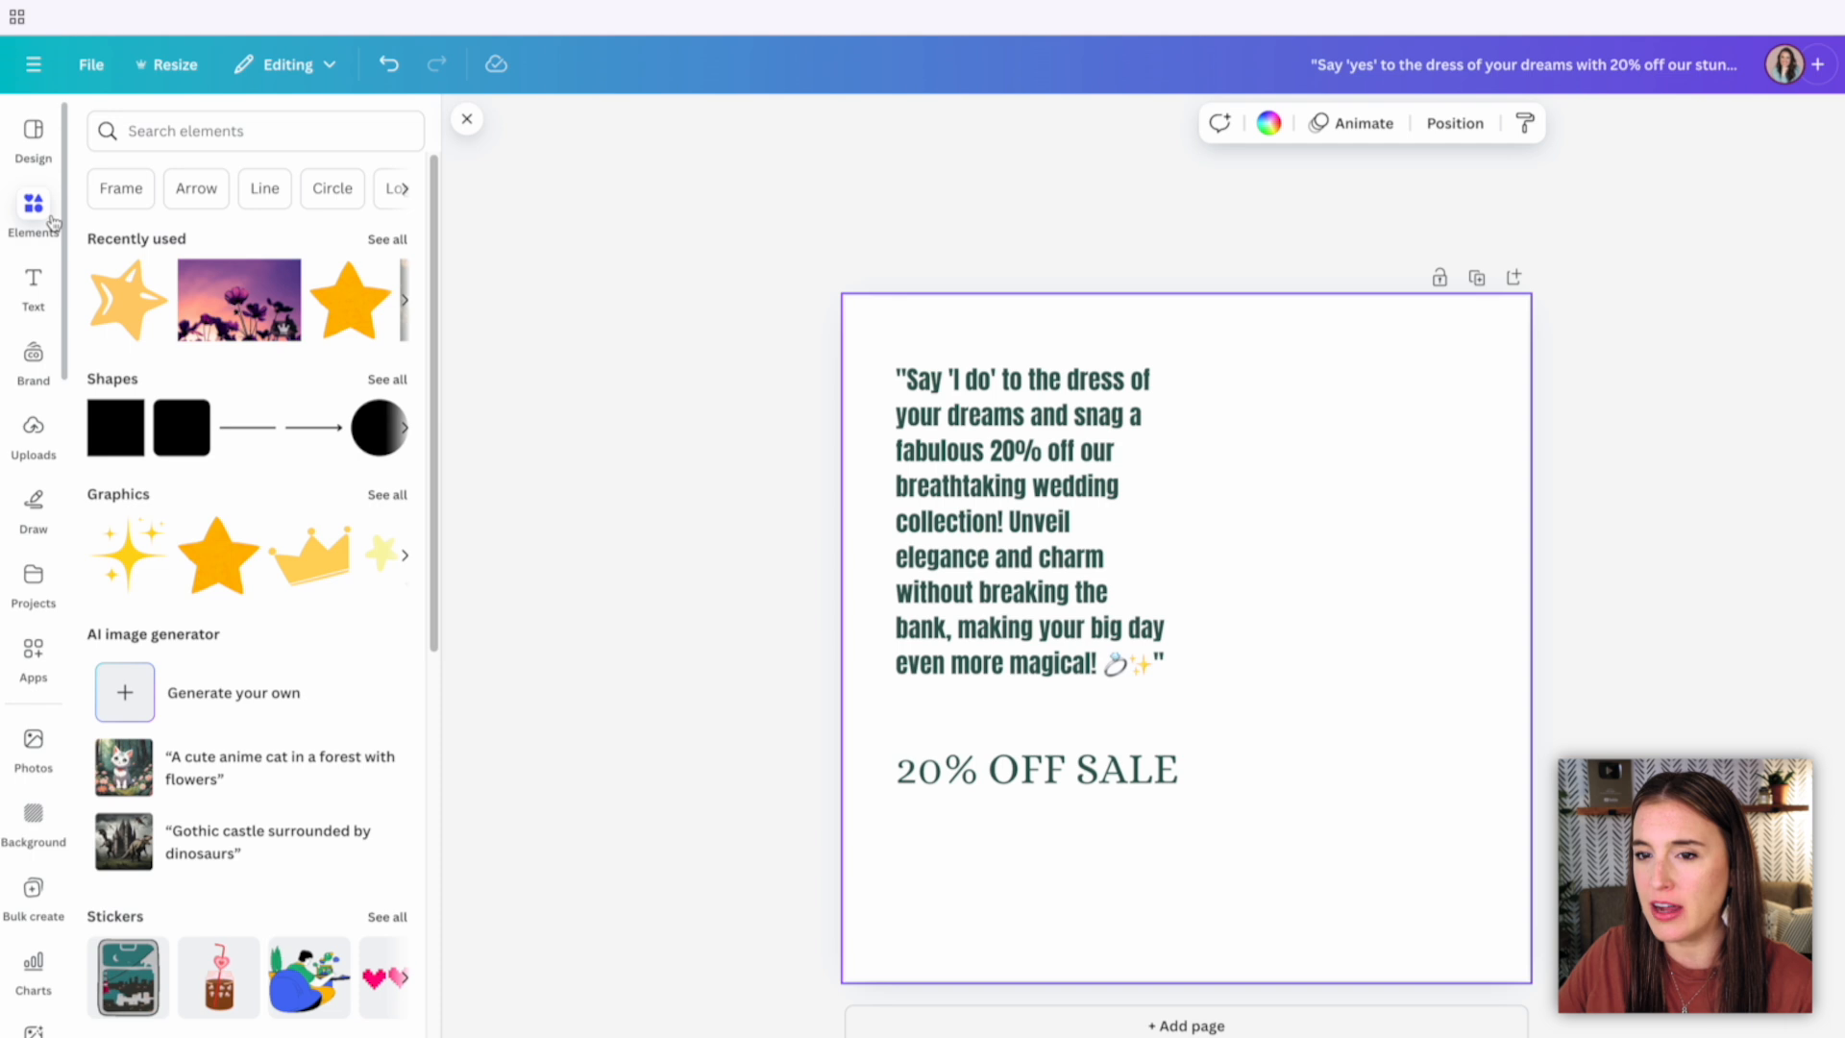
{"action": "mouse_move", "coordinate": [70, 234]}
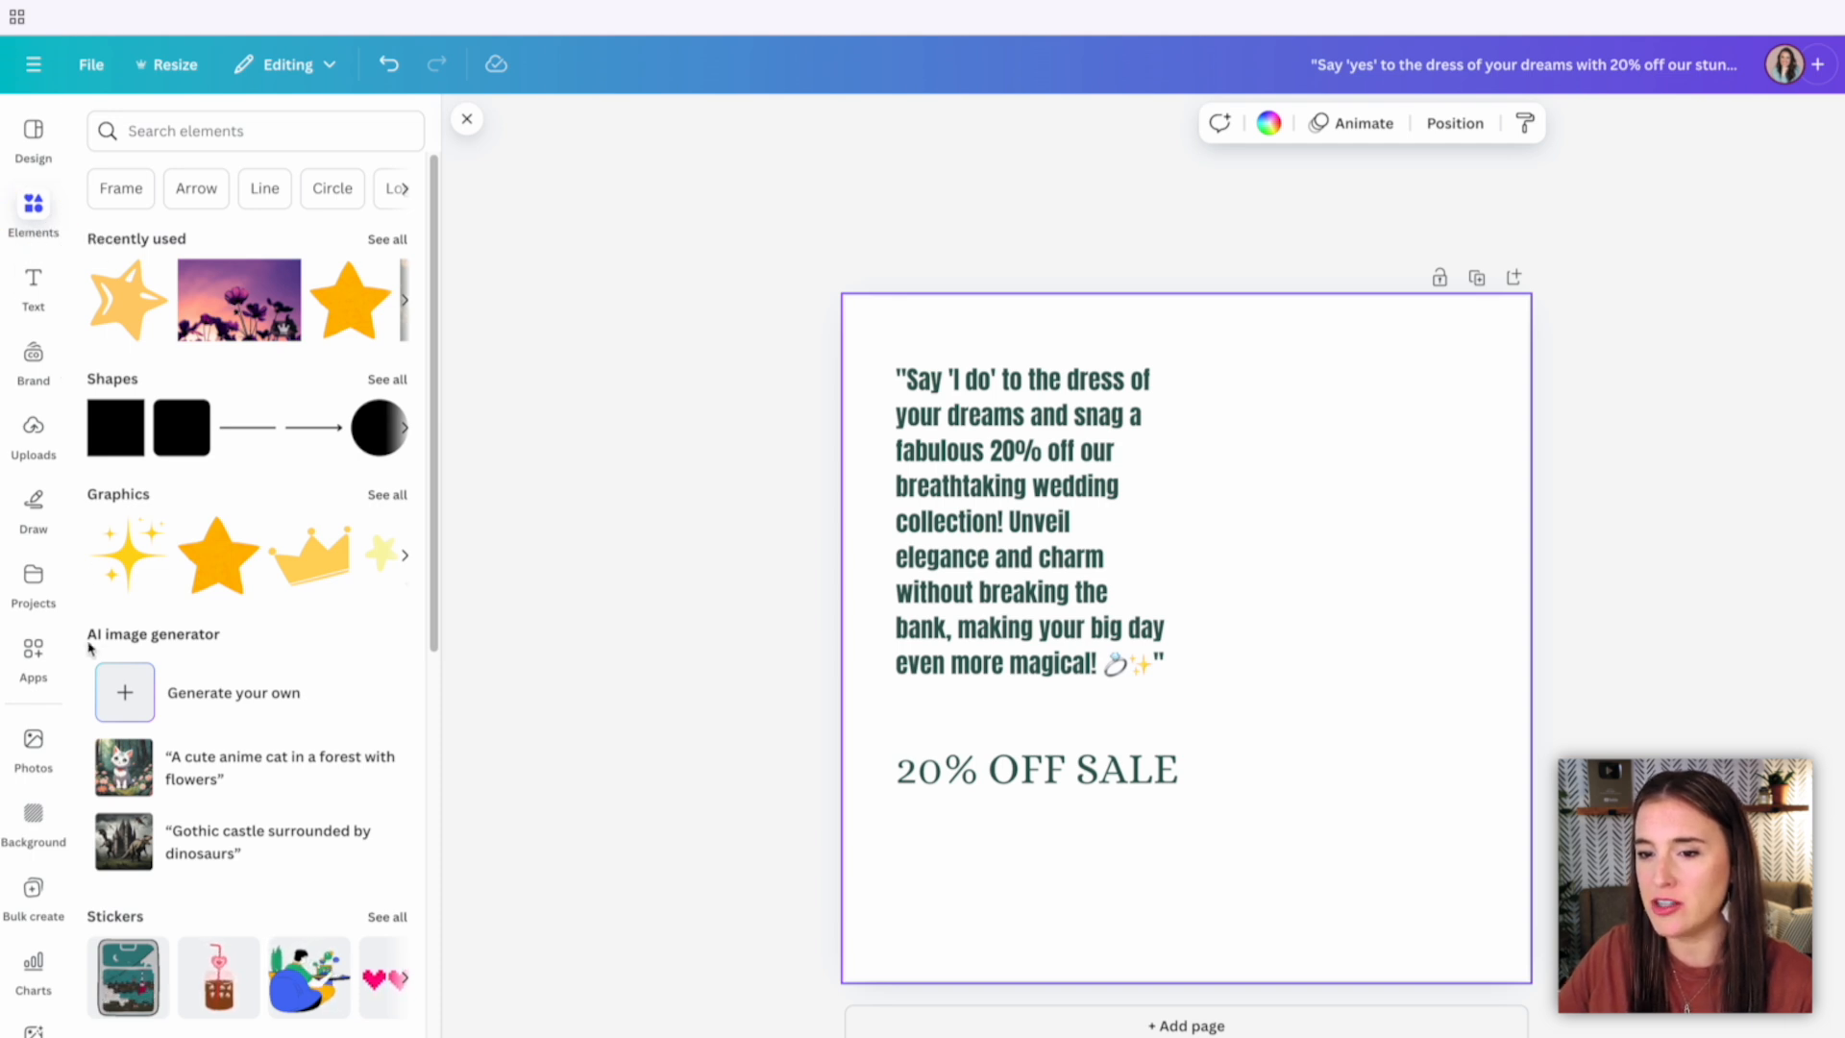
{"action": "mouse_move", "coordinate": [212, 703]}
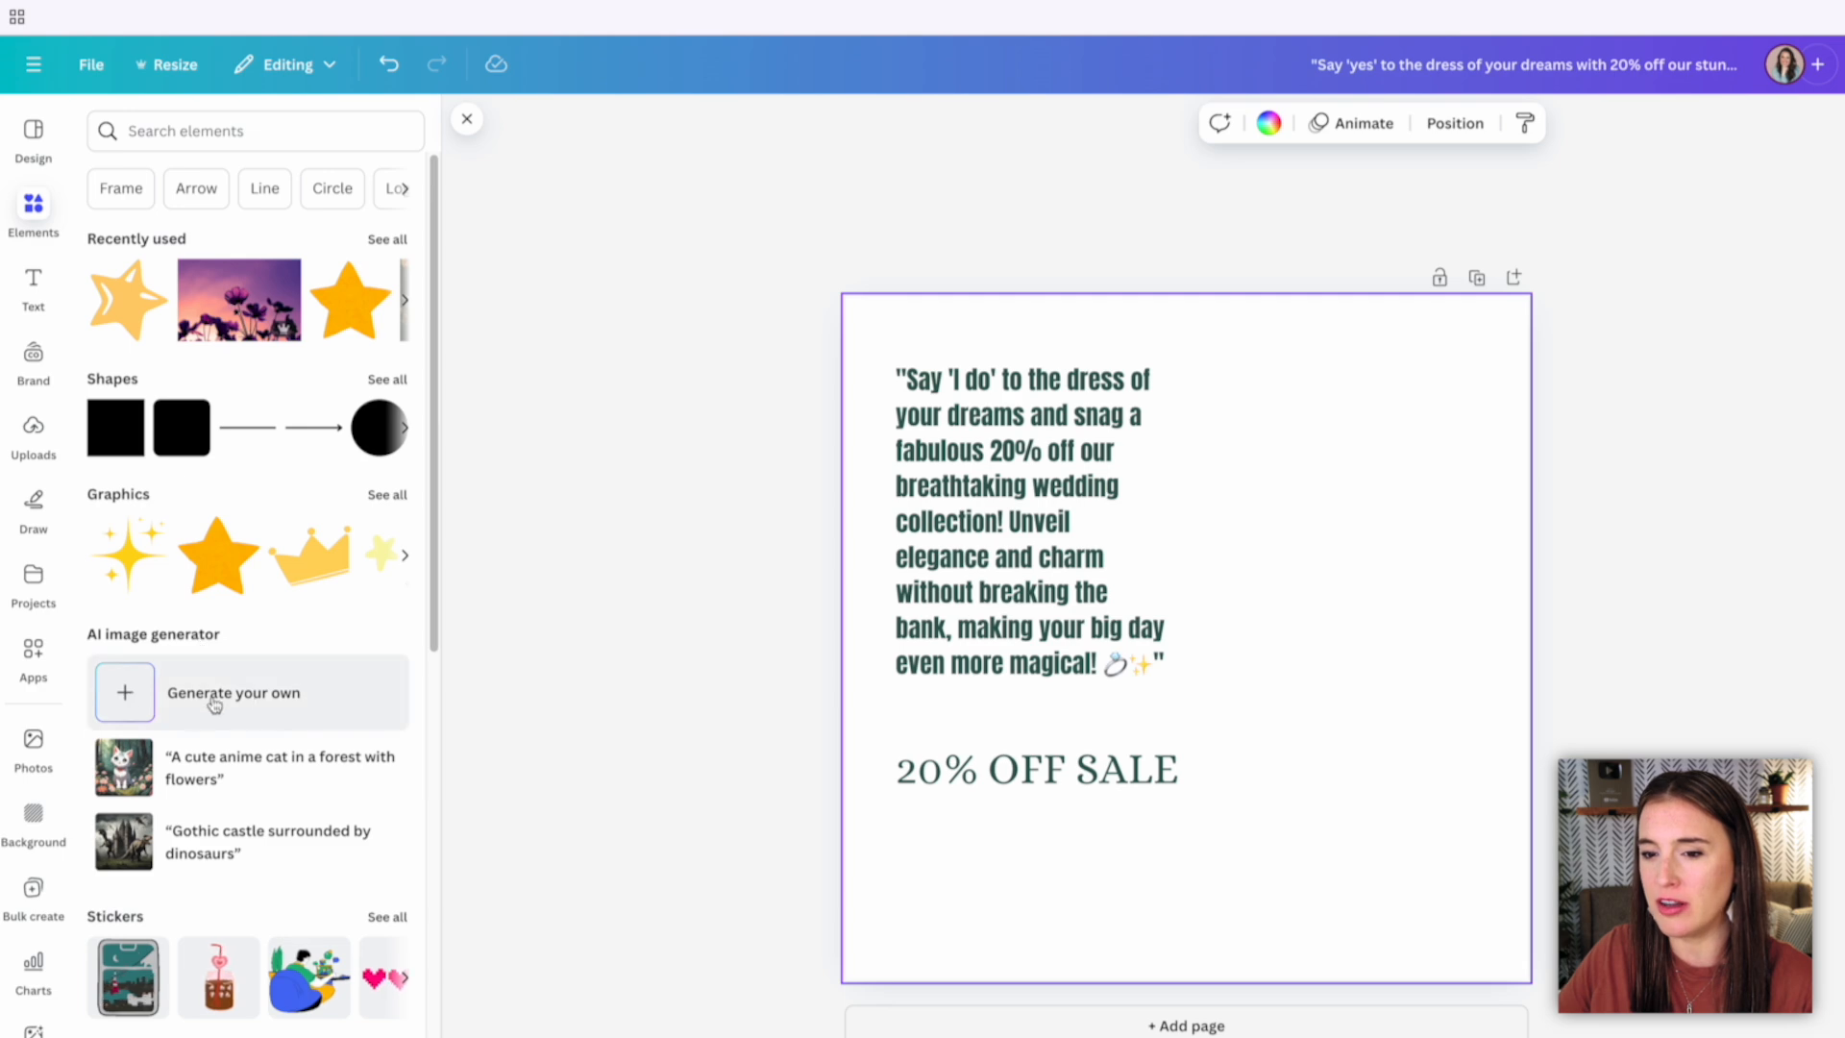
{"action": "left_click", "coordinate": [232, 692]}
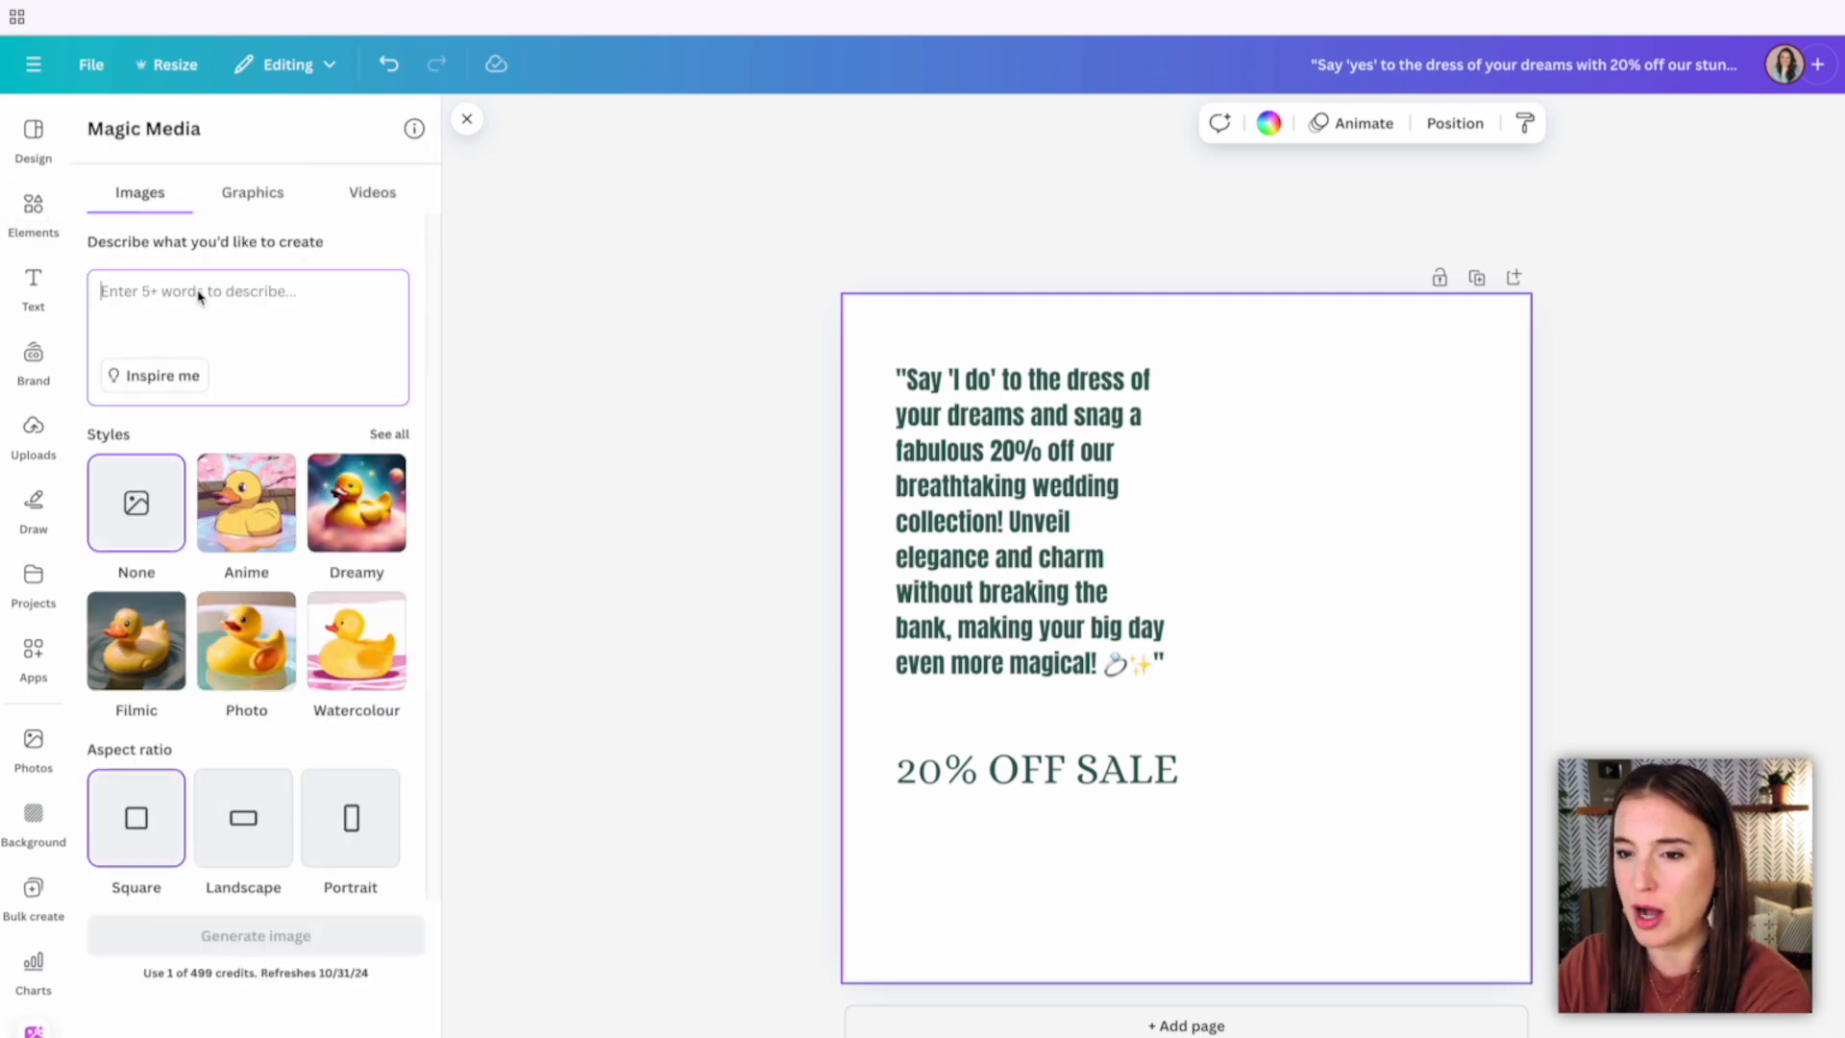
{"action": "type", "text": "Beautiful lo"}
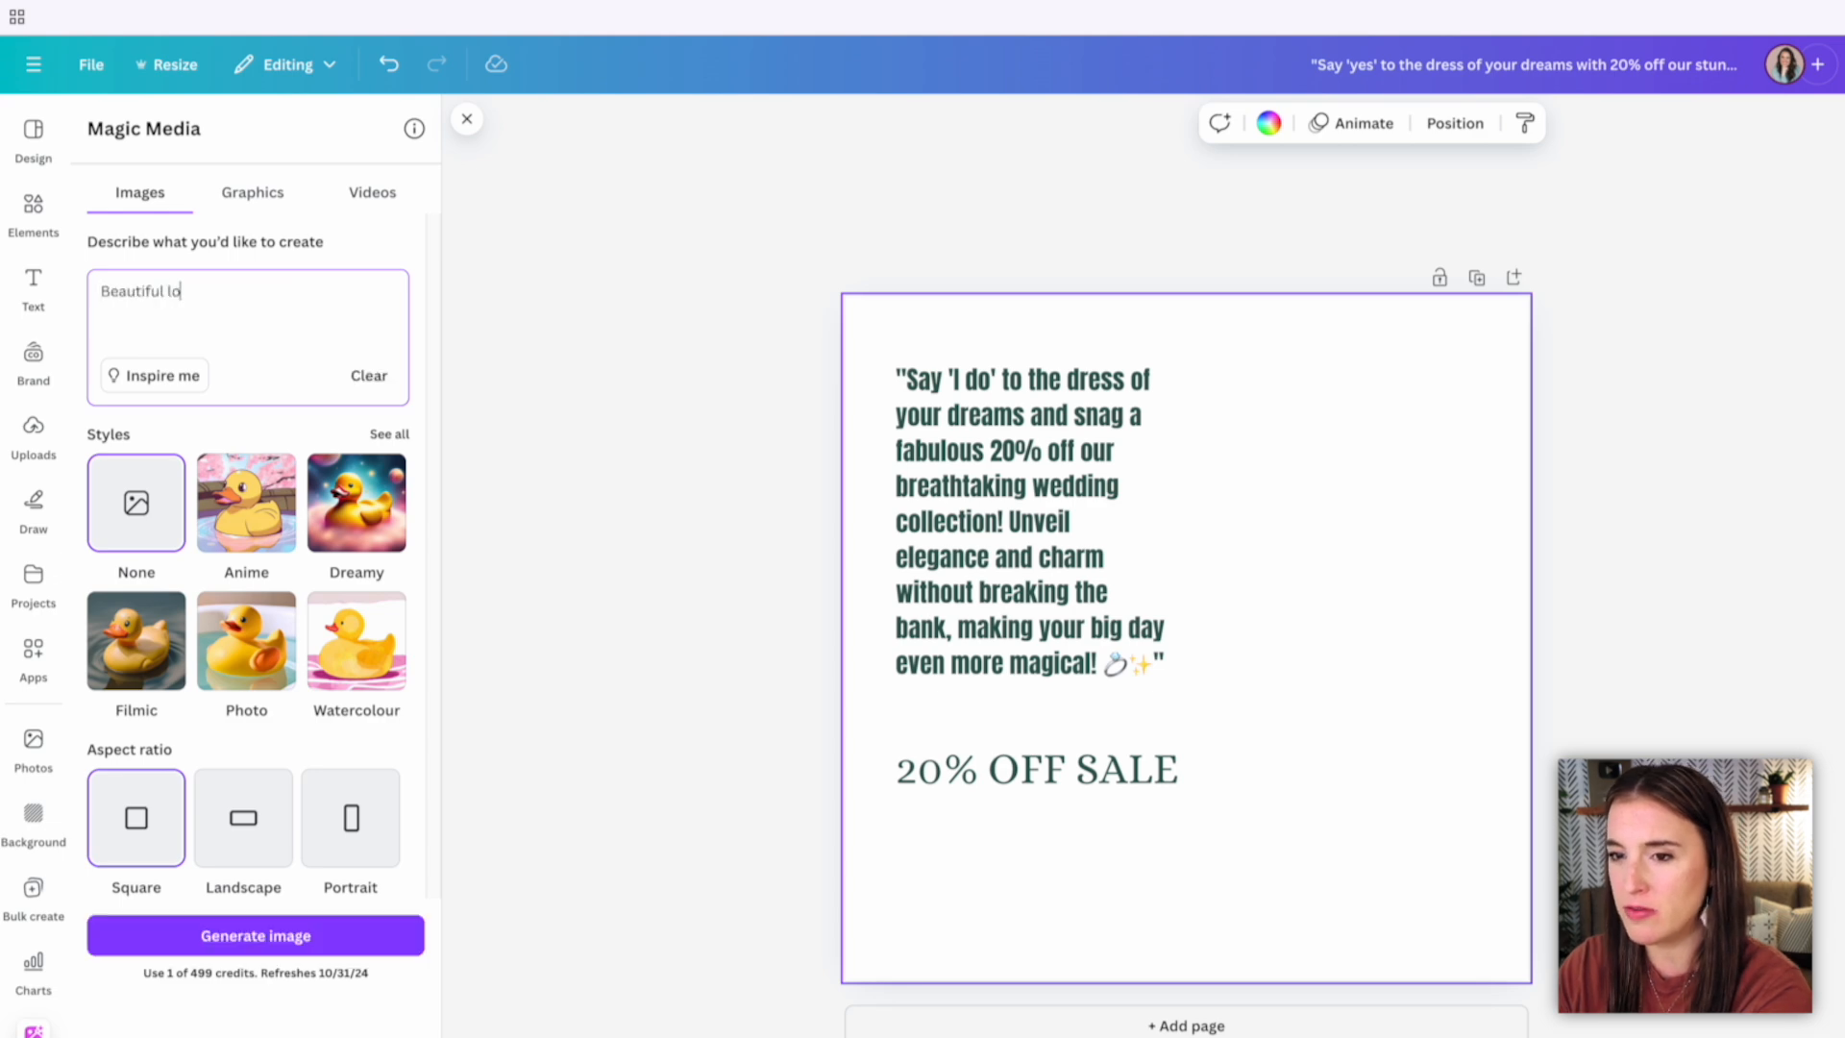
{"action": "type", "text": "ng wedding de"}
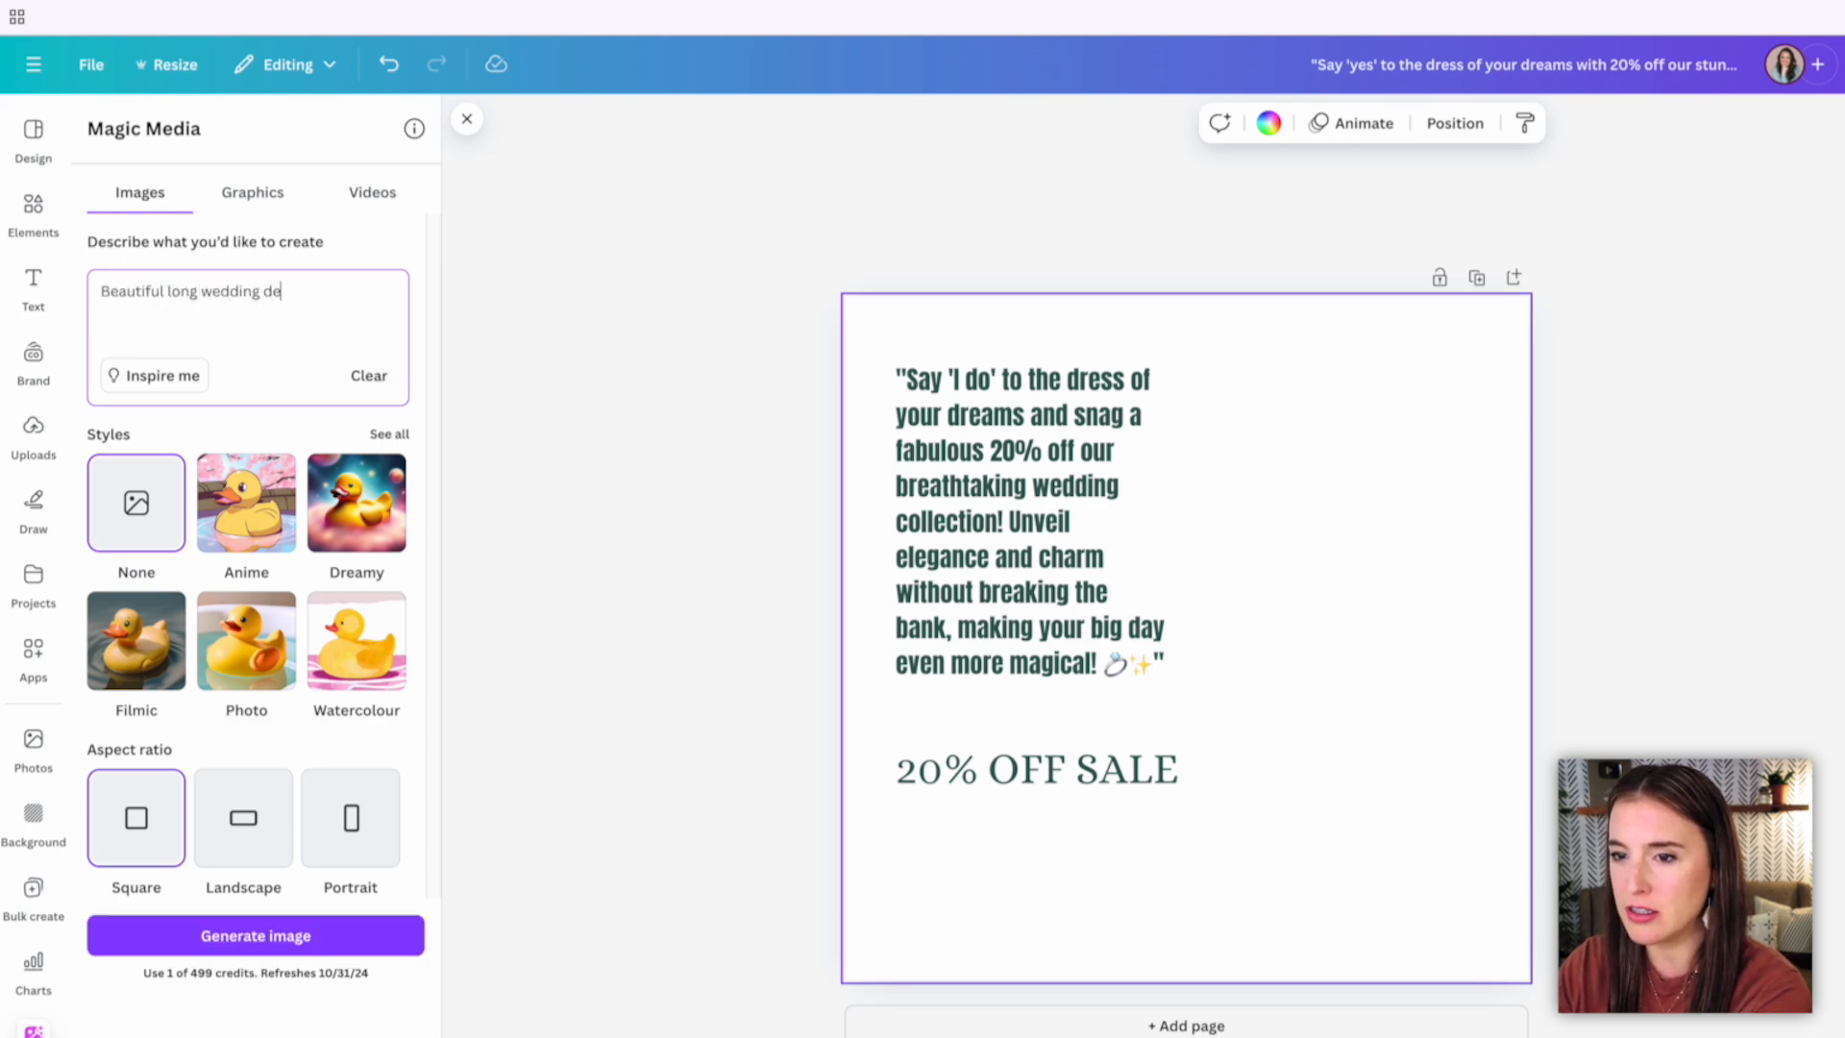
{"action": "left_click", "coordinate": [389, 434]}
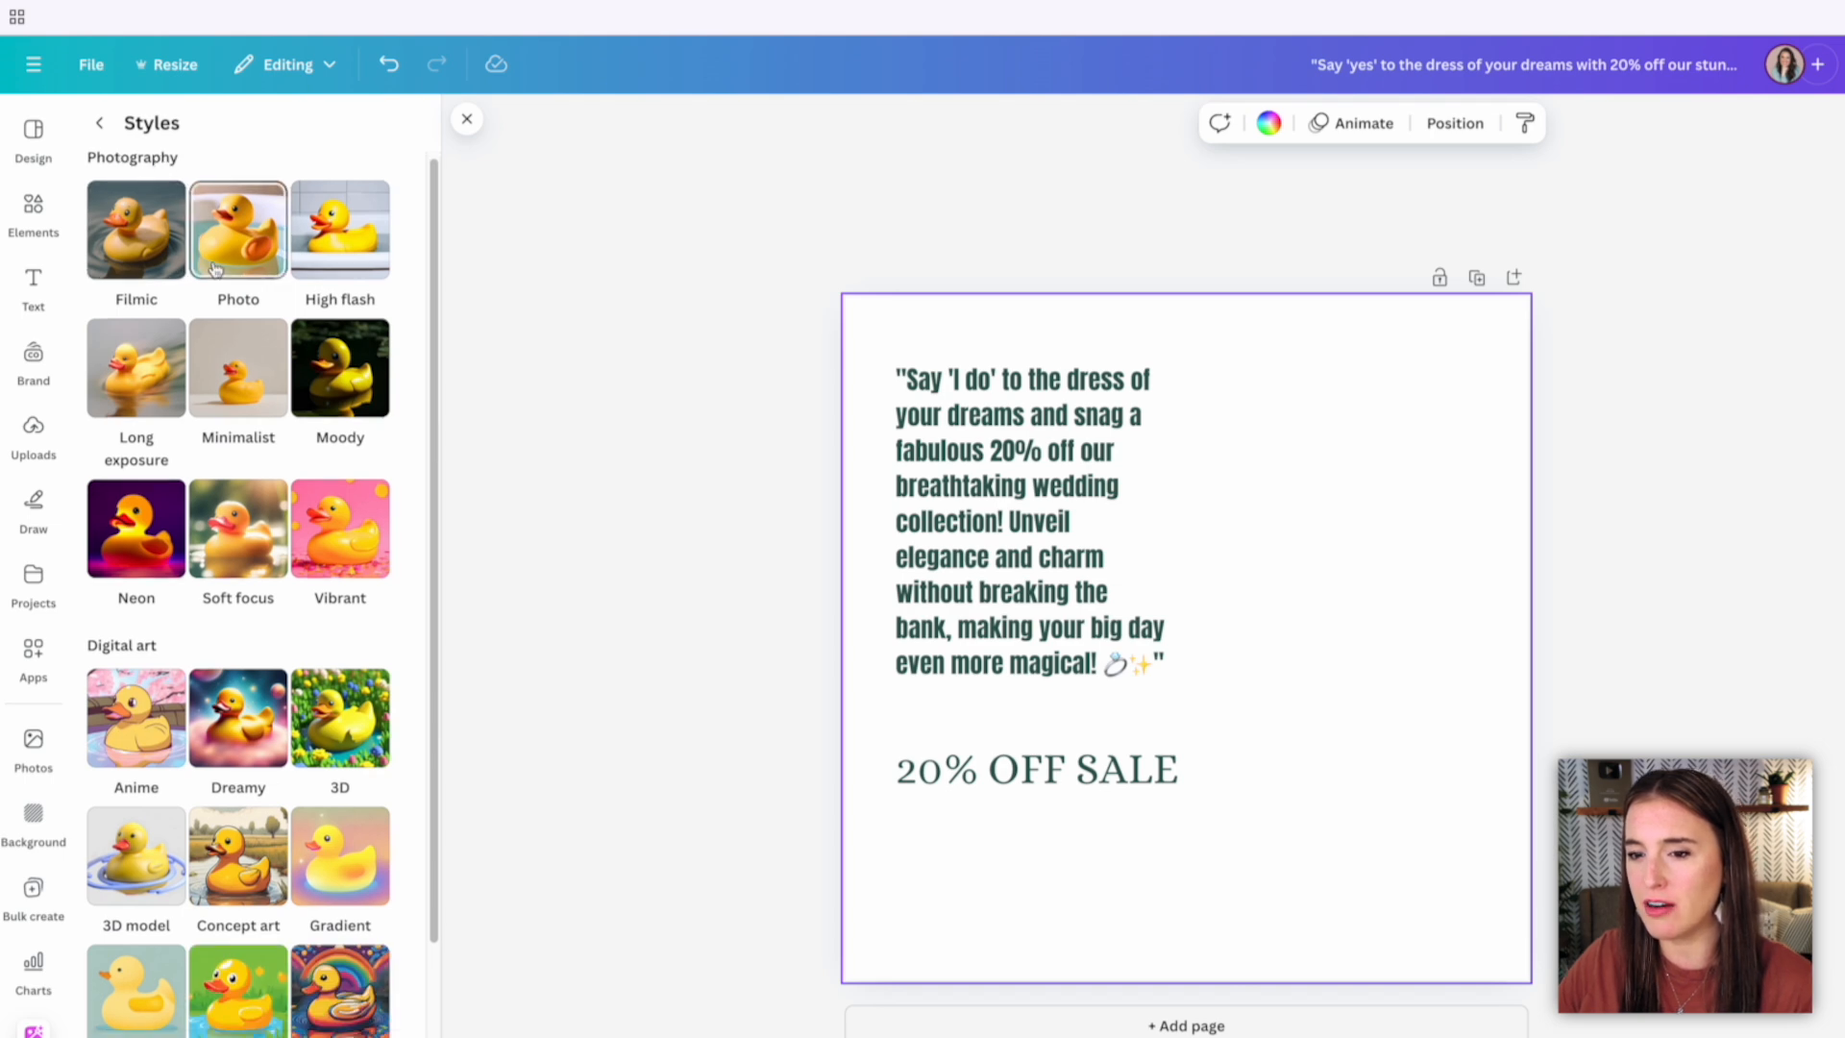
{"action": "scroll", "scroll_direction": "down", "scroll_amount": 3}
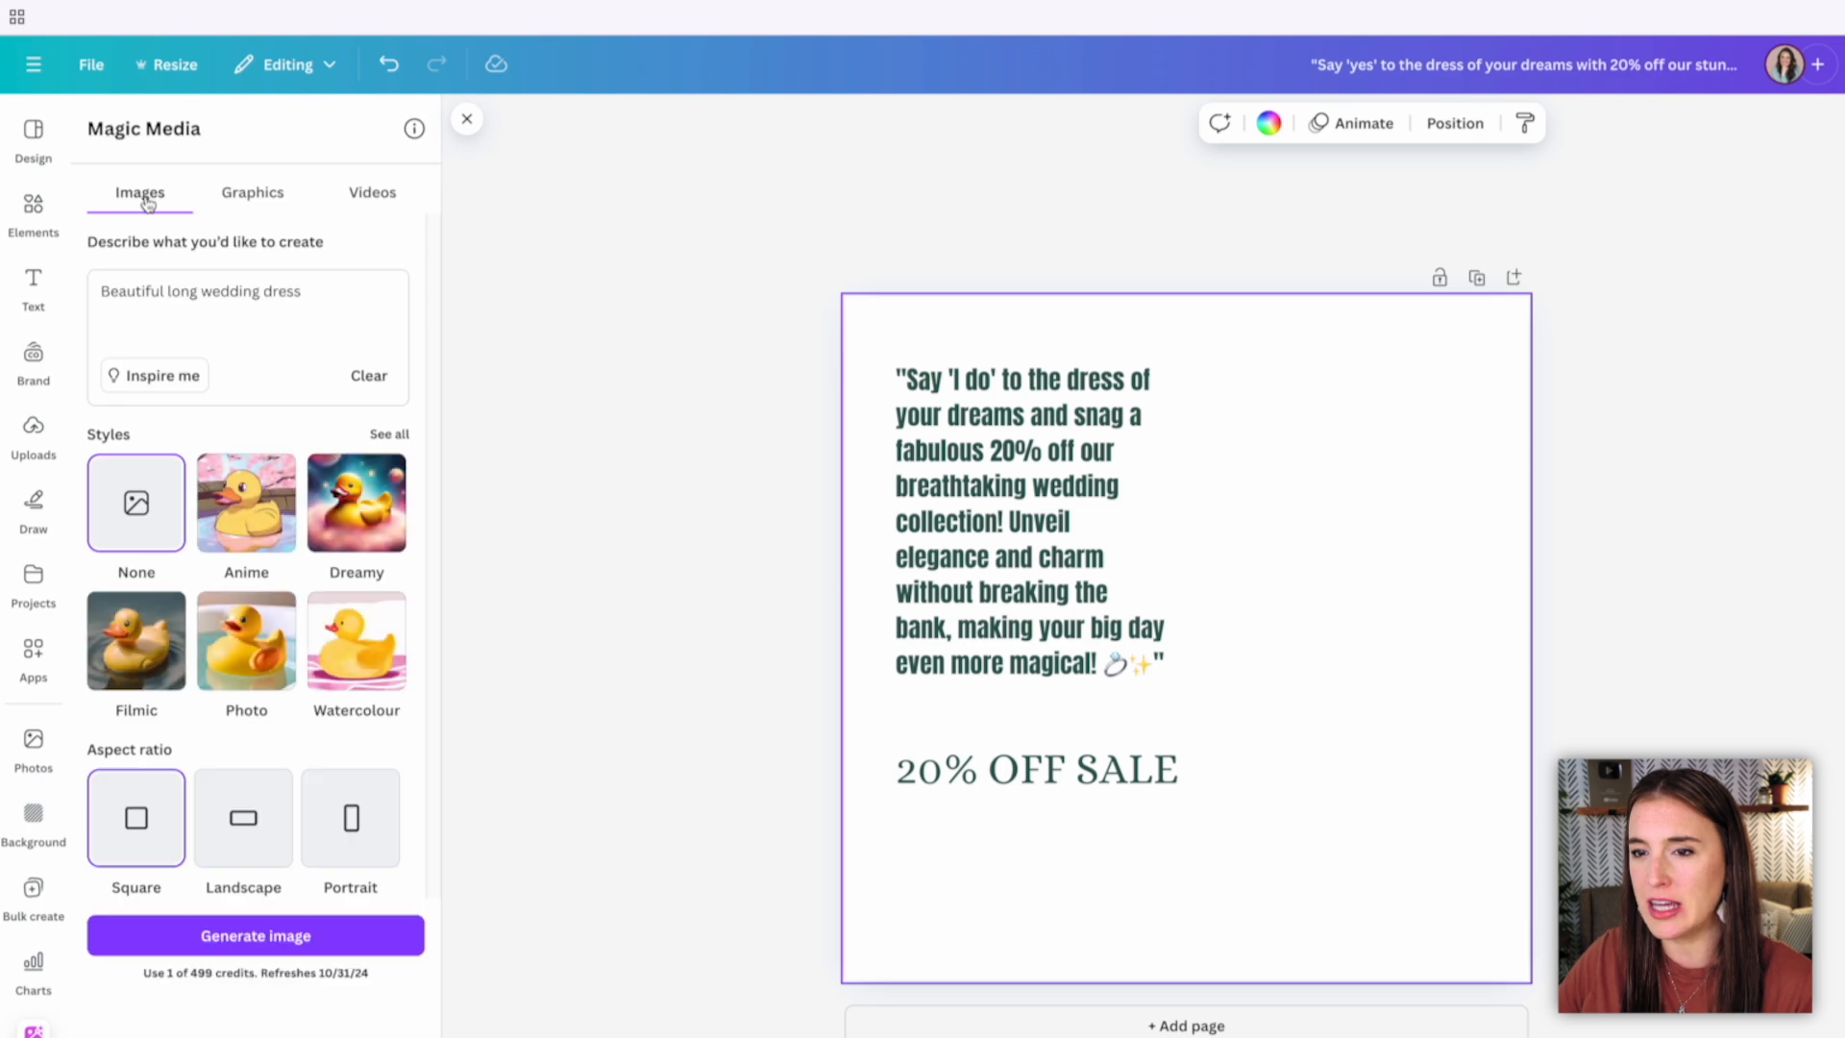
{"action": "left_click", "coordinate": [252, 192]}
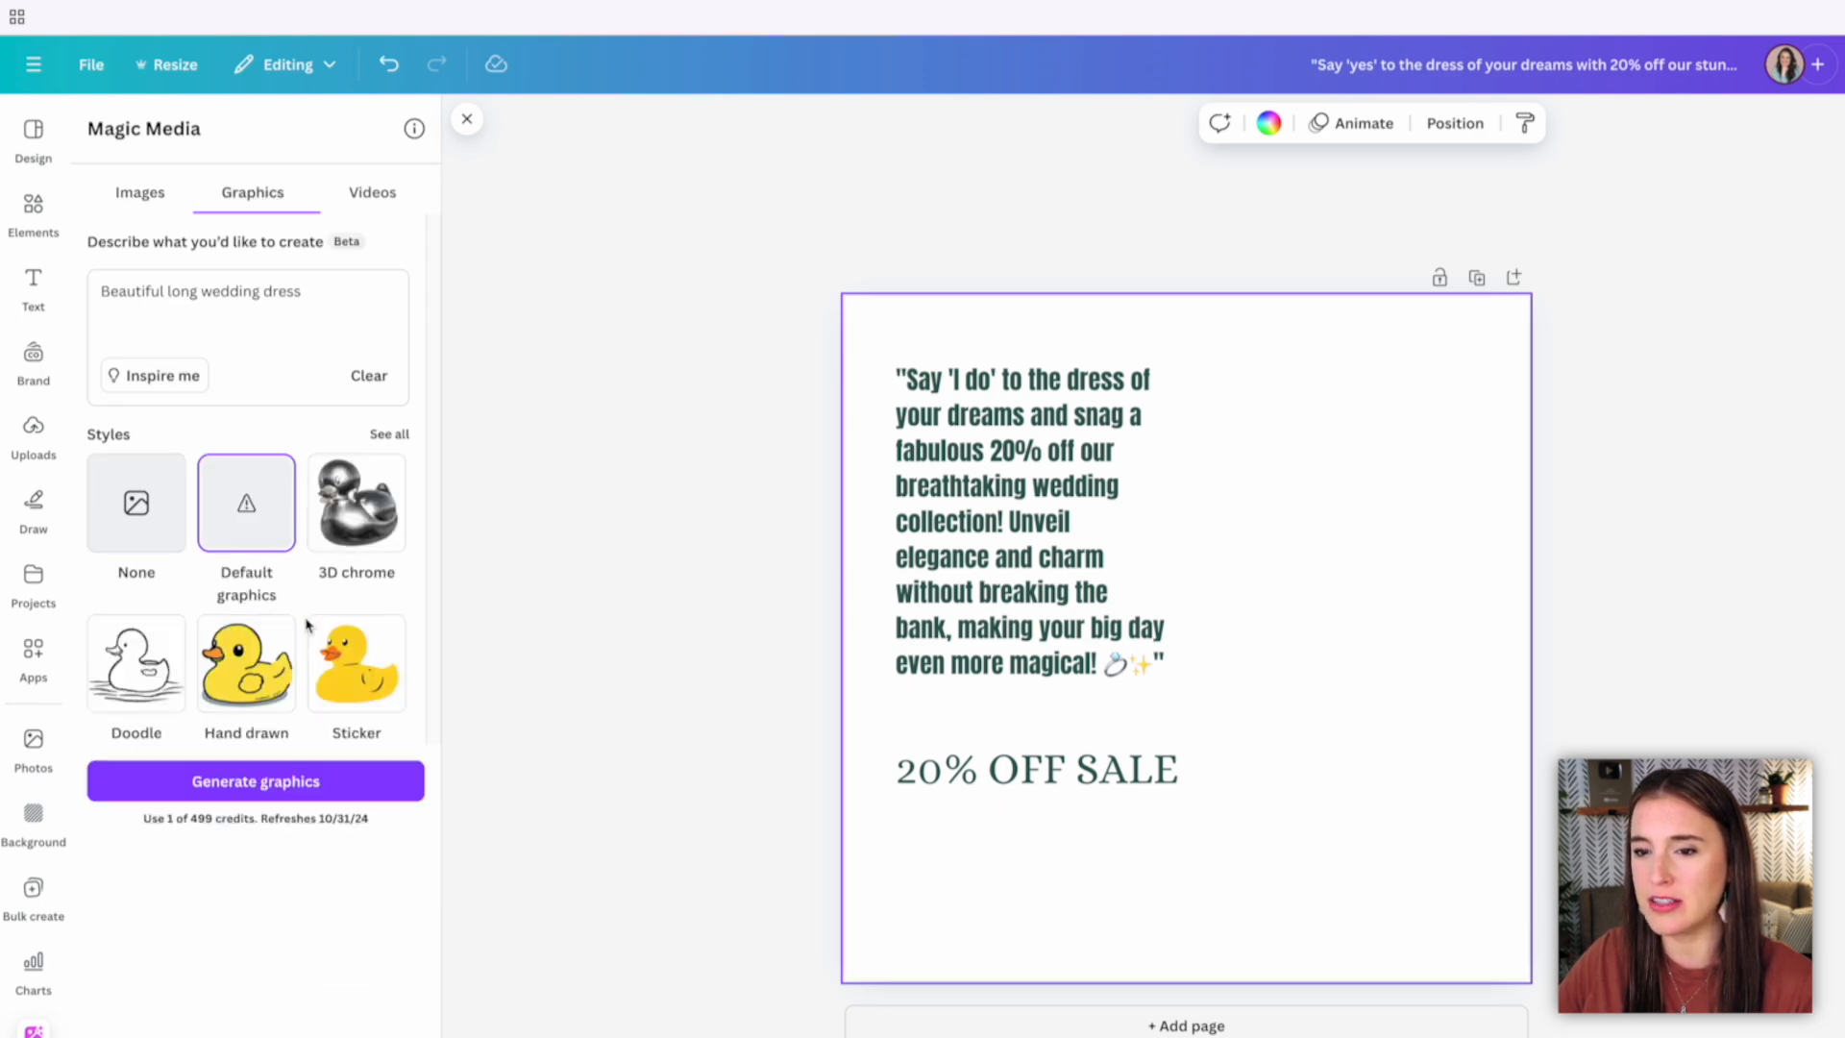
Generate Doodle-style wedding dress graphics and place the first sketch beside the quote and sale text.
{"action": "left_click", "coordinate": [387, 433]}
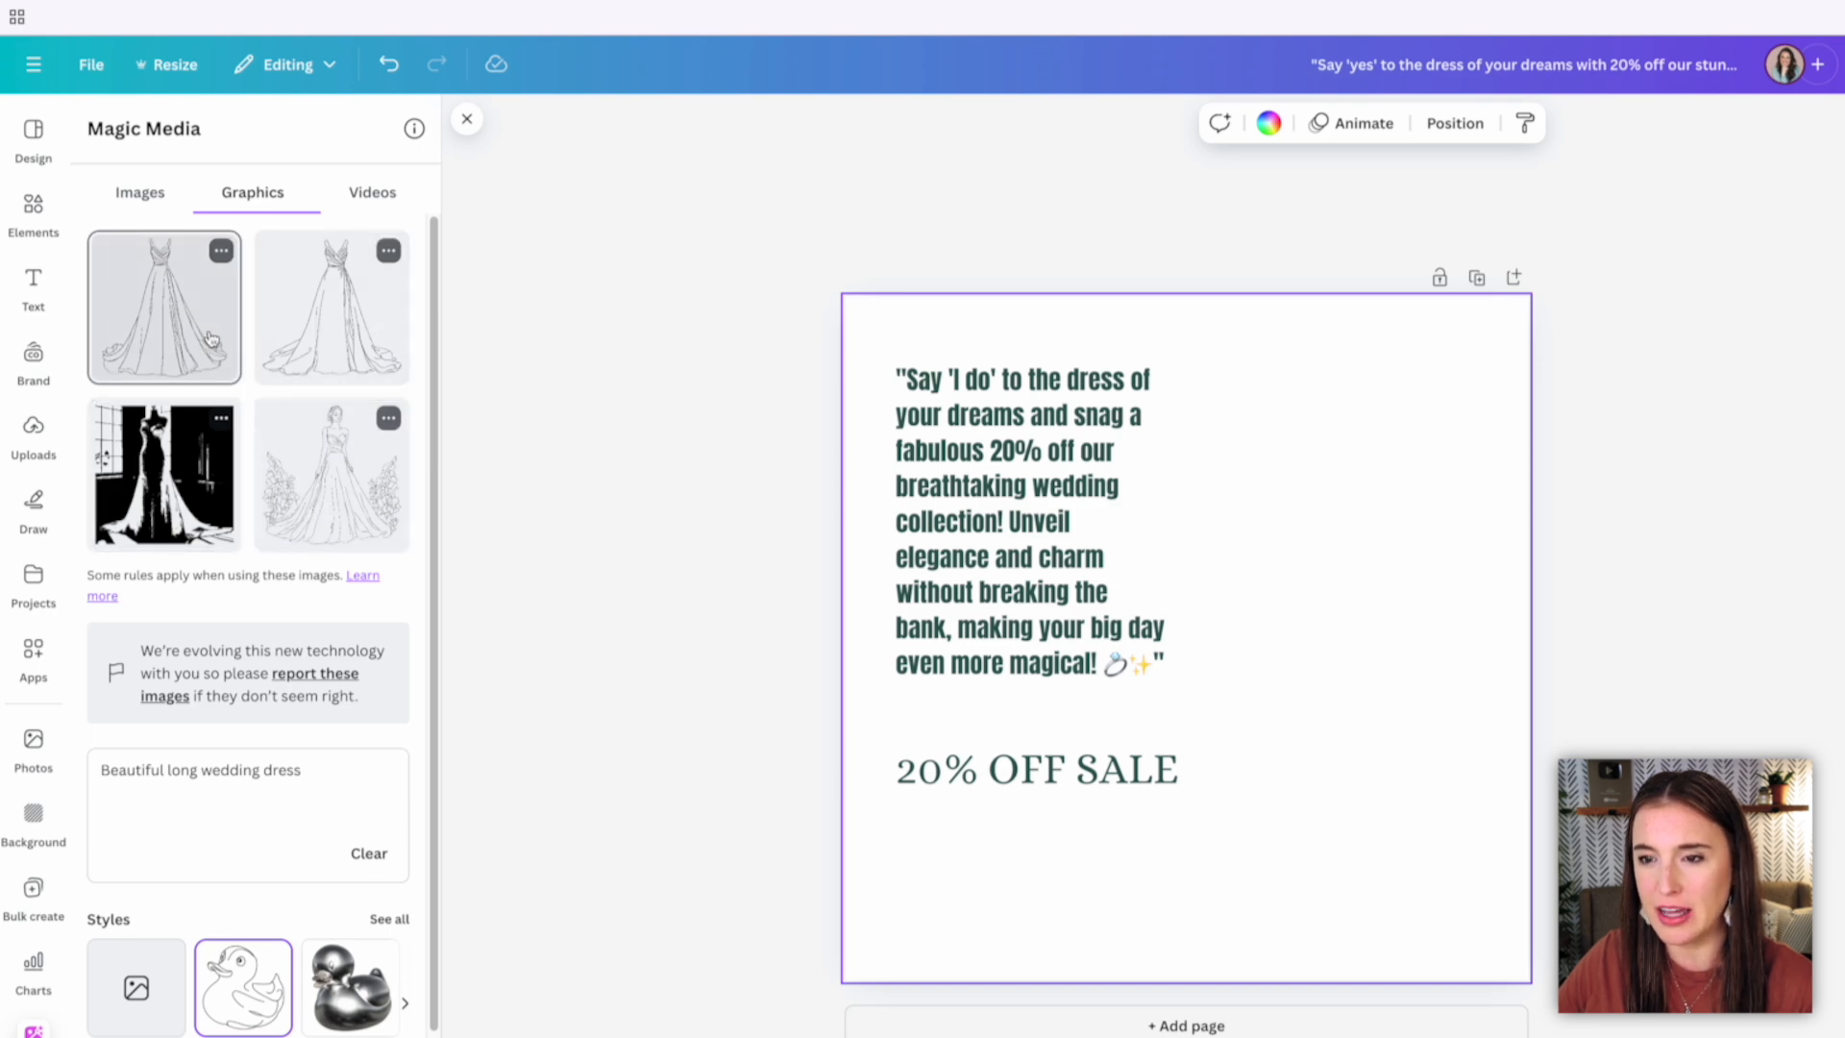
{"action": "left_click", "coordinate": [162, 305]}
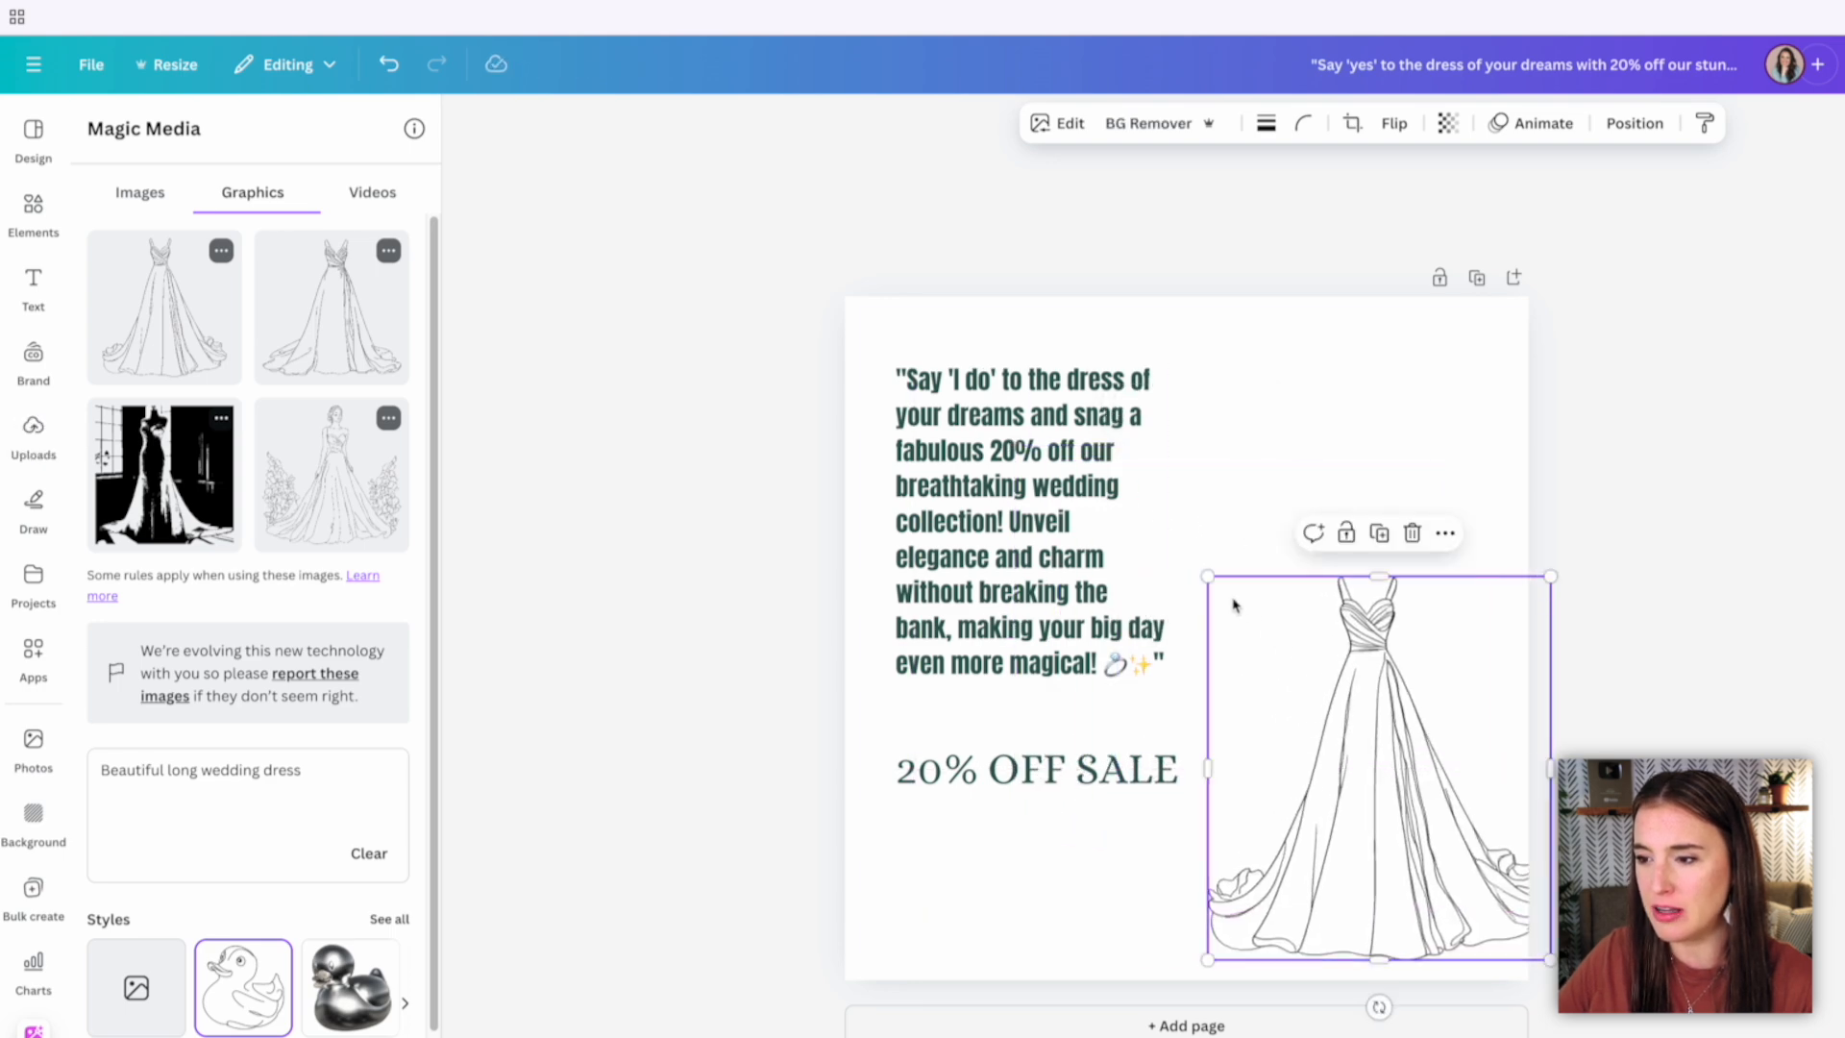
{"action": "left_click", "coordinate": [1029, 524]}
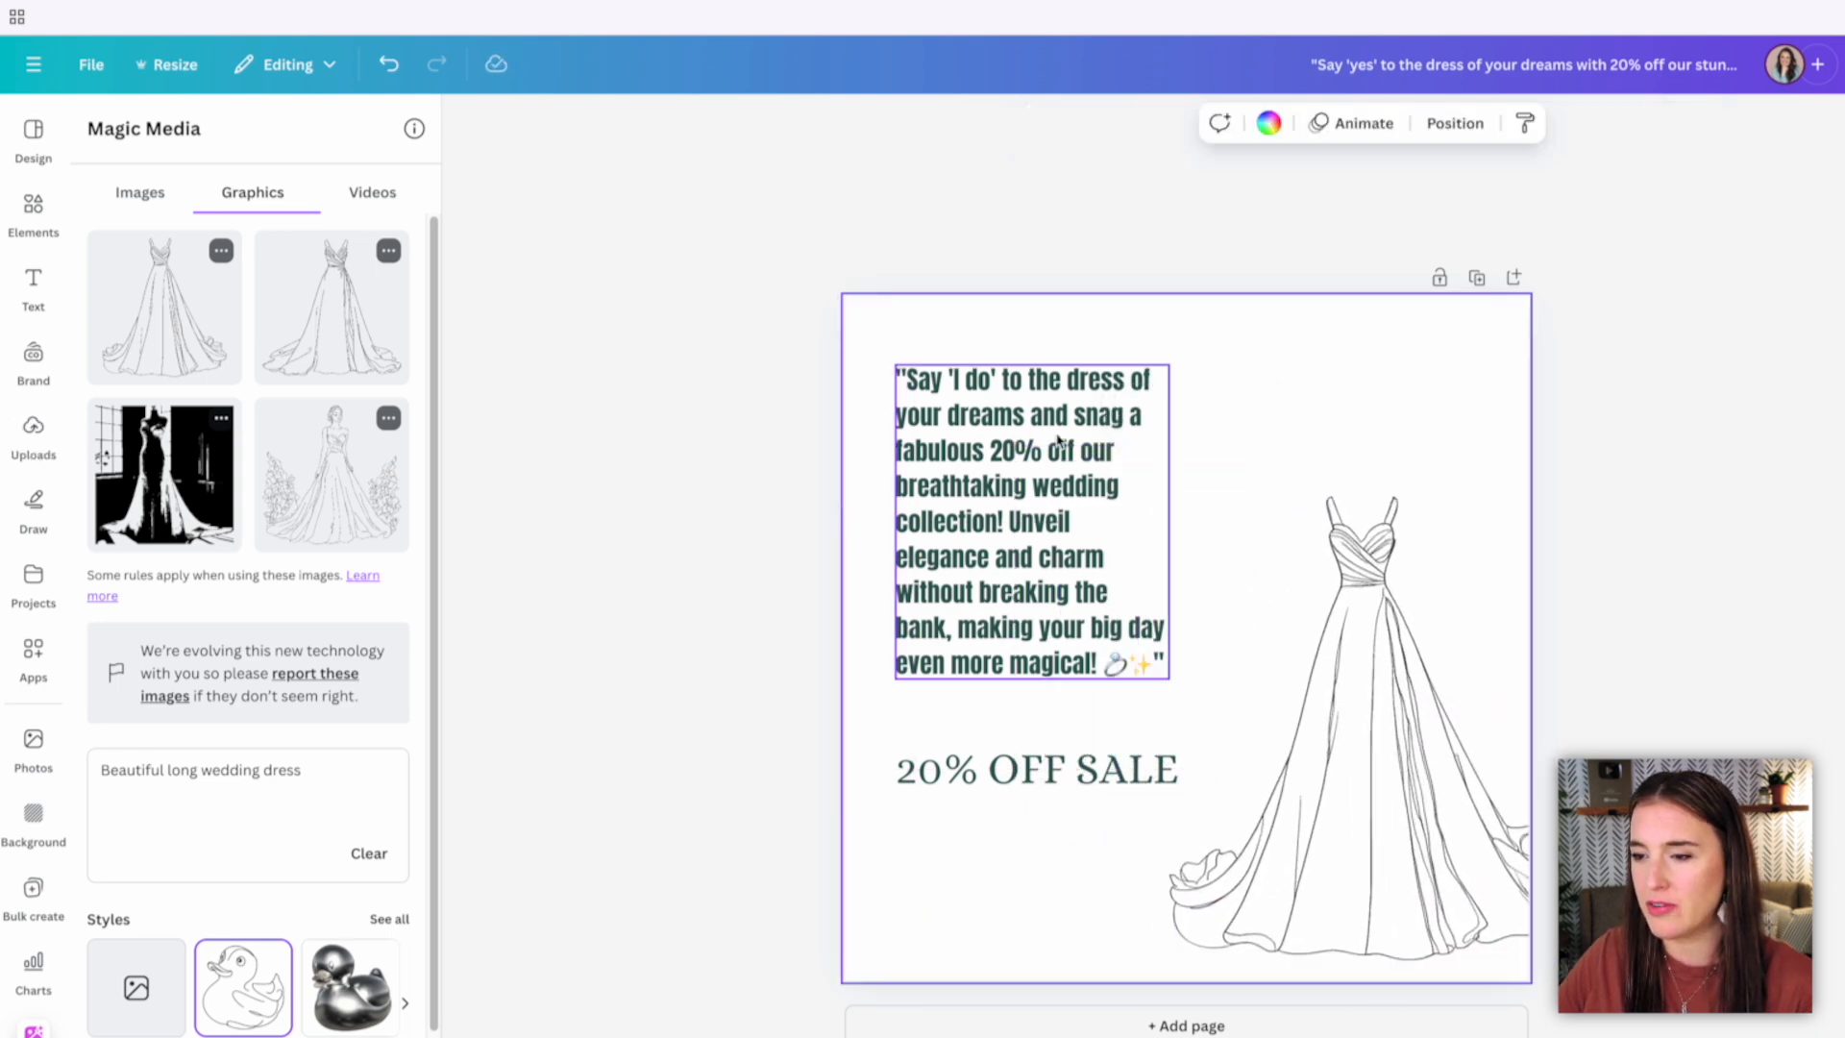
{"action": "left_click", "coordinate": [1337, 413]}
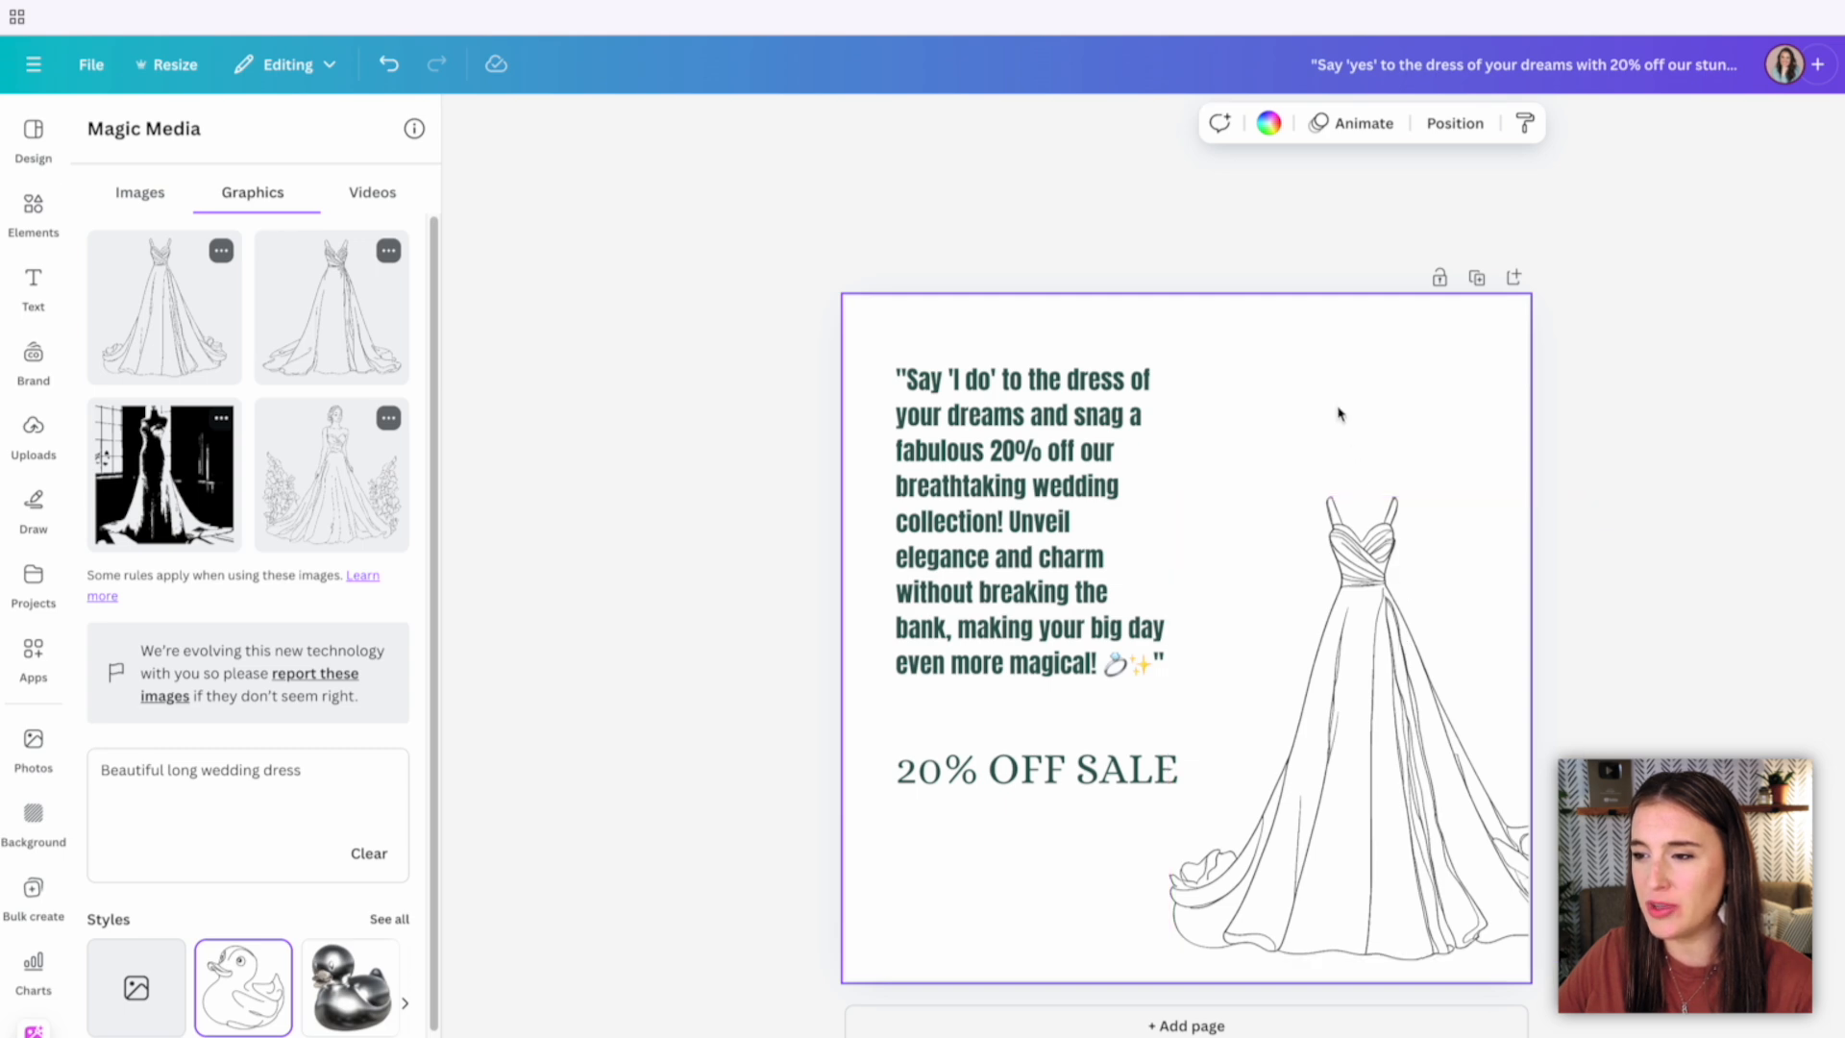
{"action": "mouse_move", "coordinate": [1306, 407]}
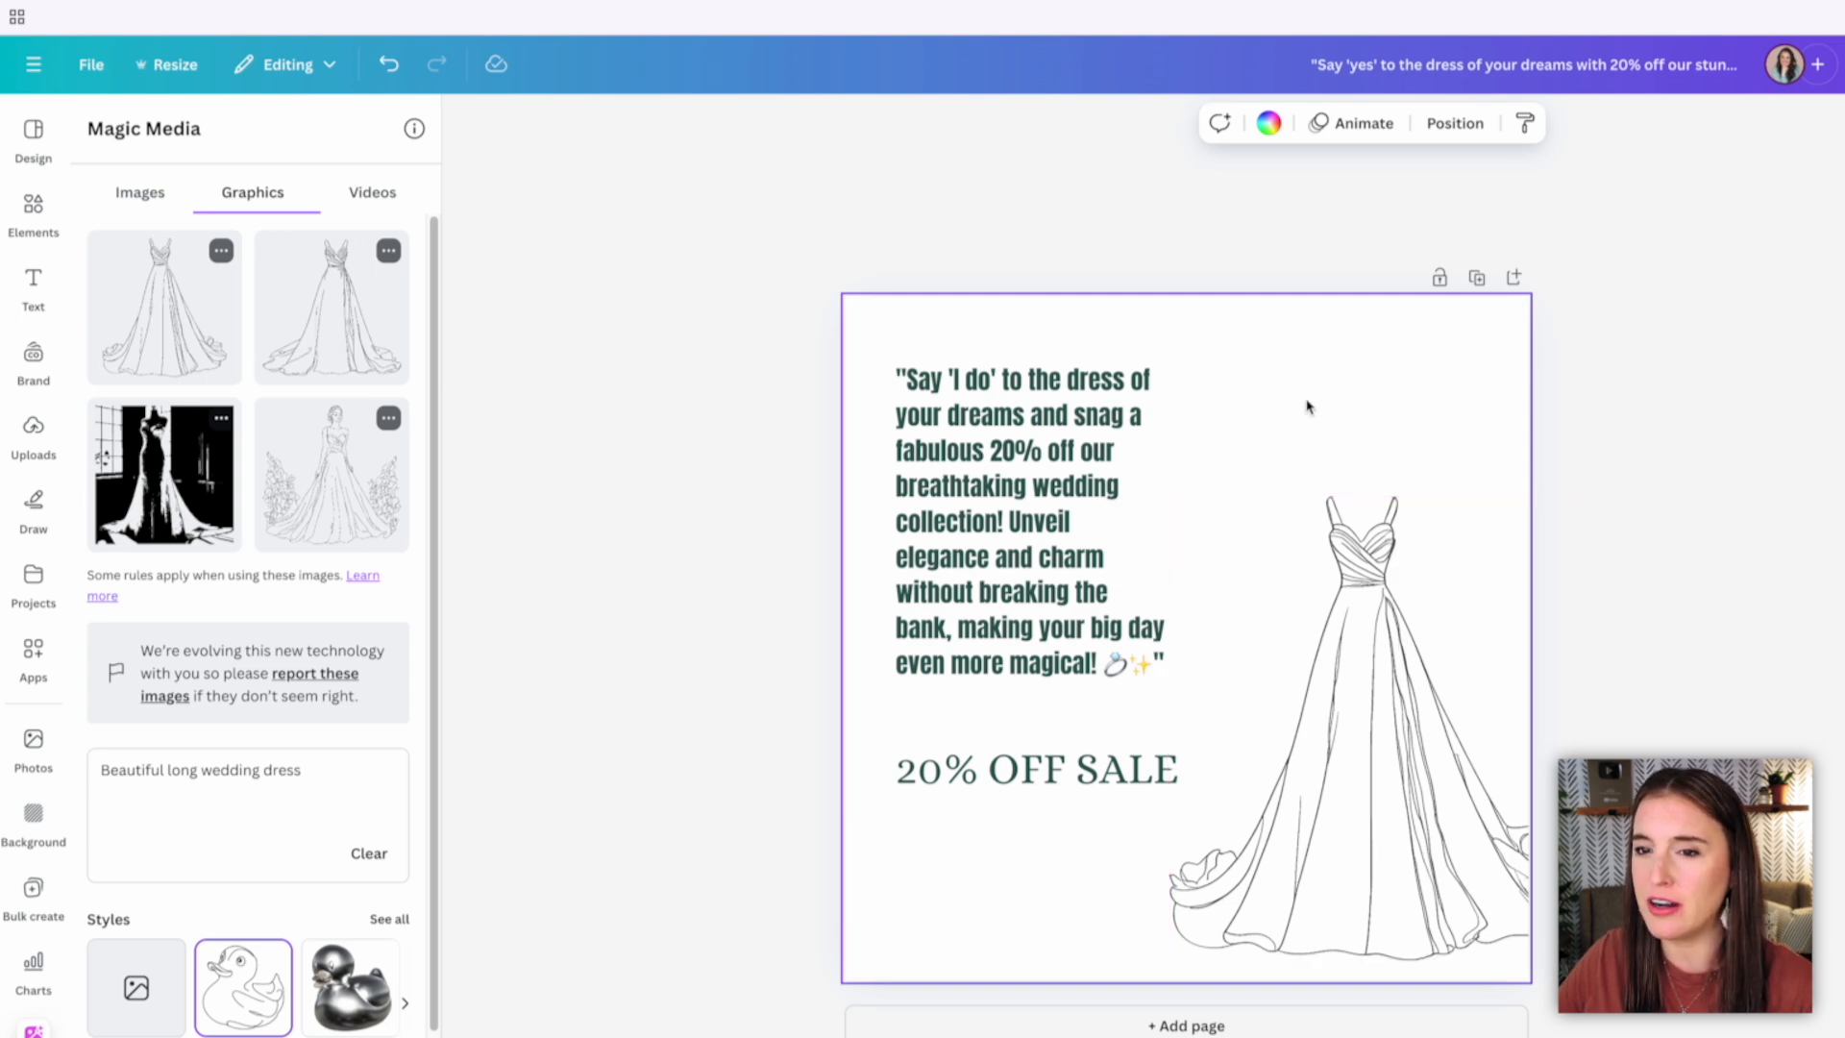
{"action": "left_click", "coordinate": [32, 129]}
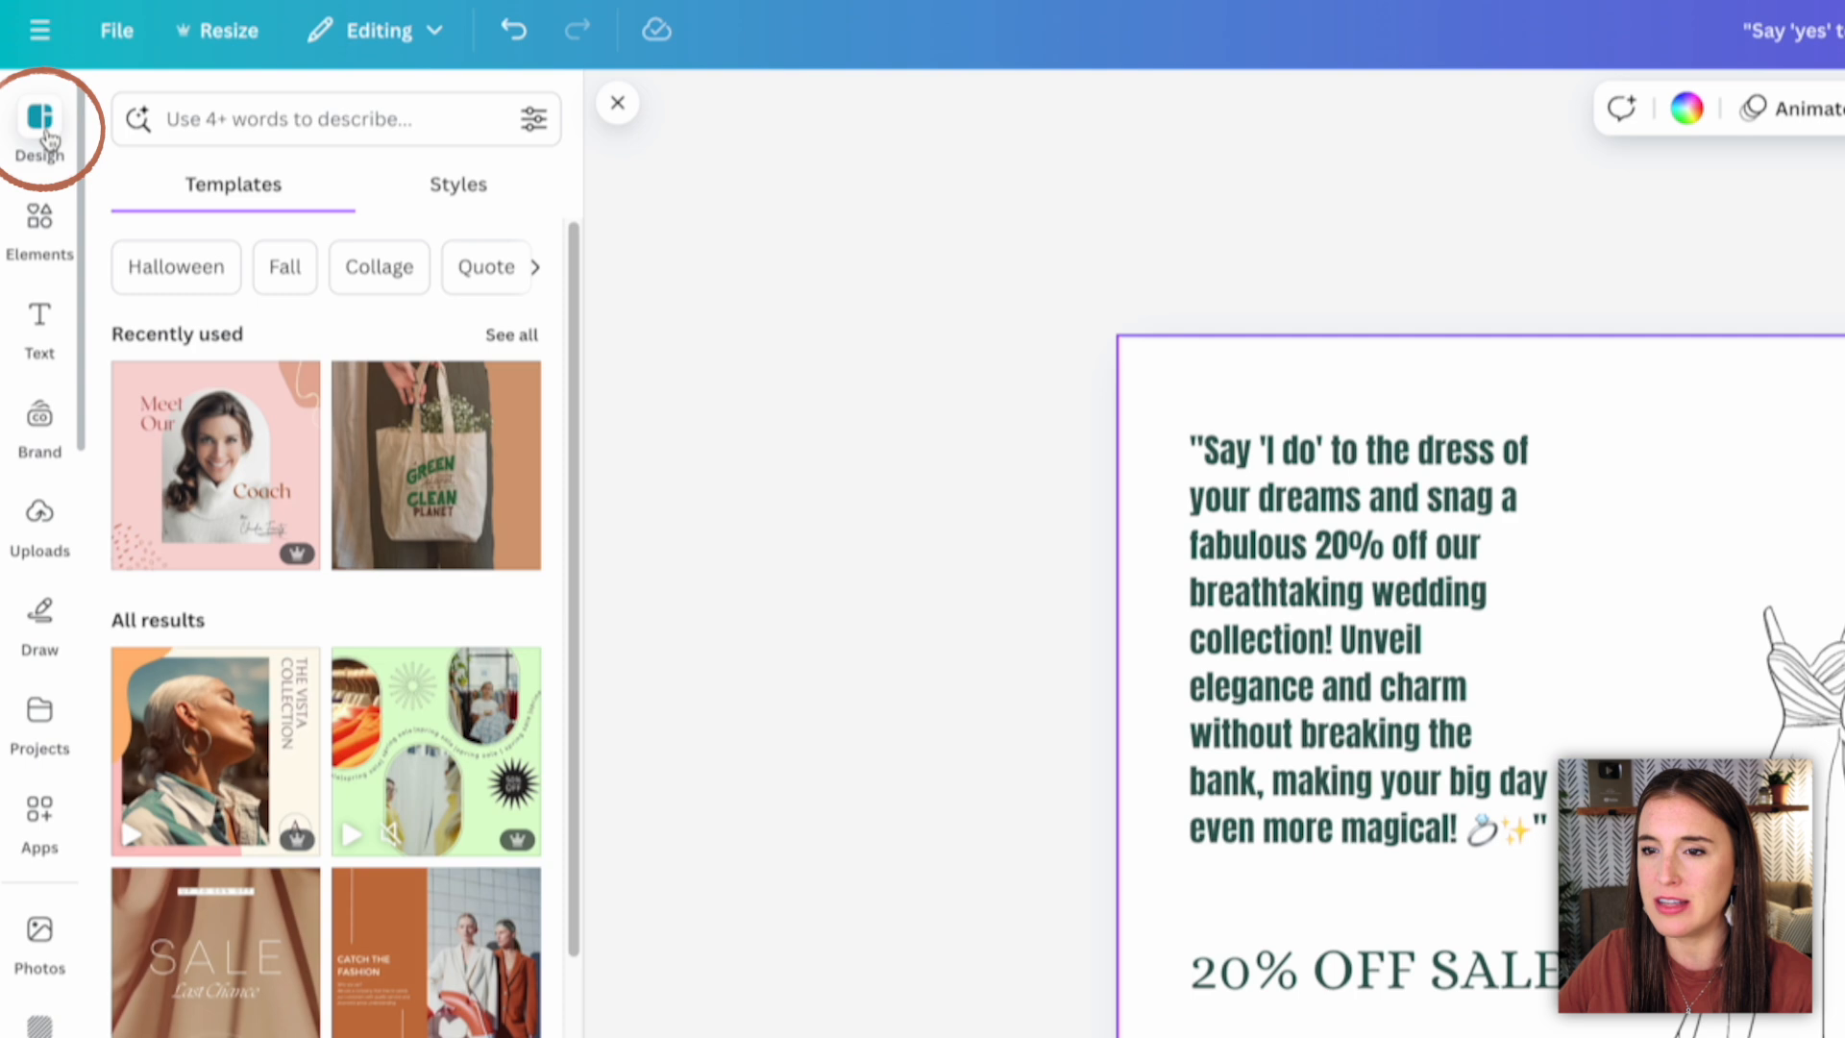
Recolour the post by shuffling a colour palette until it shows a lavender background and purple text.
{"action": "left_click", "coordinate": [456, 184]}
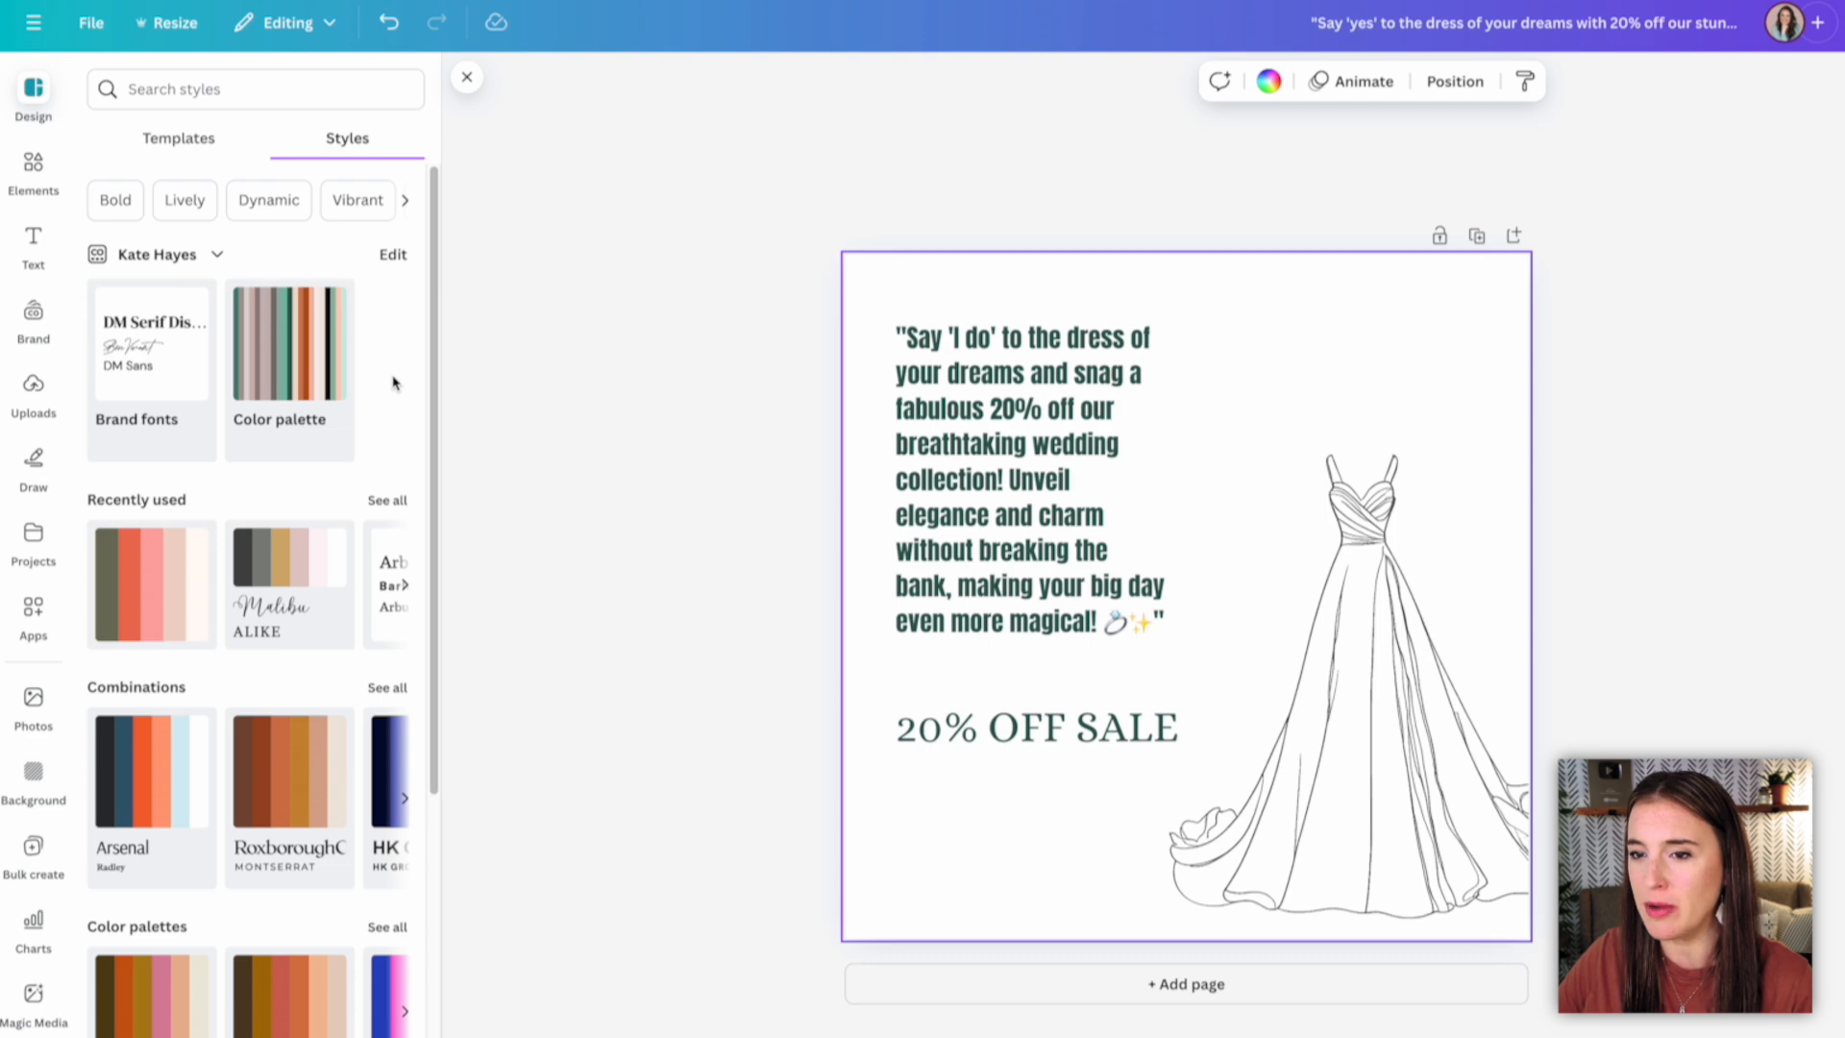
{"action": "left_click", "coordinate": [387, 924]}
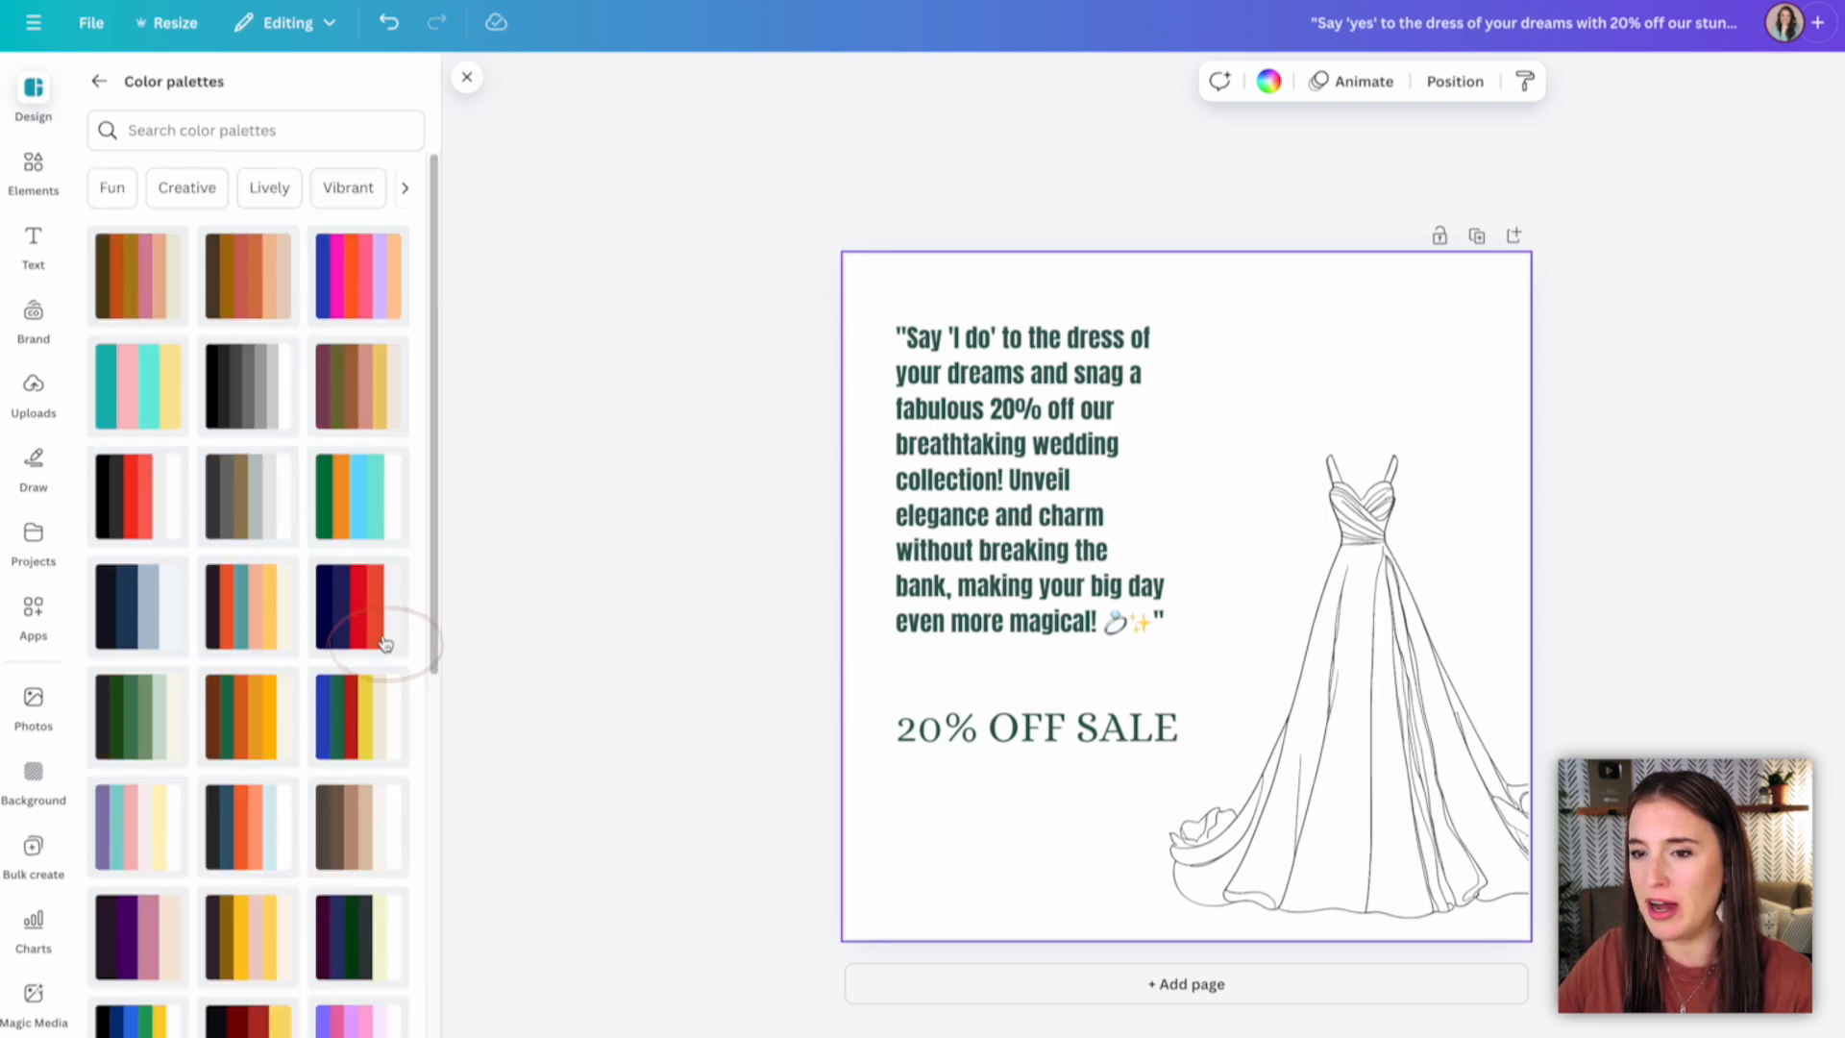
{"action": "scroll", "scroll_direction": "down", "scroll_amount": 3}
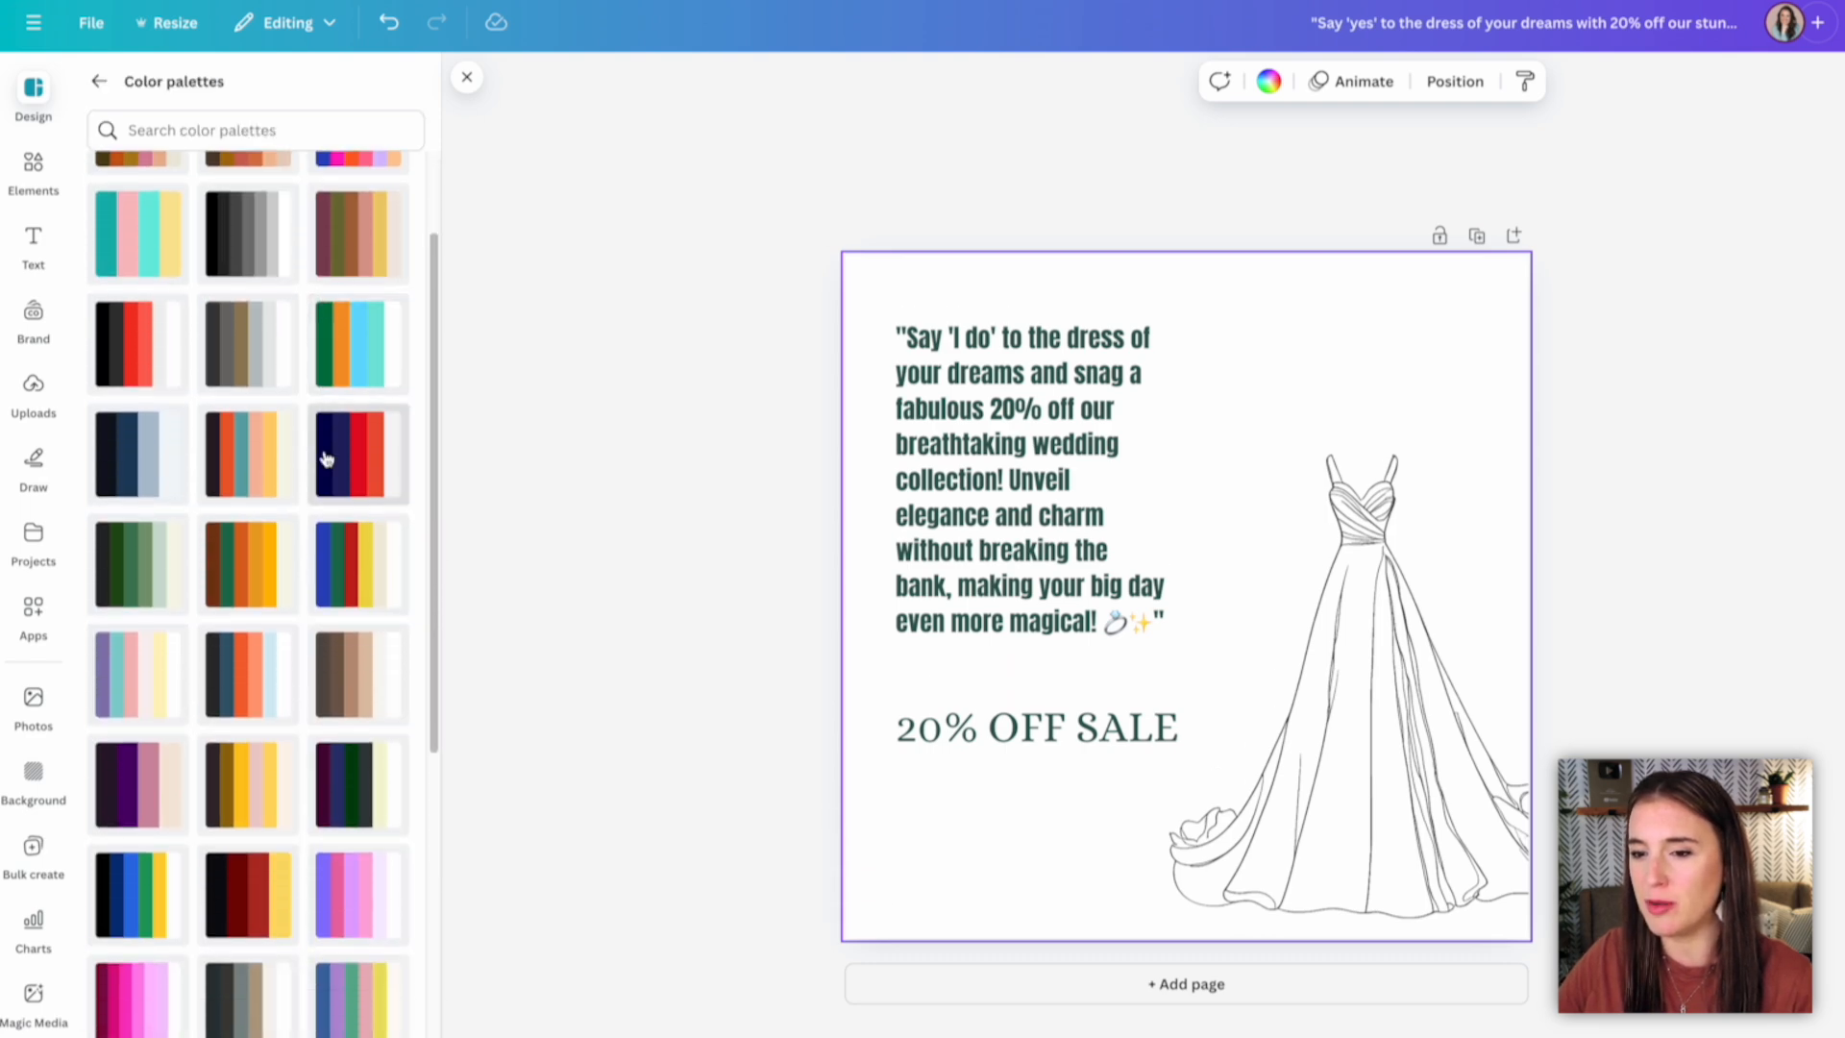
{"action": "left_click", "coordinate": [359, 452]}
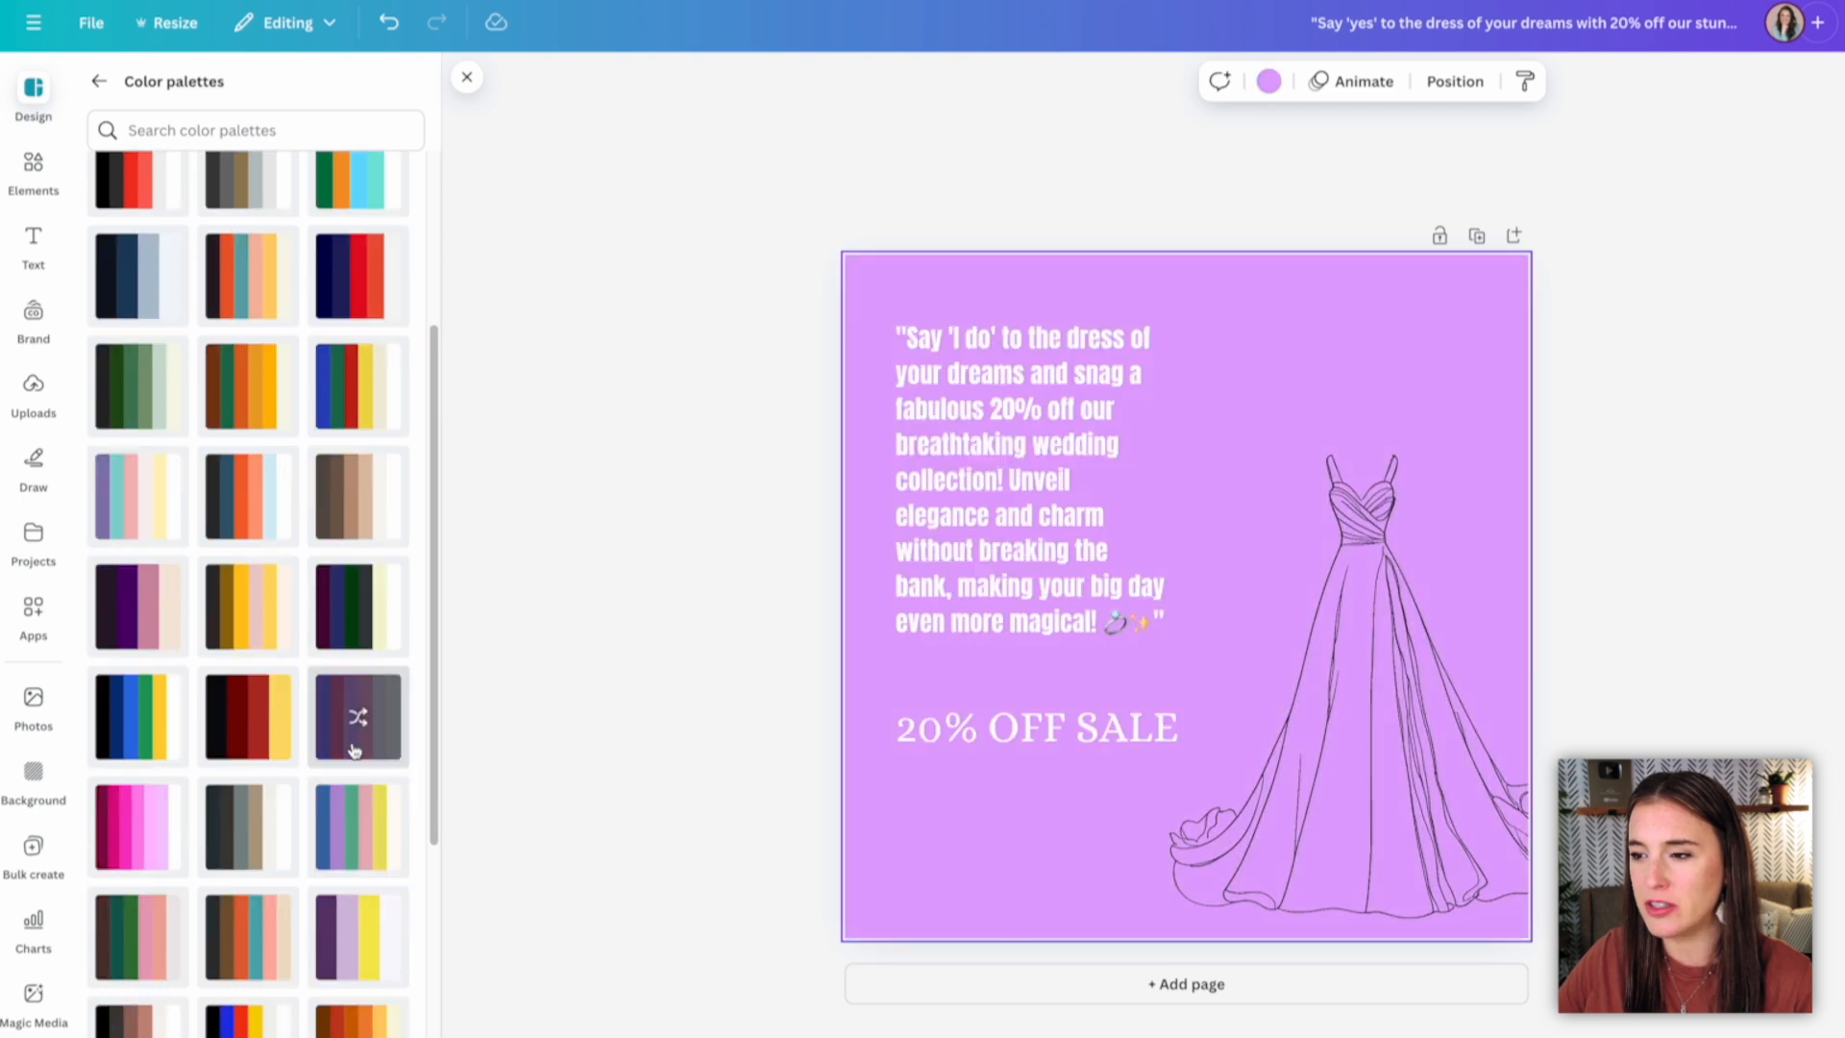
{"action": "mouse_move", "coordinate": [358, 752]}
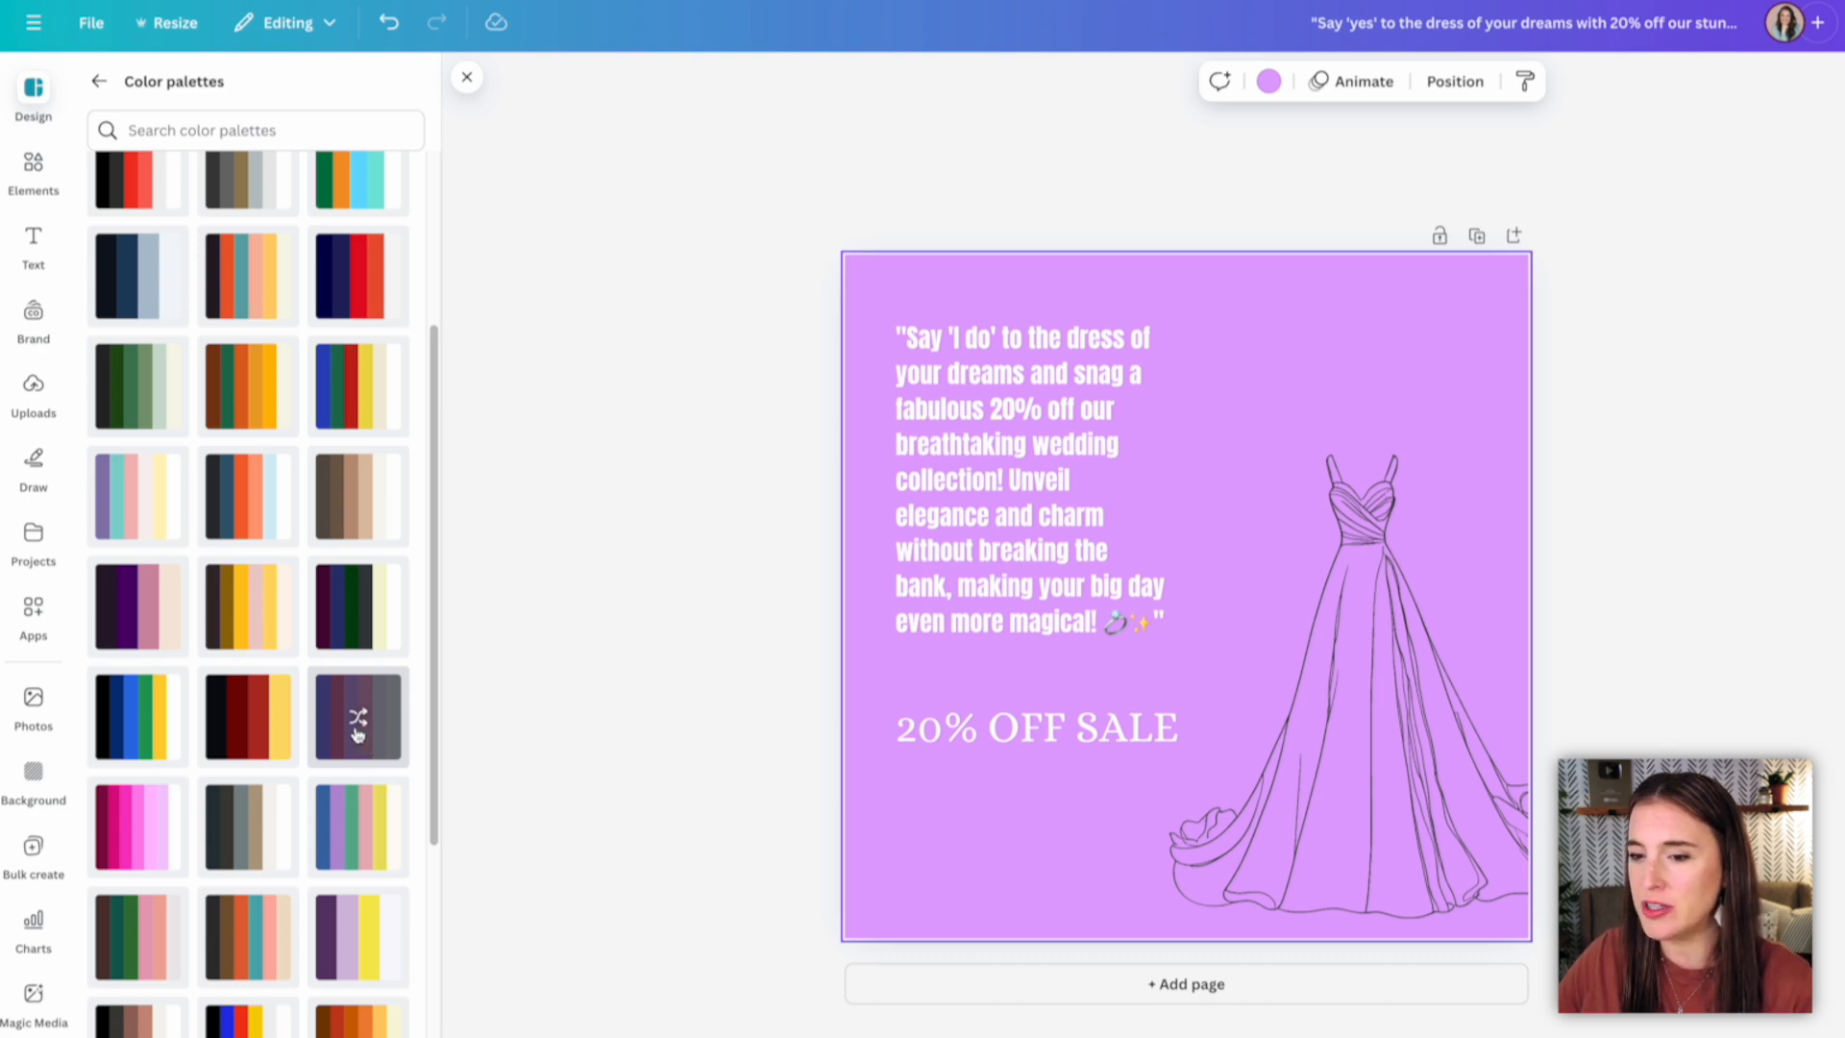
{"action": "left_click", "coordinate": [358, 717]}
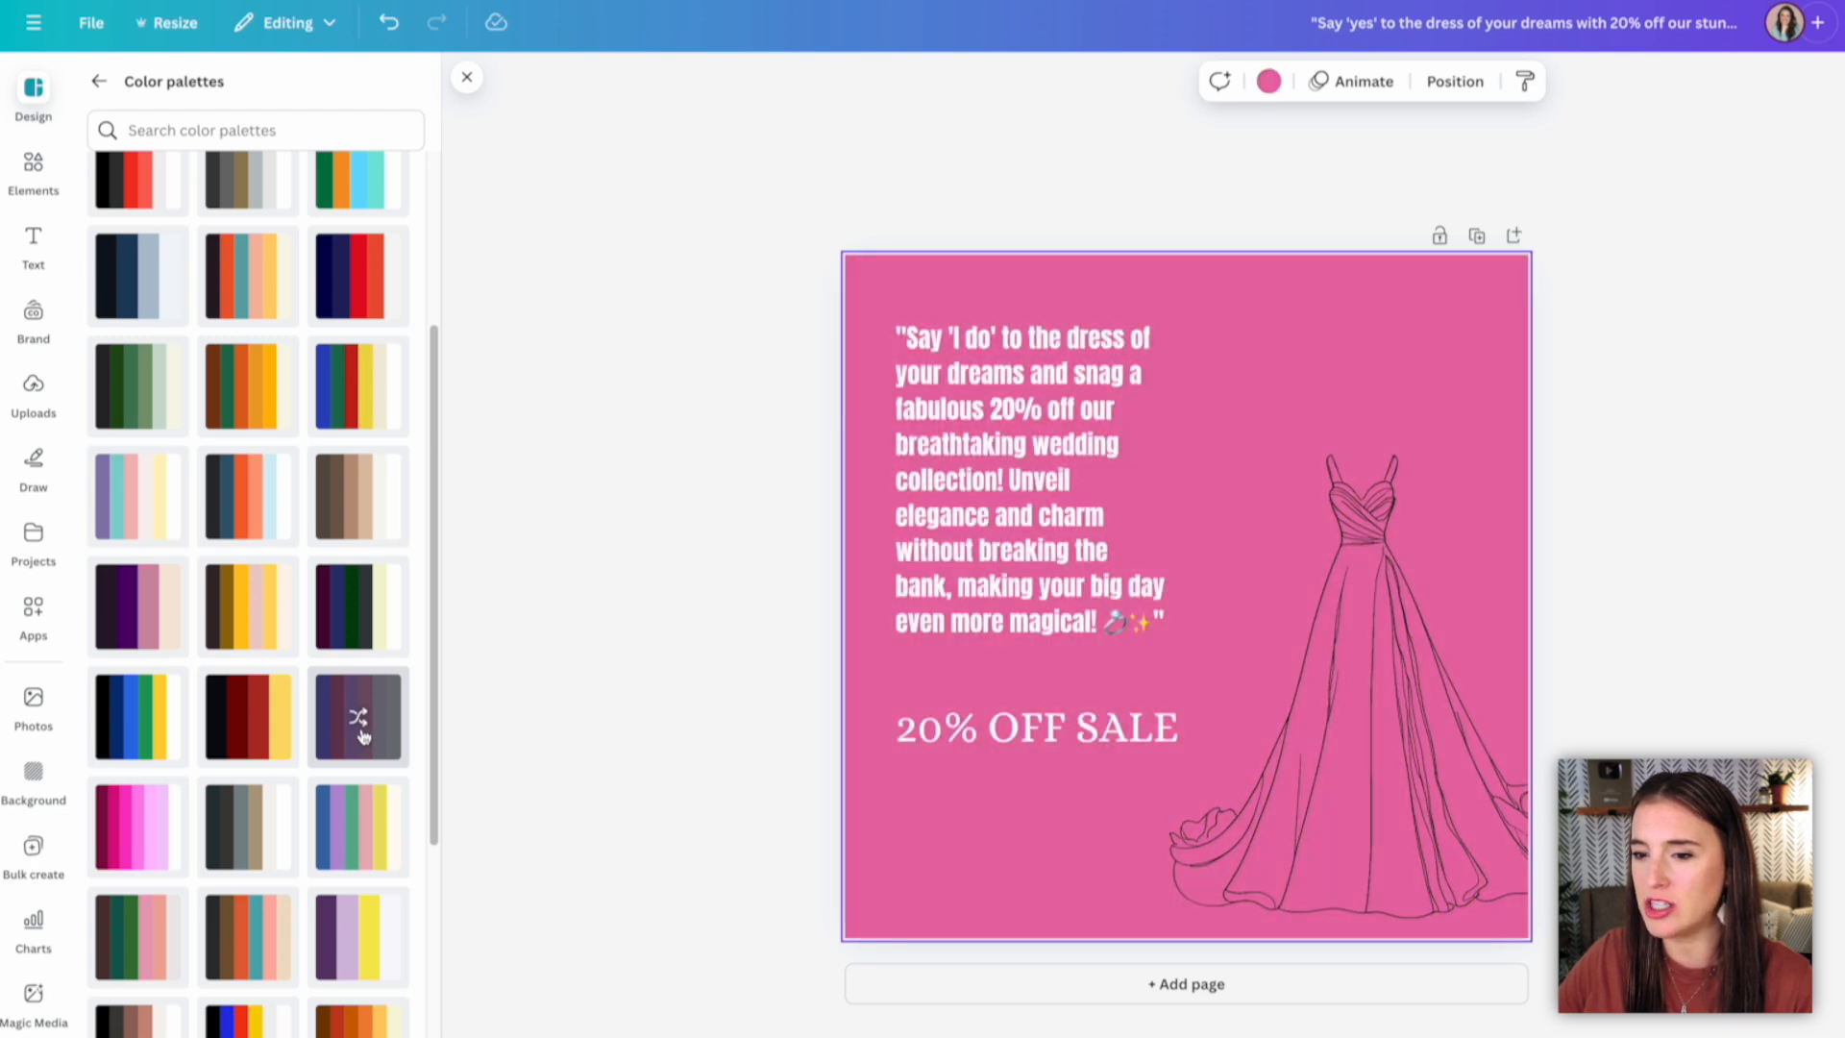
{"action": "left_click", "coordinate": [357, 718]}
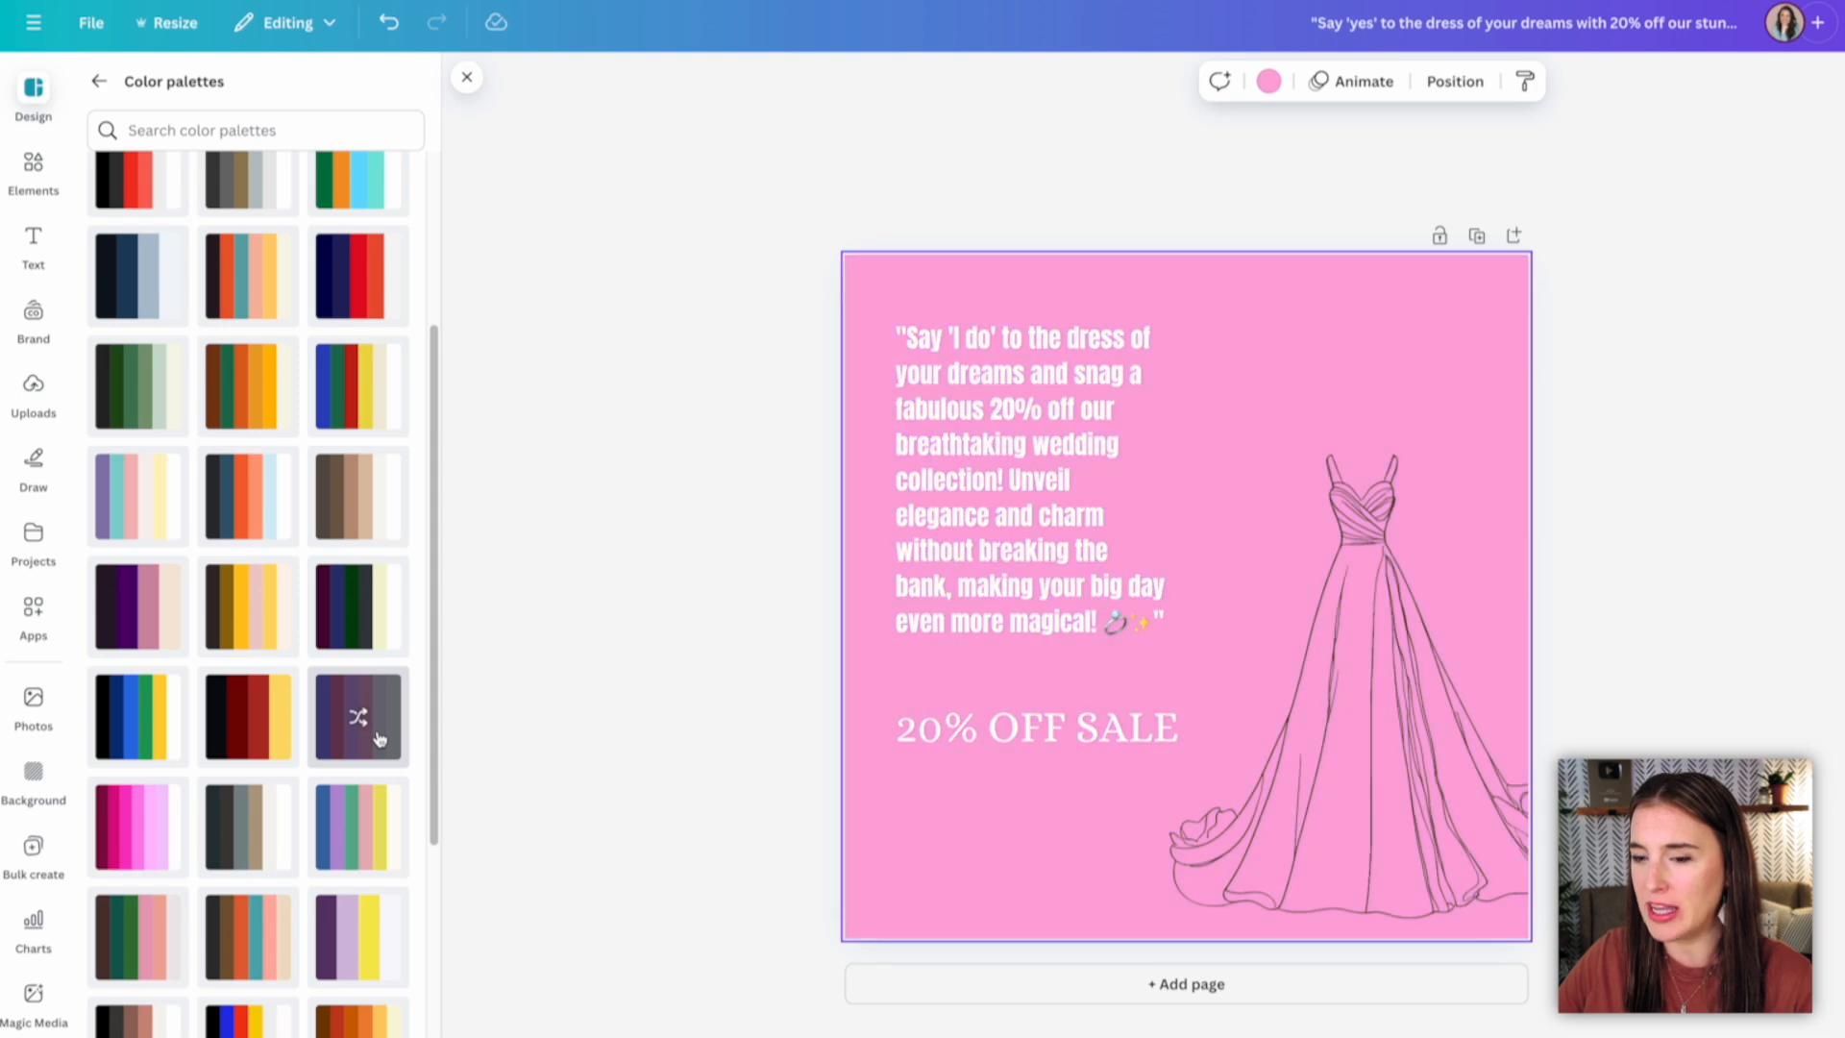
{"action": "left_click", "coordinate": [358, 717]}
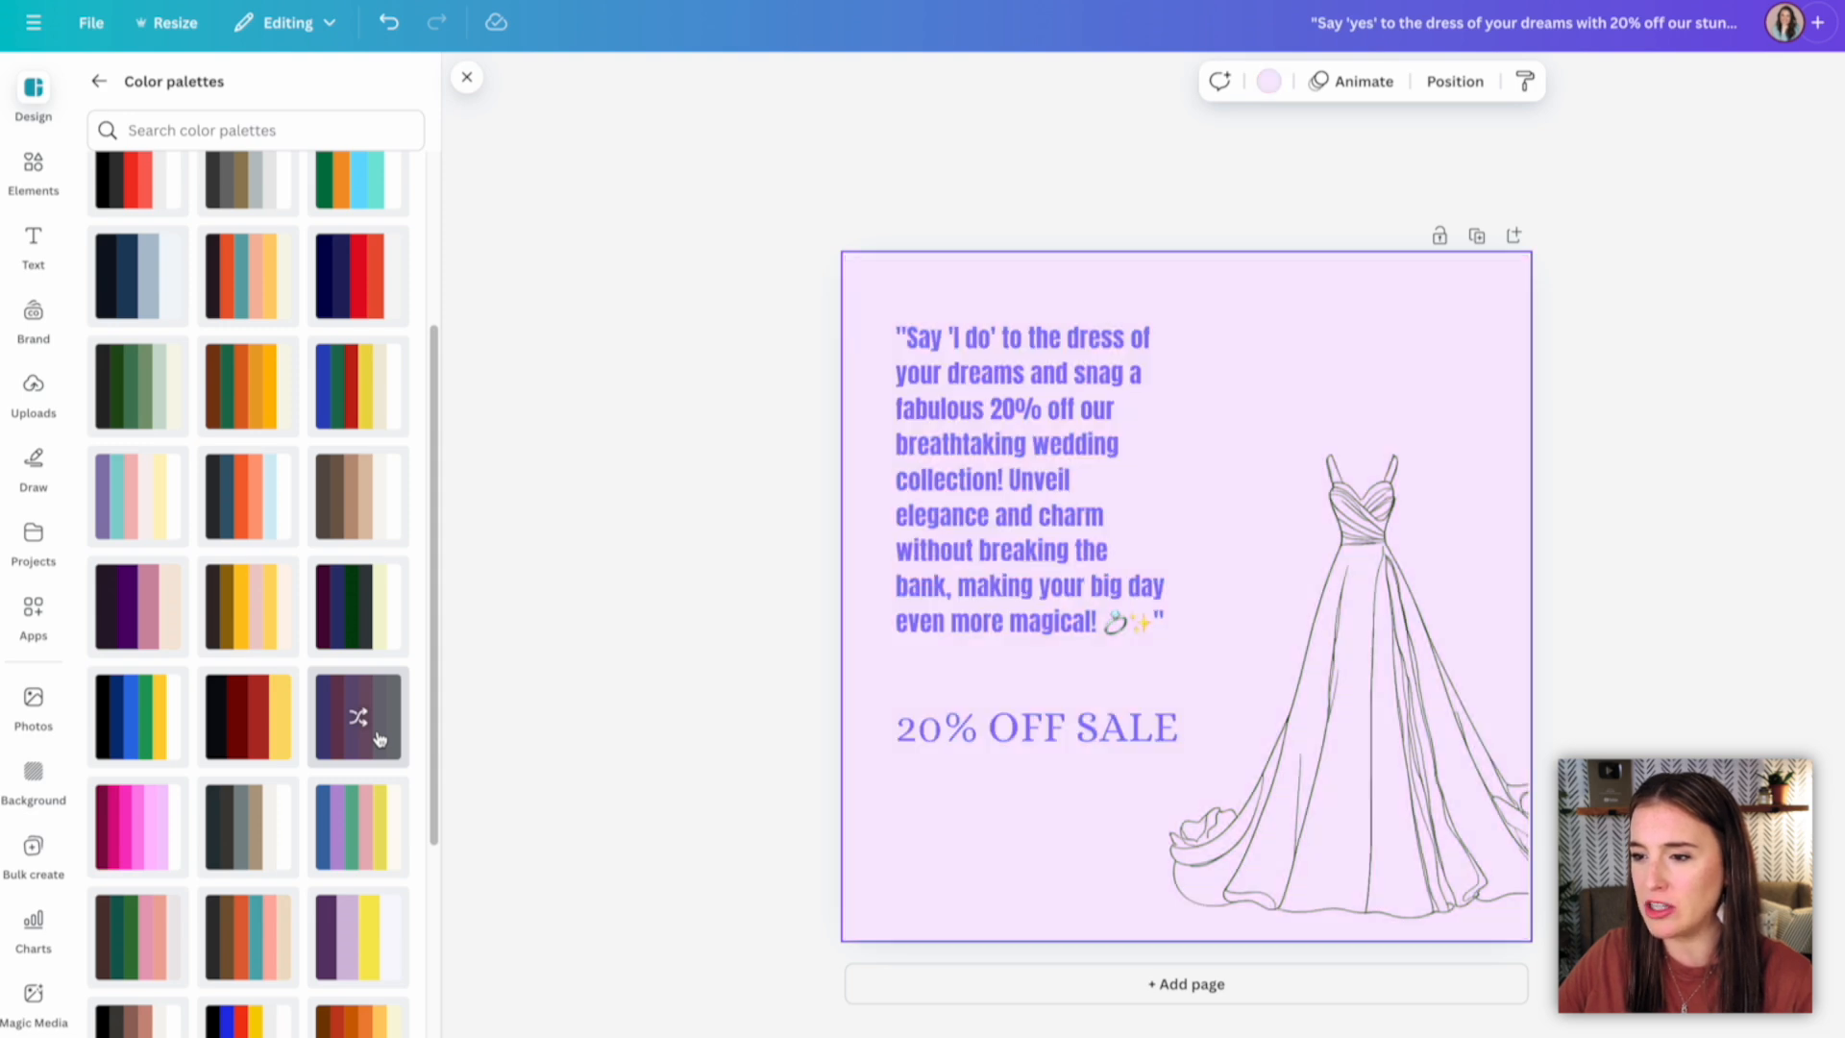
{"action": "left_click", "coordinate": [357, 718]}
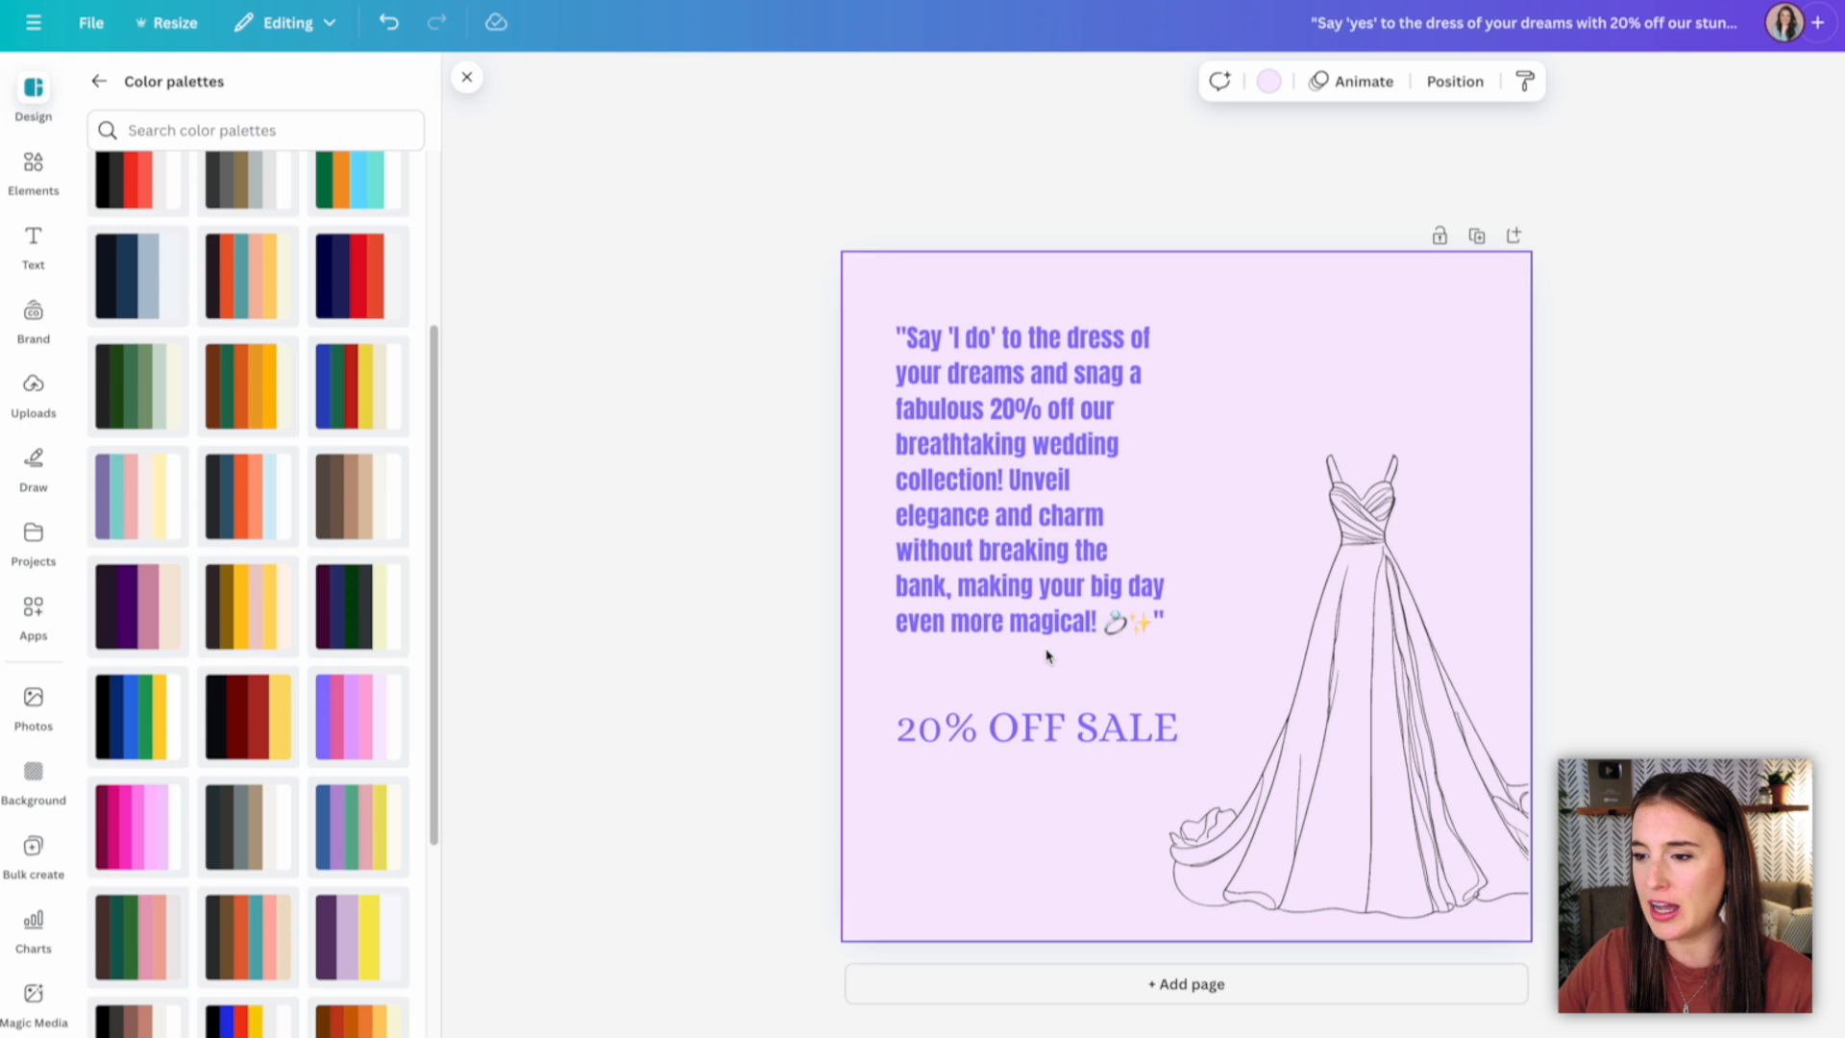
{"action": "left_click", "coordinate": [99, 81]}
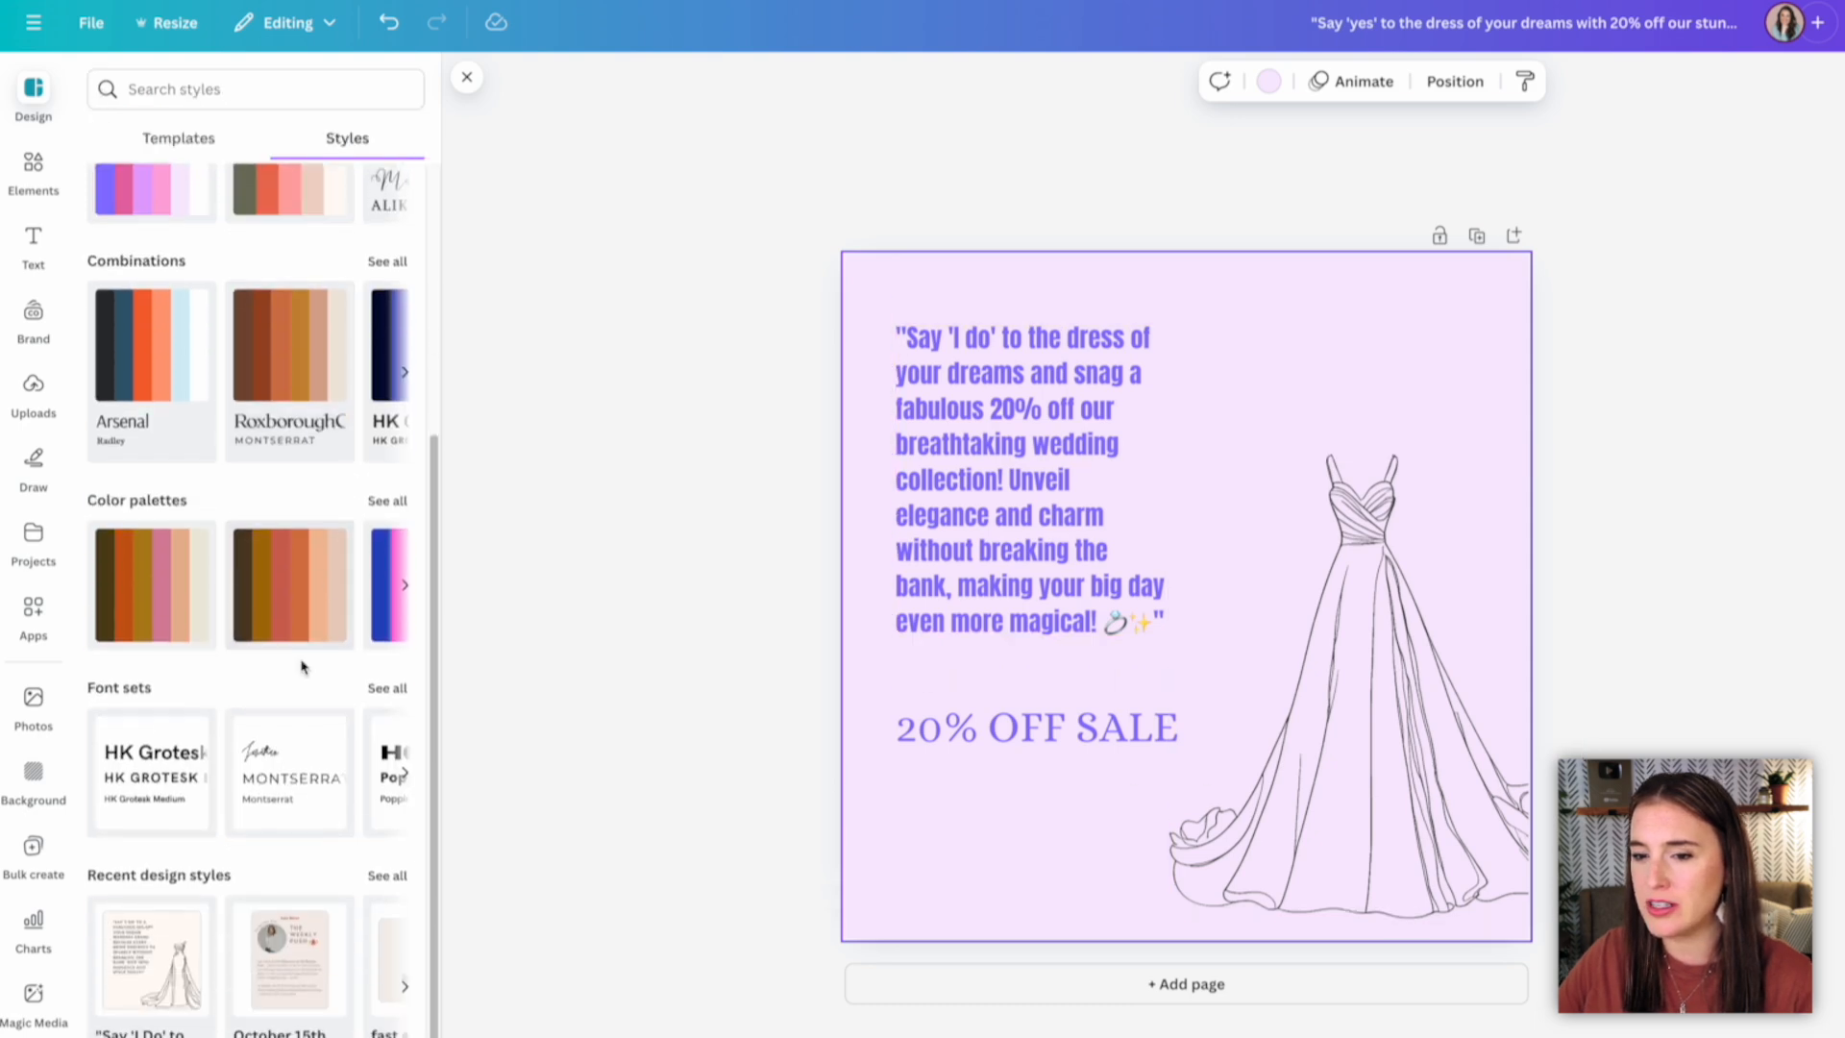
Try font sets such as Roxborough and Hammersmith, settling on a light sans-serif pairing.
{"action": "left_click", "coordinate": [387, 687]}
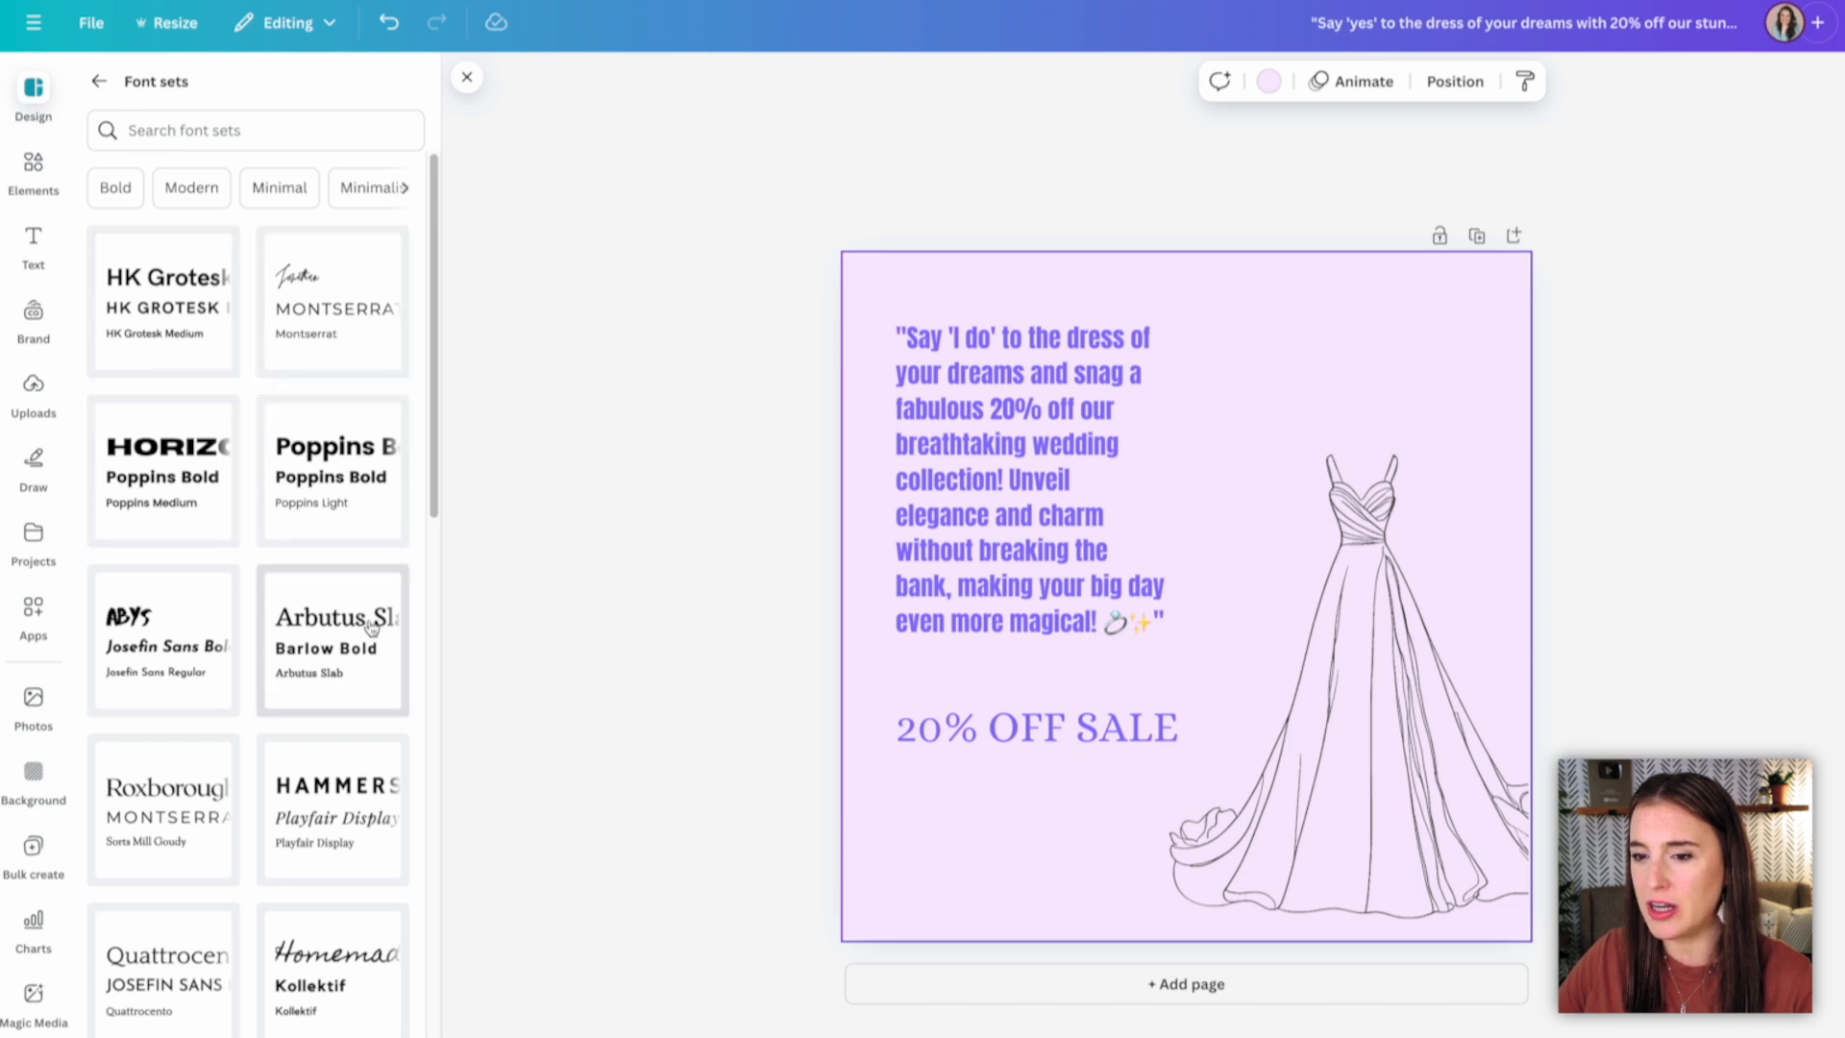
{"action": "mouse_move", "coordinate": [304, 788]}
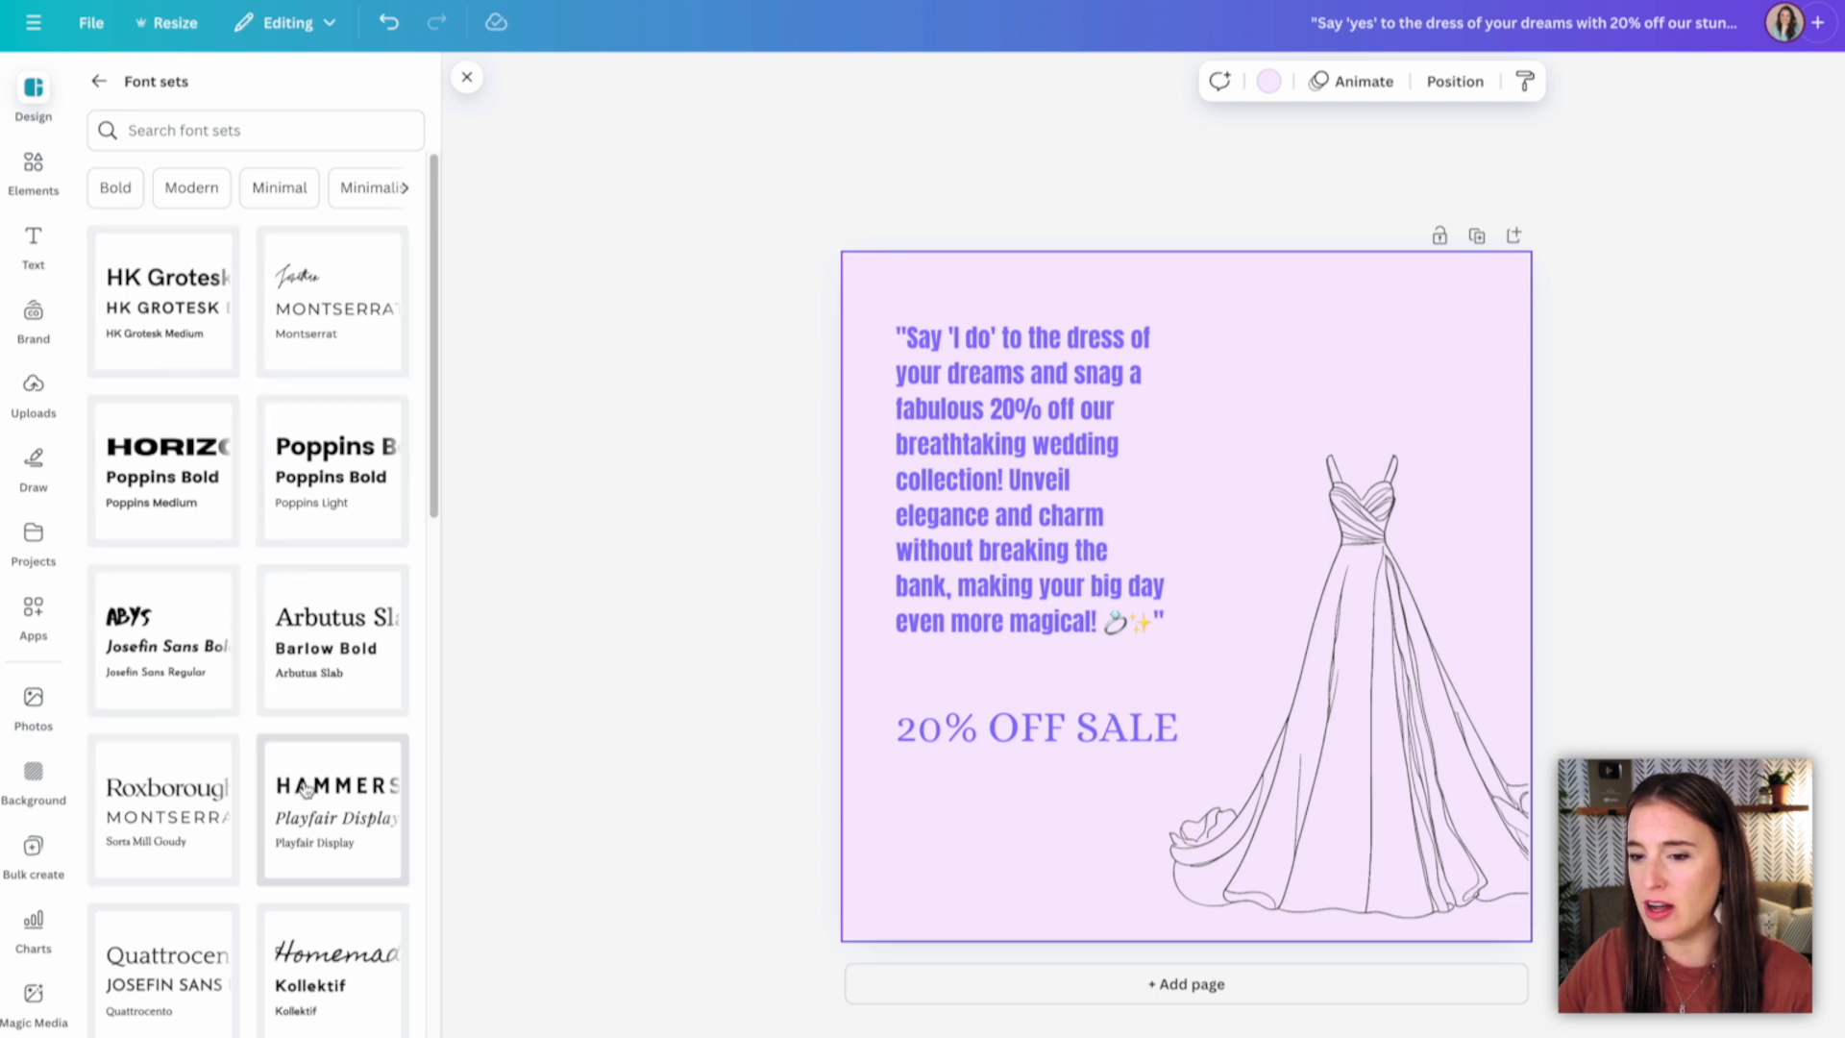
{"action": "left_click", "coordinate": [1029, 479]}
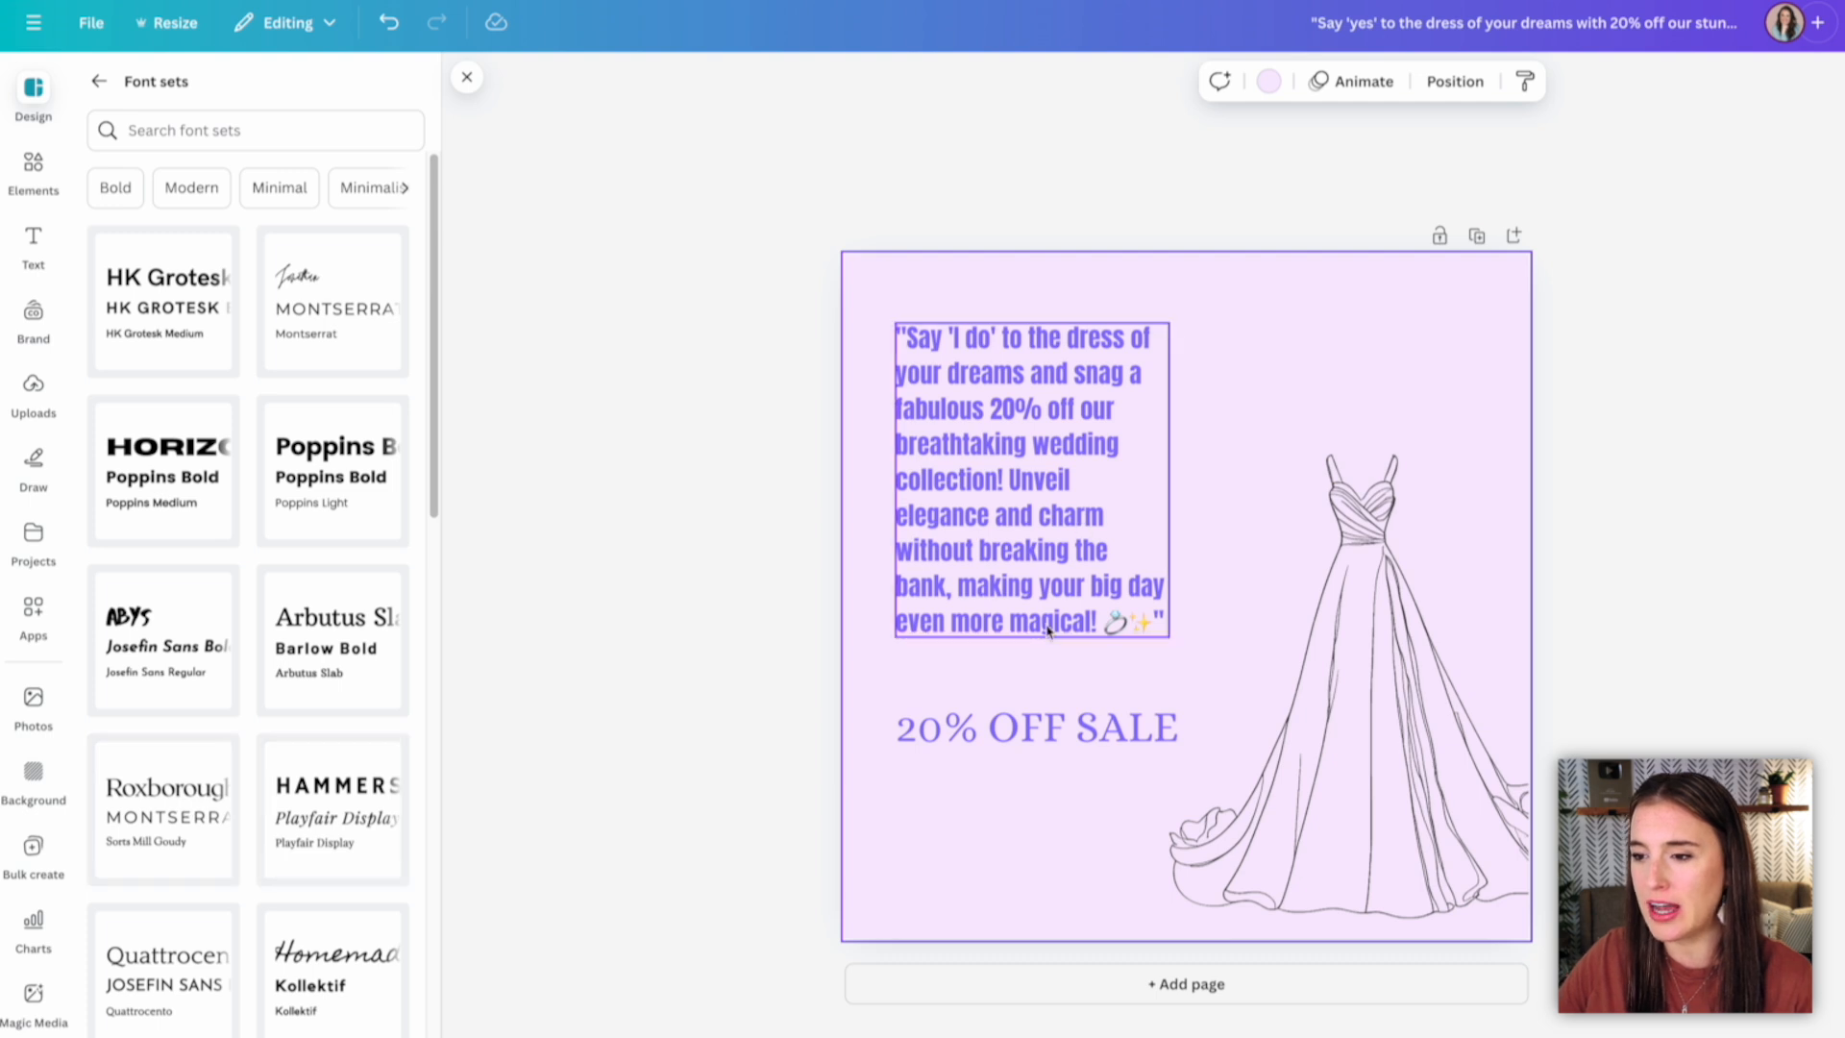
{"action": "scroll", "scroll_direction": "down", "scroll_amount": 3}
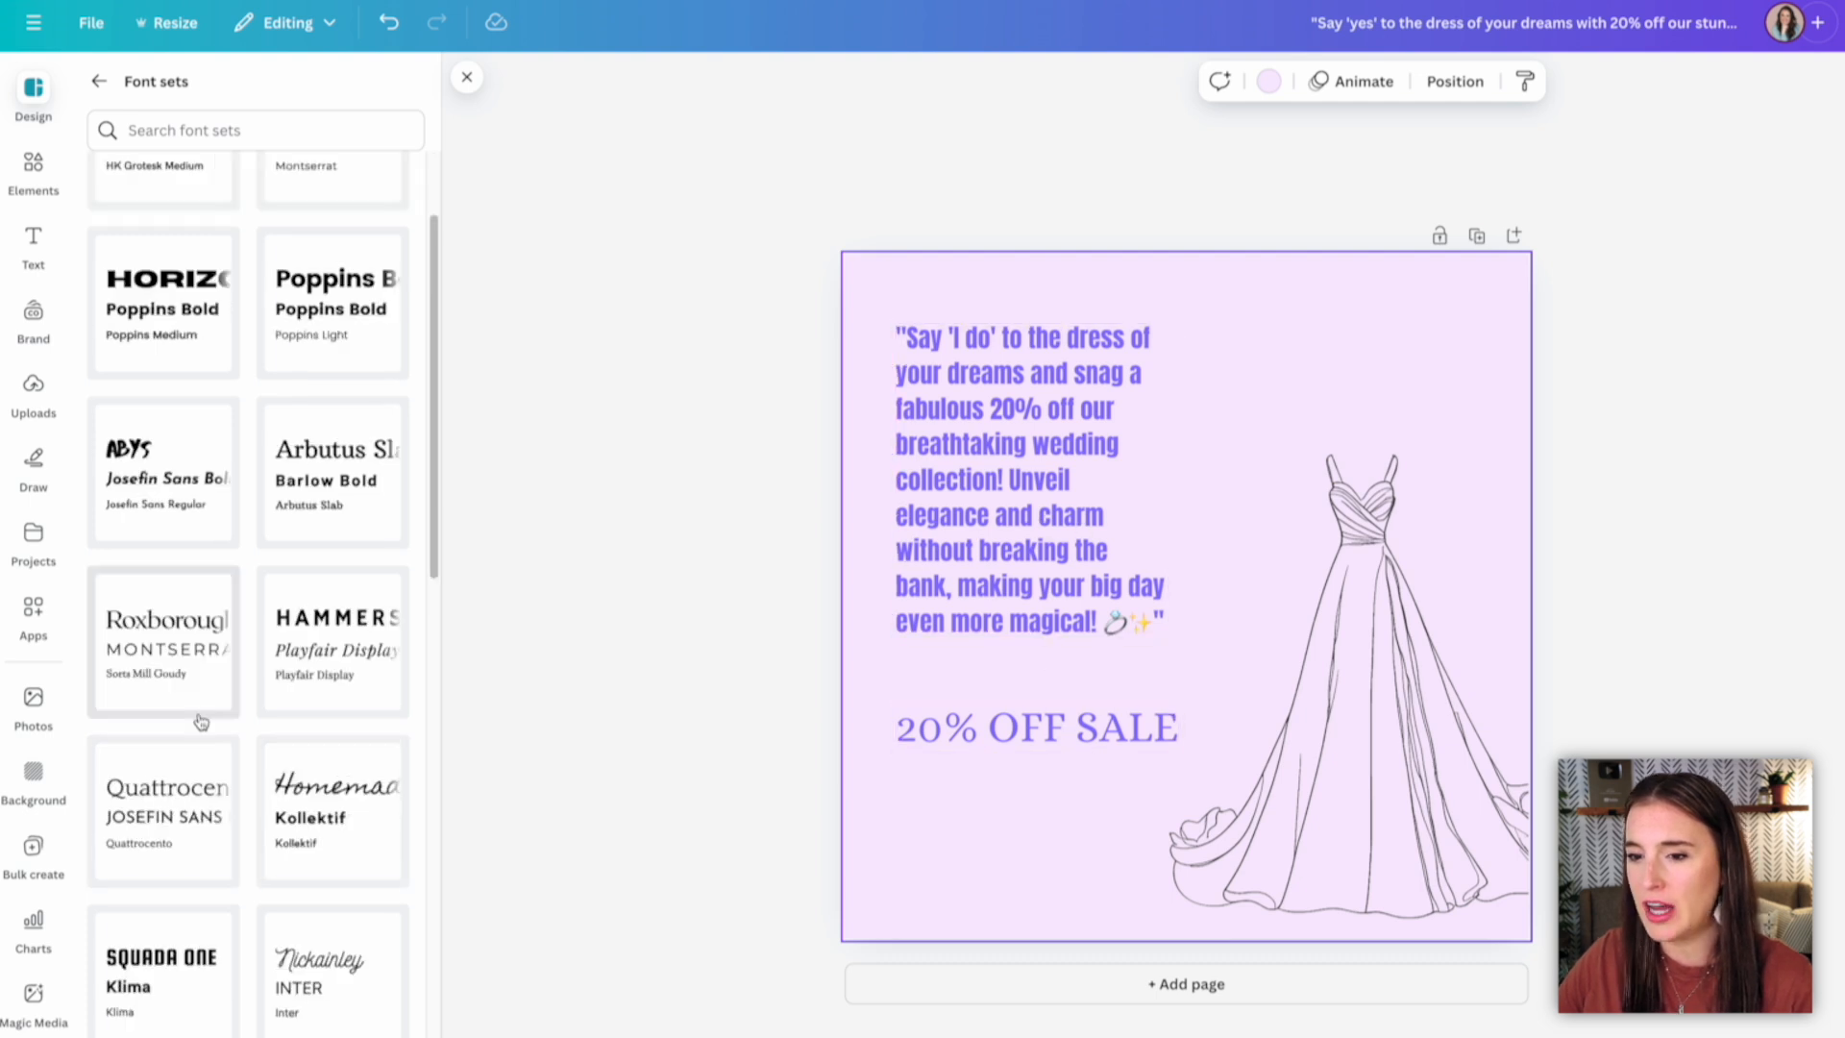
{"action": "left_click", "coordinate": [162, 641]}
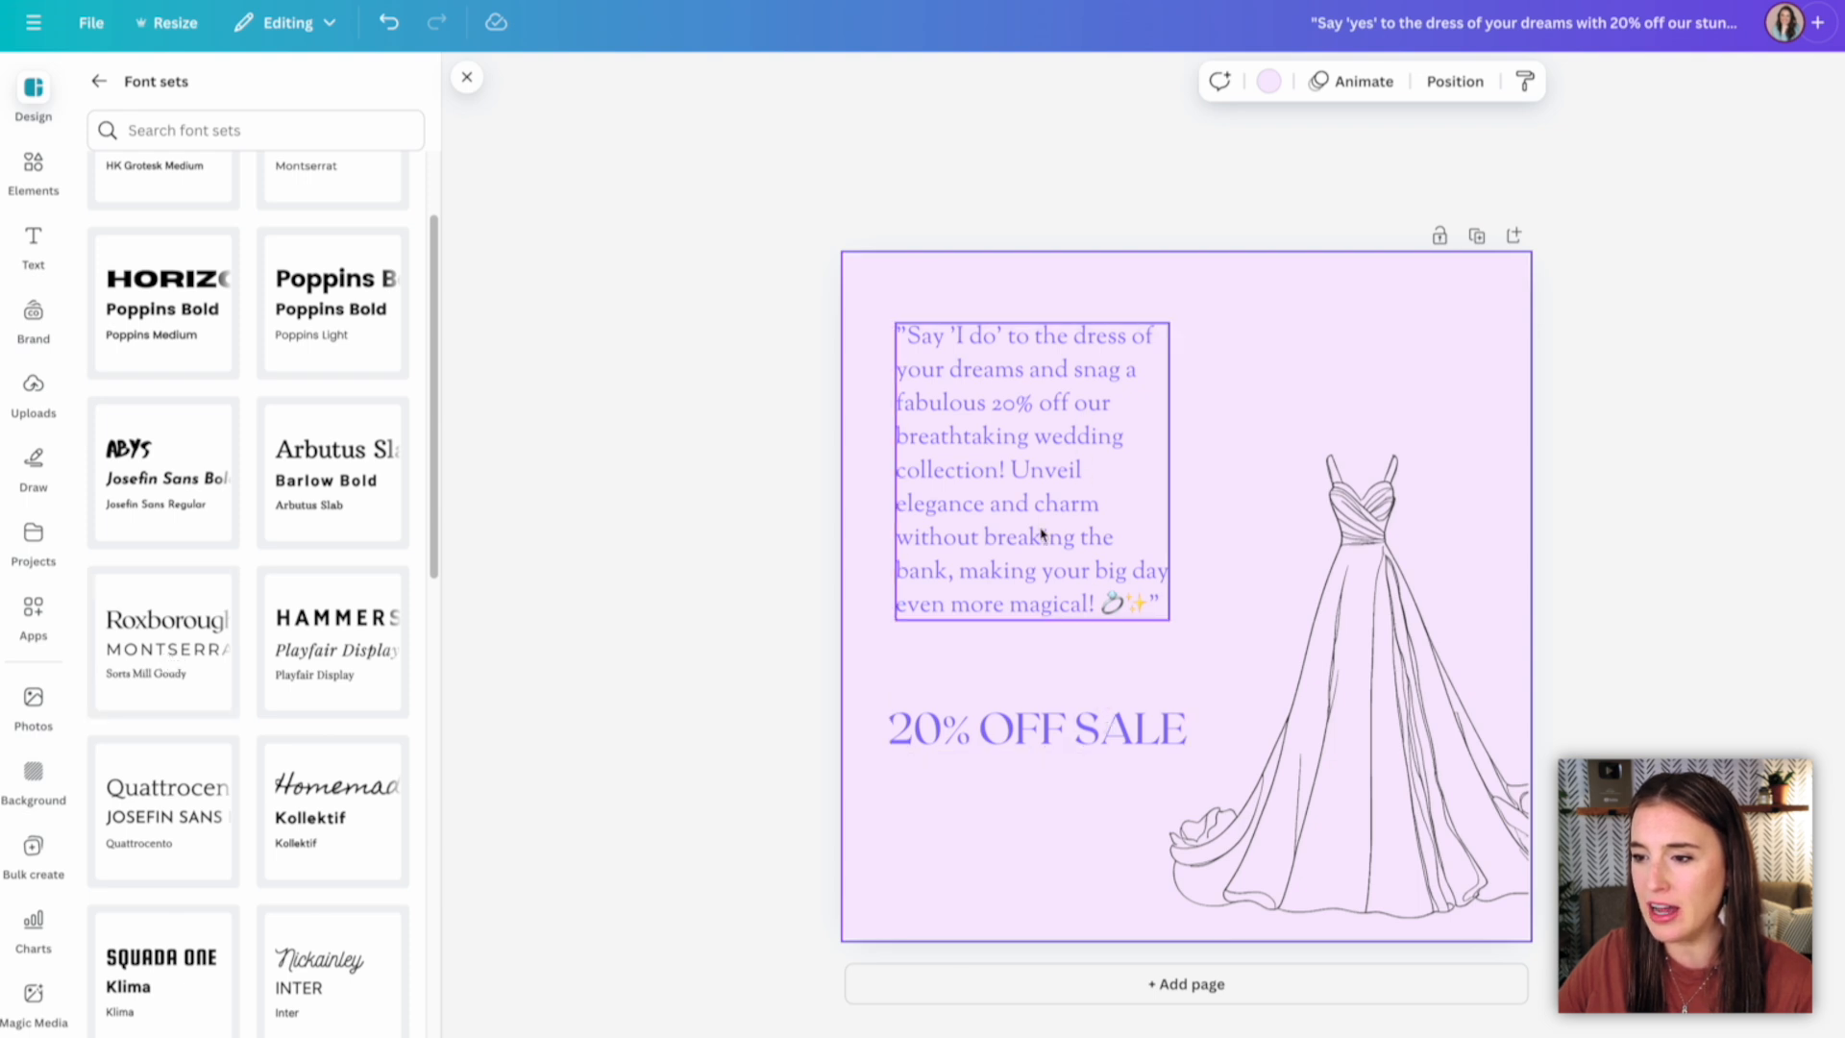
{"action": "left_click", "coordinate": [332, 641]}
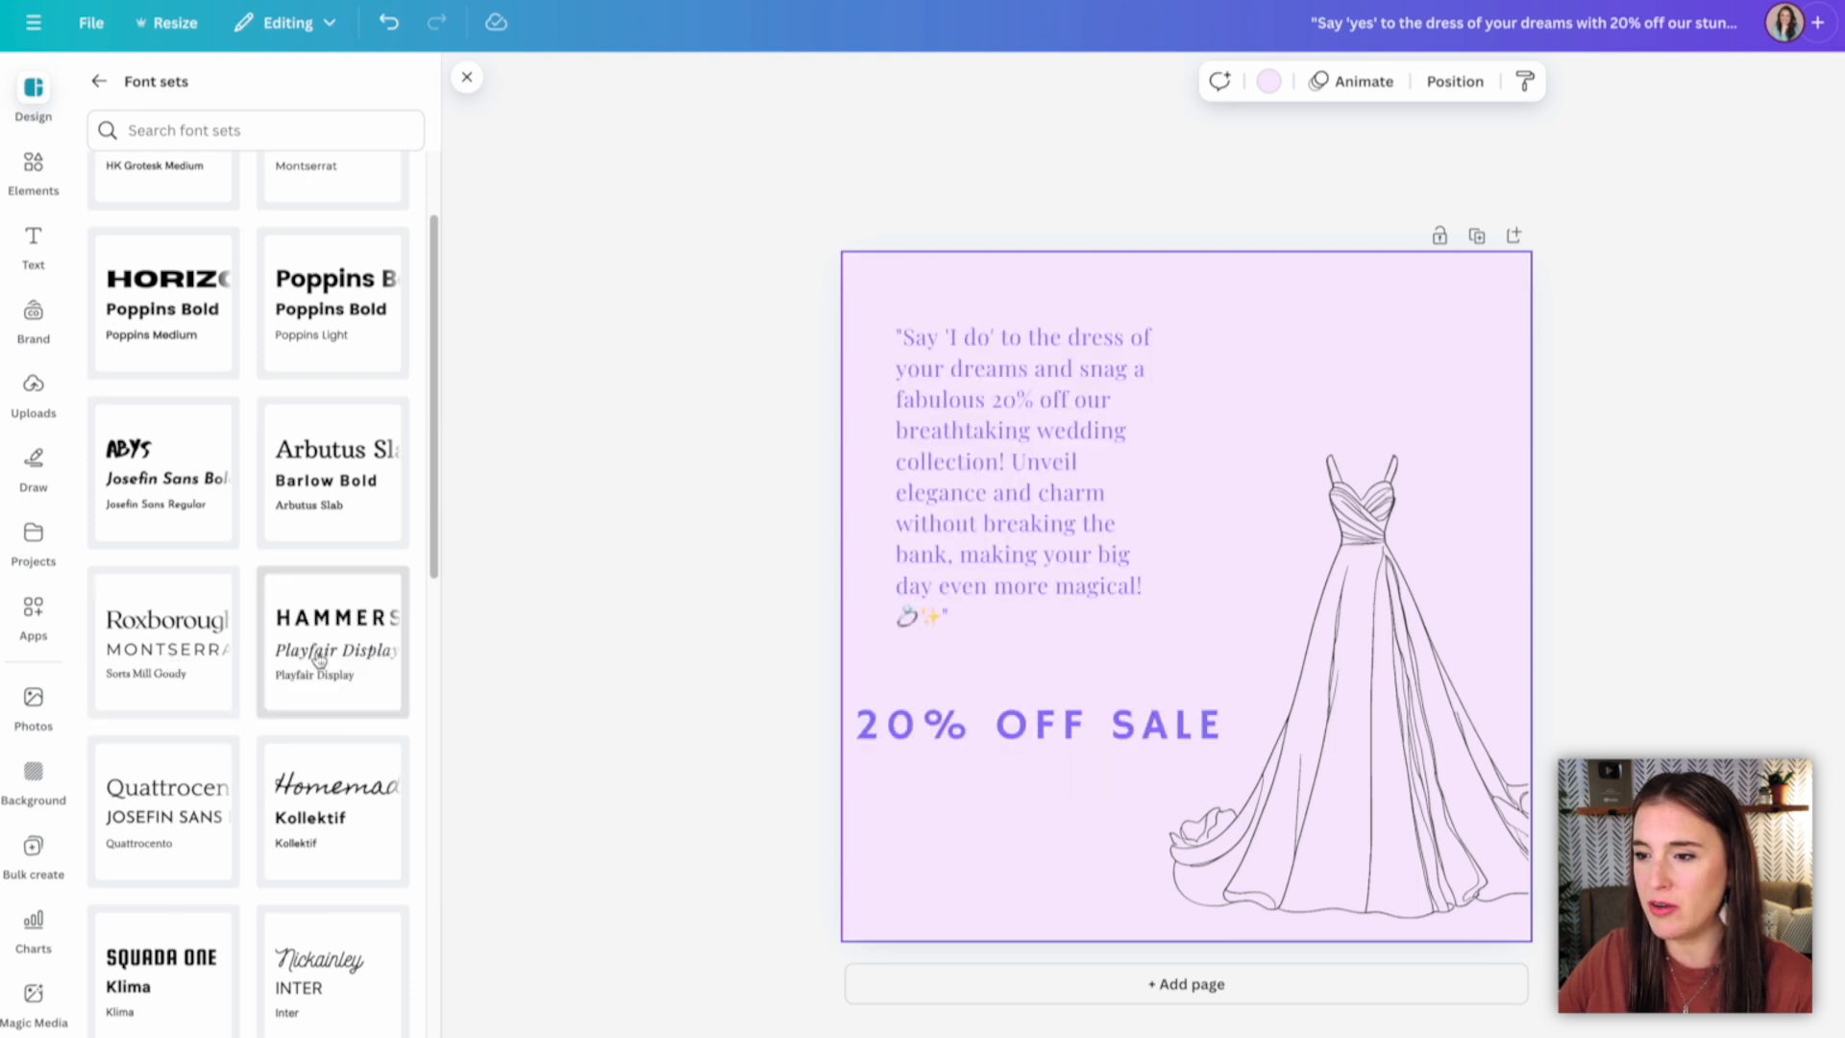
{"action": "left_click", "coordinate": [334, 953]}
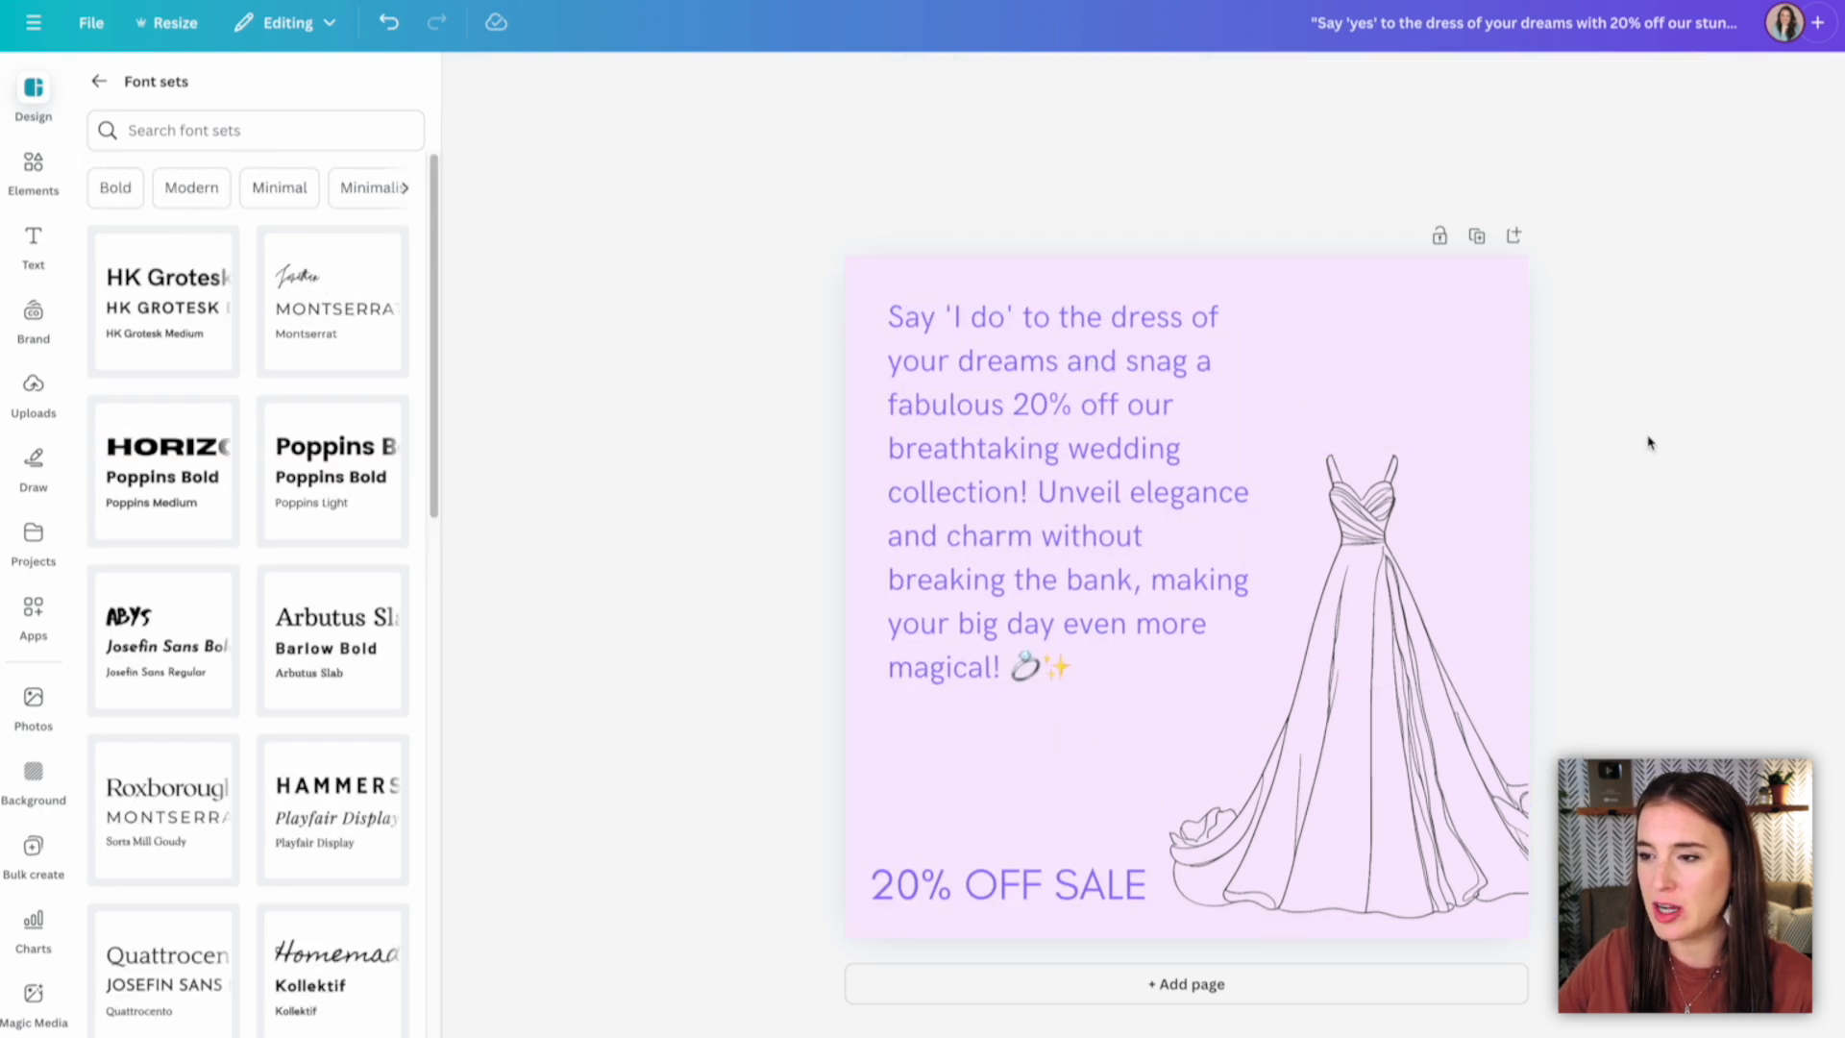
{"action": "mouse_move", "coordinate": [1620, 333]}
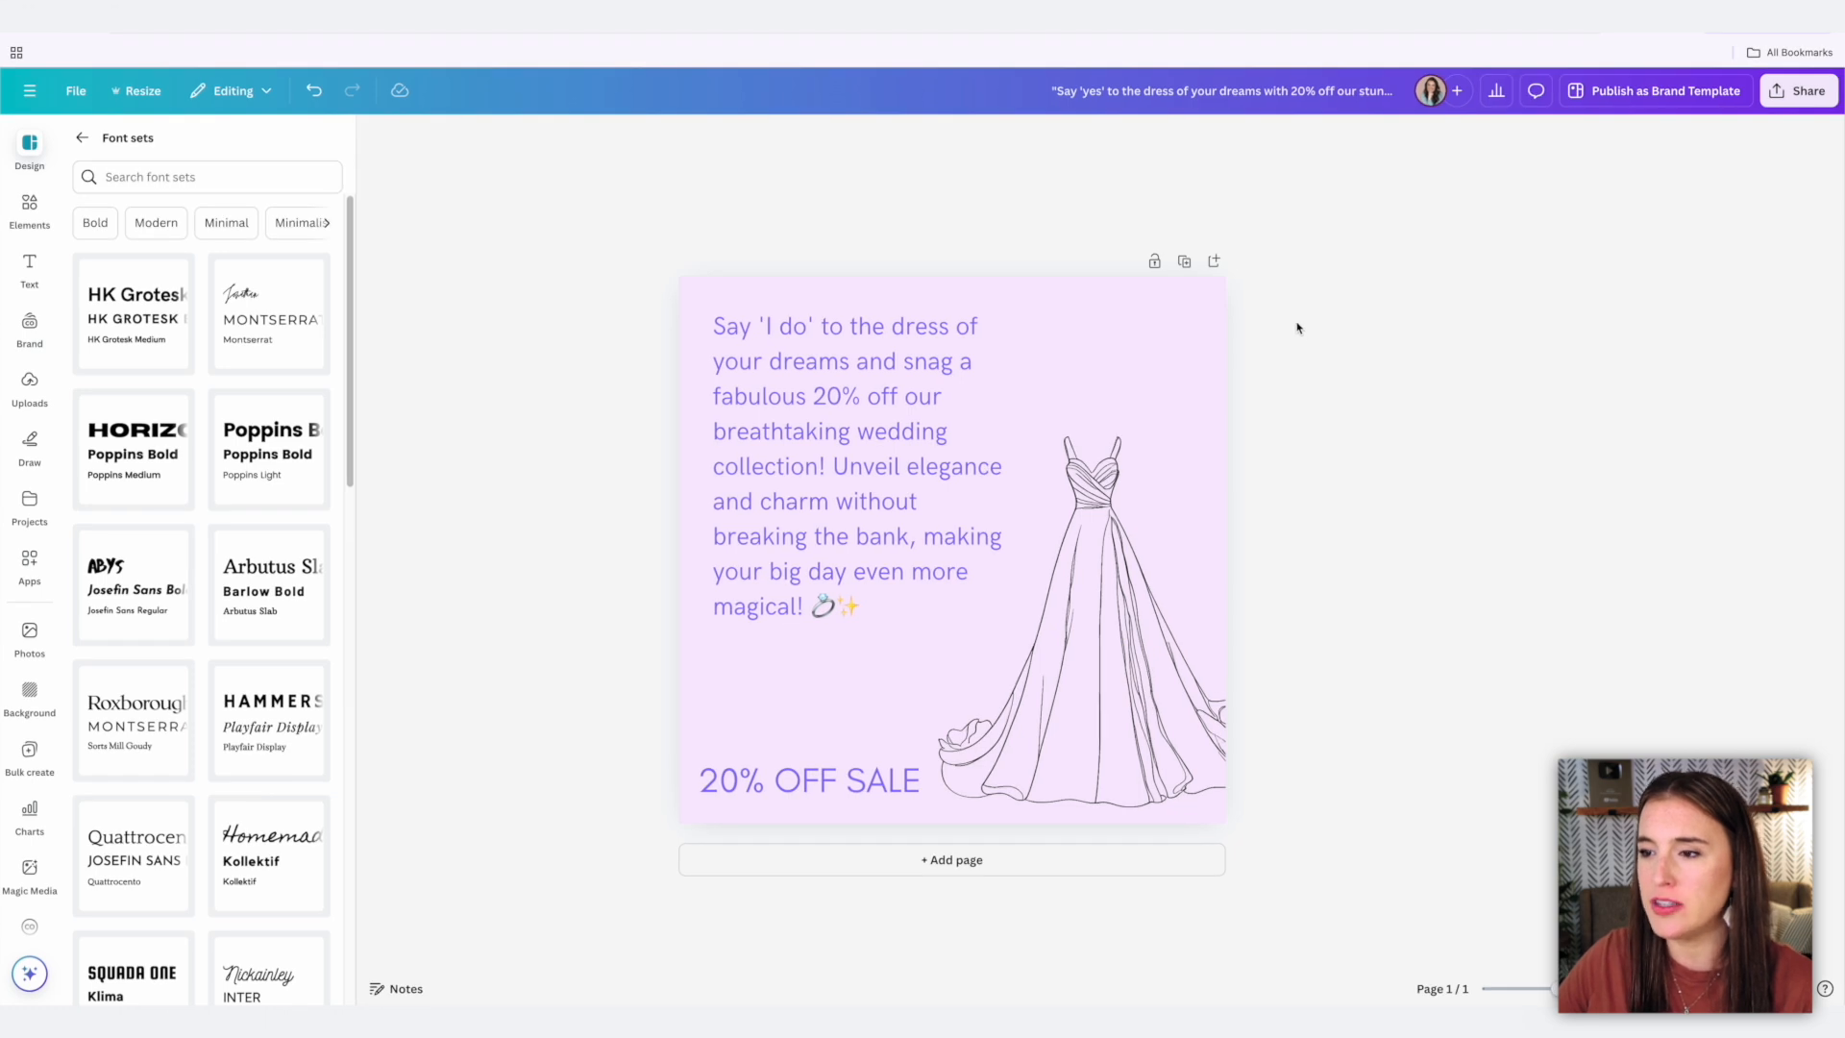
{"action": "mouse_move", "coordinate": [1018, 257]}
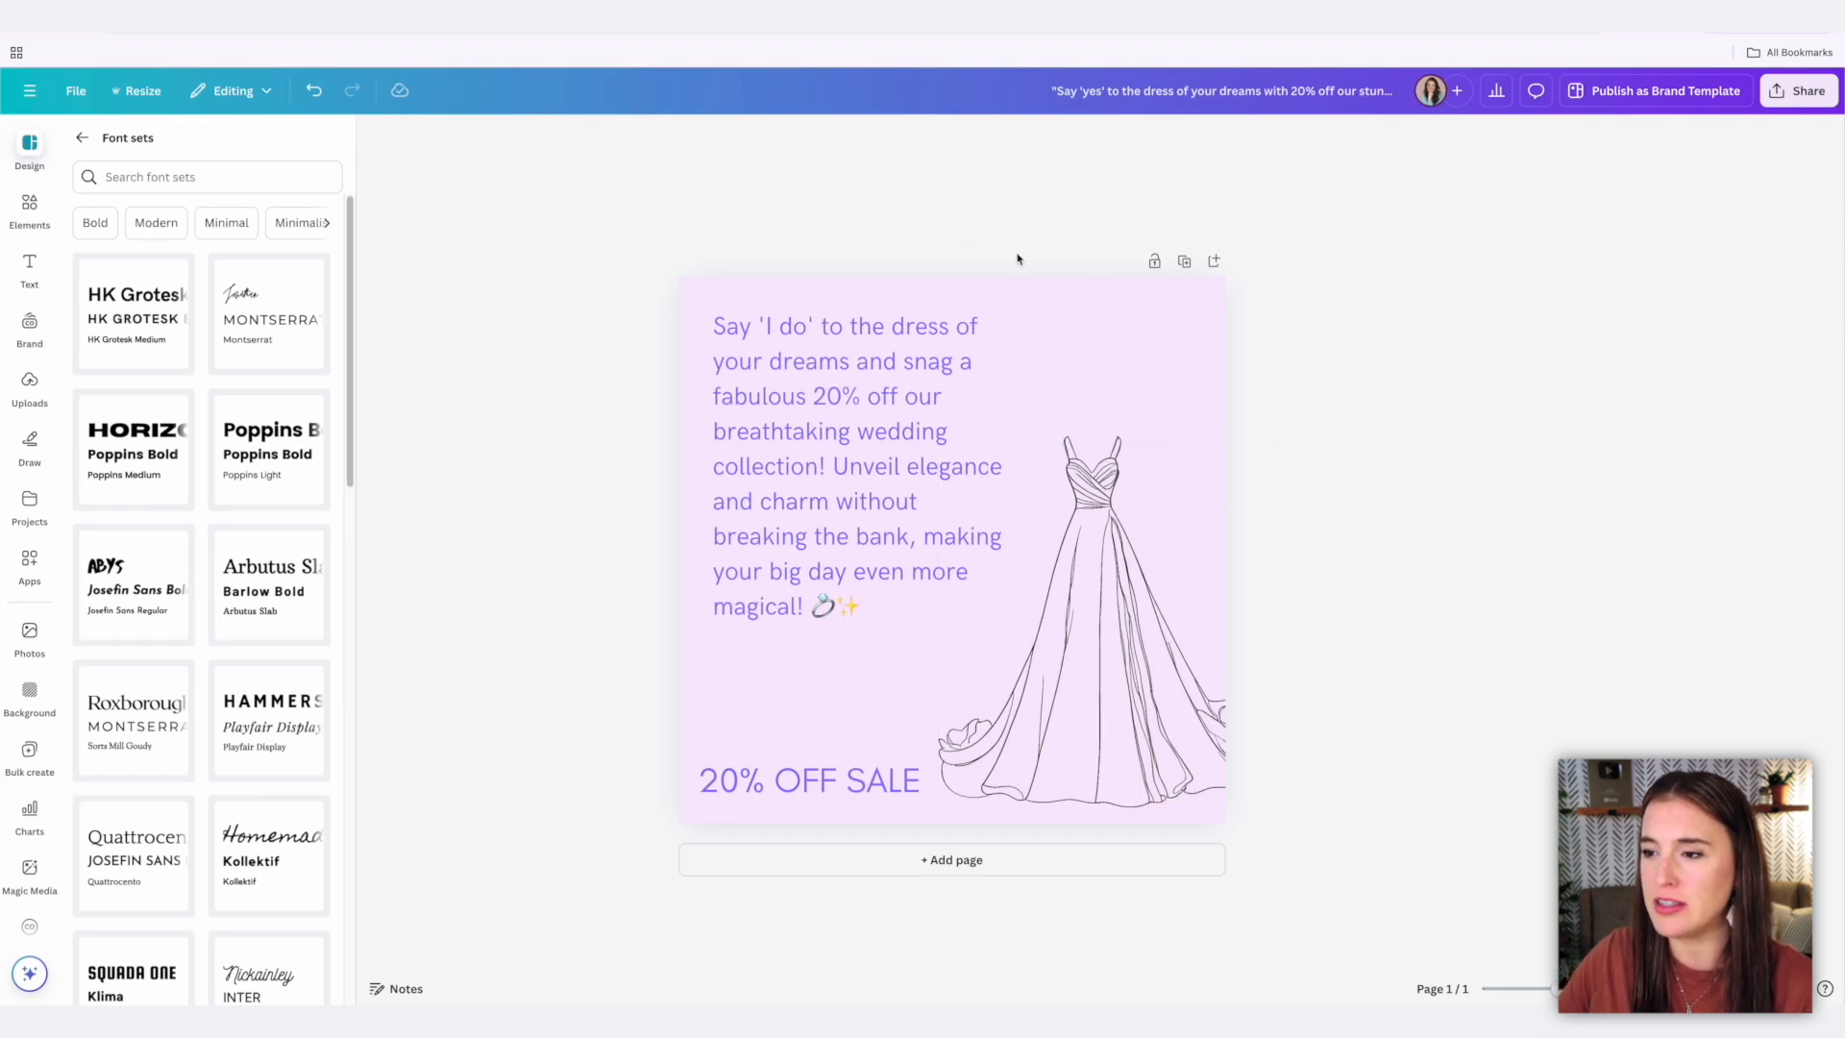
{"action": "mouse_move", "coordinate": [1016, 225]}
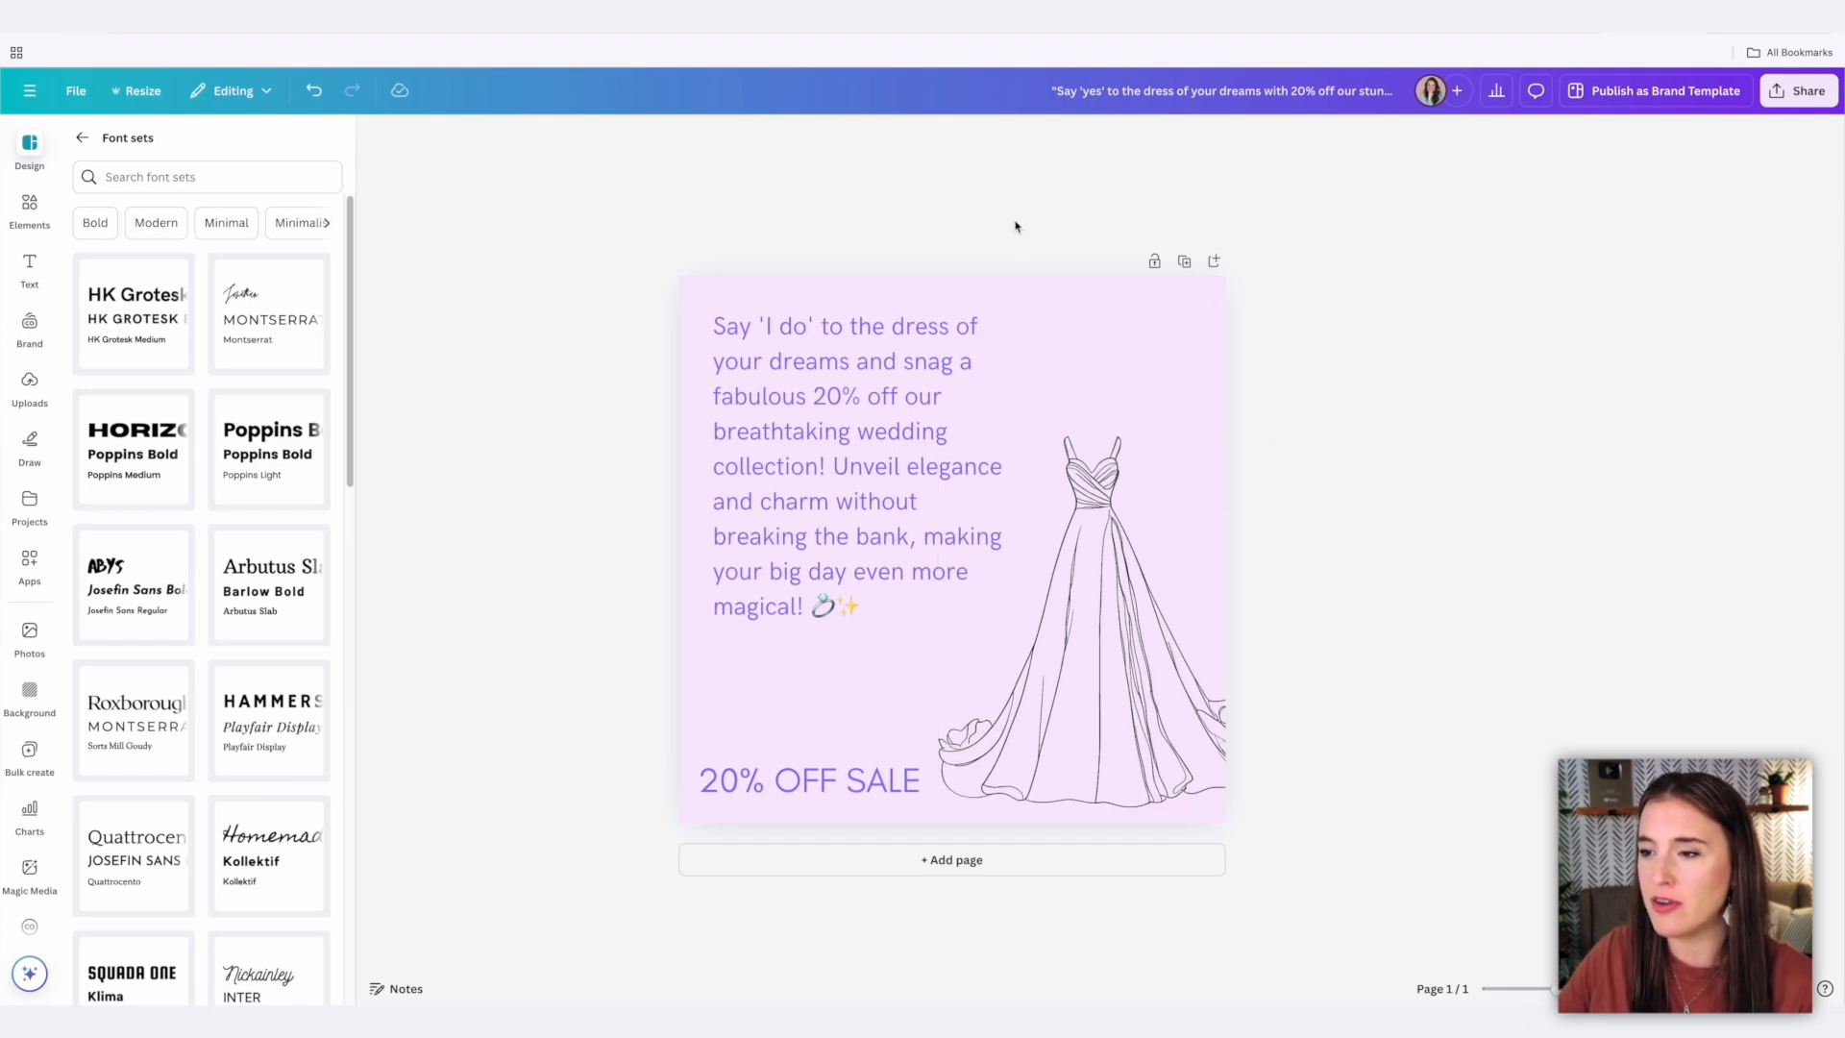
{"action": "mouse_move", "coordinate": [954, 243]}
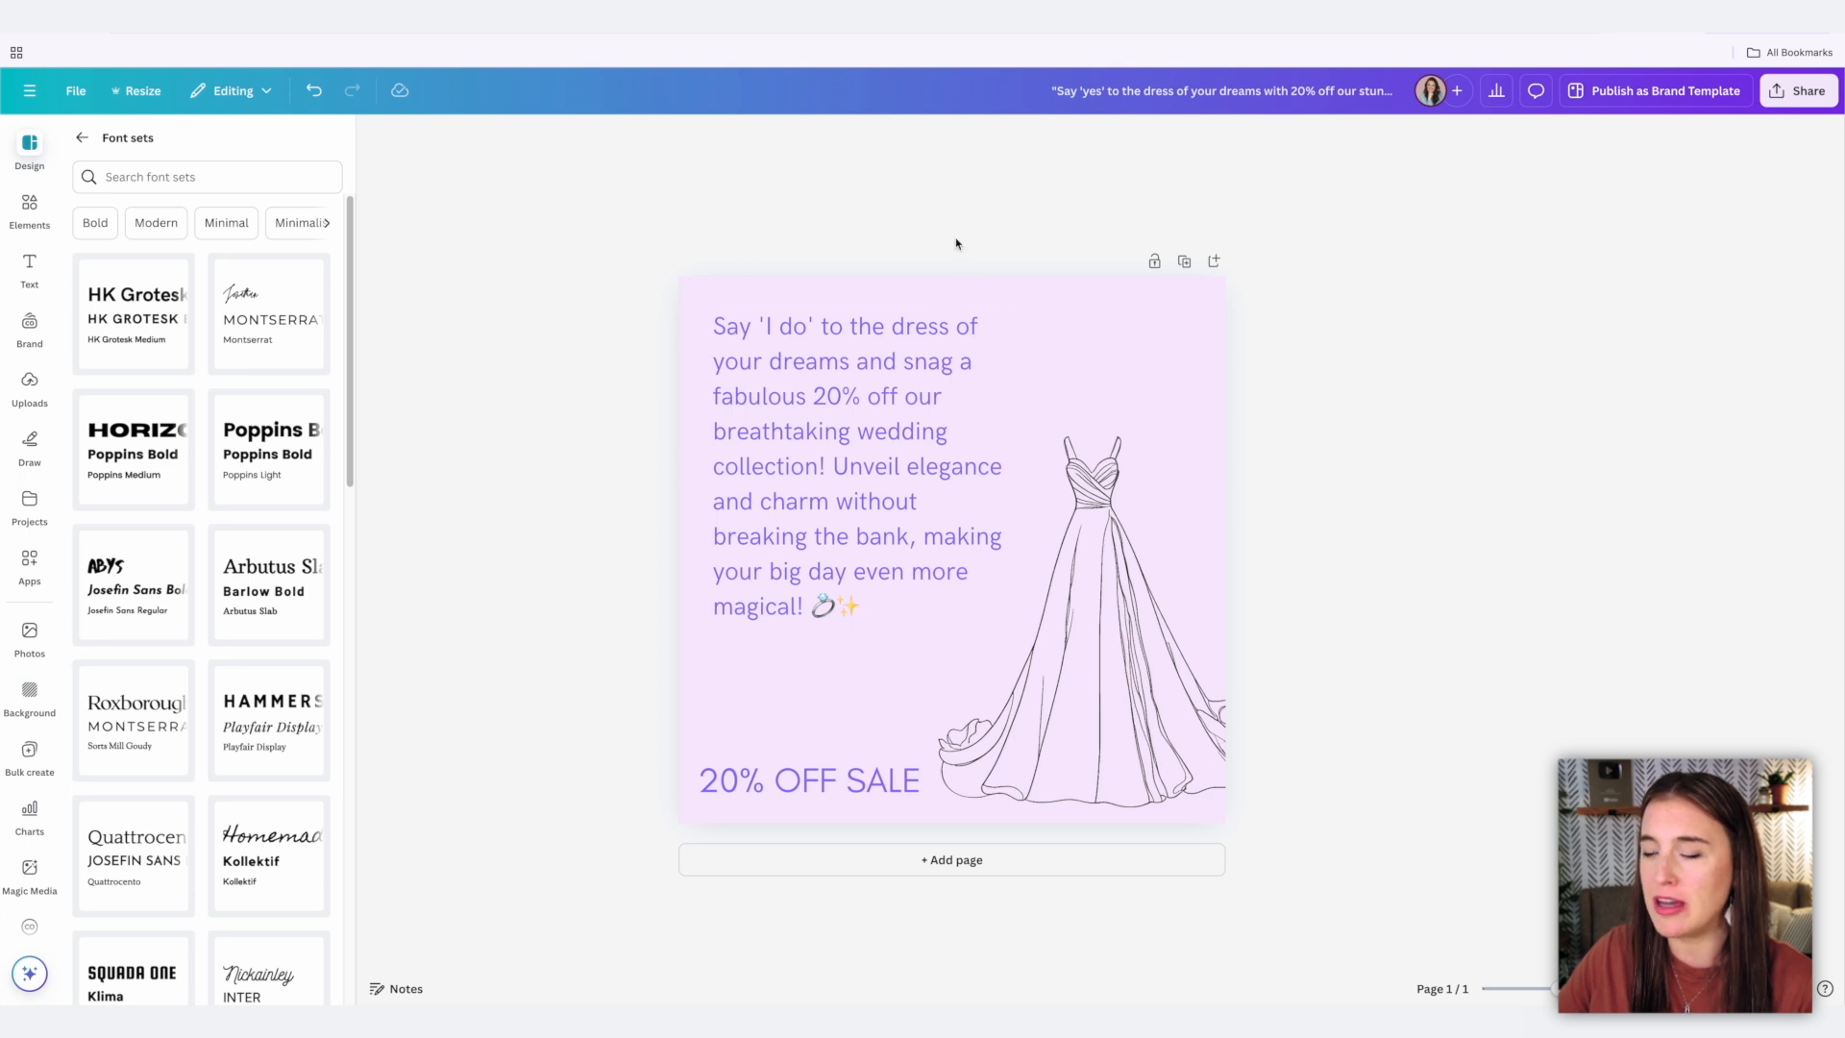
{"action": "mouse_move", "coordinate": [986, 229]}
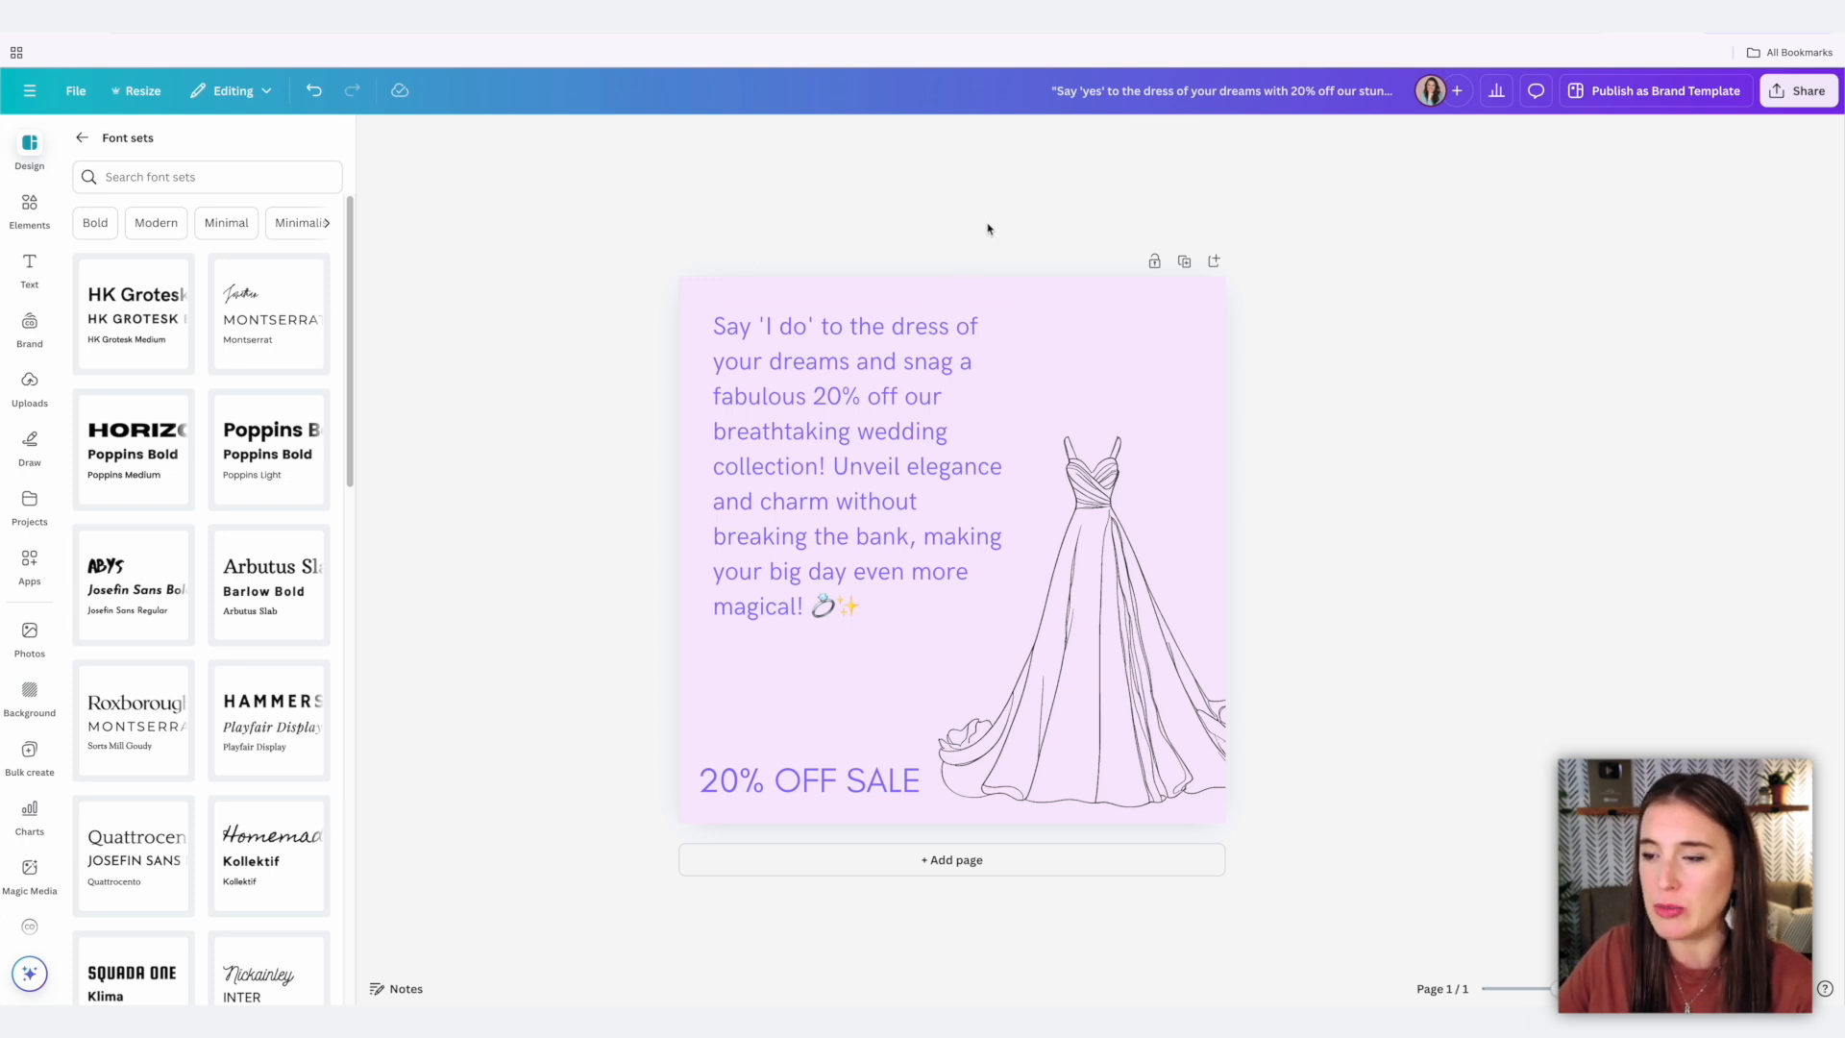
{"action": "mouse_move", "coordinate": [944, 196]}
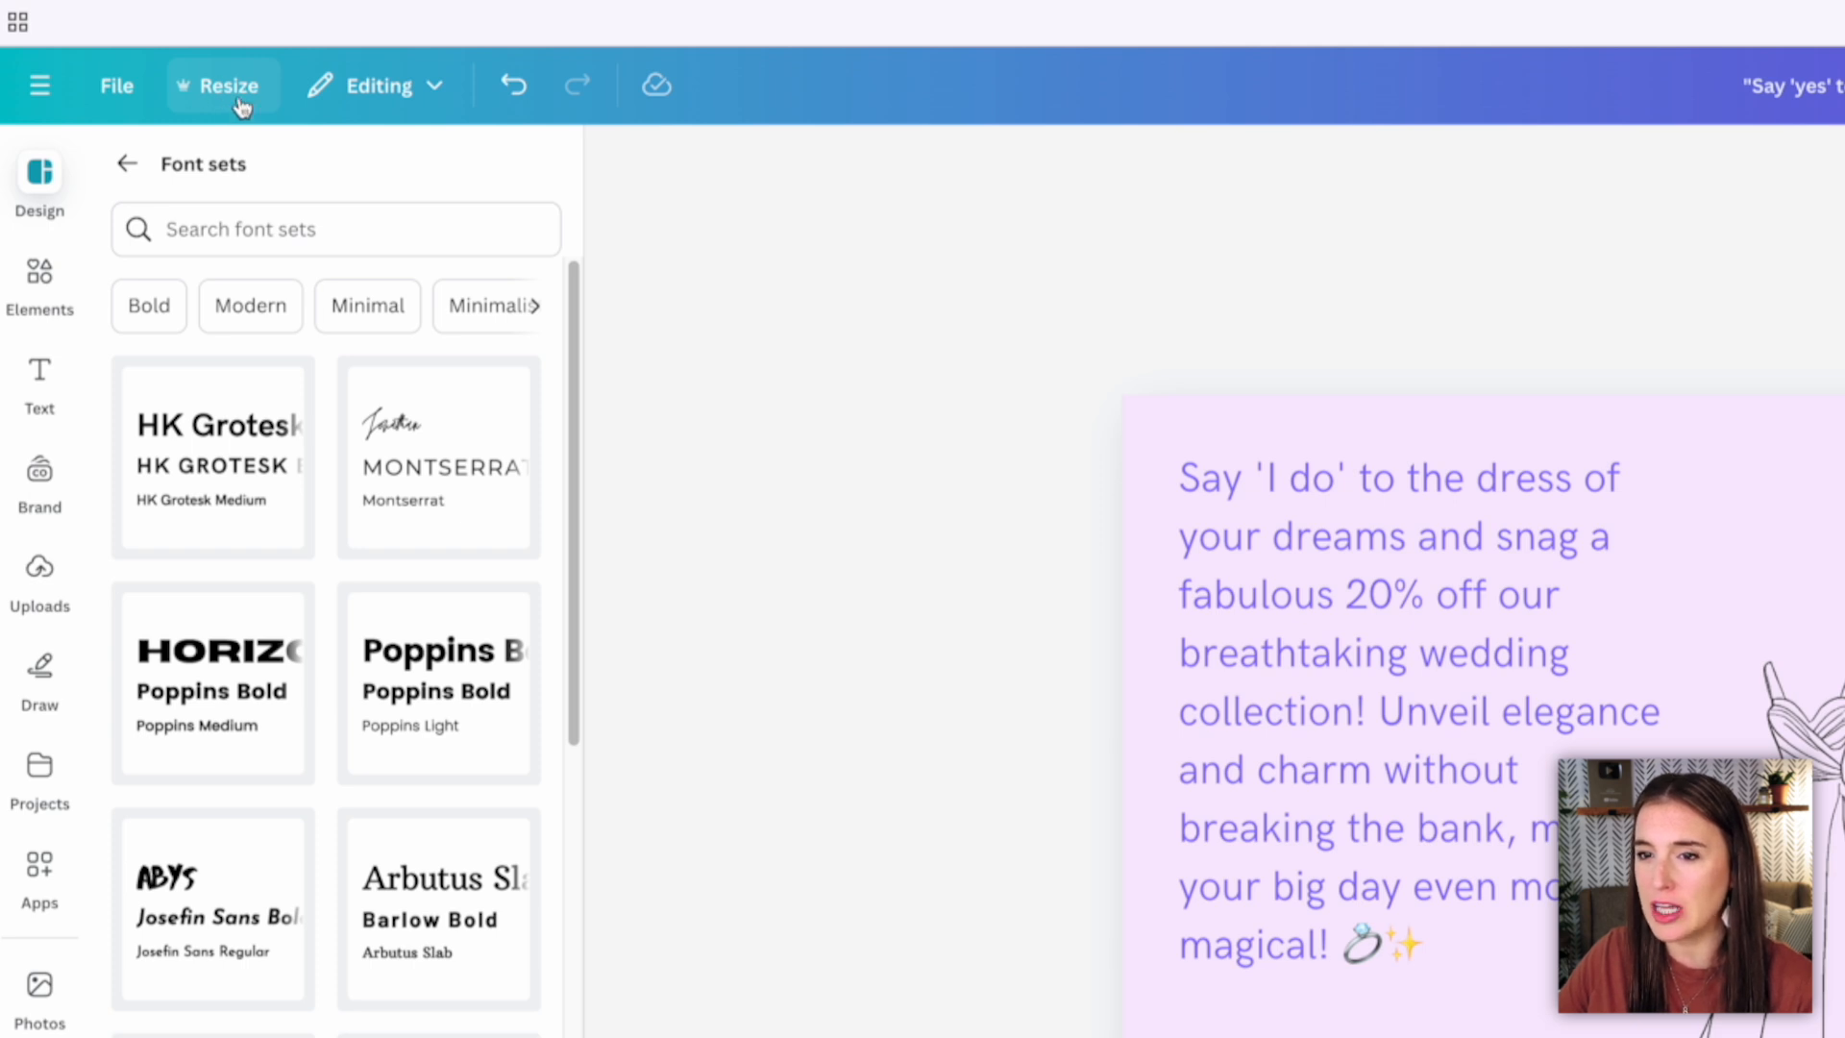
Resize the wedding sale post to the Instagram Story format (1080 × 1920 px).
{"action": "left_click", "coordinate": [224, 85]}
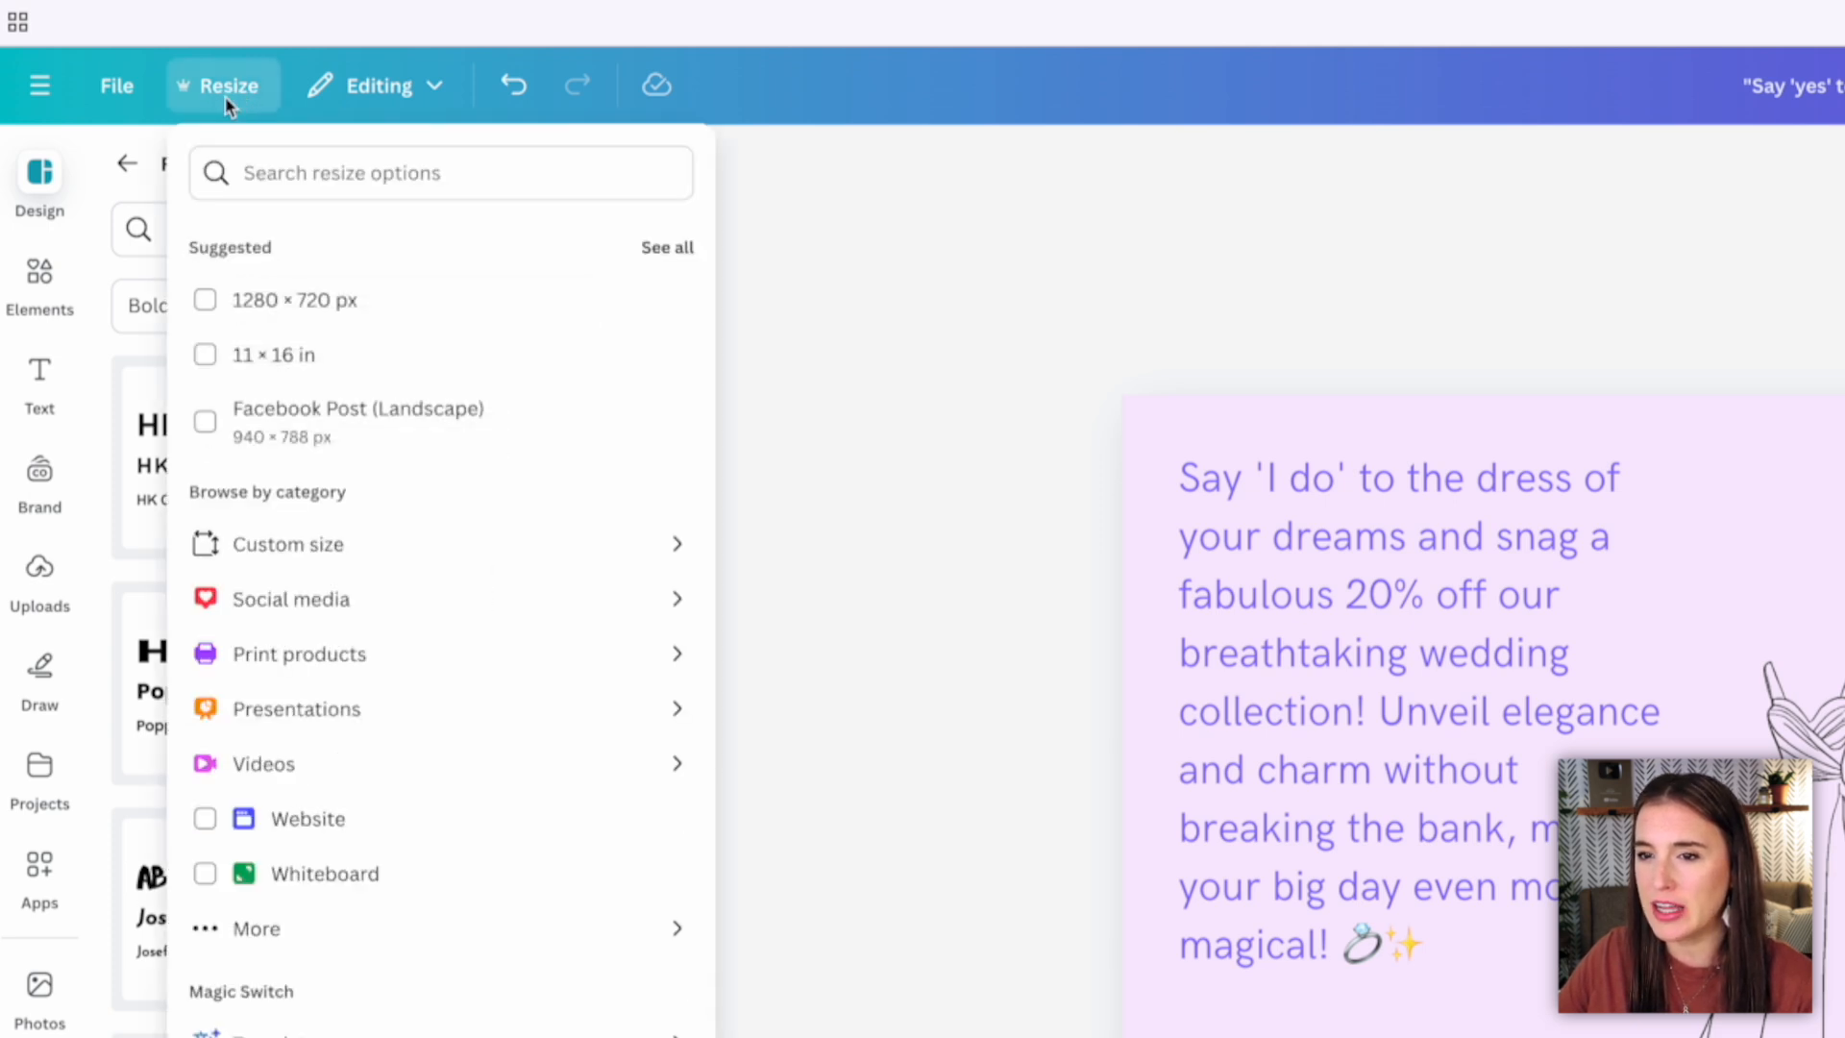
{"action": "left_click", "coordinate": [440, 172]}
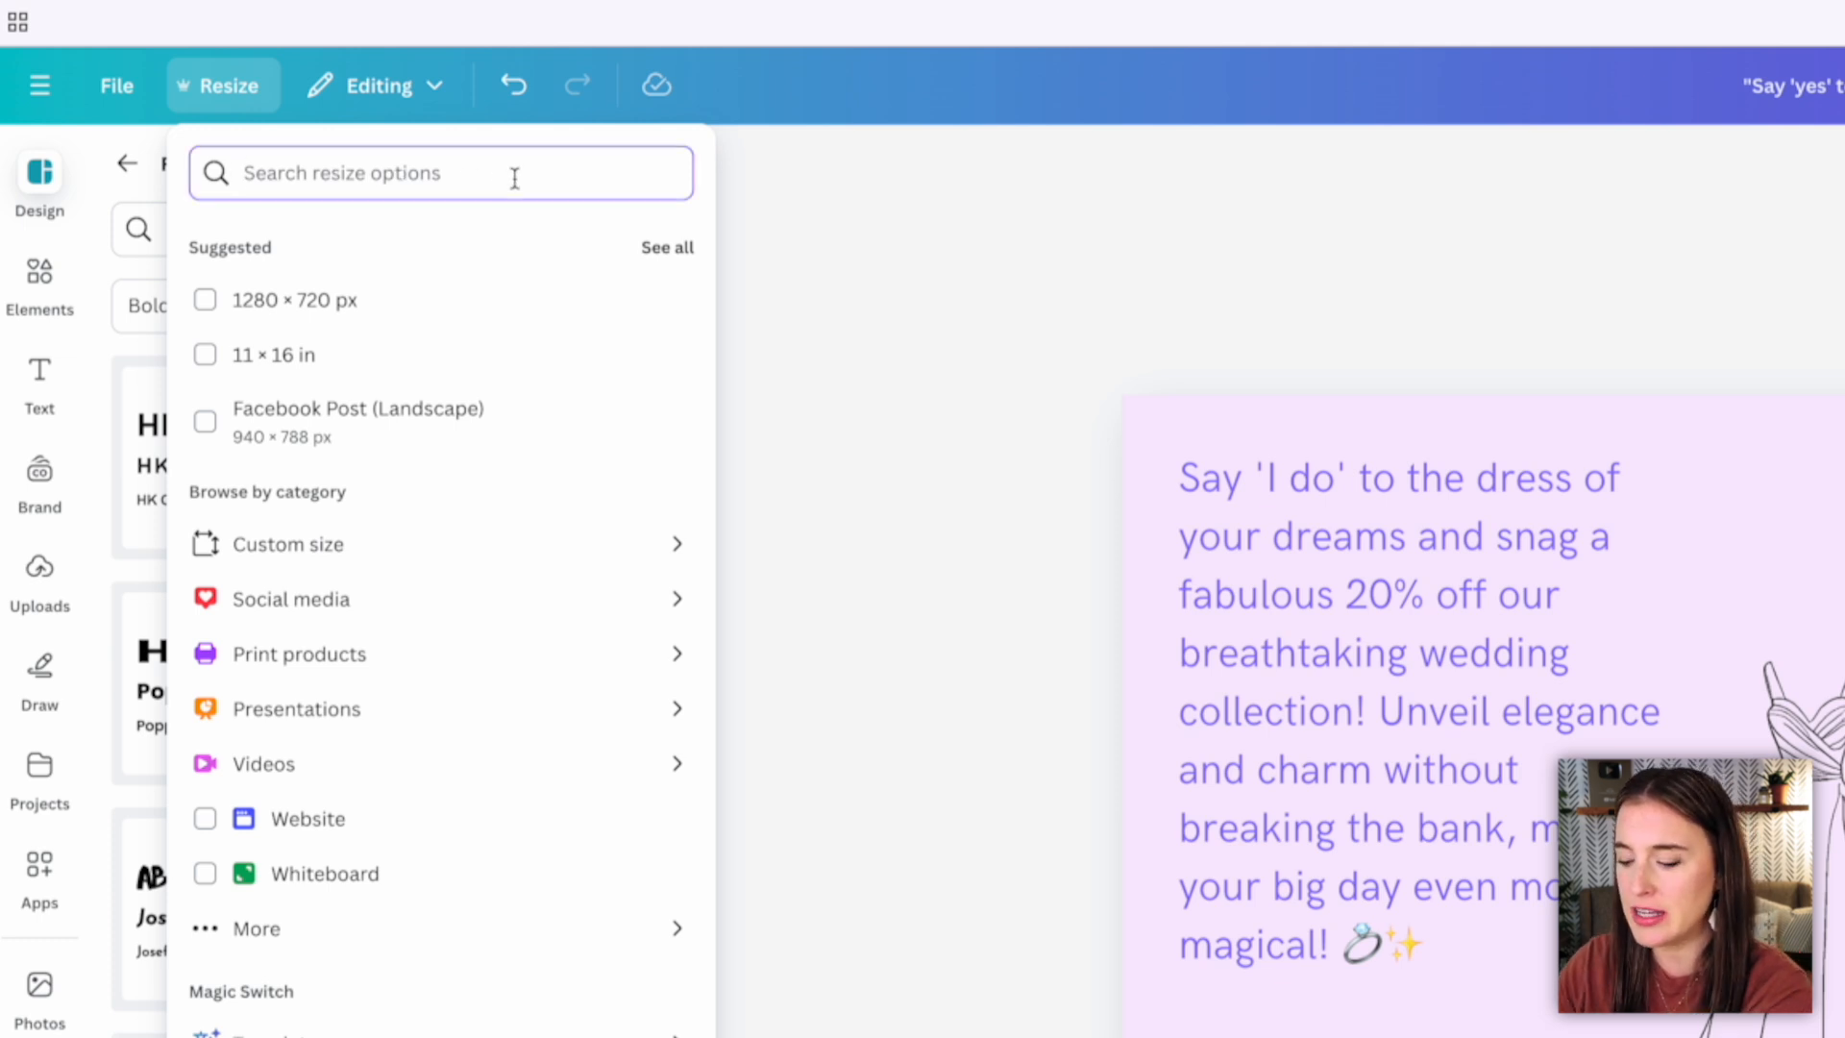
{"action": "type", "text": "Instagram story"}
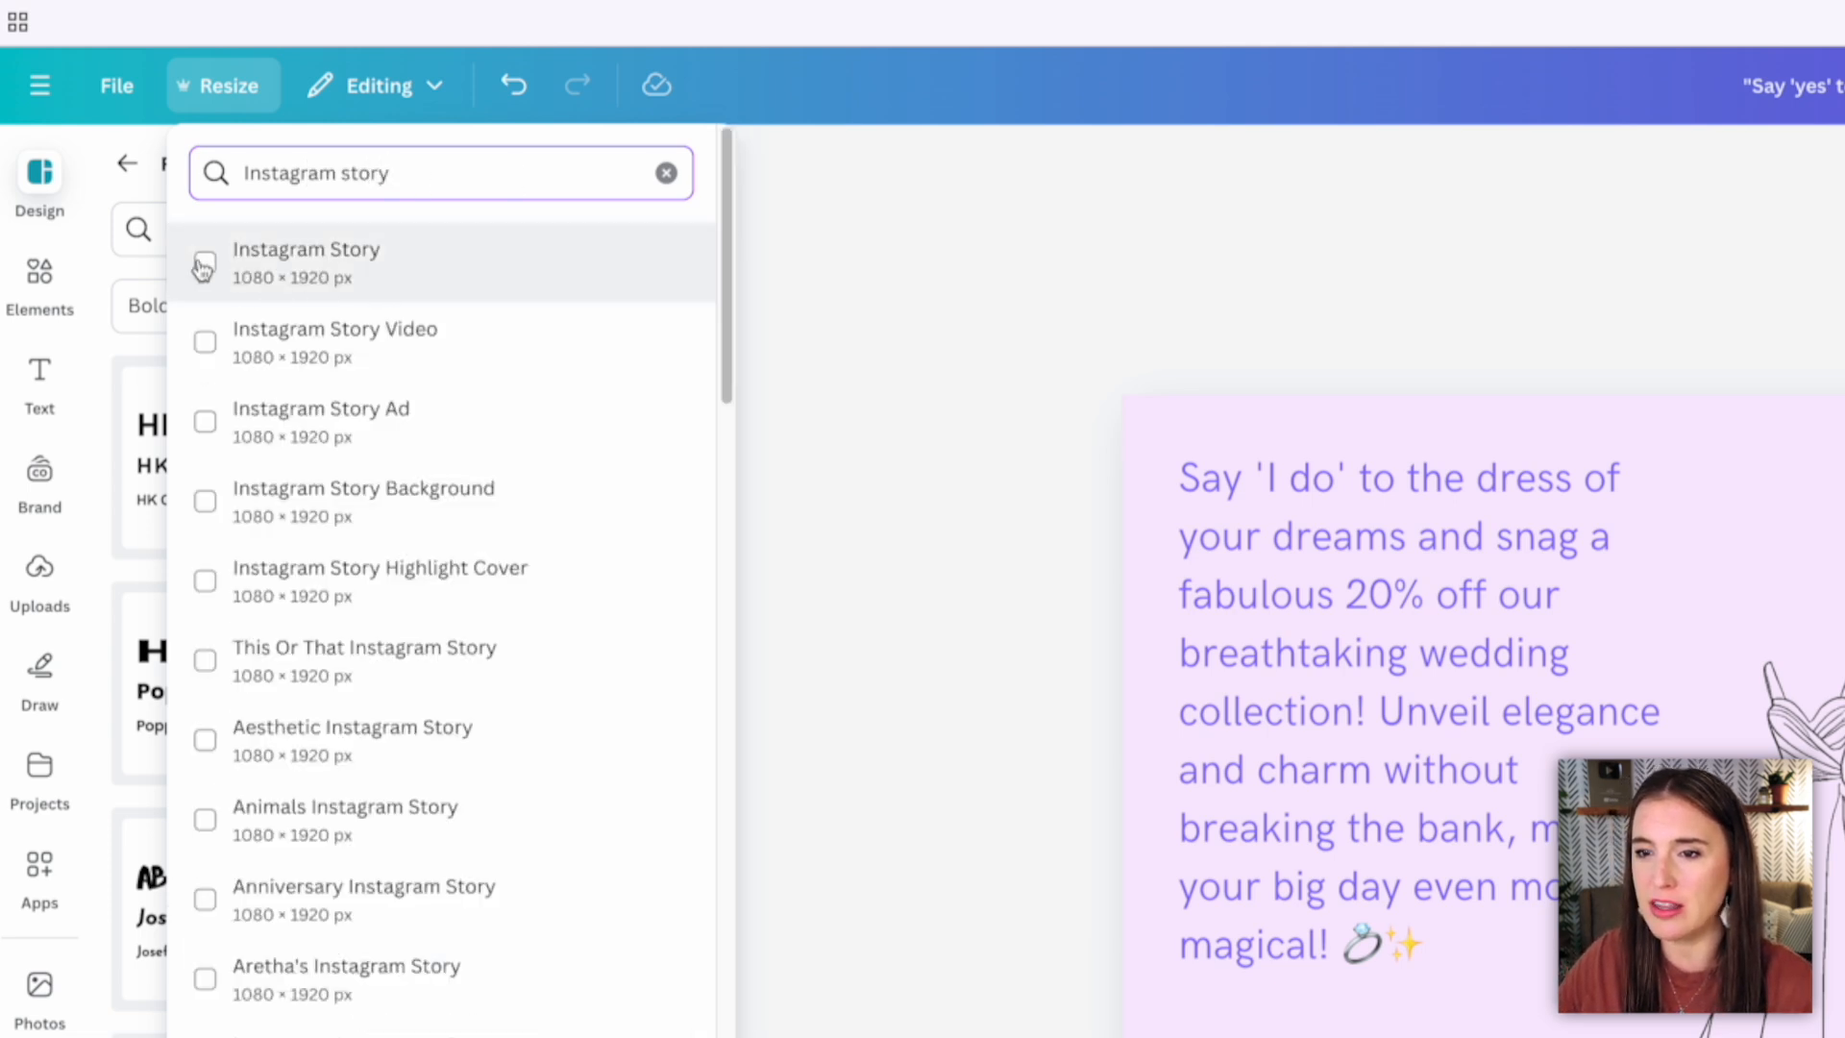
{"action": "left_click", "coordinate": [204, 263]}
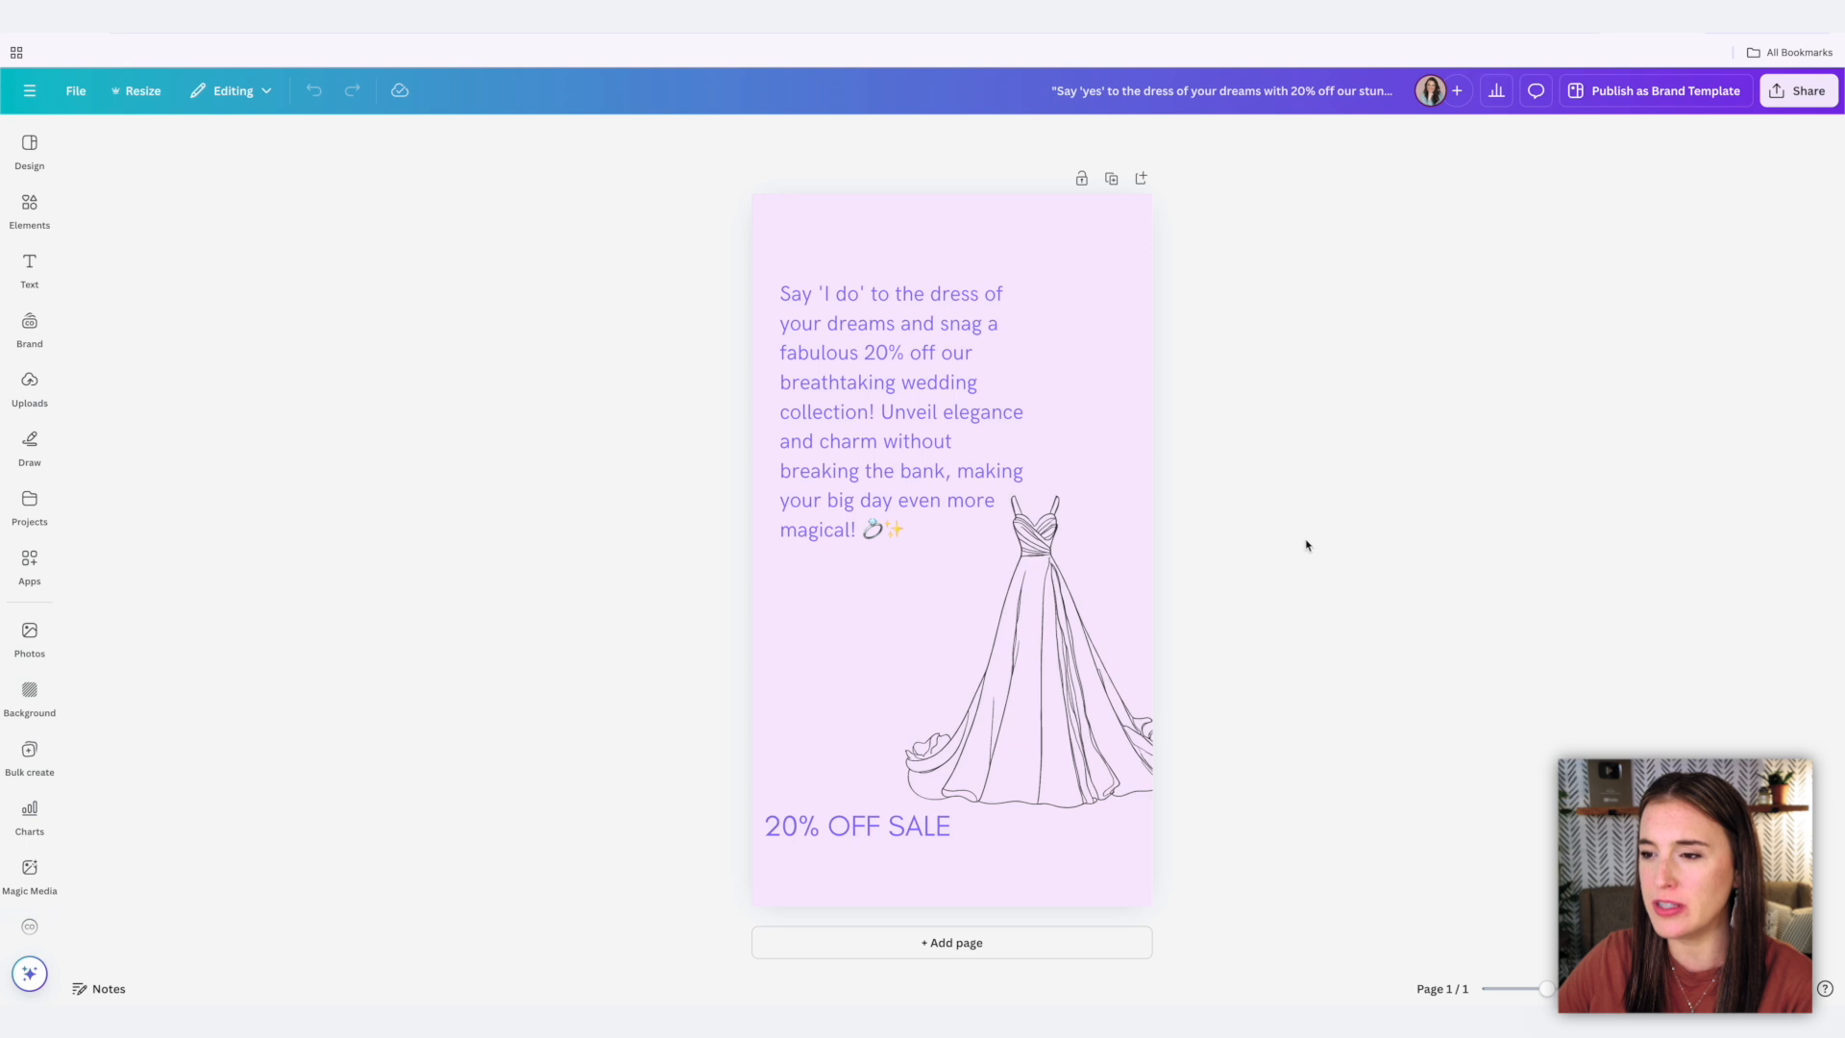
Rearrange the Story layout with an enlarged dress graphic below and a smaller sale line under the caption.
{"action": "left_click", "coordinate": [1043, 651]}
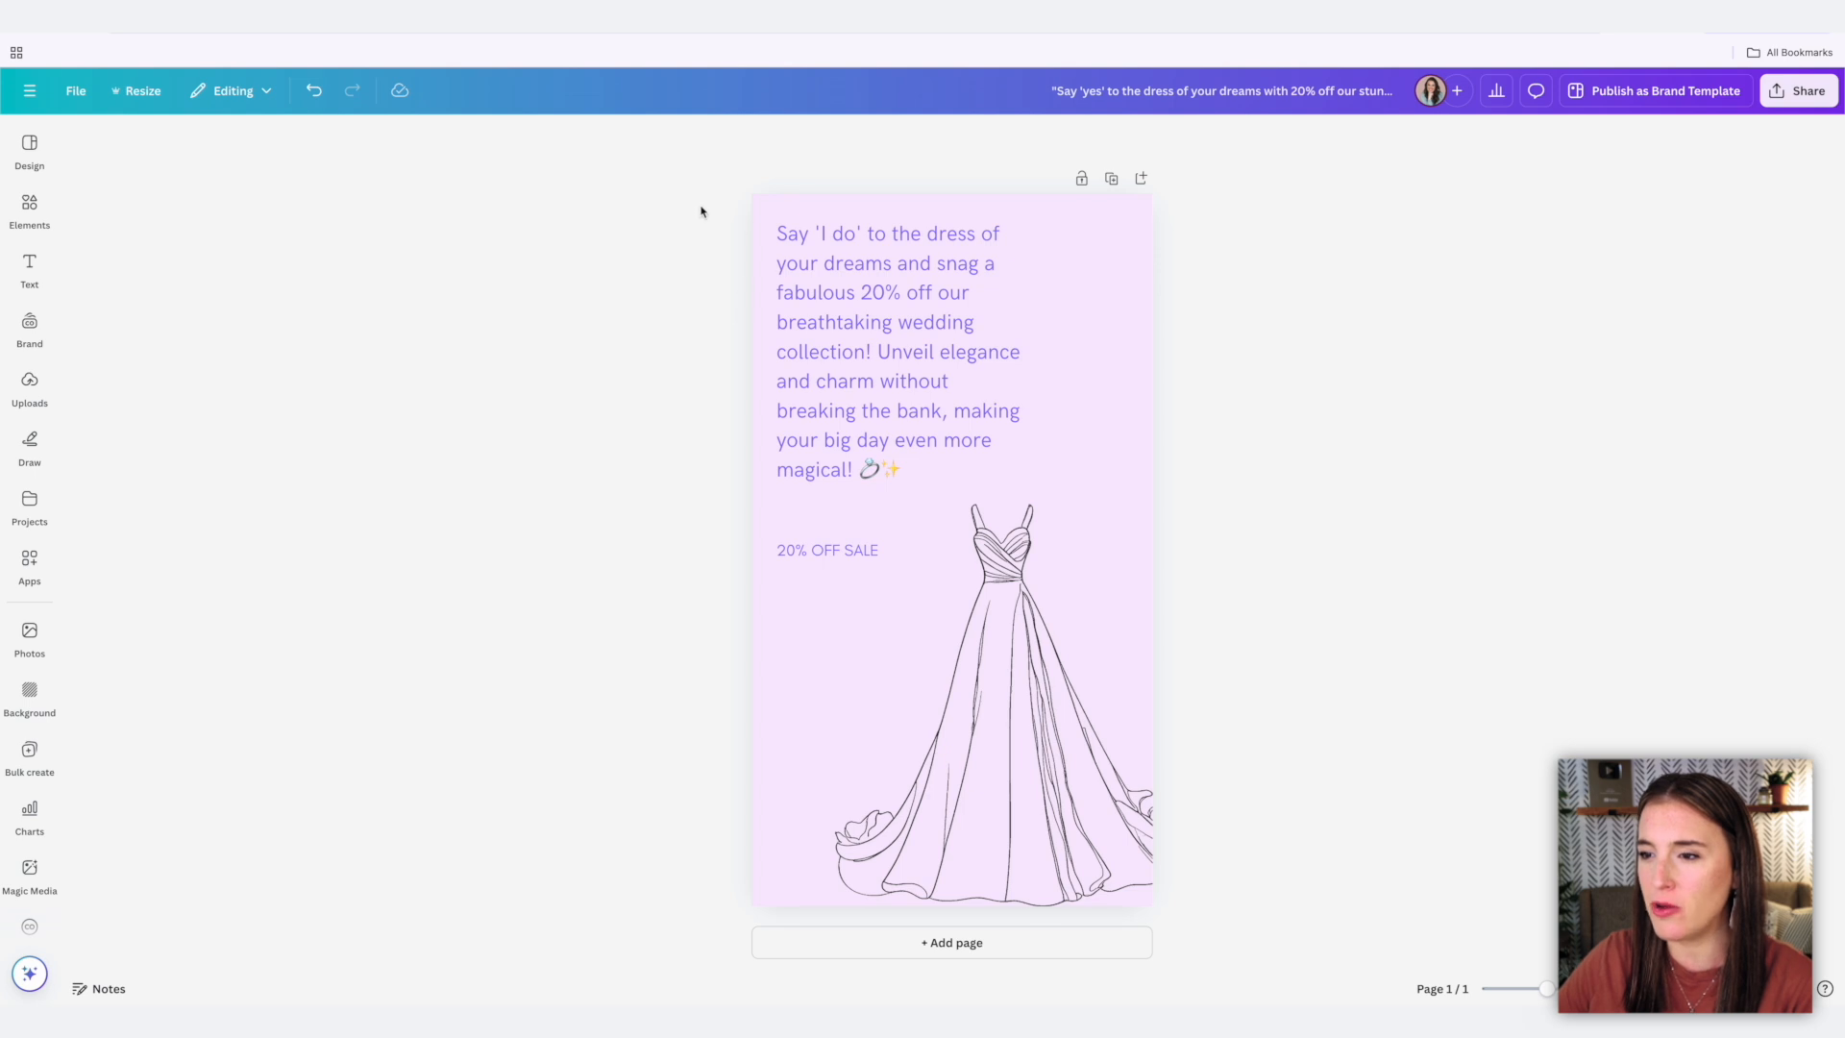
{"action": "mouse_move", "coordinate": [598, 337]}
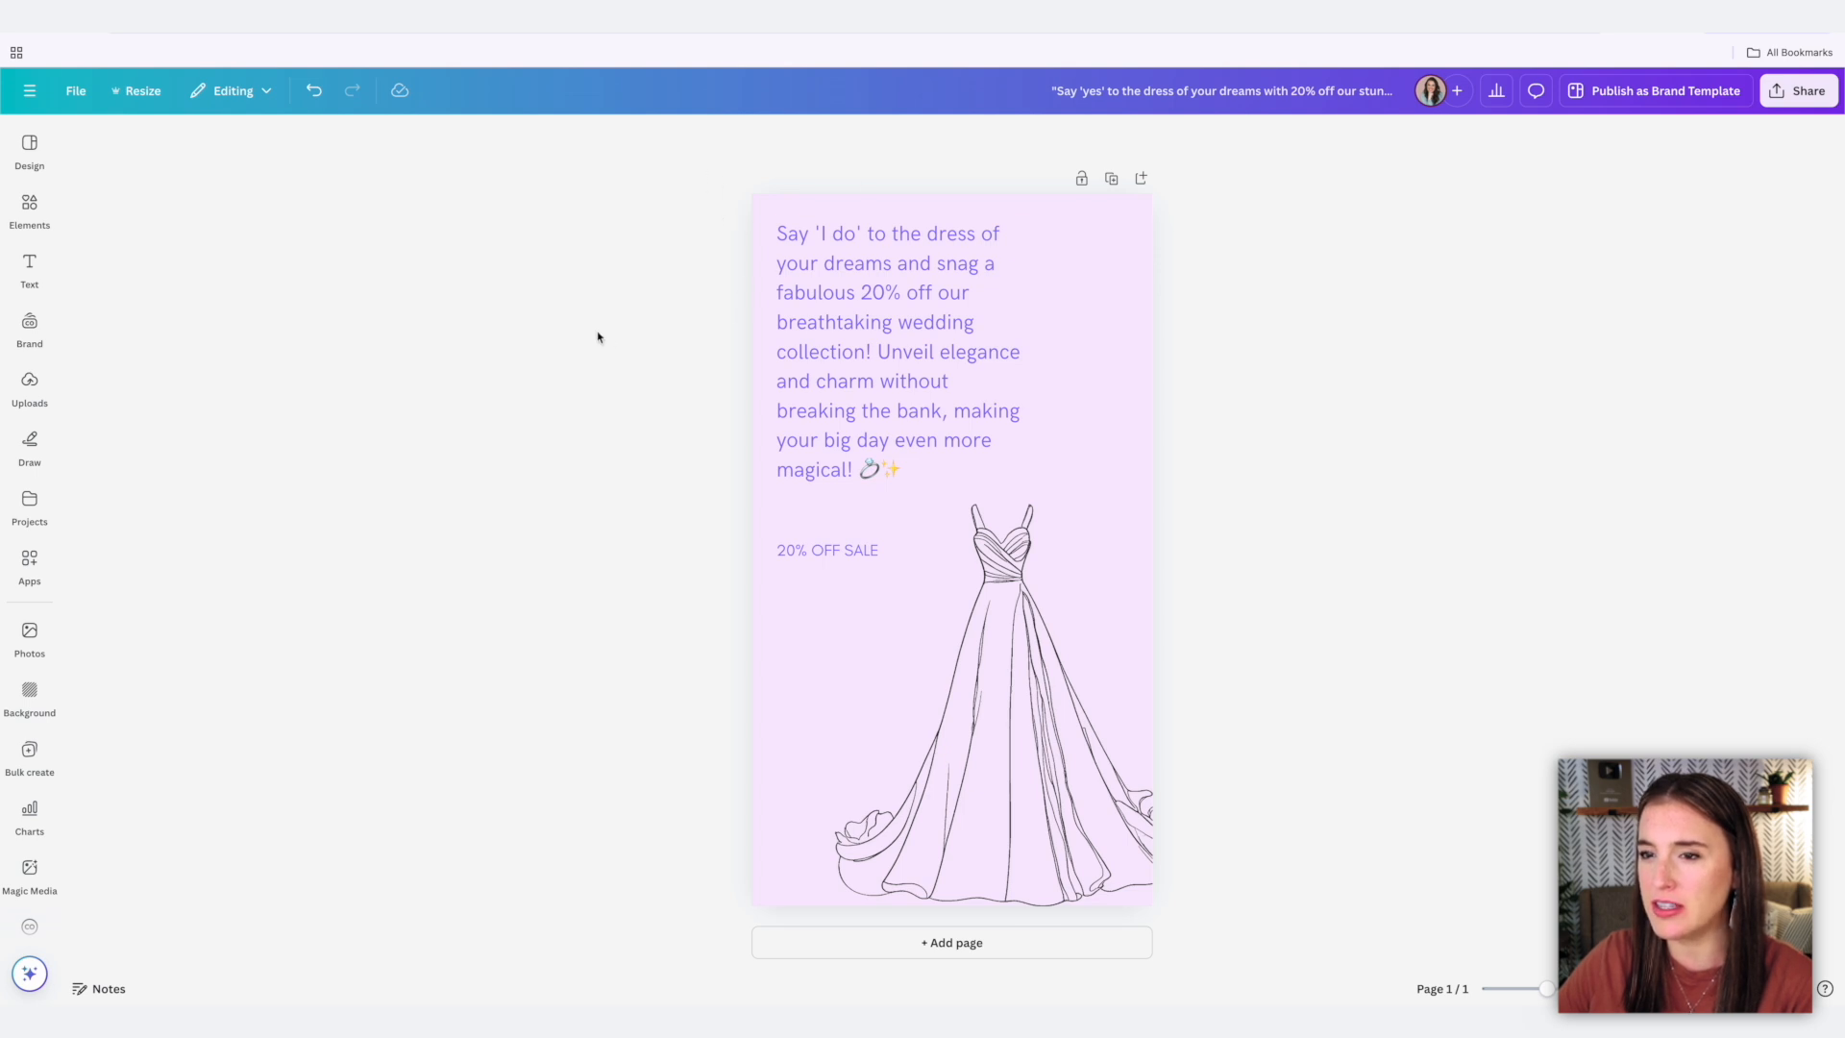
{"action": "mouse_move", "coordinate": [674, 327]}
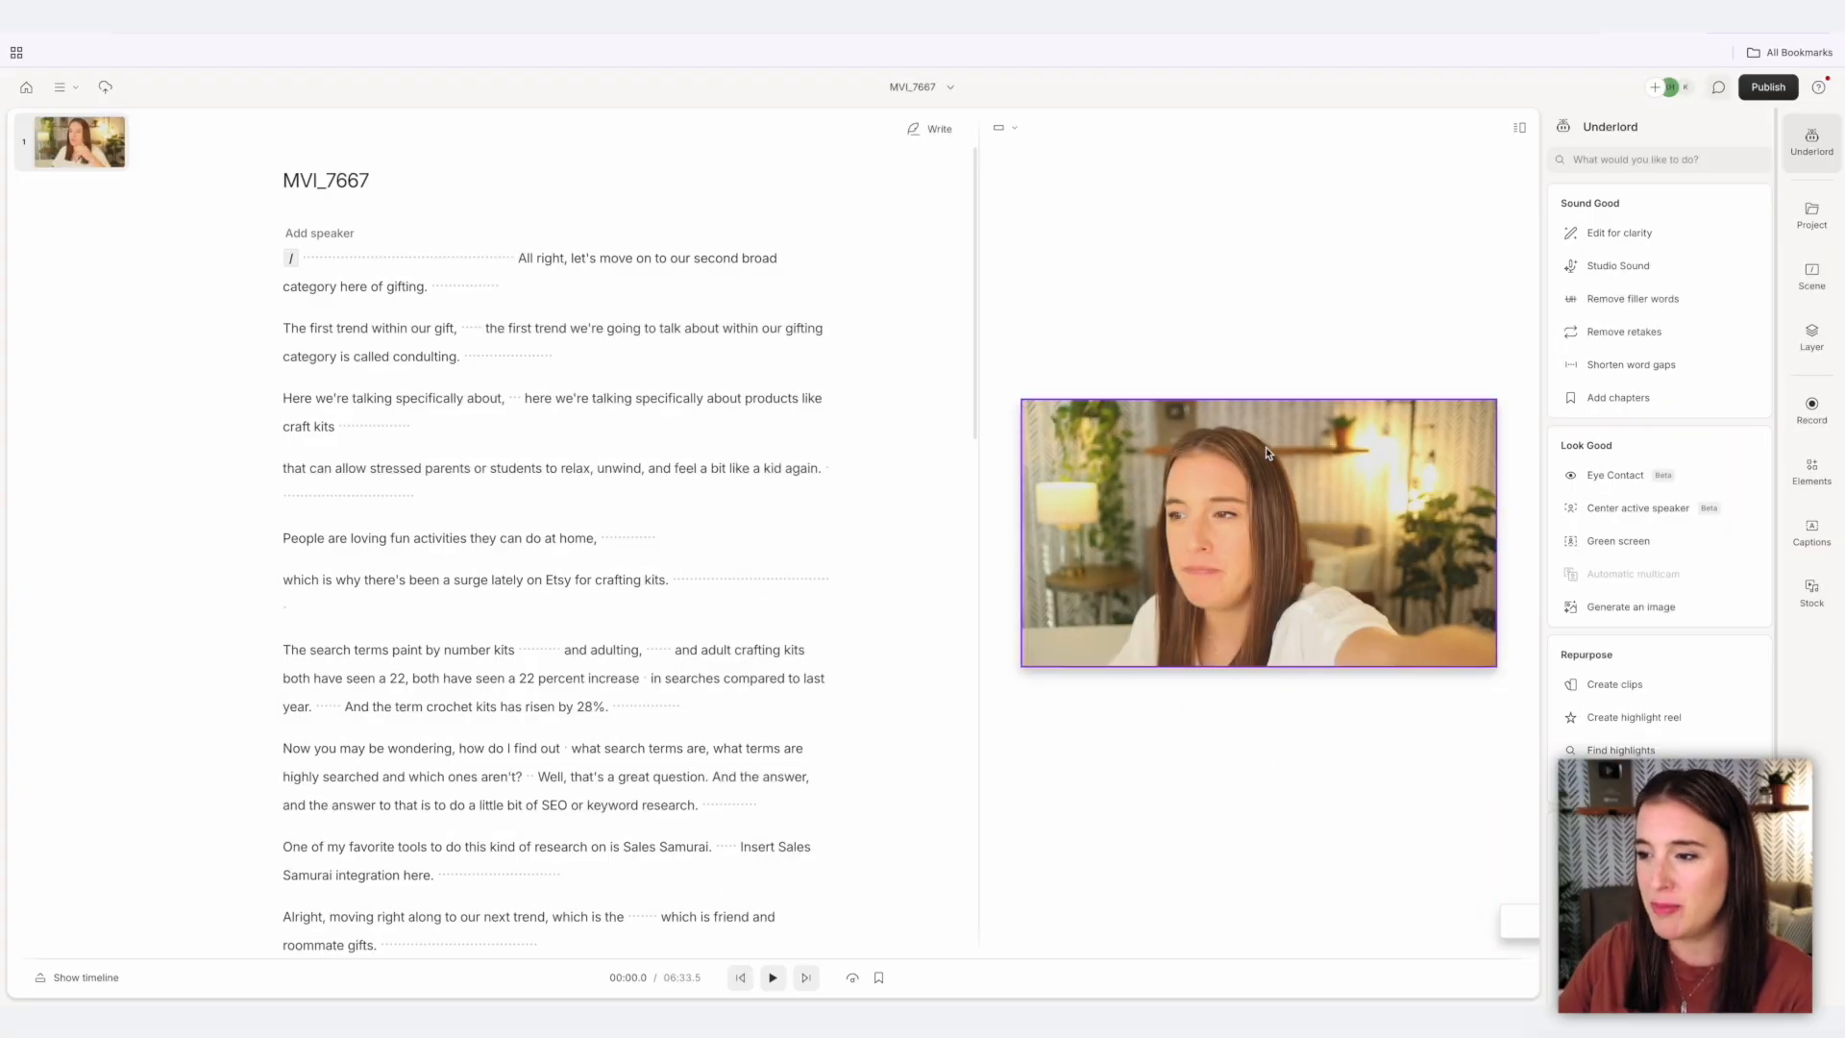
{"action": "mouse_move", "coordinate": [1333, 631]}
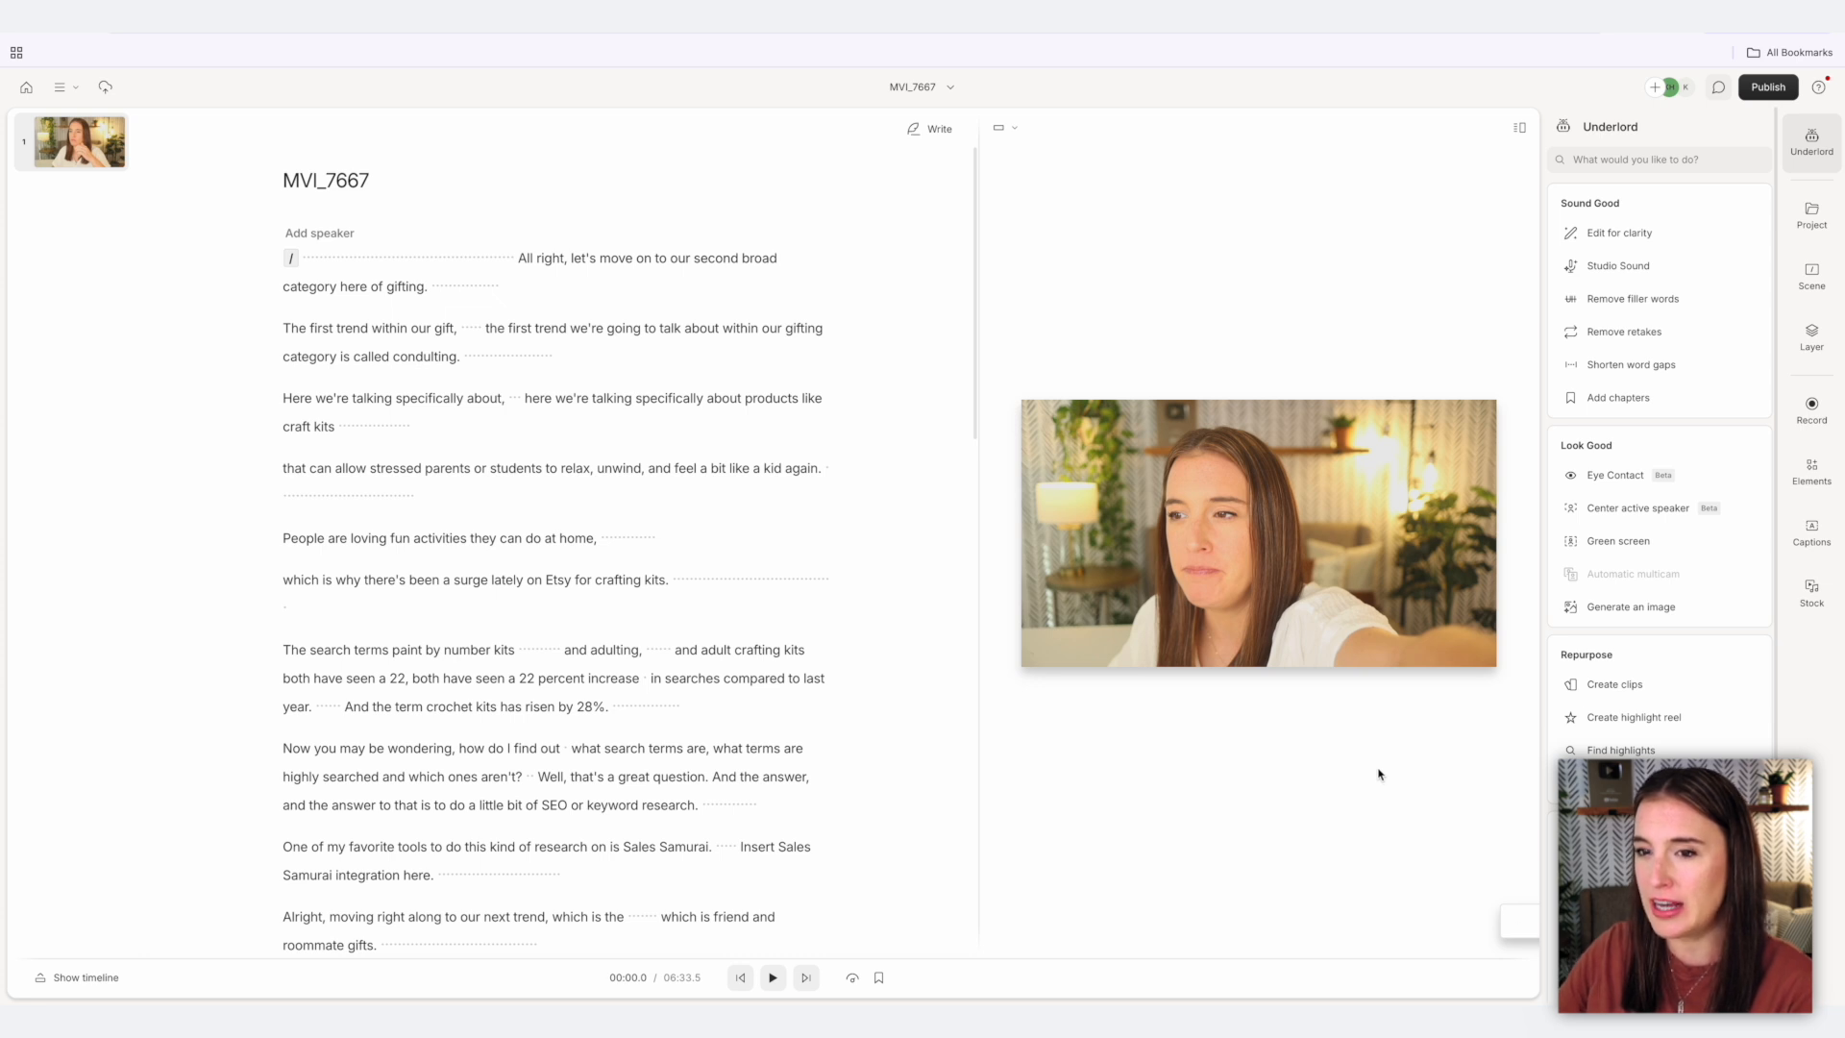
{"action": "mouse_move", "coordinate": [908, 649]}
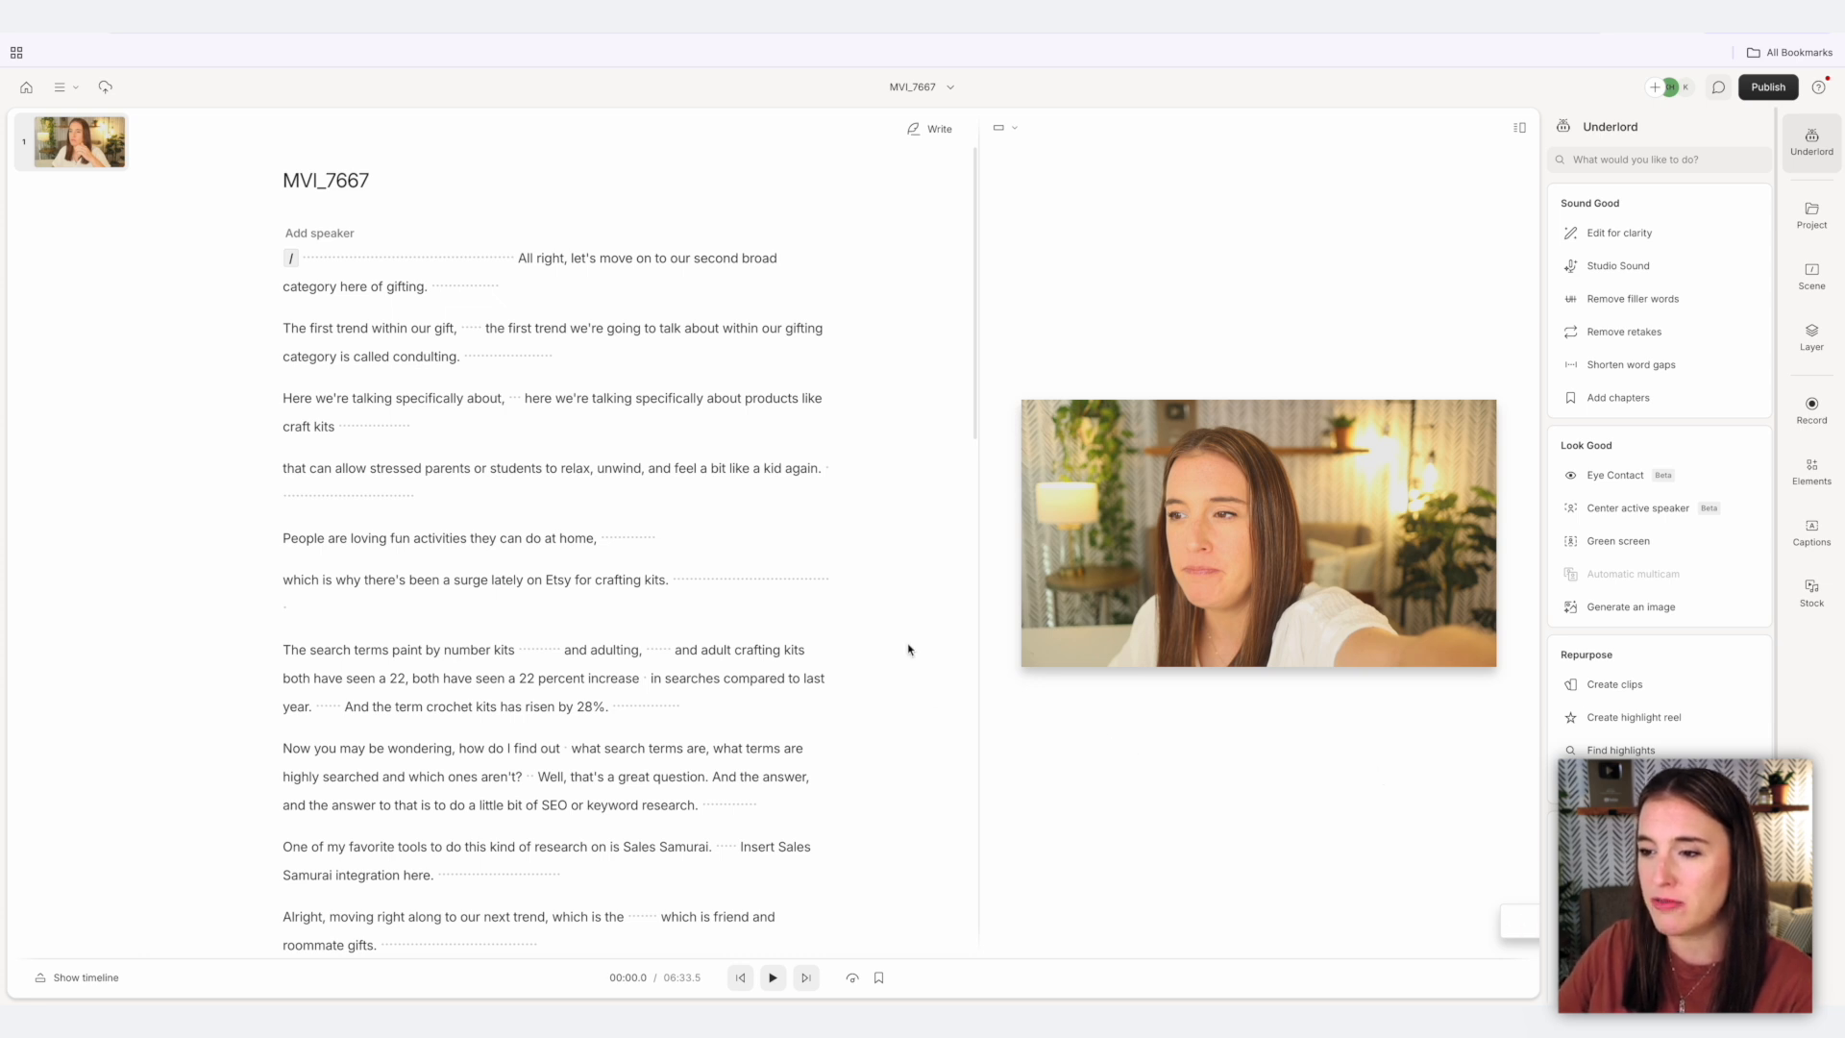
{"action": "mouse_move", "coordinate": [431, 255]}
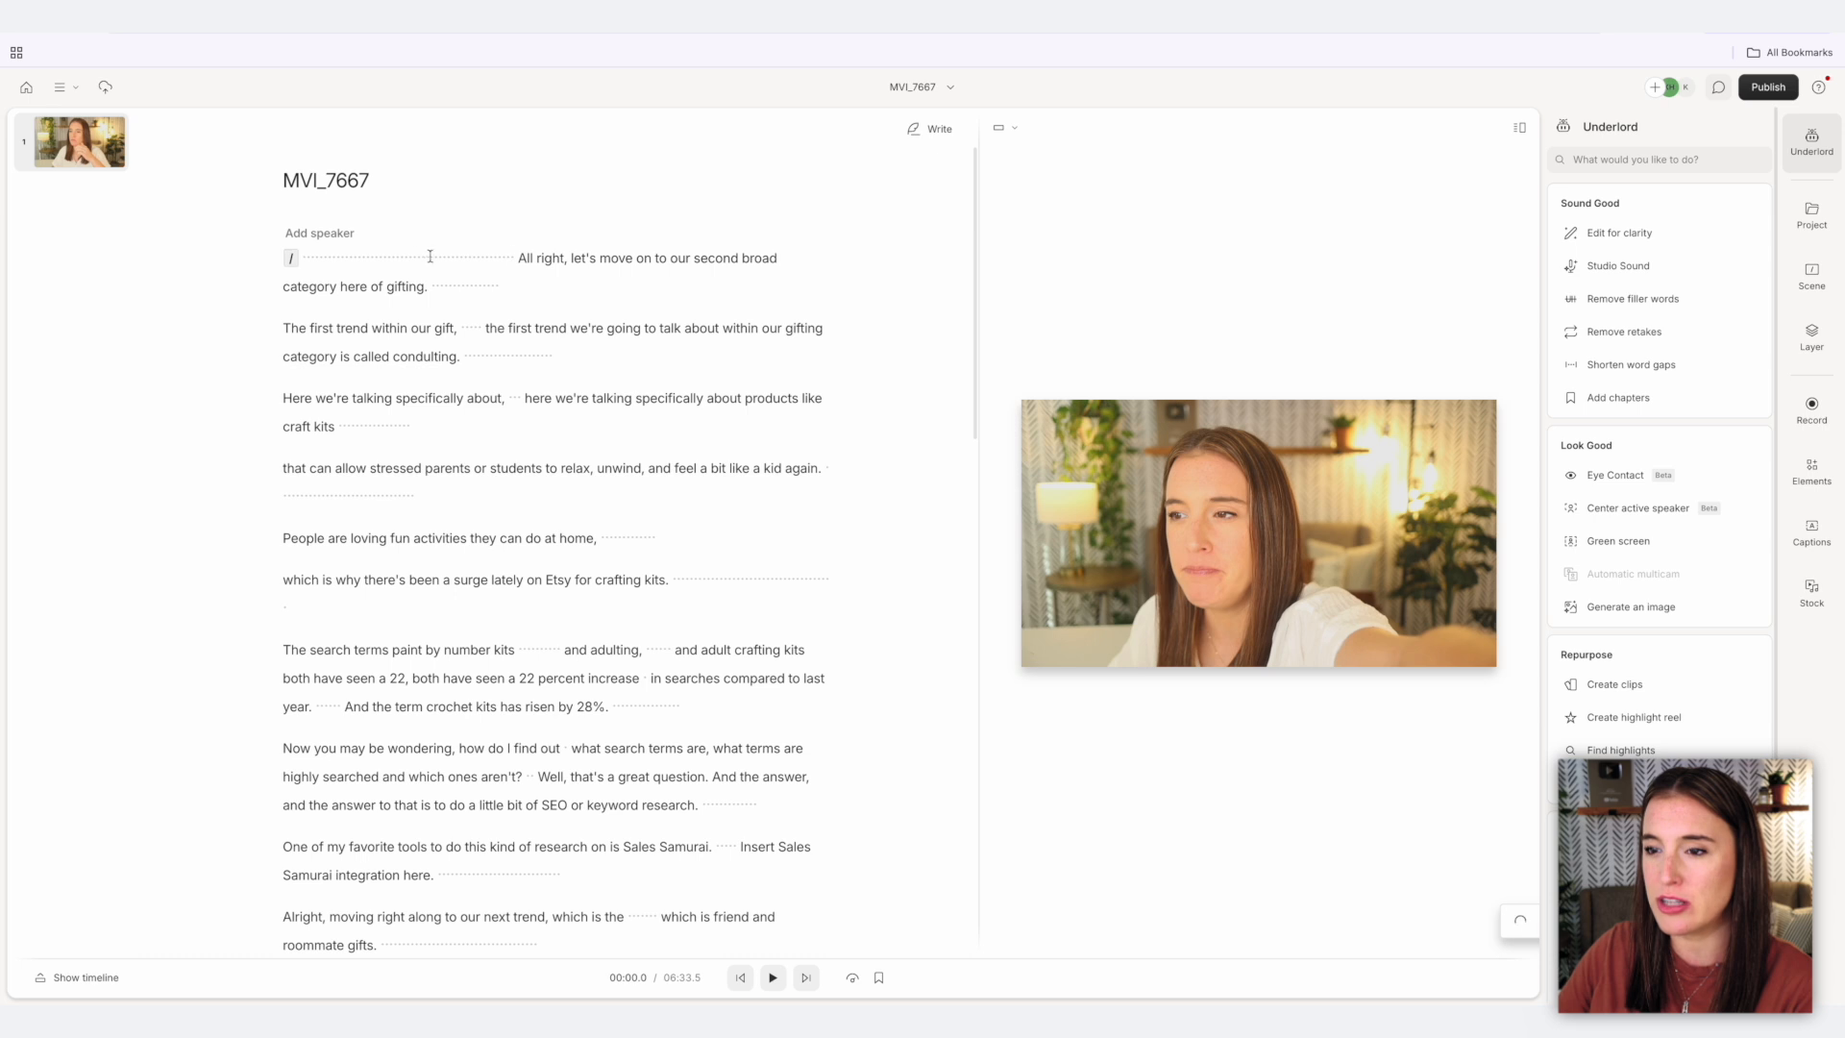
{"action": "mouse_move", "coordinate": [507, 445]}
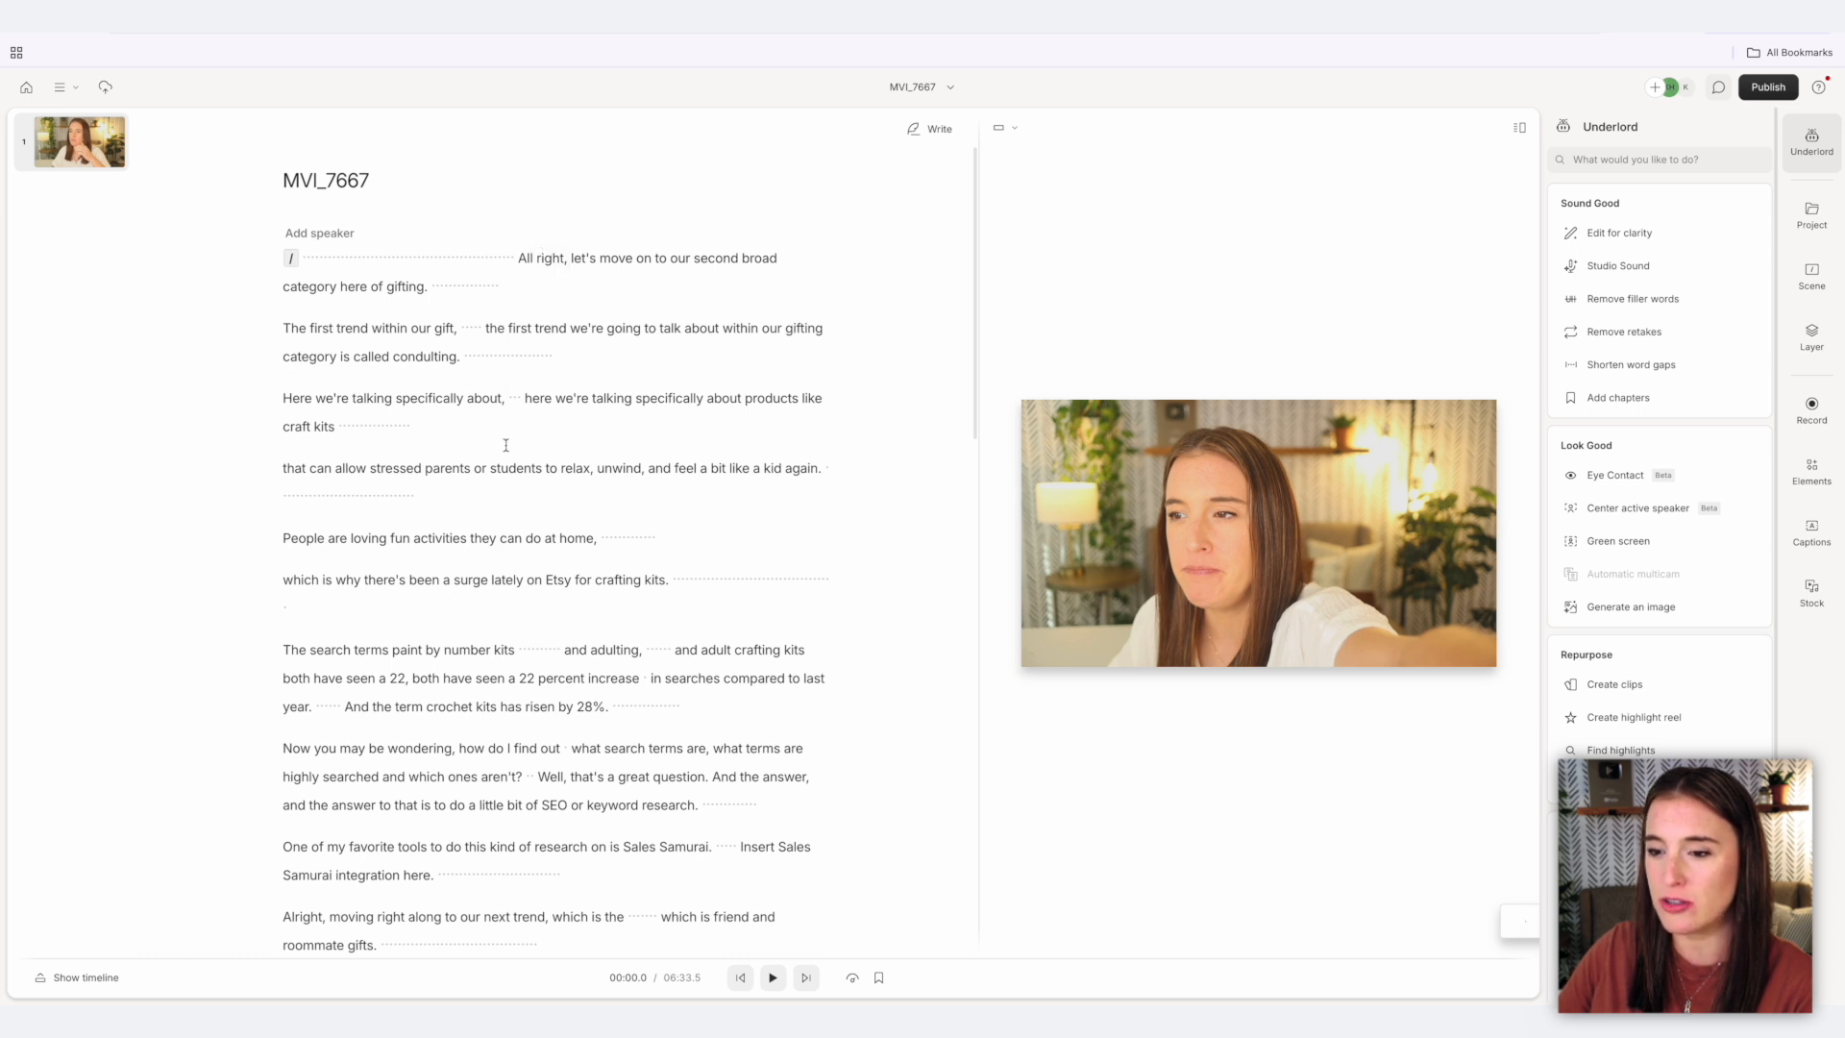
Scroll through the MVI_7667 Etsy gifting-trends transcript in Descript.
{"action": "scroll", "scroll_direction": "down", "scroll_amount": 3}
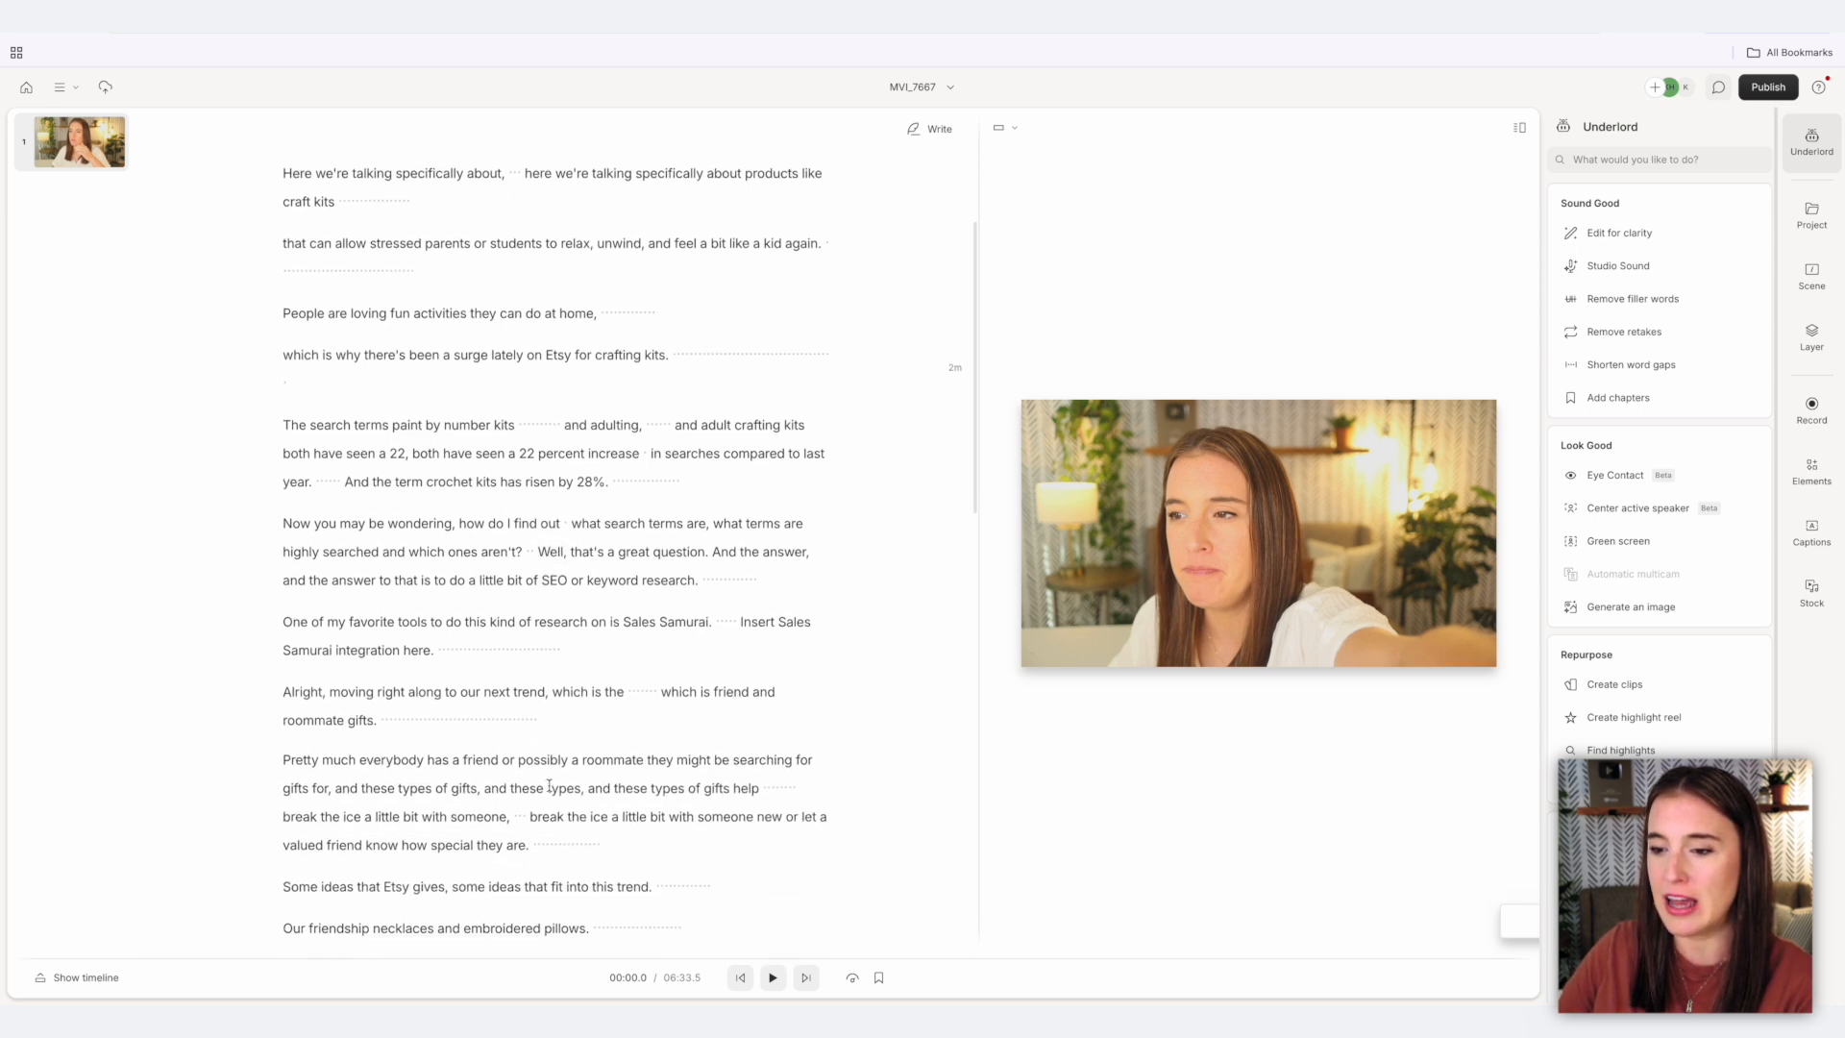
{"action": "scroll", "scroll_direction": "down", "scroll_amount": 3}
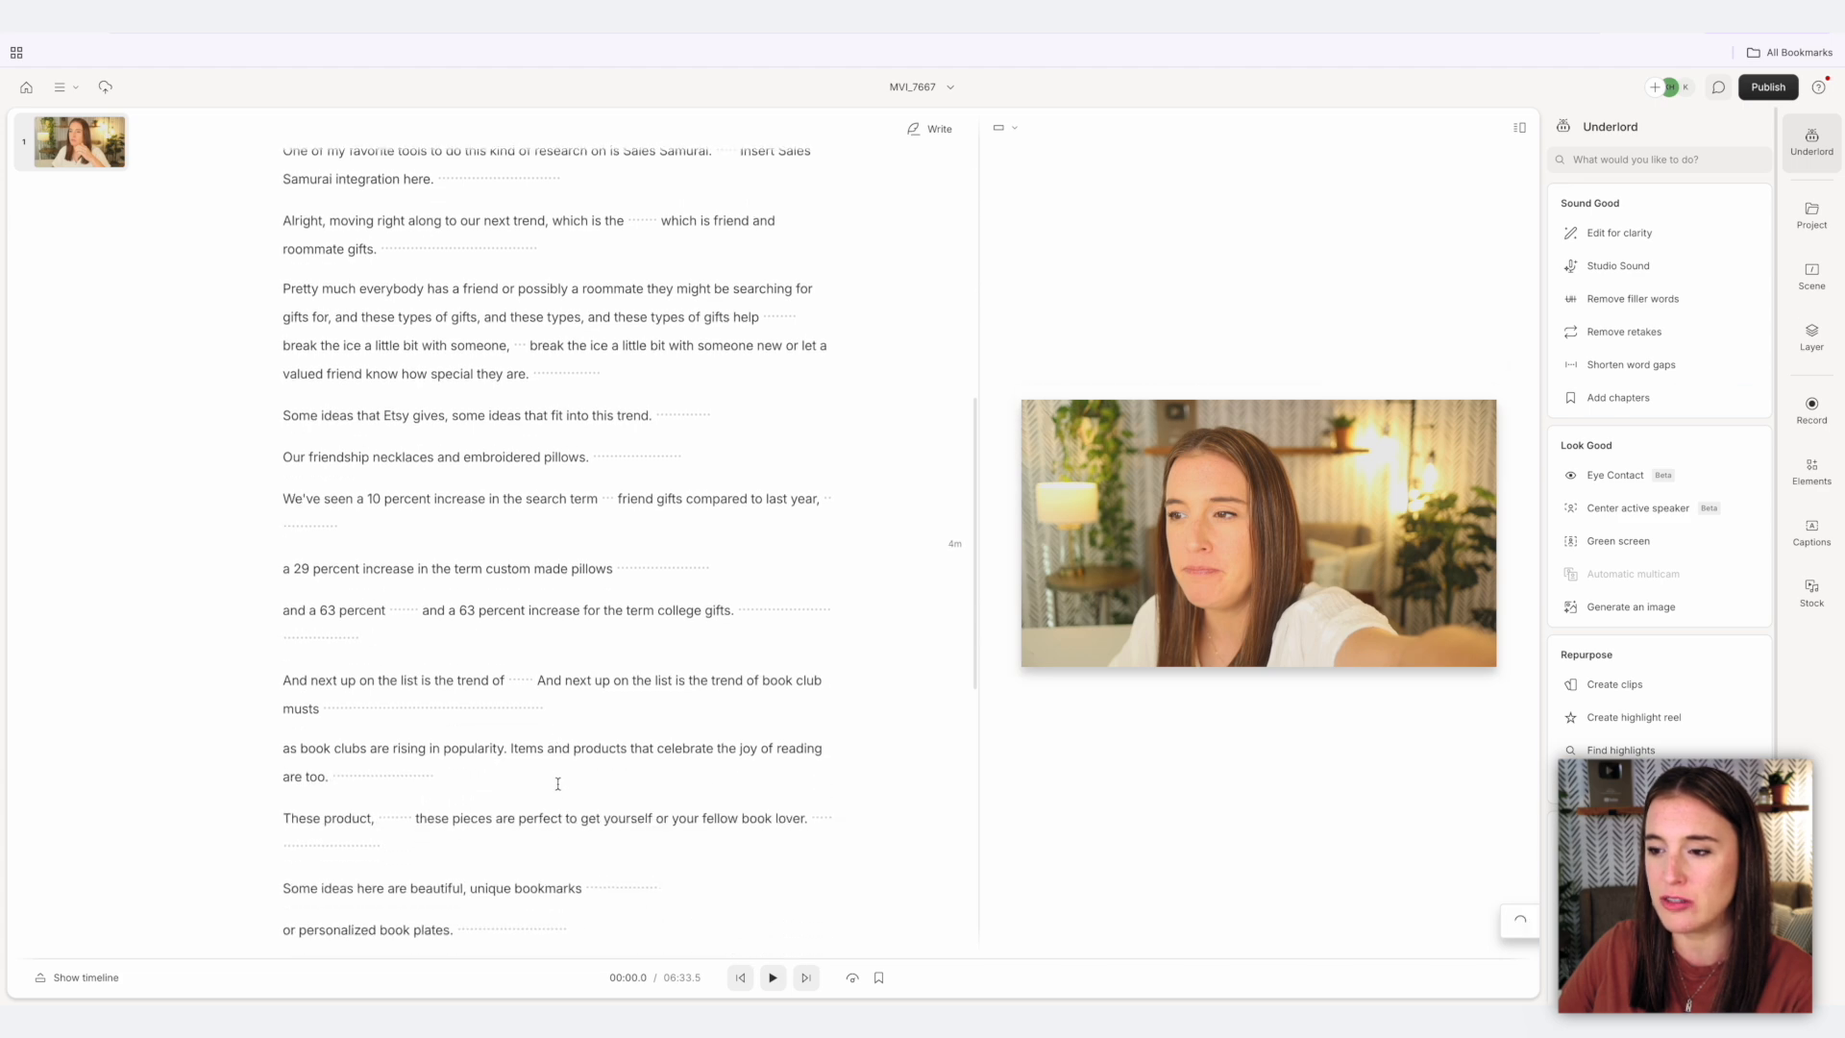
{"action": "scroll", "scroll_direction": "down", "scroll_amount": 3}
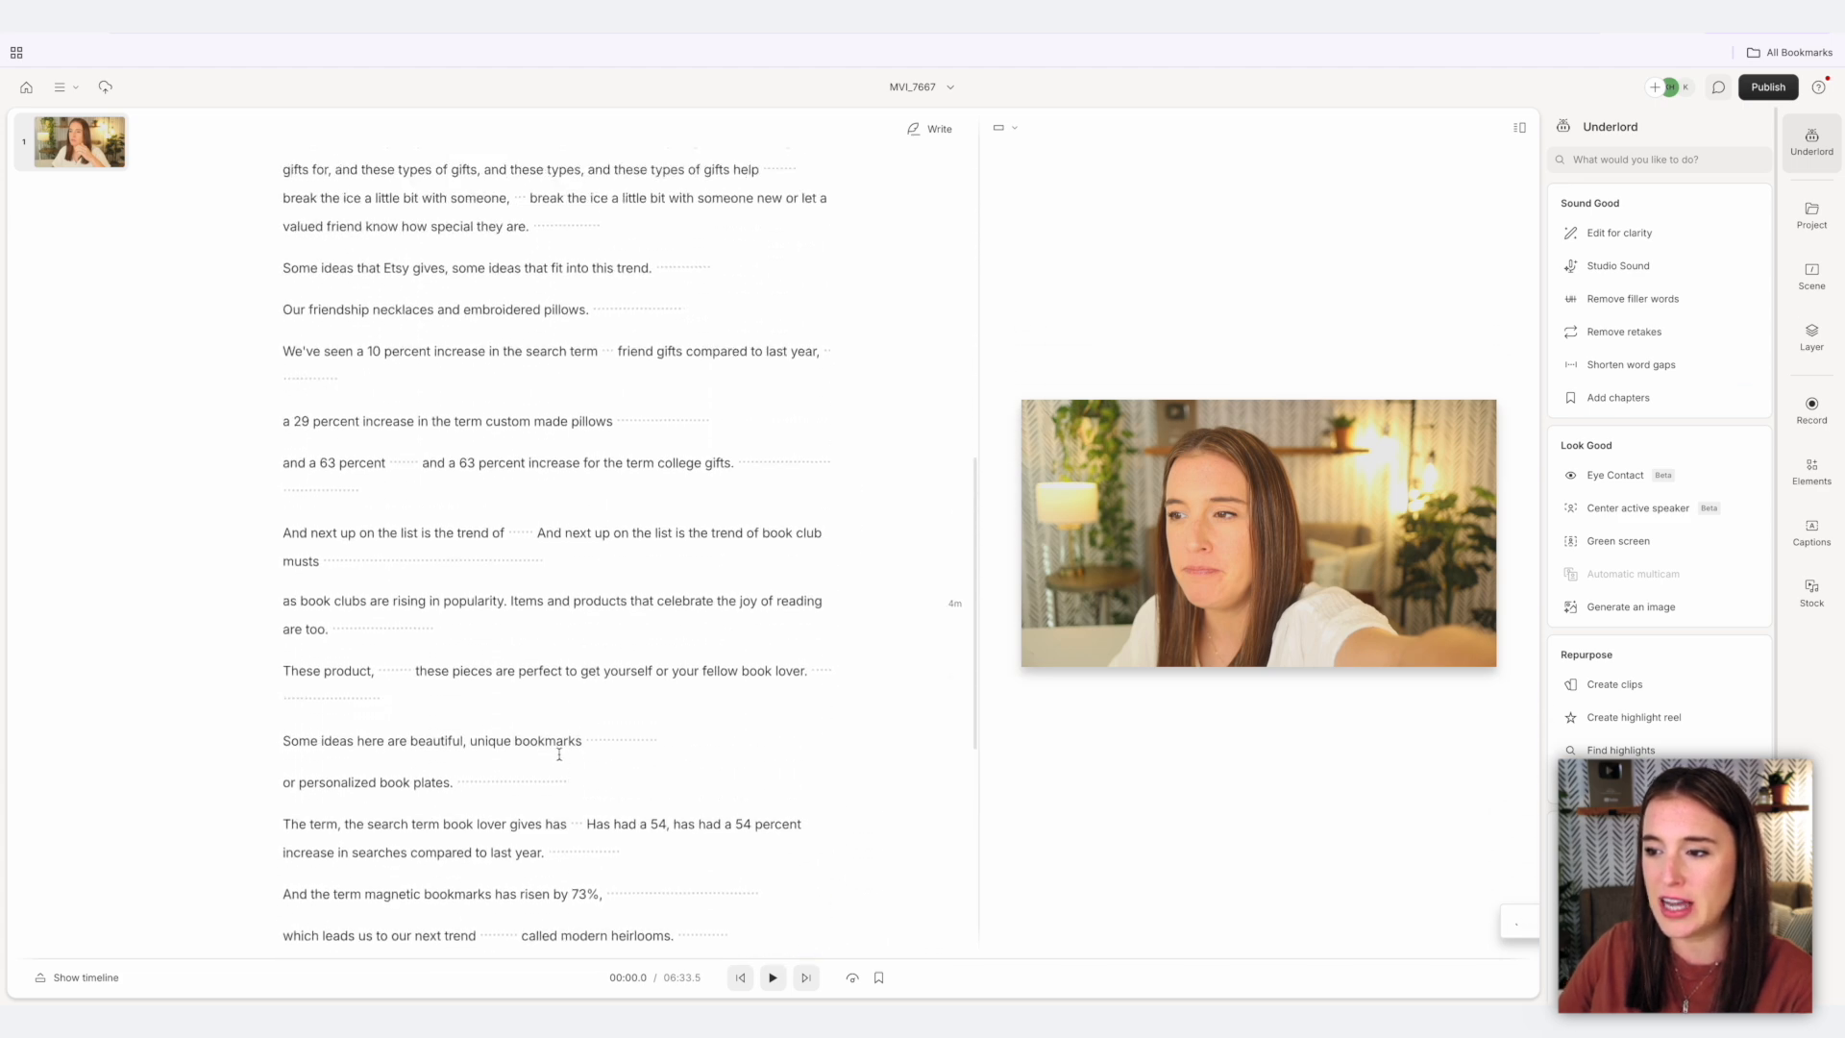
{"action": "scroll", "scroll_direction": "up", "scroll_amount": 3}
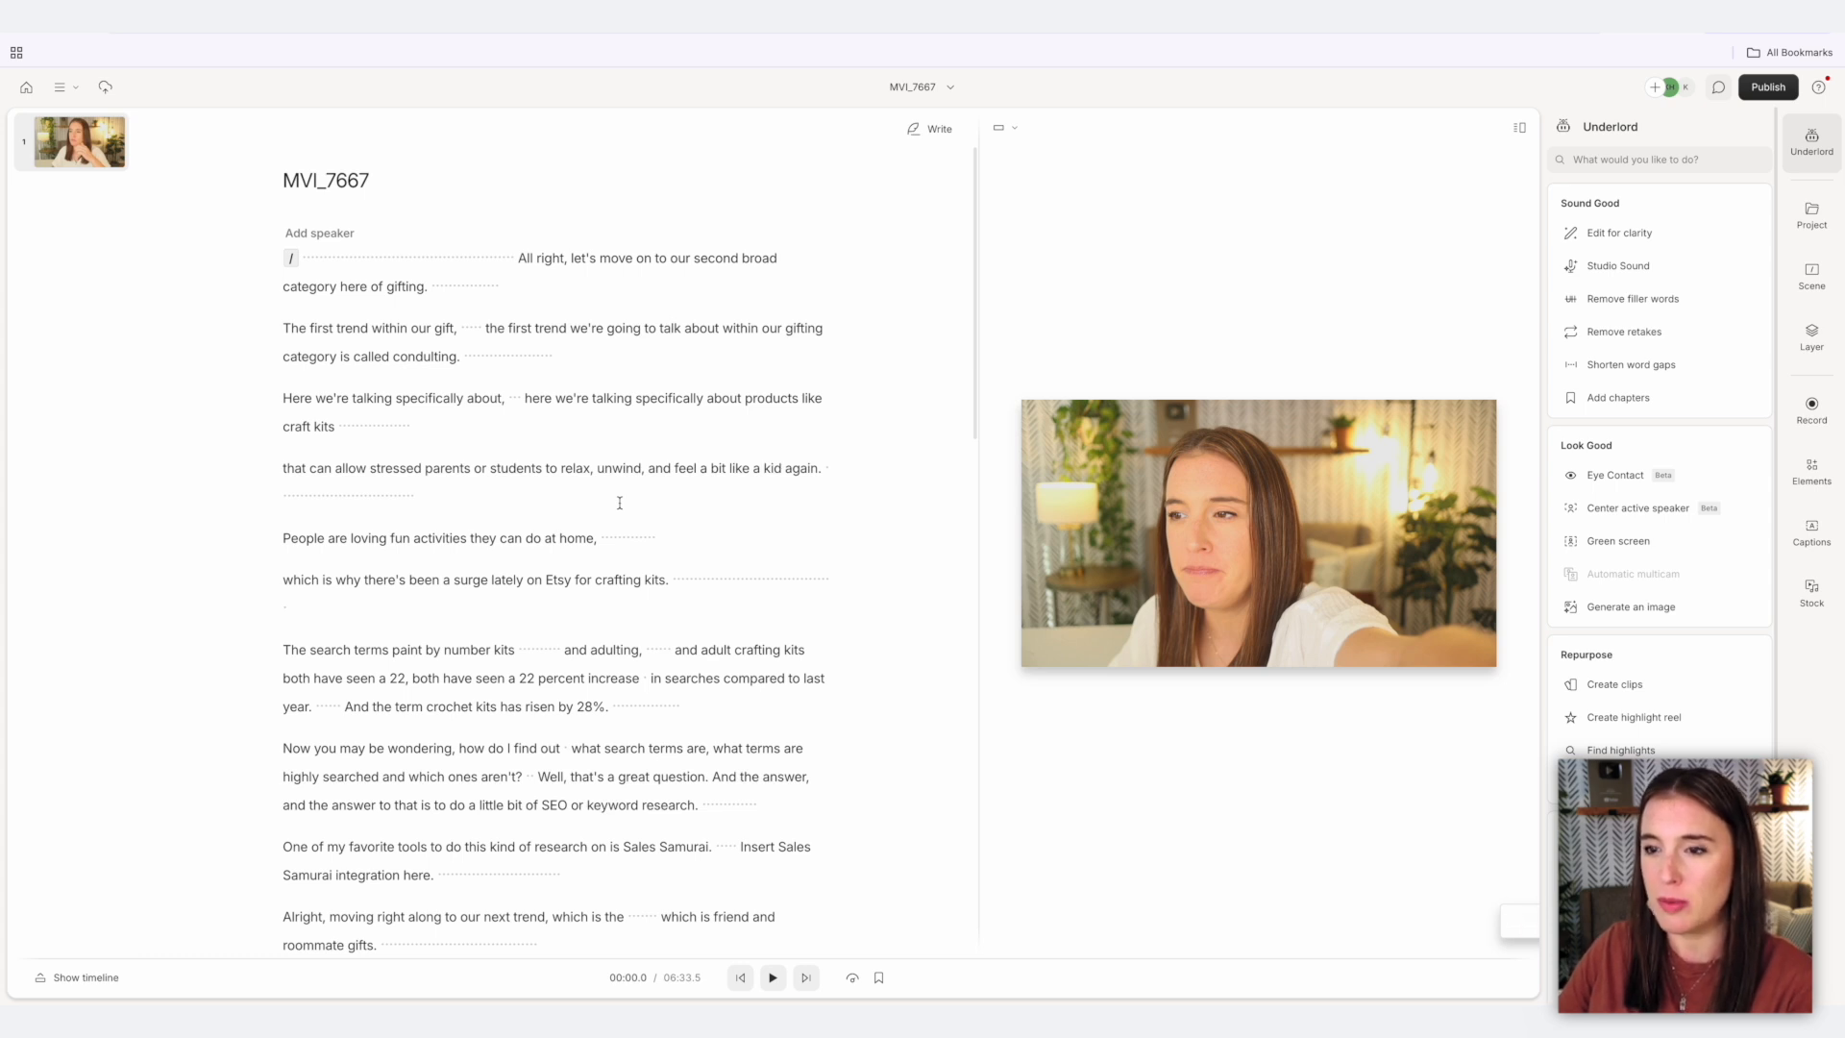
{"action": "mouse_move", "coordinate": [545, 292]}
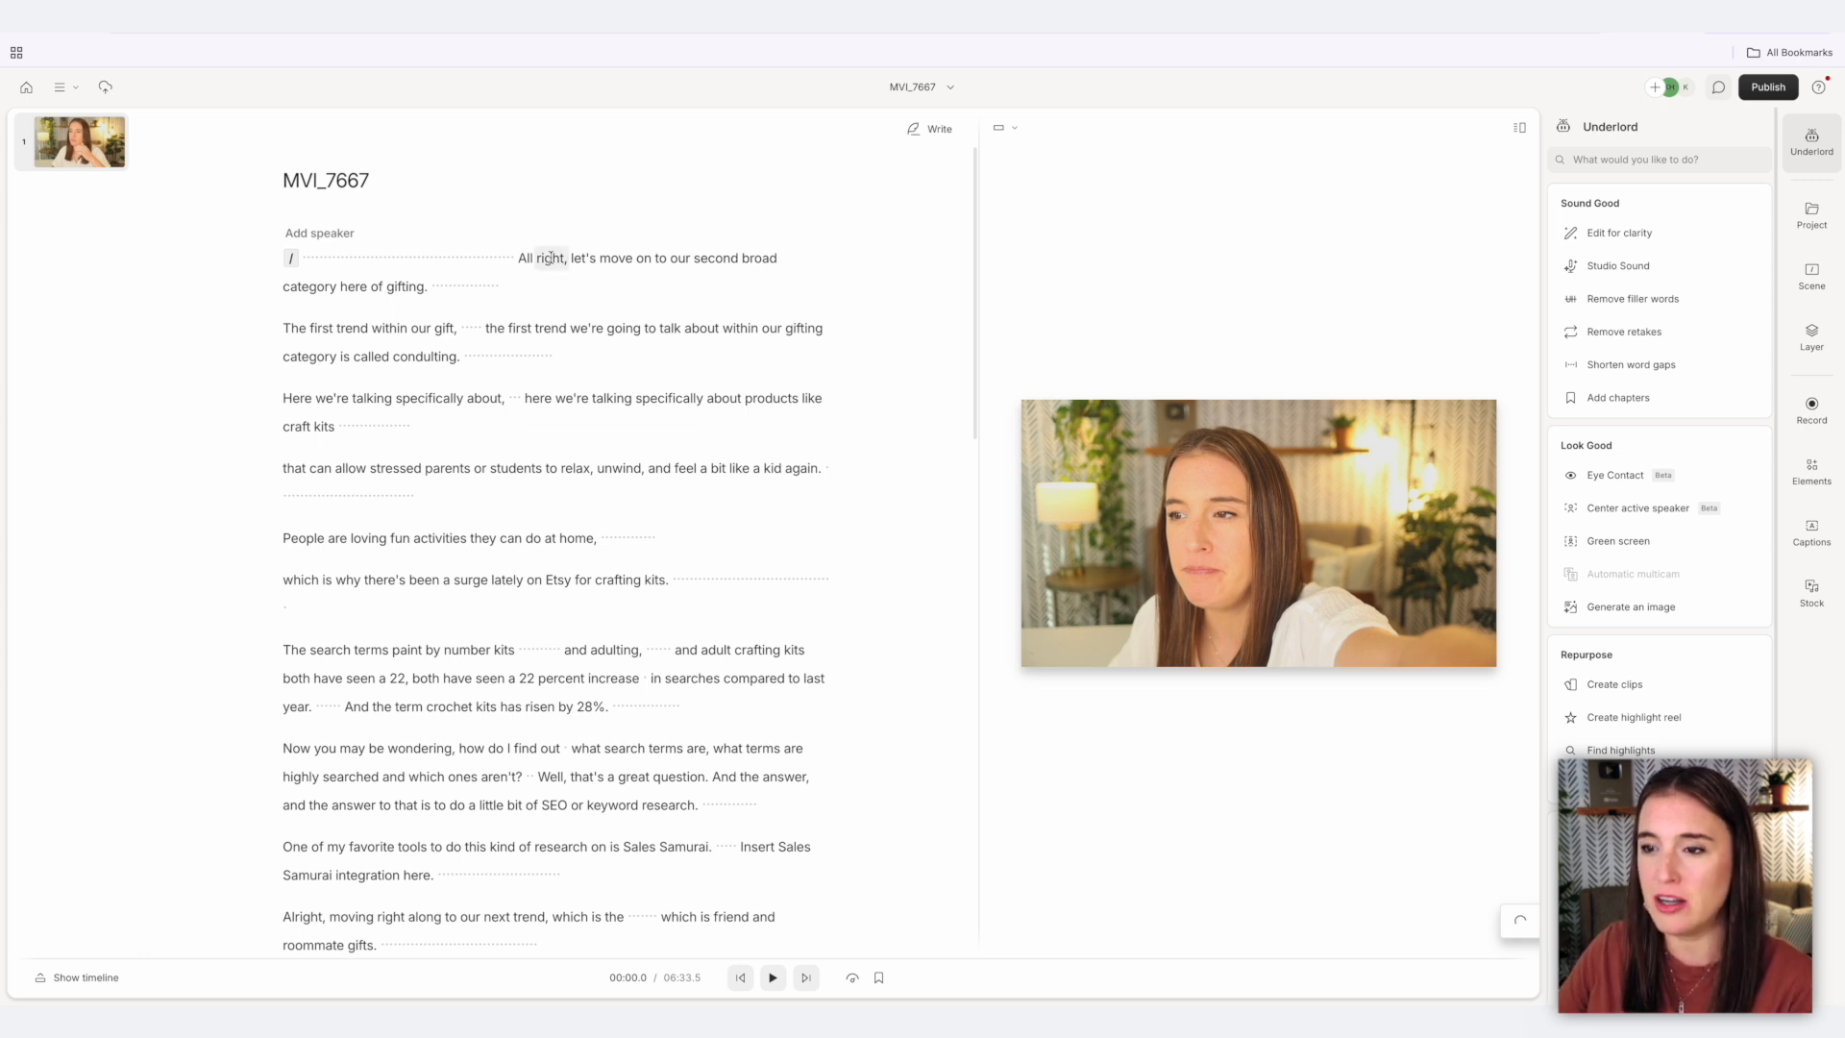
{"action": "mouse_move", "coordinate": [1669, 301]}
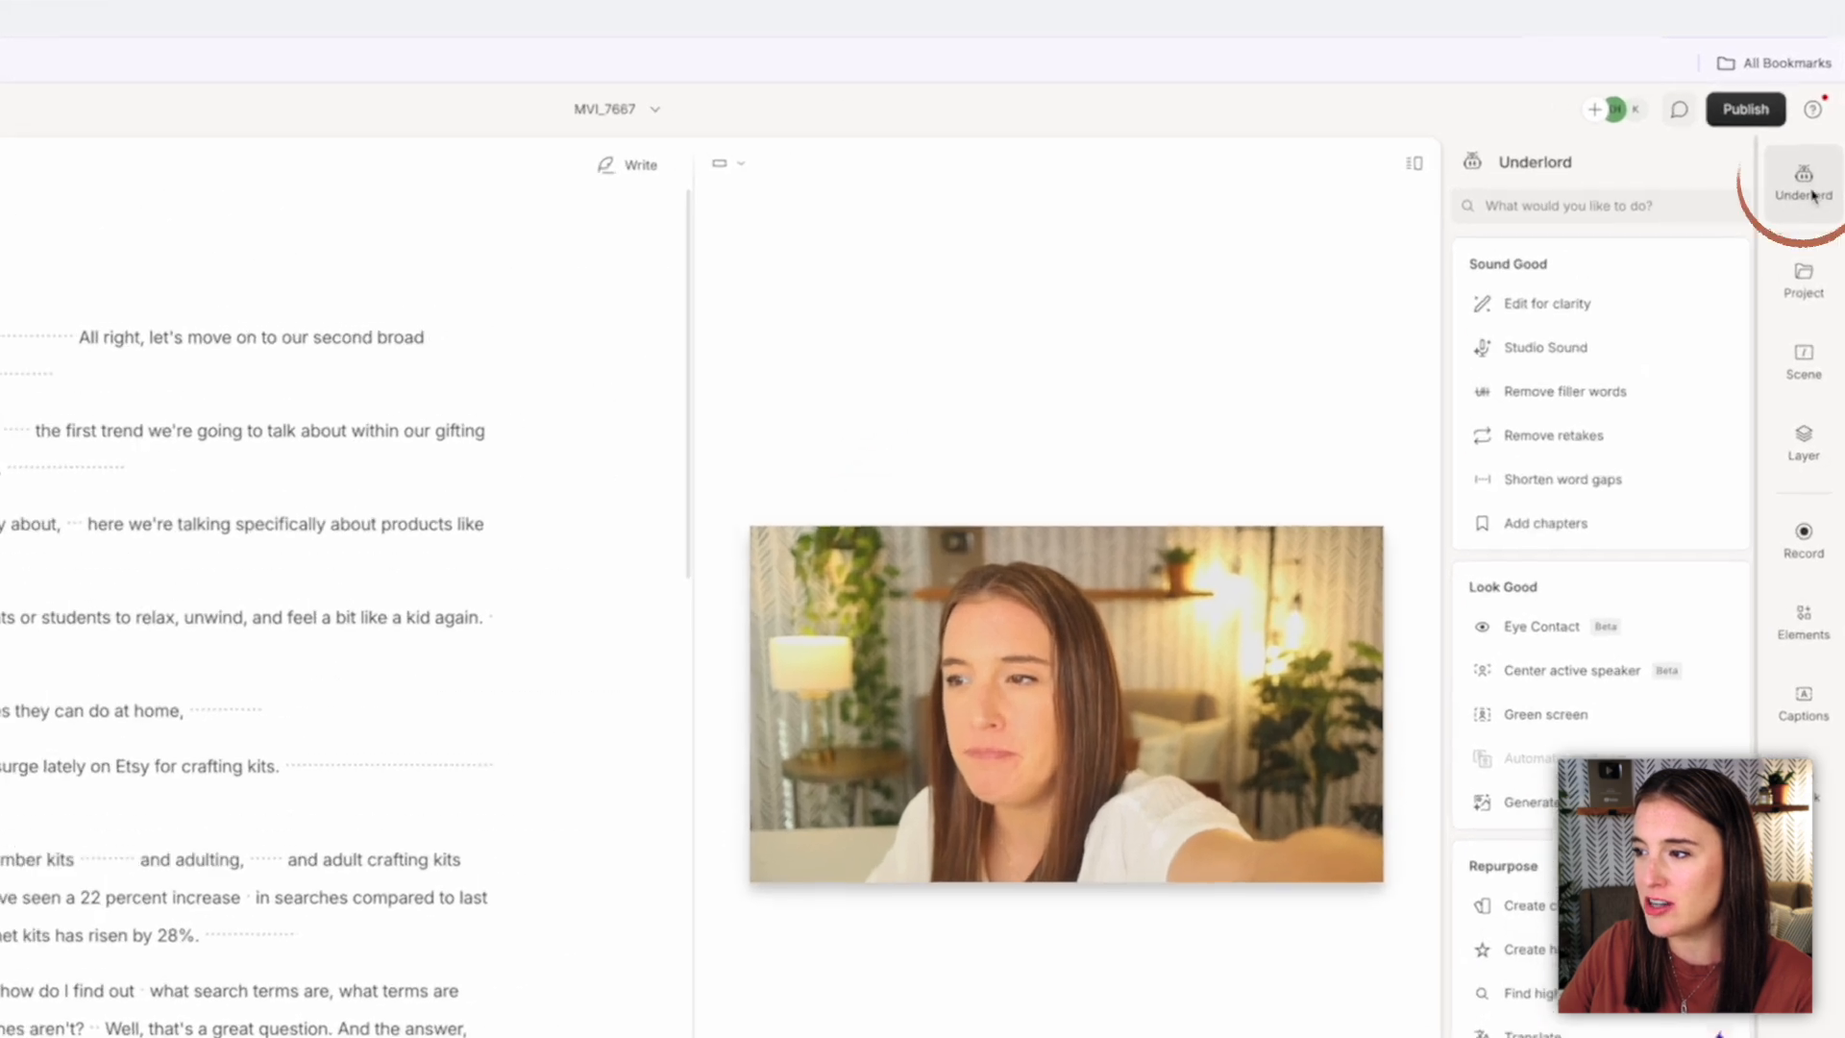
Open Underlord's Edit for clarity tool under Sound Good, with edit intensity at Medium.
{"action": "left_click", "coordinate": [1600, 205]}
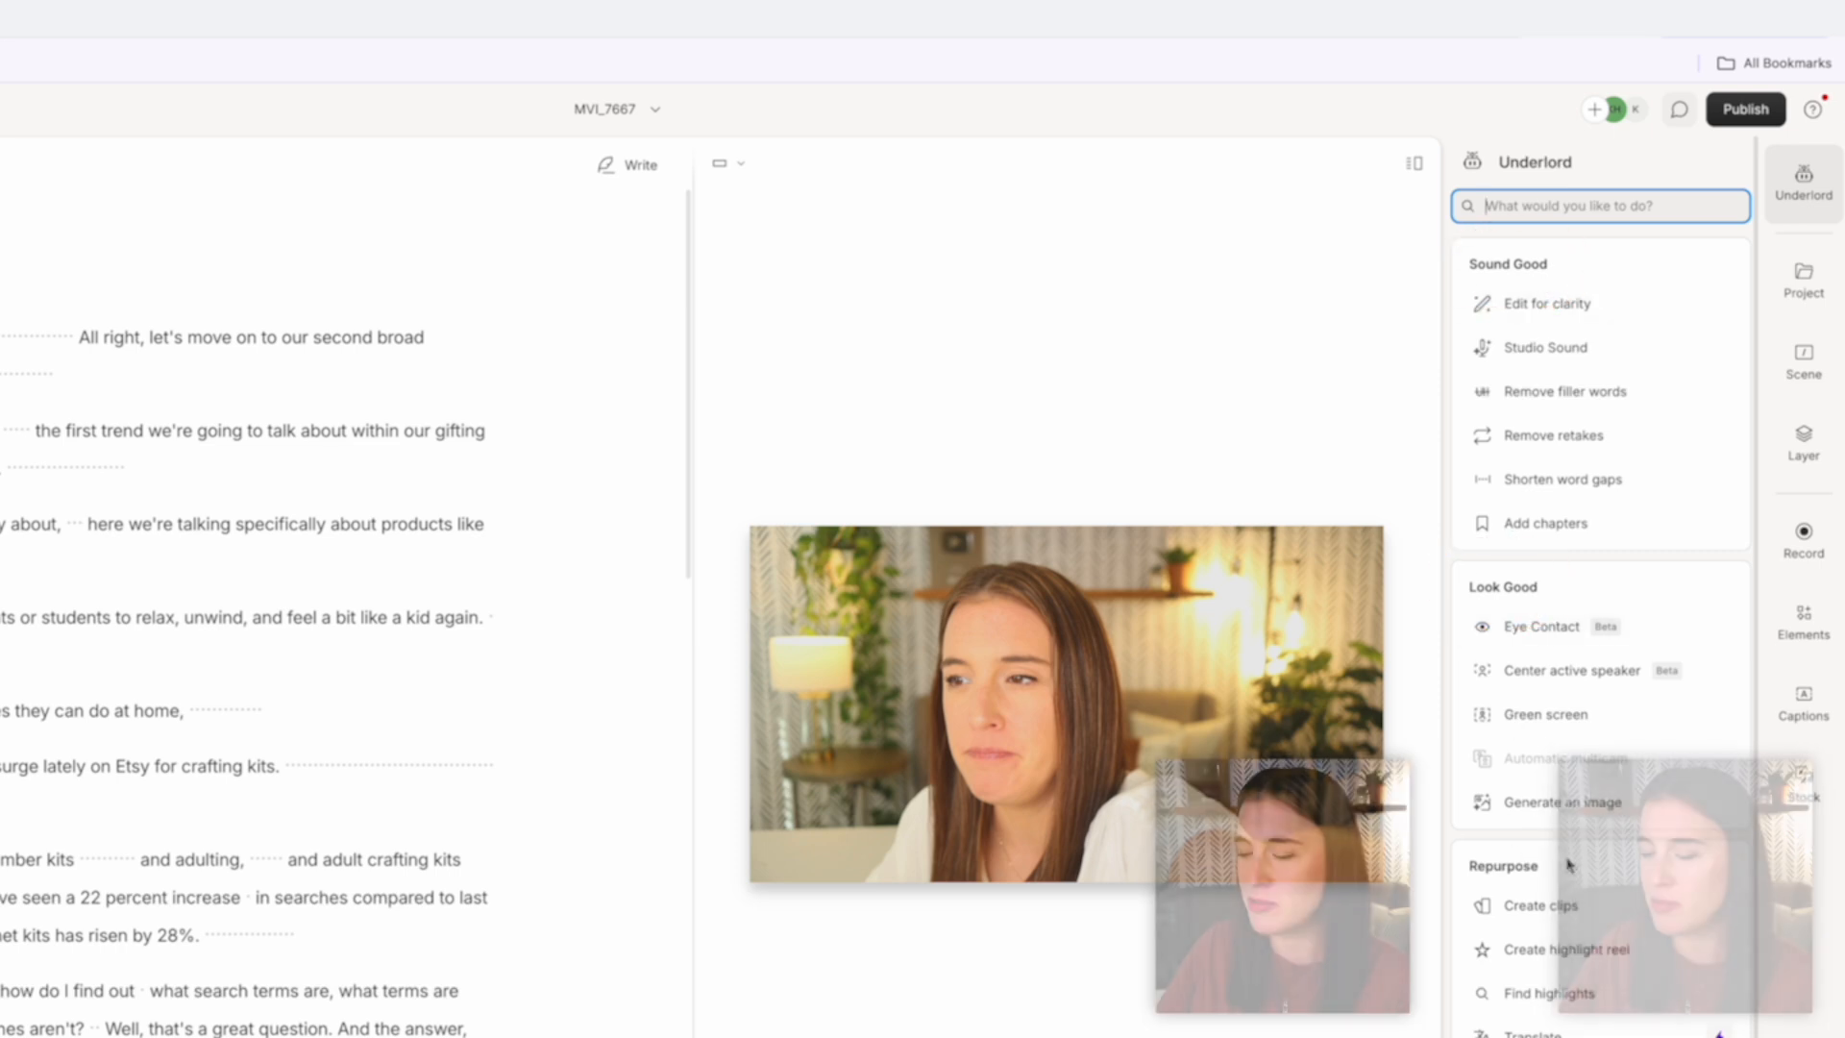
{"action": "scroll", "scroll_direction": "down", "scroll_amount": 3}
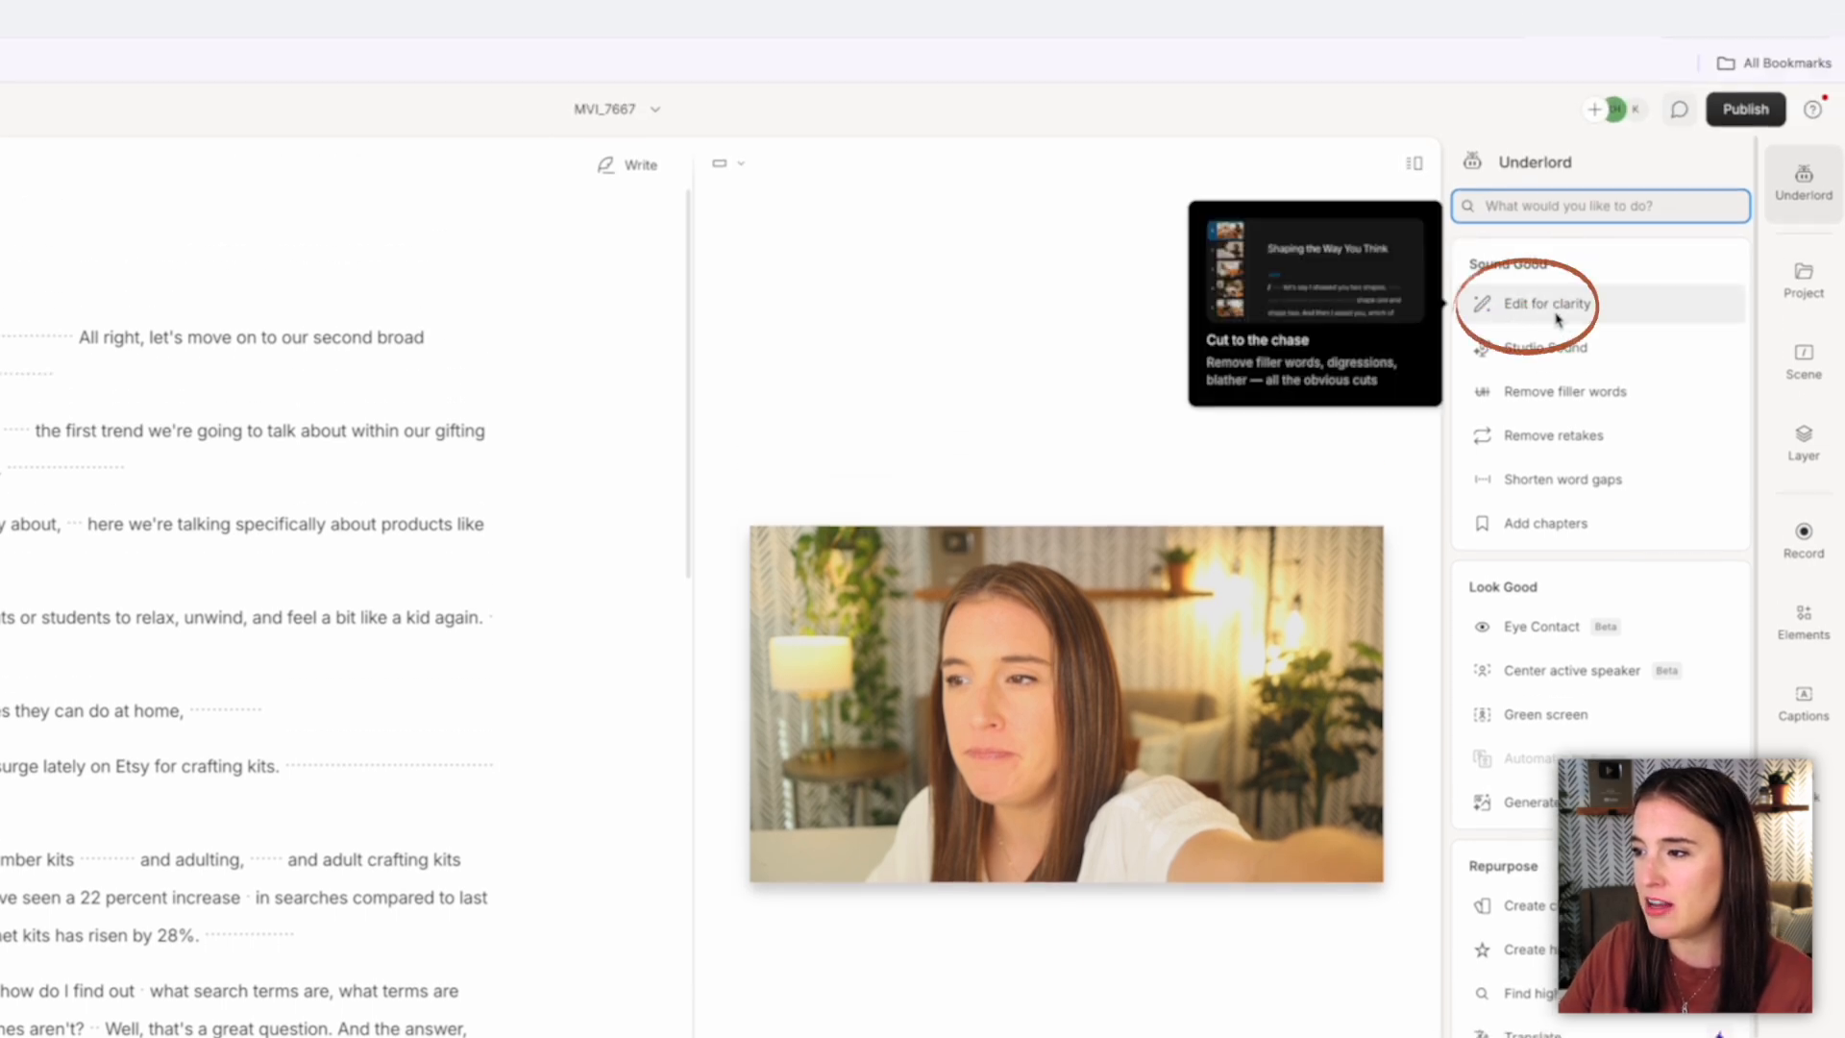
{"action": "left_click", "coordinate": [1544, 304]}
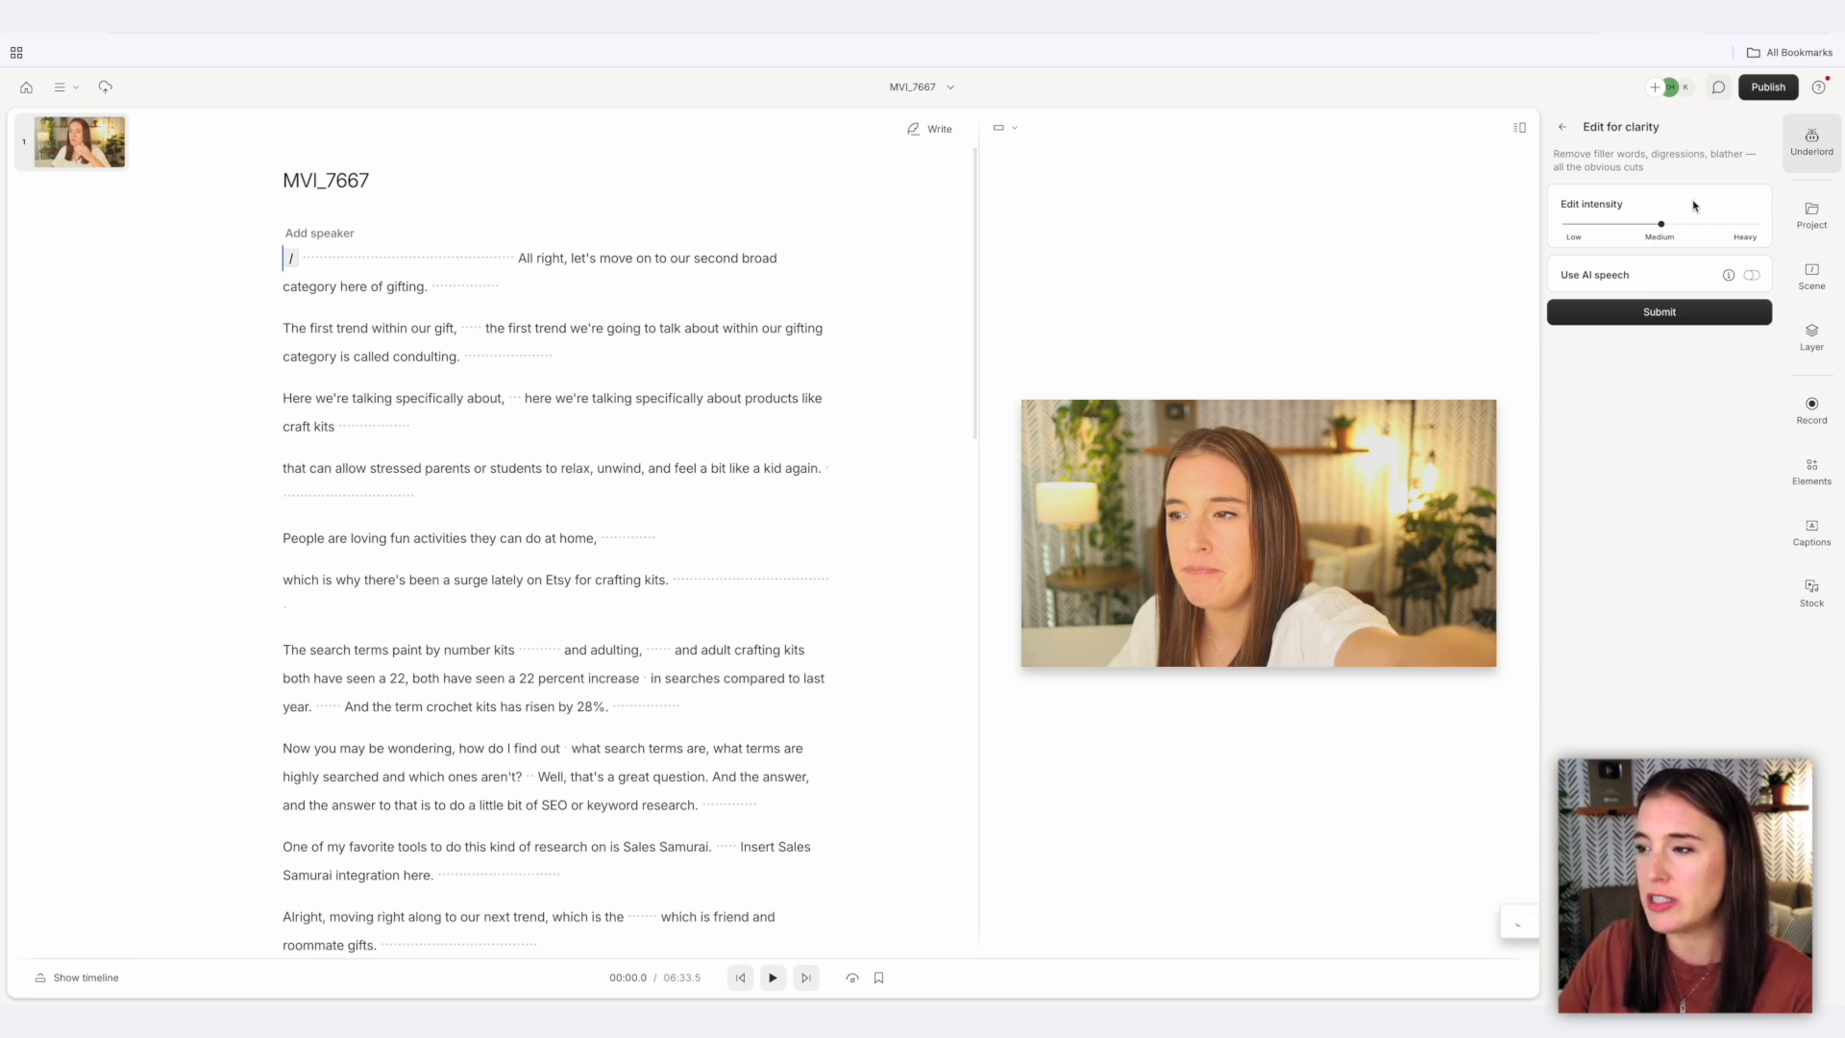
Run Edit for clarity and review the first of its 22 suggested cuts.
{"action": "left_click", "coordinate": [1660, 311]}
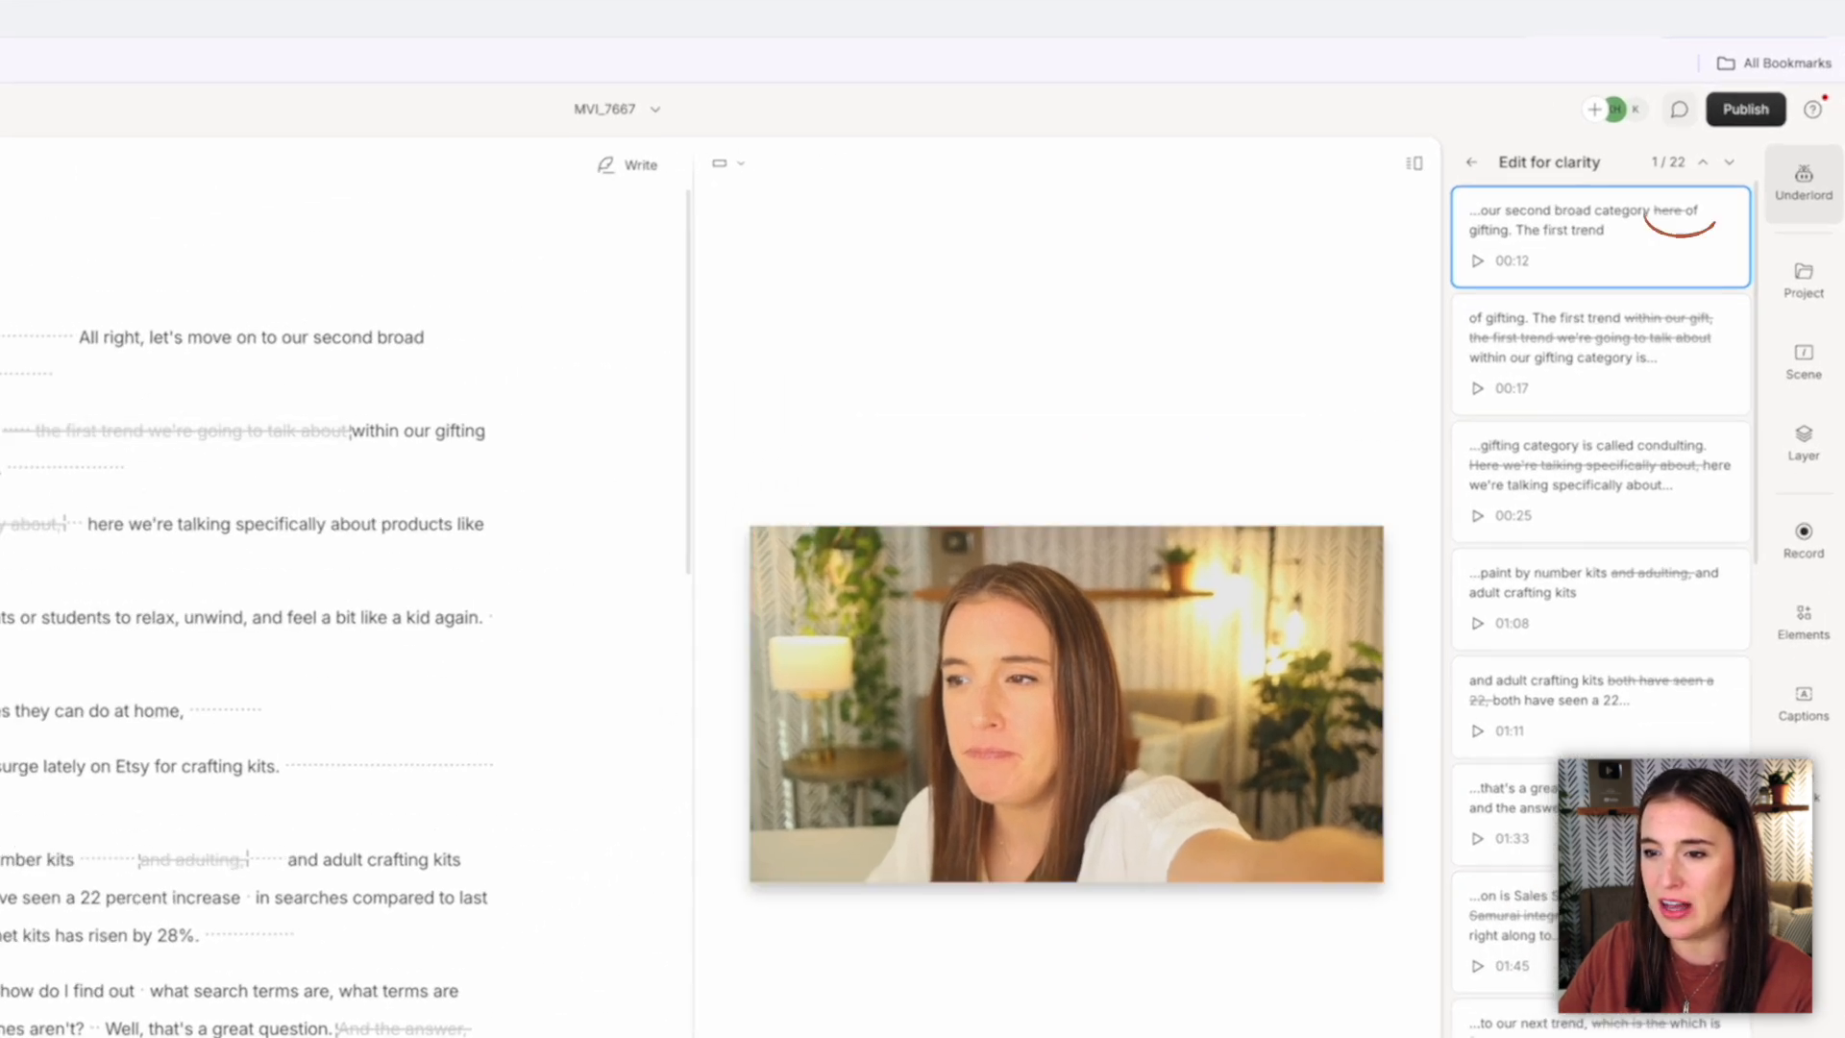
{"action": "left_click", "coordinate": [255, 430]}
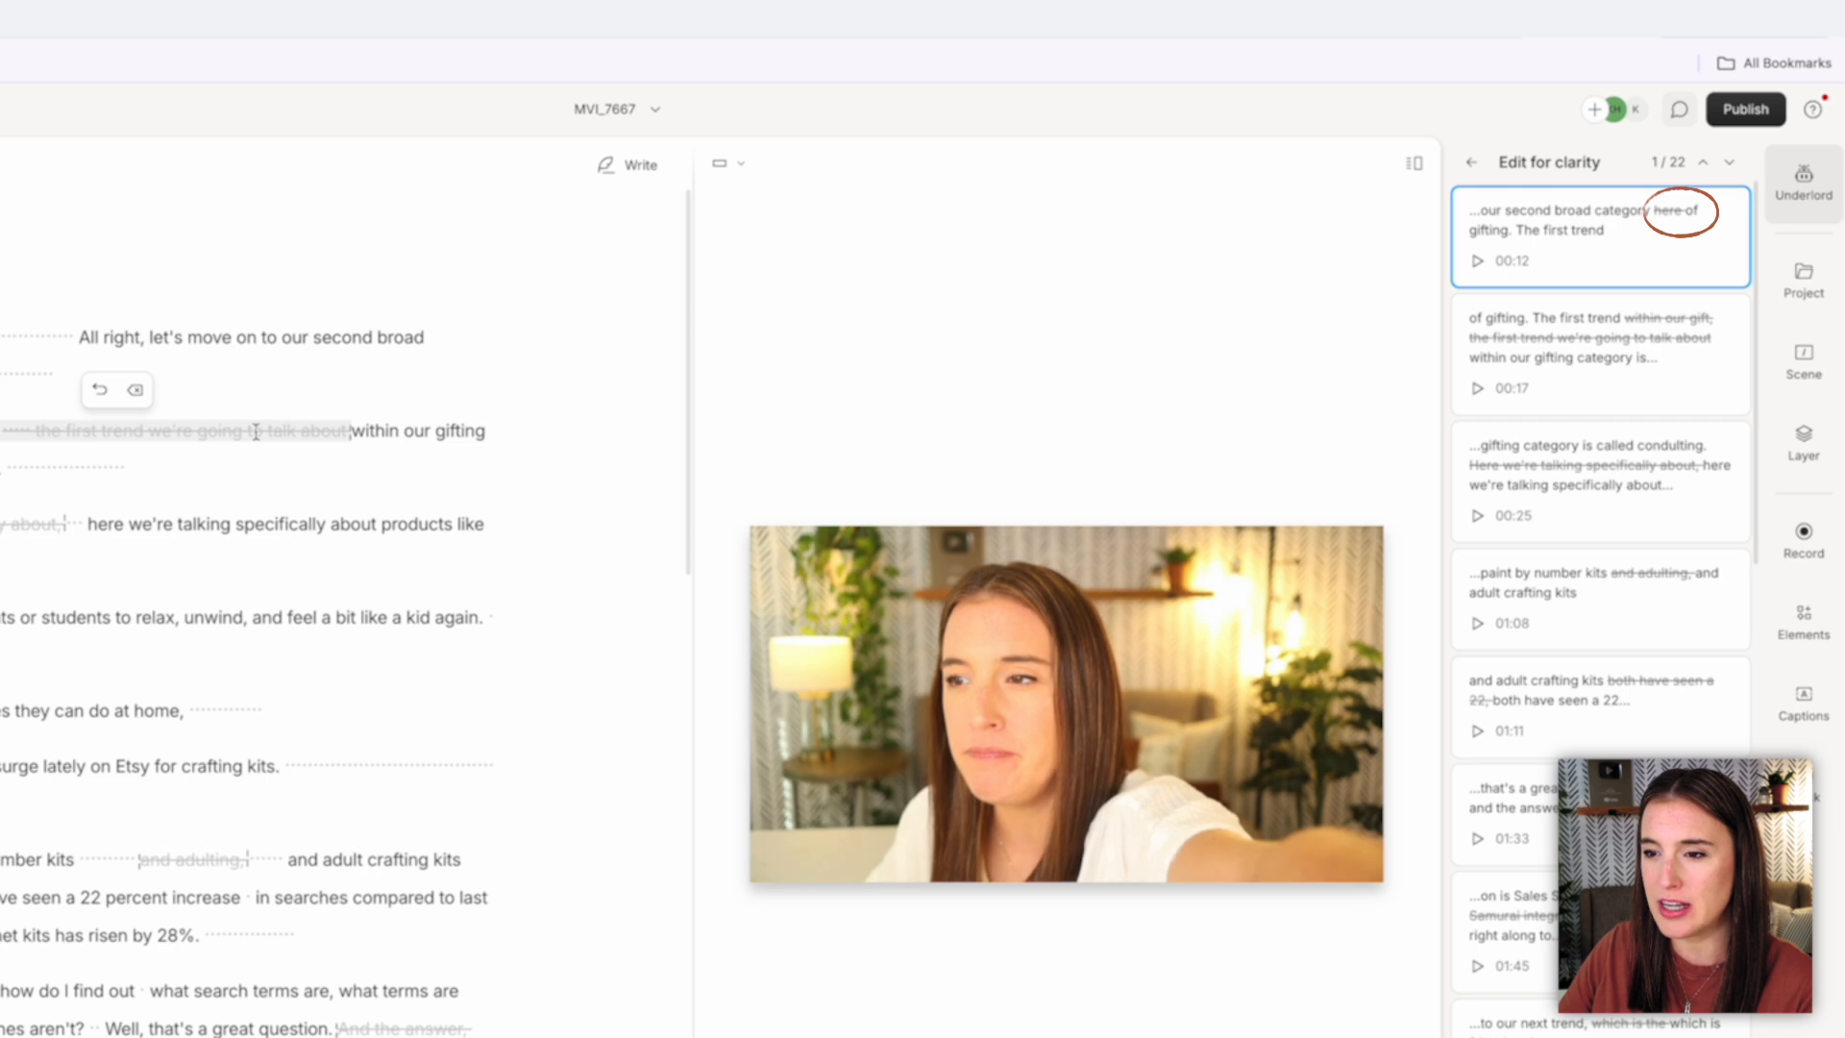
{"action": "mouse_move", "coordinate": [1726, 260]}
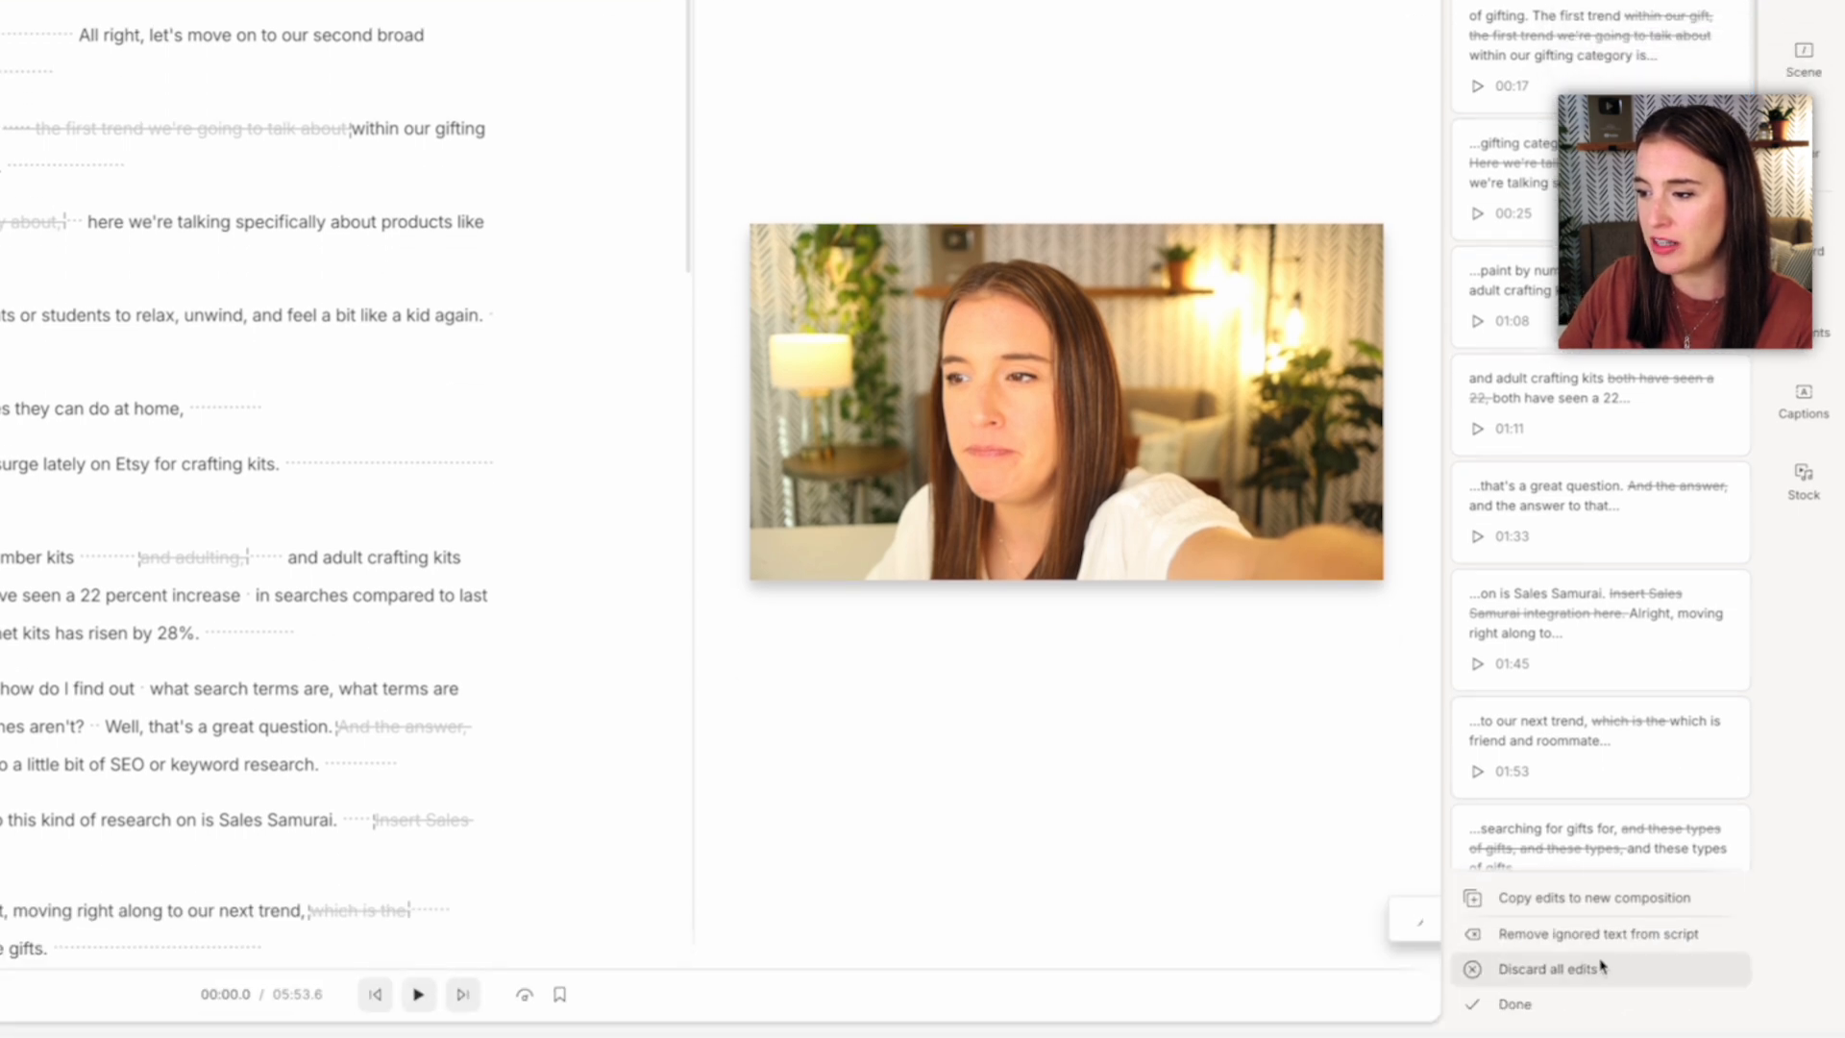
{"action": "mouse_move", "coordinate": [1597, 933]}
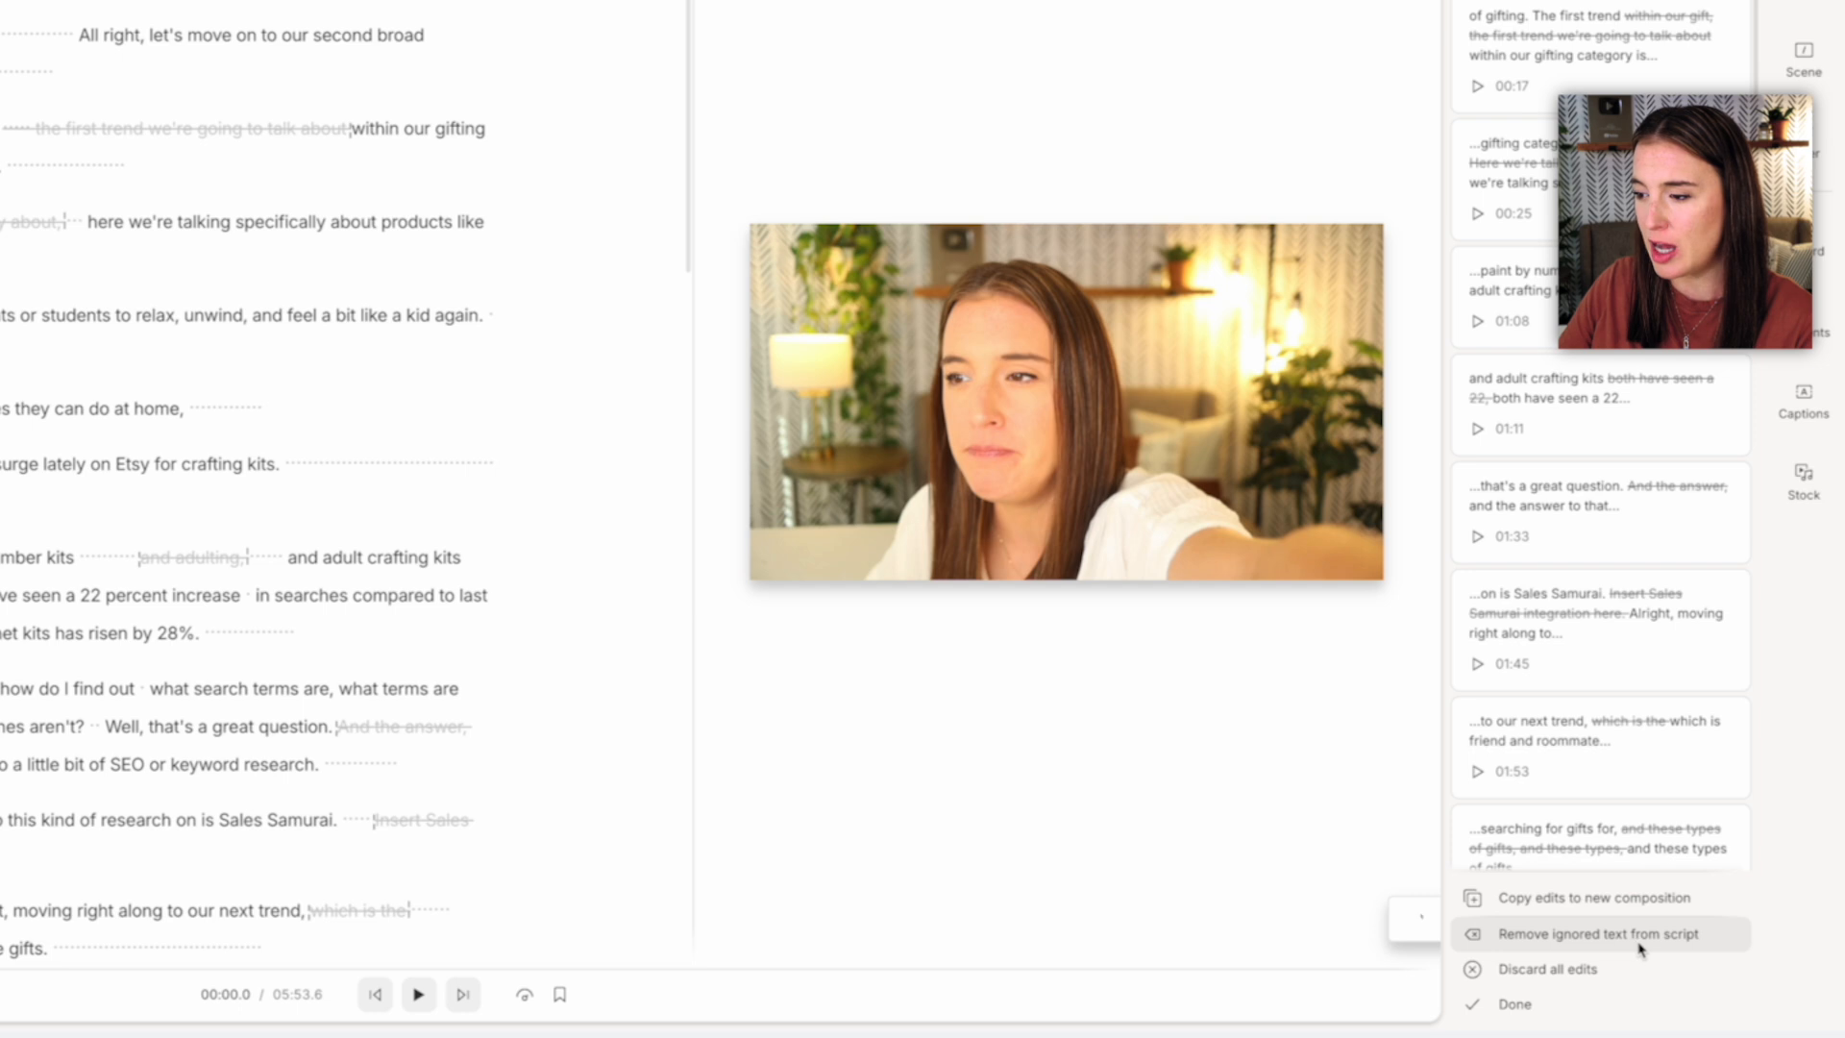
{"action": "mouse_move", "coordinate": [1627, 969]}
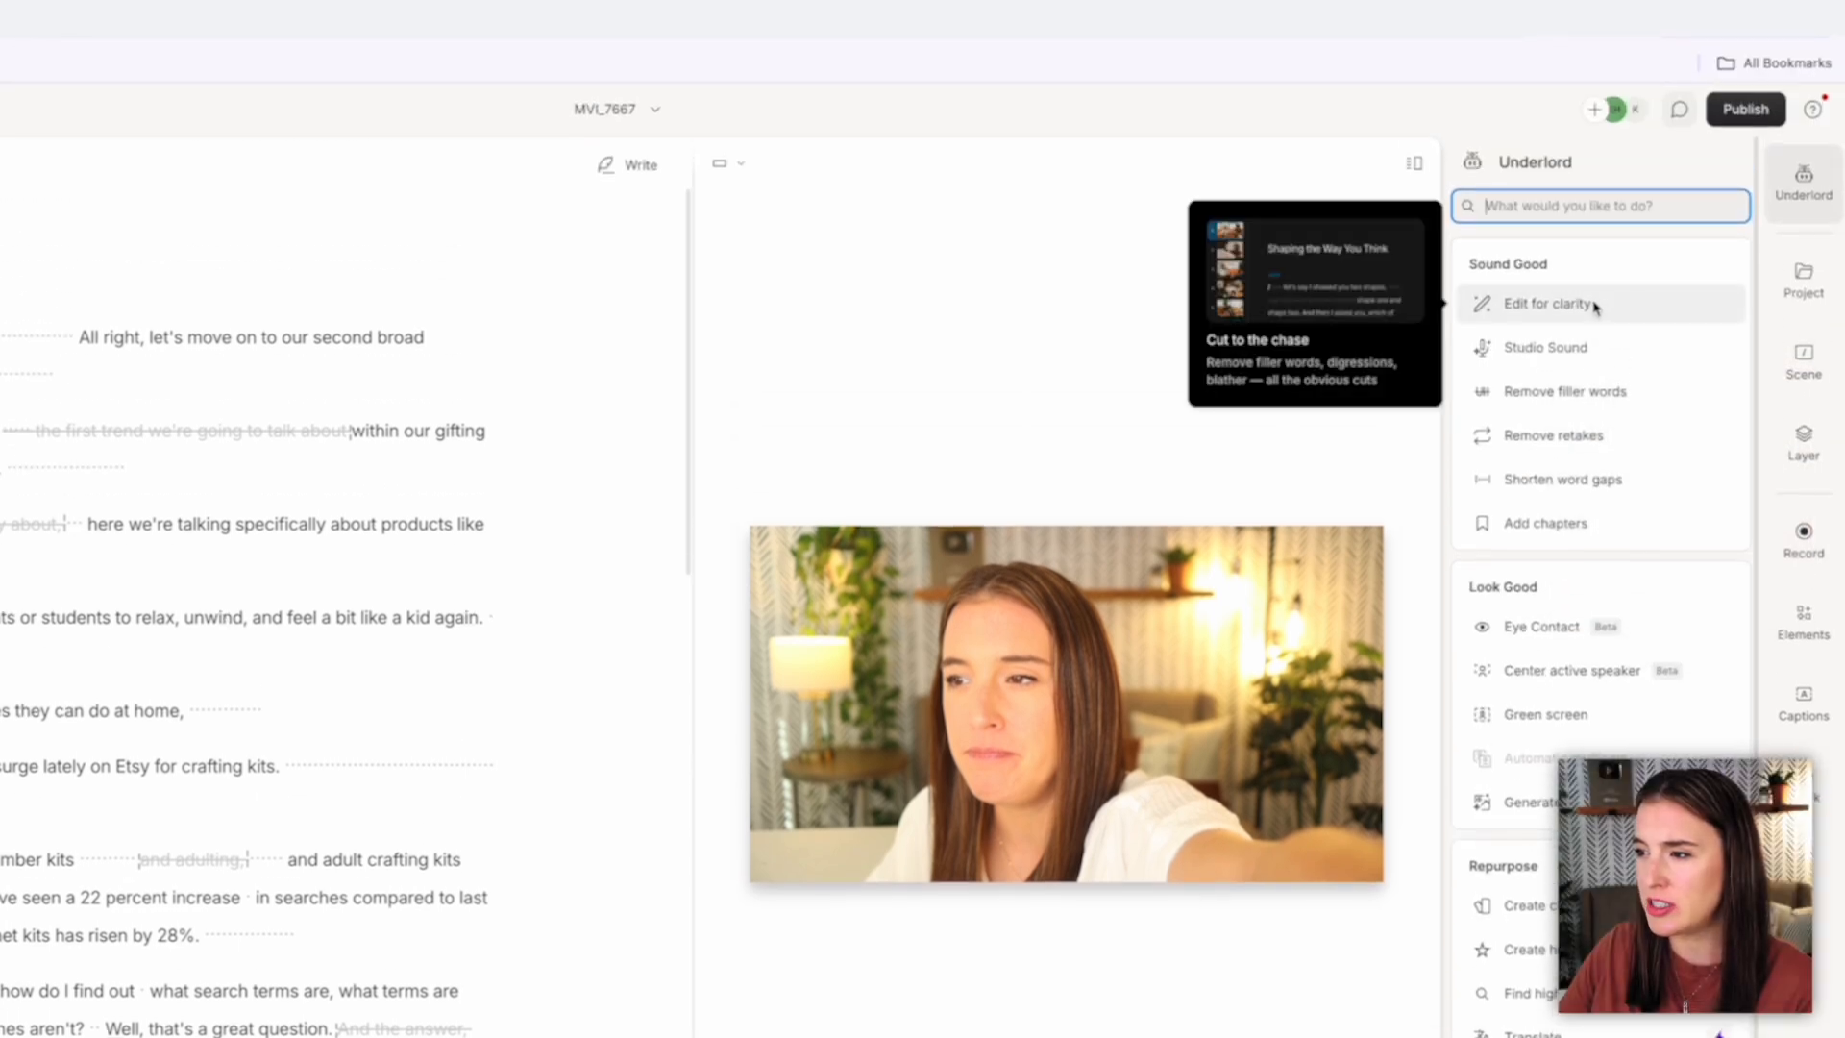
{"action": "mouse_move", "coordinate": [1544, 347]}
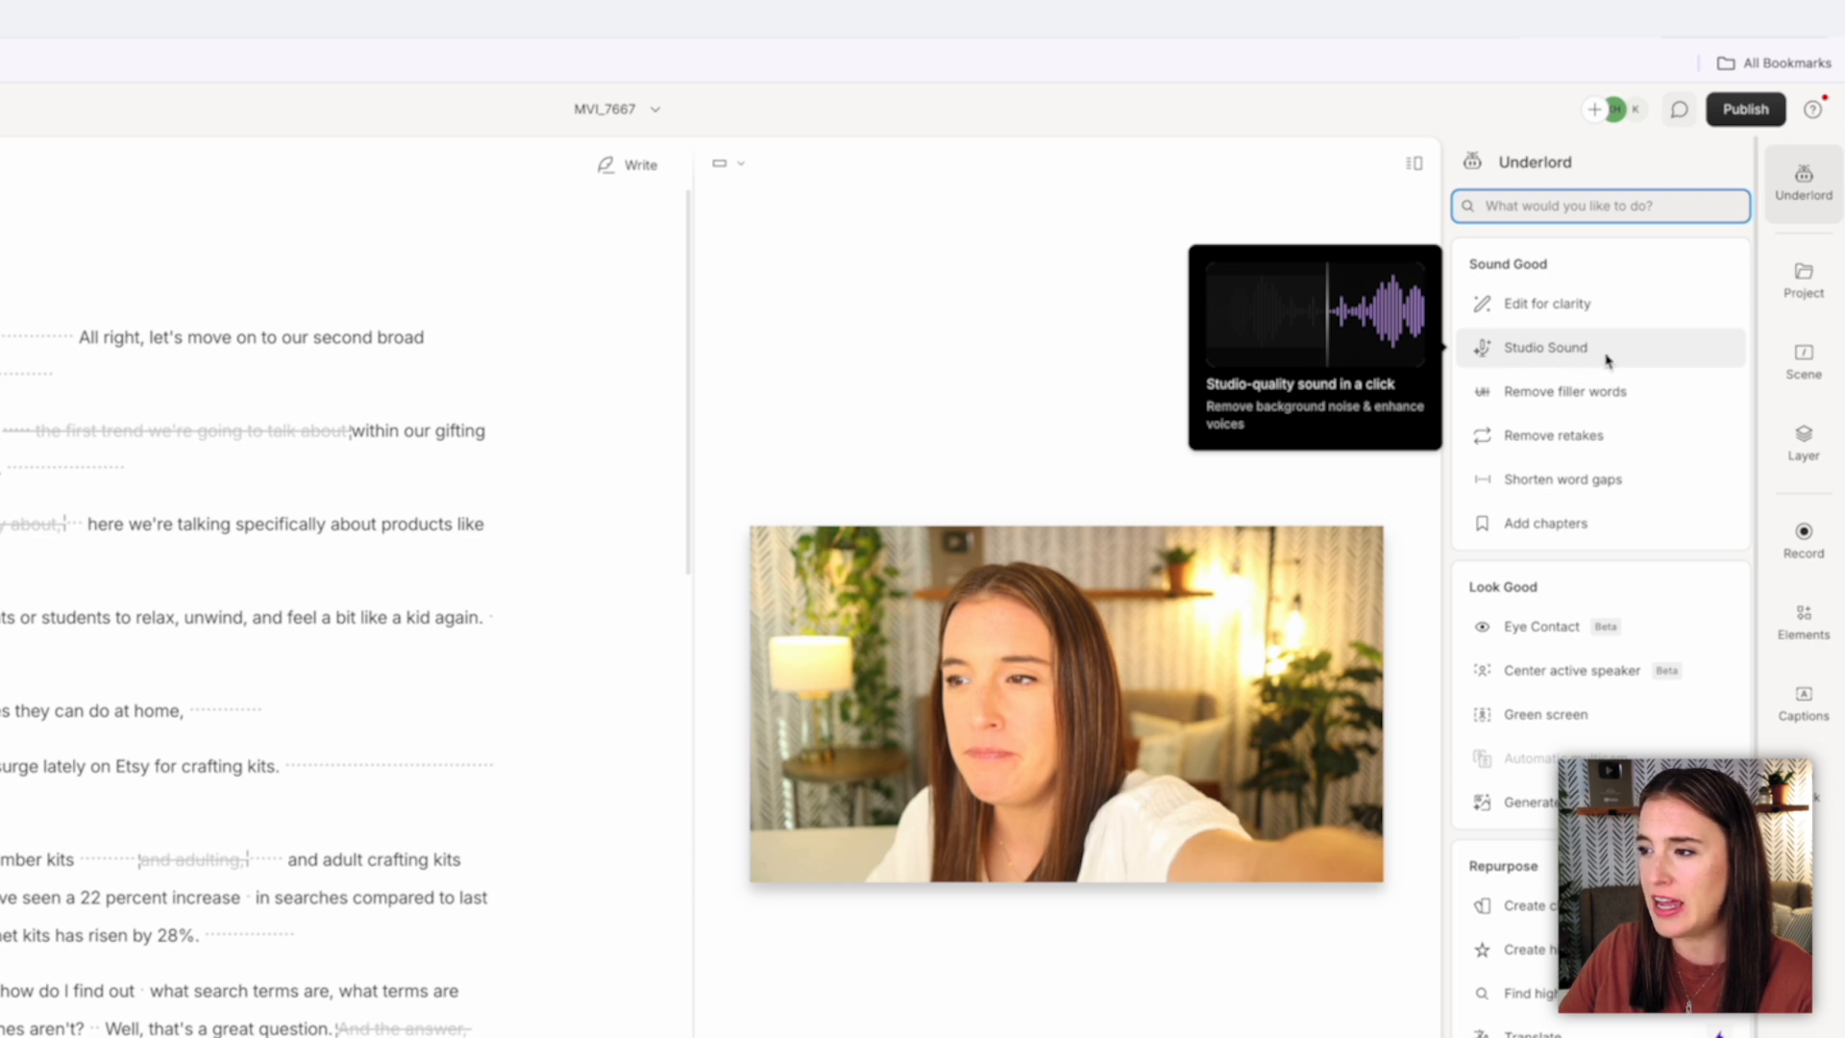
Enable Studio Sound on the clip and return to the Underlord tools list.
{"action": "left_click", "coordinate": [1545, 347]}
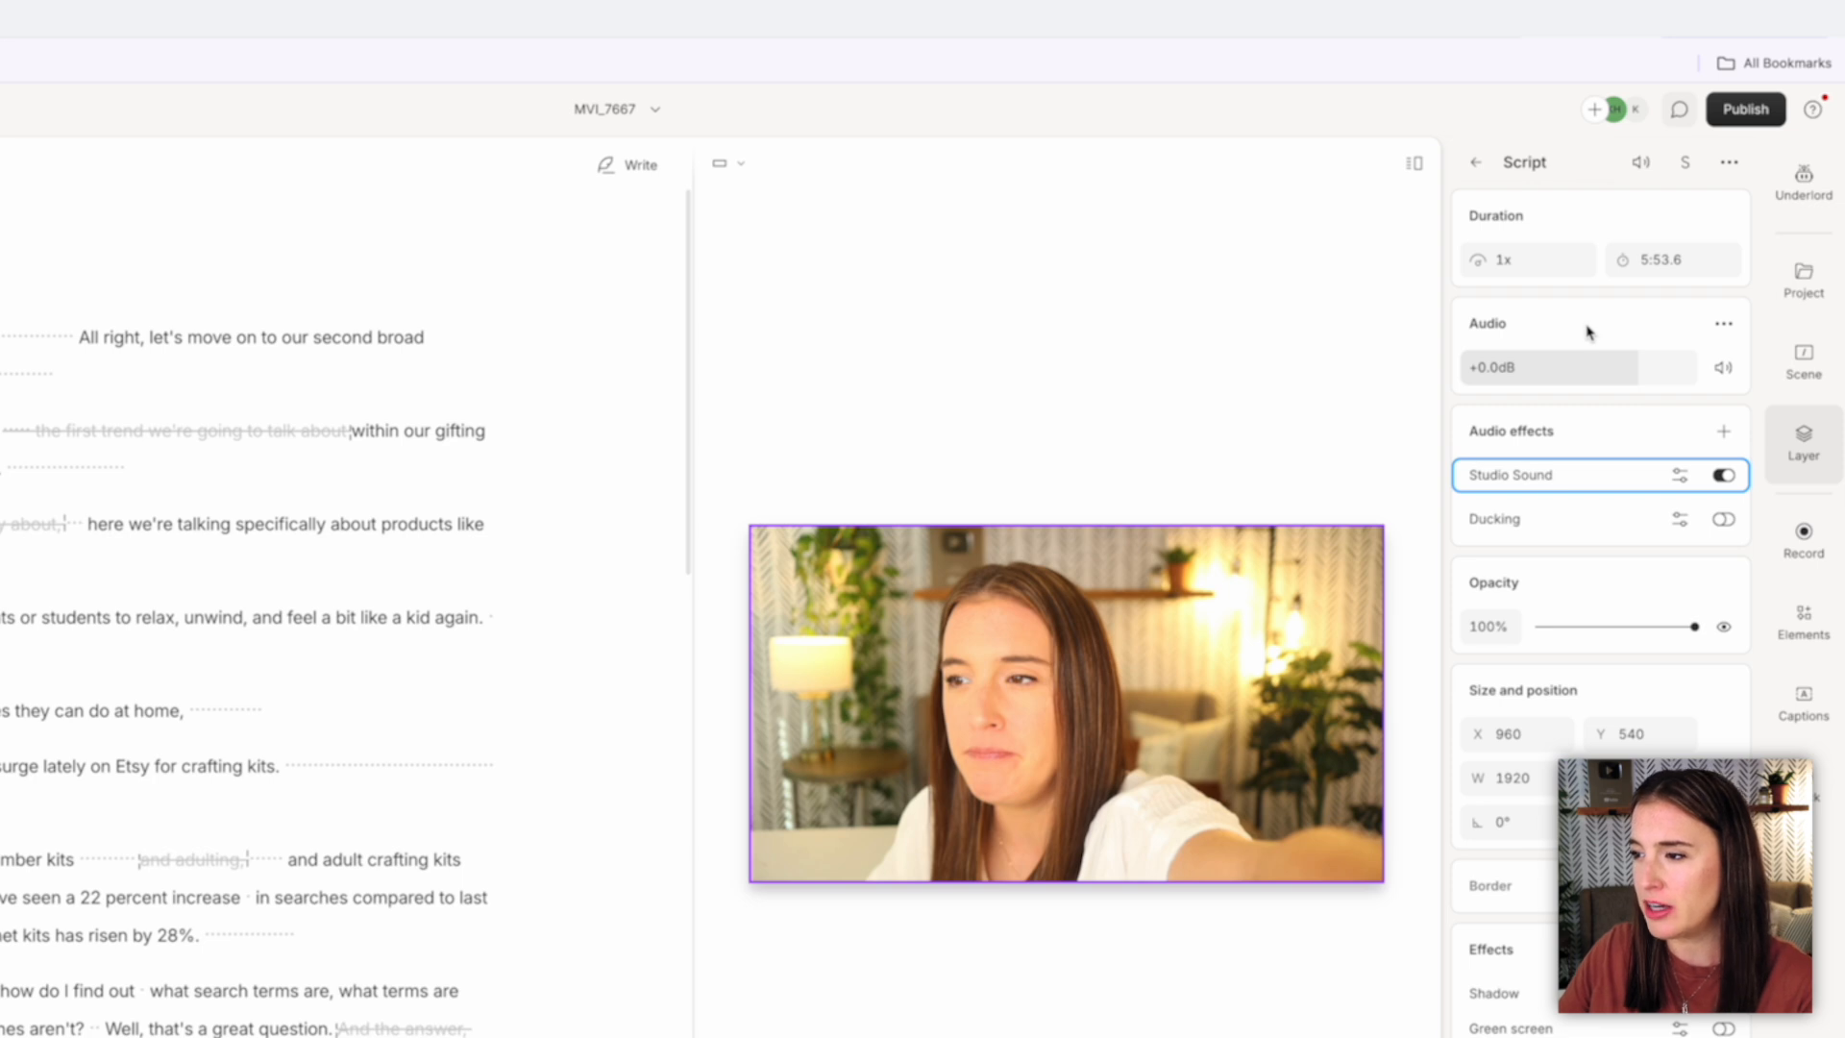
{"action": "left_click", "coordinate": [1803, 184]}
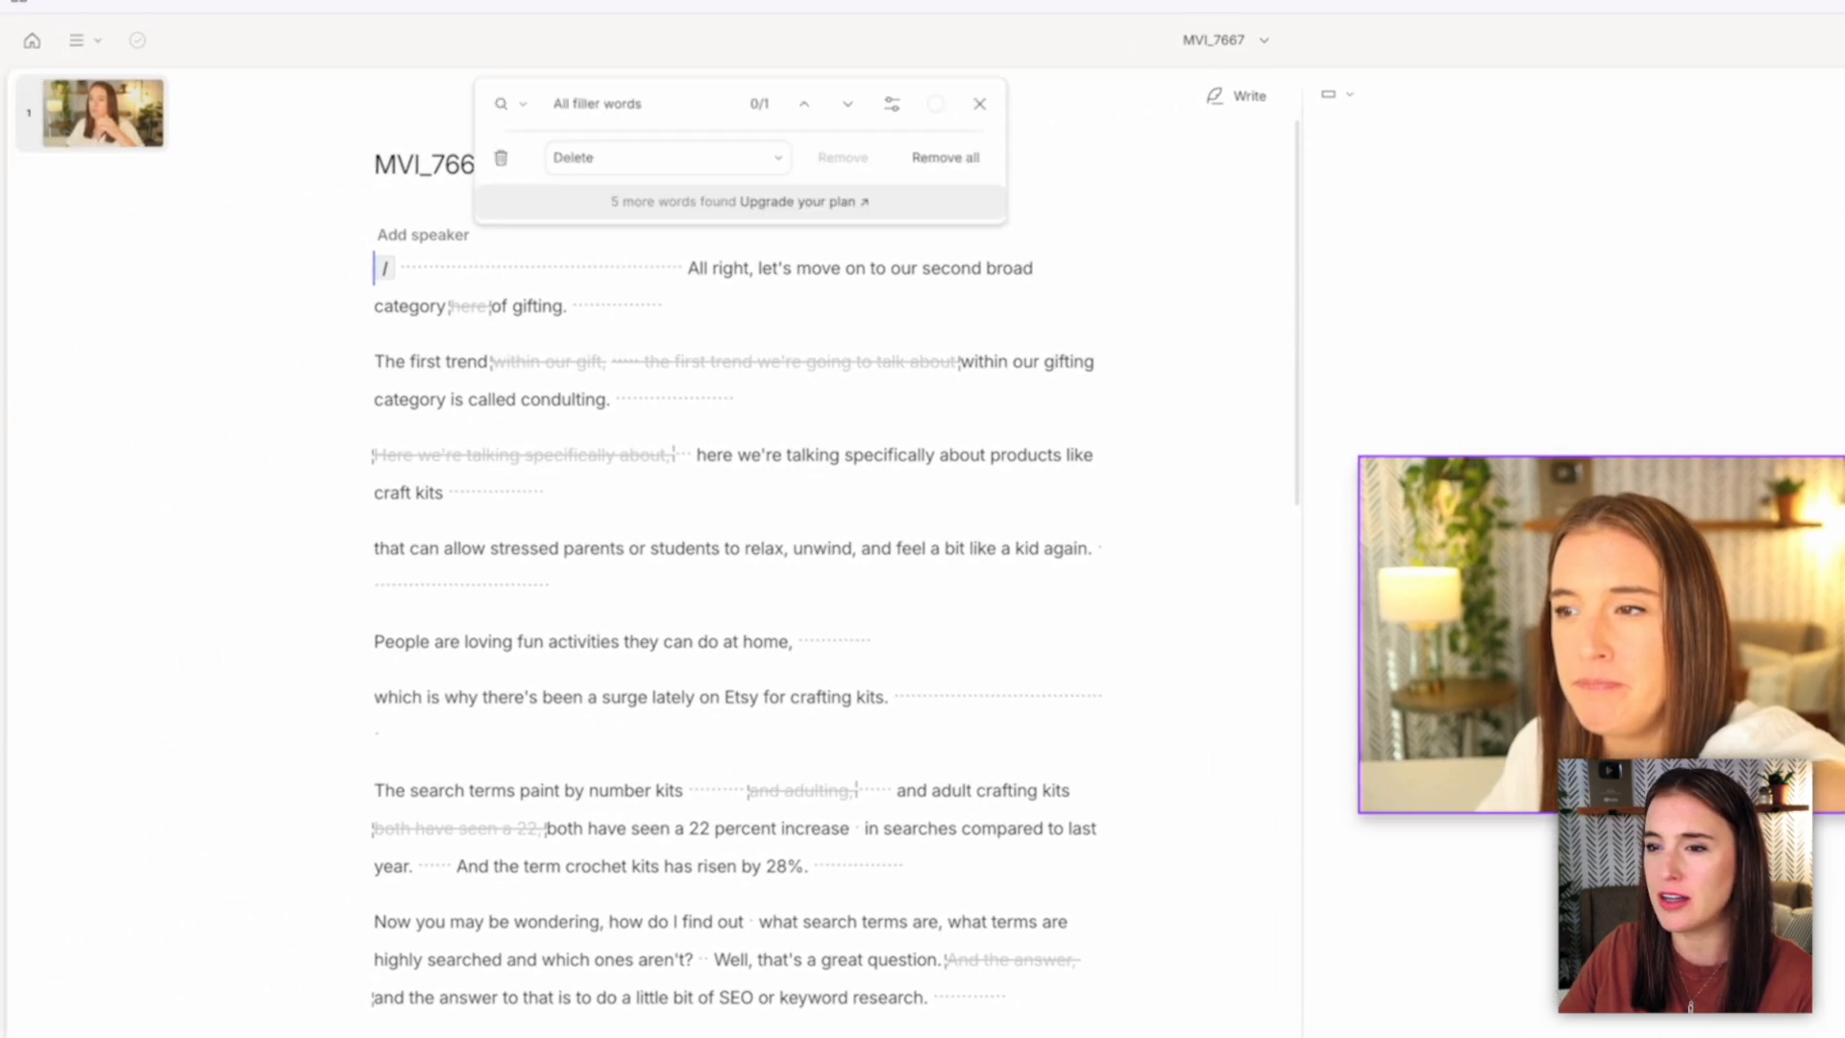
Check the filler-word list and Delete action, then remove all filler words.
{"action": "left_click", "coordinate": [639, 104]}
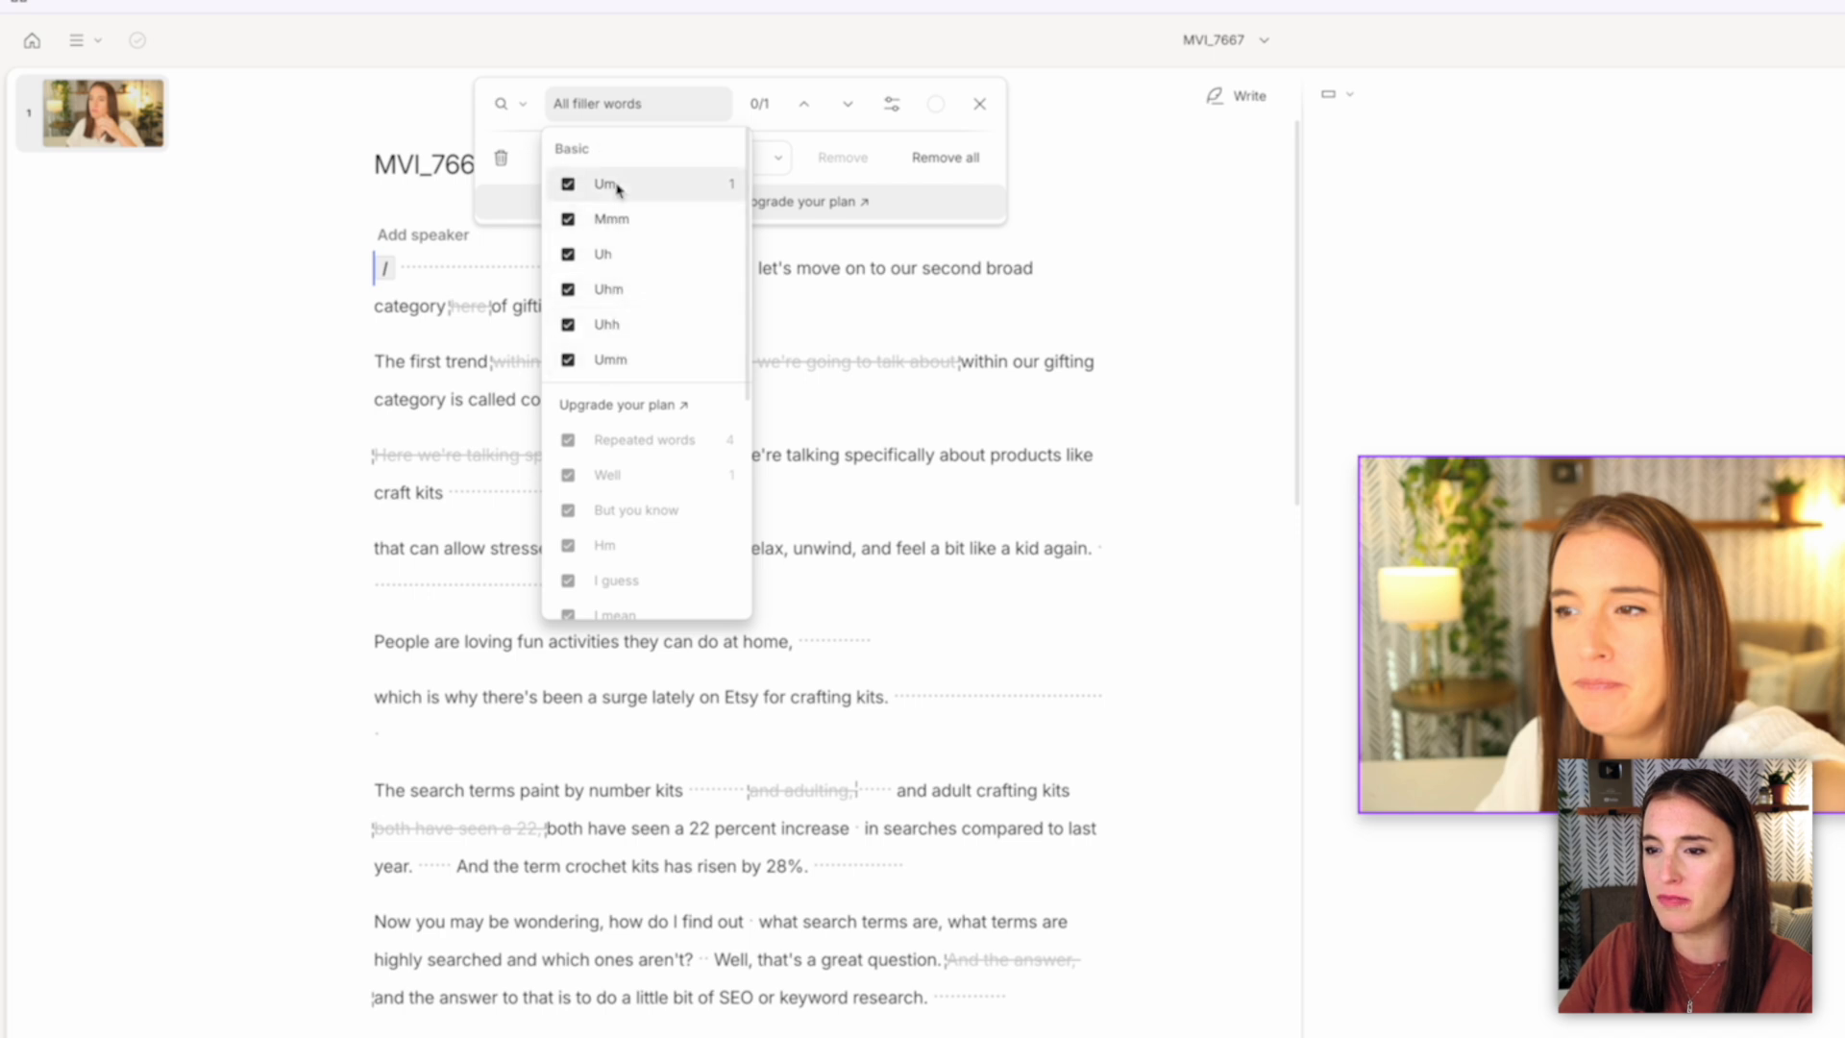
{"action": "left_click", "coordinate": [659, 157]}
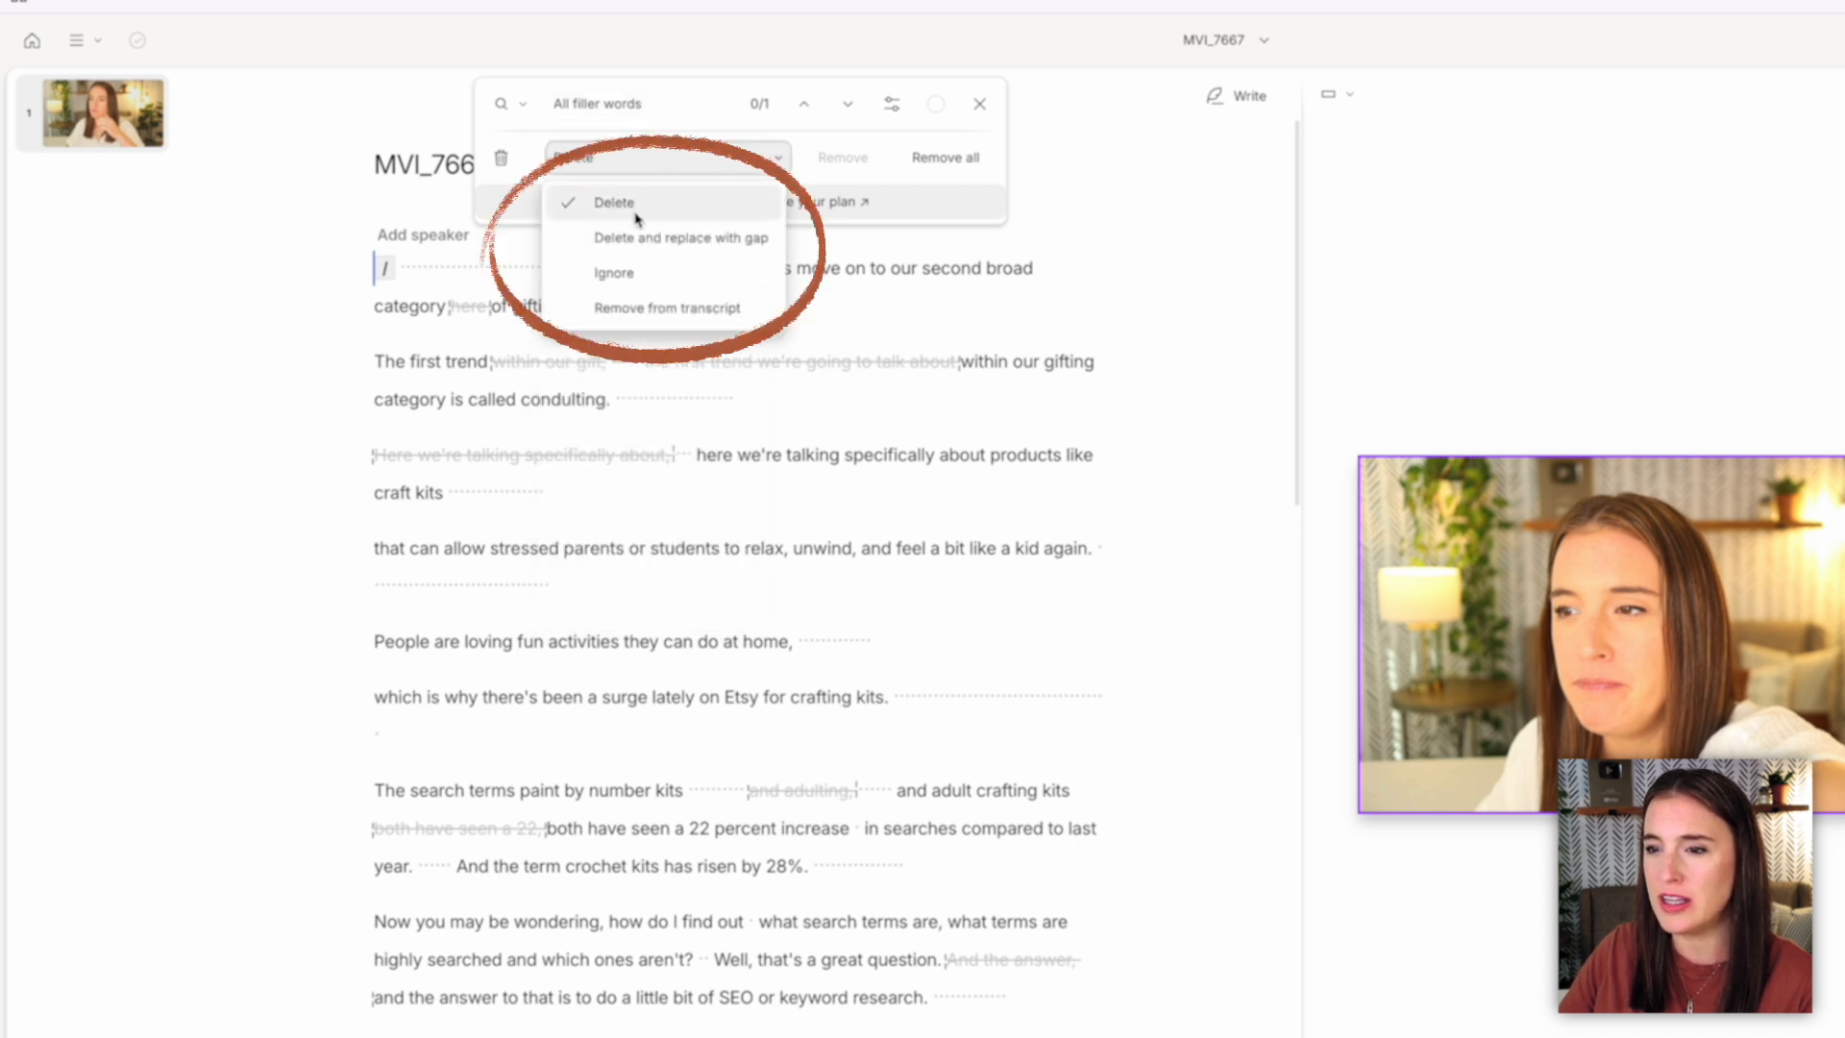
{"action": "mouse_move", "coordinate": [635, 272]}
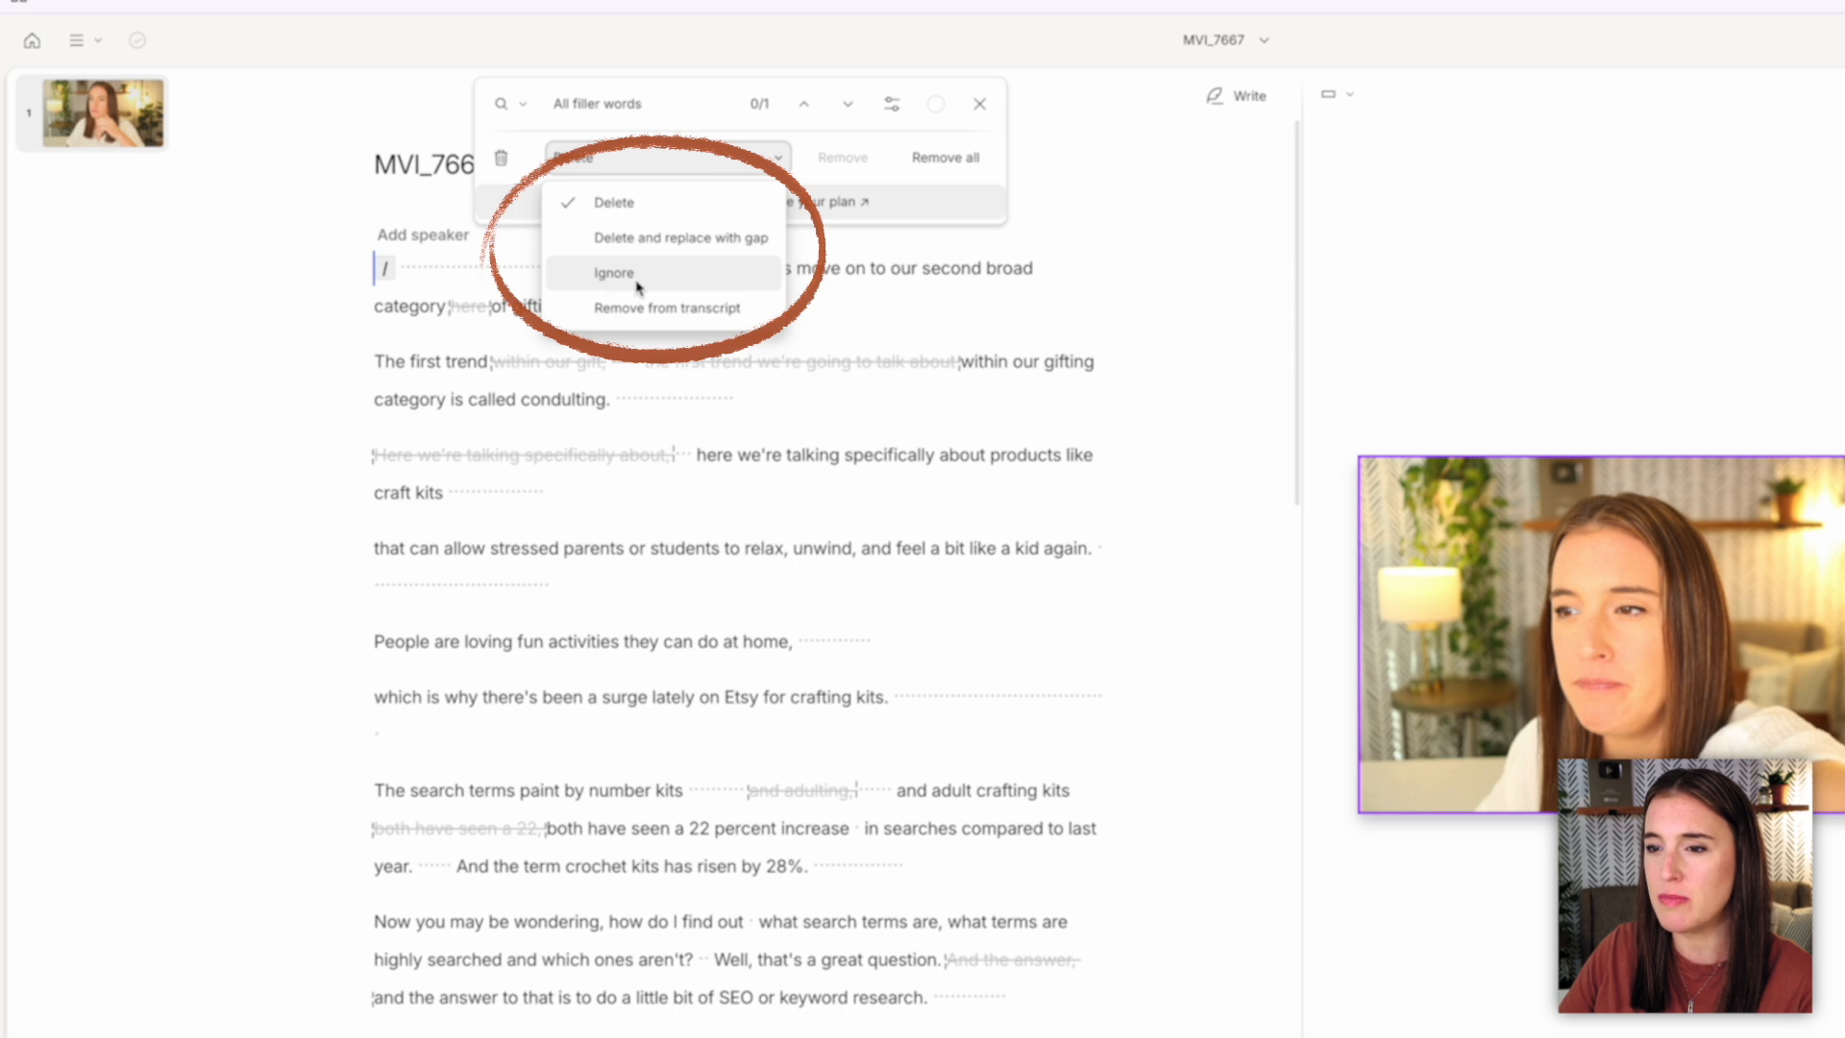
{"action": "mouse_move", "coordinate": [667, 307]}
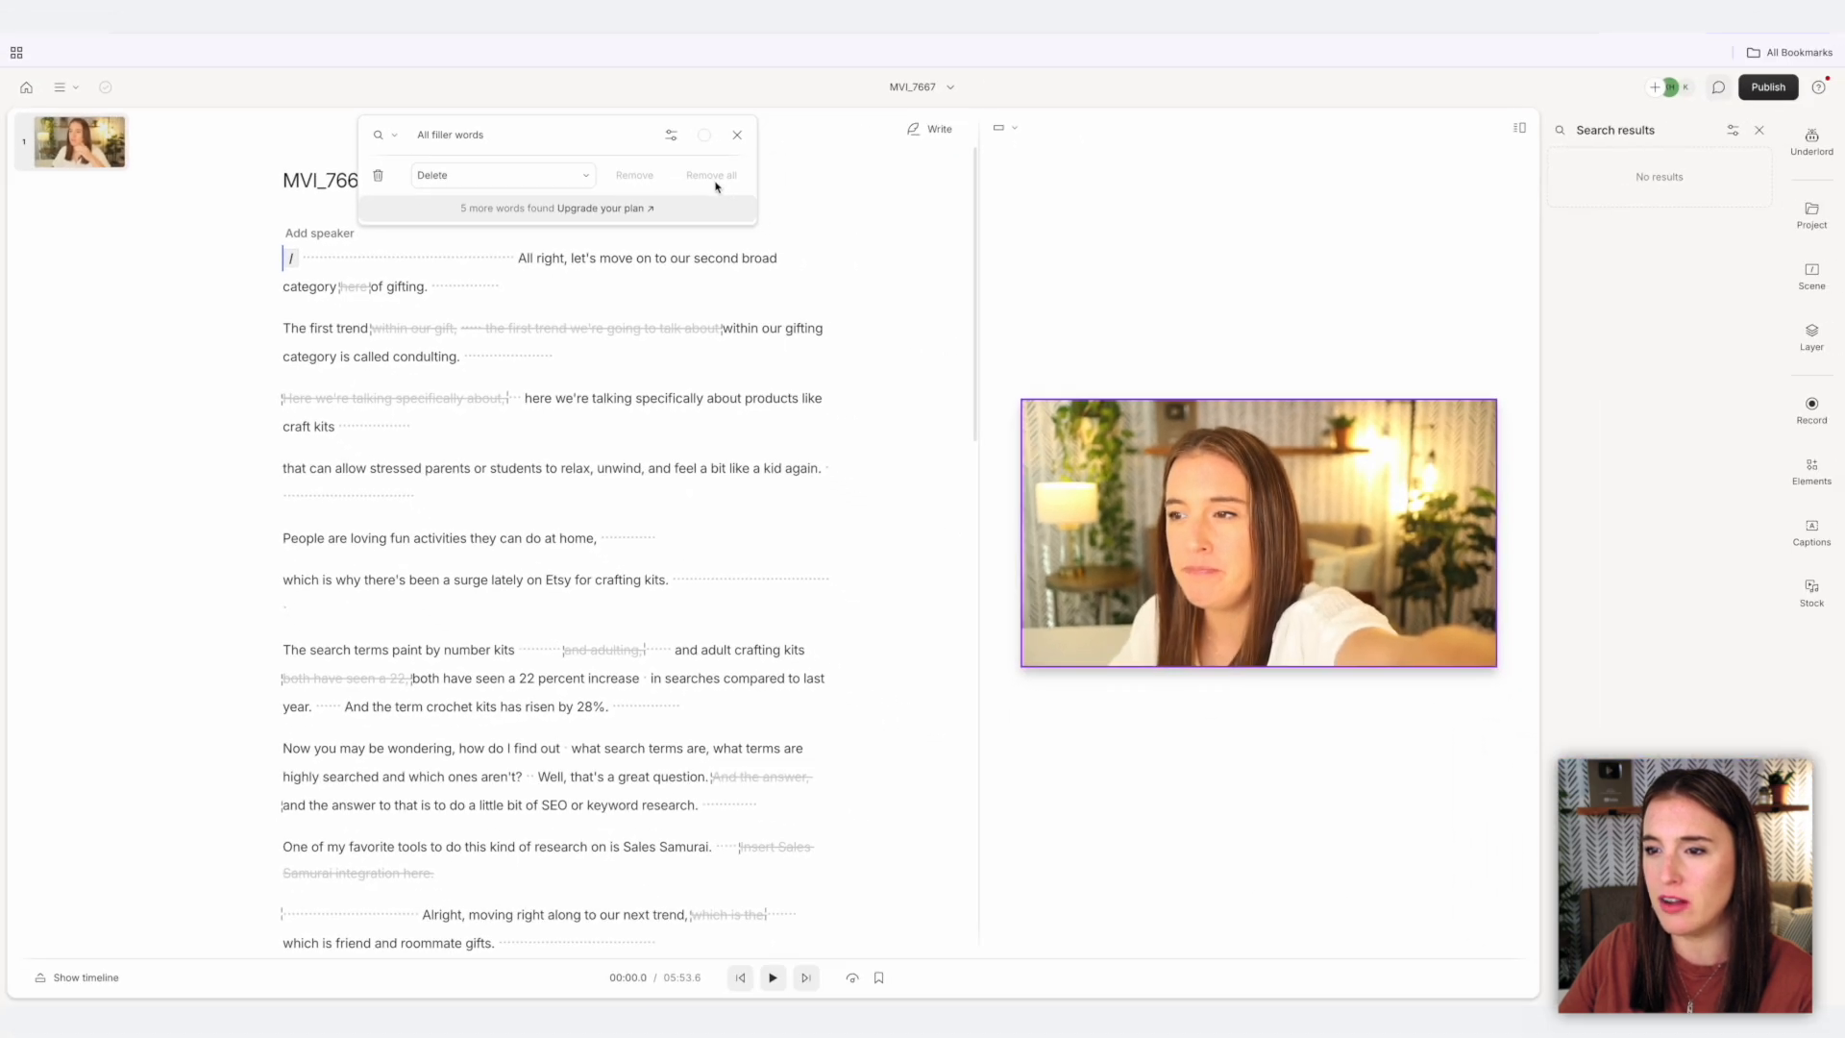
{"action": "left_click", "coordinate": [1814, 182]}
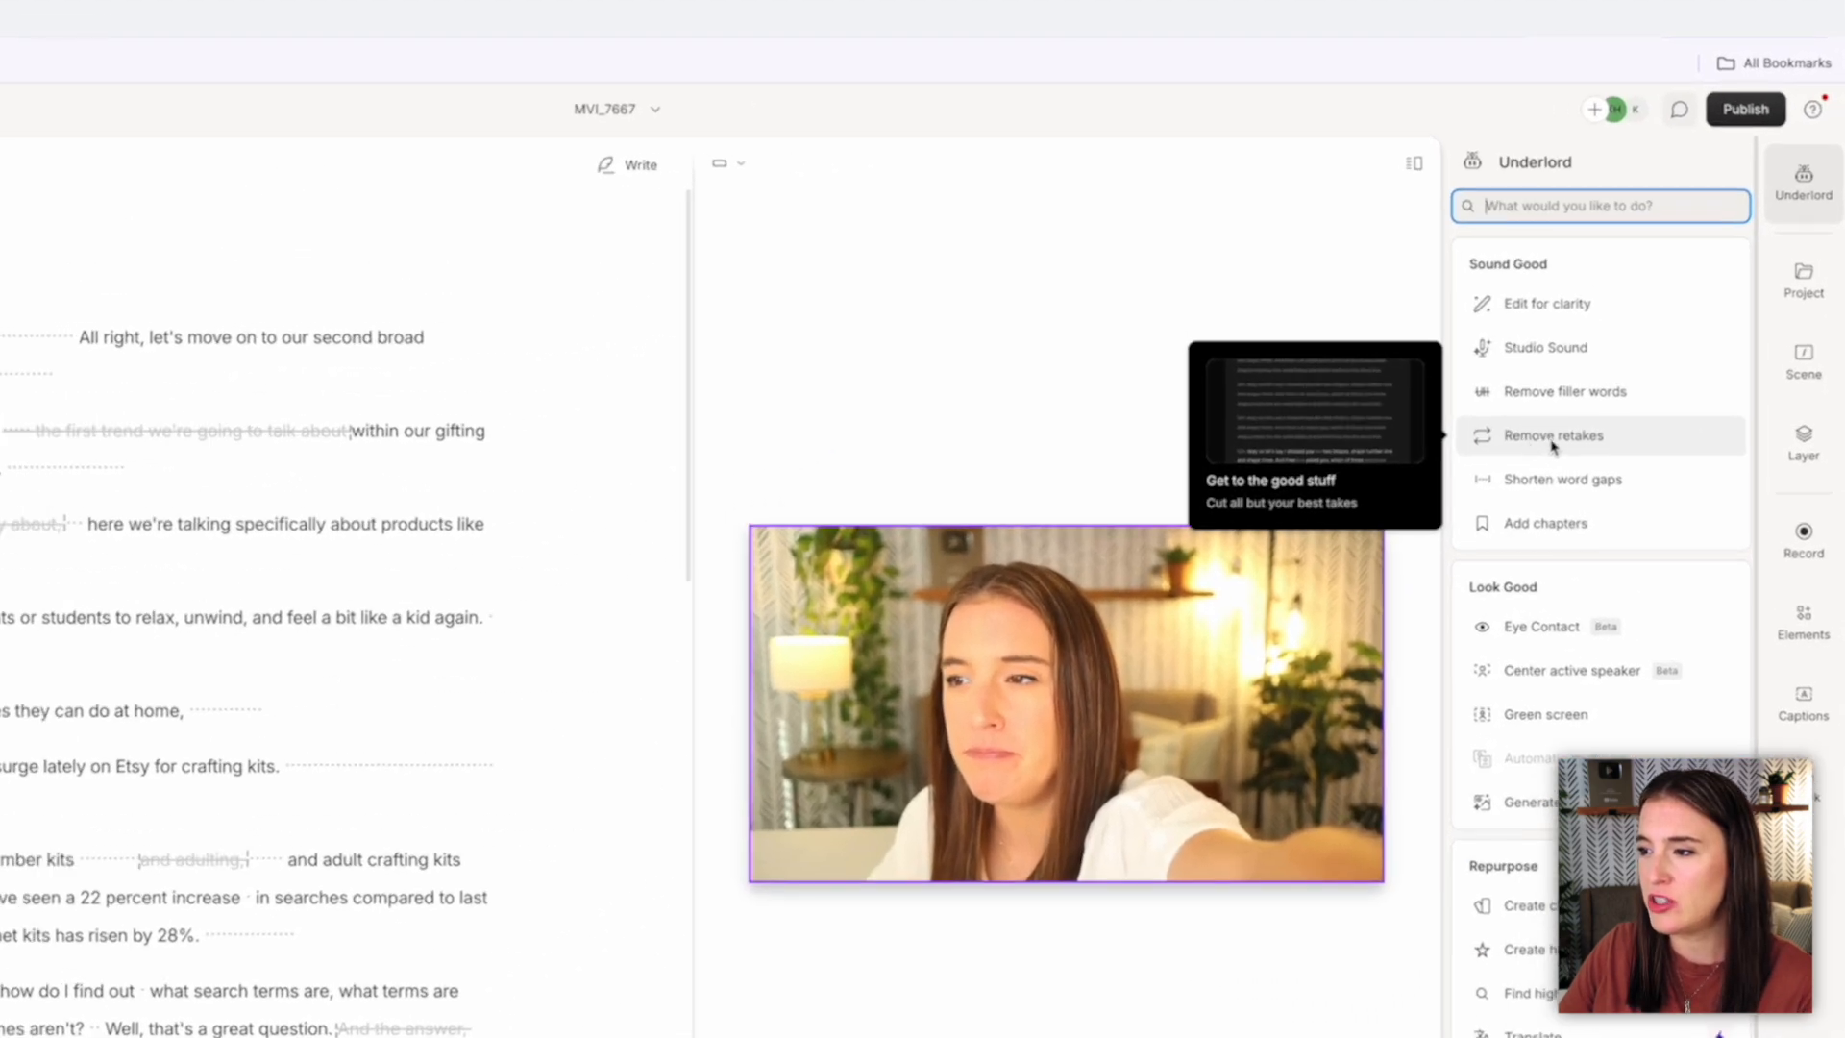
{"action": "left_click", "coordinate": [1553, 435]}
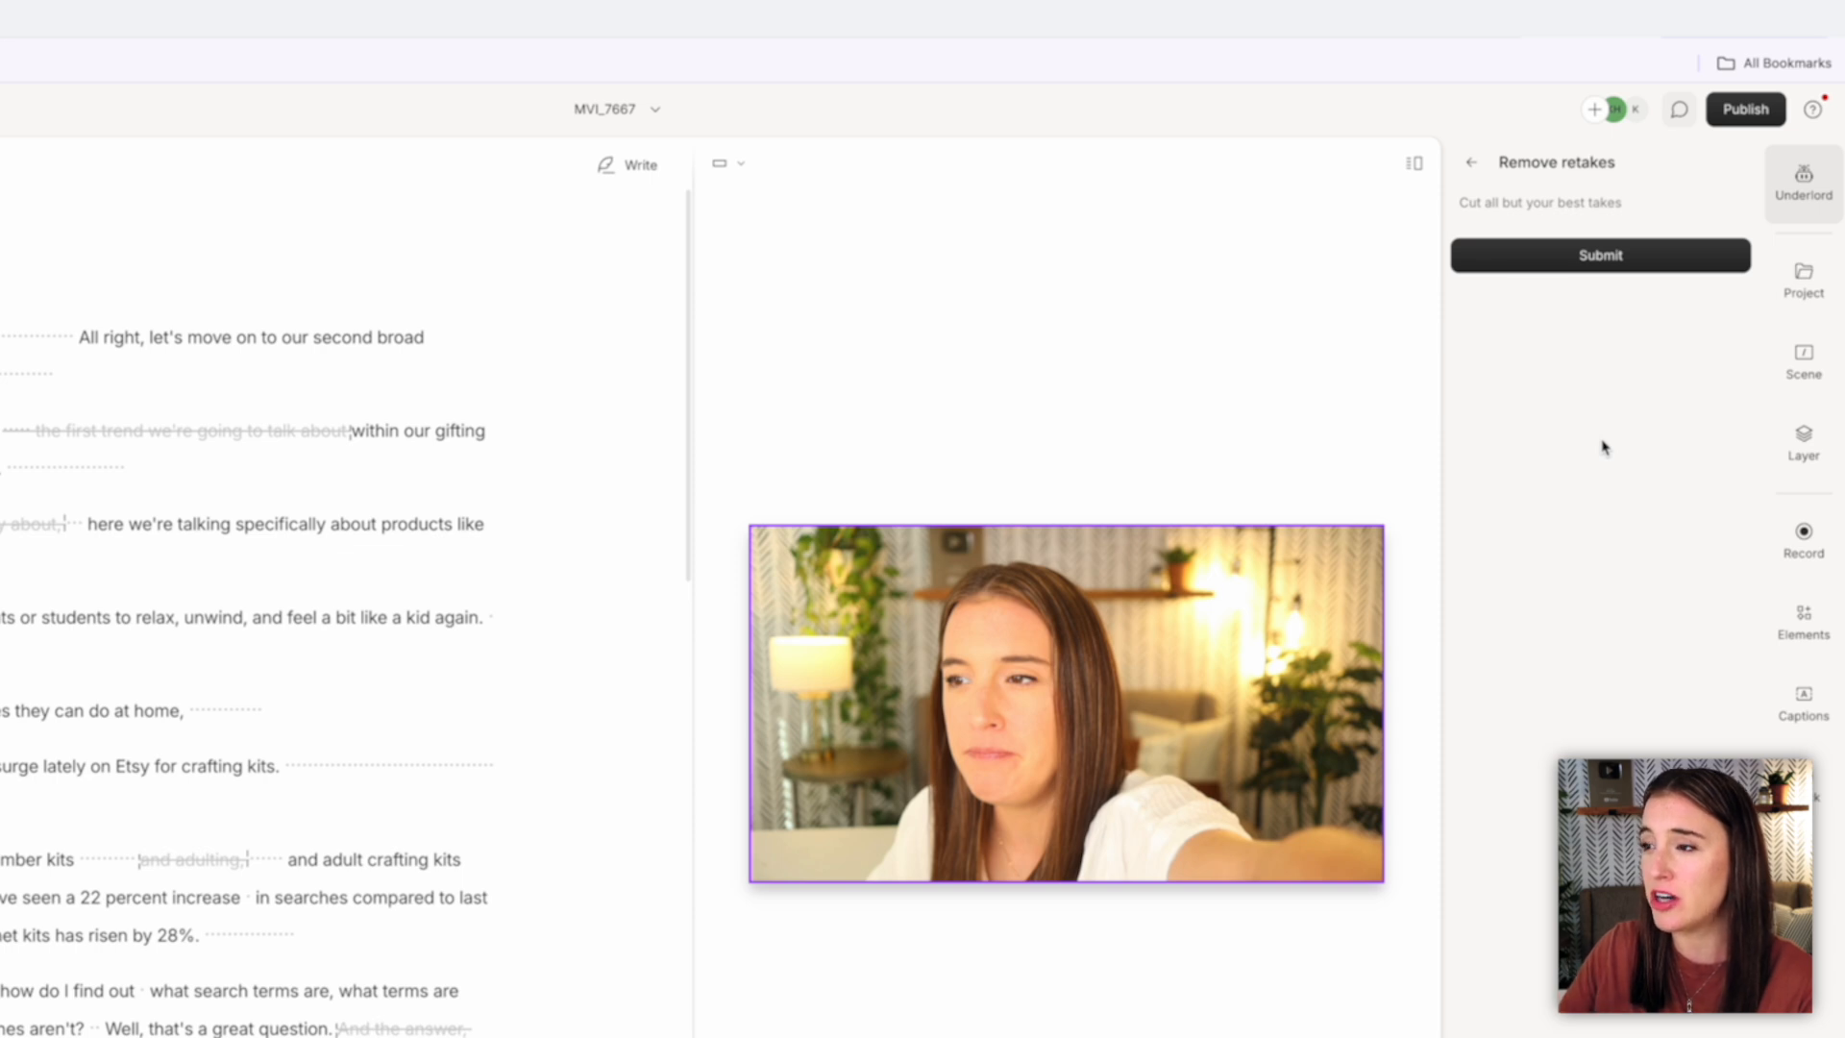
{"action": "mouse_move", "coordinate": [1566, 396]}
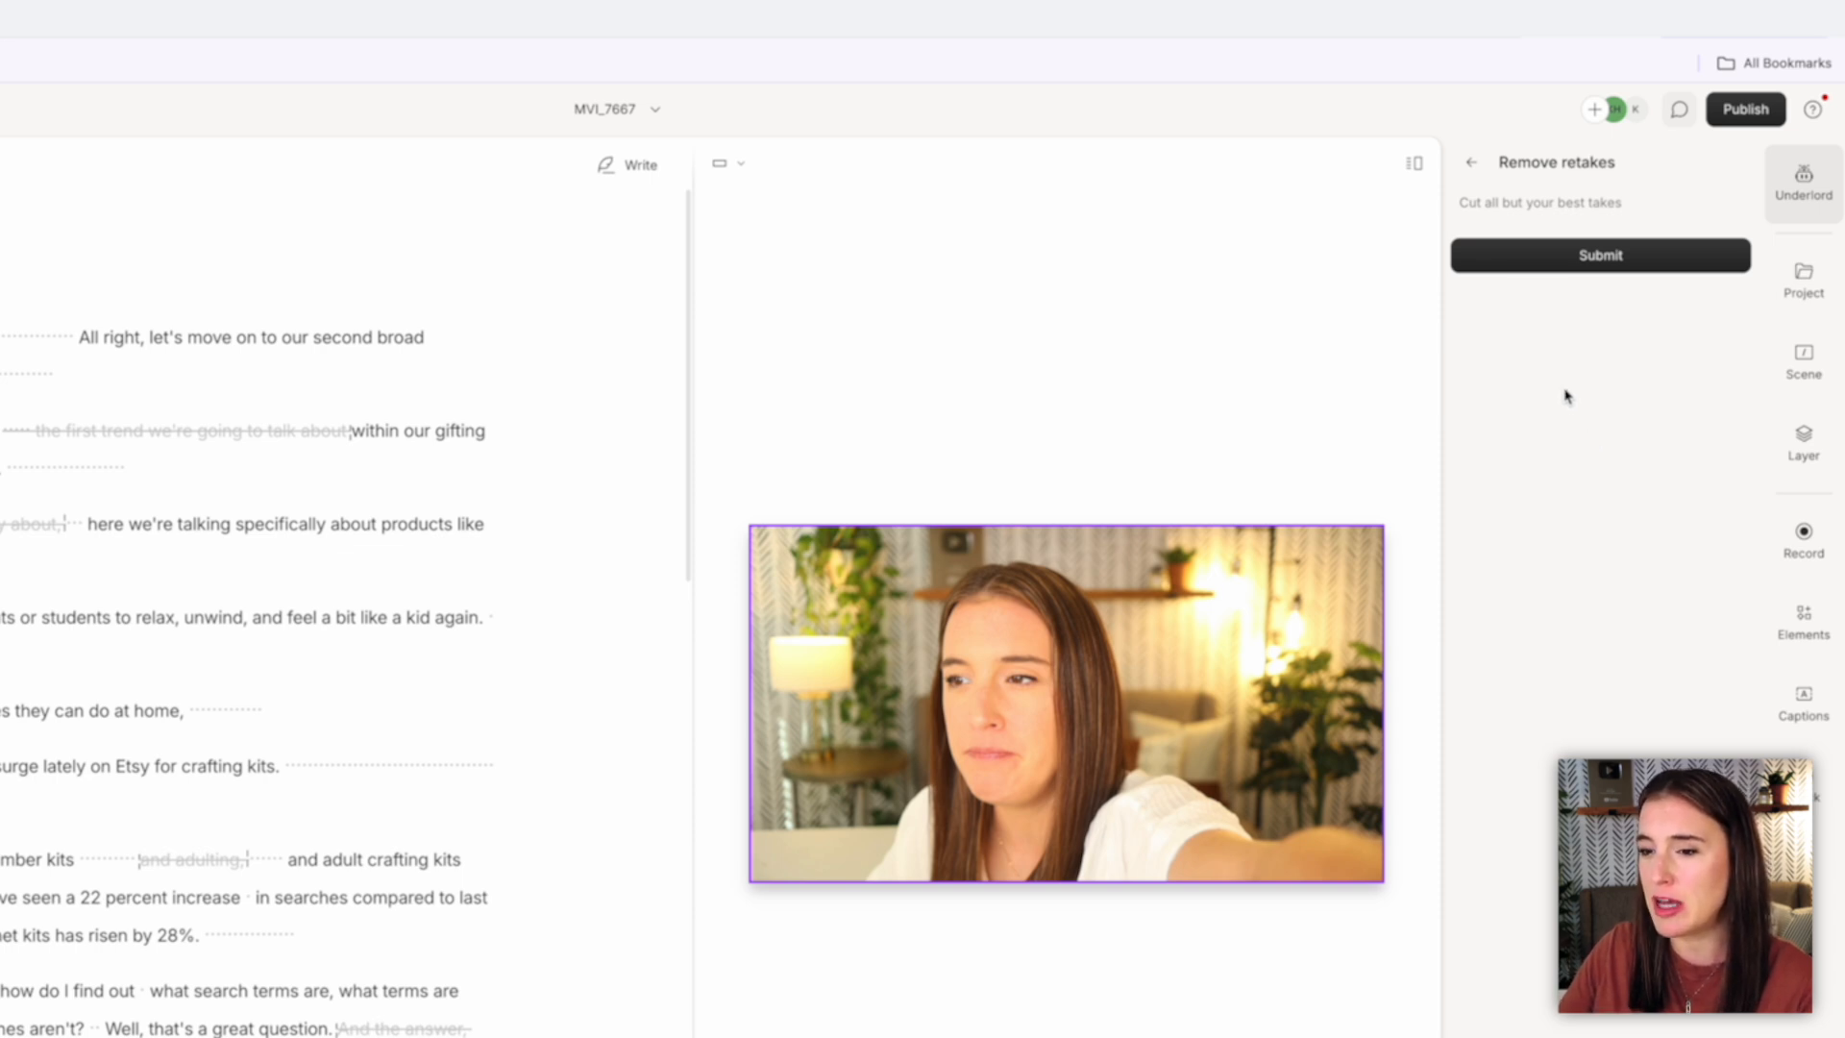
{"action": "mouse_move", "coordinate": [1551, 212]}
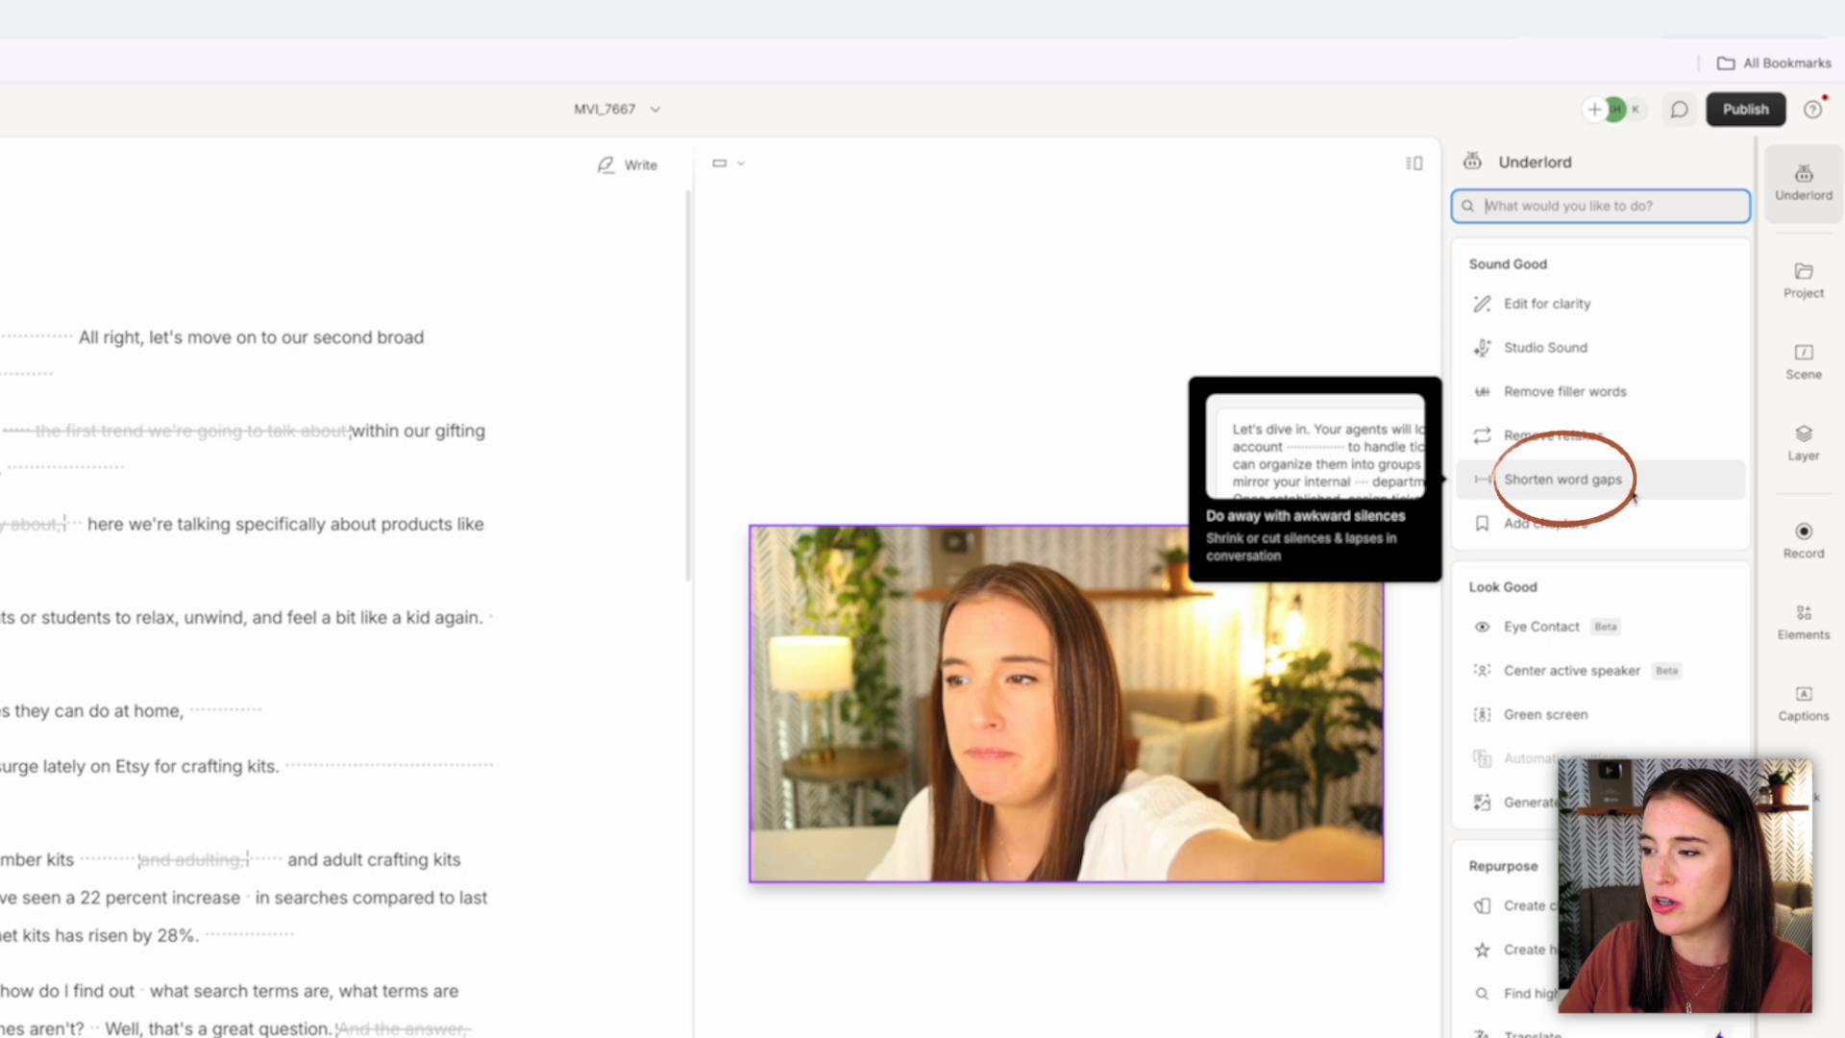
Shorten the 46 word gaps of half a second or longer to 0.2 seconds.
{"action": "left_click", "coordinate": [1563, 478]}
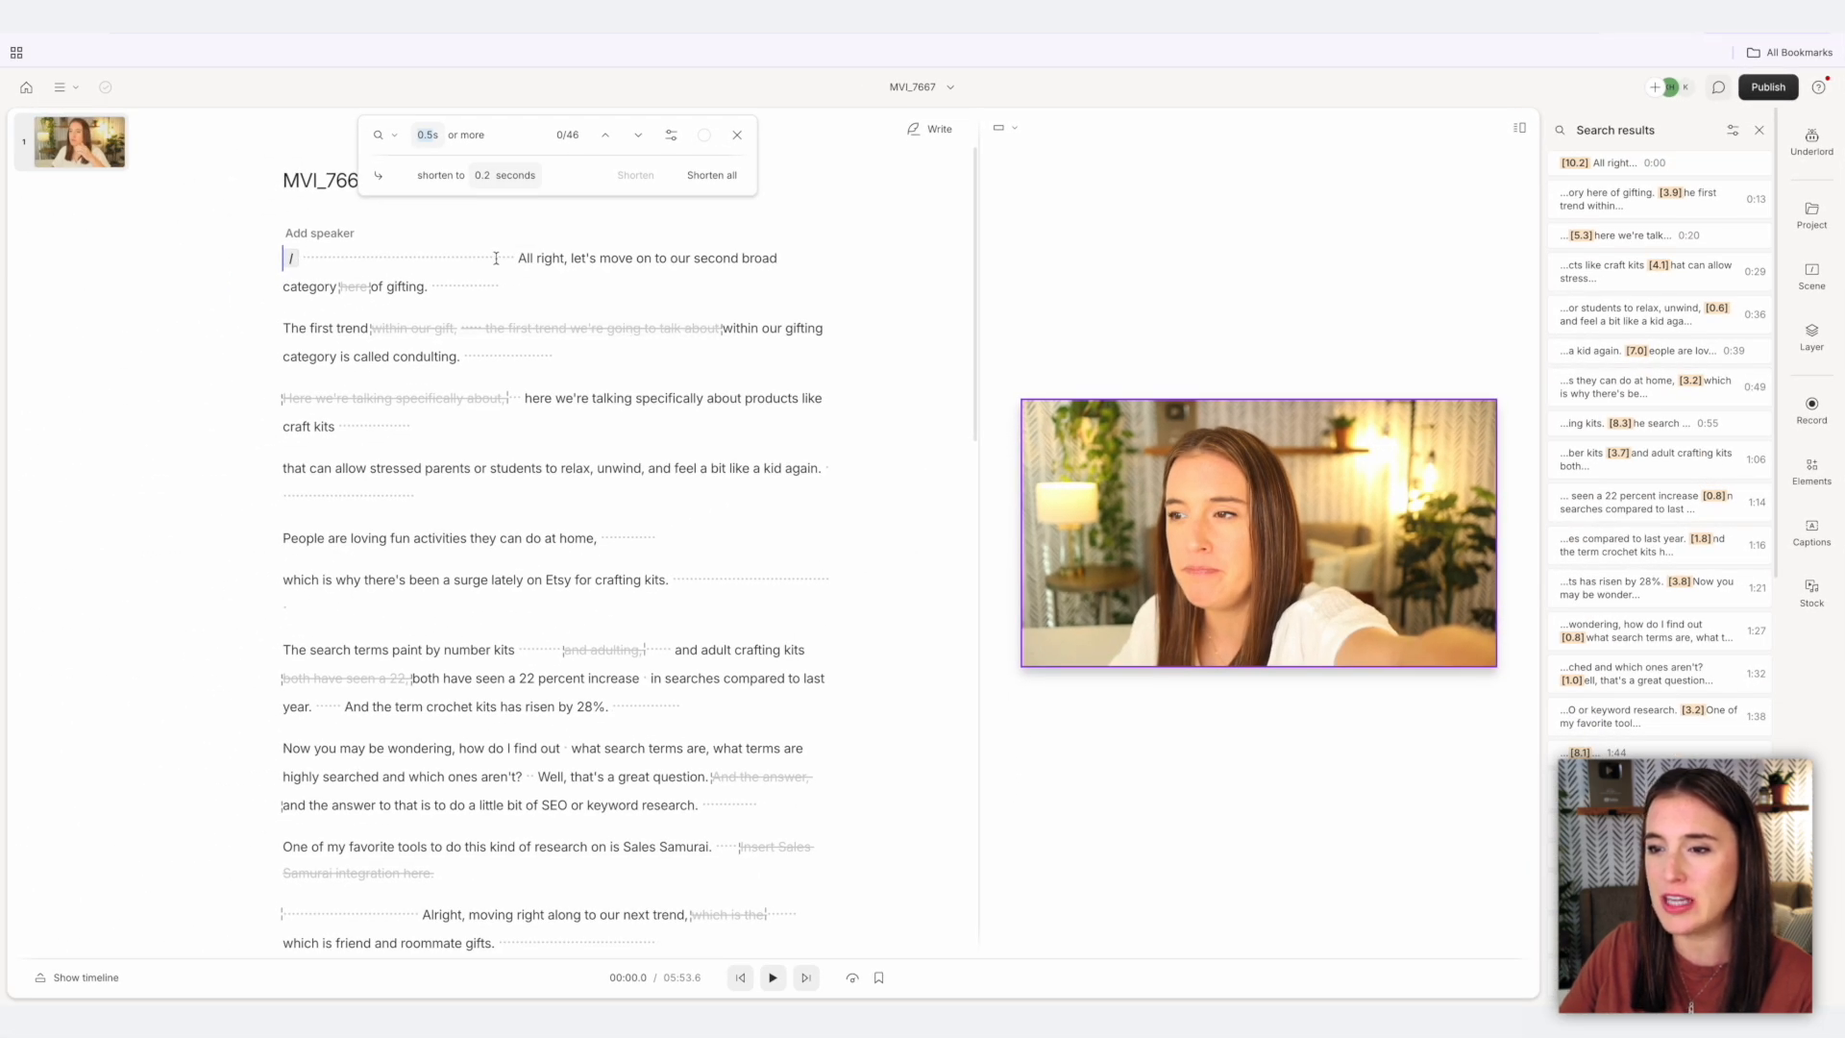
{"action": "left_click", "coordinate": [773, 976]}
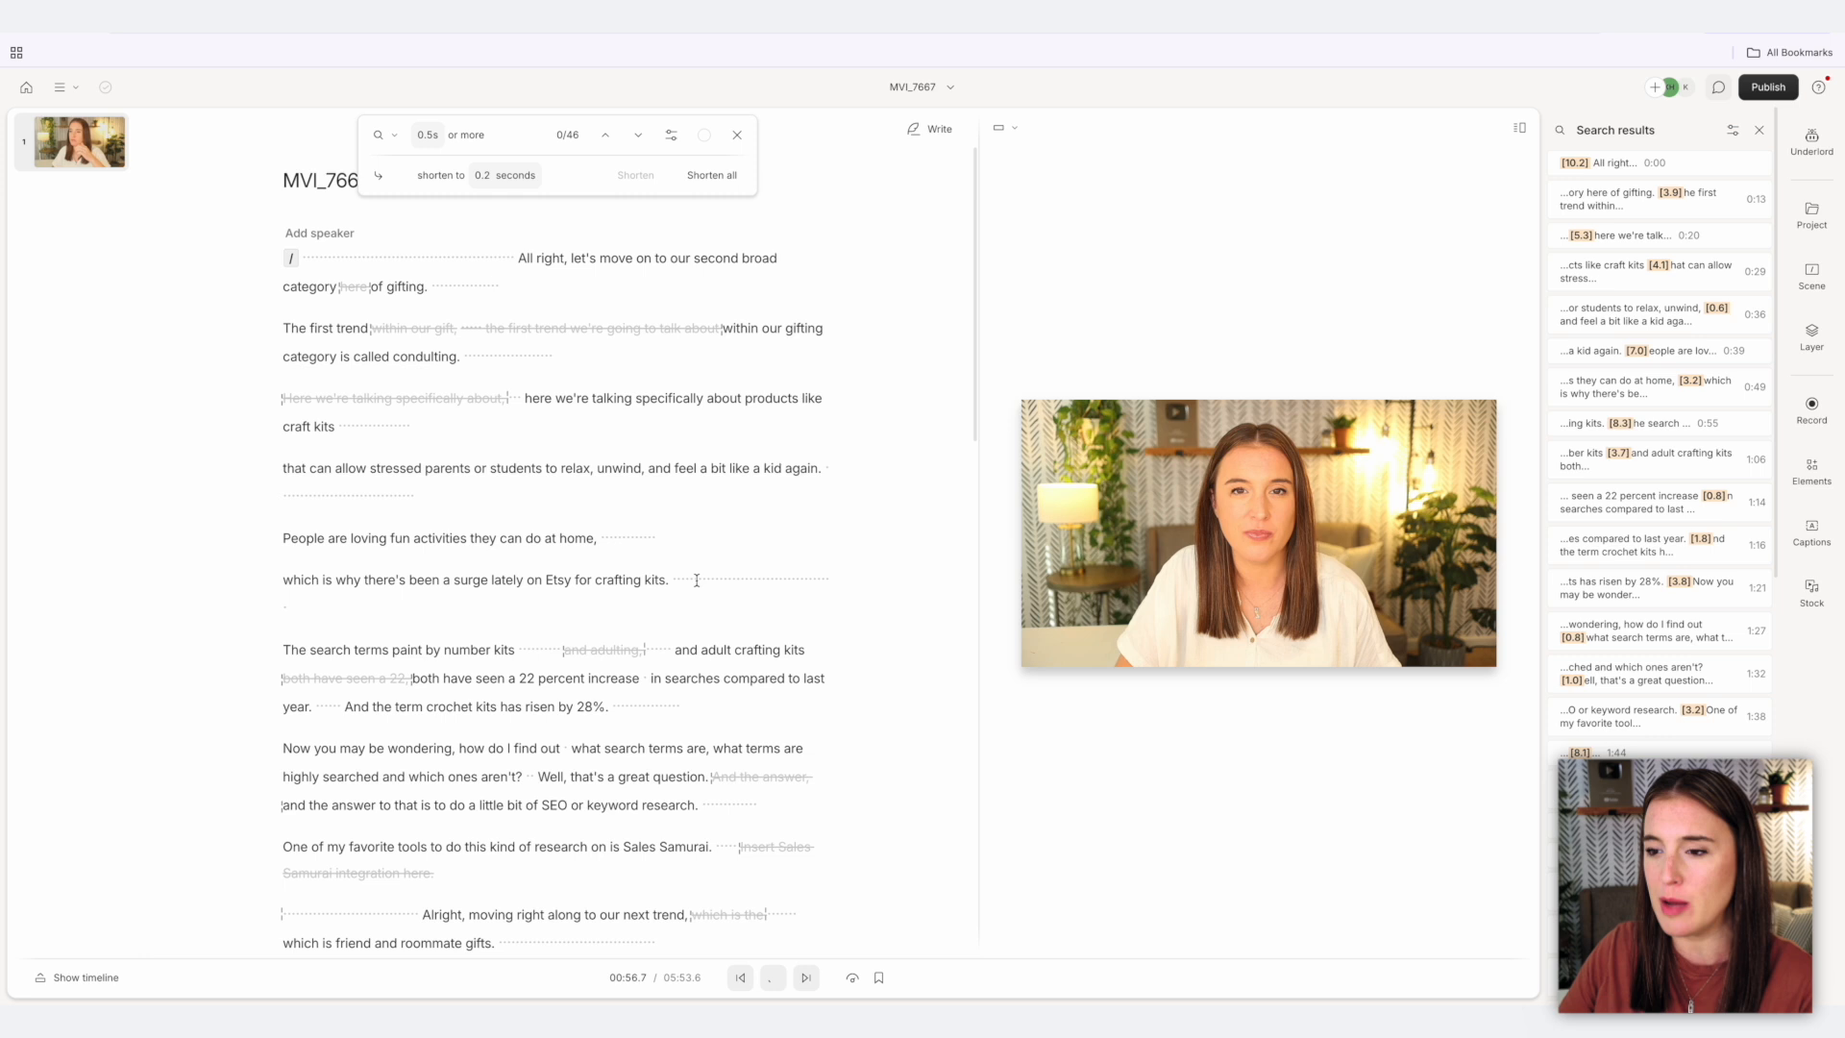
{"action": "left_click", "coordinate": [773, 977]}
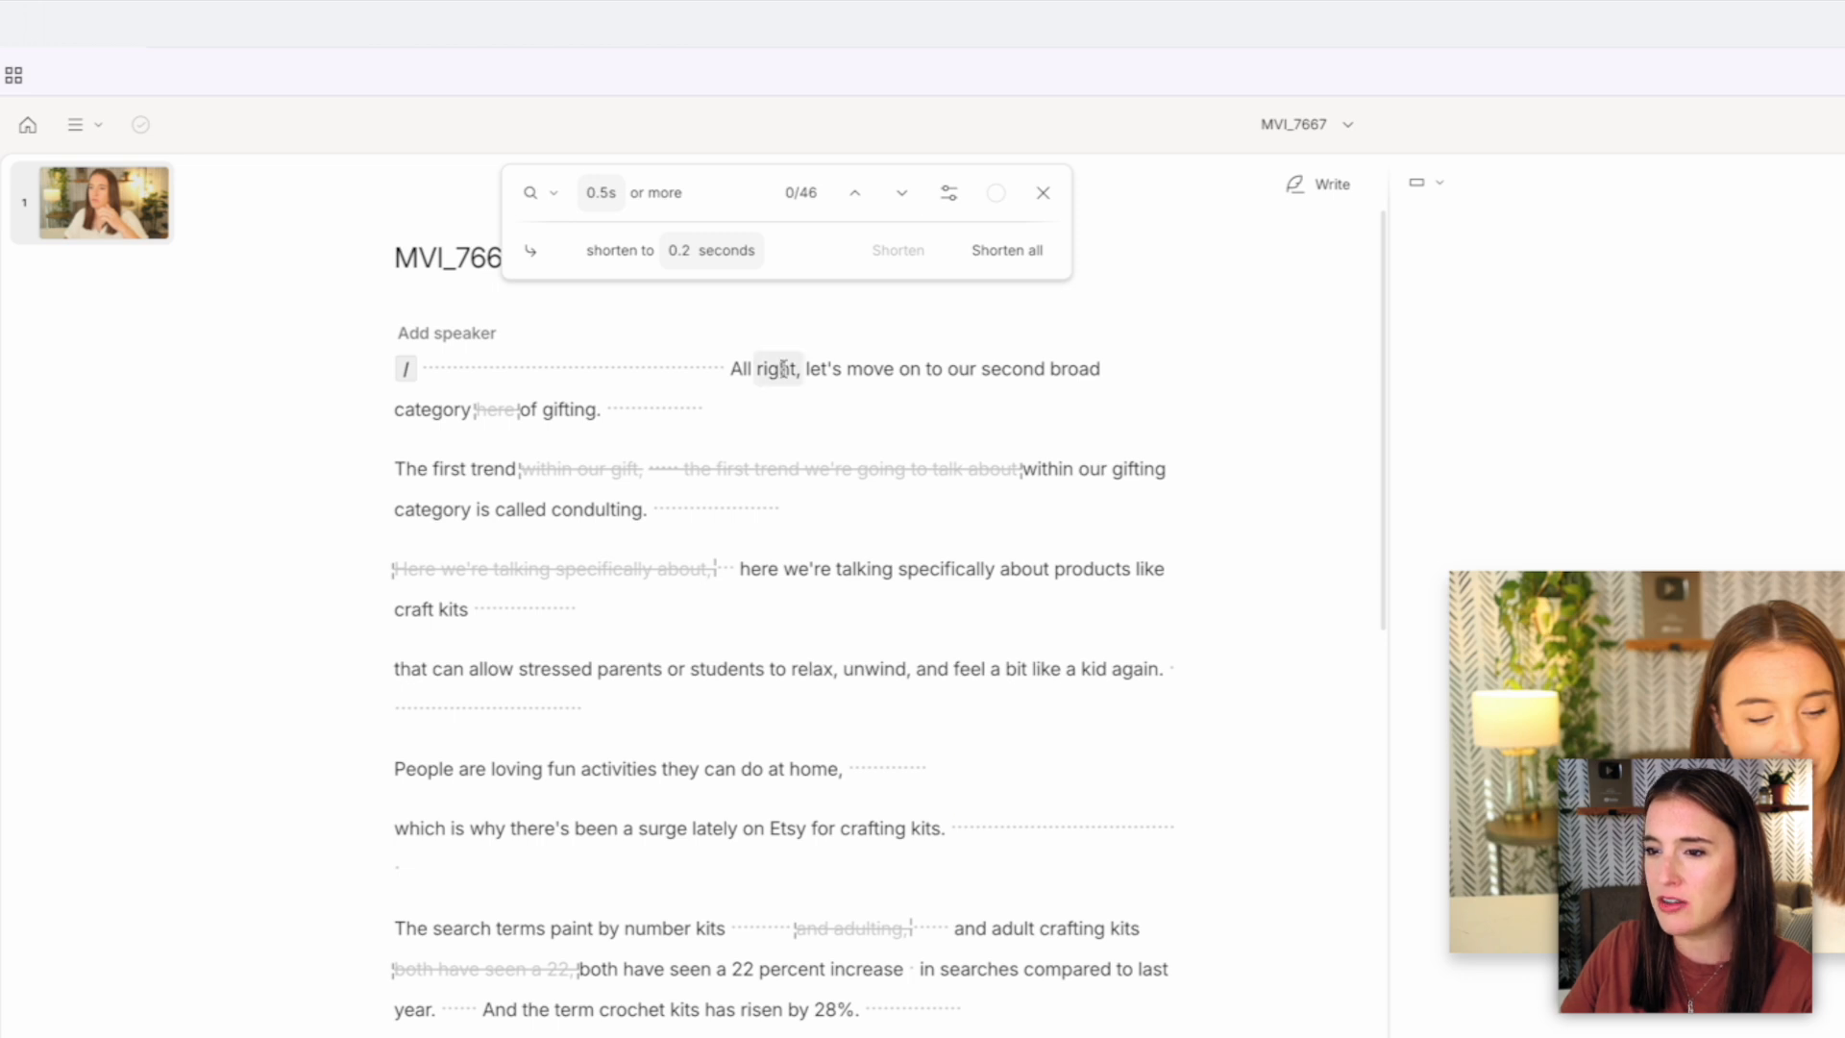
{"action": "mouse_move", "coordinate": [713, 315]}
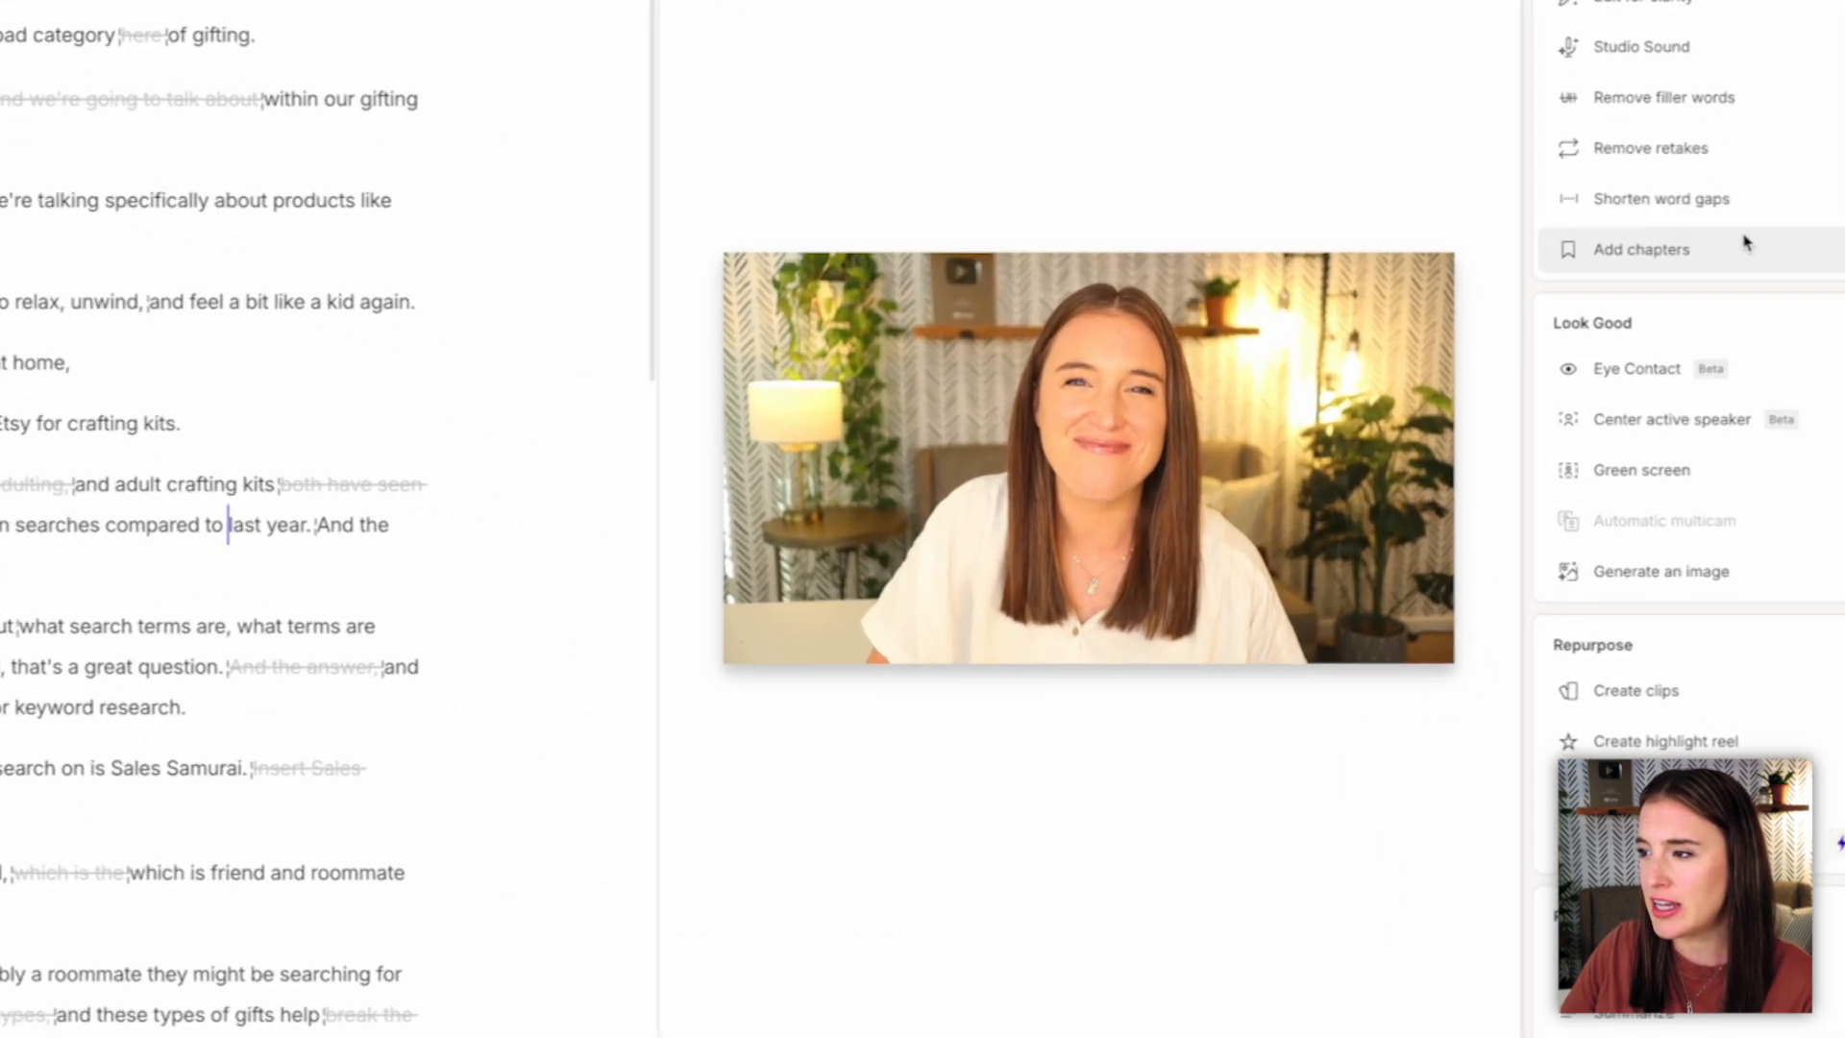
{"action": "mouse_move", "coordinate": [1636, 368]}
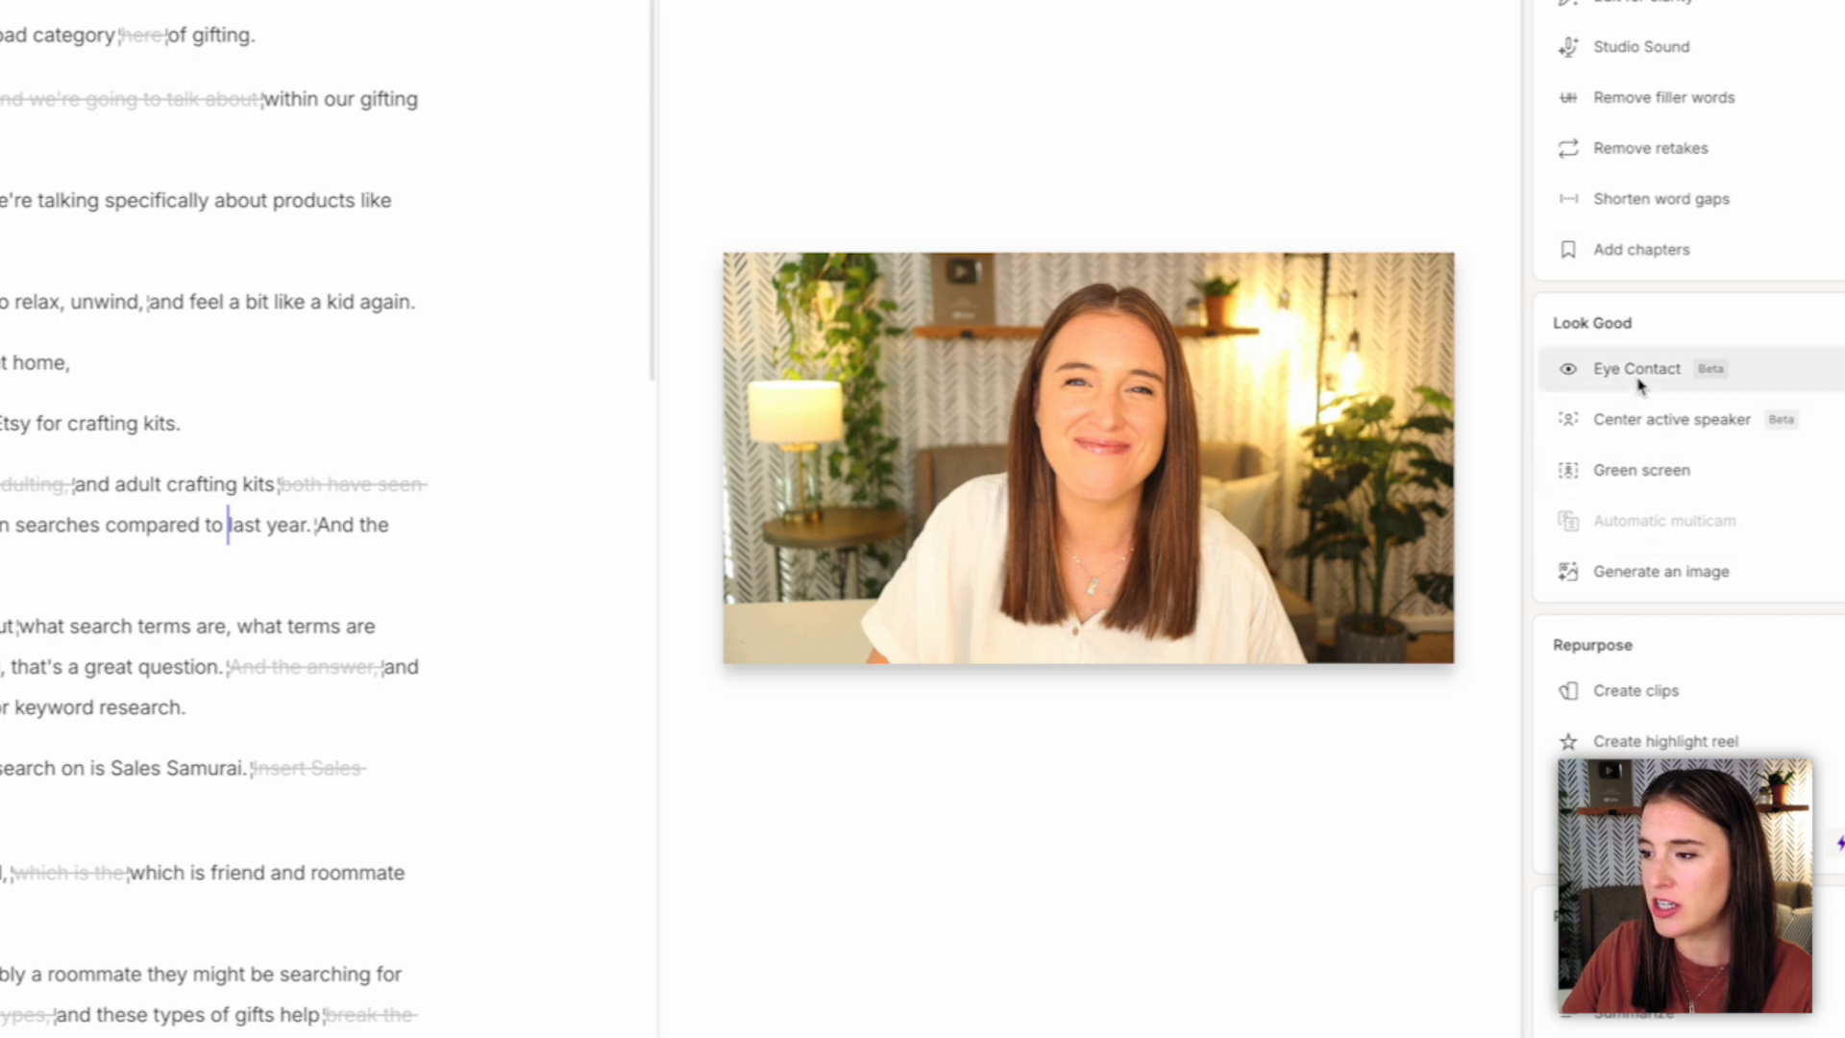
{"action": "mouse_move", "coordinate": [1636, 368]}
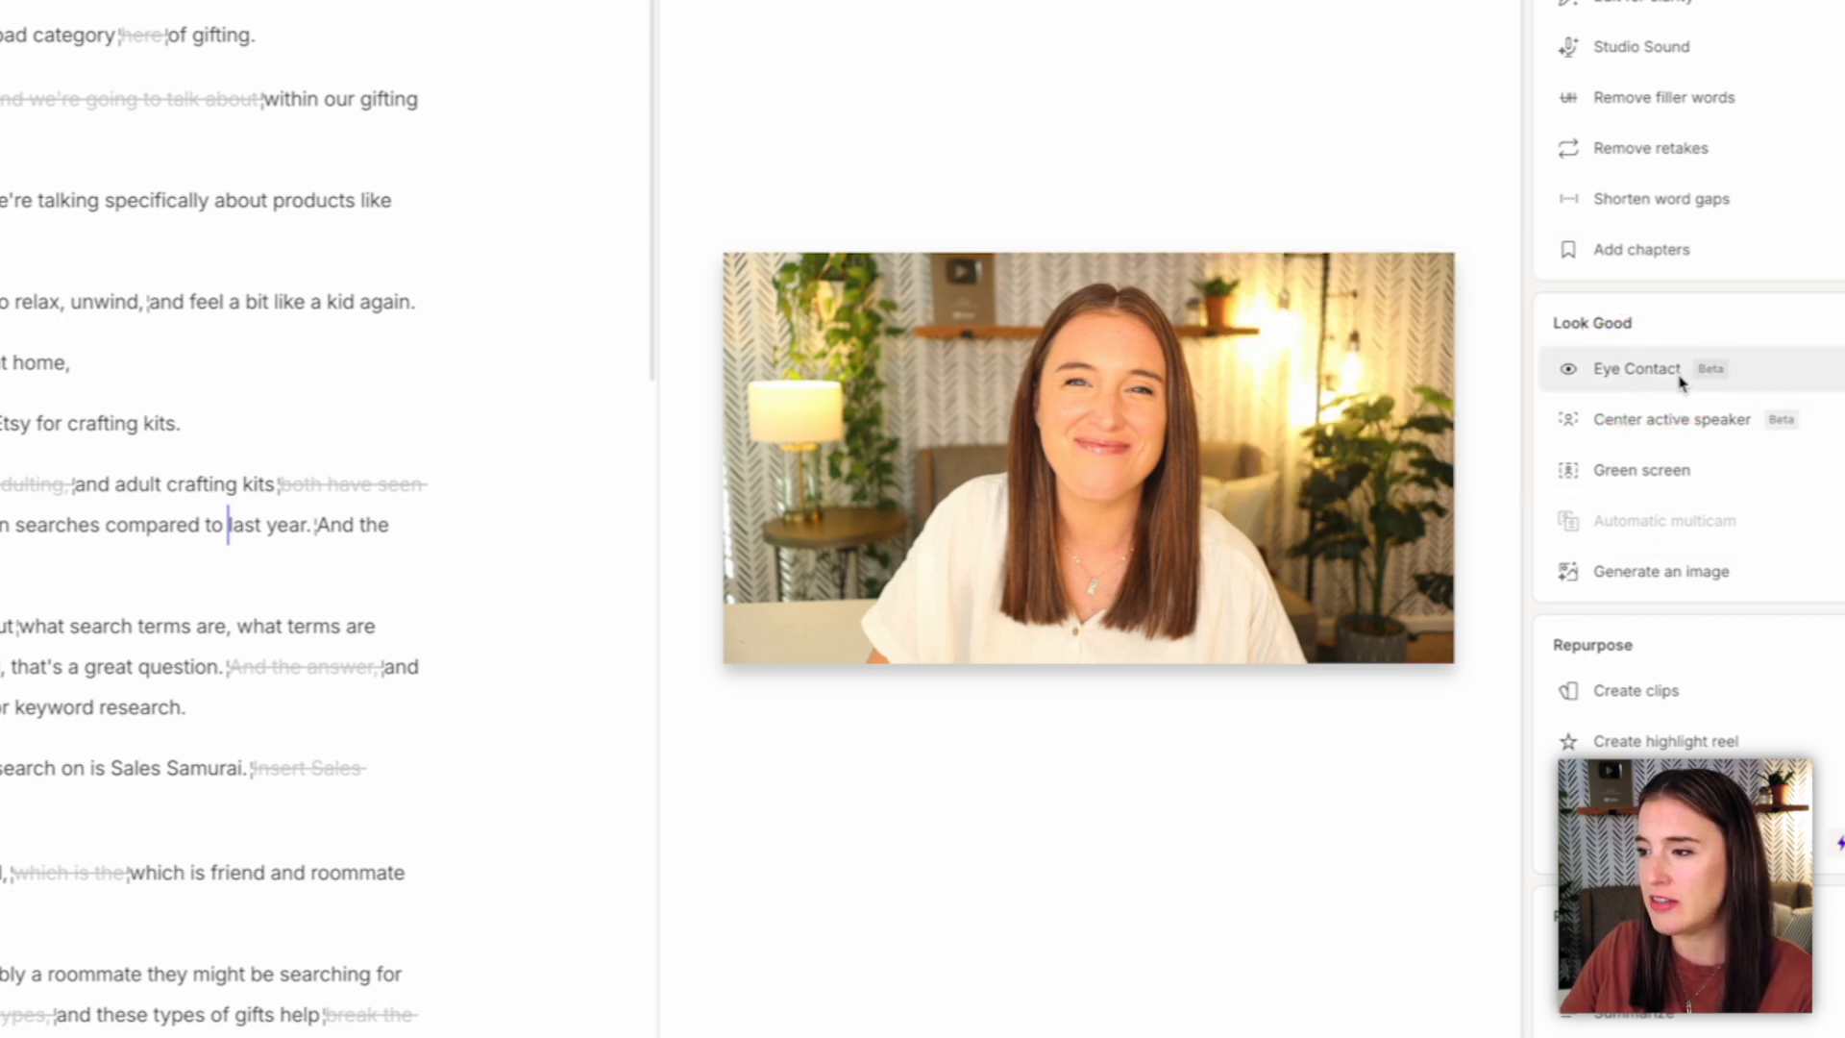
{"action": "mouse_move", "coordinate": [1394, 18]}
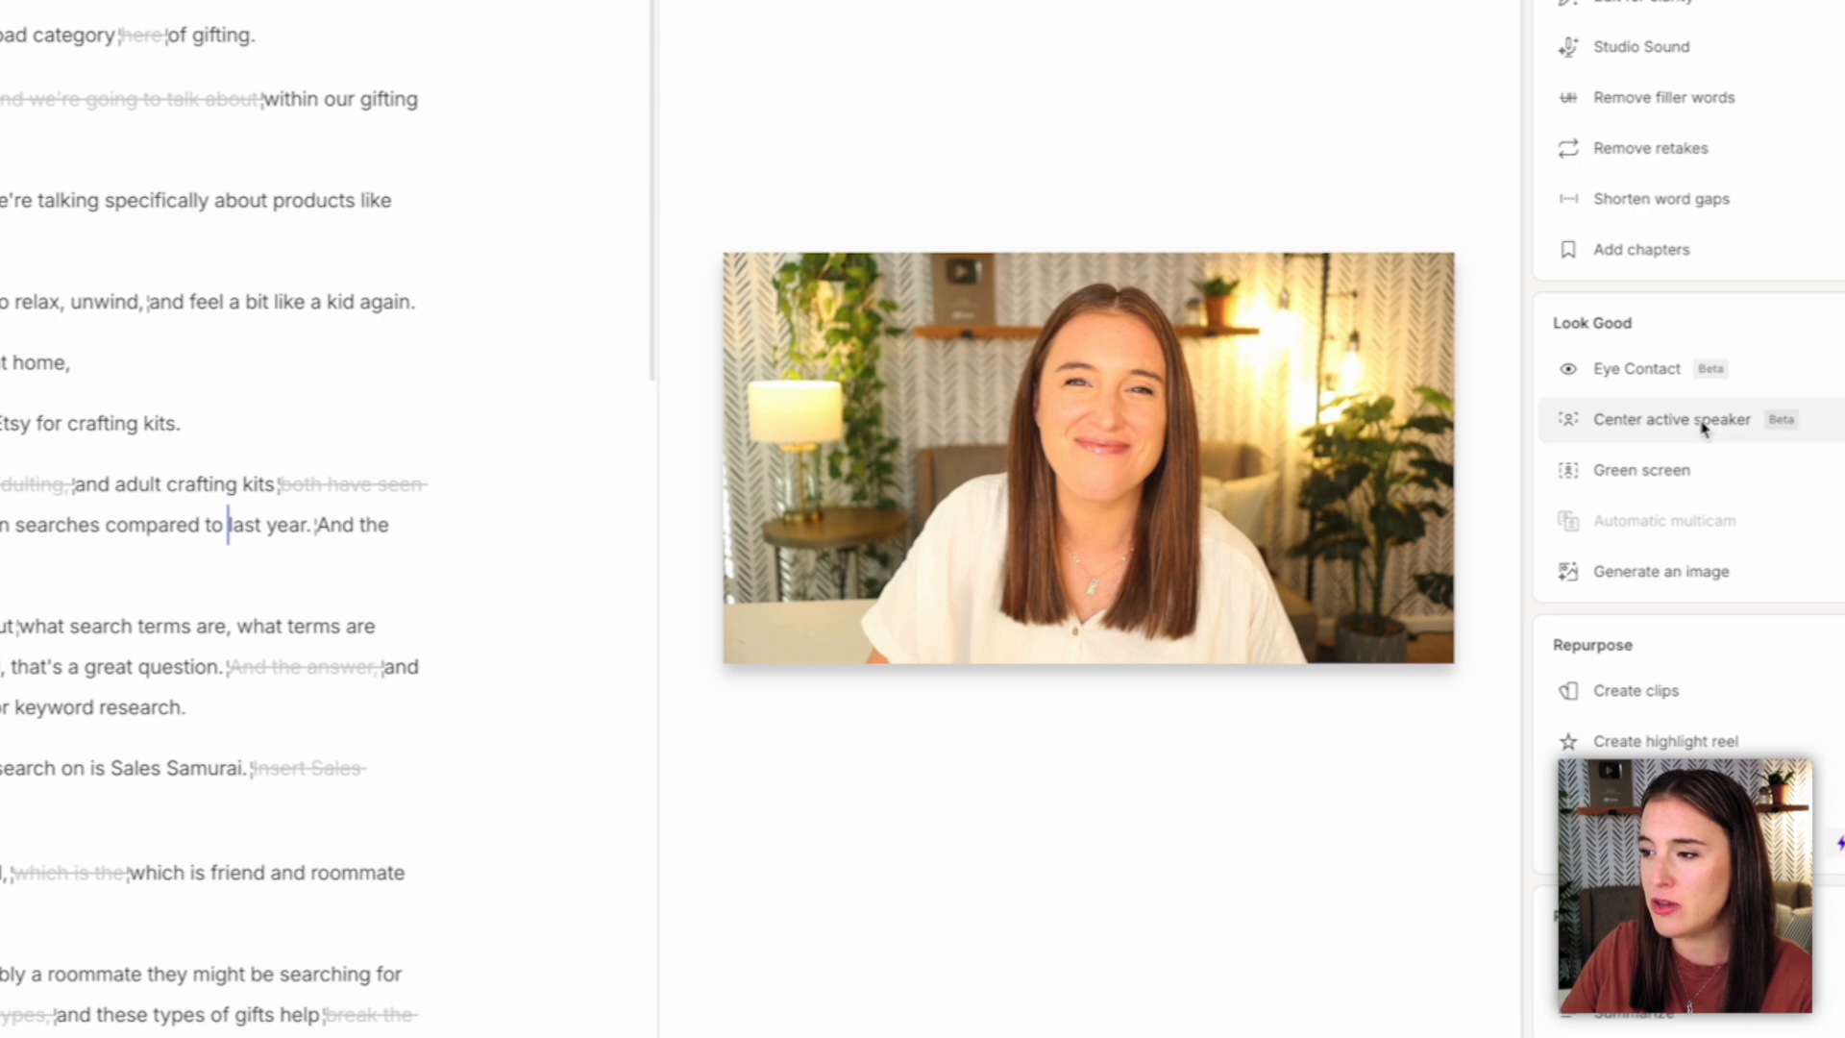
{"action": "mouse_move", "coordinate": [1666, 341]}
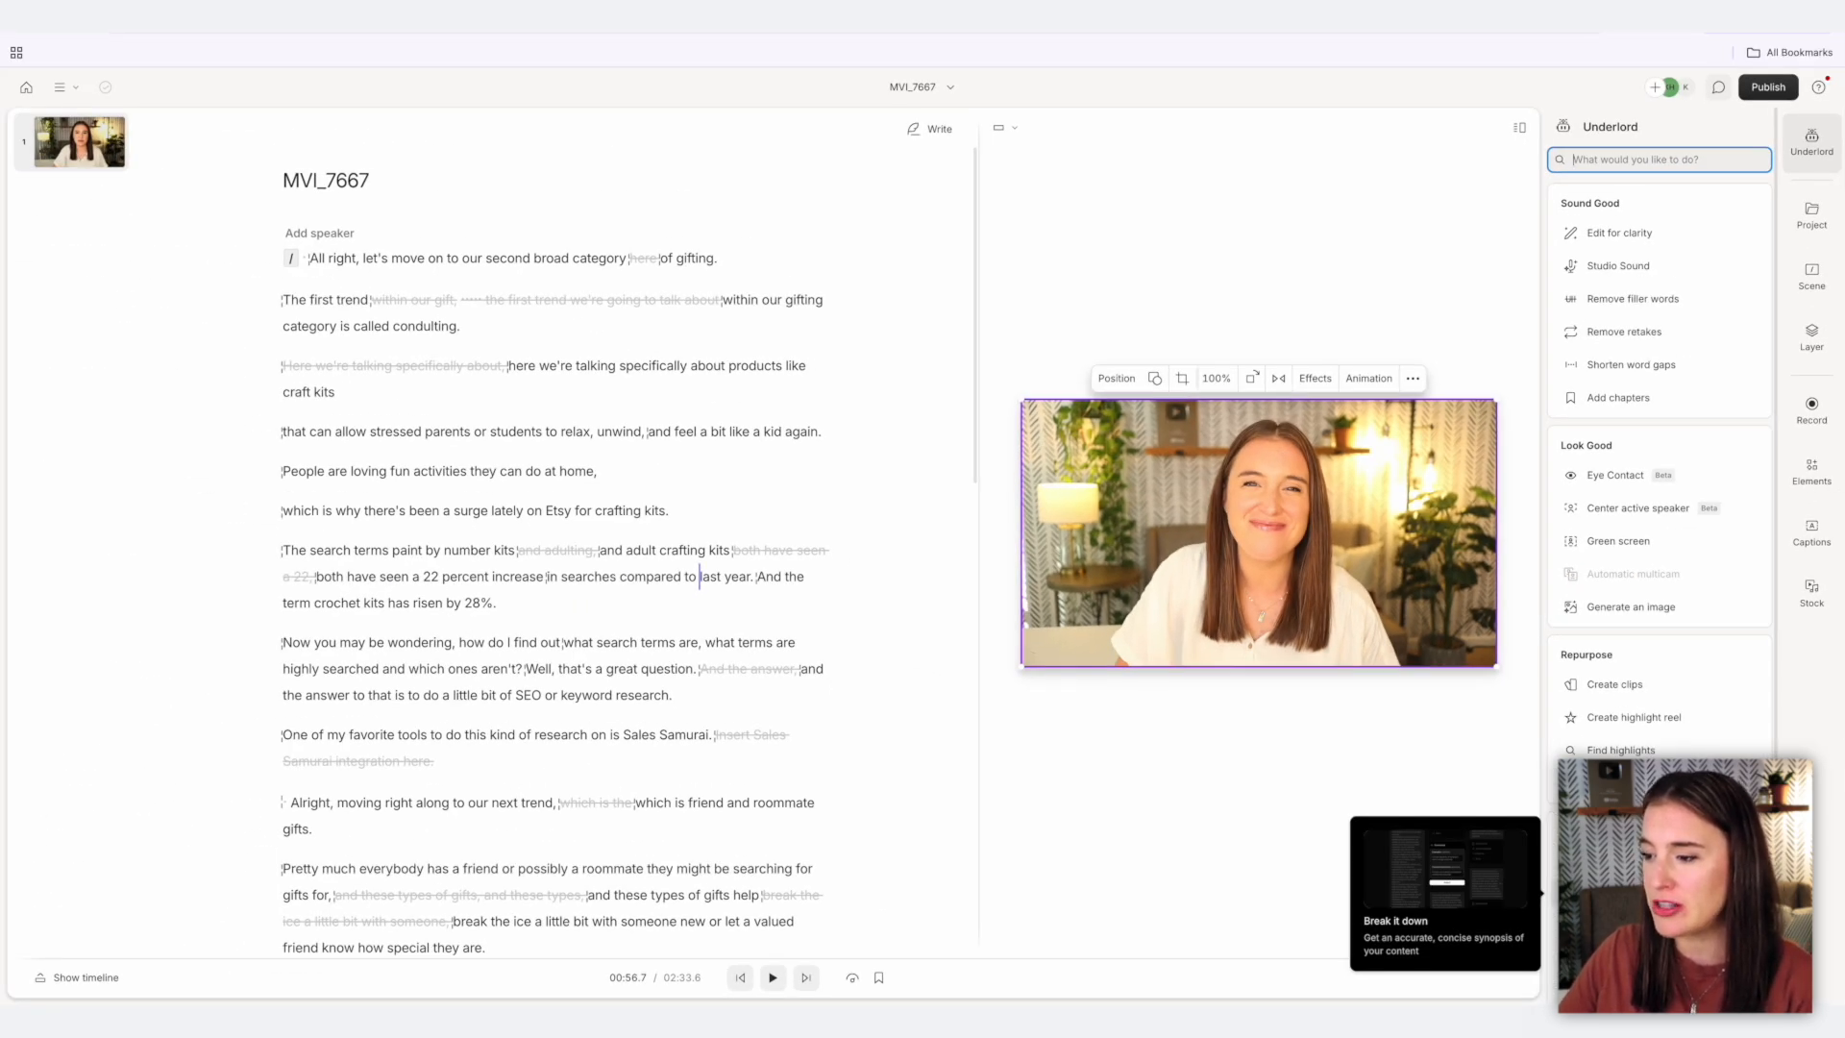
Submit an Underlord Summarize request to generate a synopsis of the video.
{"action": "left_click", "coordinate": [1445, 888]}
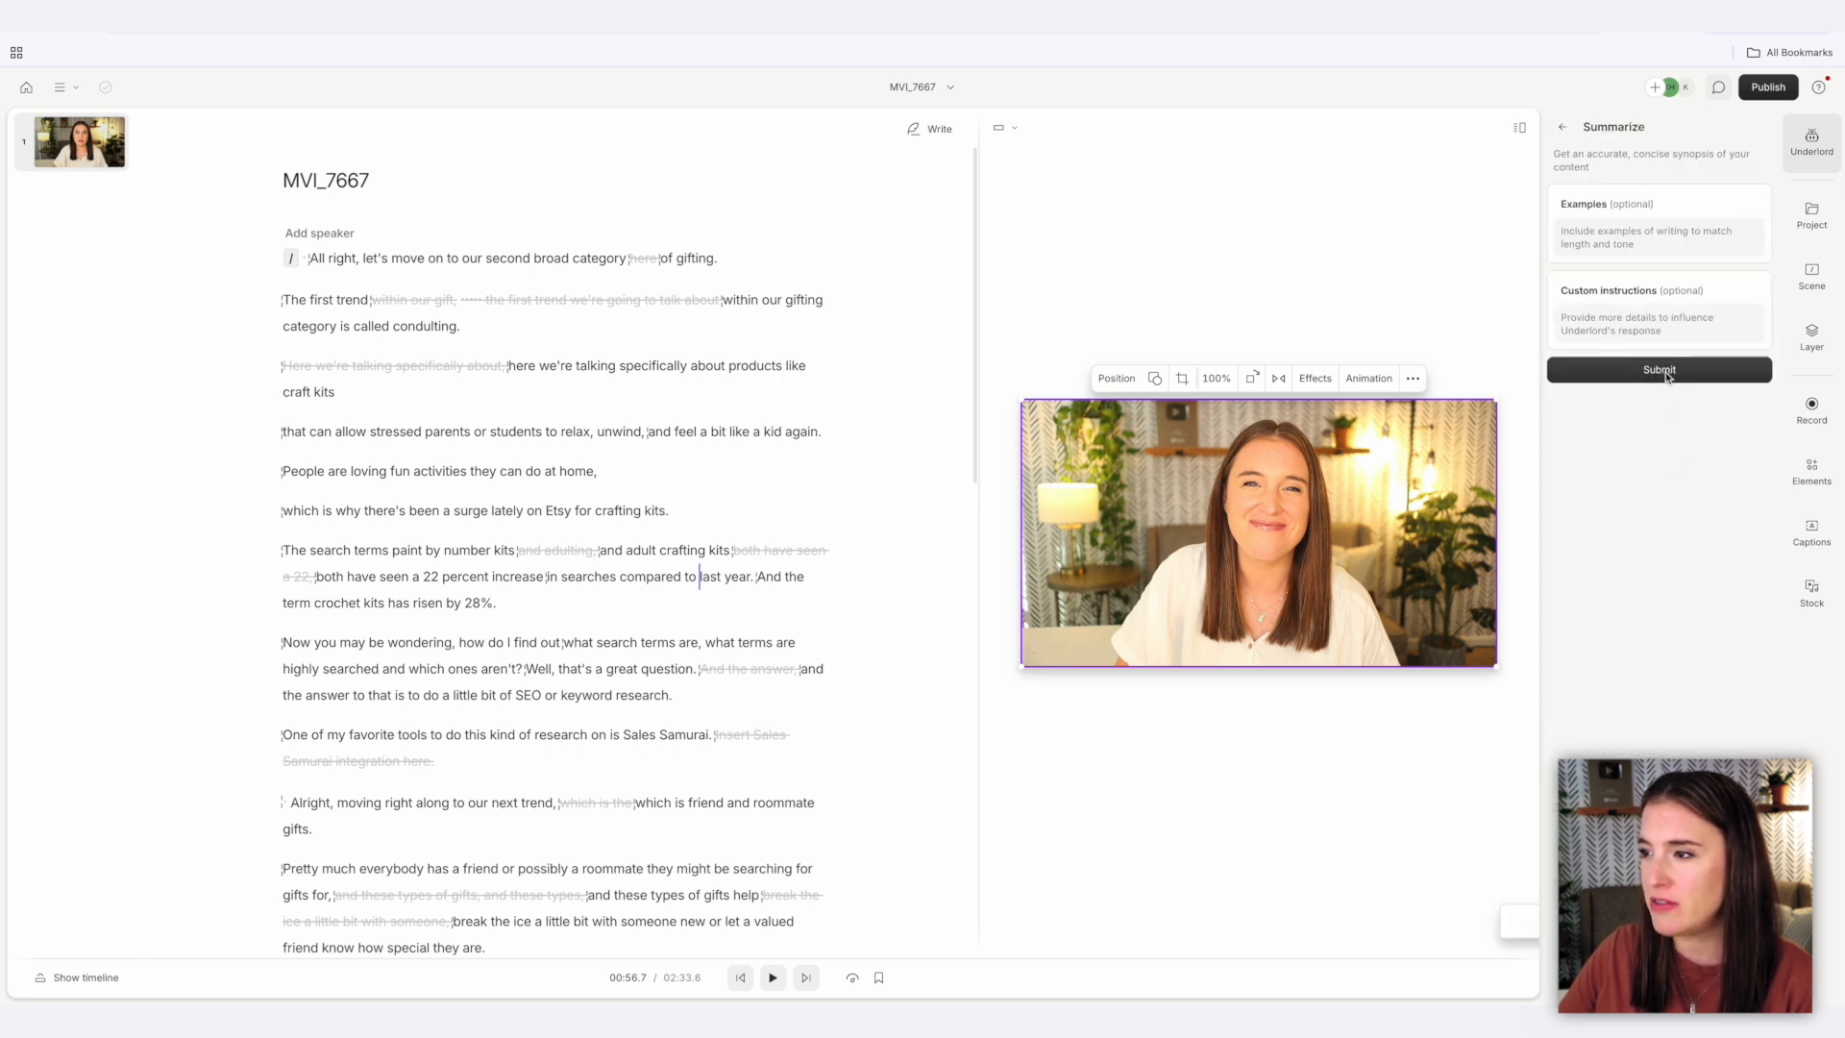
{"action": "left_click", "coordinate": [1660, 369]}
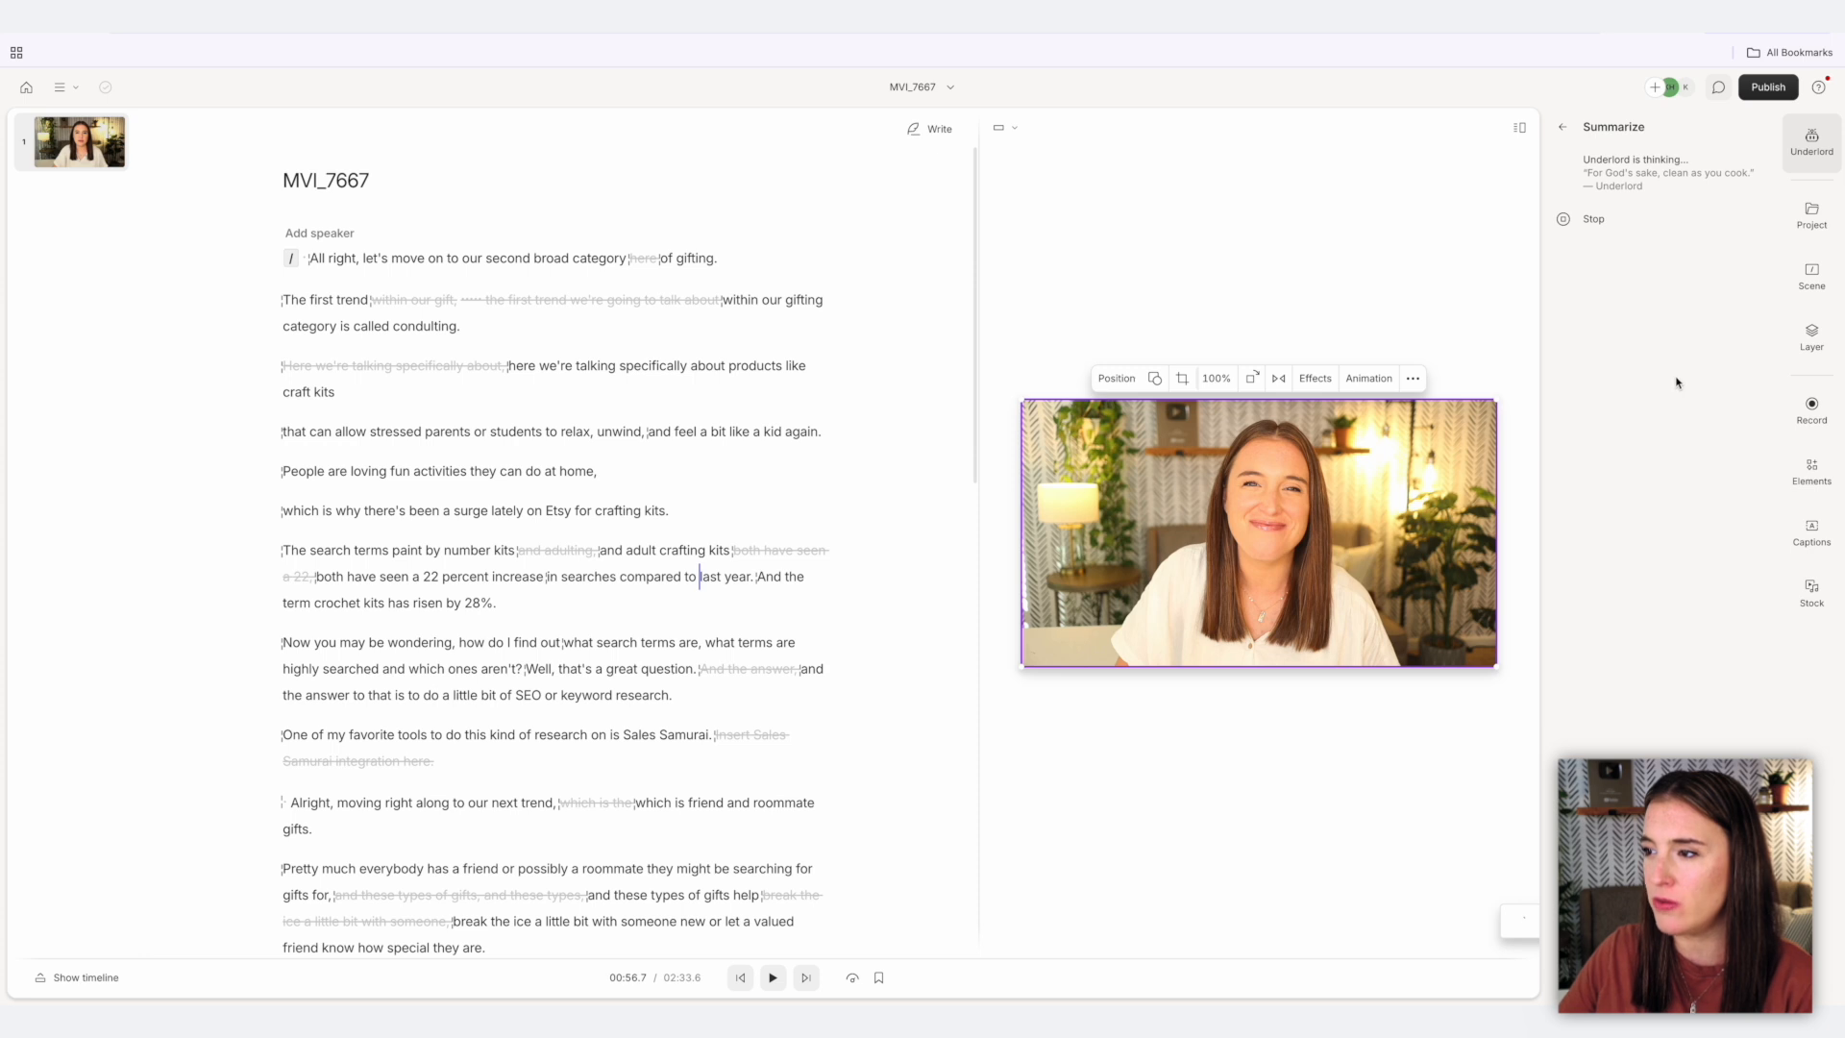